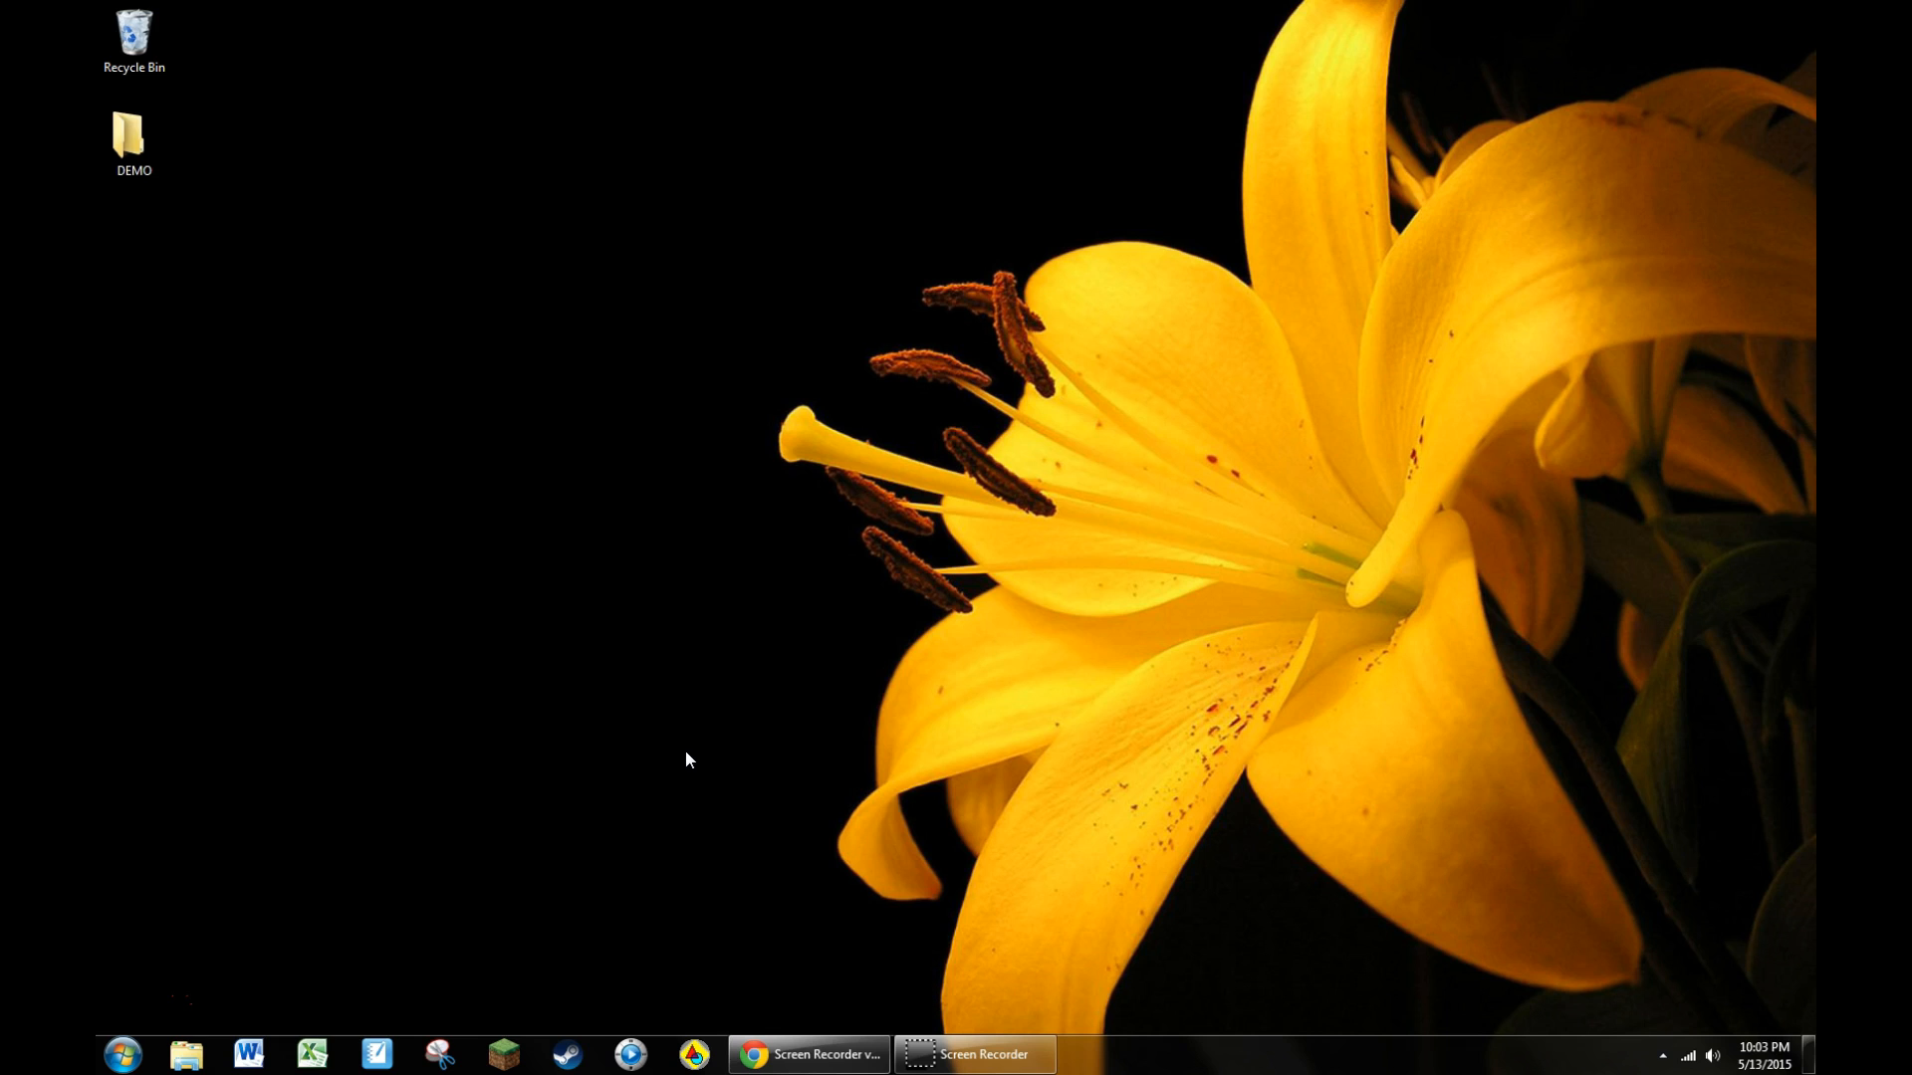
pyautogui.moveTo(146, 1055)
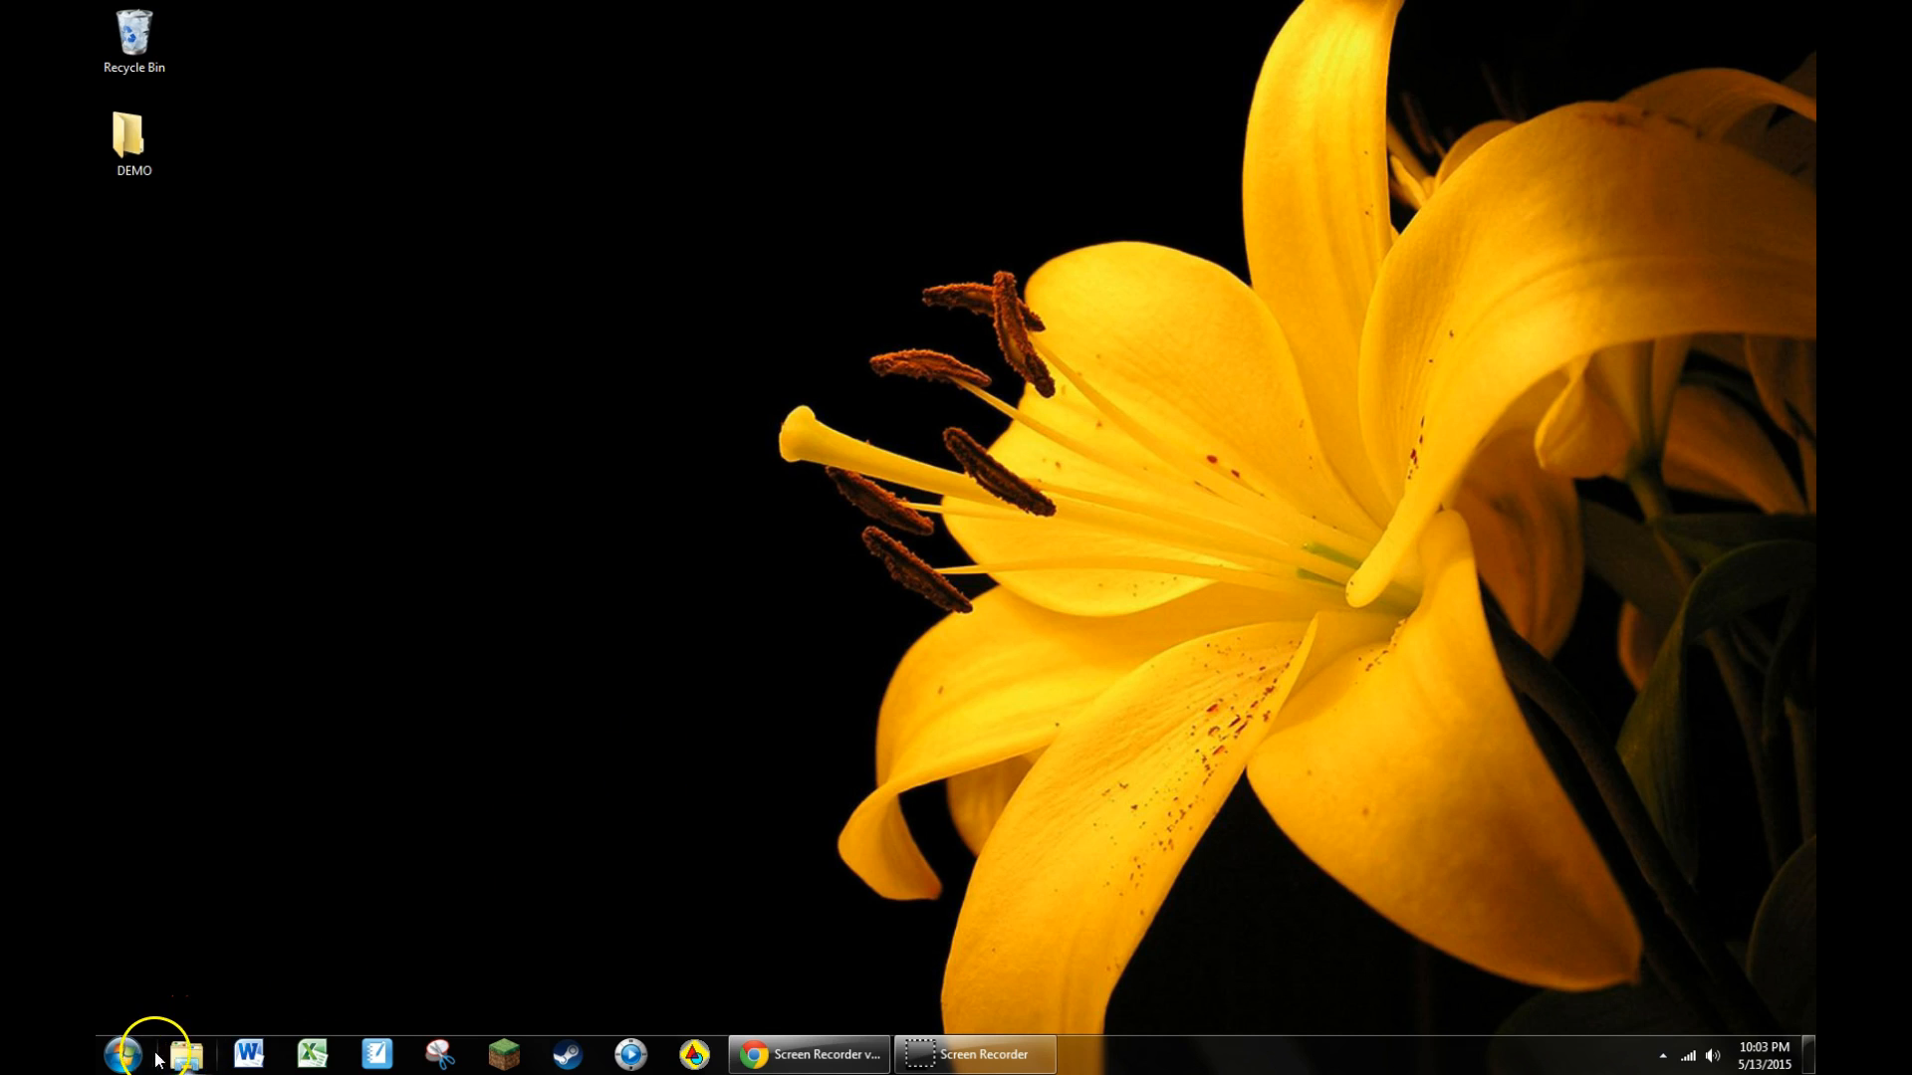
# Launch The Geometer's Sketchpad from Start search 'sk' and maximize its window
pyautogui.click(120, 1055)
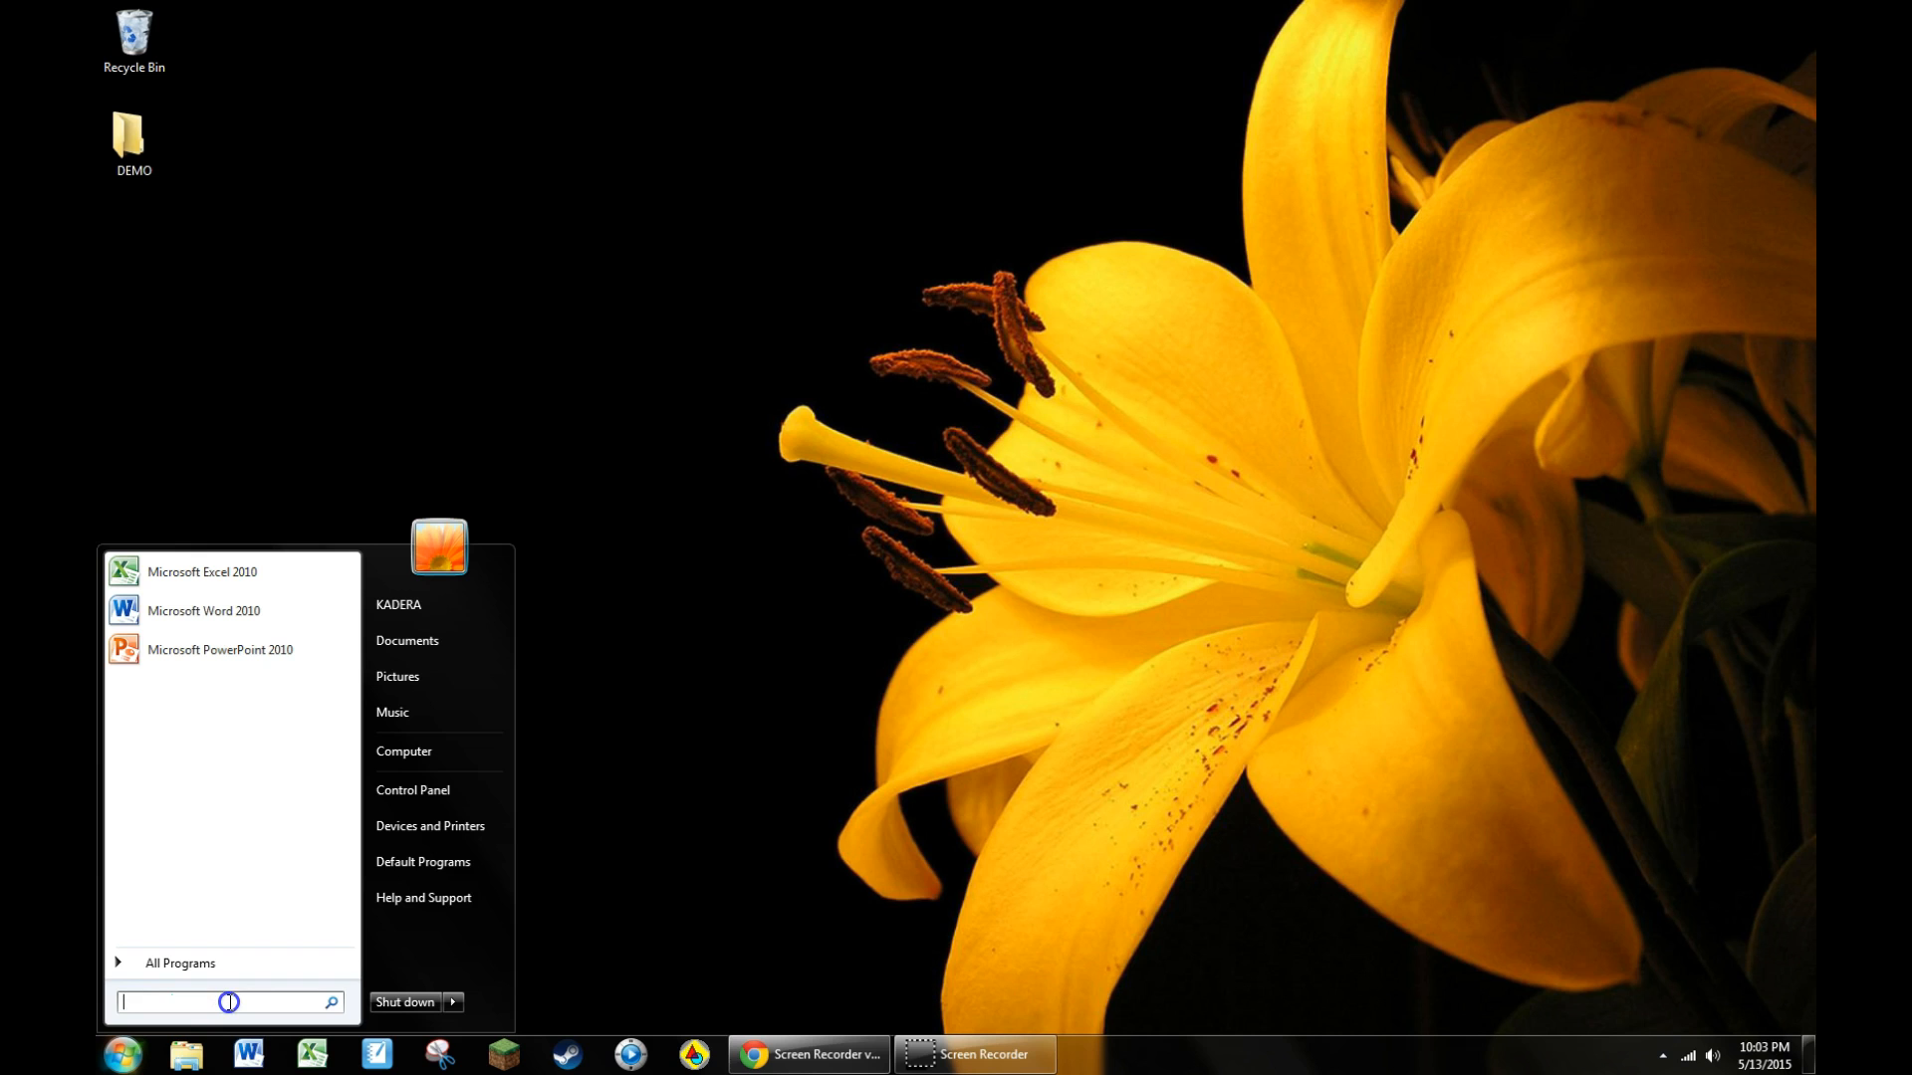
pyautogui.write('sk')
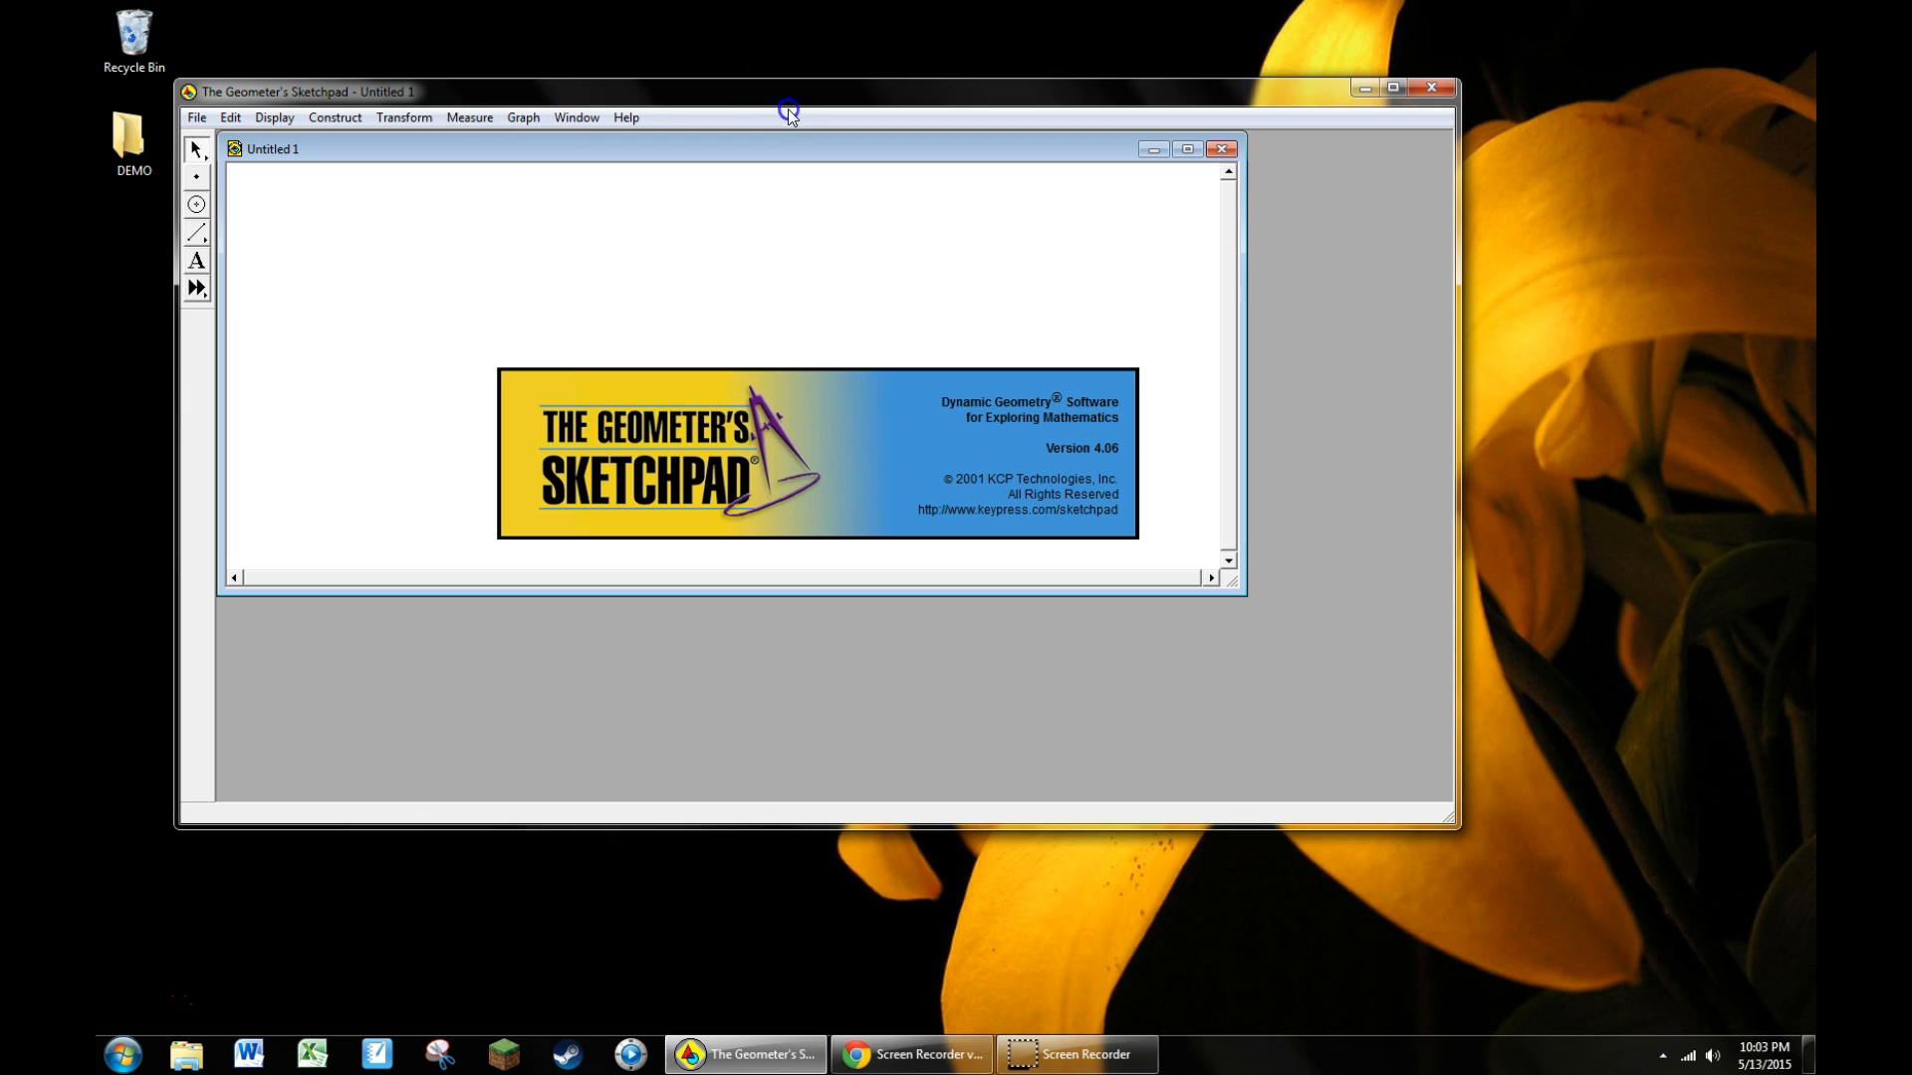
pyautogui.click(1391, 88)
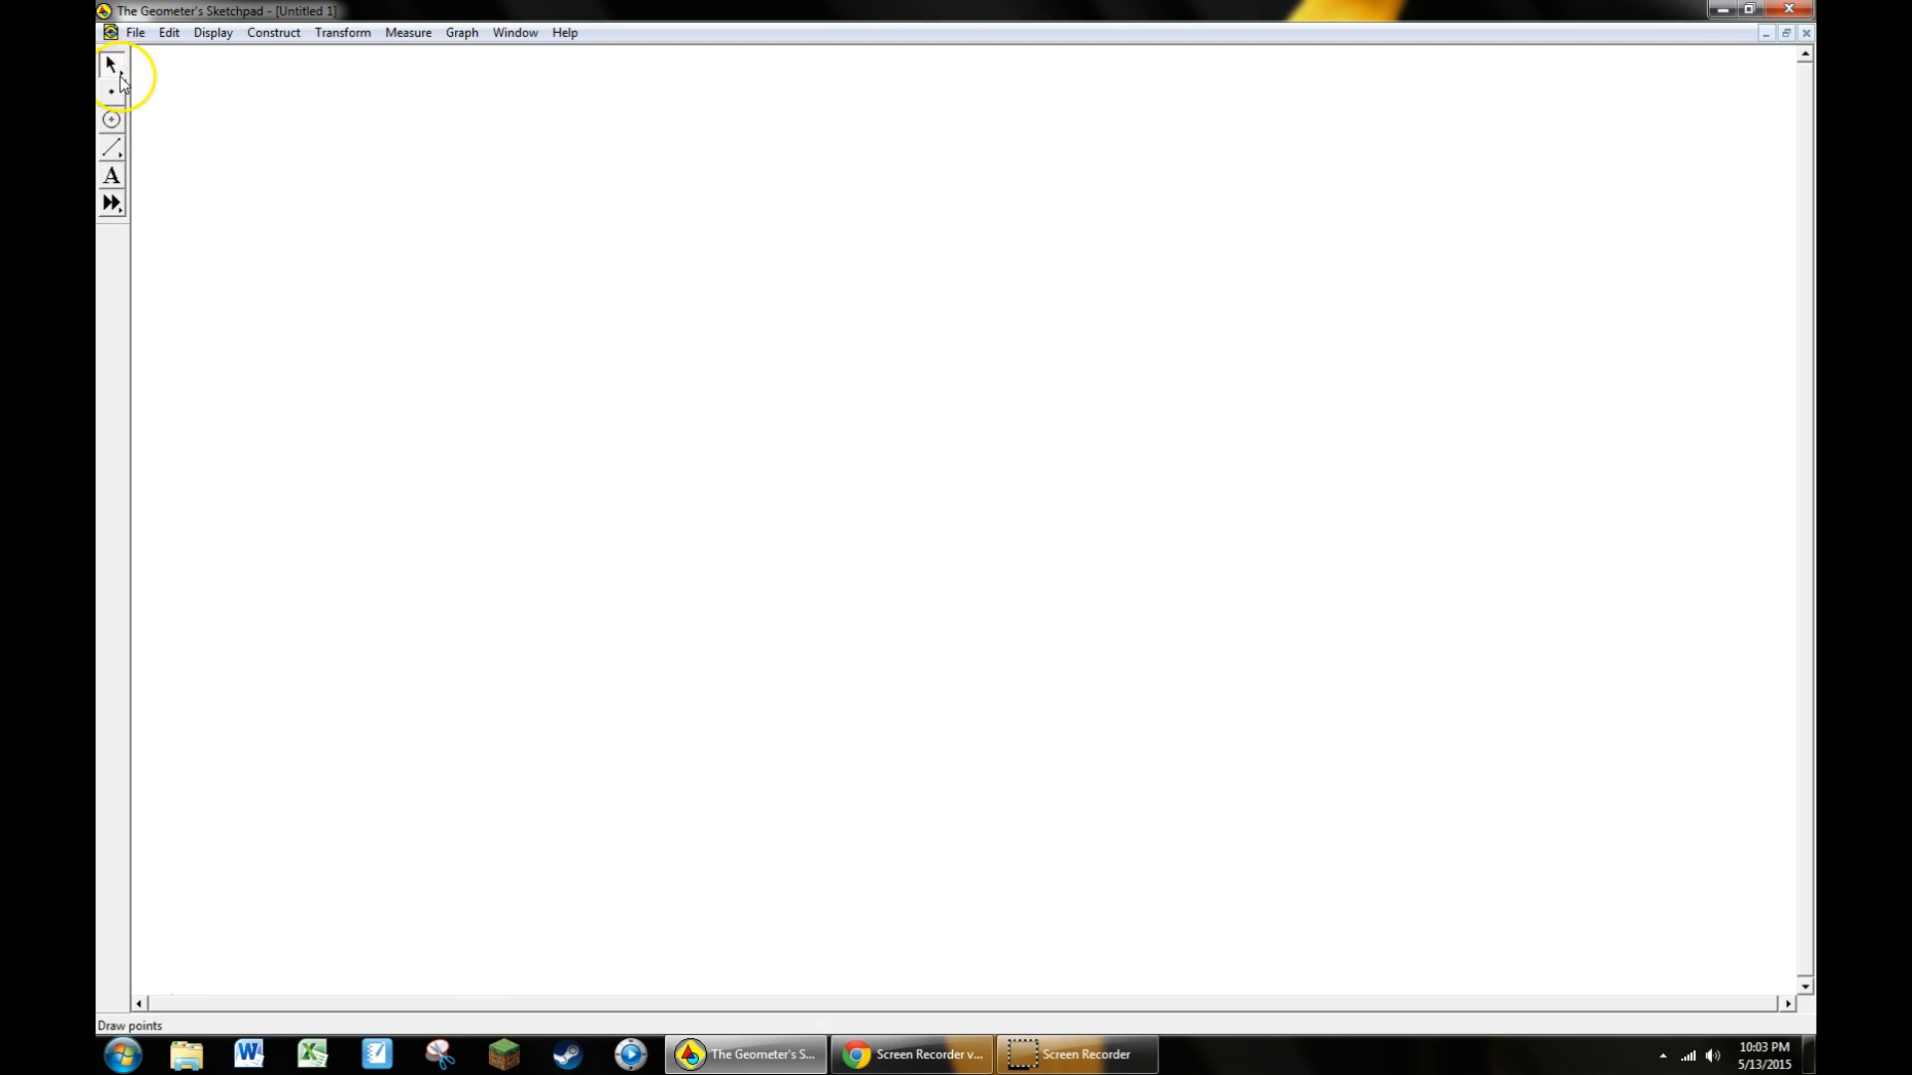
# Start File > Open and browse up into the KADERA folder's Period 5
pyautogui.click(135, 32)
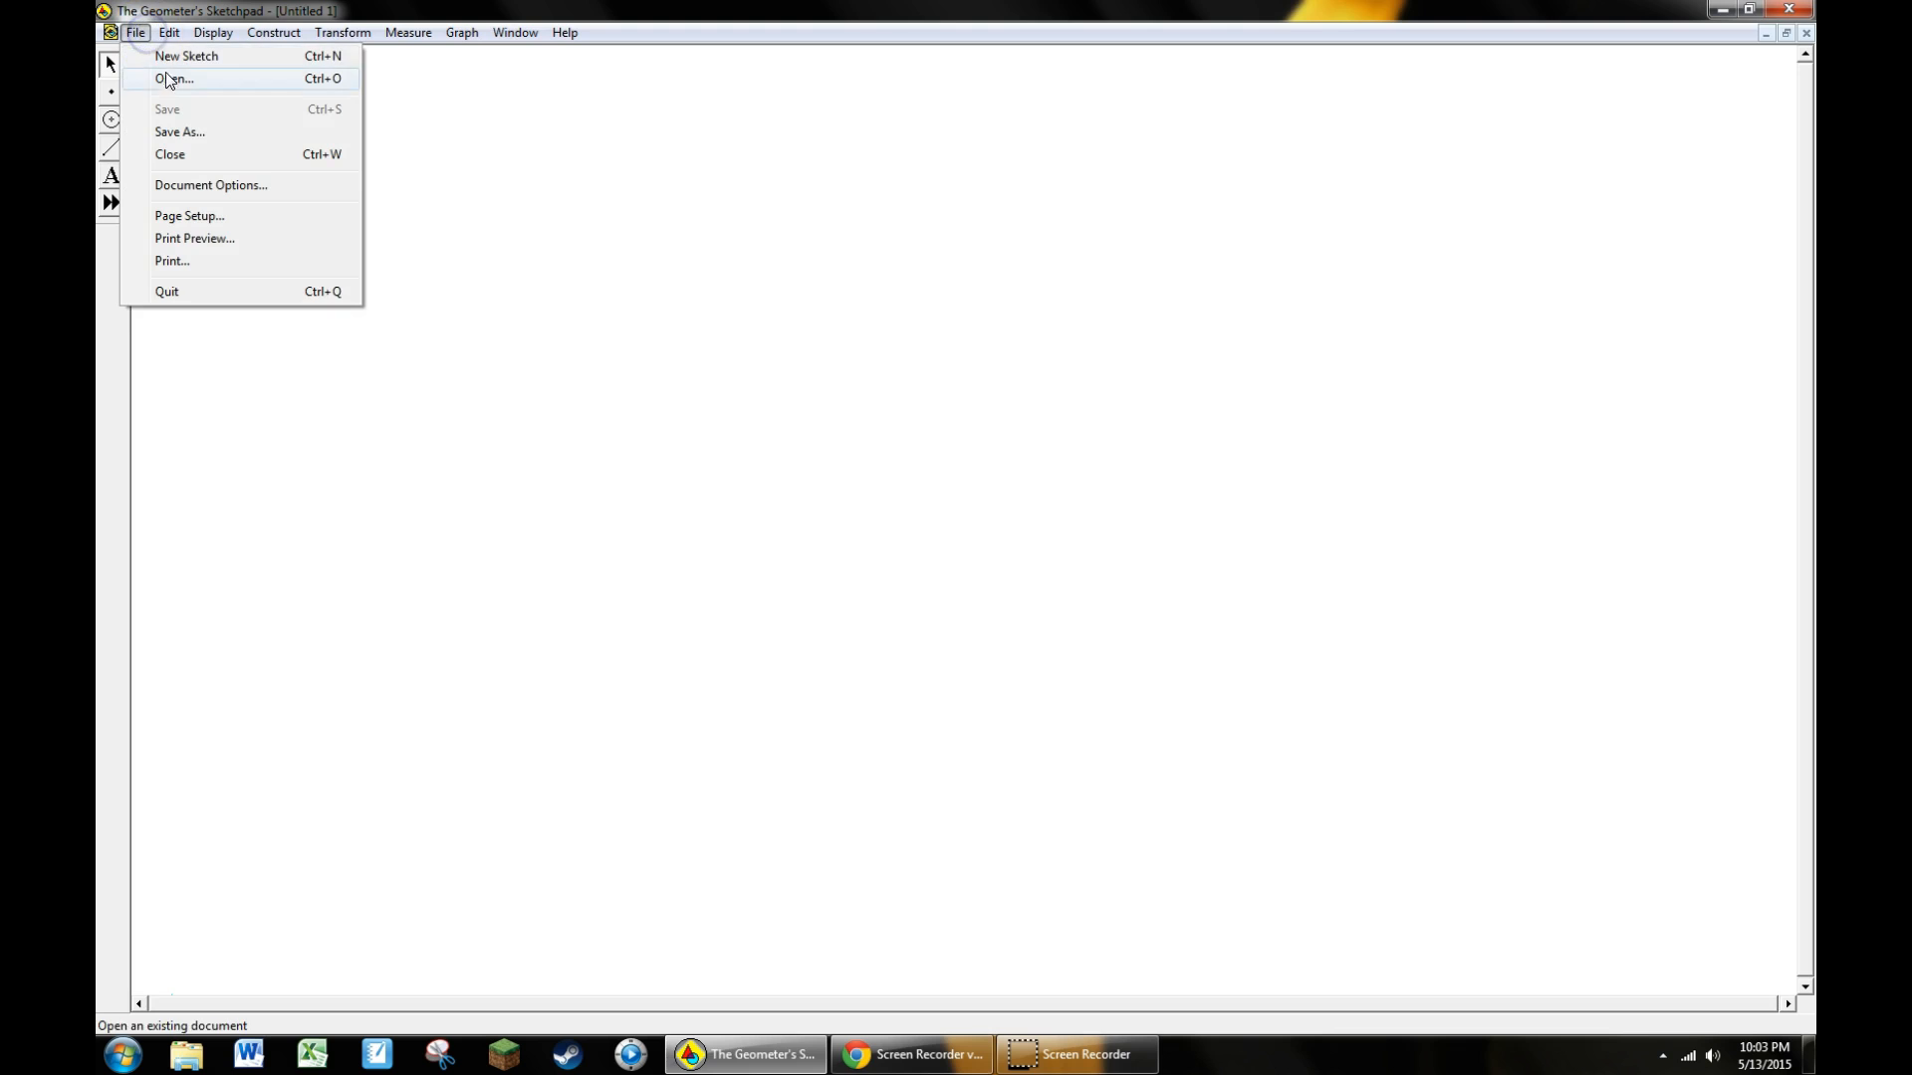
pyautogui.click(175, 78)
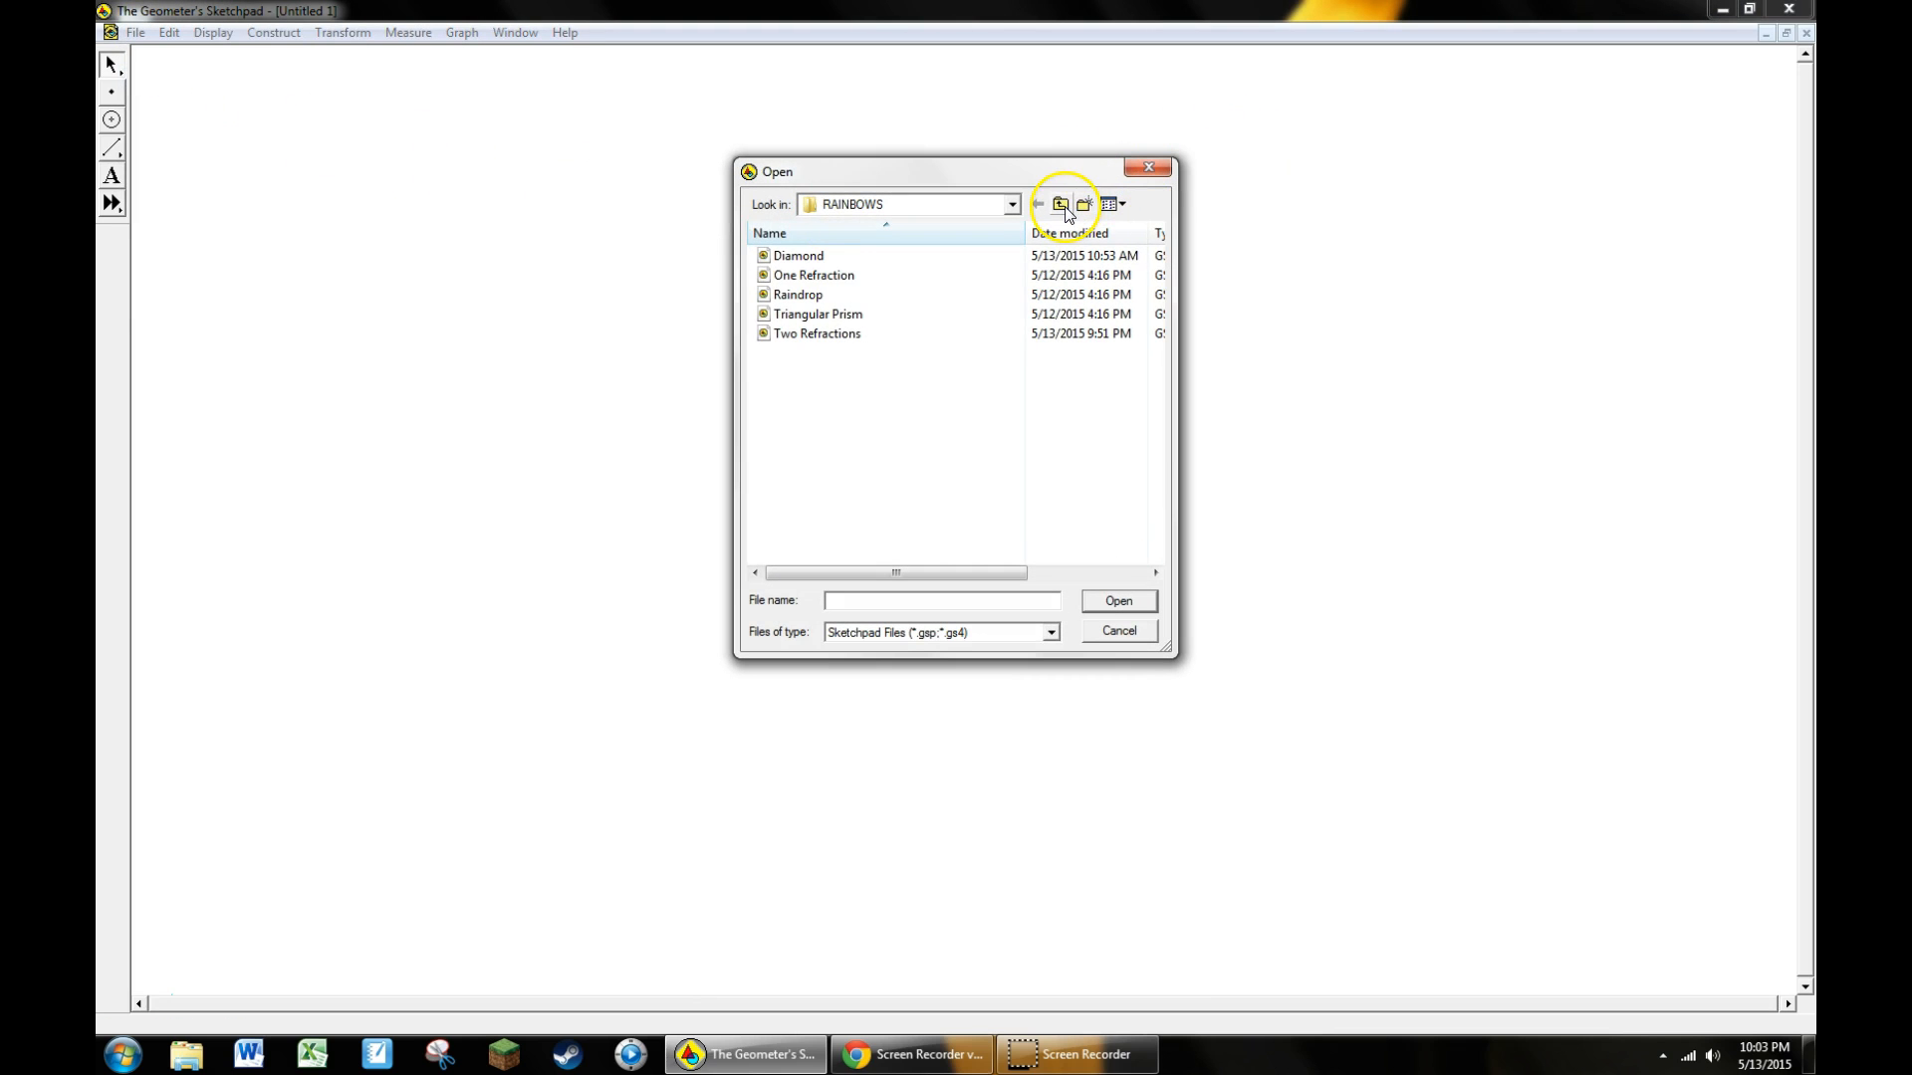
pyautogui.click(1059, 204)
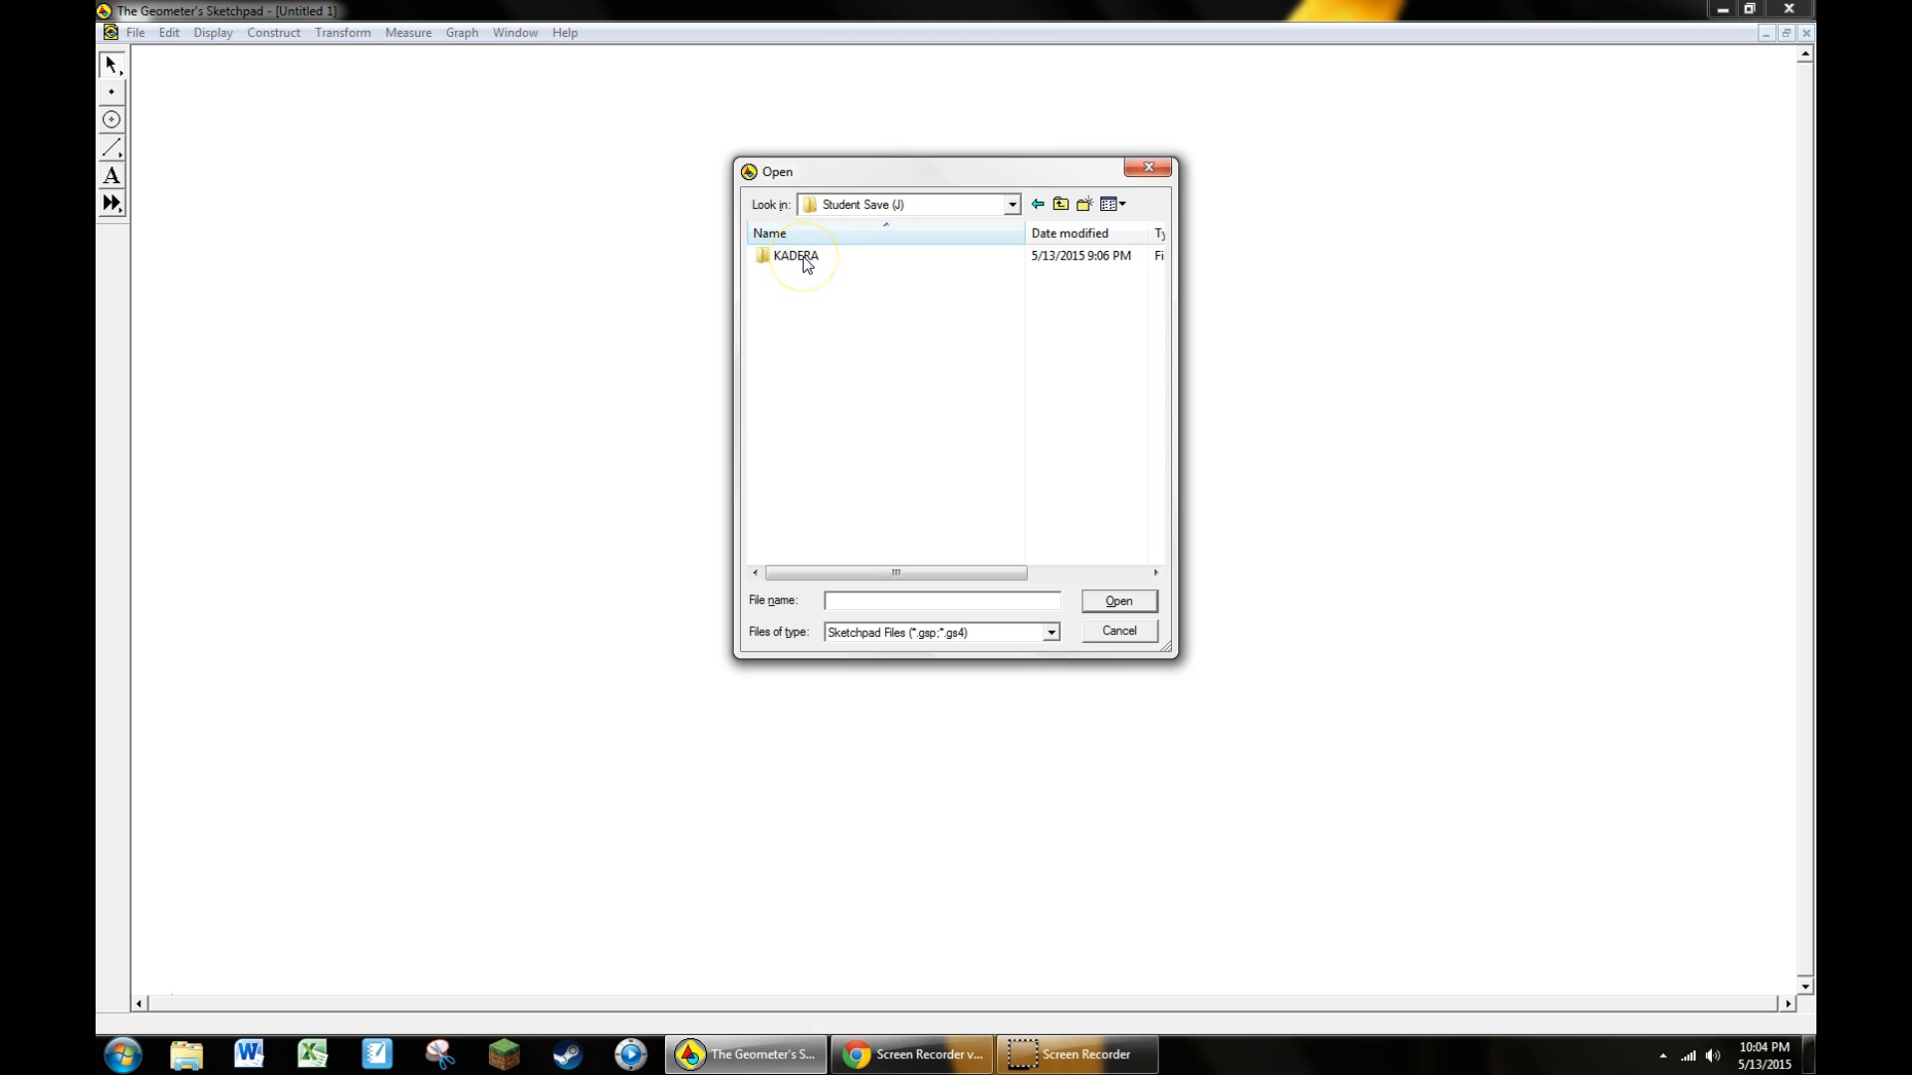
pyautogui.doubleClick(794, 255)
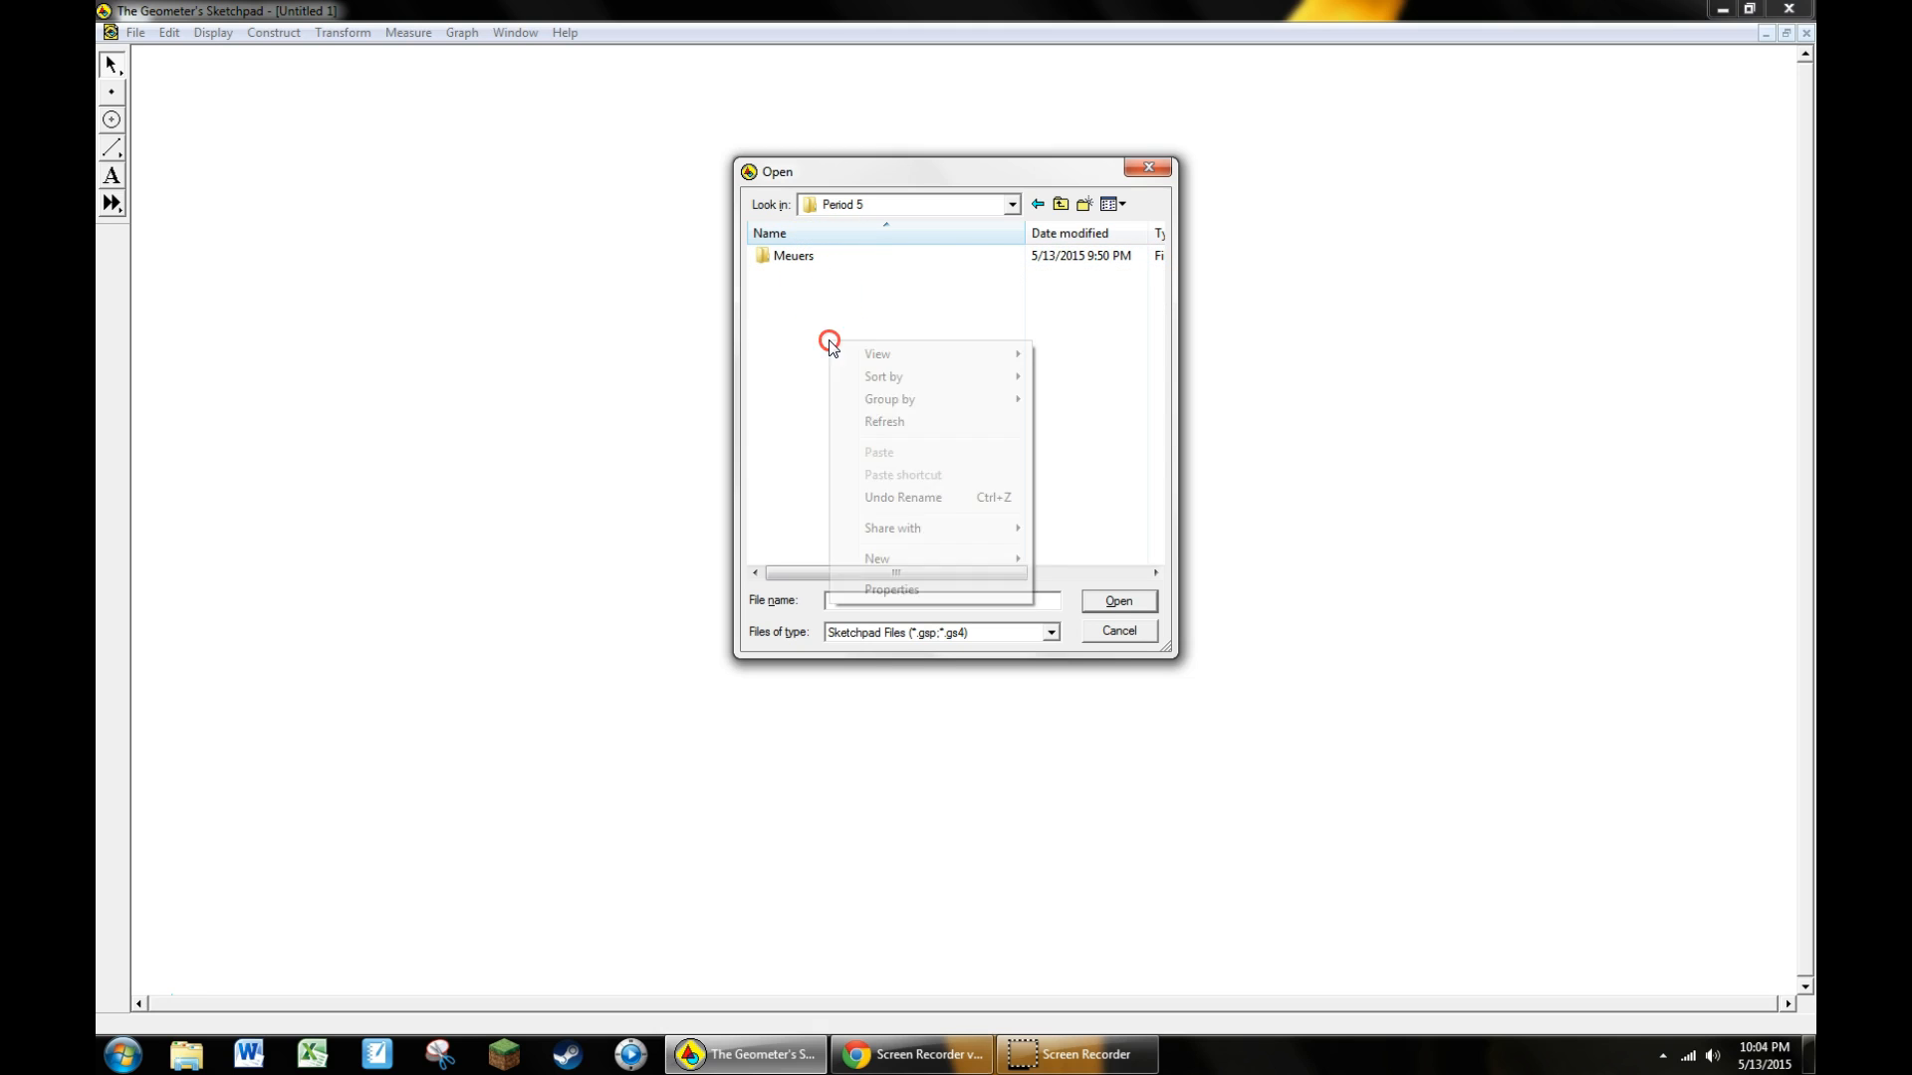
pyautogui.moveTo(952, 563)
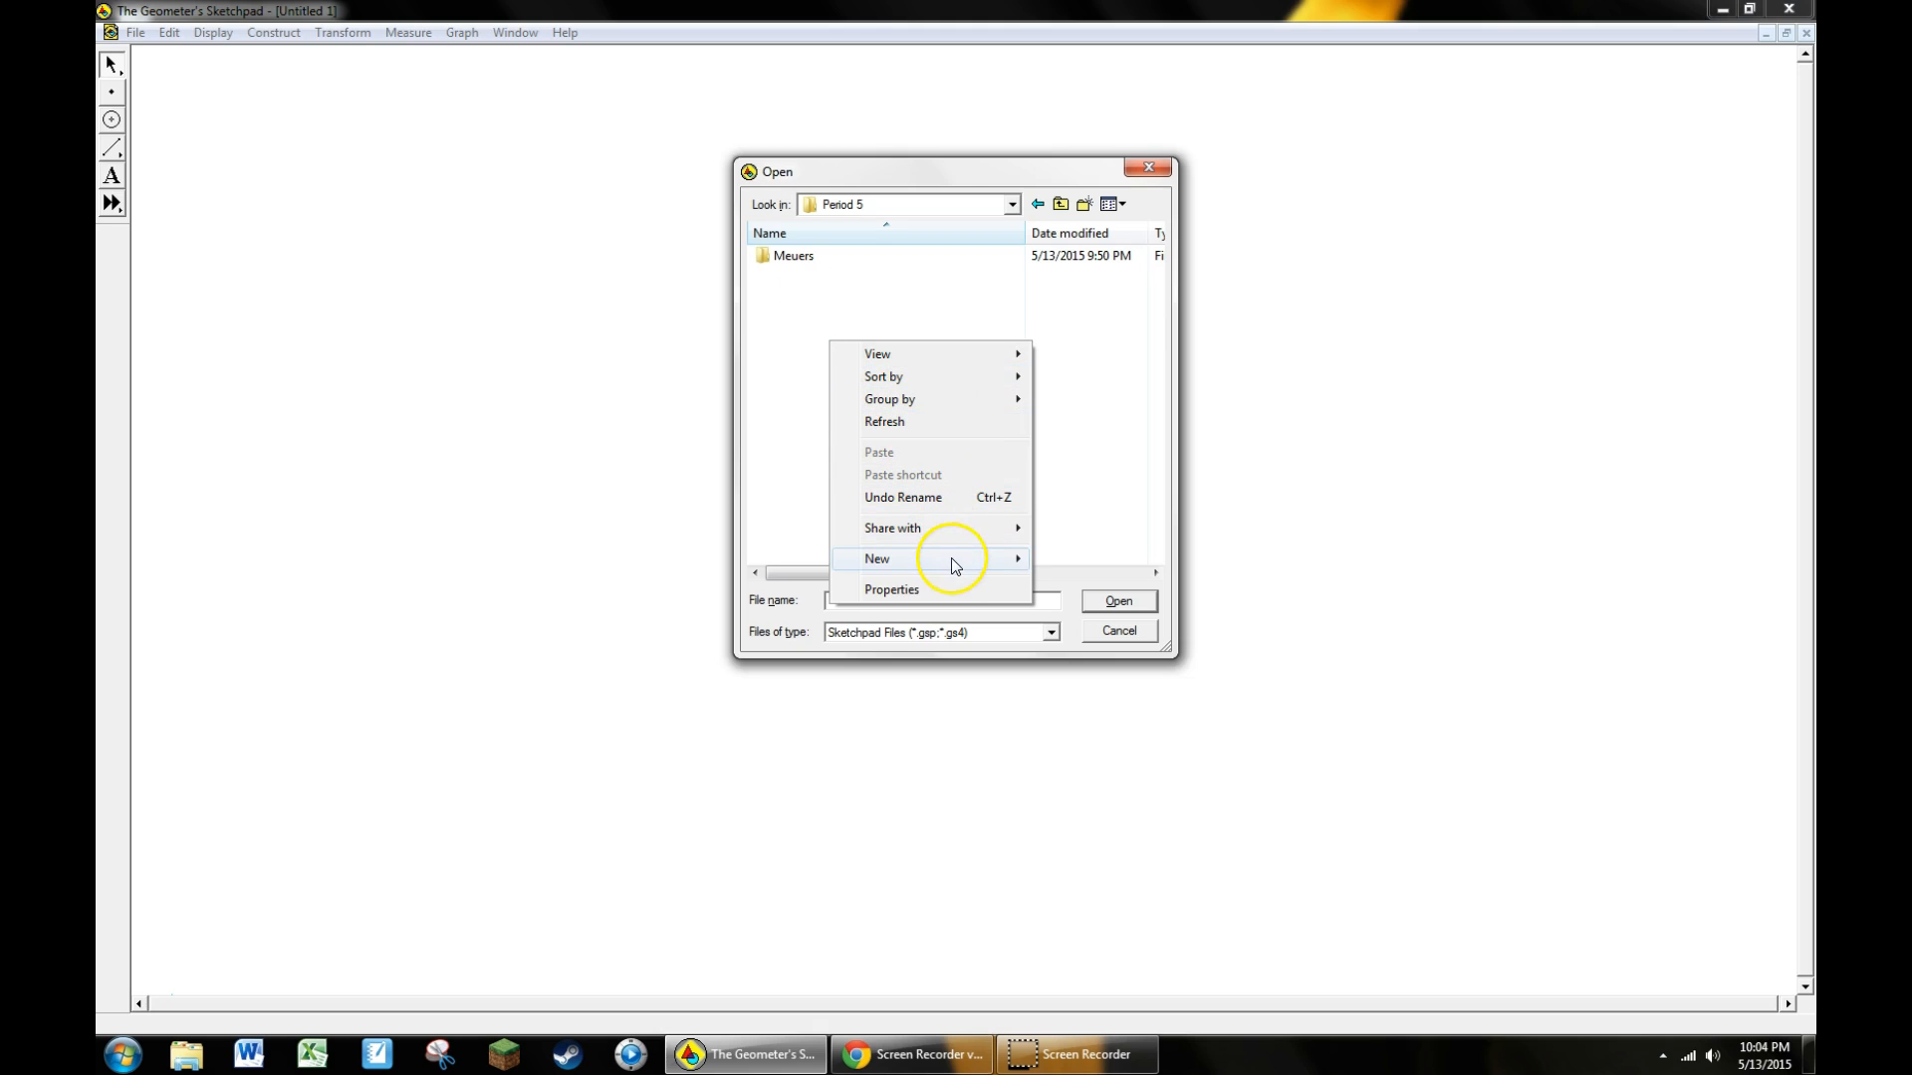
# Create a new folder named Marsh inside Period 5
pyautogui.click(876, 557)
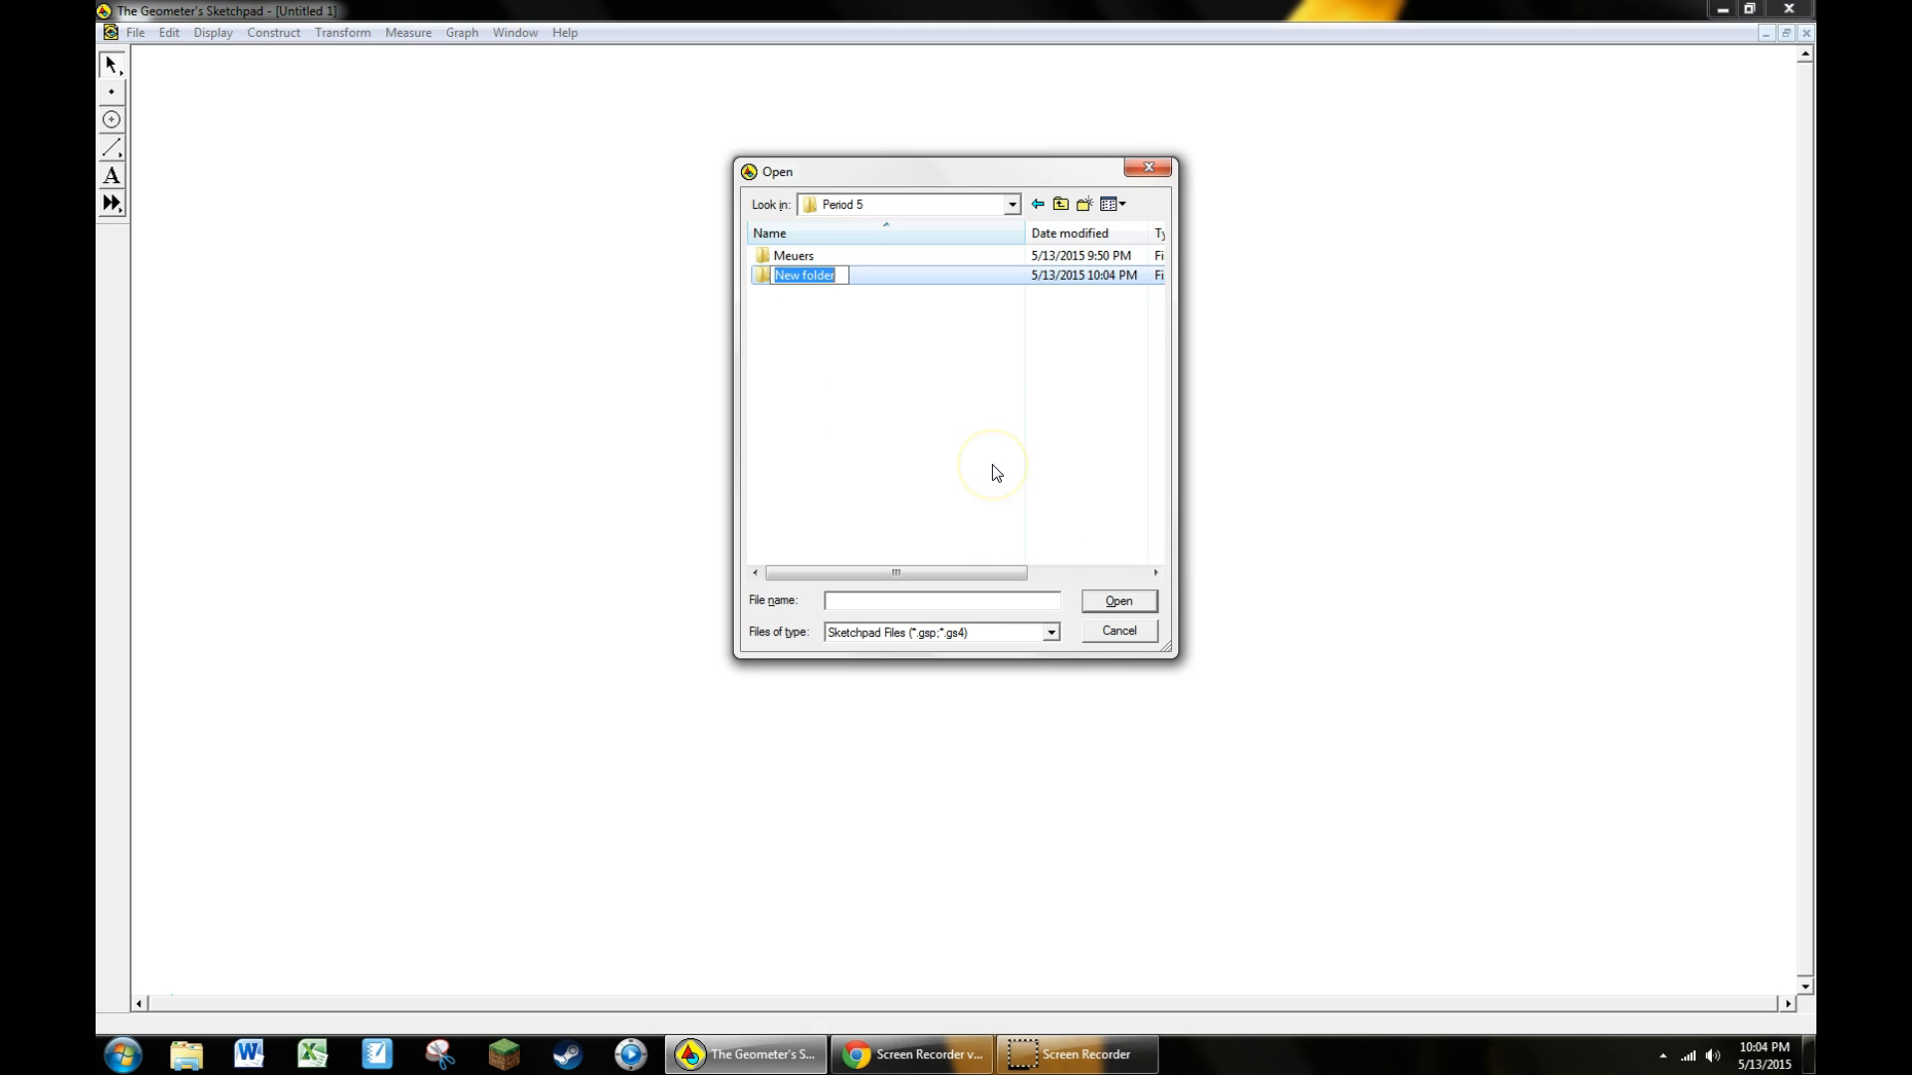
pyautogui.write('Marsh')
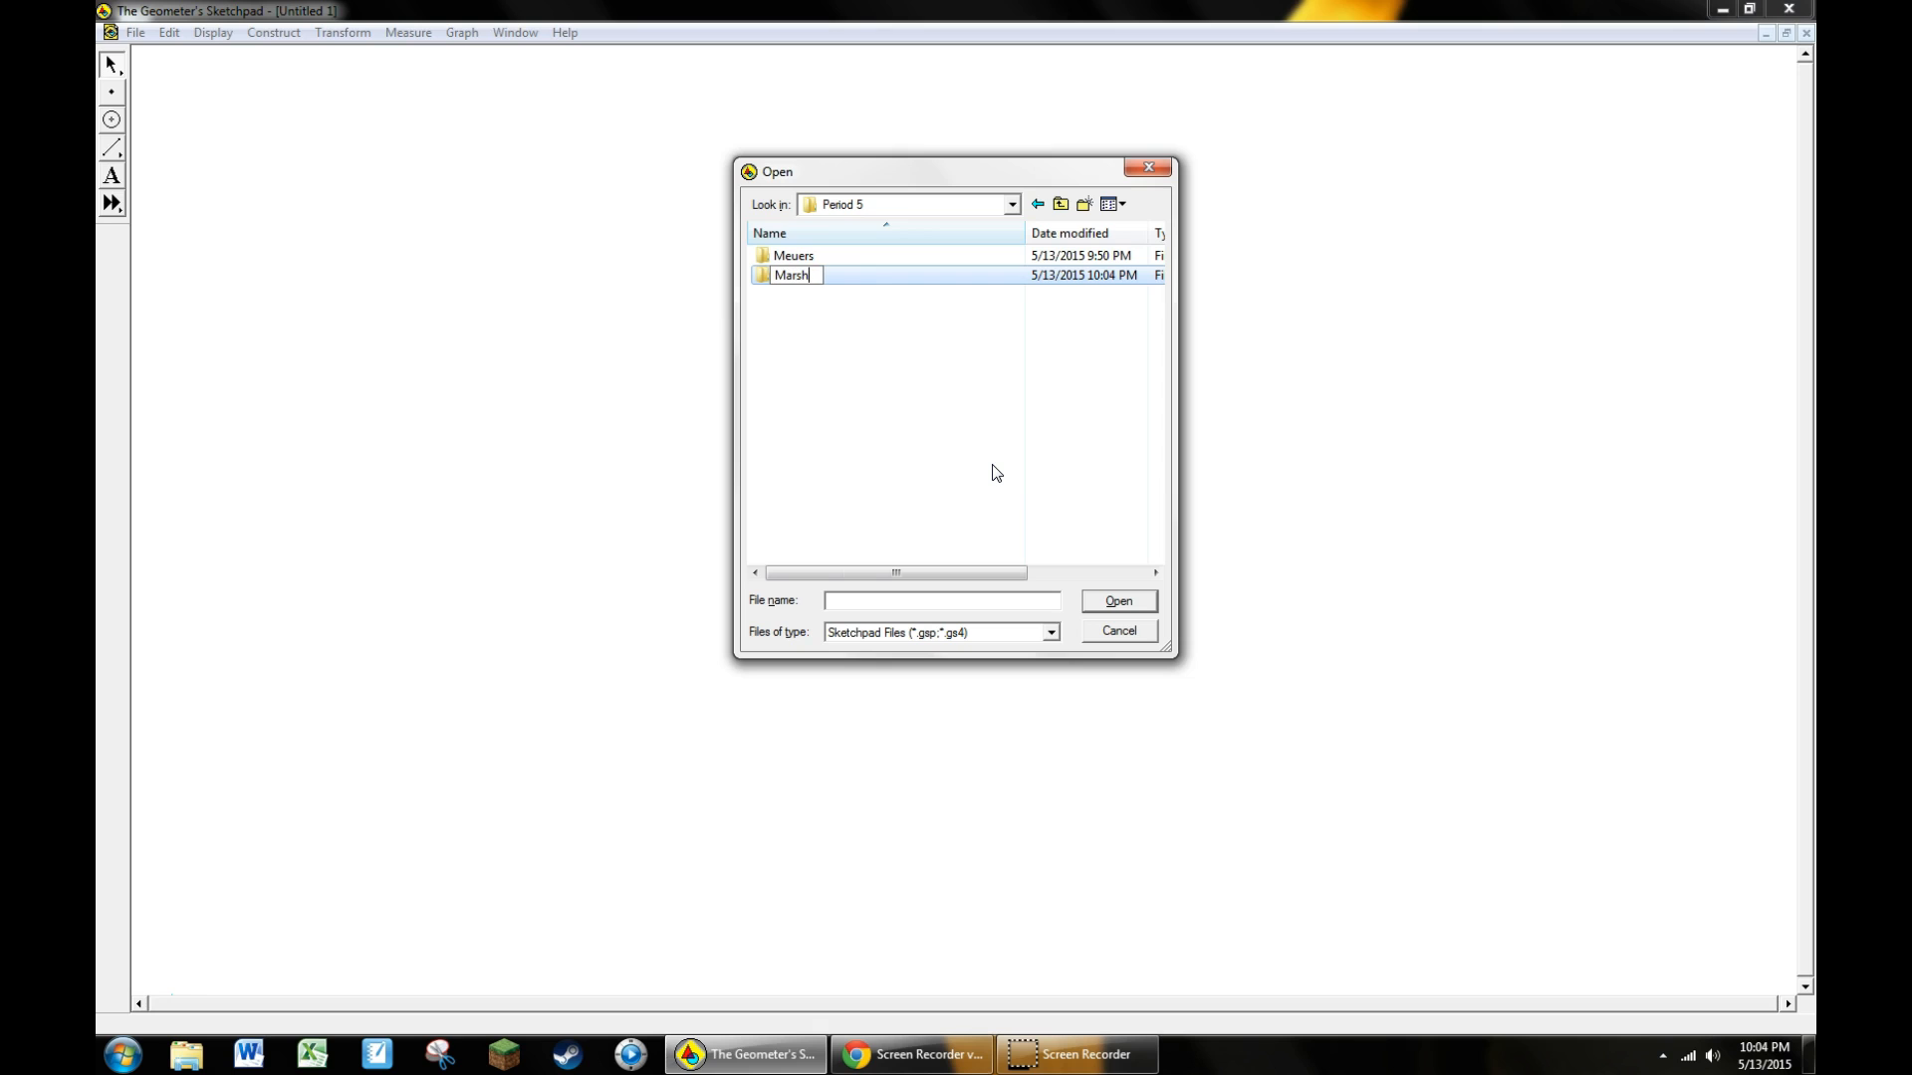
pyautogui.click(1115, 599)
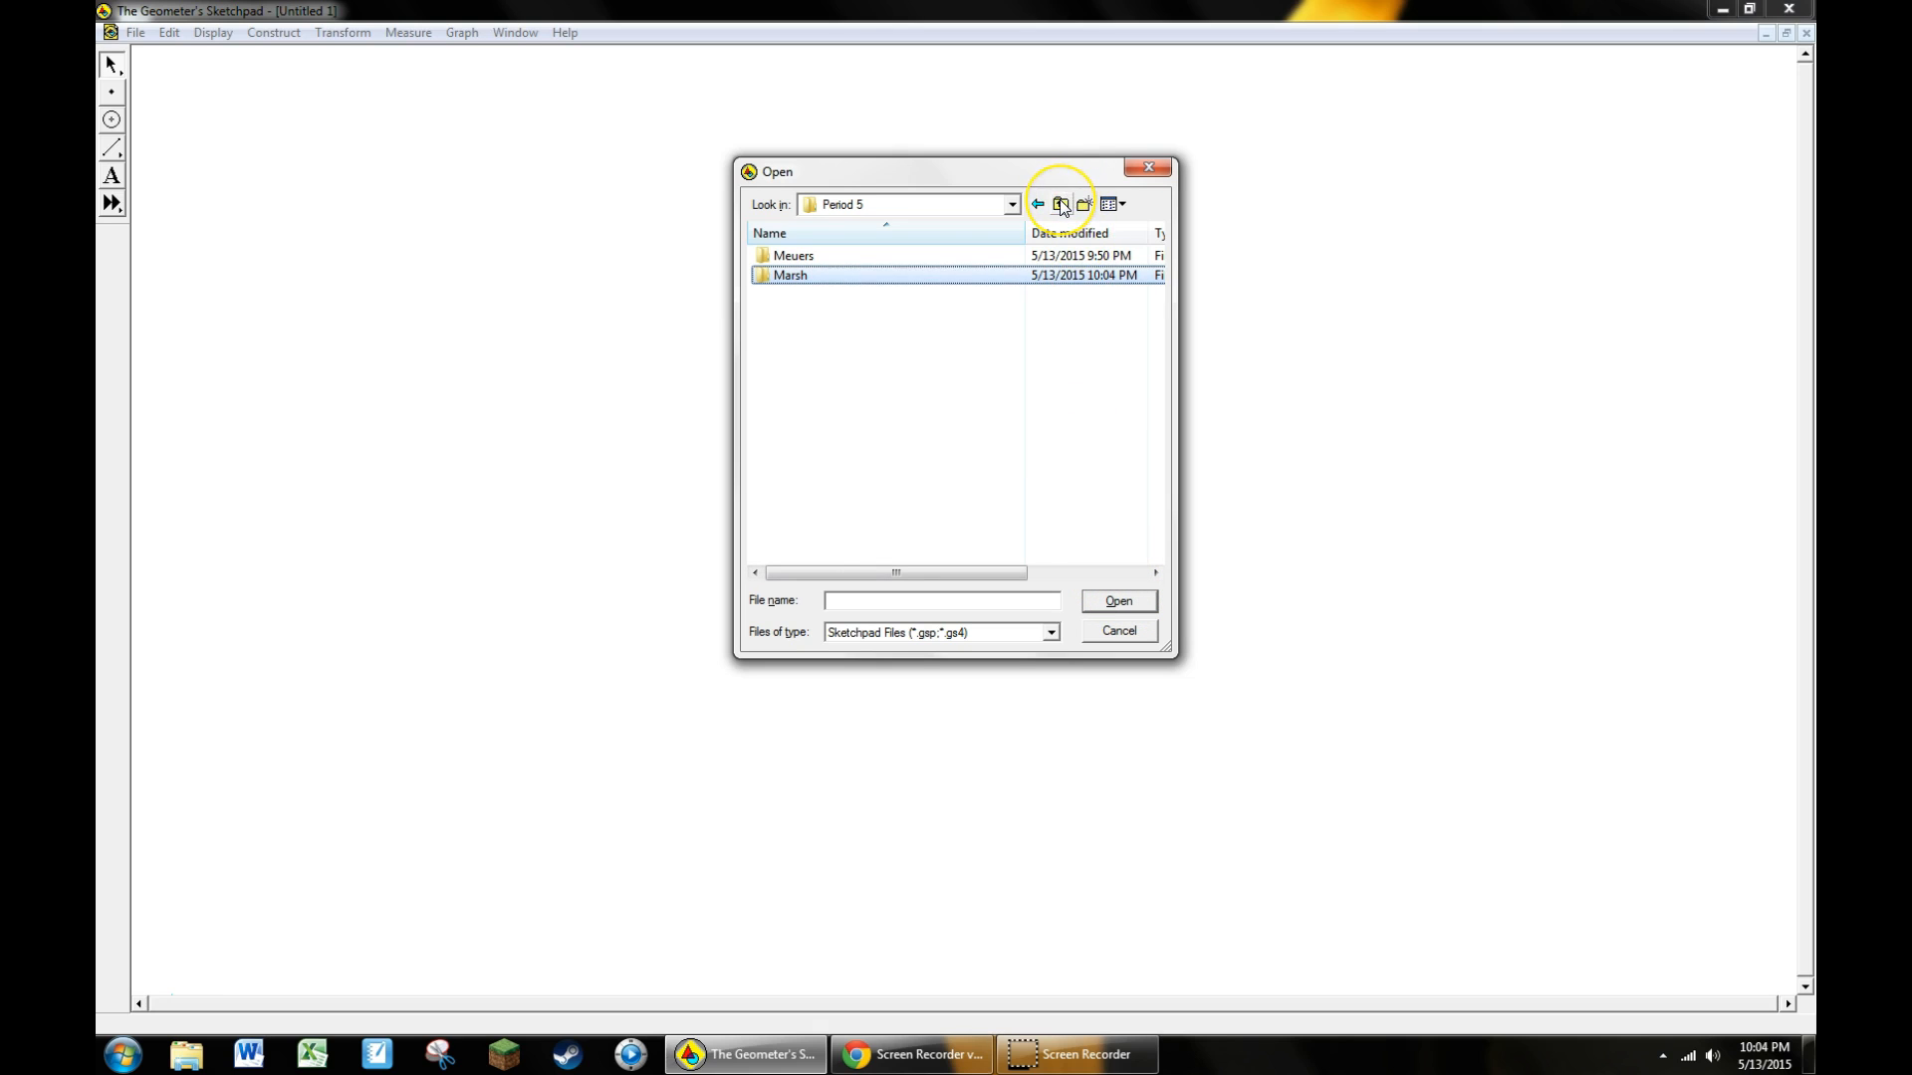
pyautogui.moveTo(1059, 203)
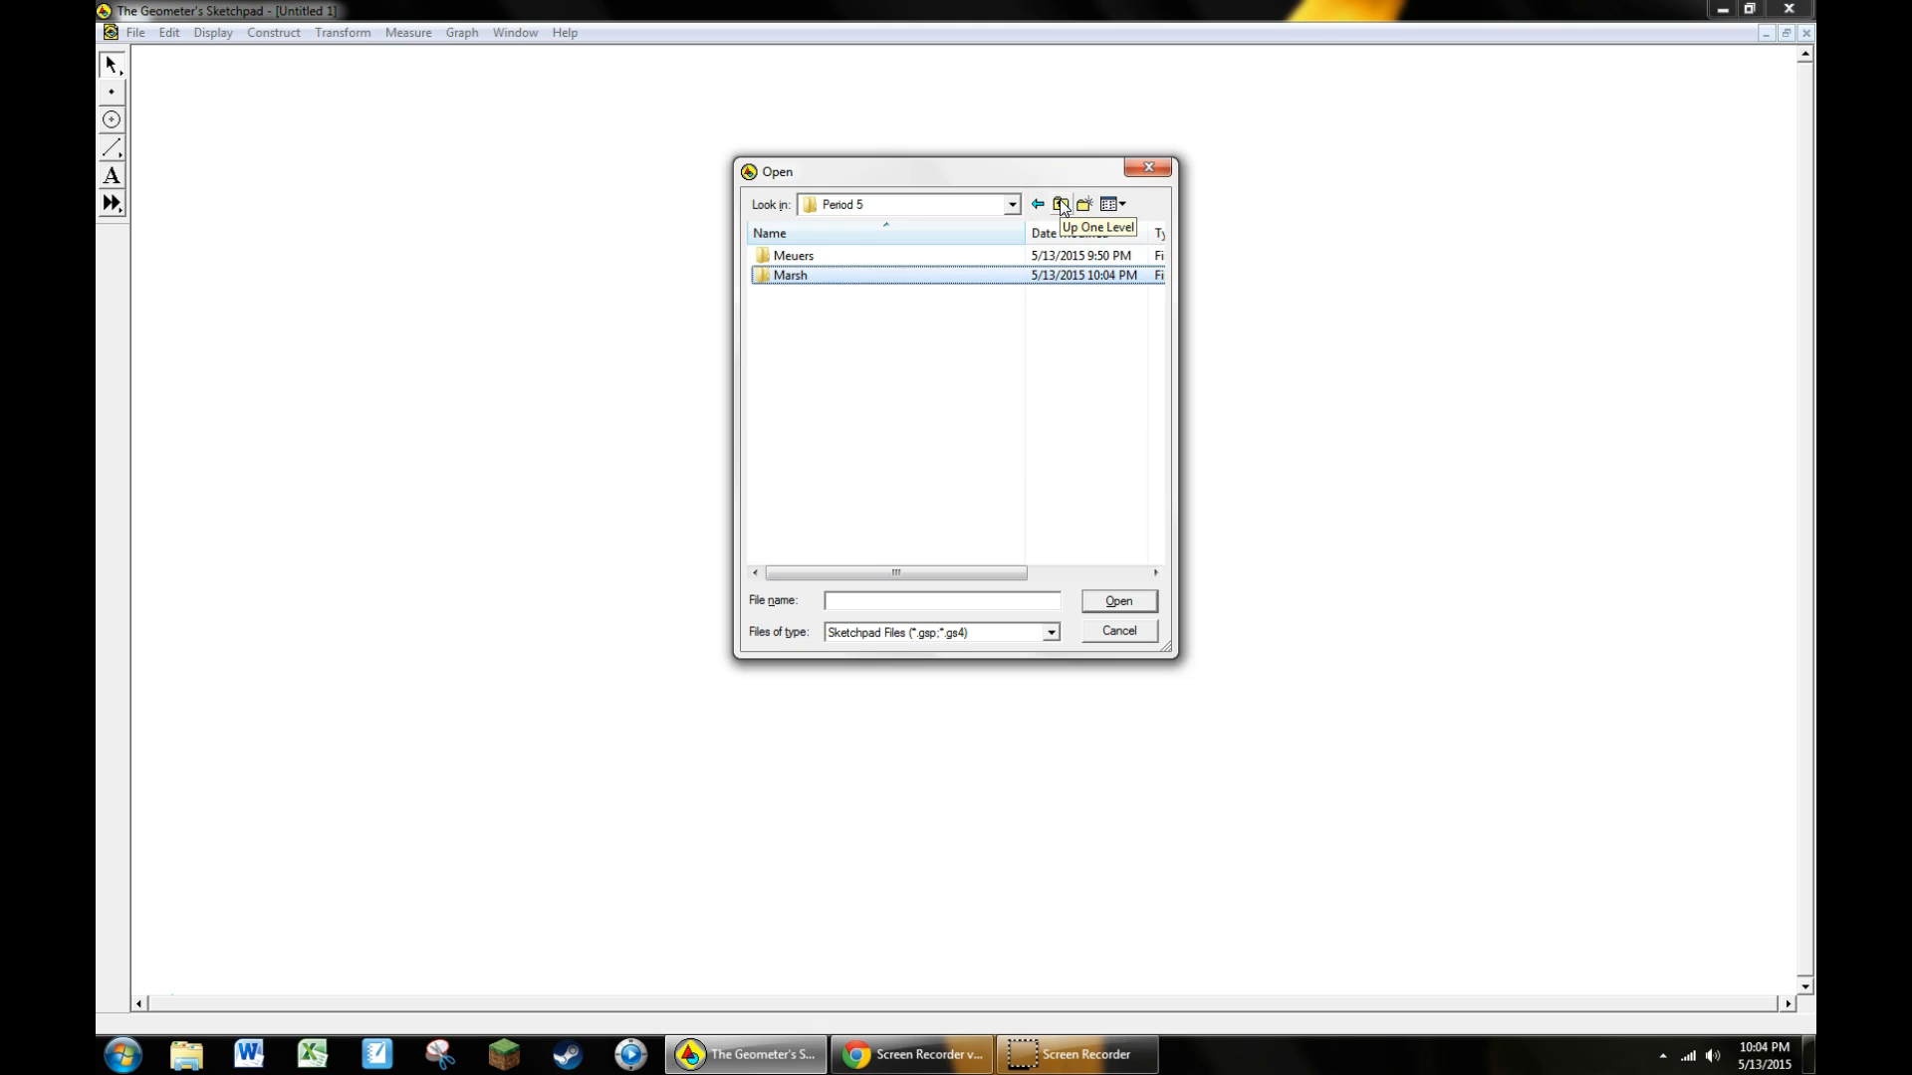
# Browse to KADERA > RAINBOWS and open the Two Refractions sketch
pyautogui.click(1060, 203)
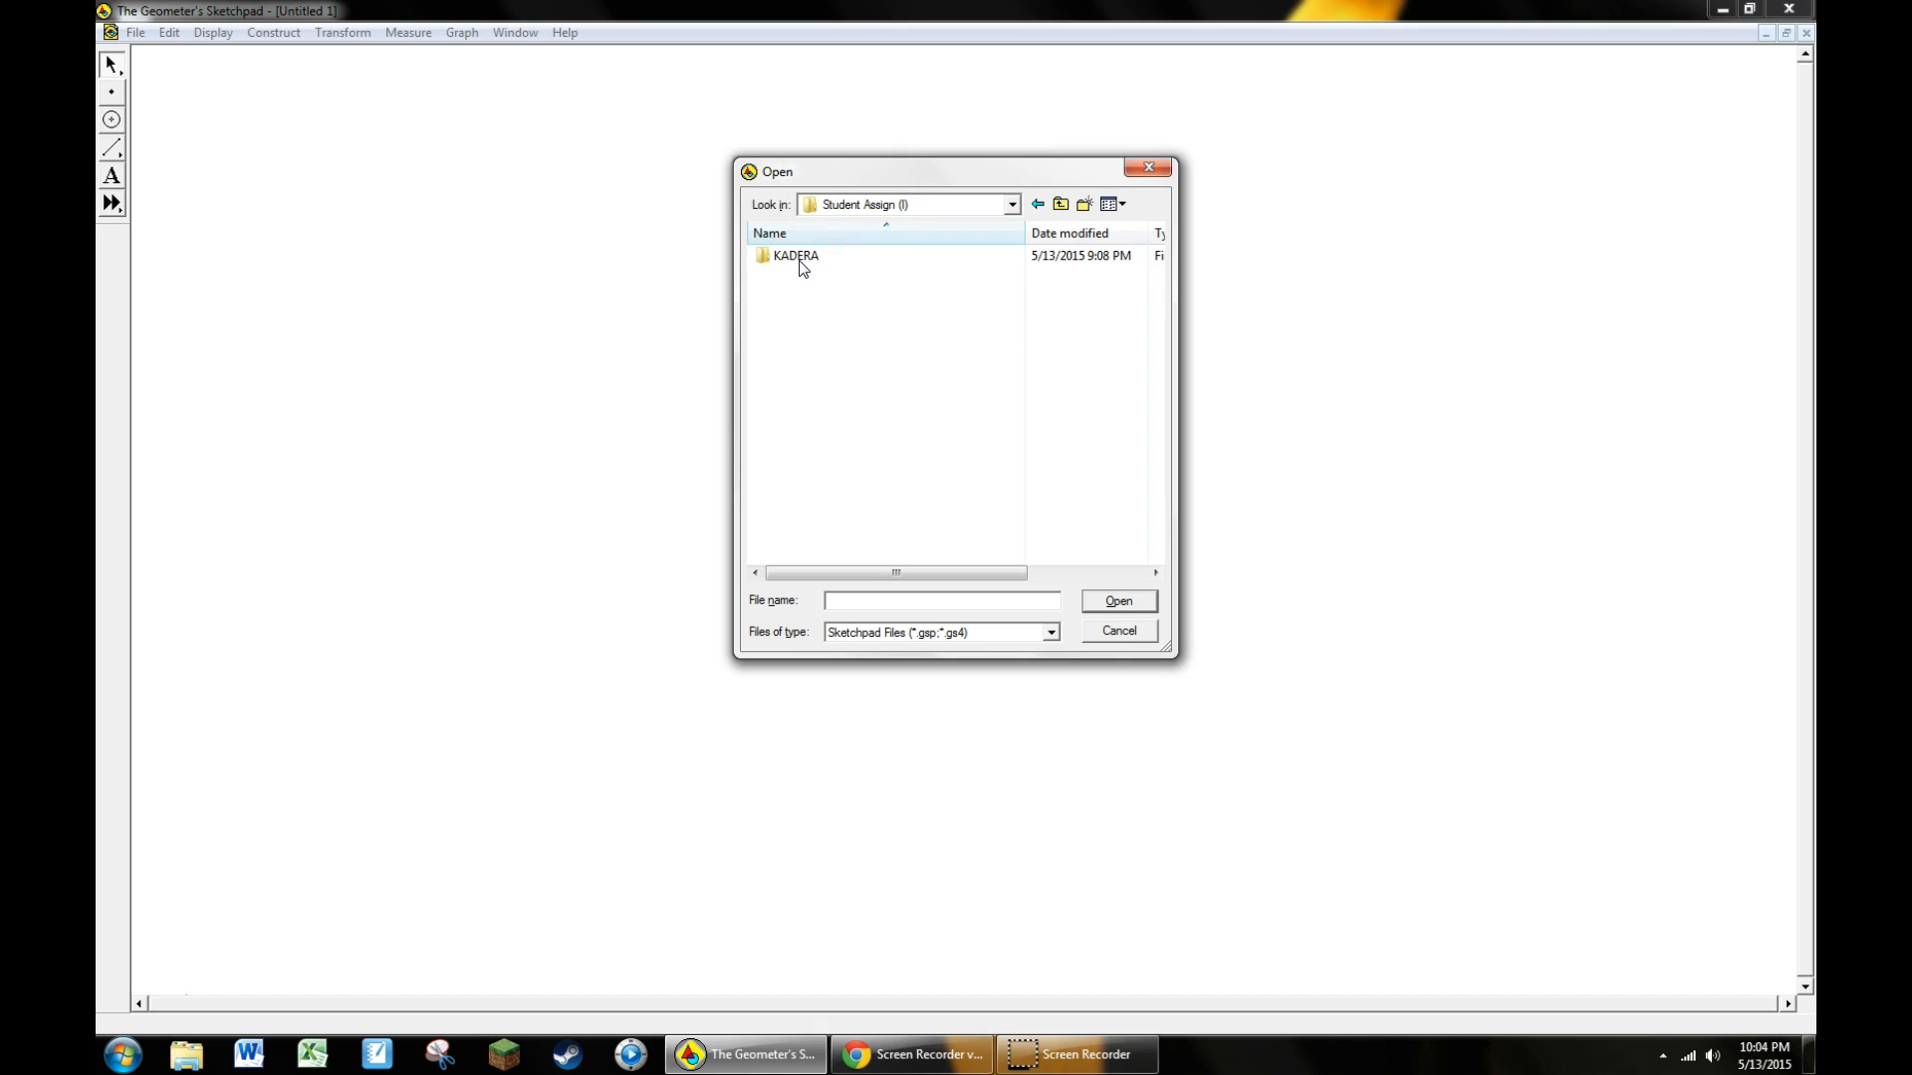
pyautogui.doubleClick(796, 255)
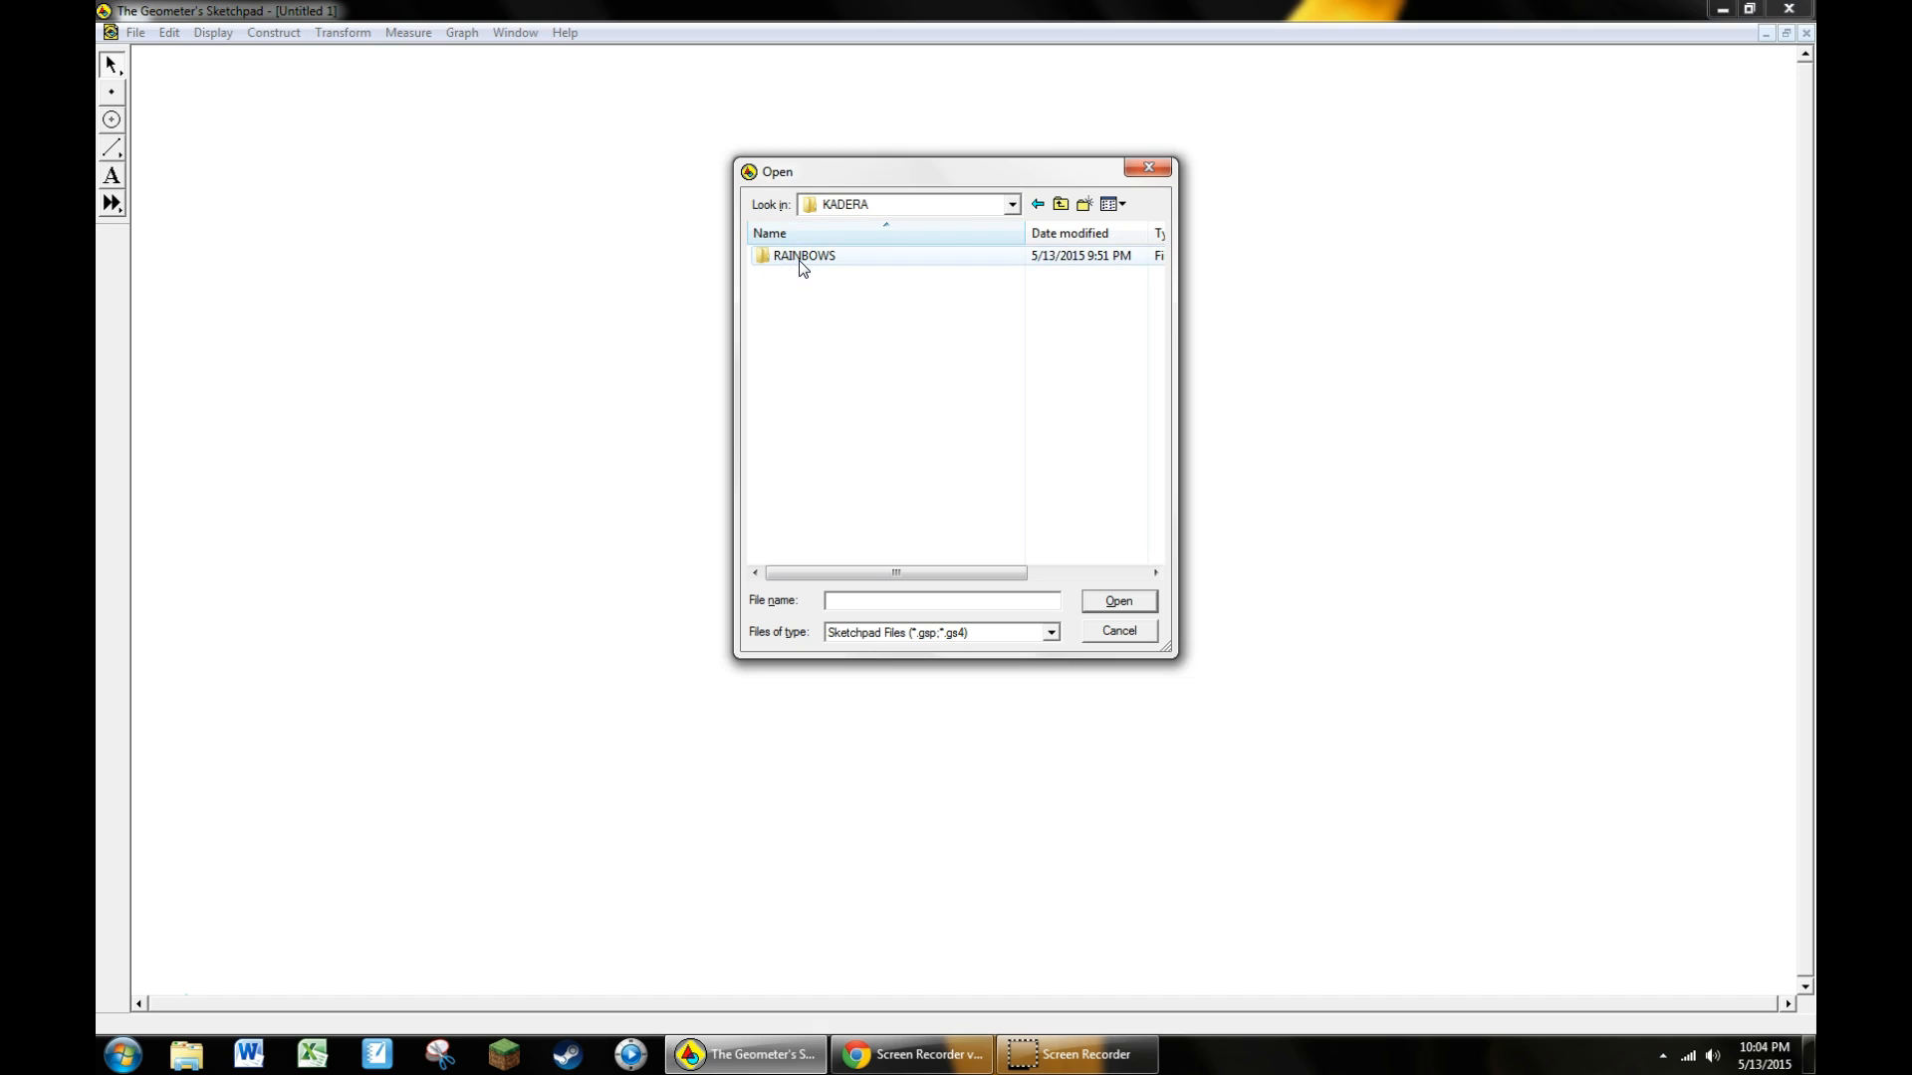
pyautogui.doubleClick(803, 255)
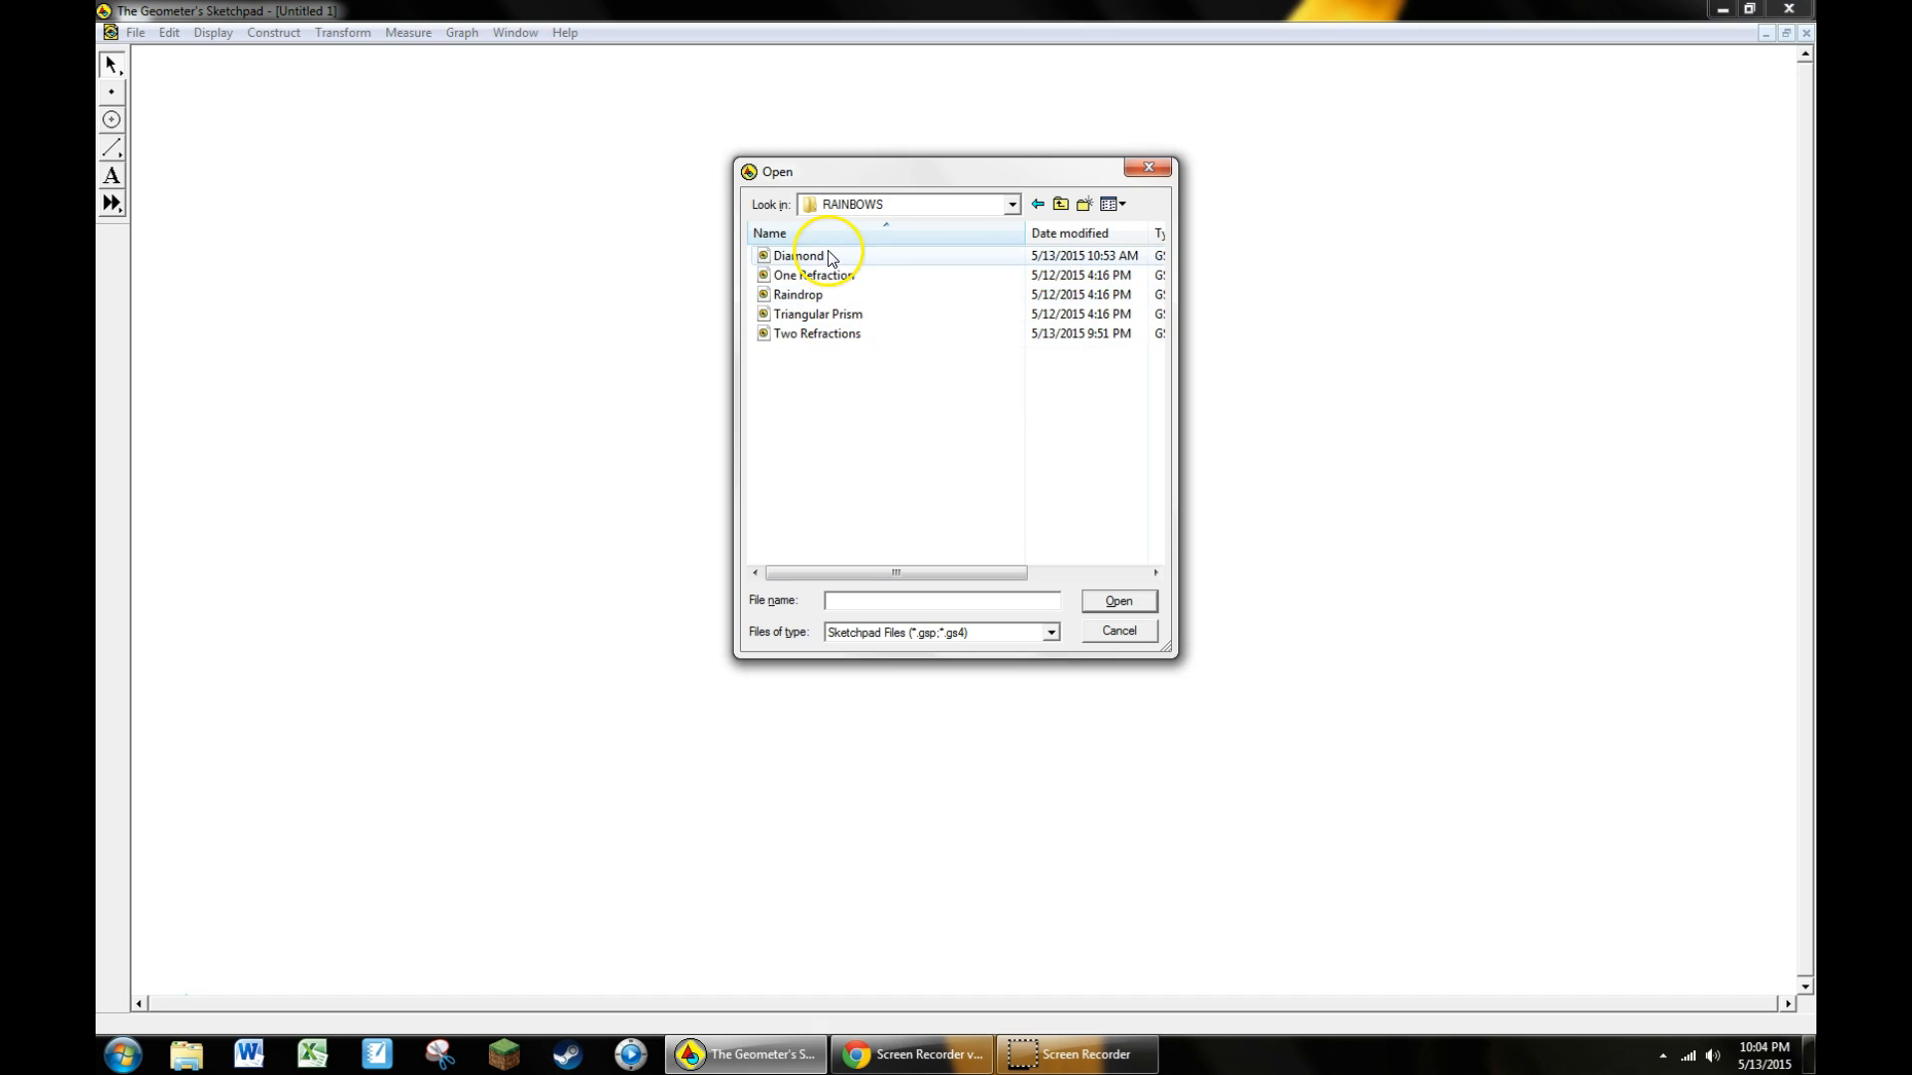
pyautogui.moveTo(826, 355)
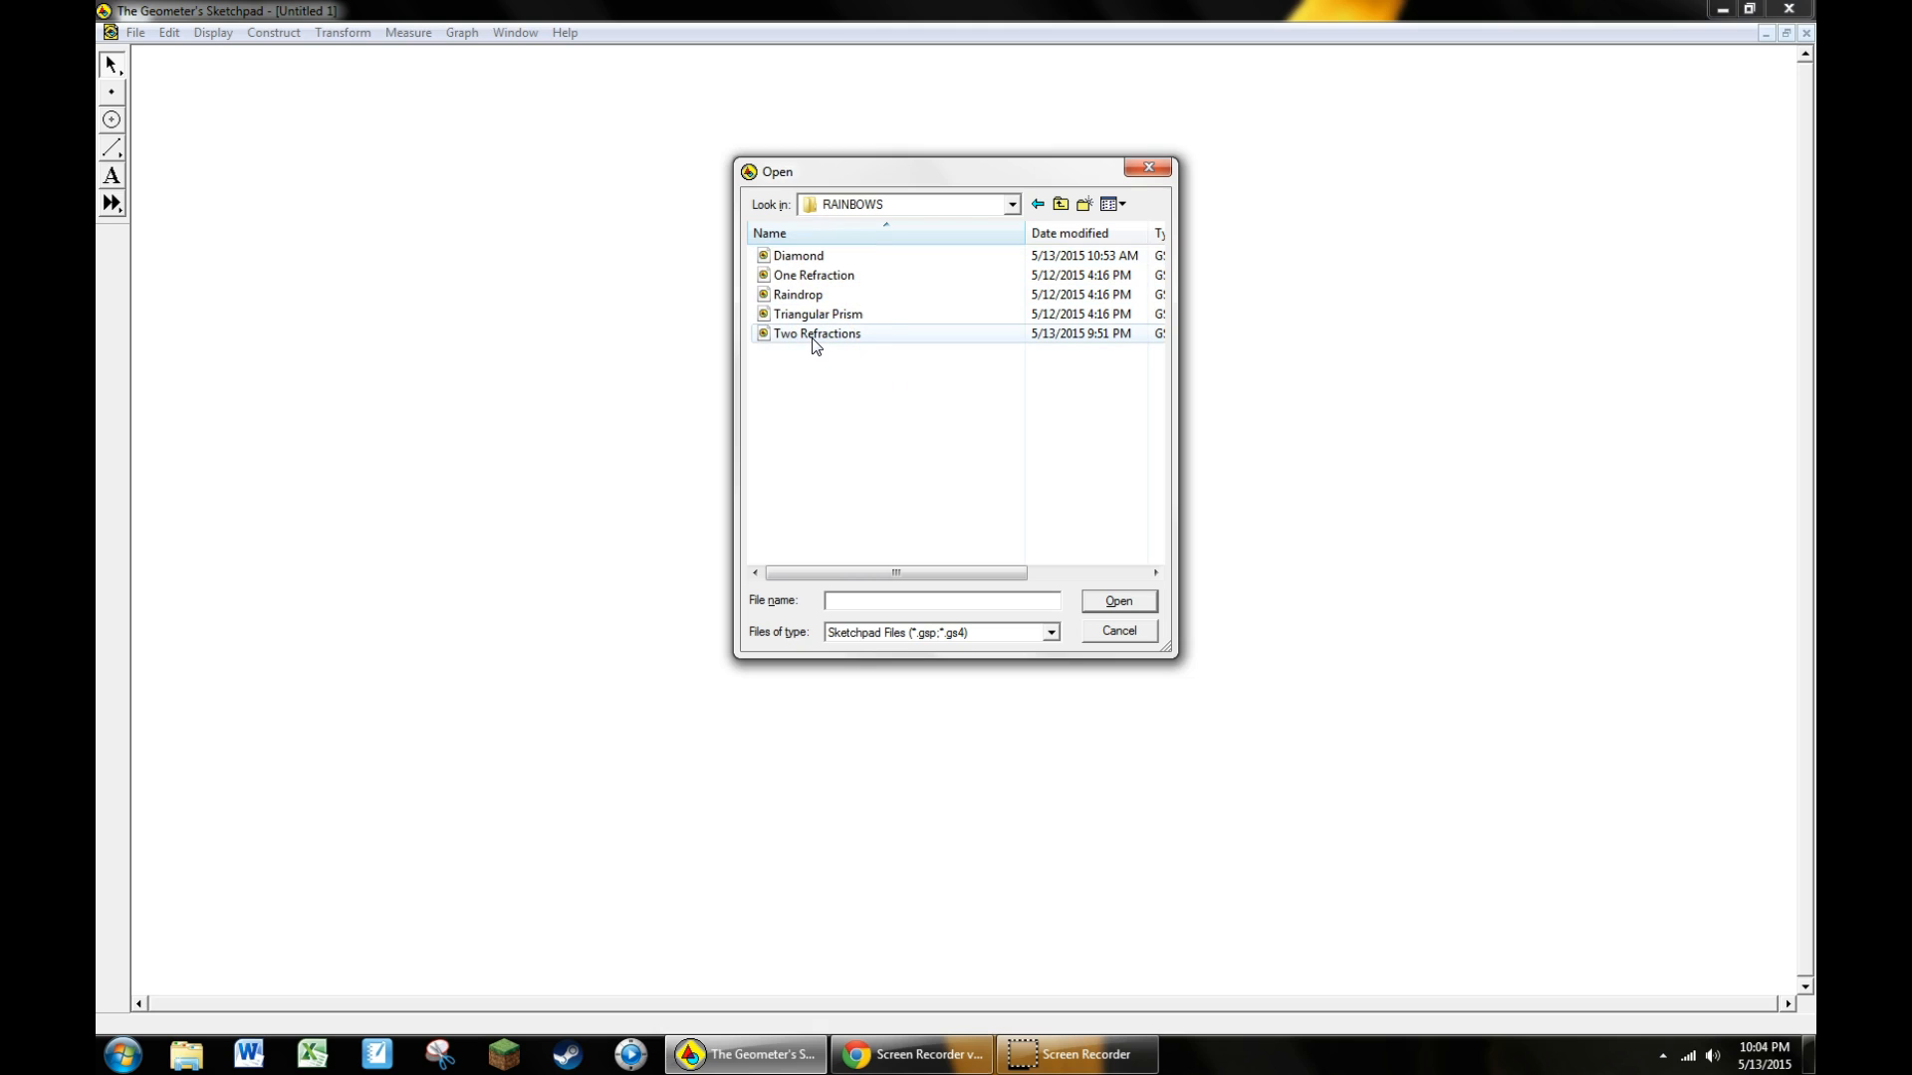
pyautogui.doubleClick(816, 333)
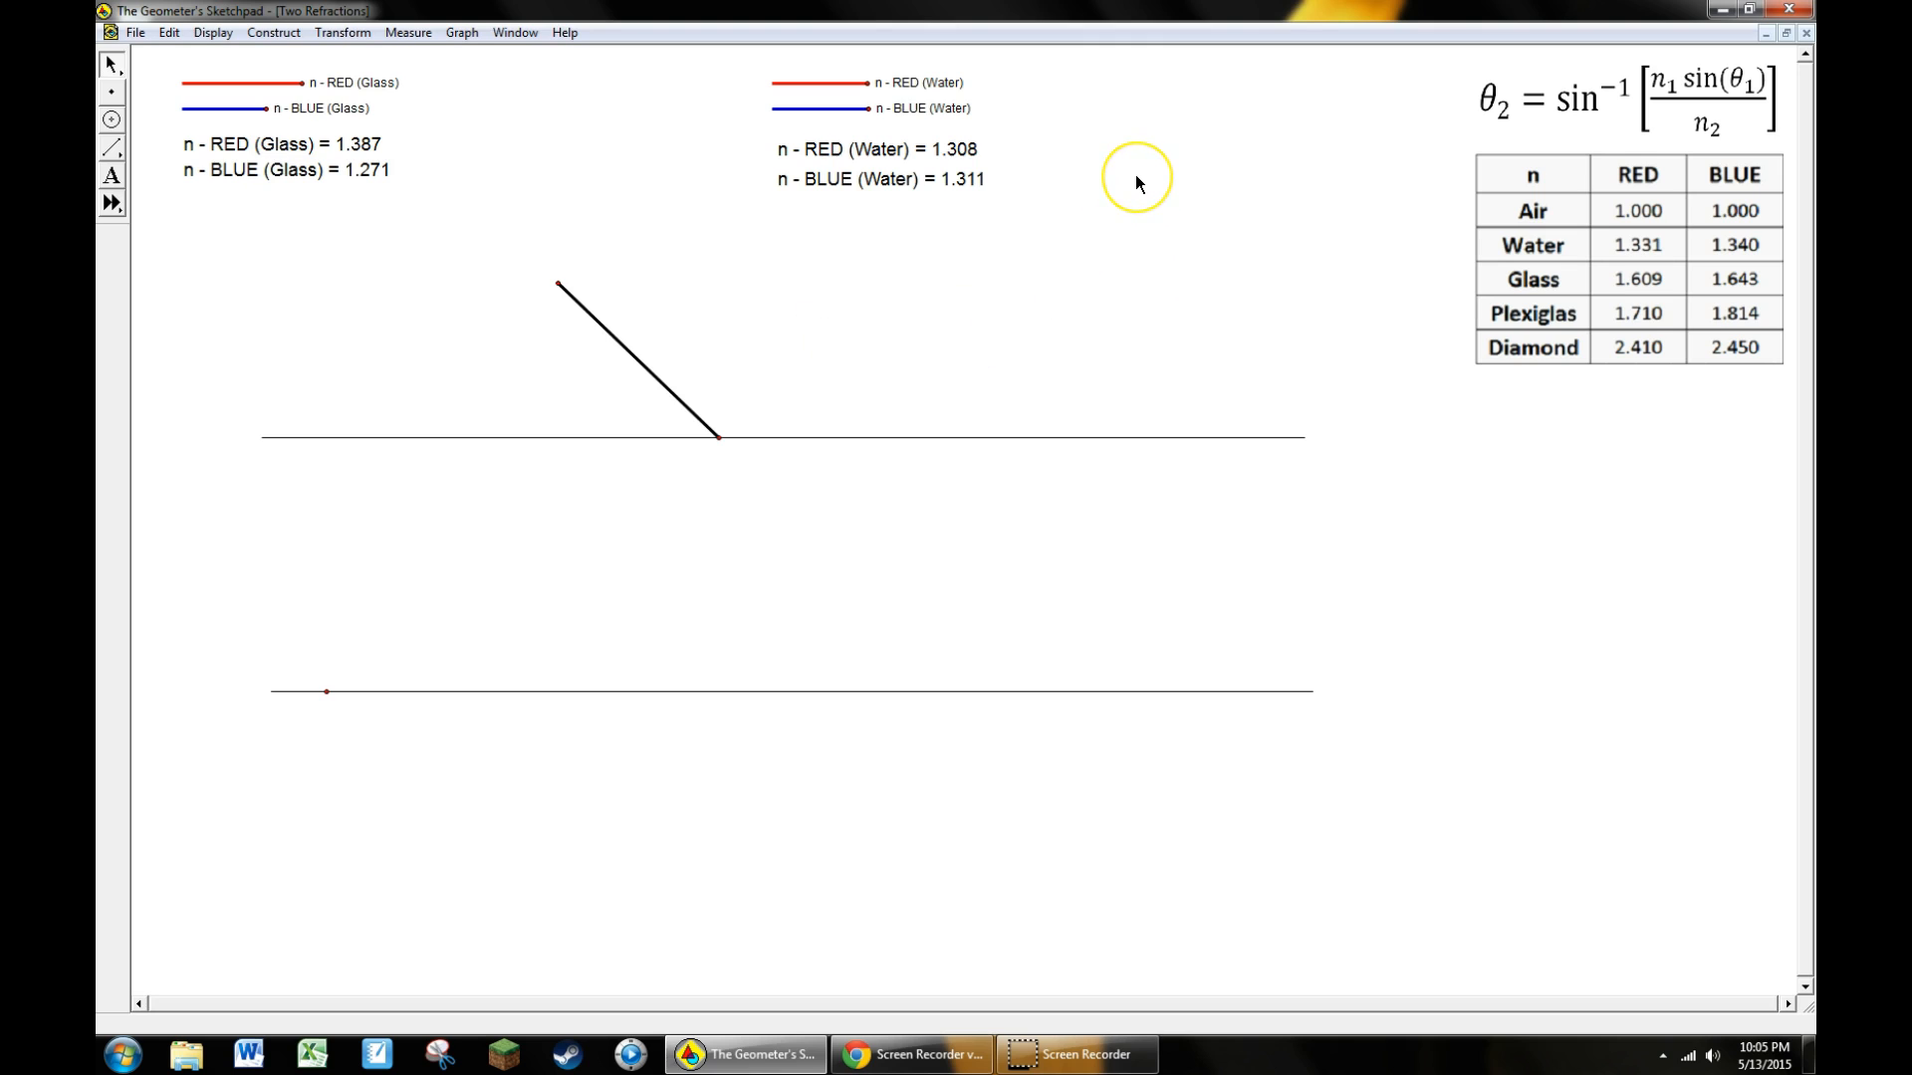
pyautogui.moveTo(171, 131)
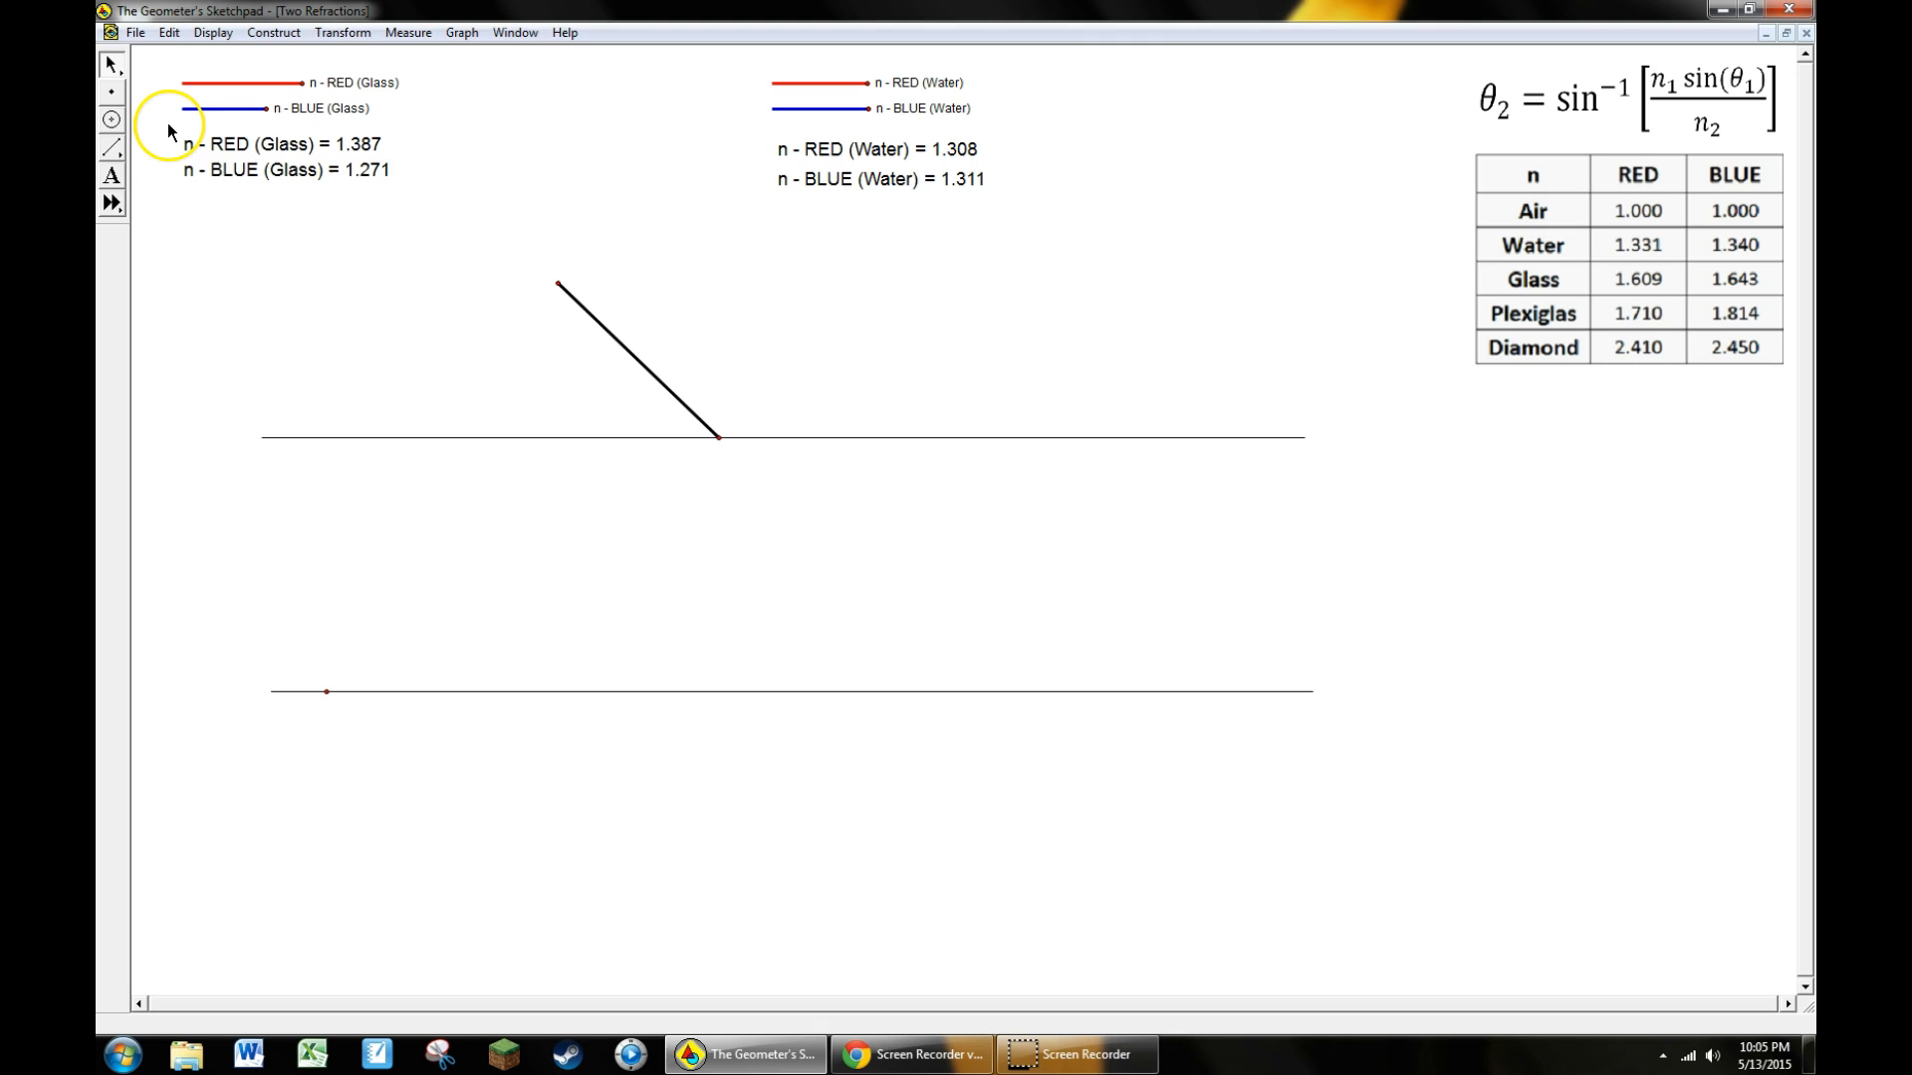
pyautogui.moveTo(149, 115)
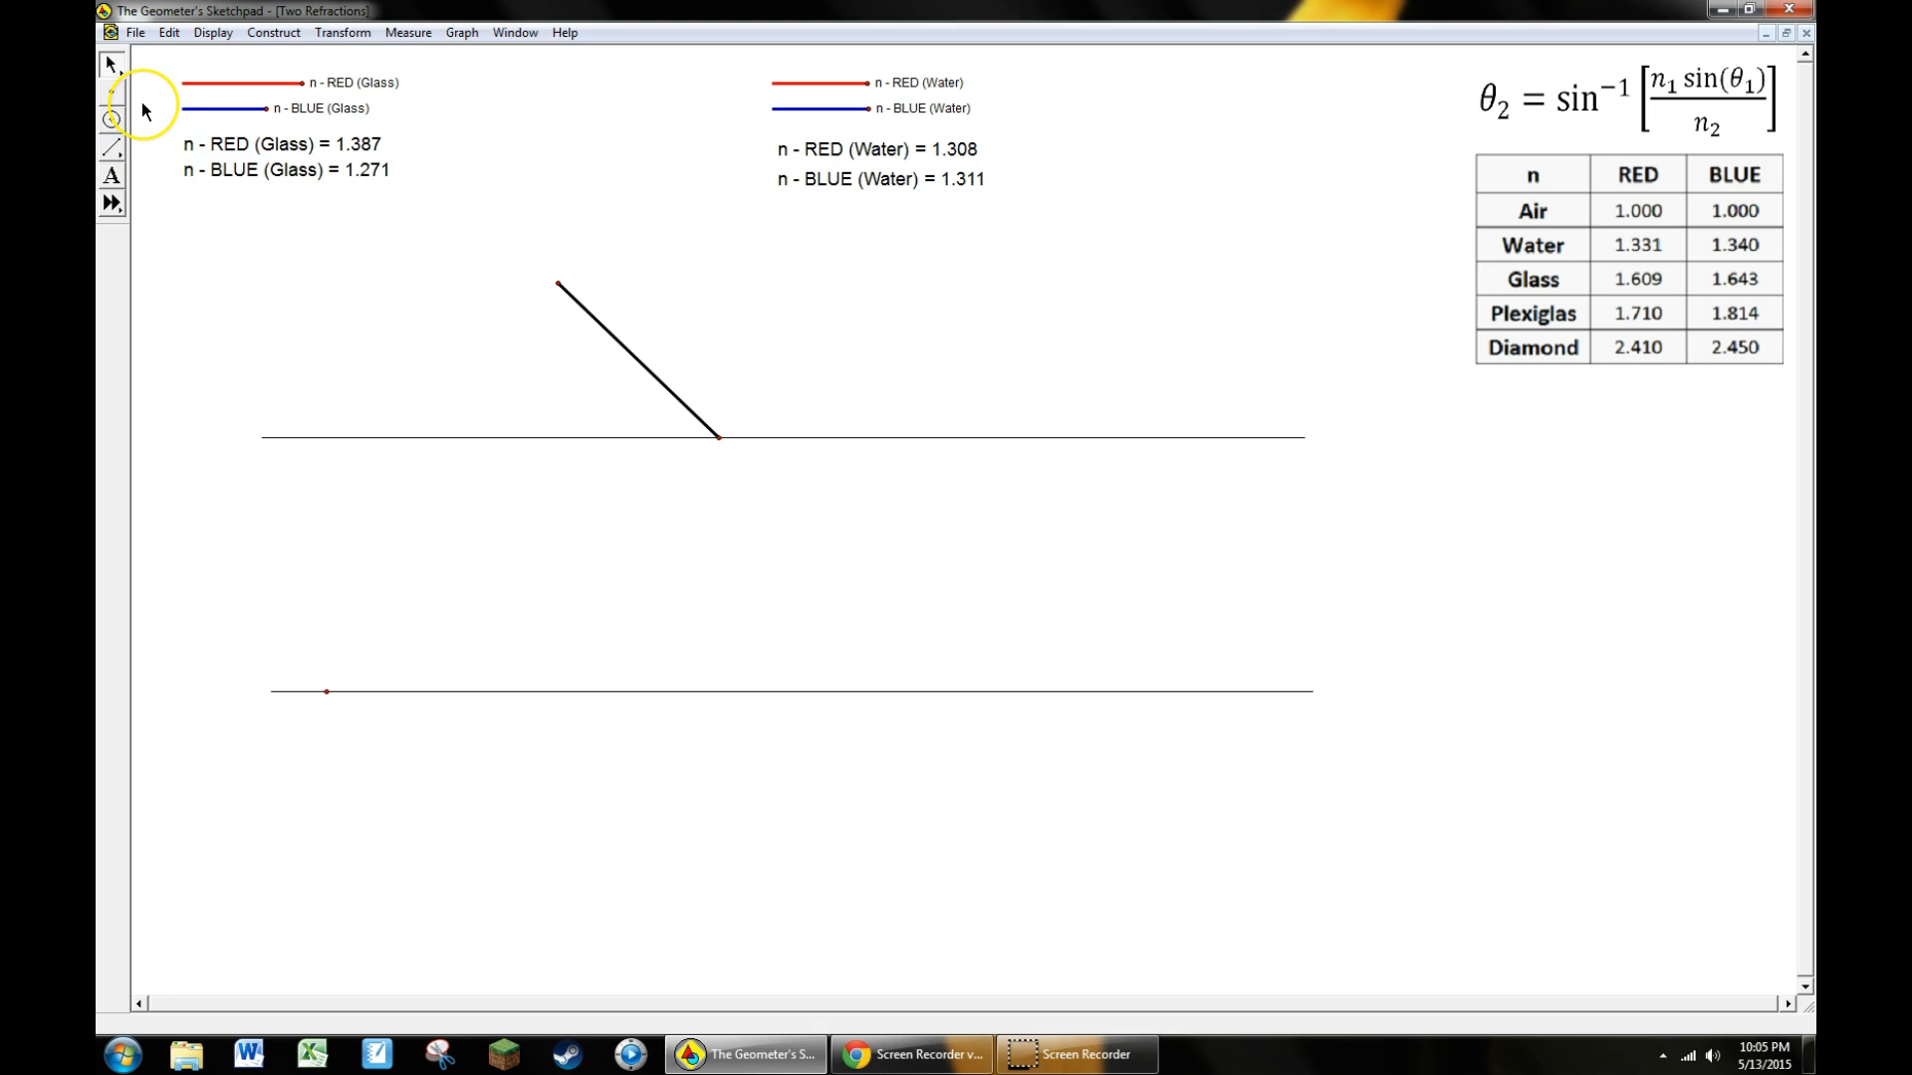
pyautogui.moveTo(140, 92)
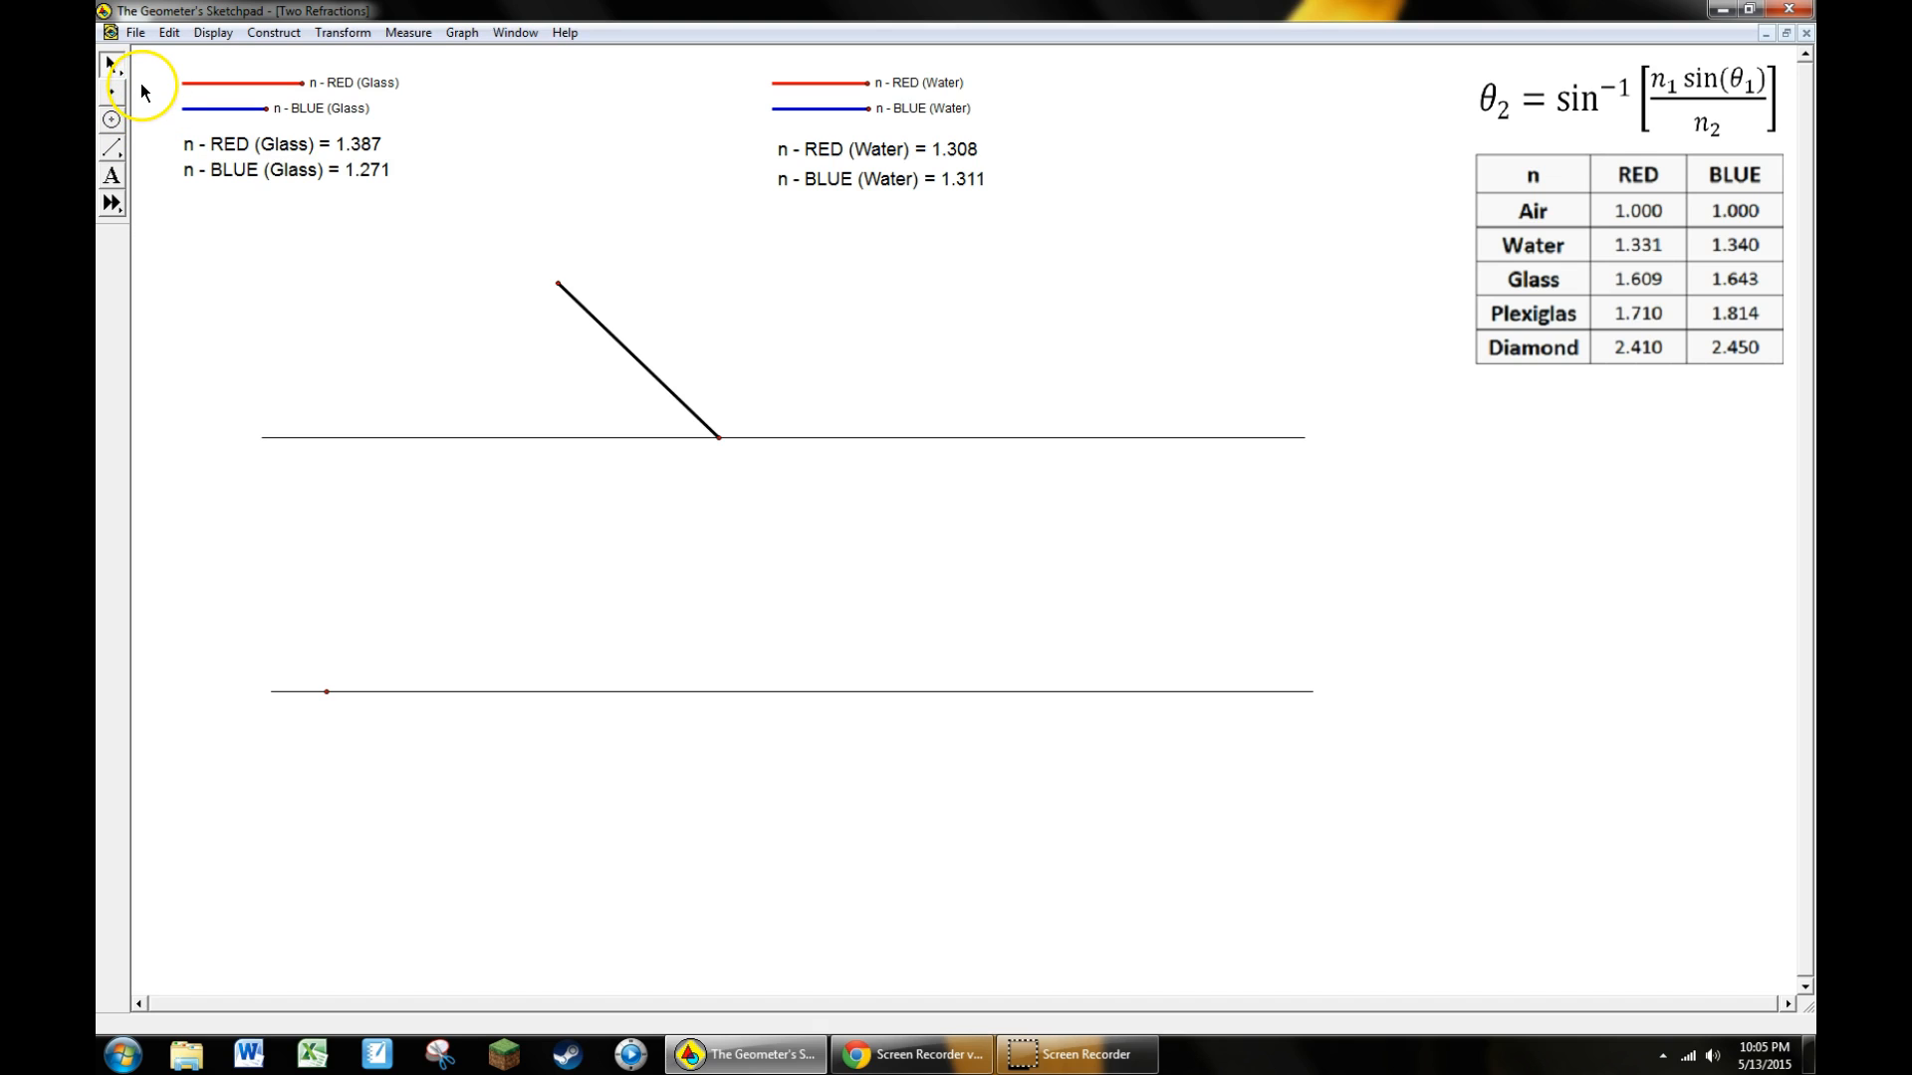
pyautogui.moveTo(145, 81)
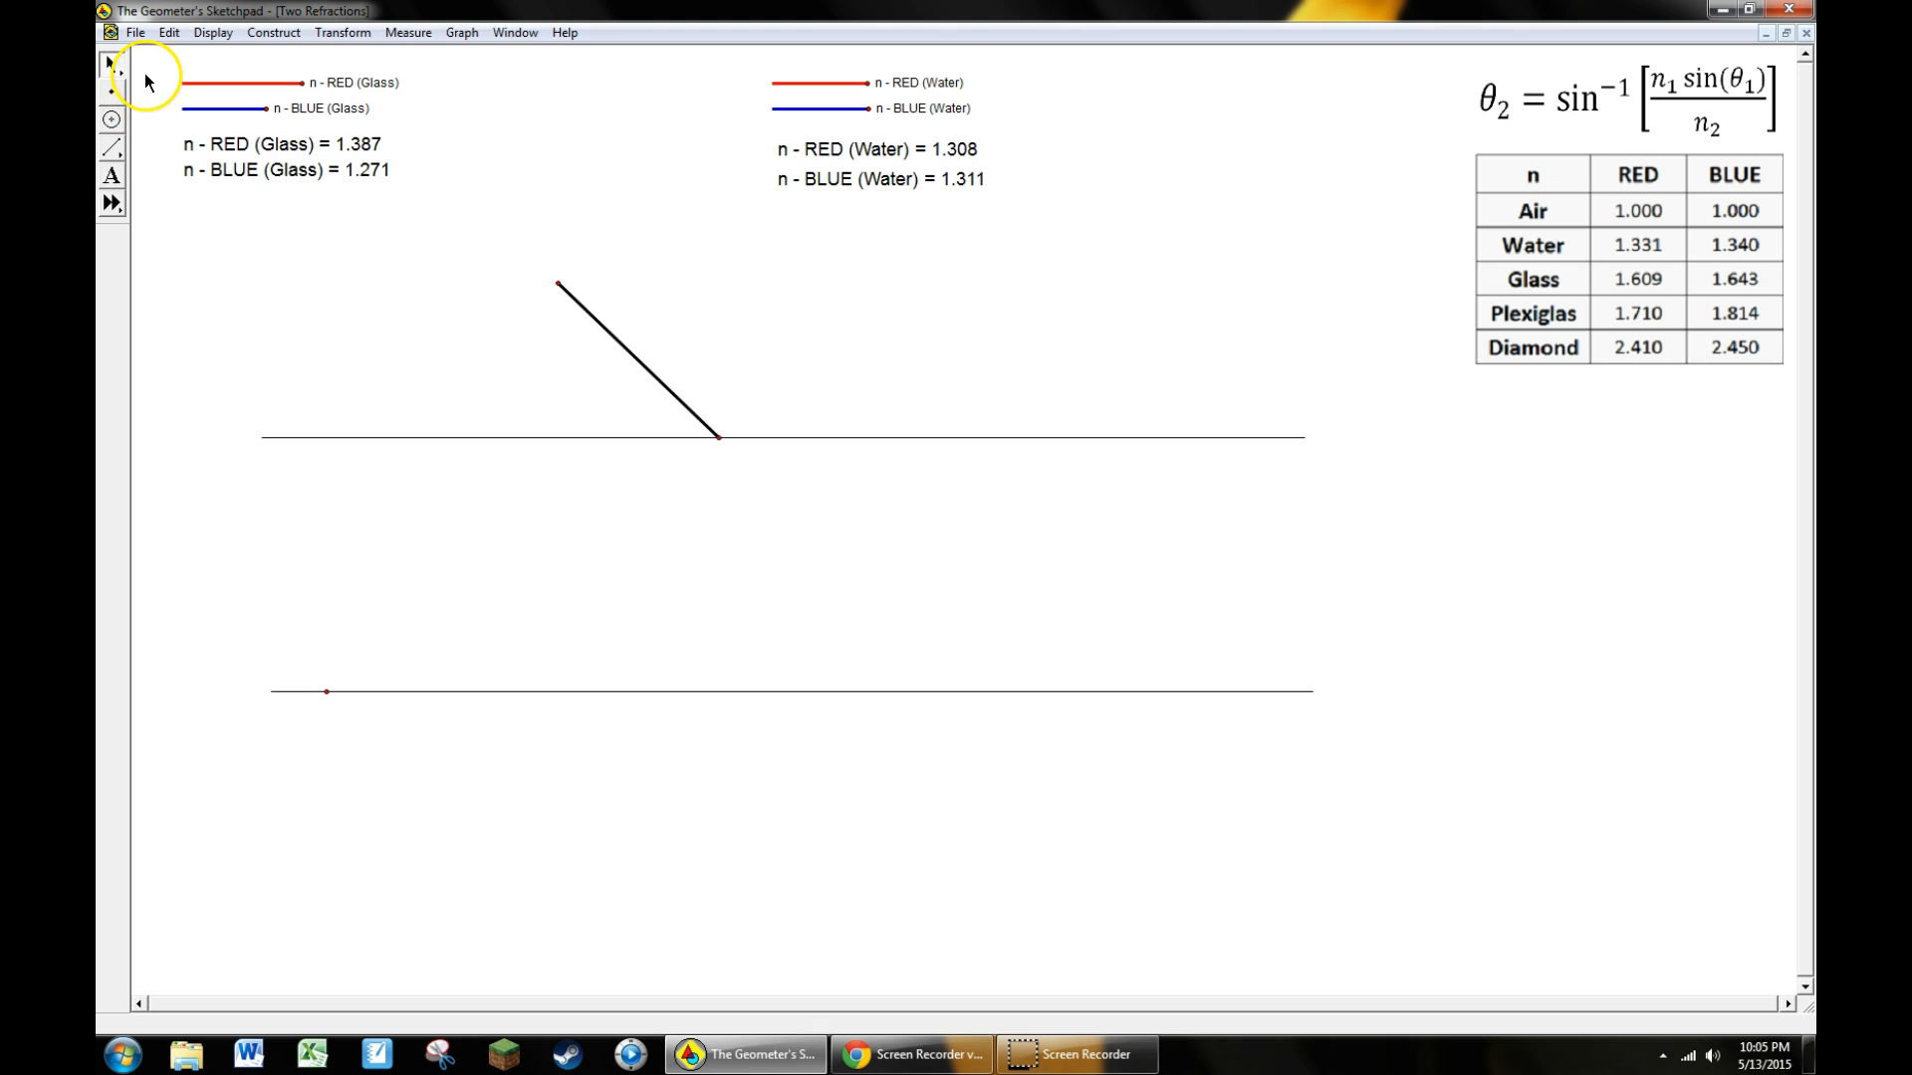
pyautogui.moveTo(109, 63)
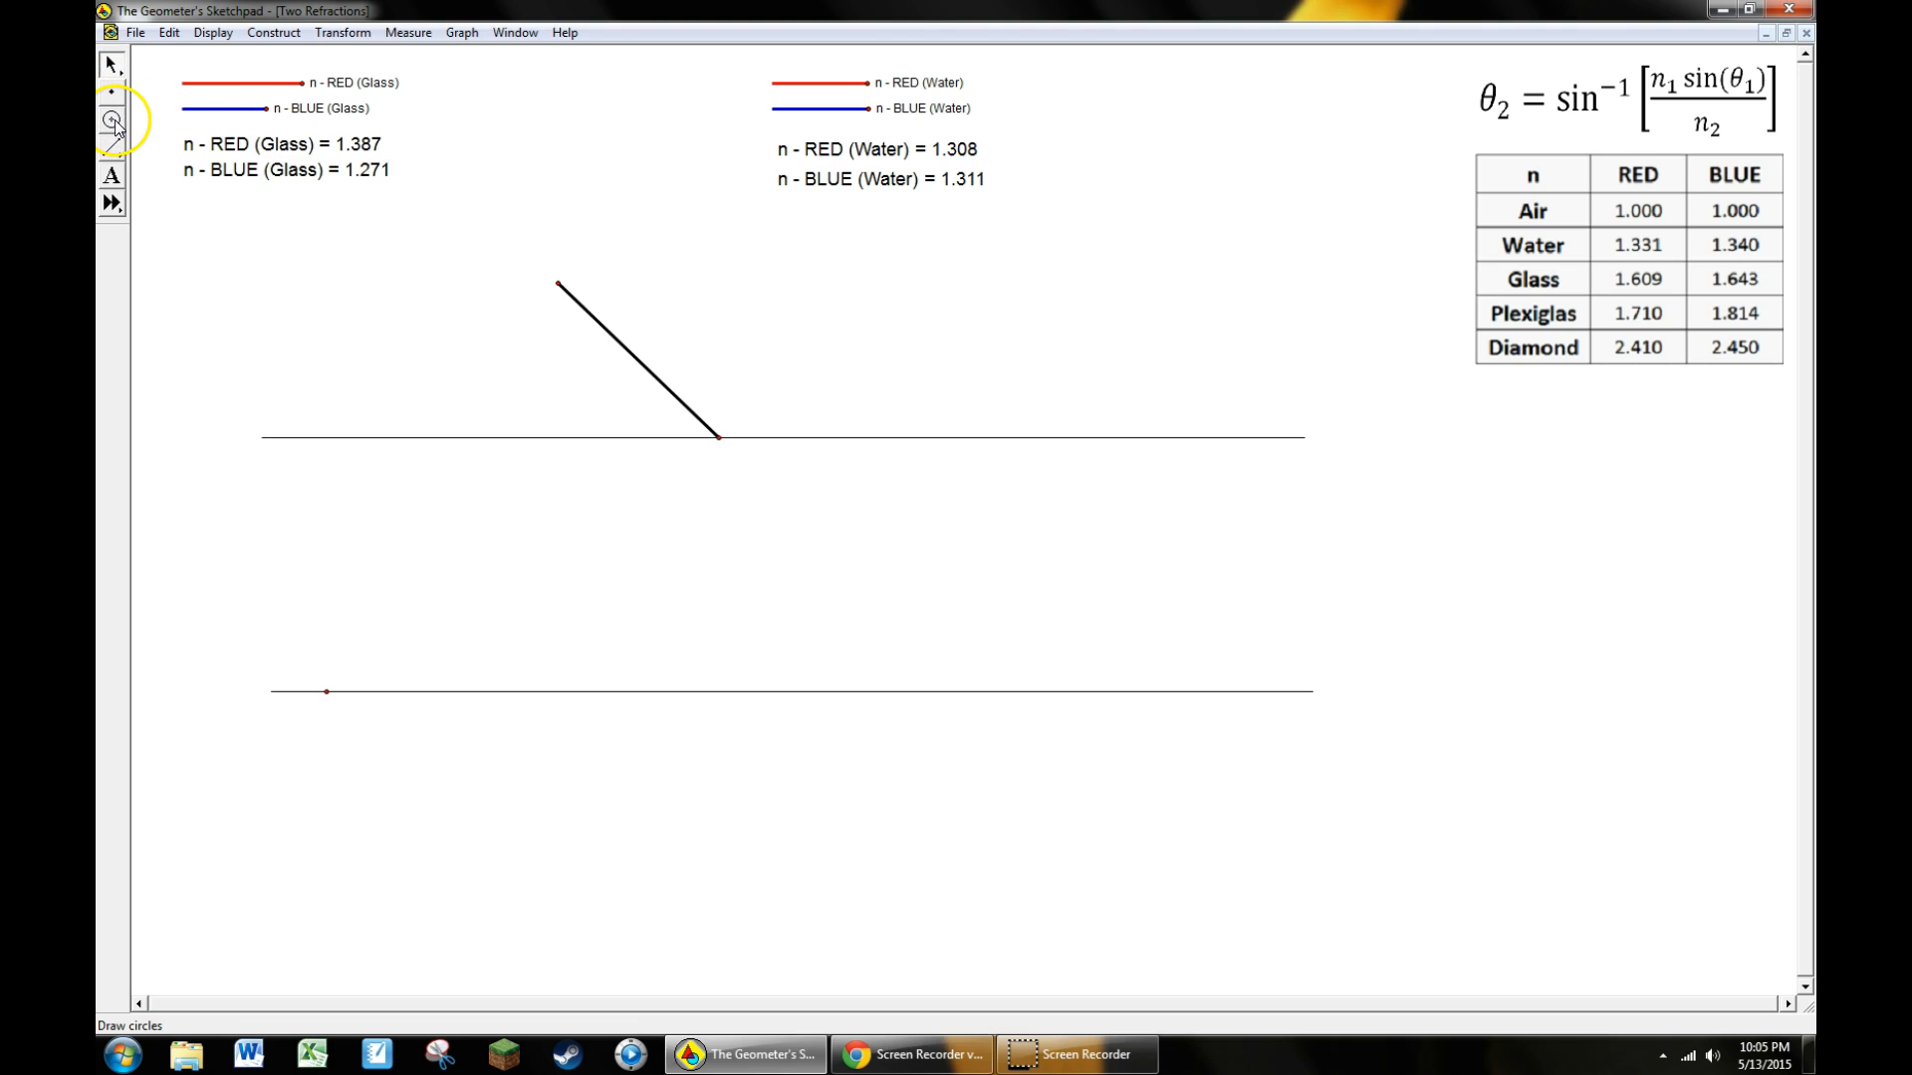
pyautogui.click(112, 149)
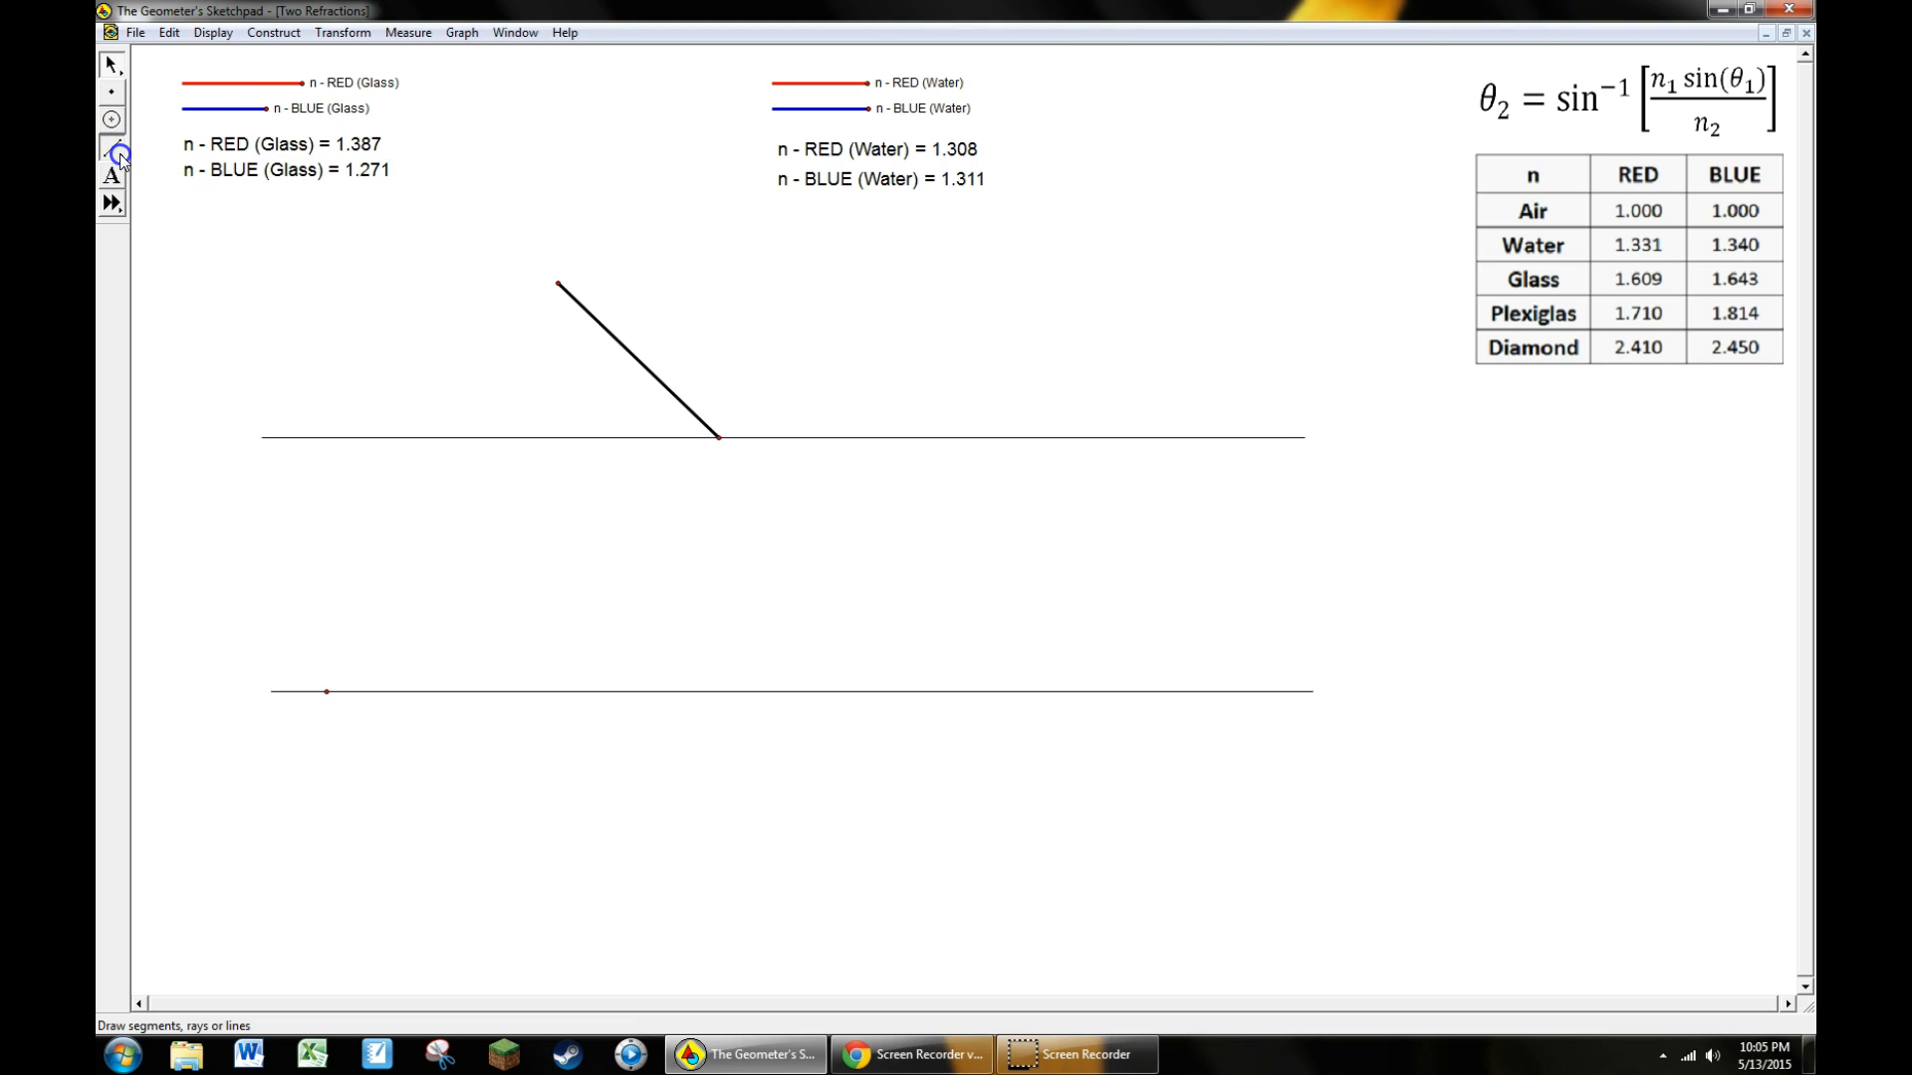
pyautogui.click(111, 148)
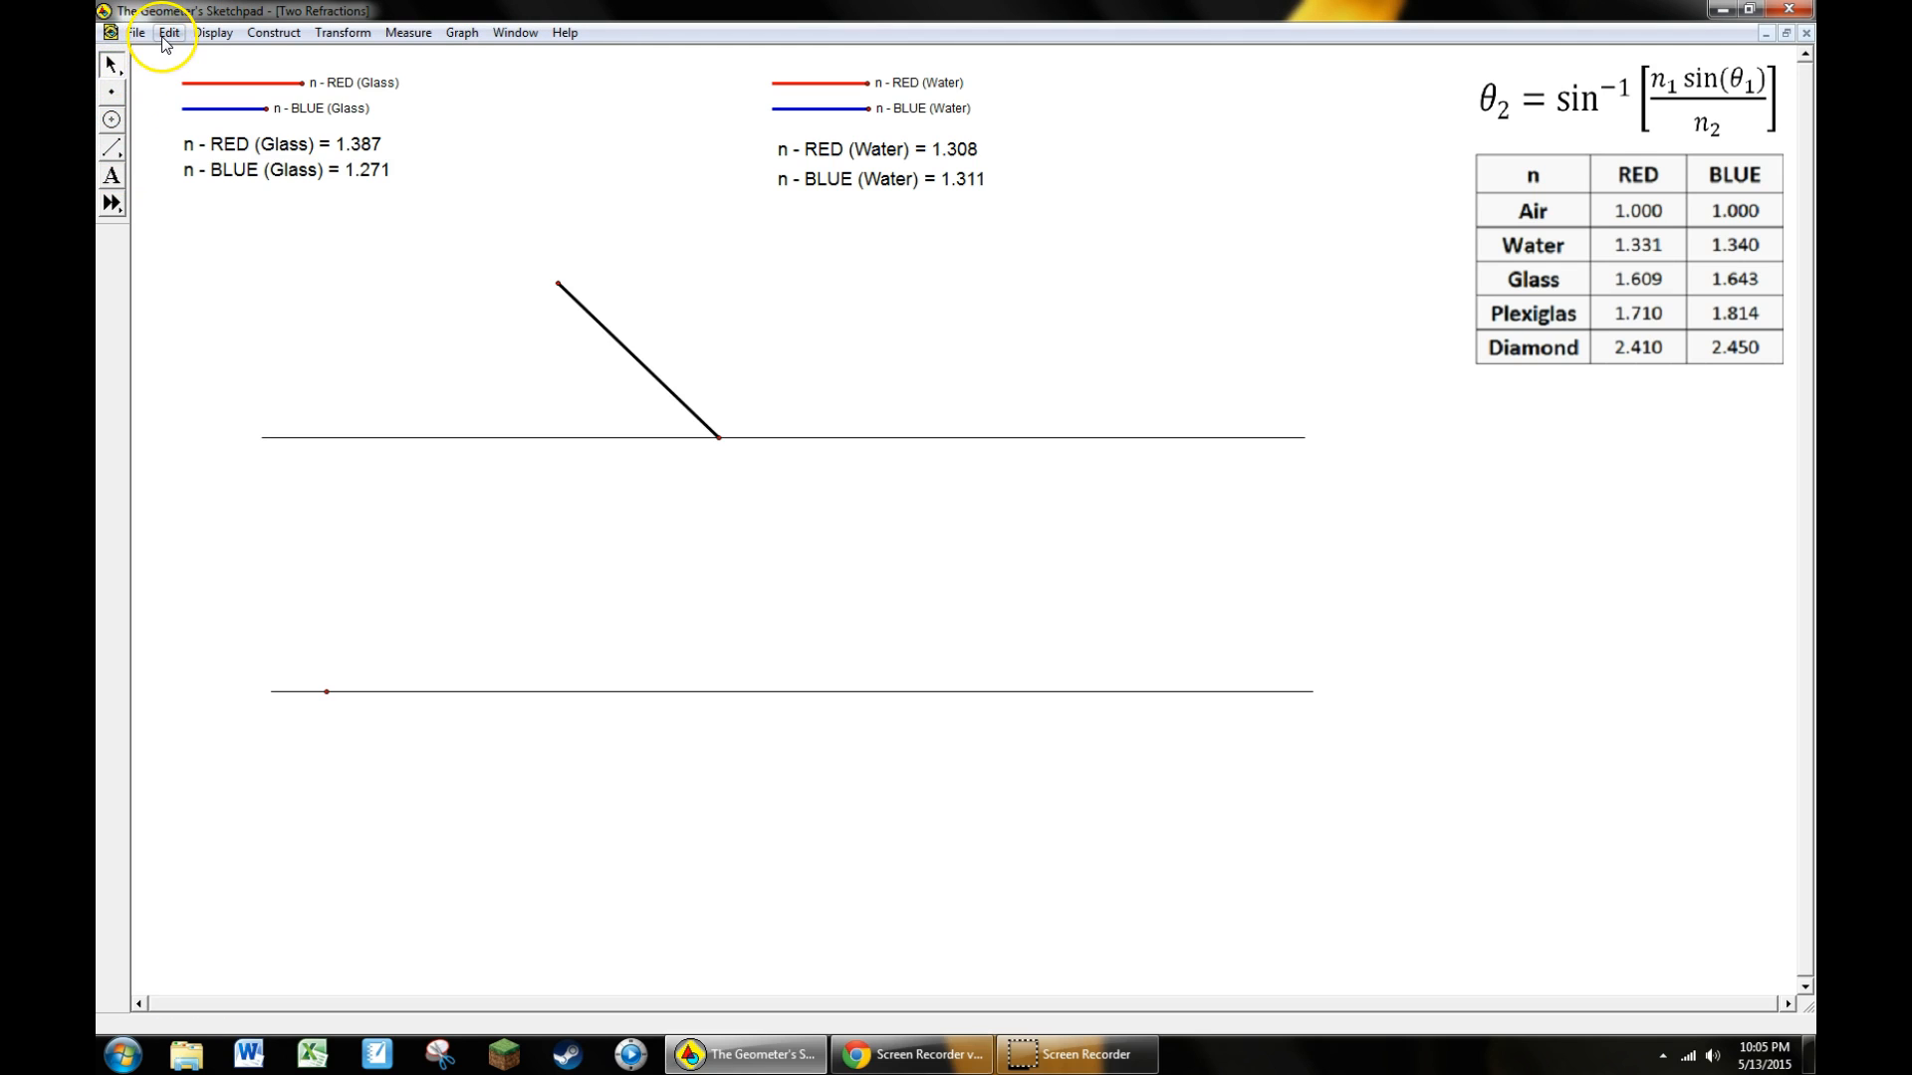
pyautogui.moveTo(213, 32)
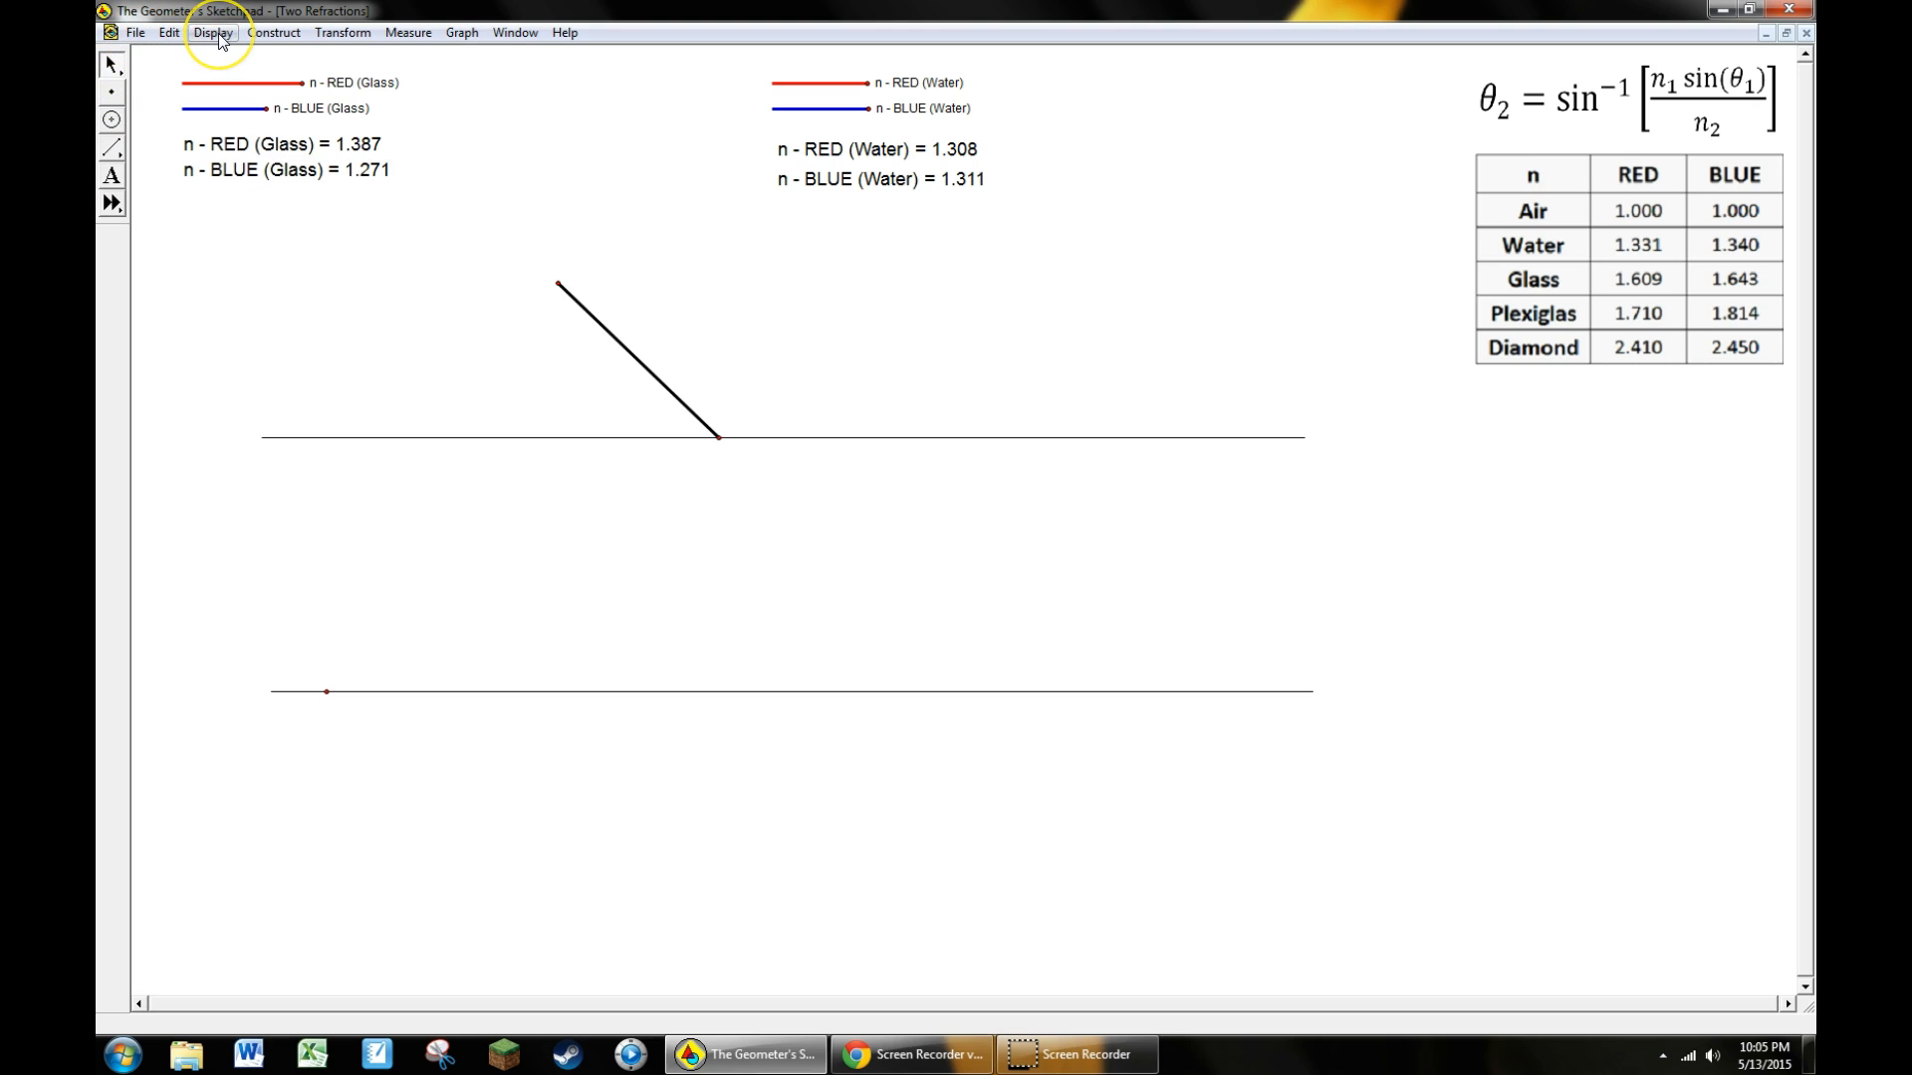
pyautogui.click(213, 31)
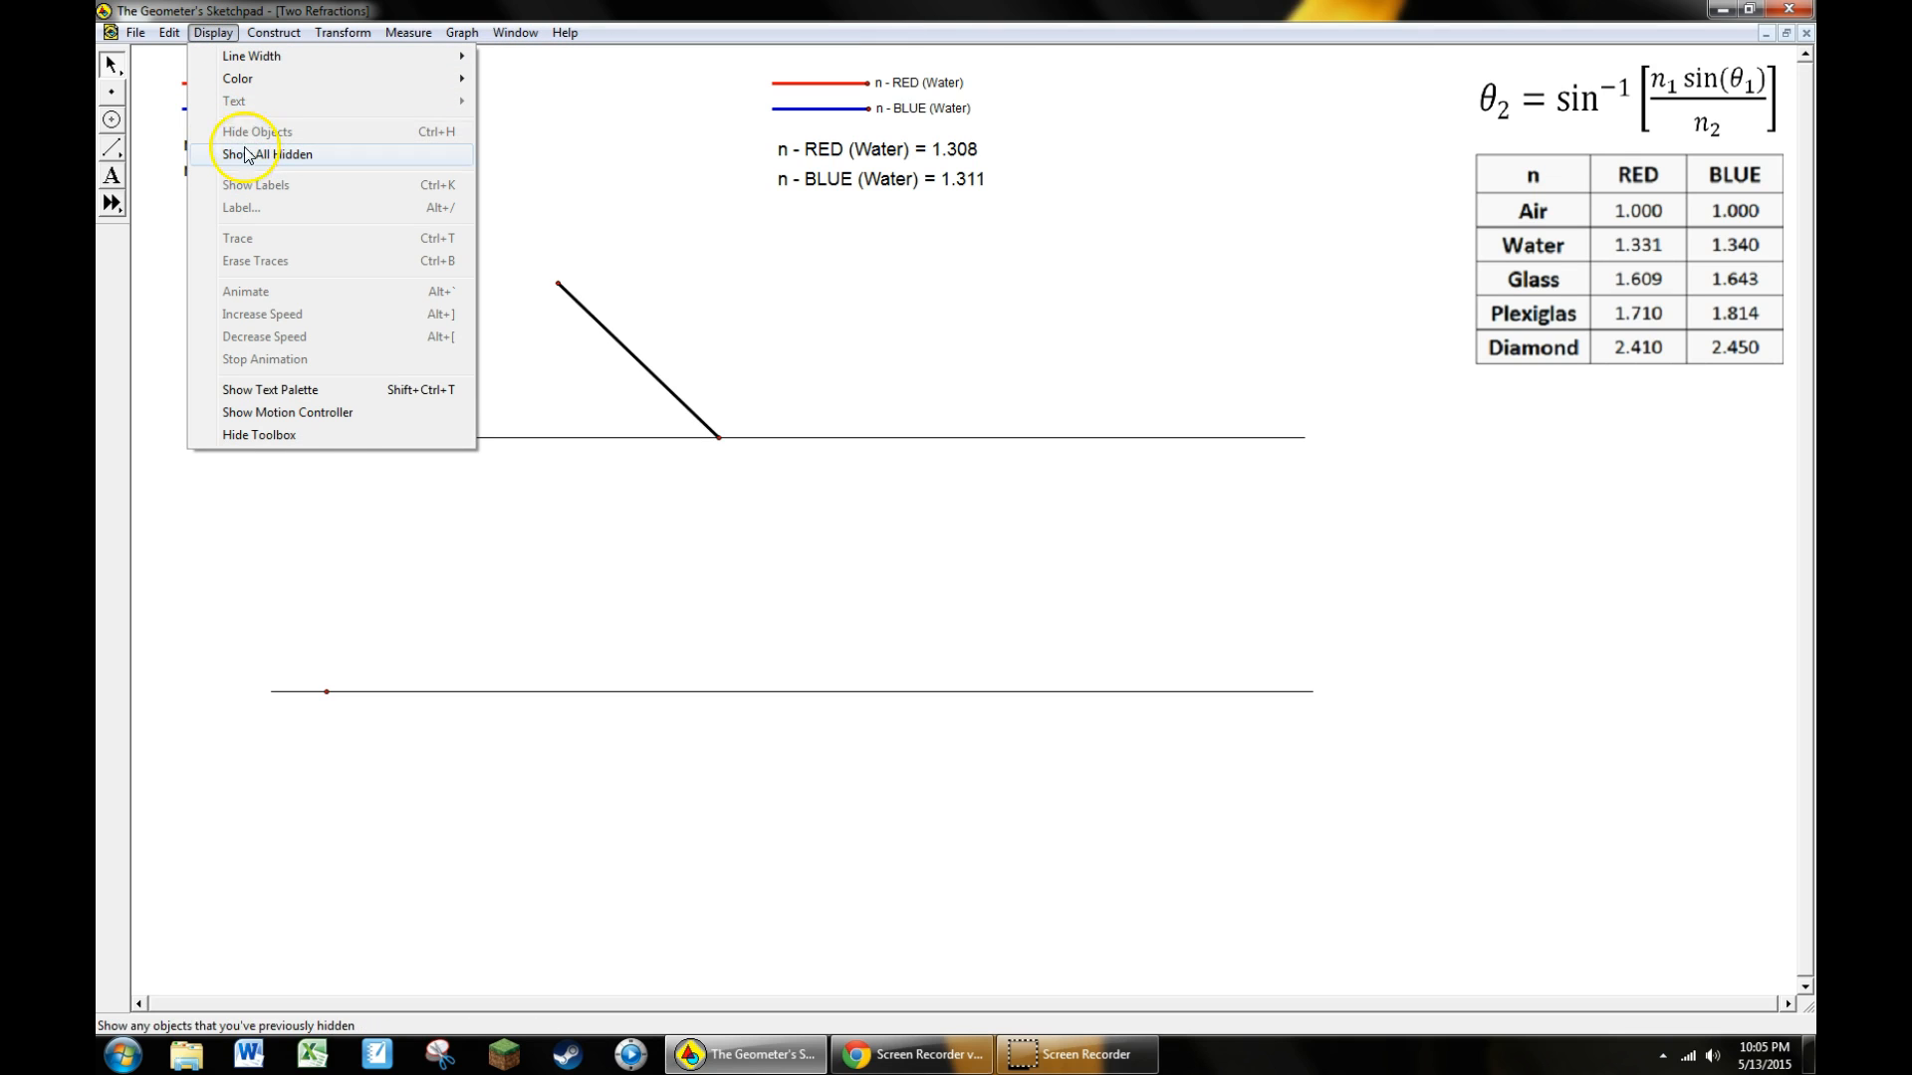
pyautogui.moveTo(215, 34)
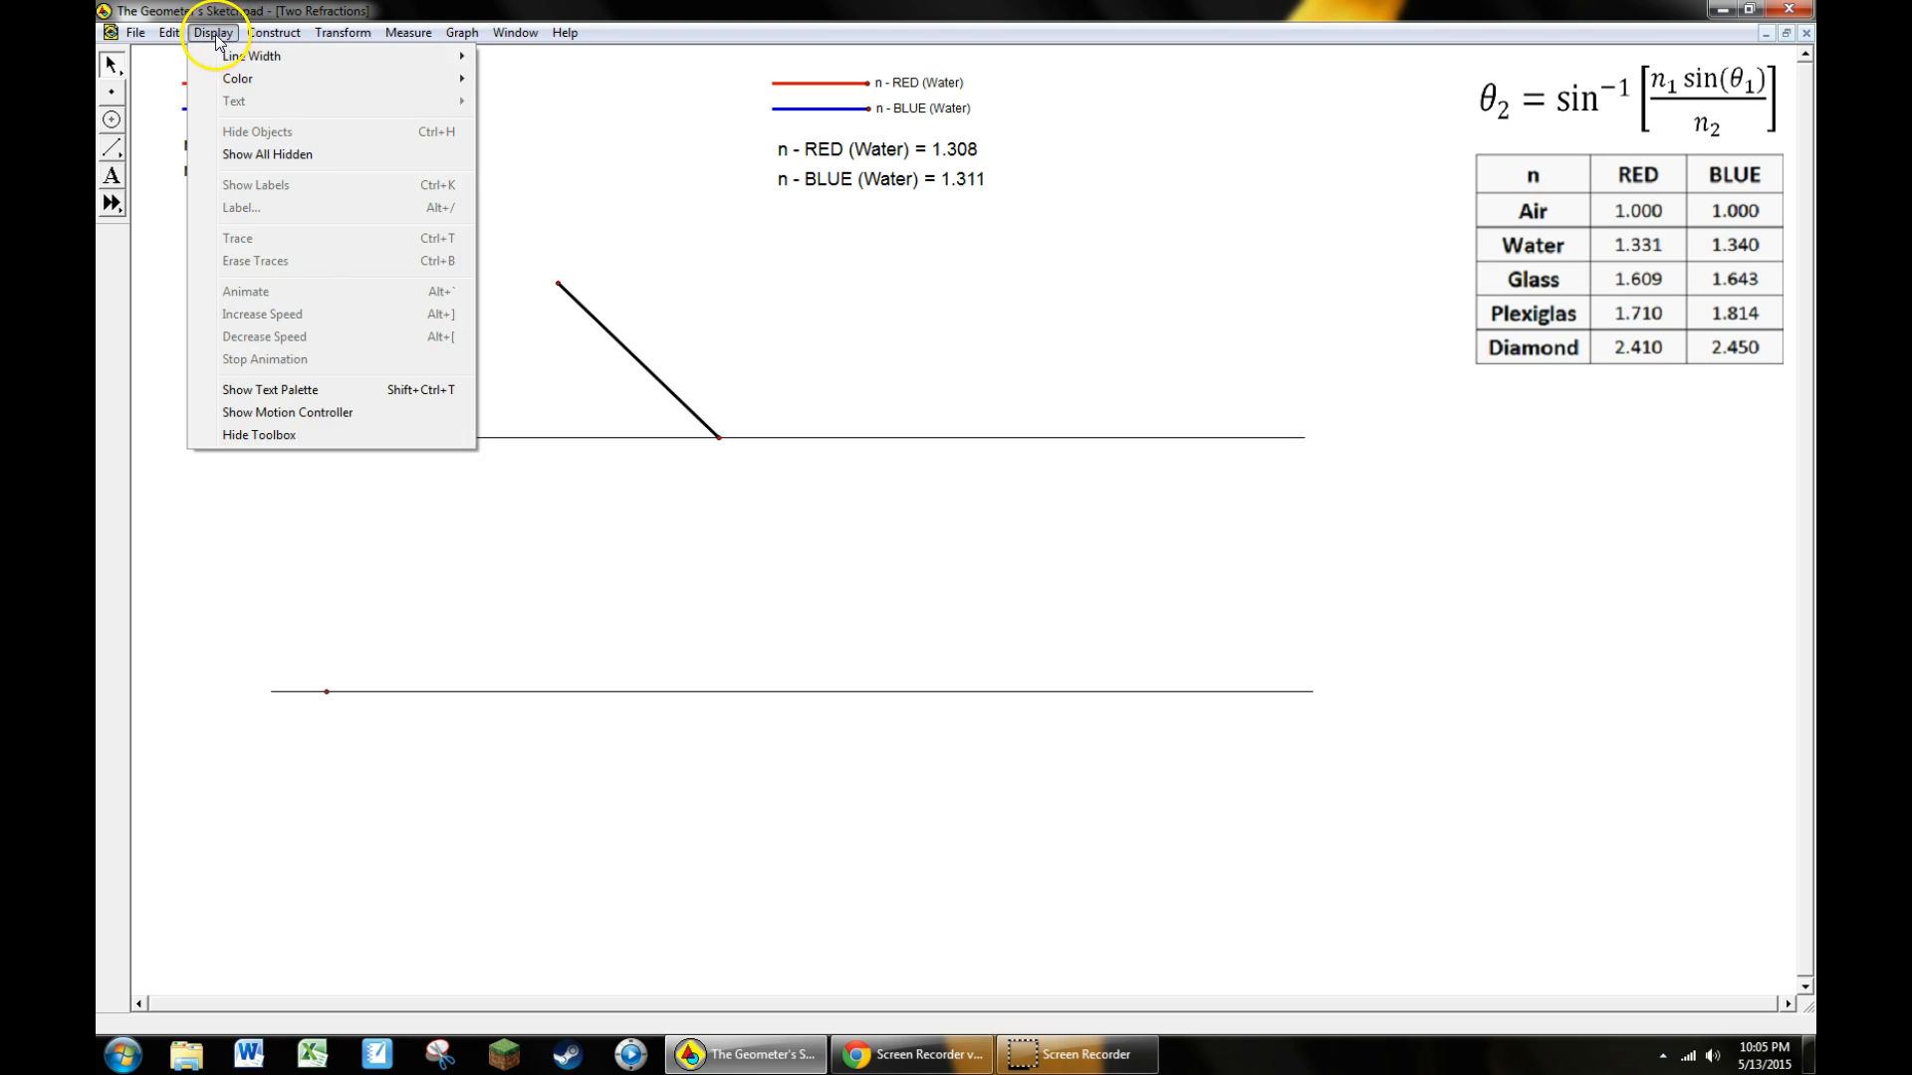
pyautogui.click(272, 32)
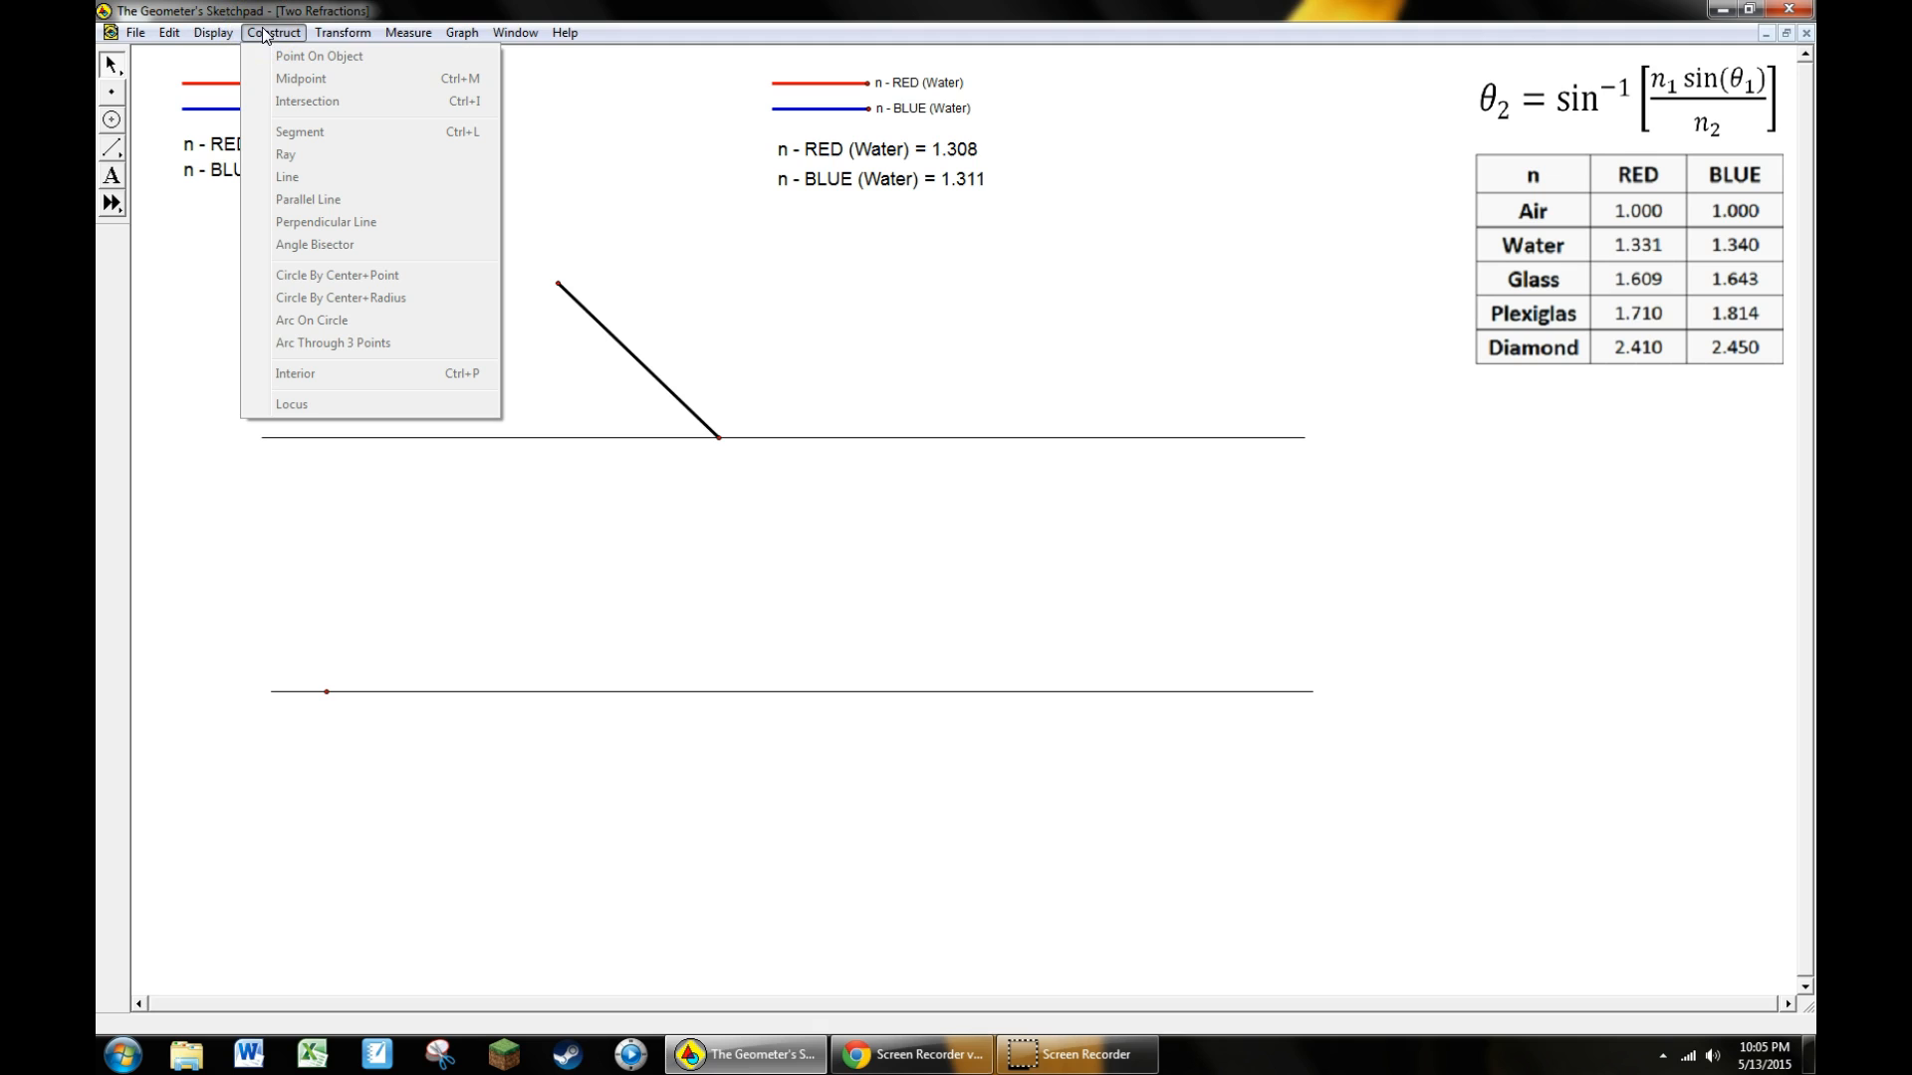
pyautogui.moveTo(325, 221)
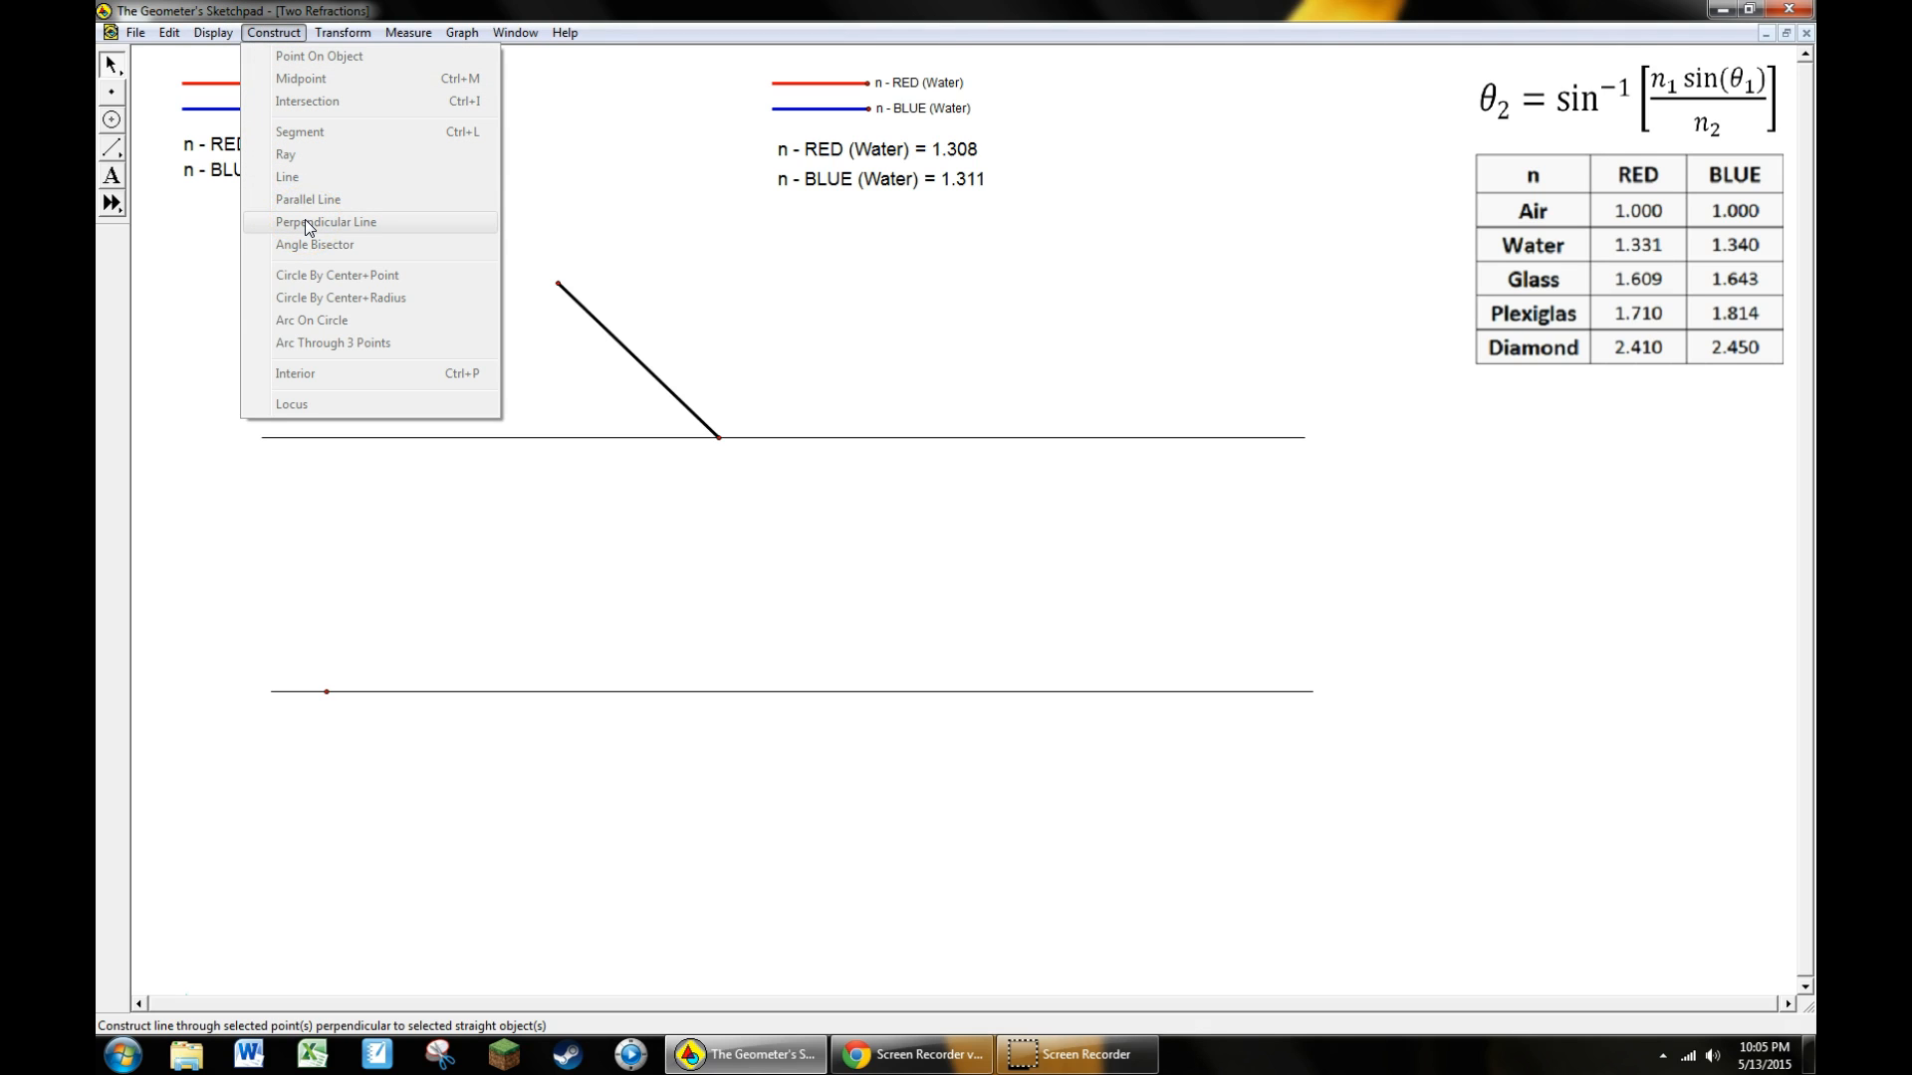
pyautogui.moveTo(279, 45)
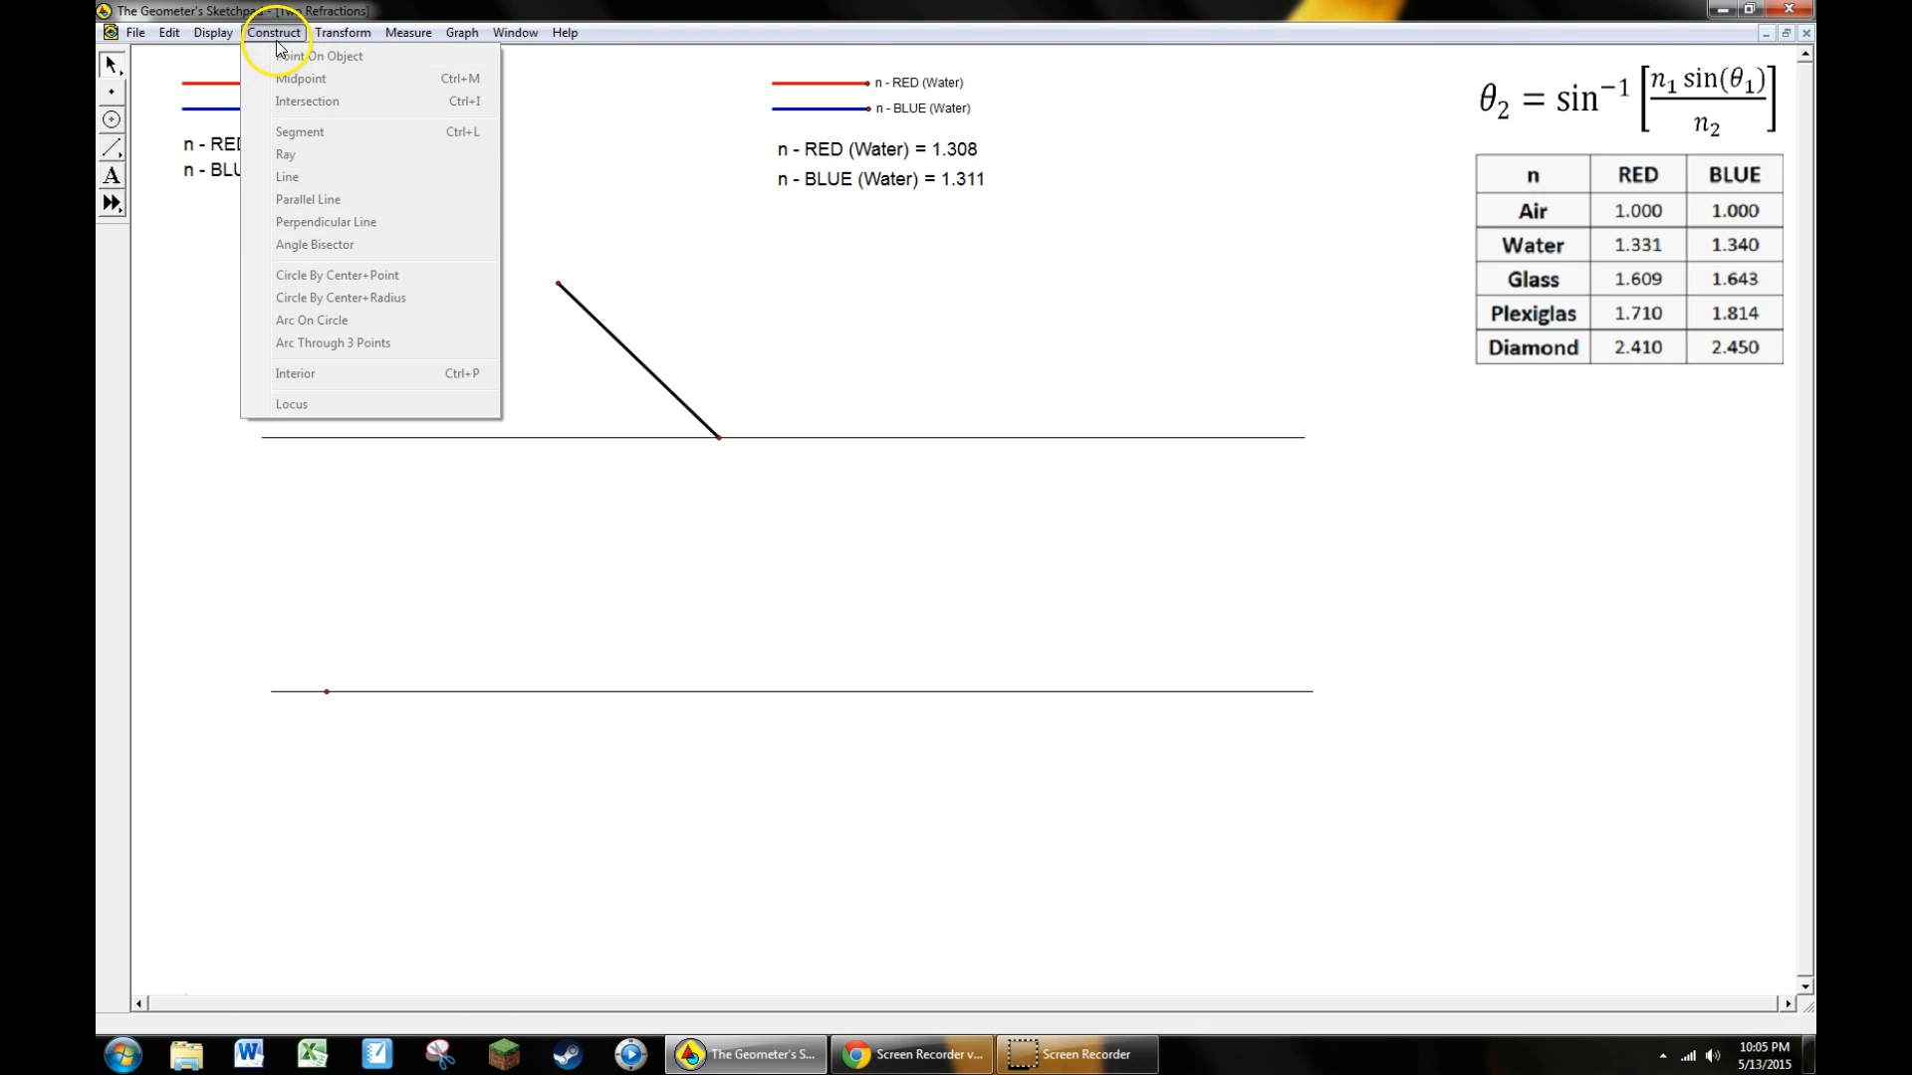
pyautogui.click(343, 32)
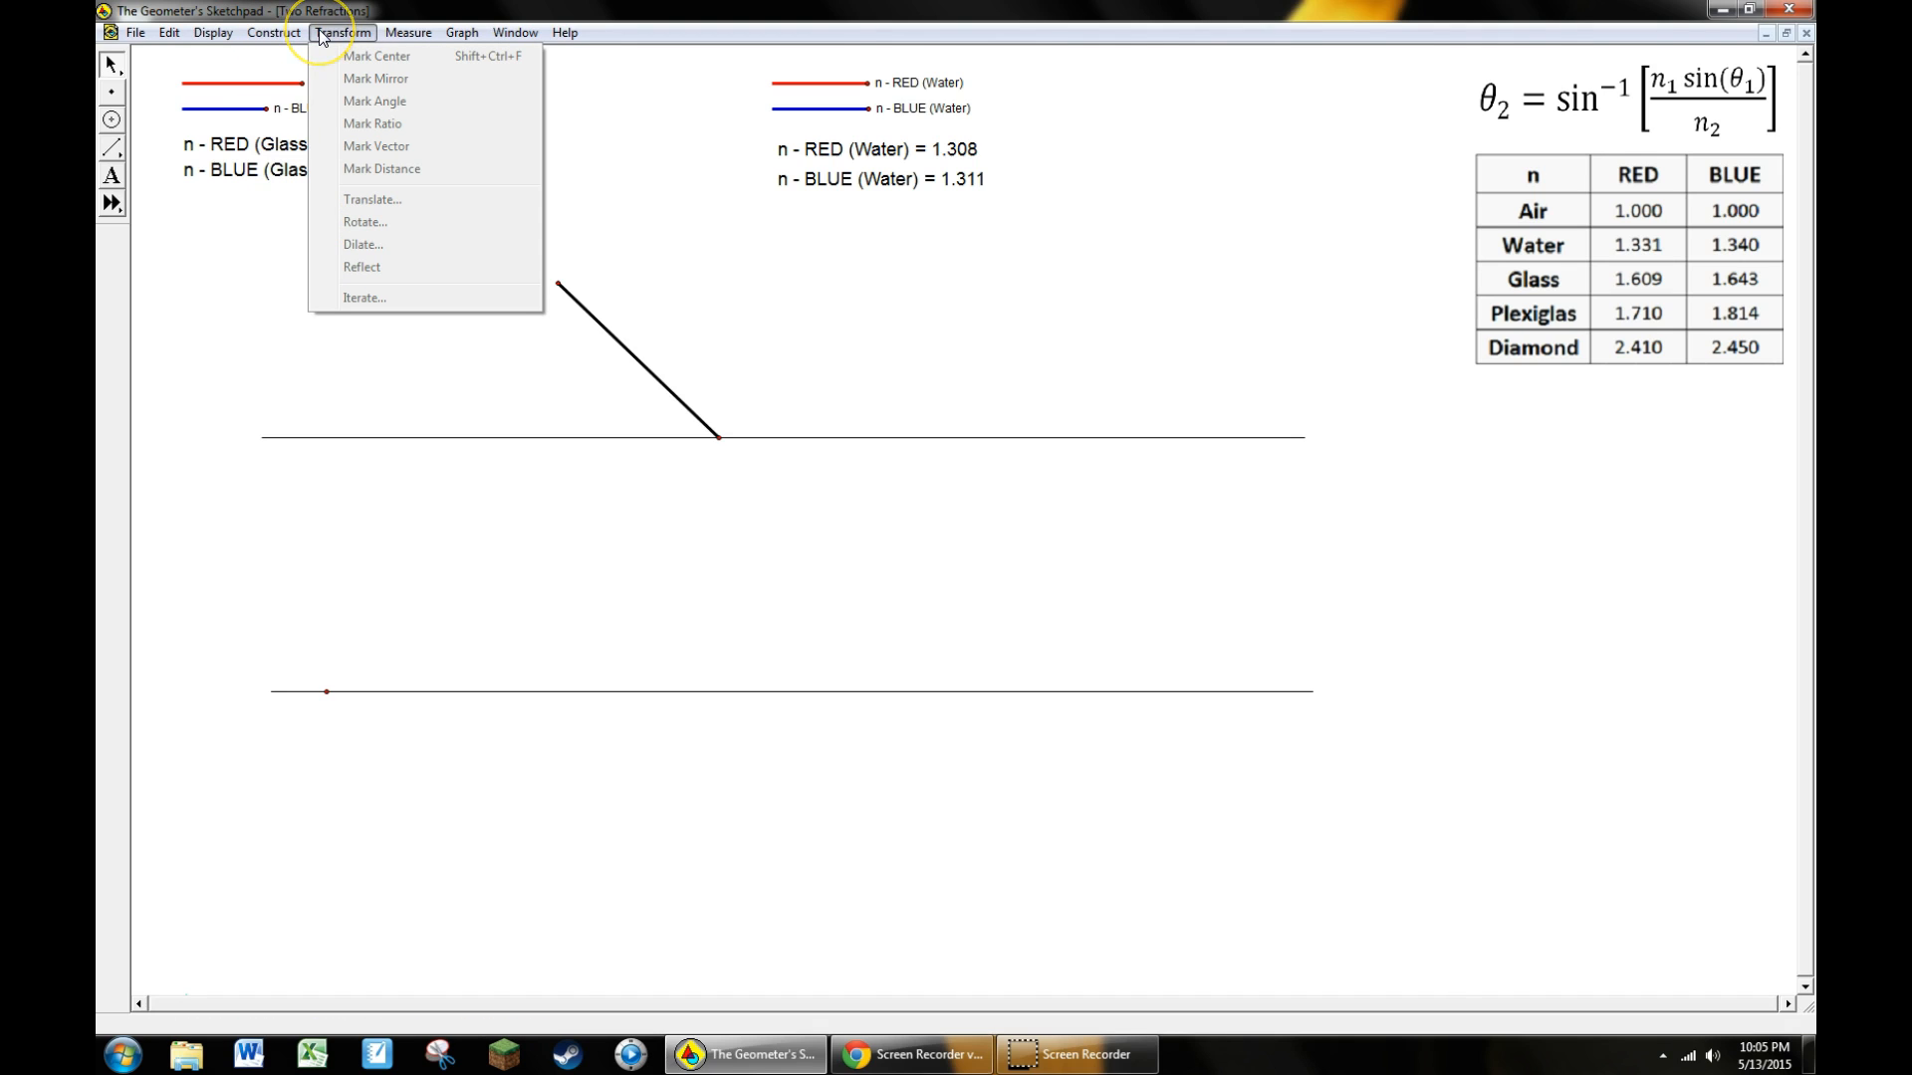
pyautogui.moveTo(322, 36)
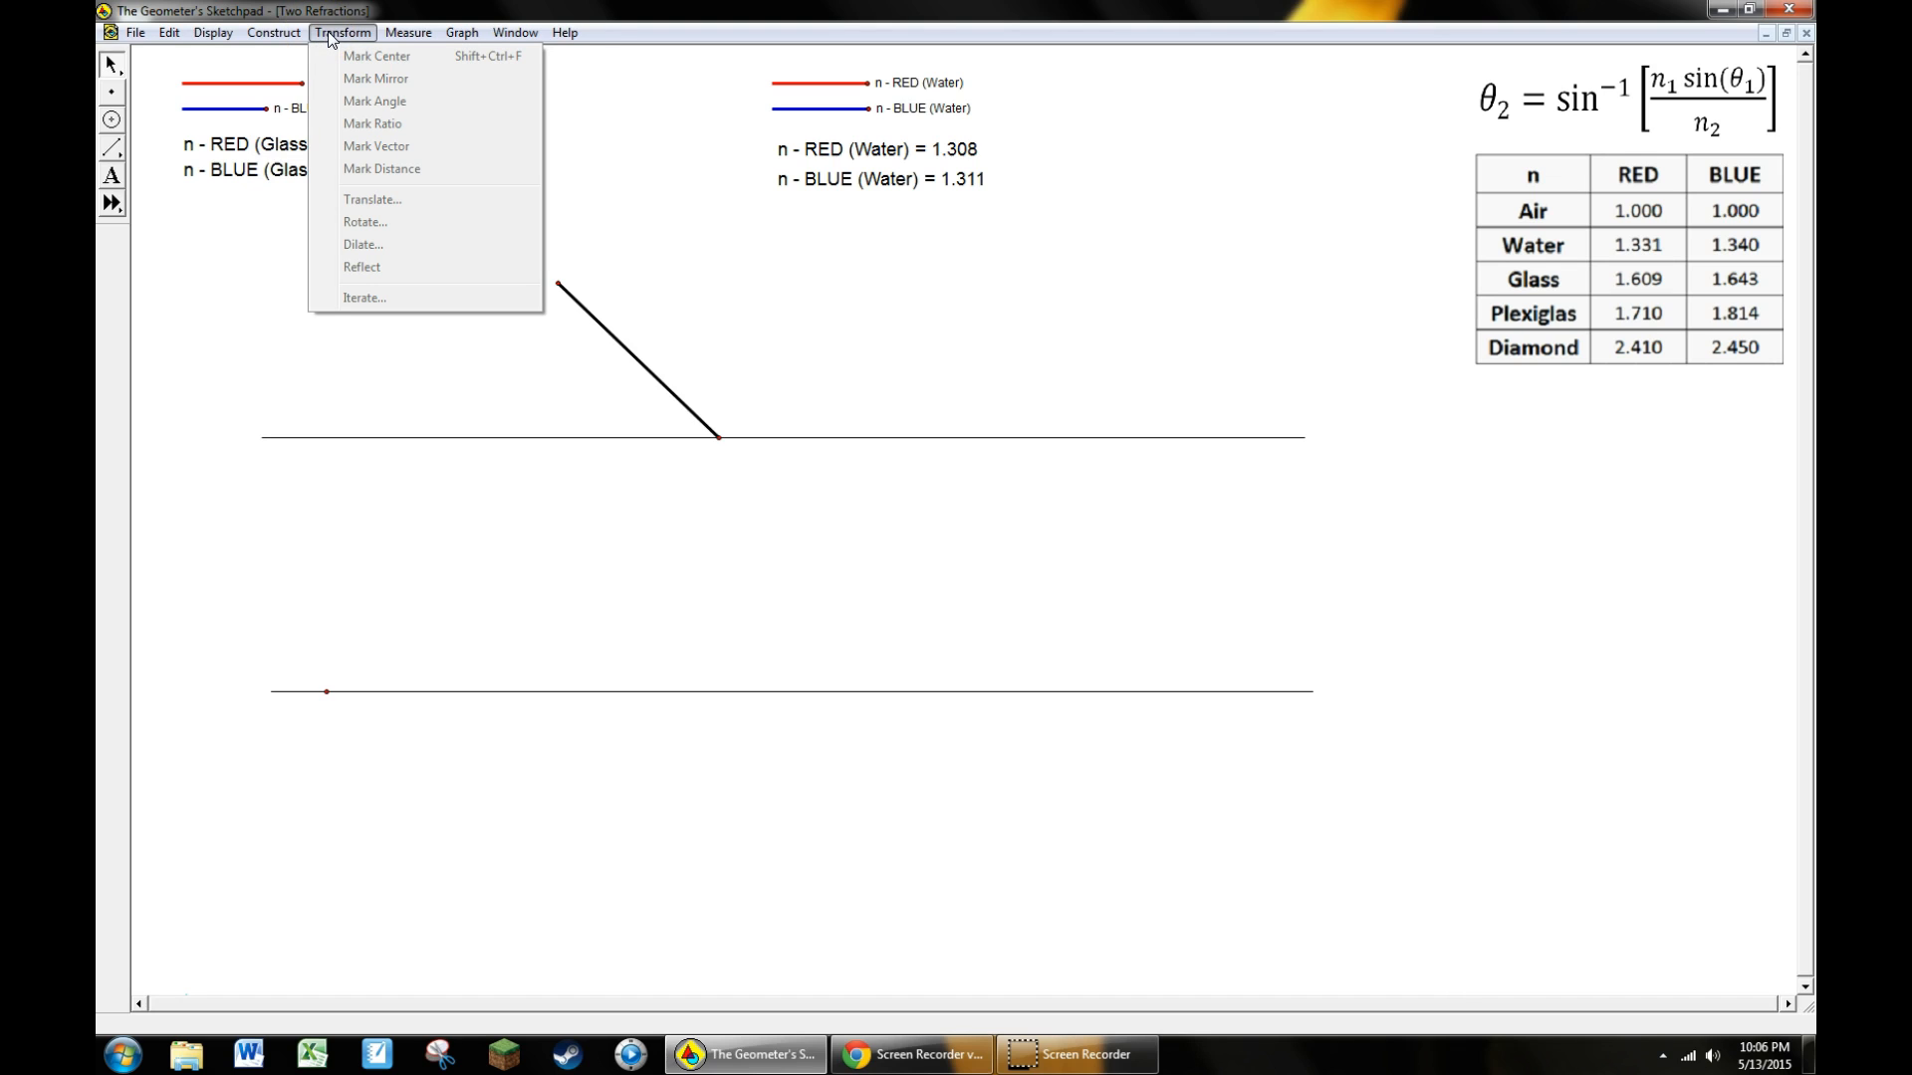
pyautogui.moveTo(362, 221)
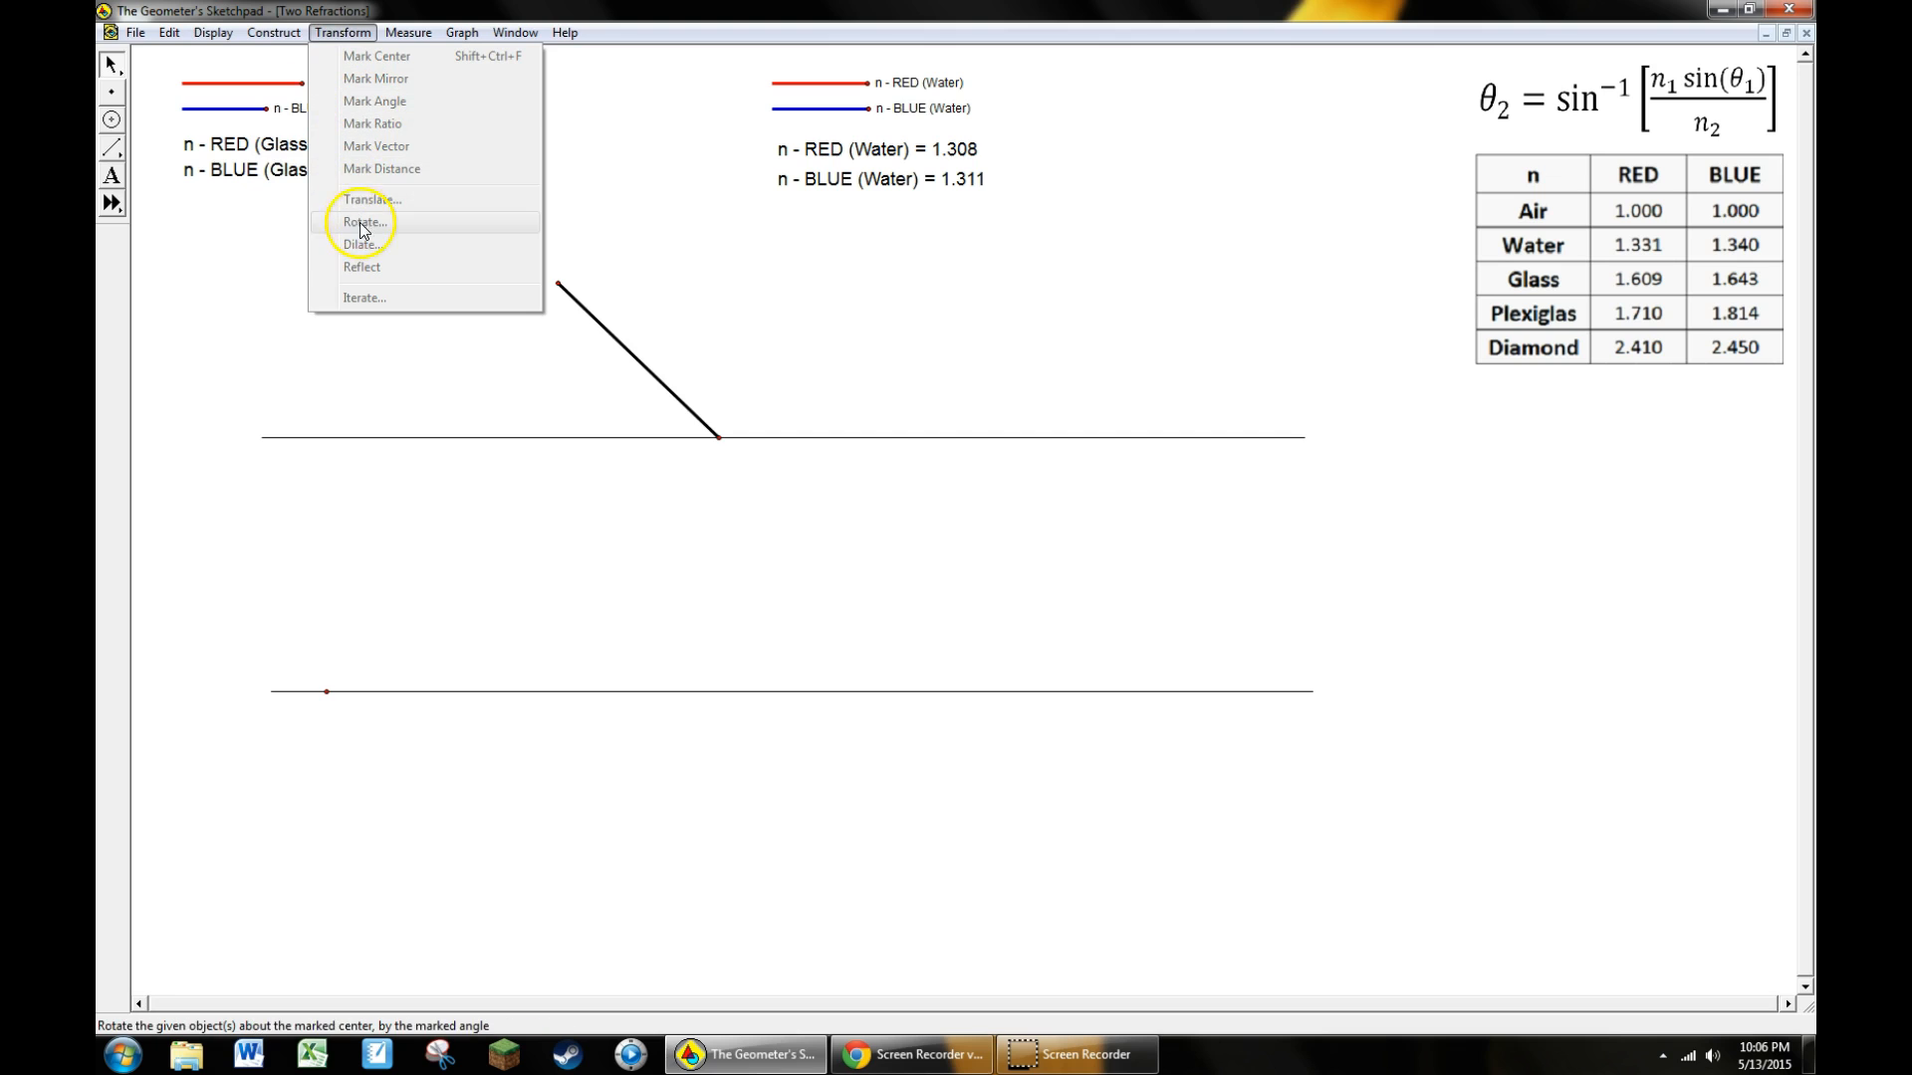
pyautogui.moveTo(376, 101)
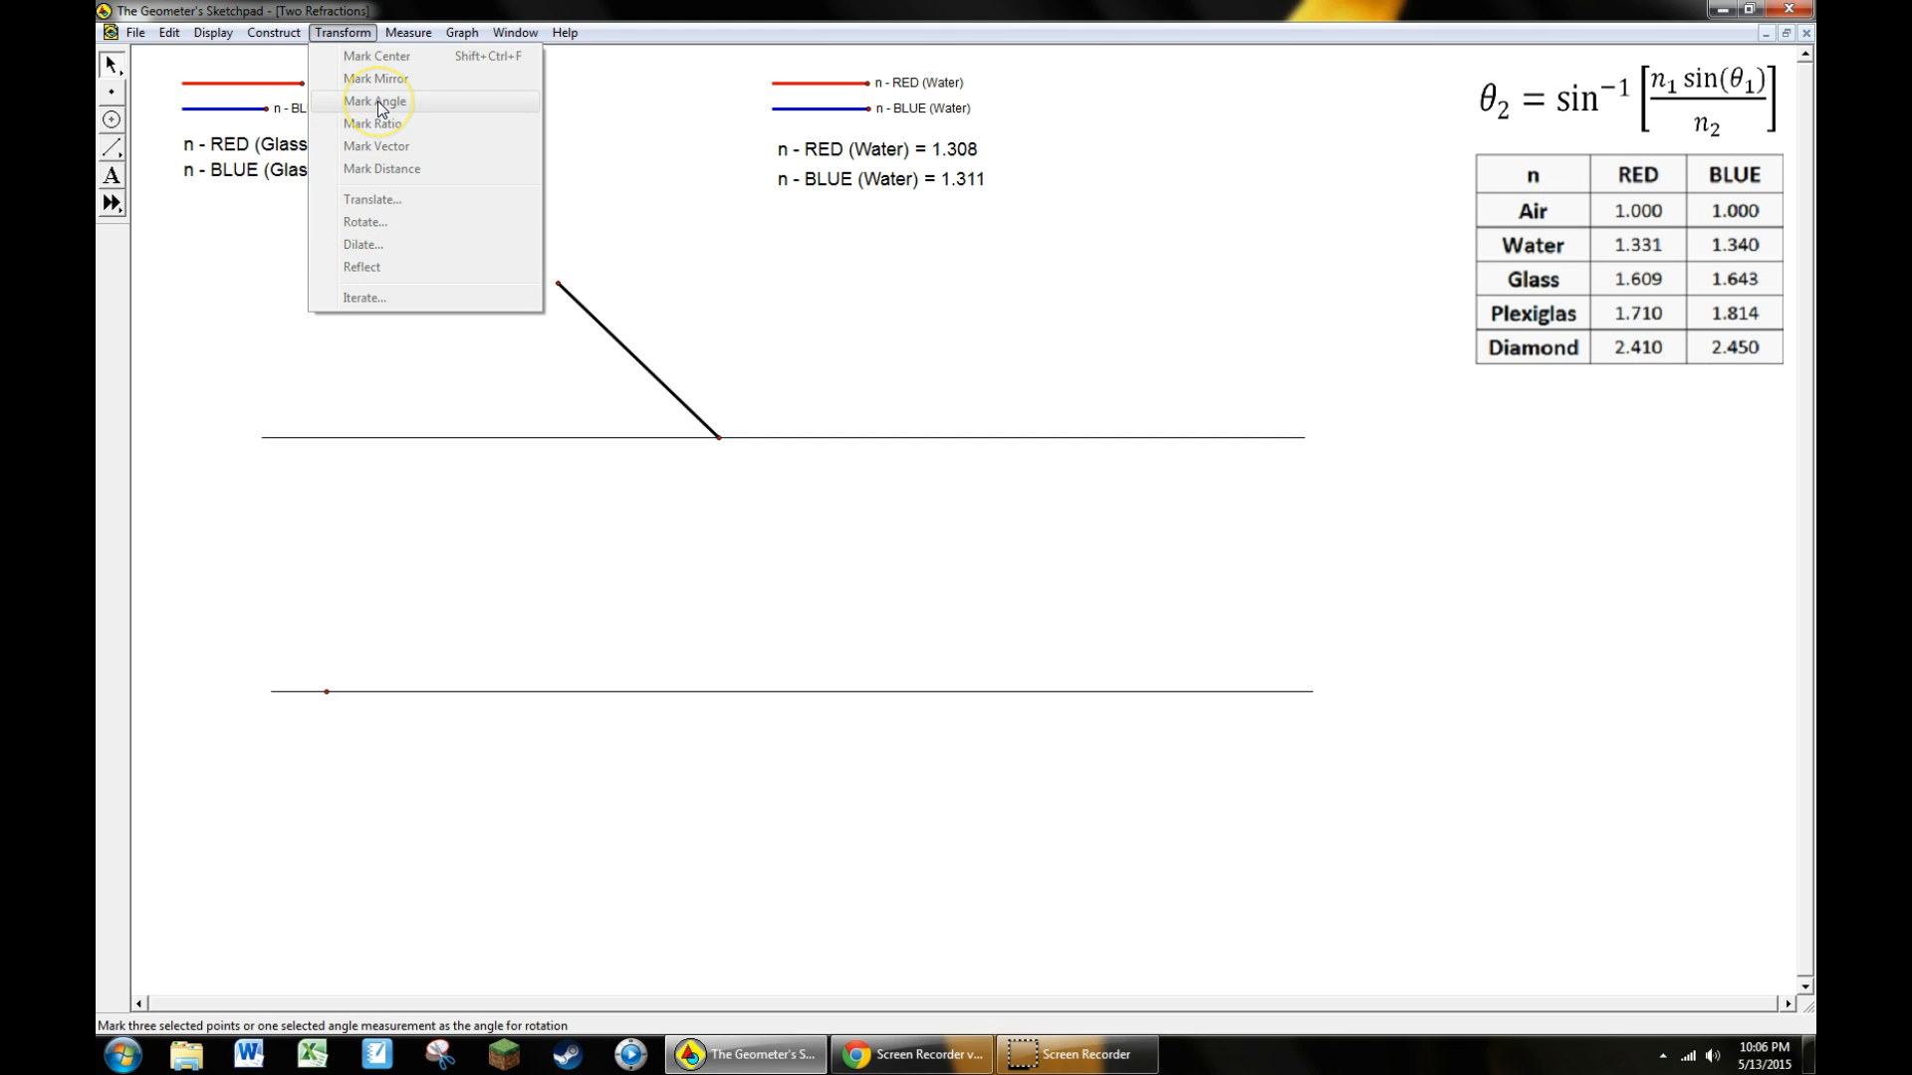
pyautogui.moveTo(377, 55)
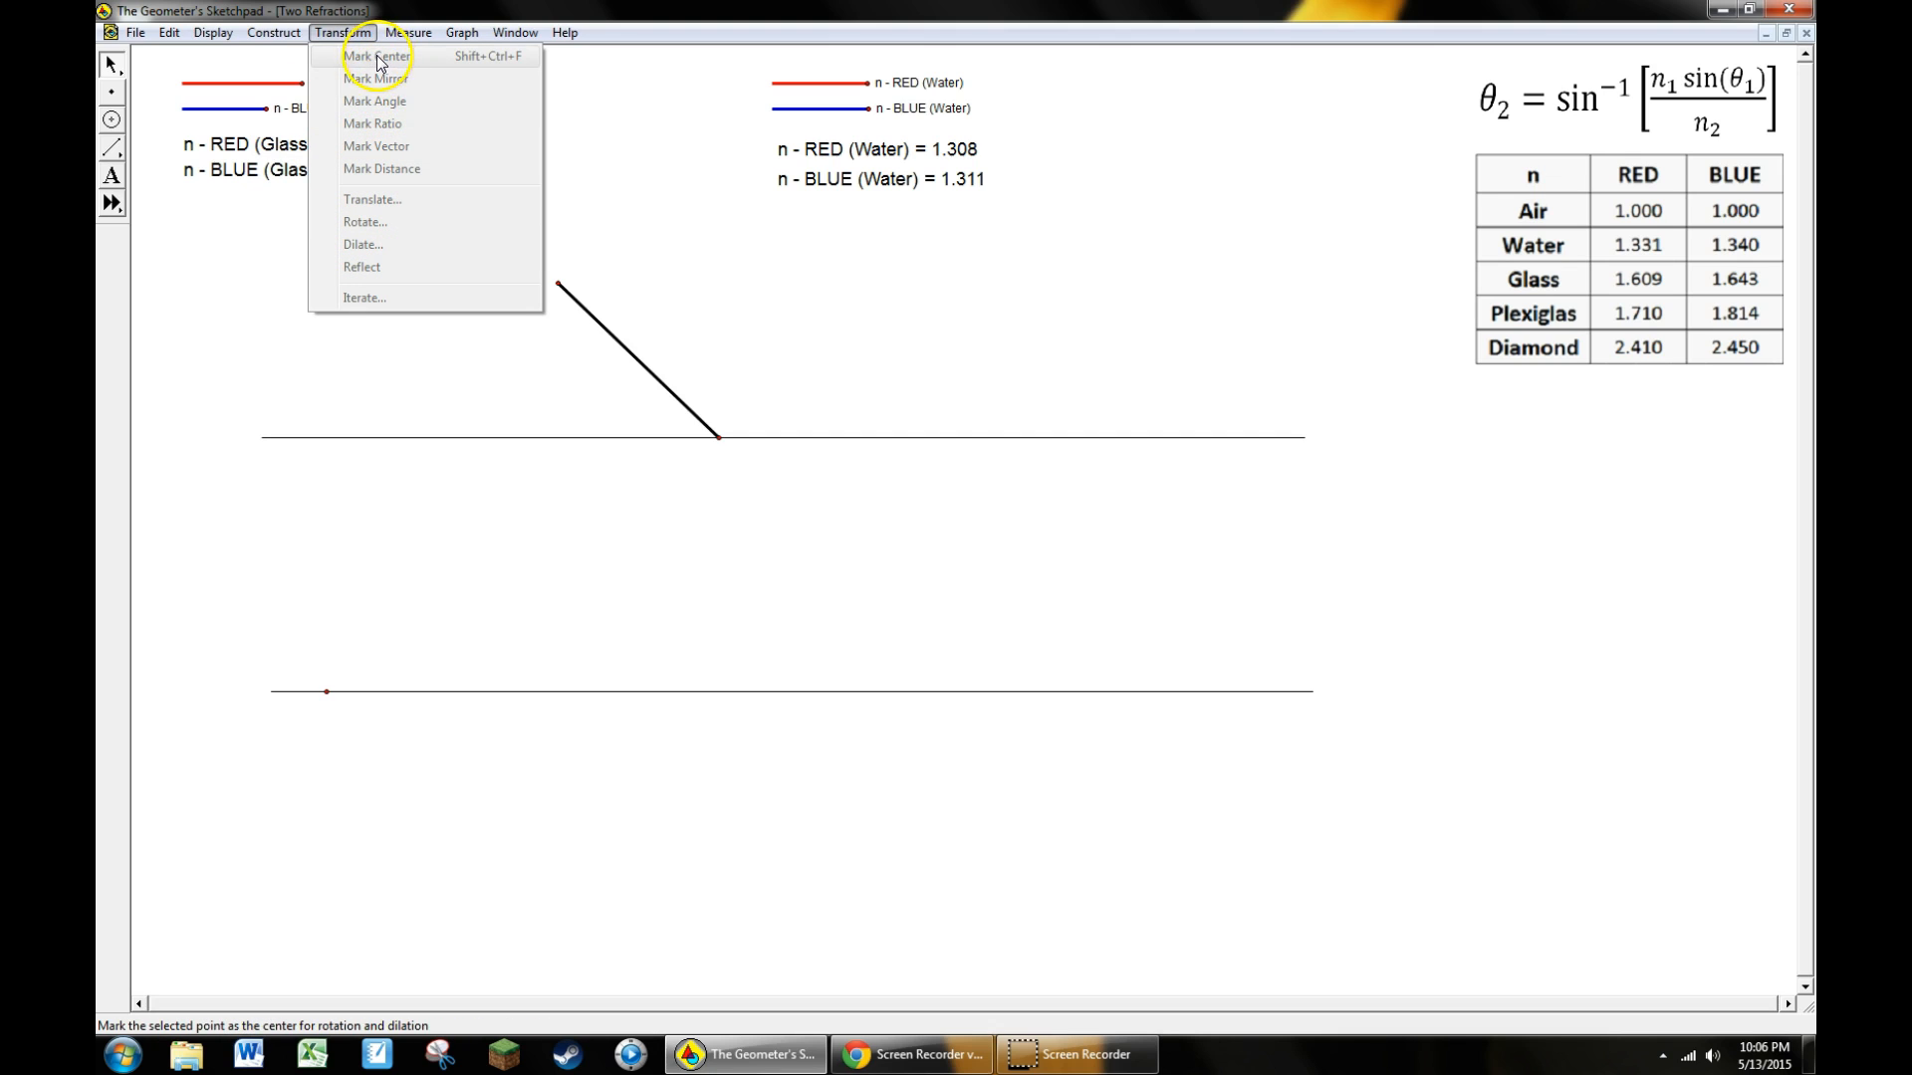
pyautogui.moveTo(384, 78)
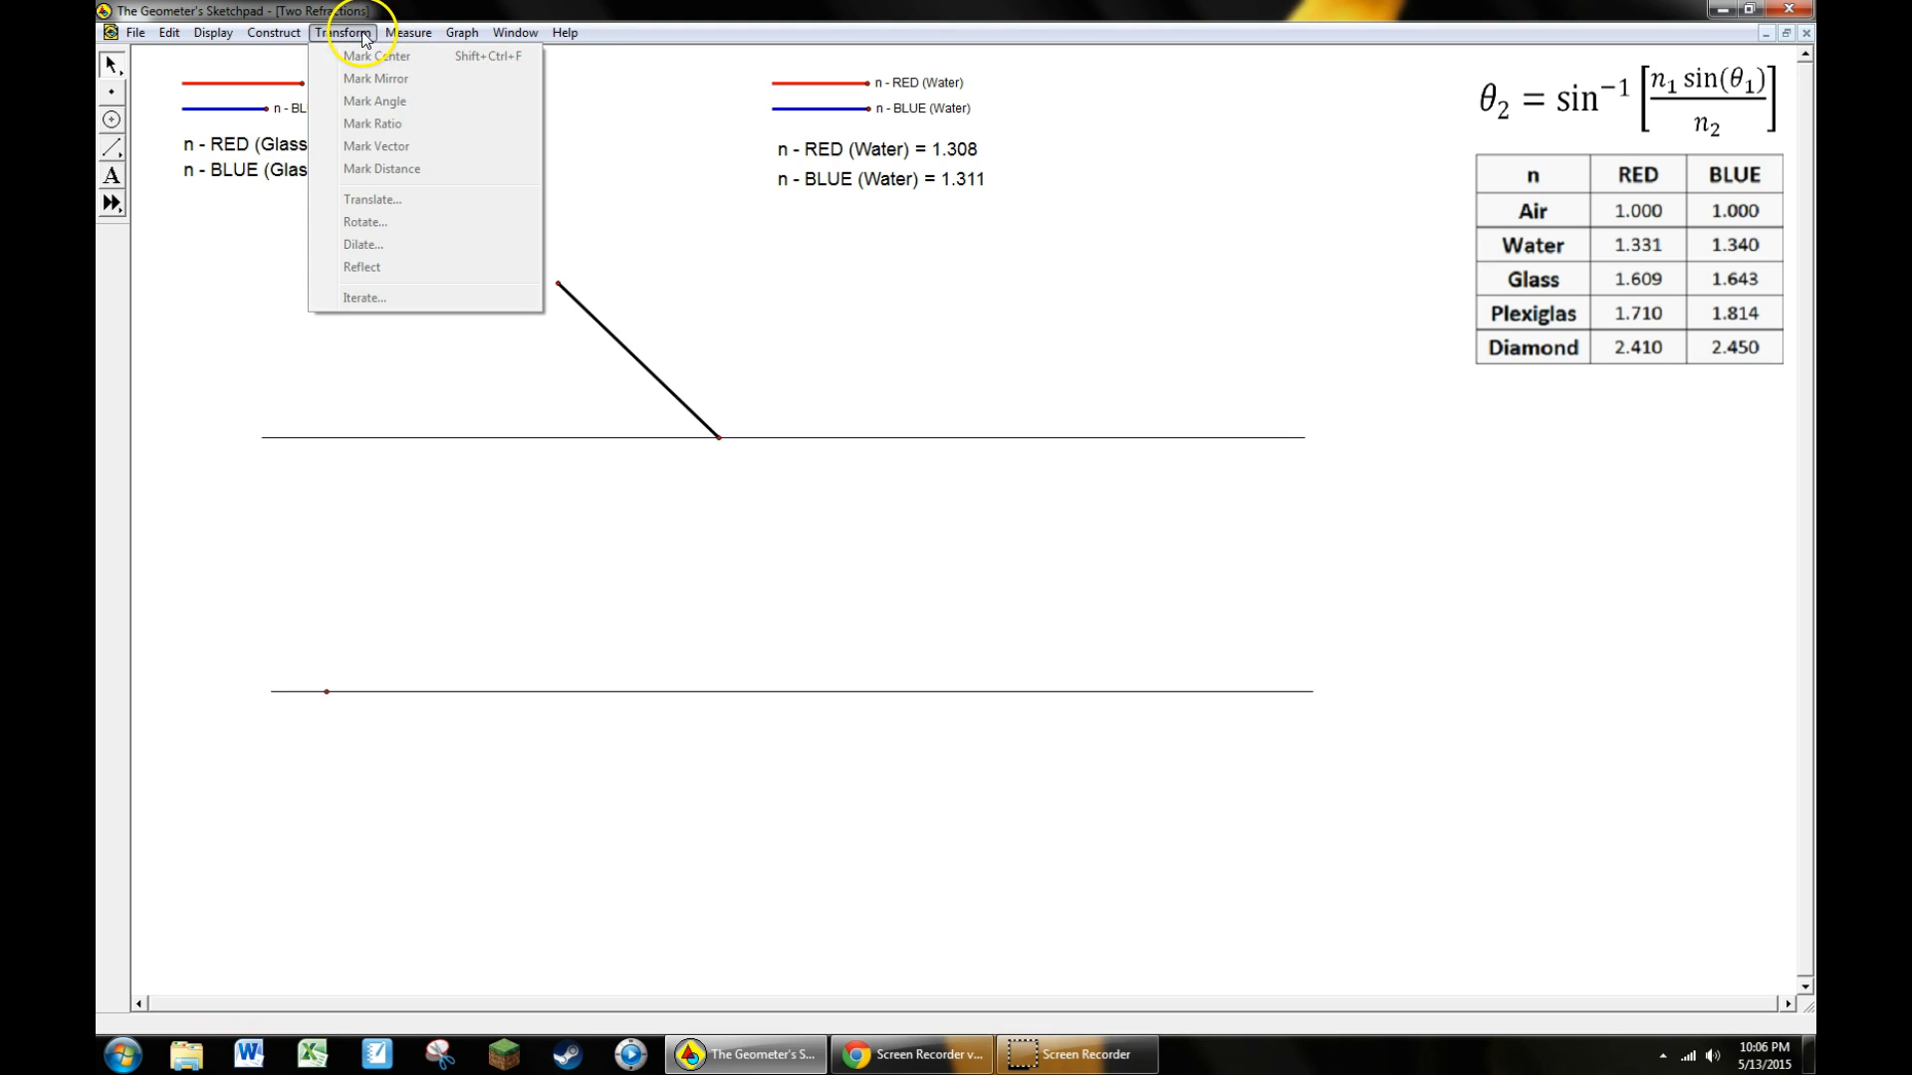
pyautogui.click(410, 31)
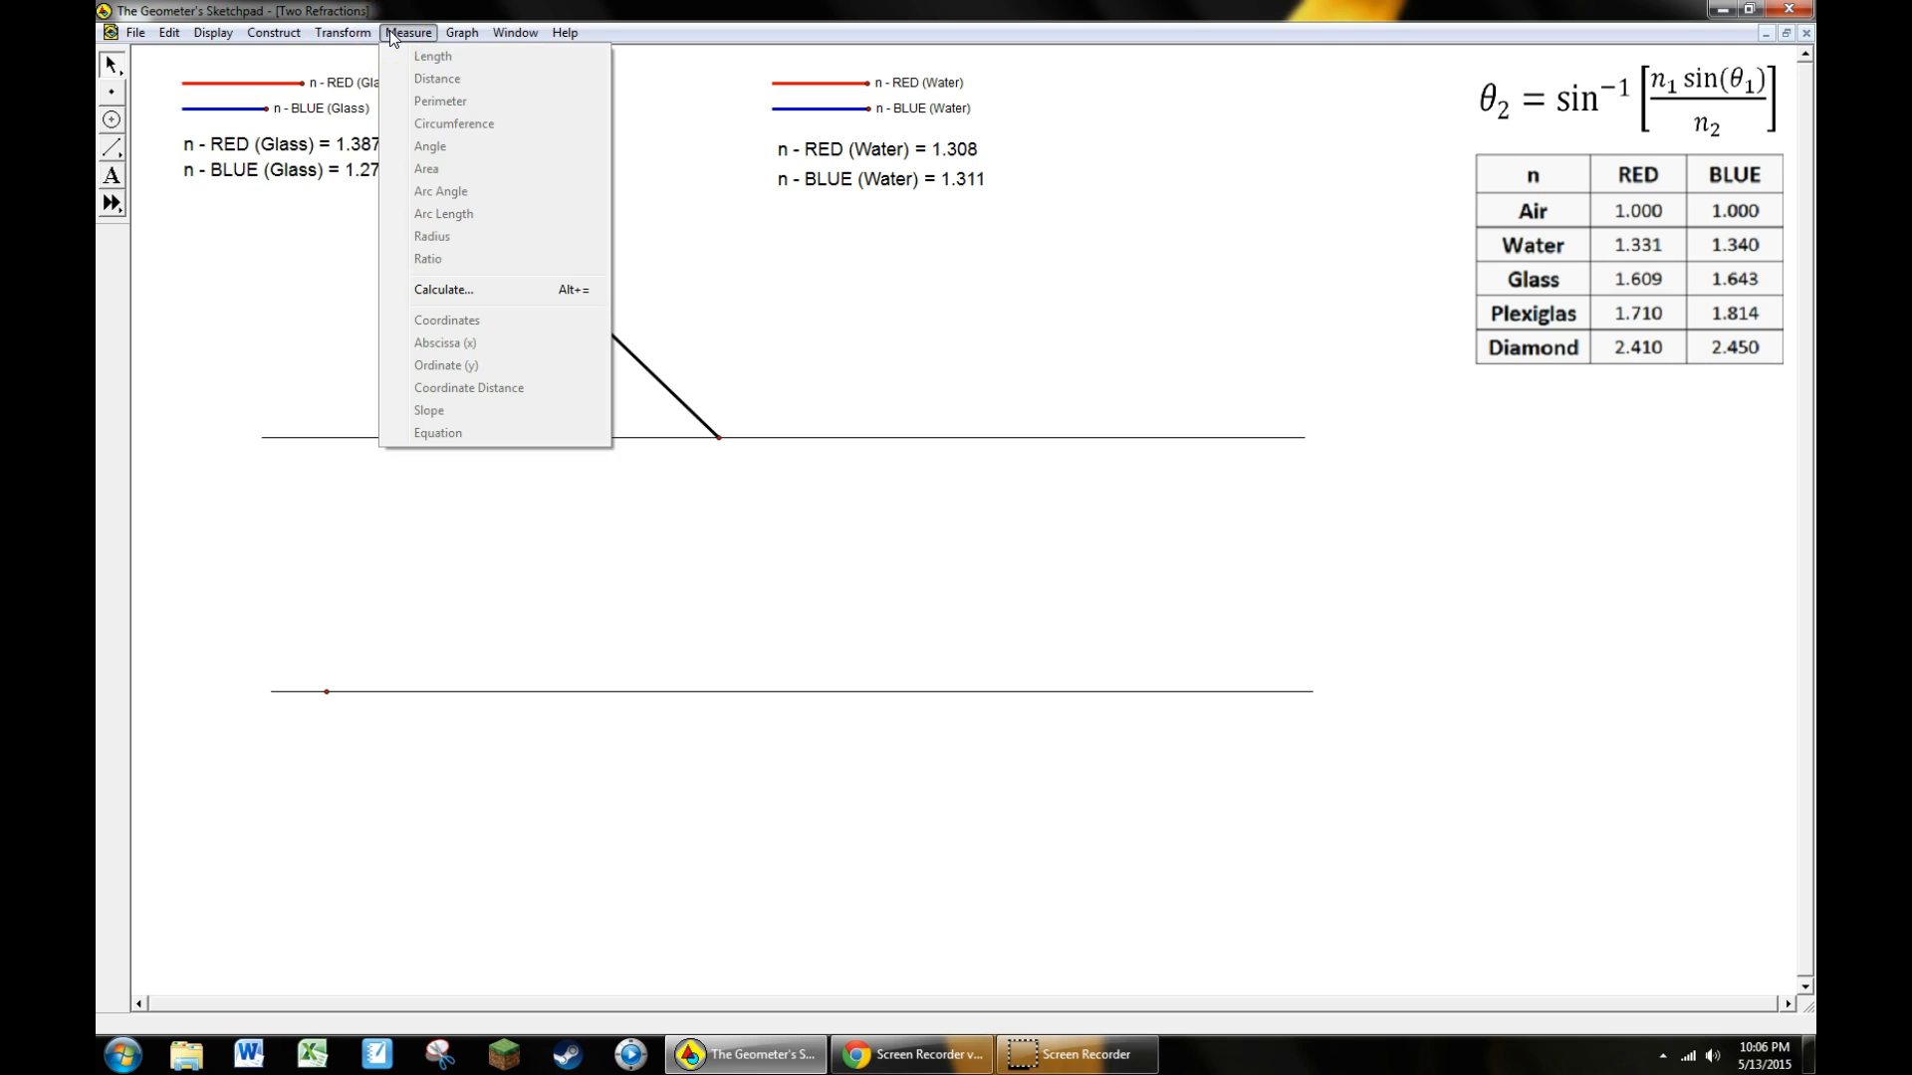
pyautogui.moveTo(420, 123)
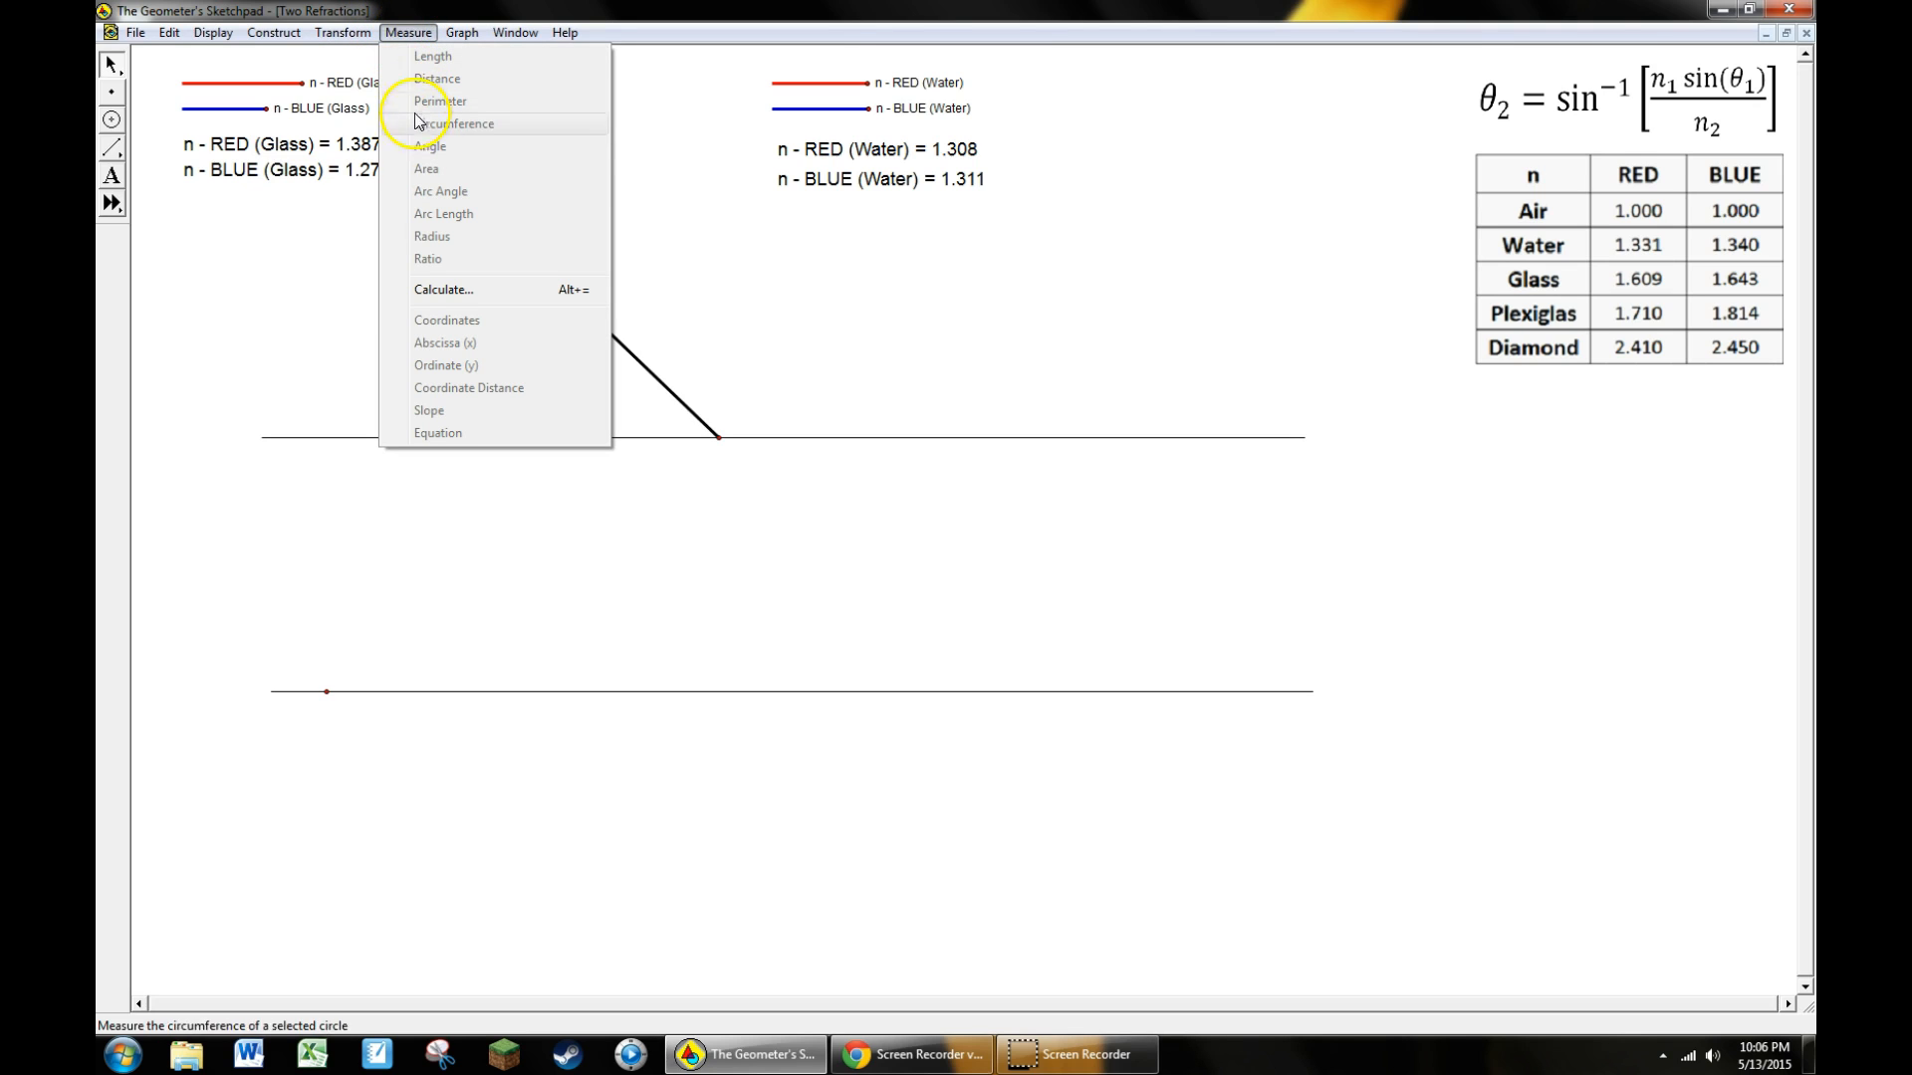
pyautogui.moveTo(442, 281)
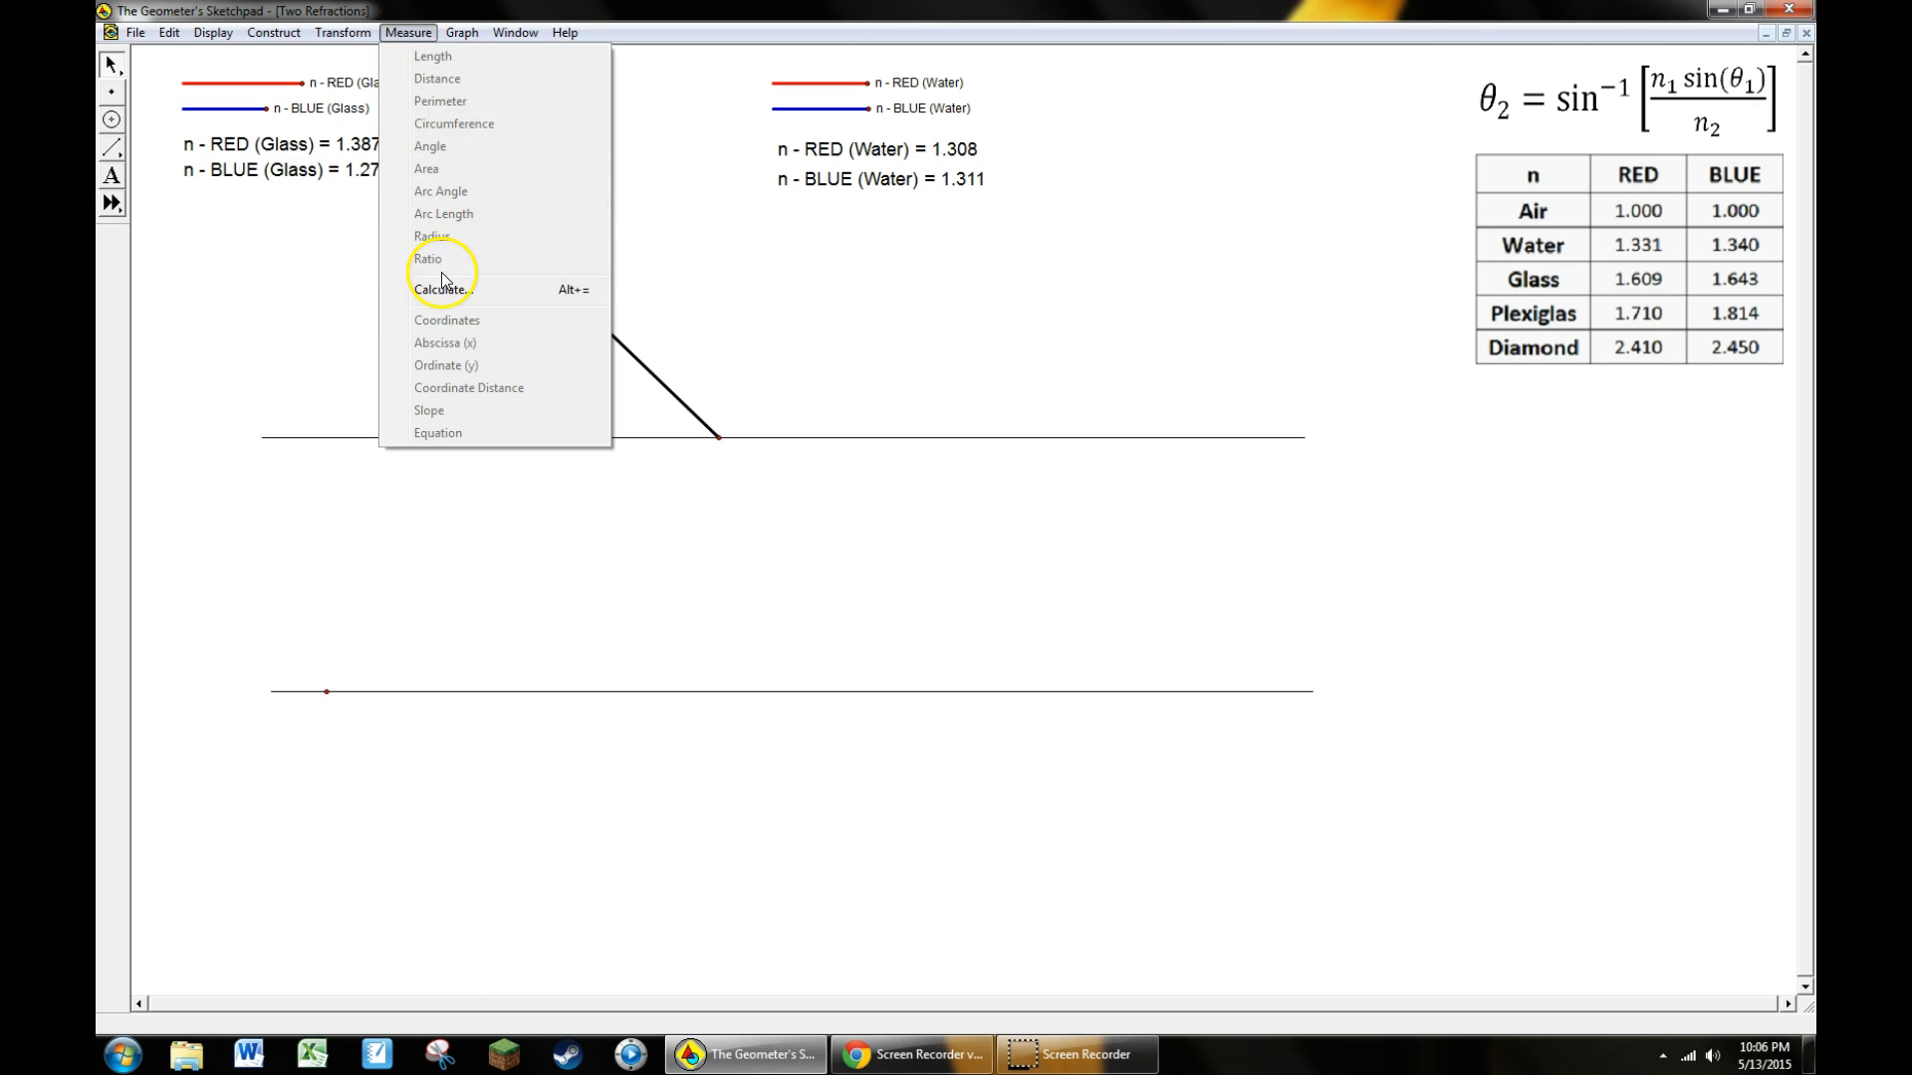
pyautogui.click(697, 125)
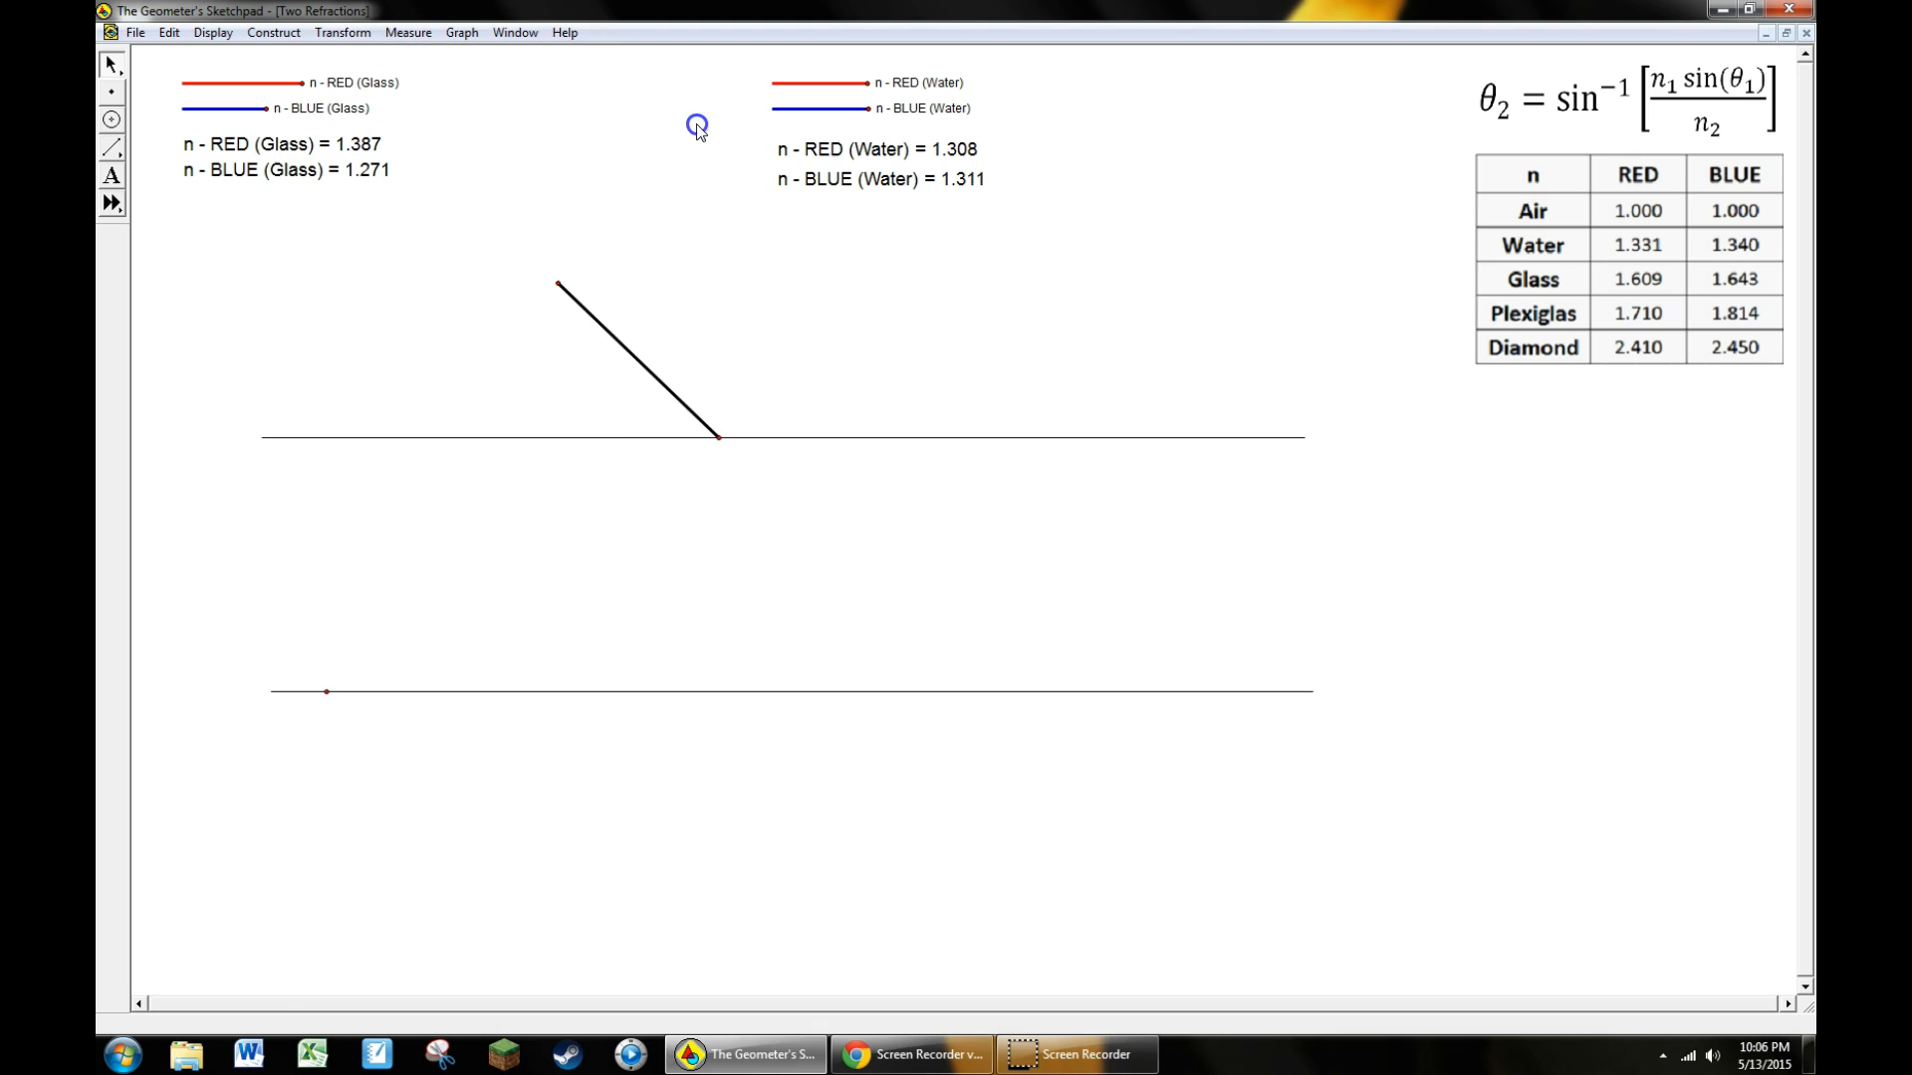
pyautogui.moveTo(631, 142)
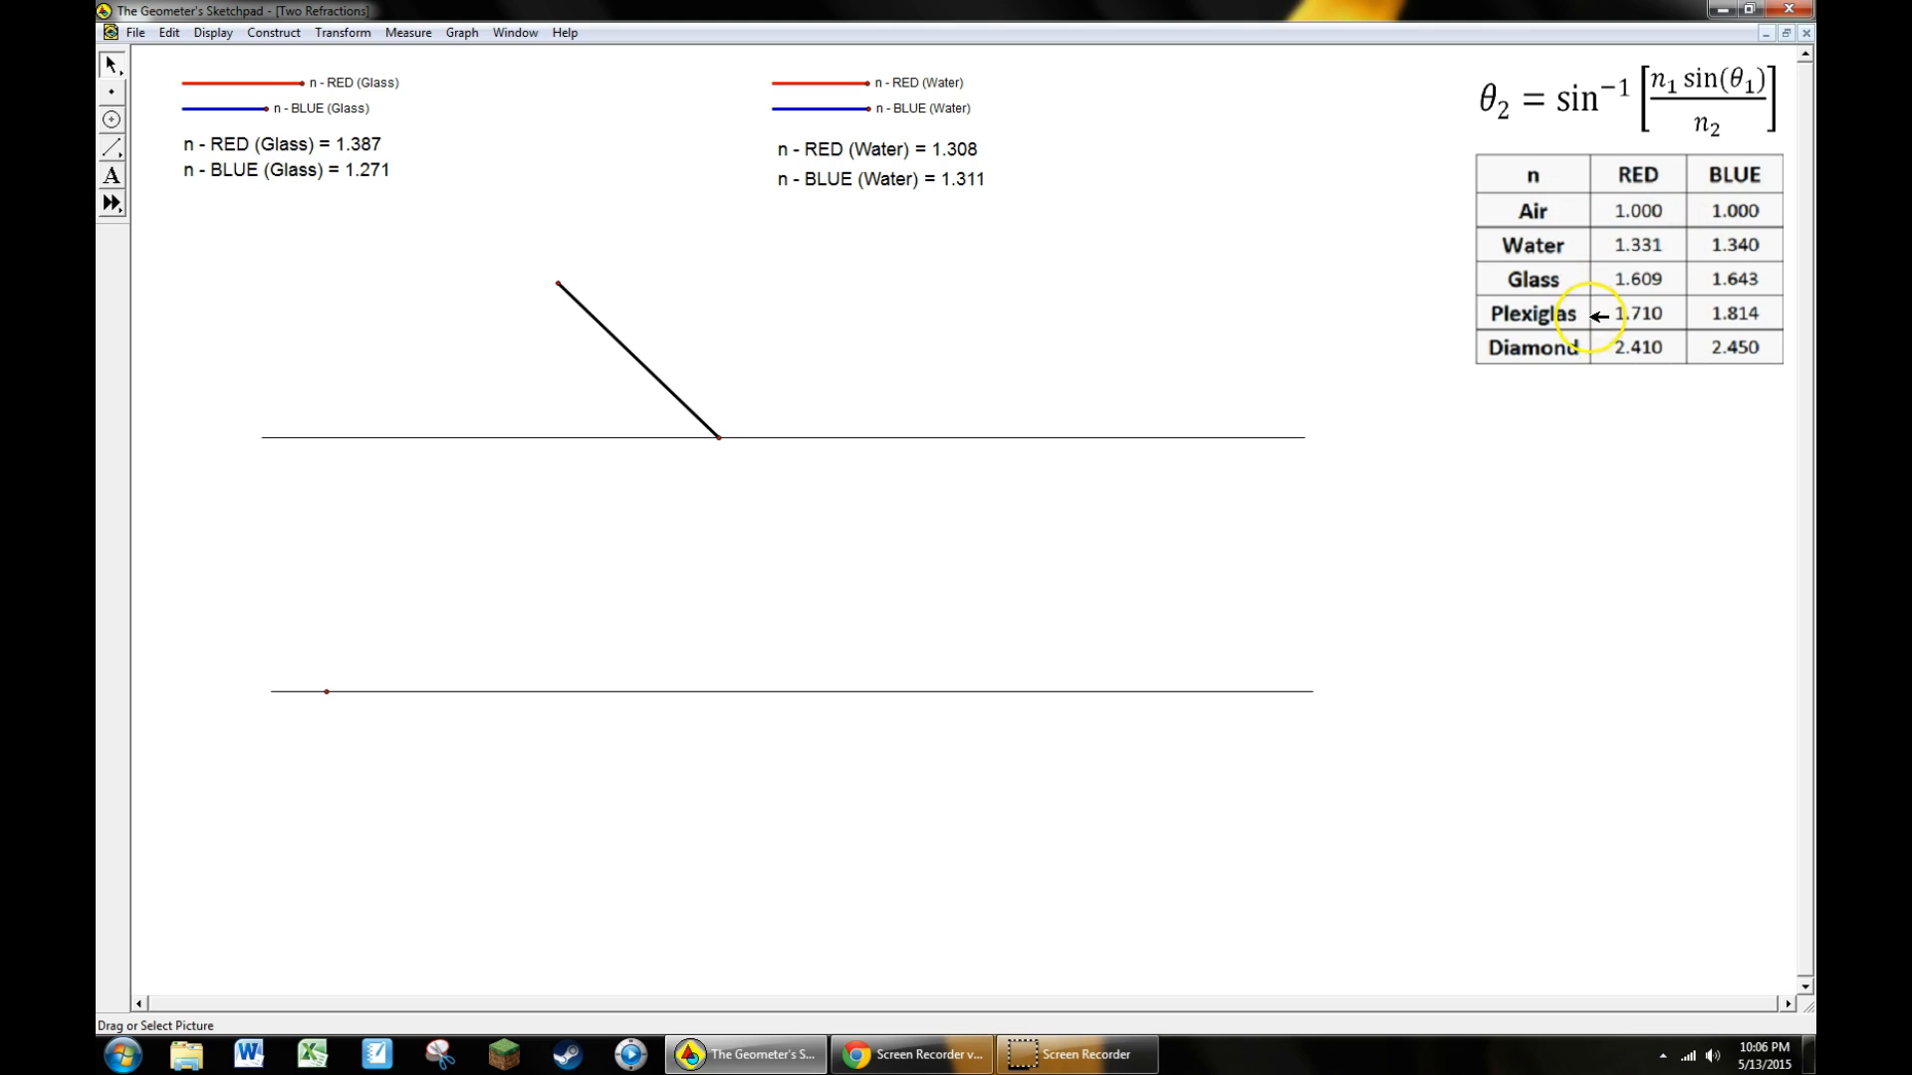
pyautogui.moveTo(1417, 375)
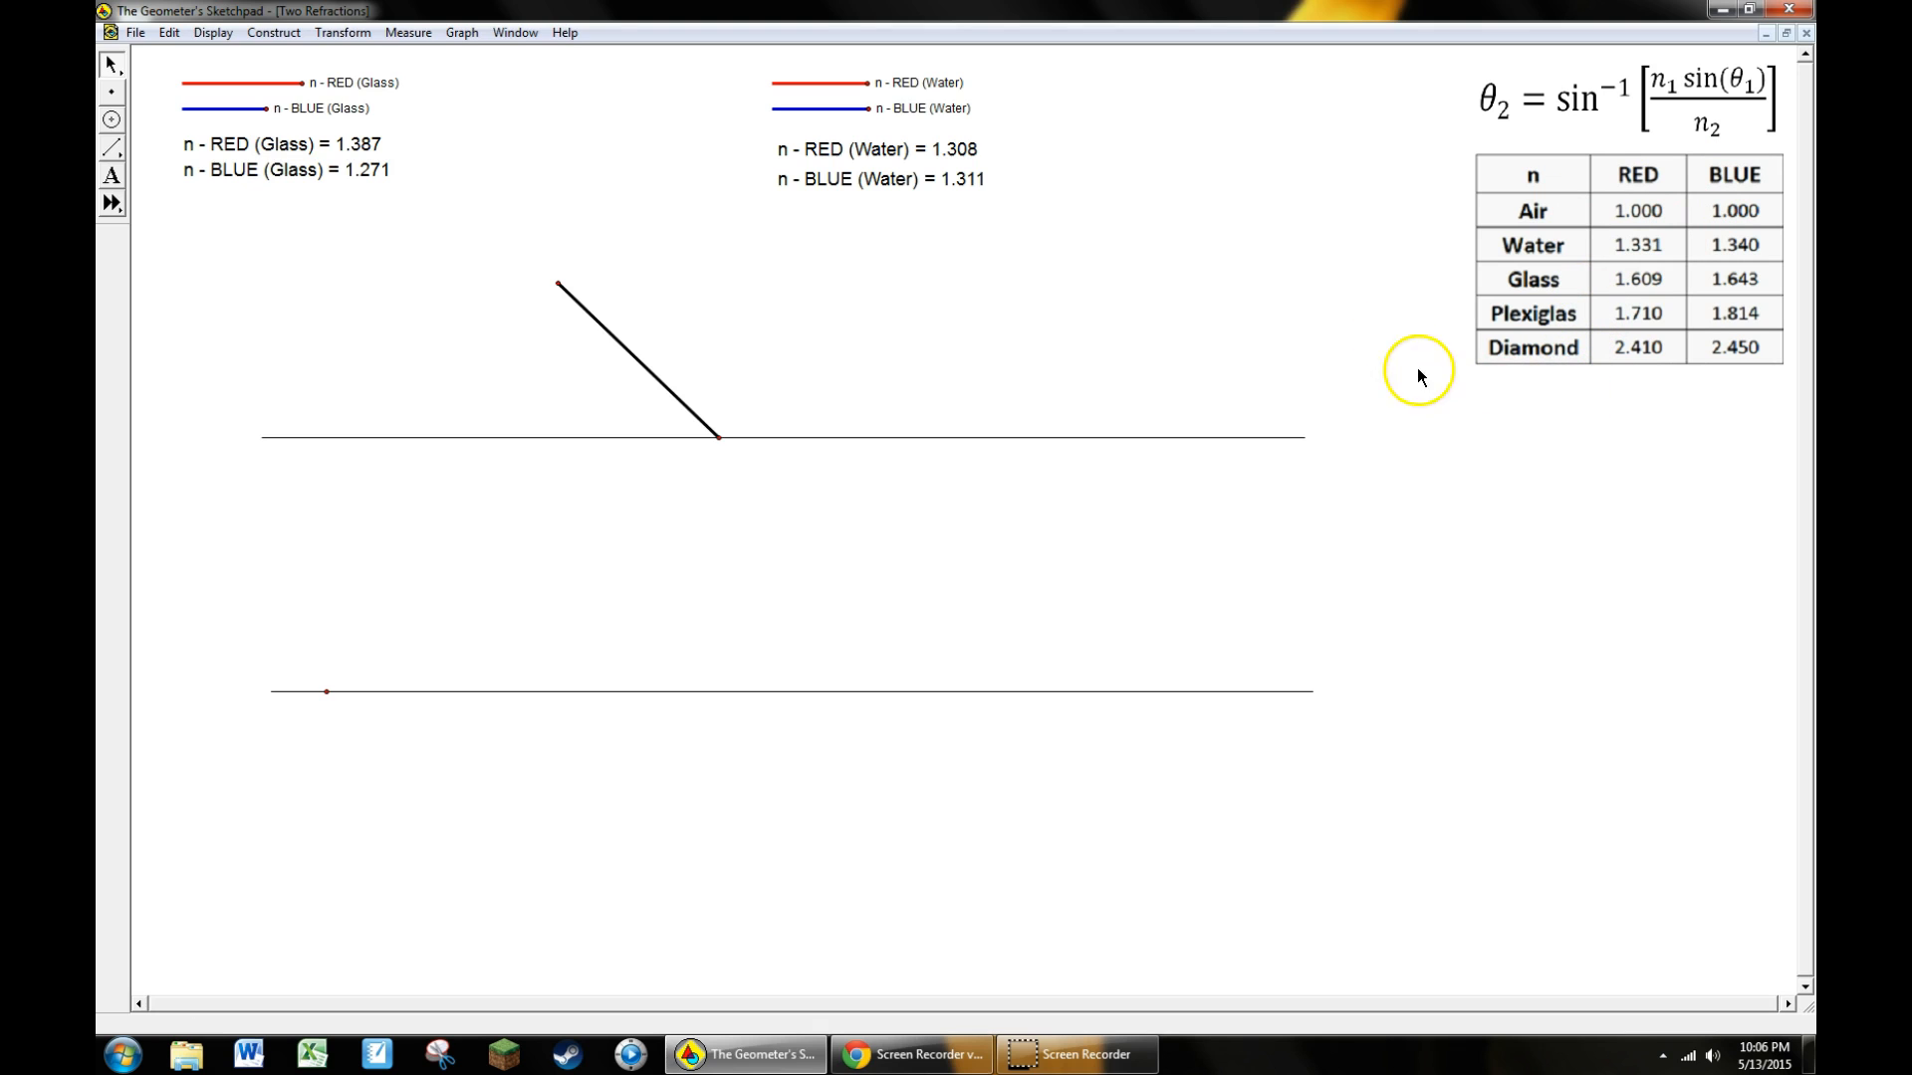
pyautogui.moveTo(954, 388)
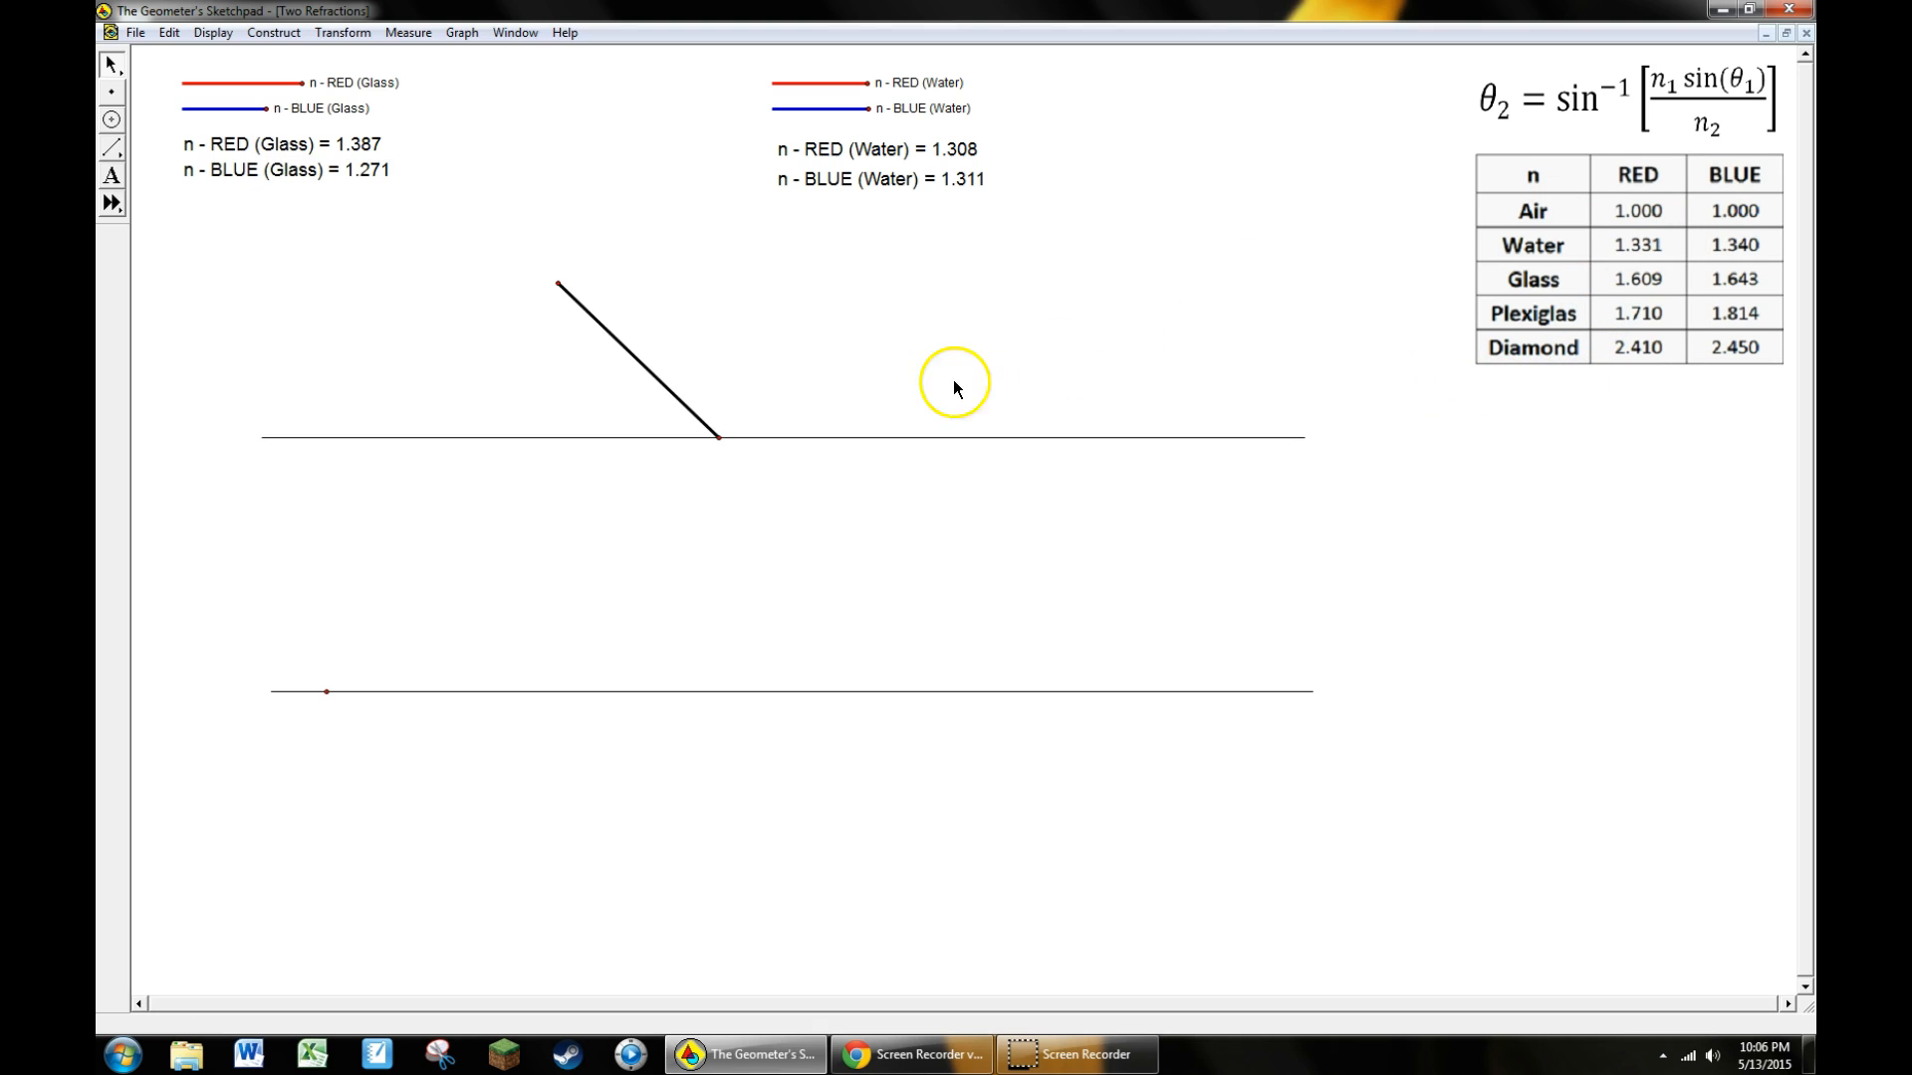
pyautogui.moveTo(427, 322)
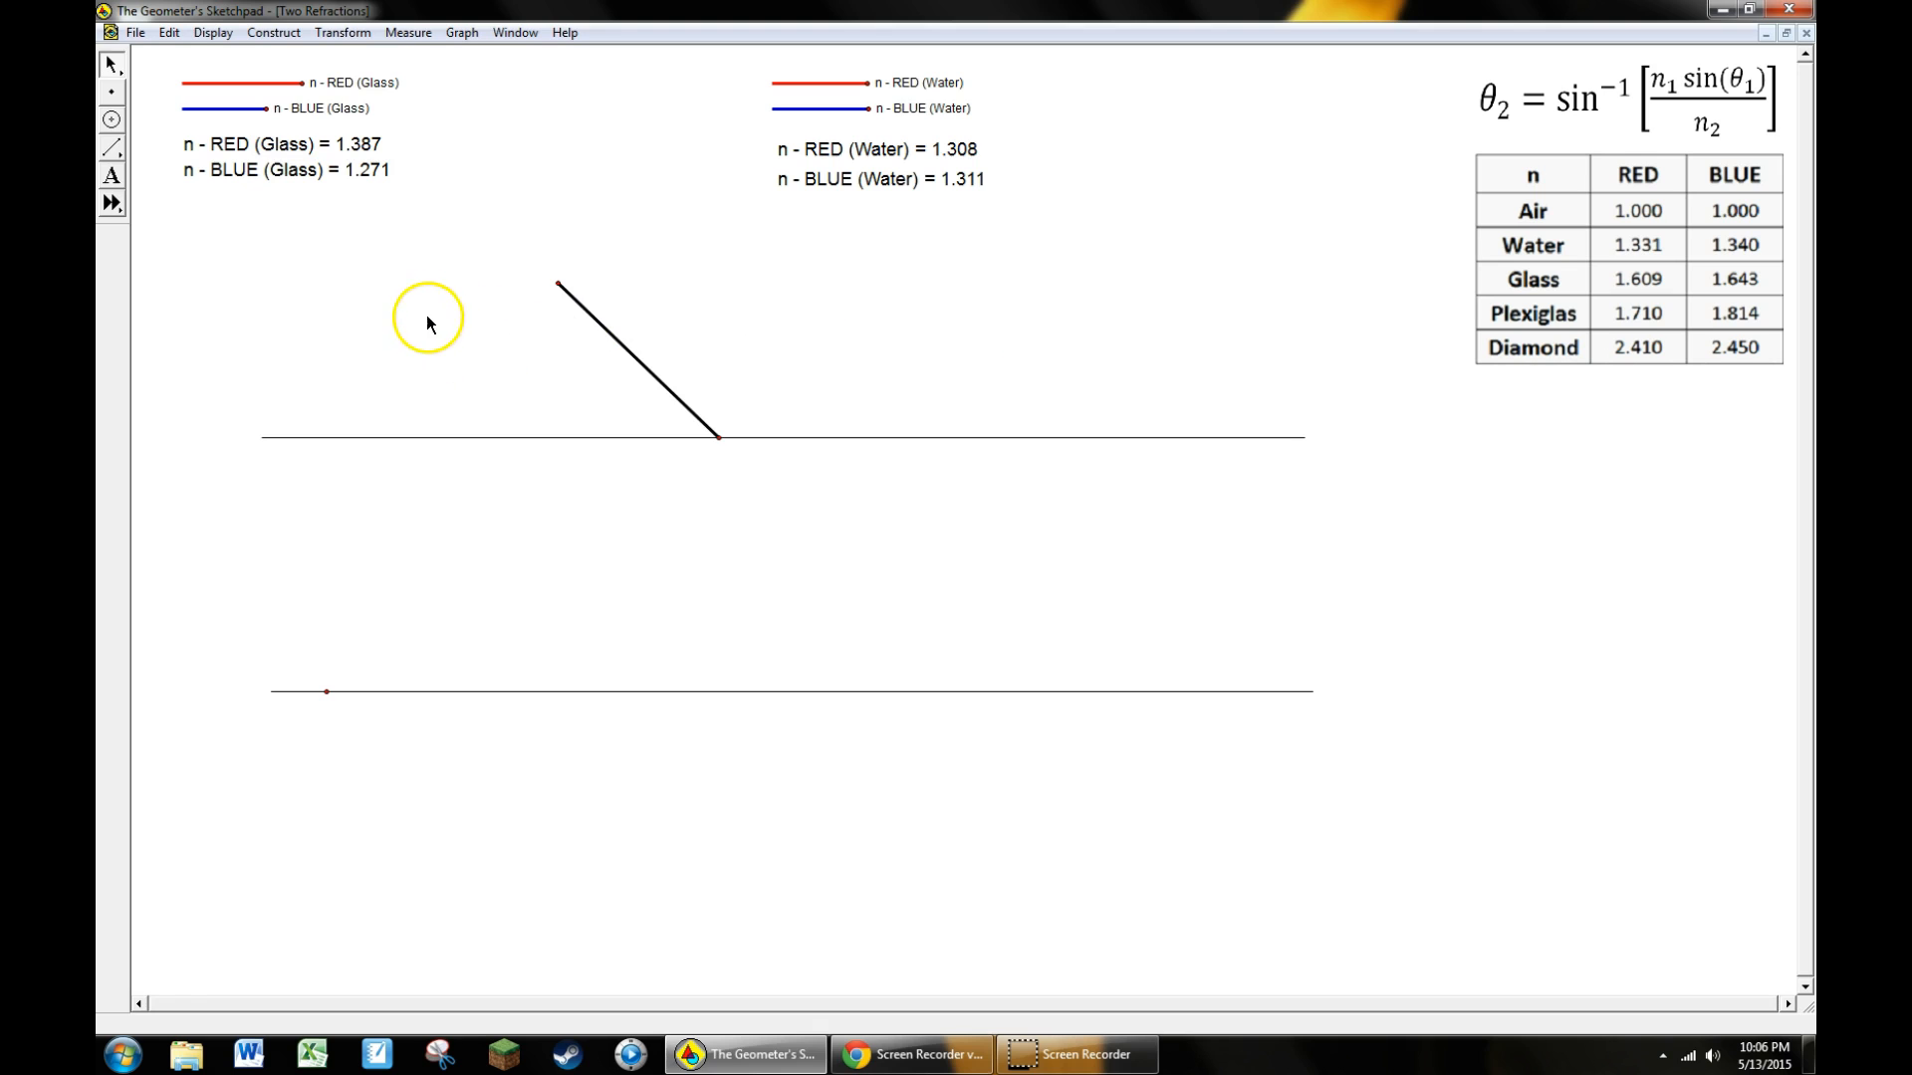
pyautogui.moveTo(391, 357)
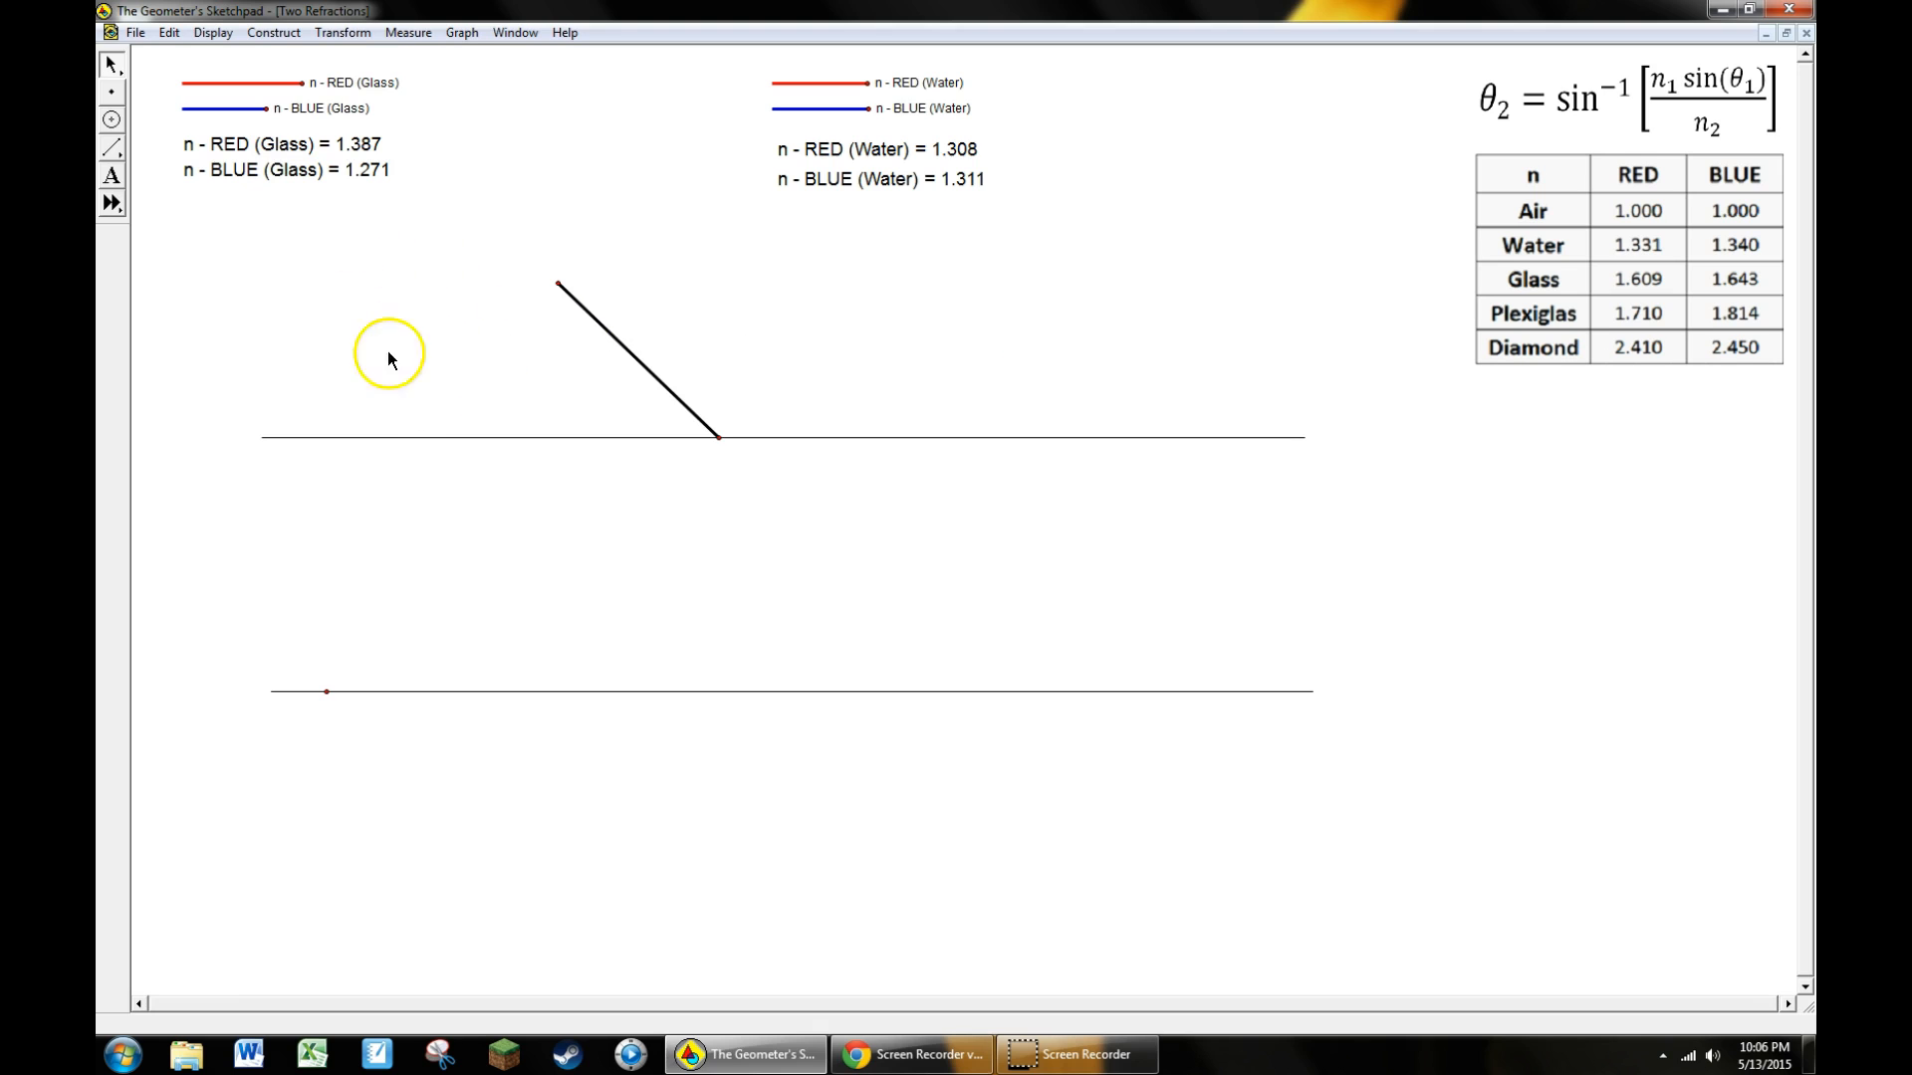
pyautogui.moveTo(430, 900)
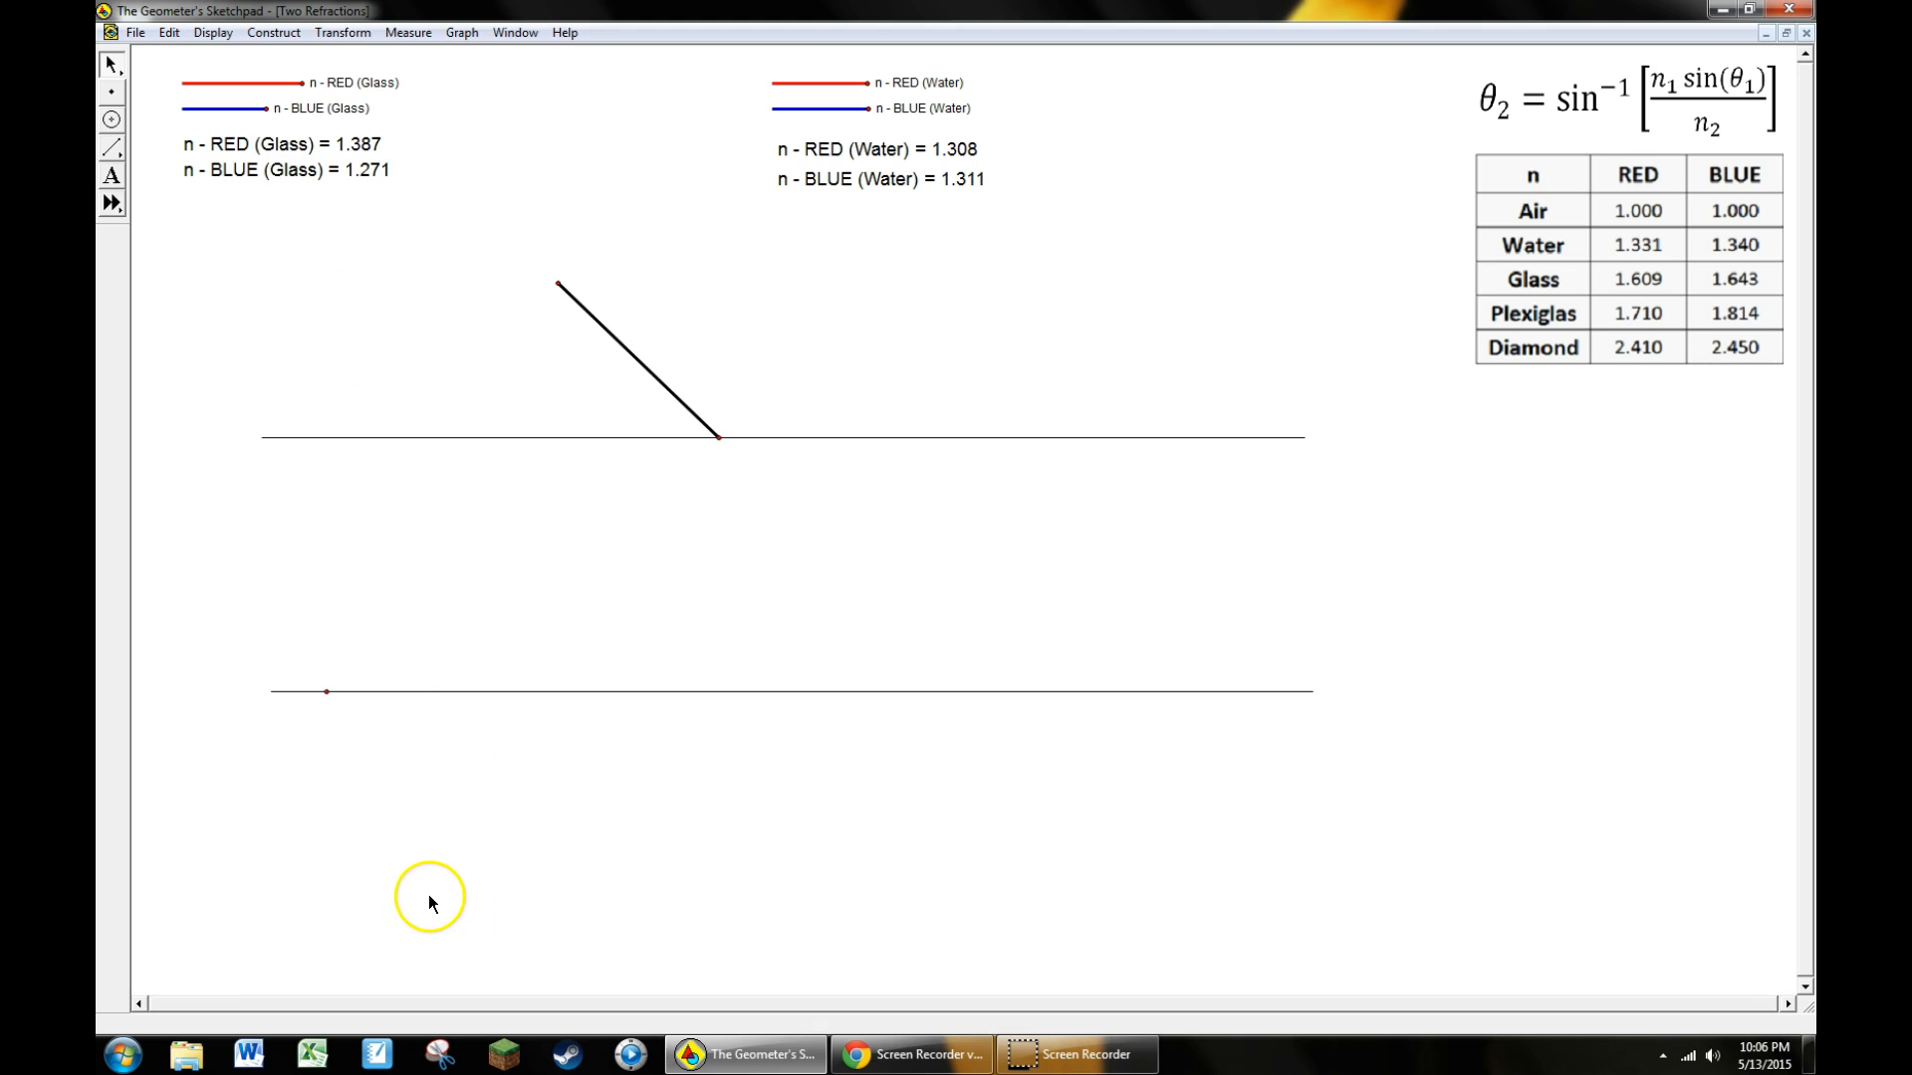
pyautogui.moveTo(557, 293)
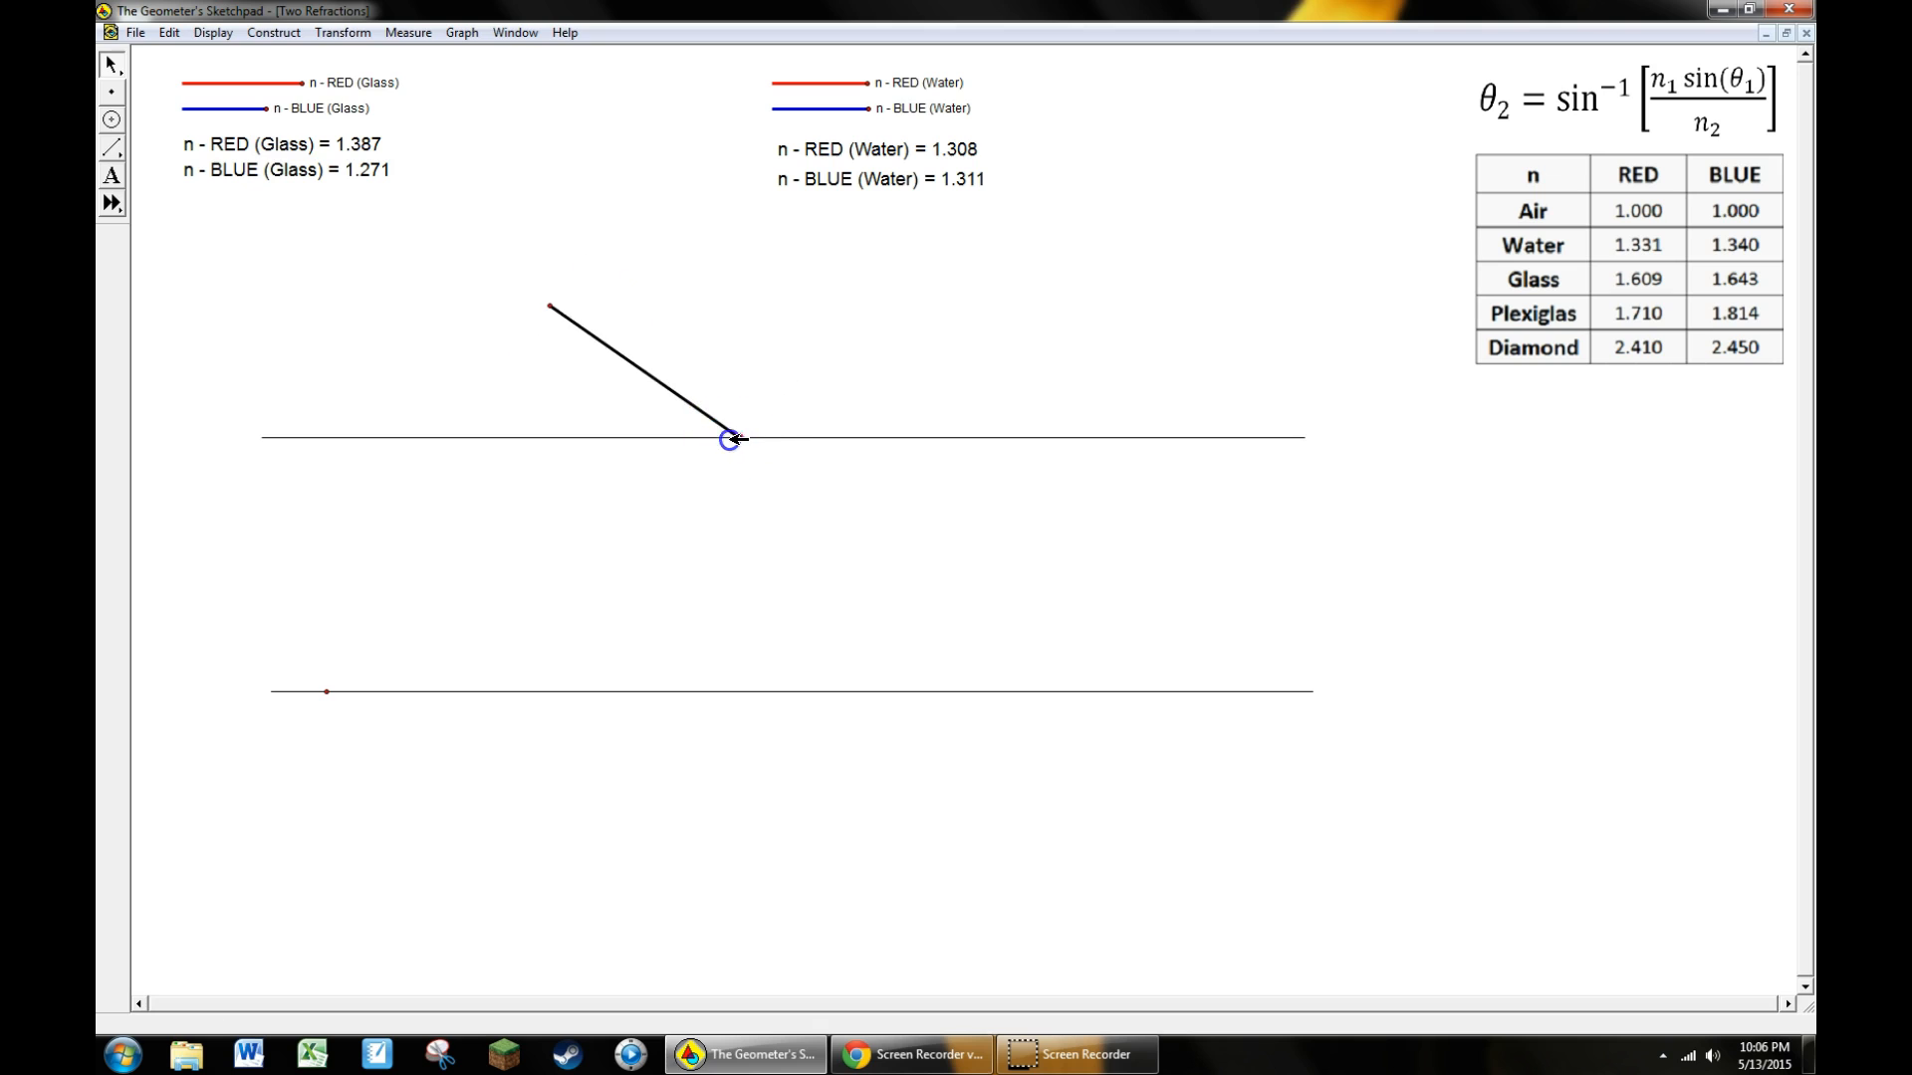
# Drag the ray's intersection point slightly right along the top surface
pyautogui.click(728, 438)
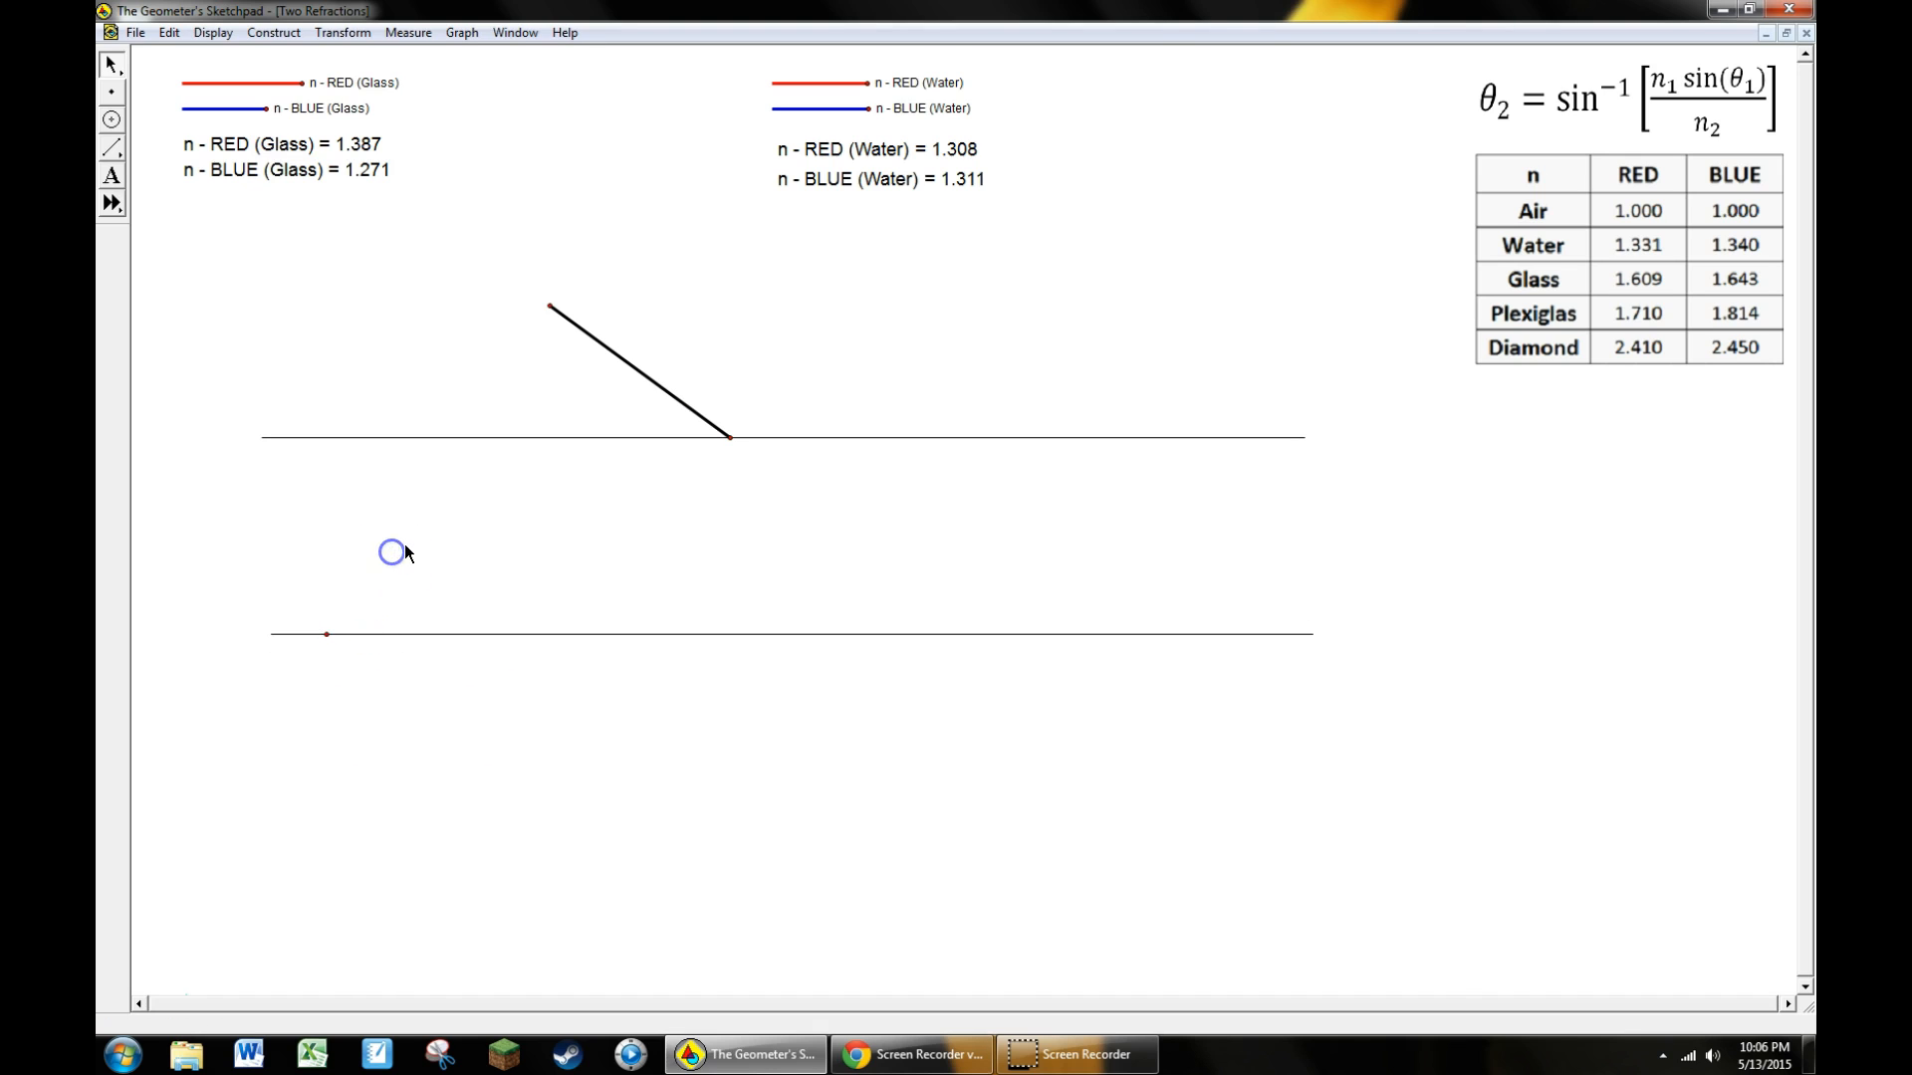
pyautogui.moveTo(392, 199)
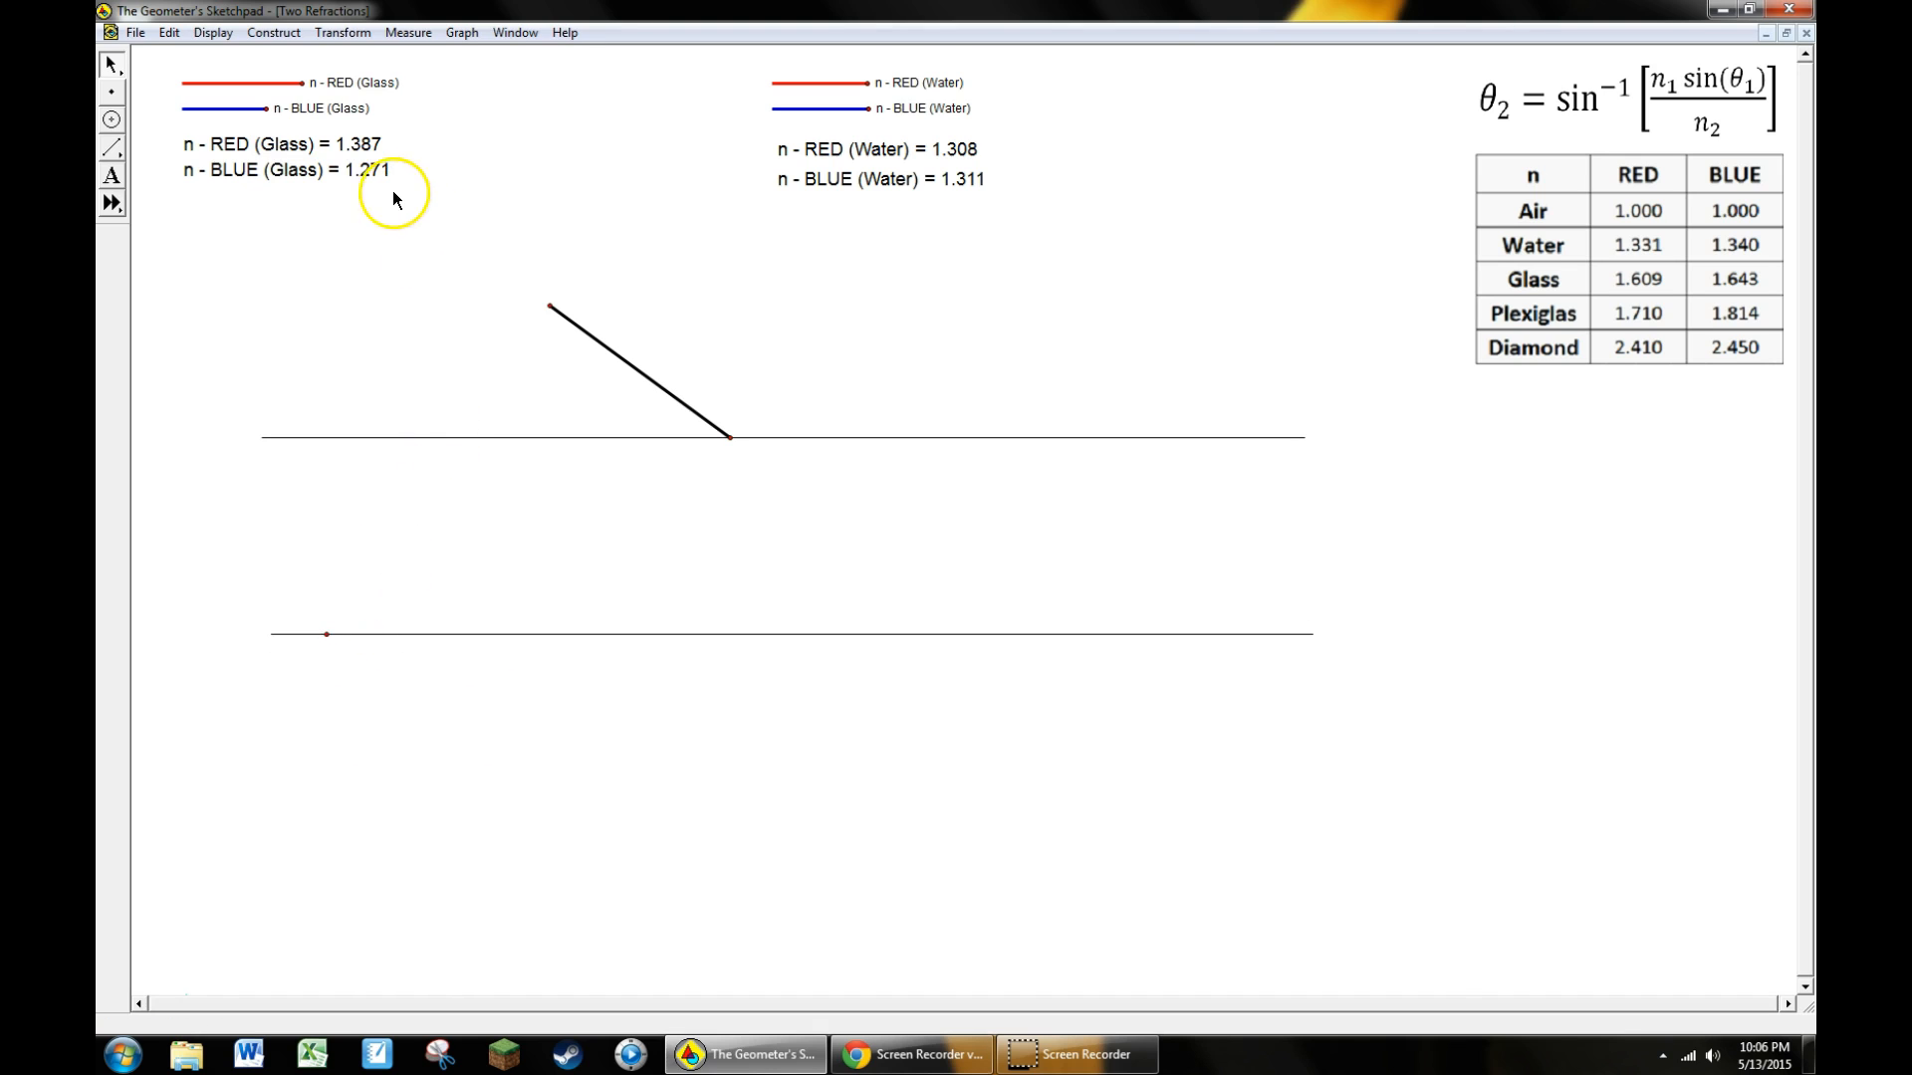
pyautogui.moveTo(304, 83)
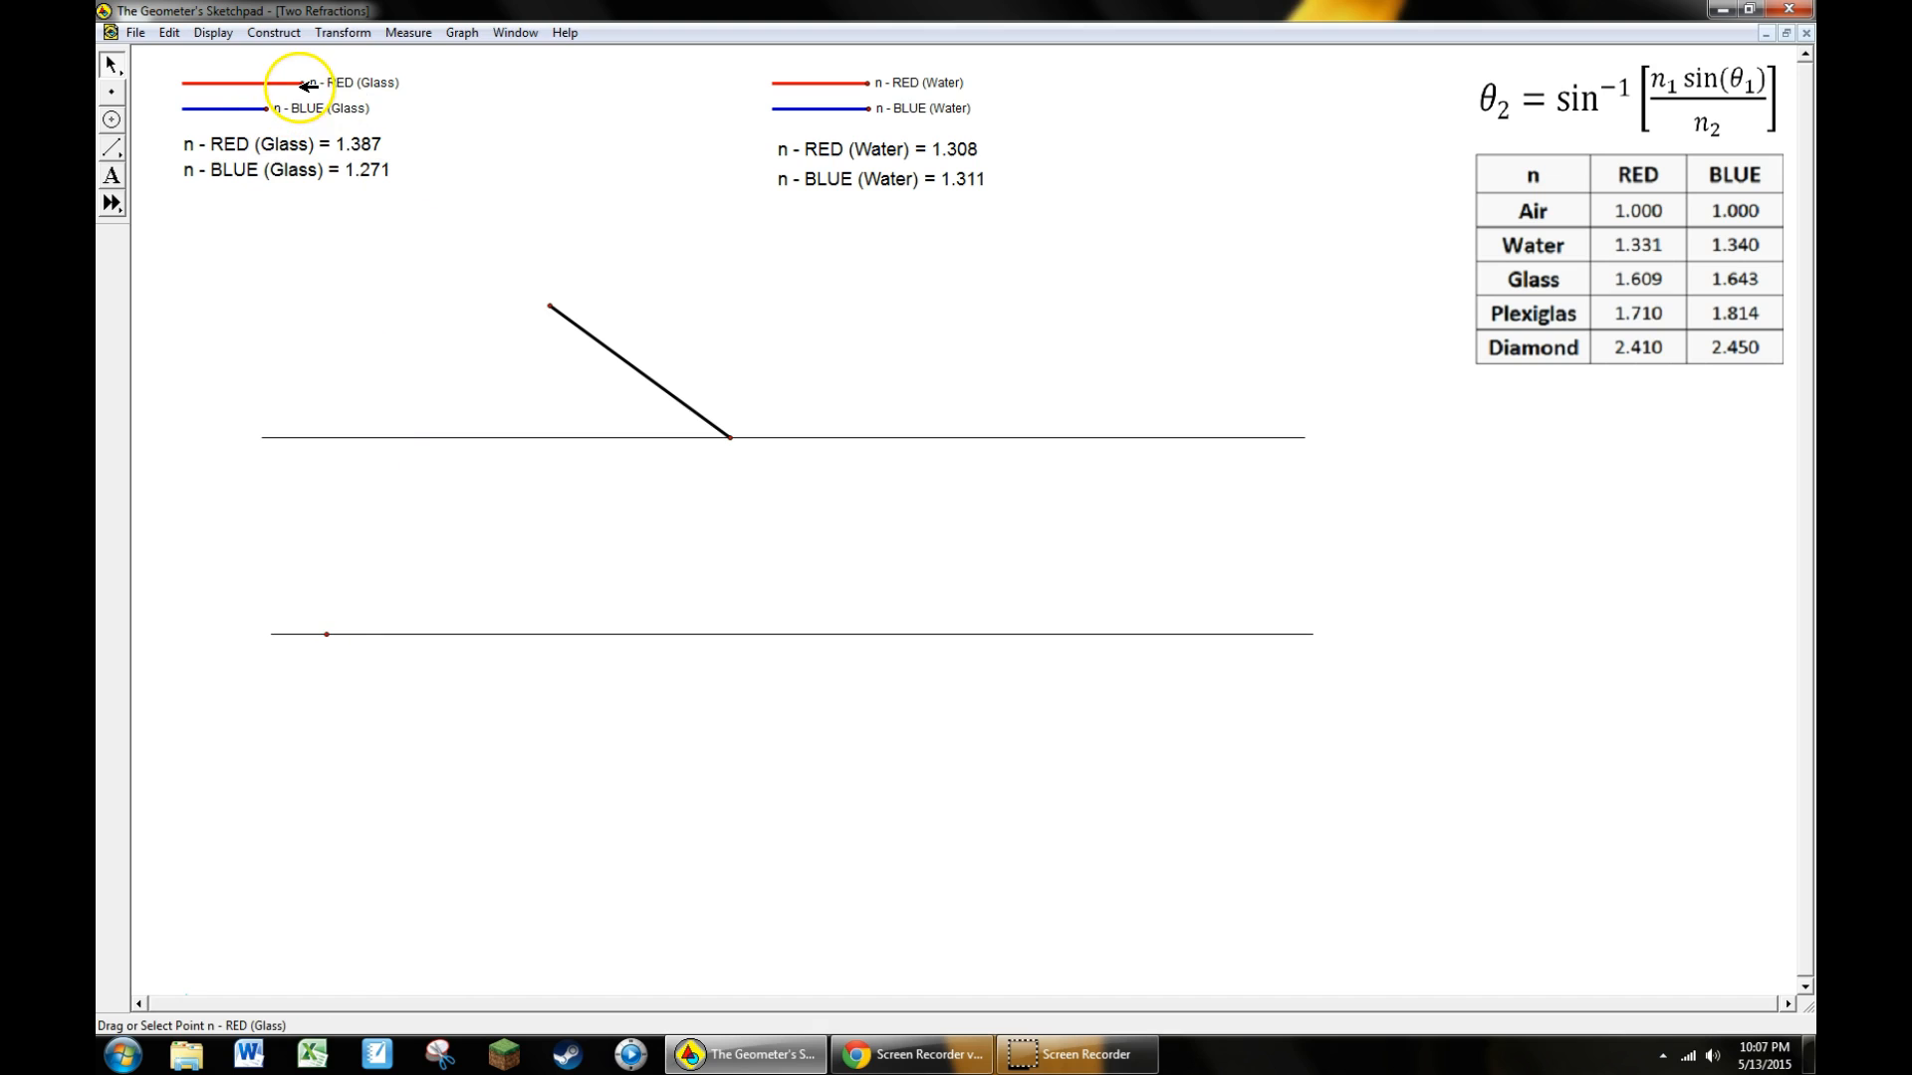
# Drag the red glass slider point to raise its index value toward 1.609
pyautogui.moveTo(302, 81); pyautogui.dragTo(294, 87)
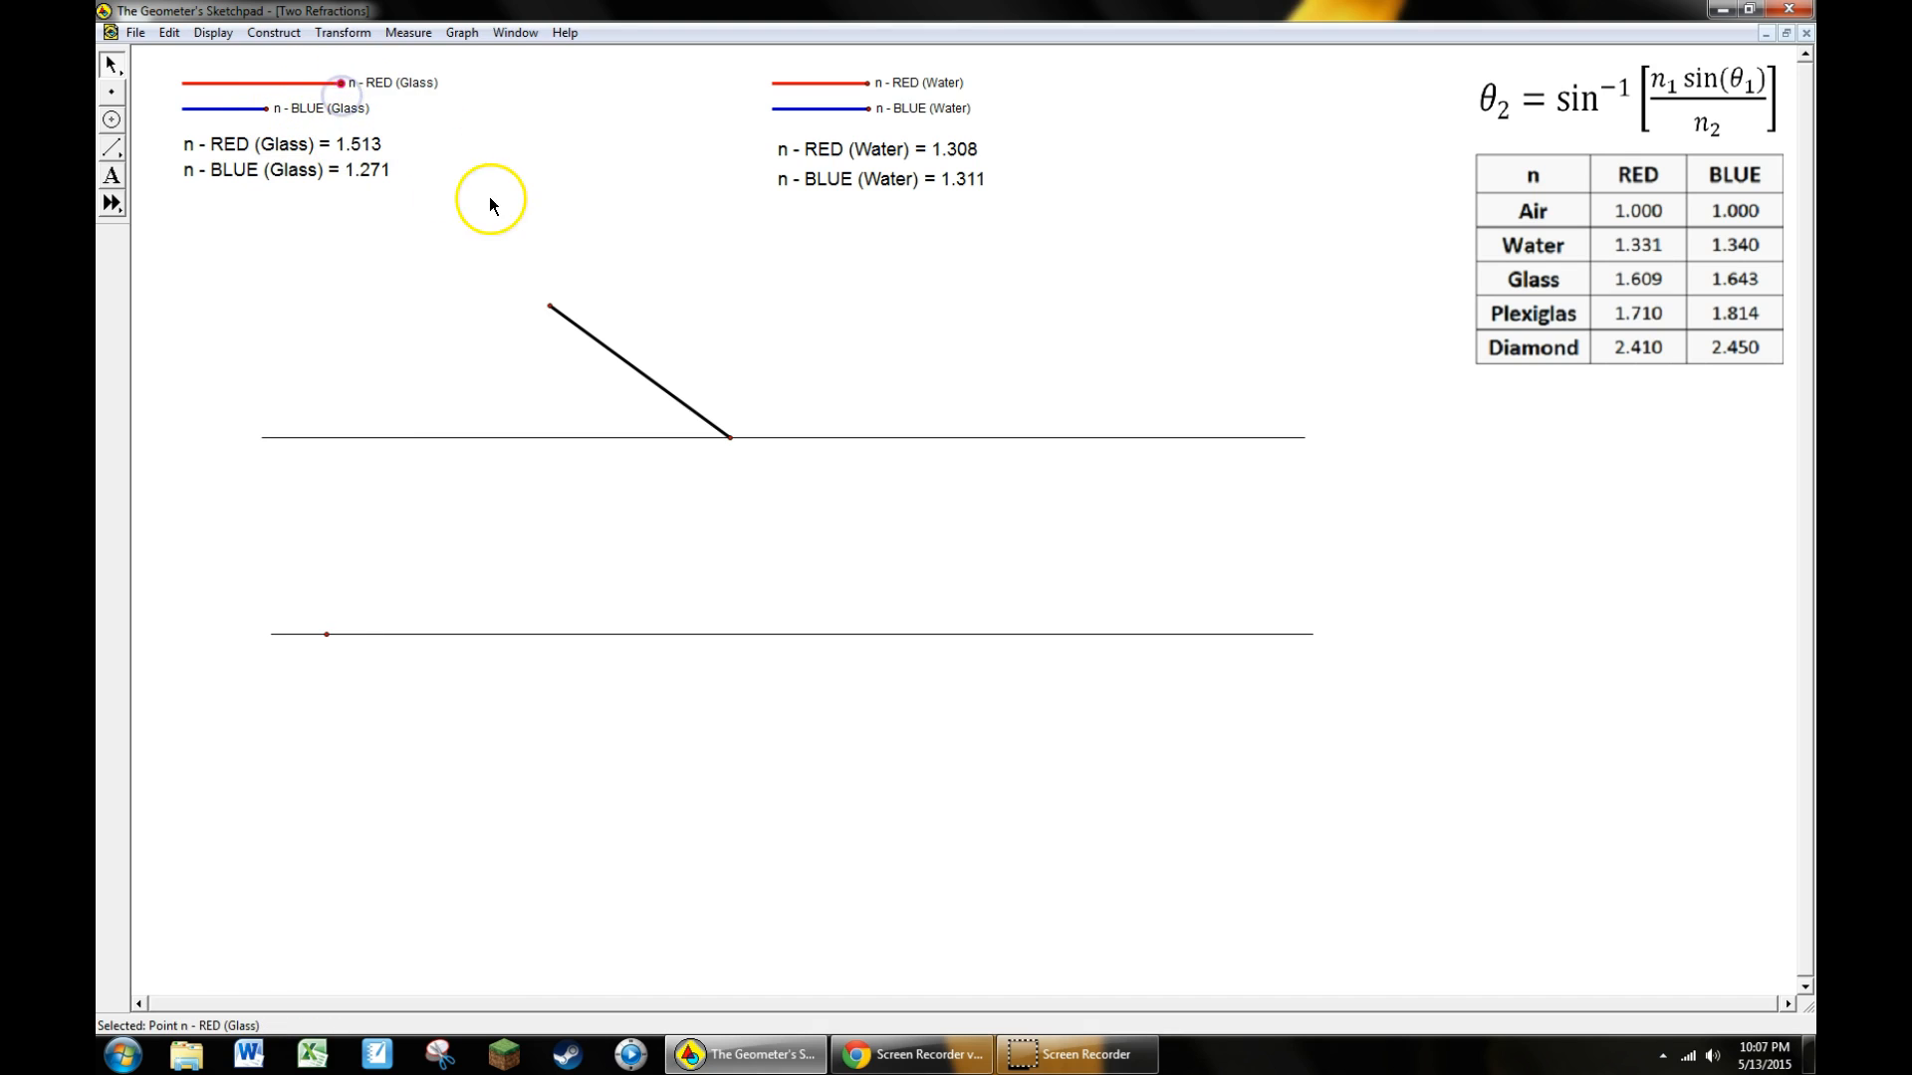
pyautogui.moveTo(788, 234)
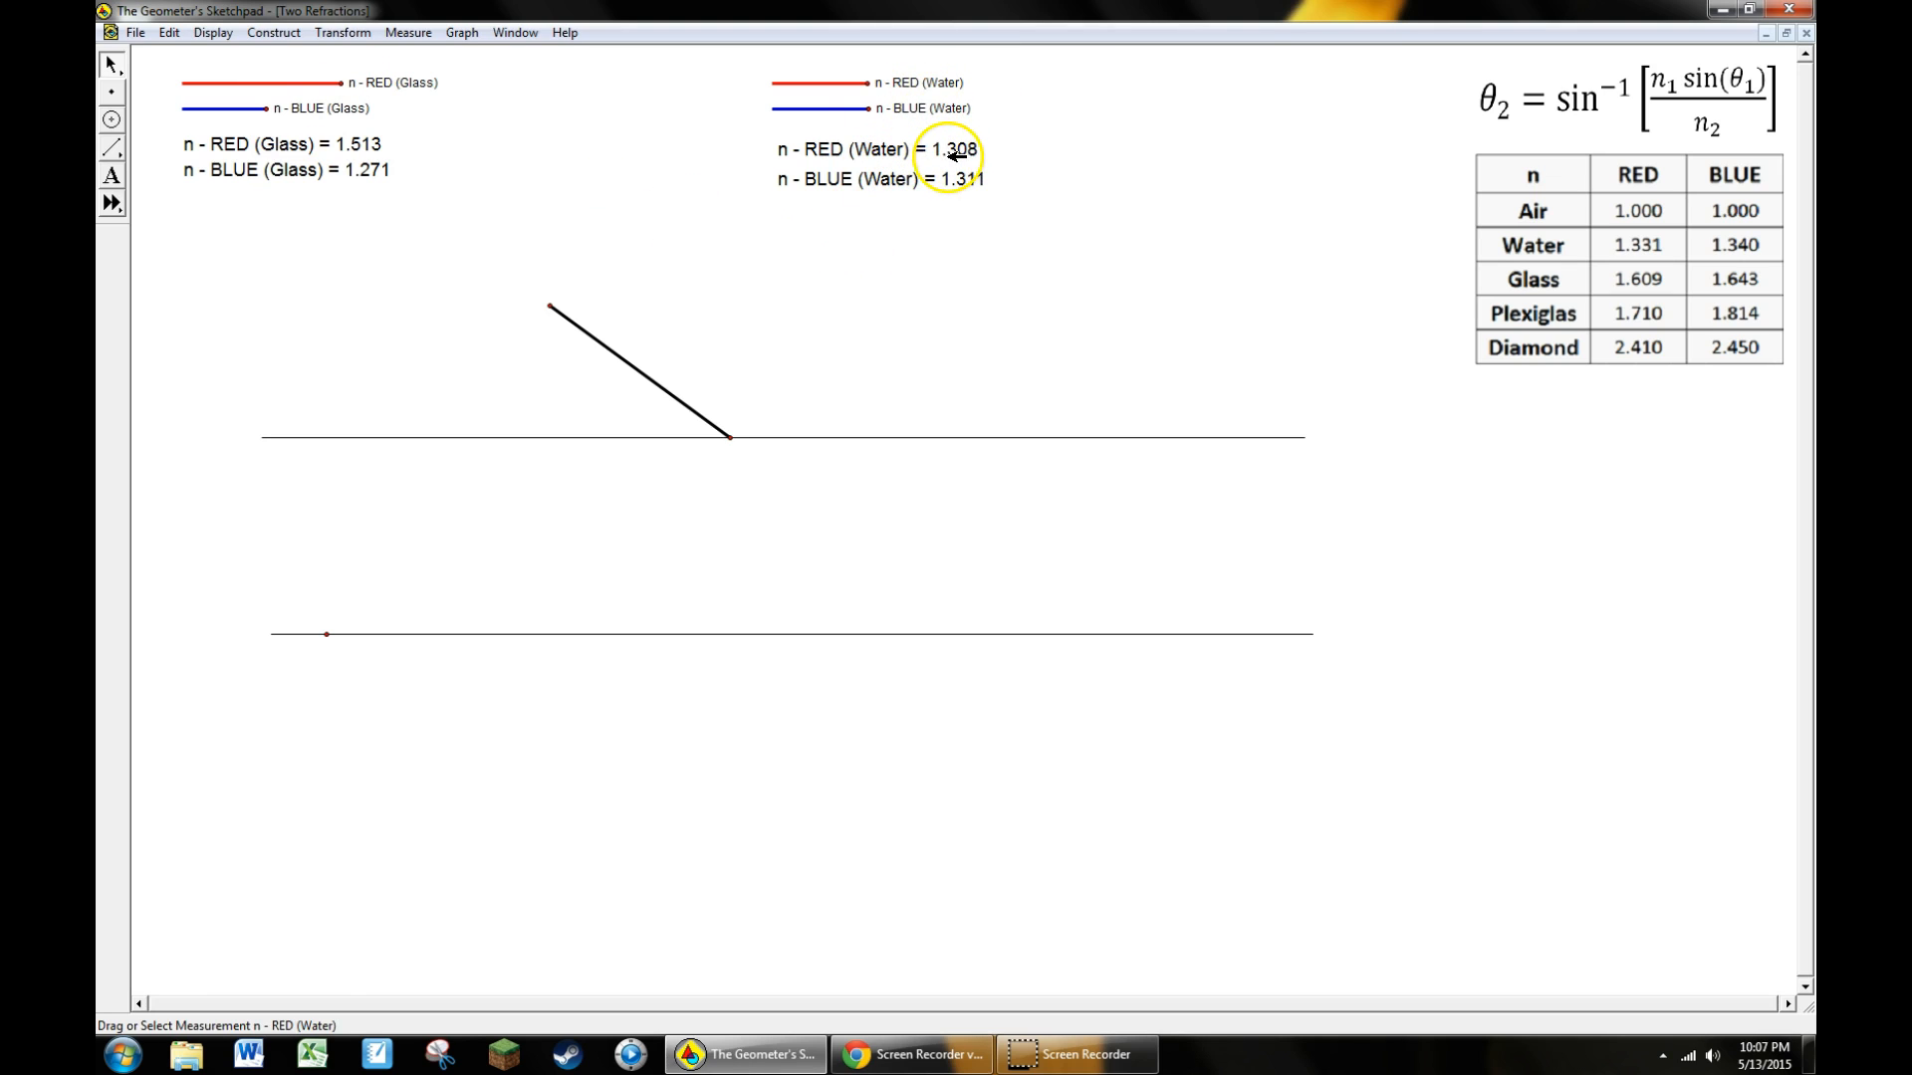
pyautogui.moveTo(685, 86)
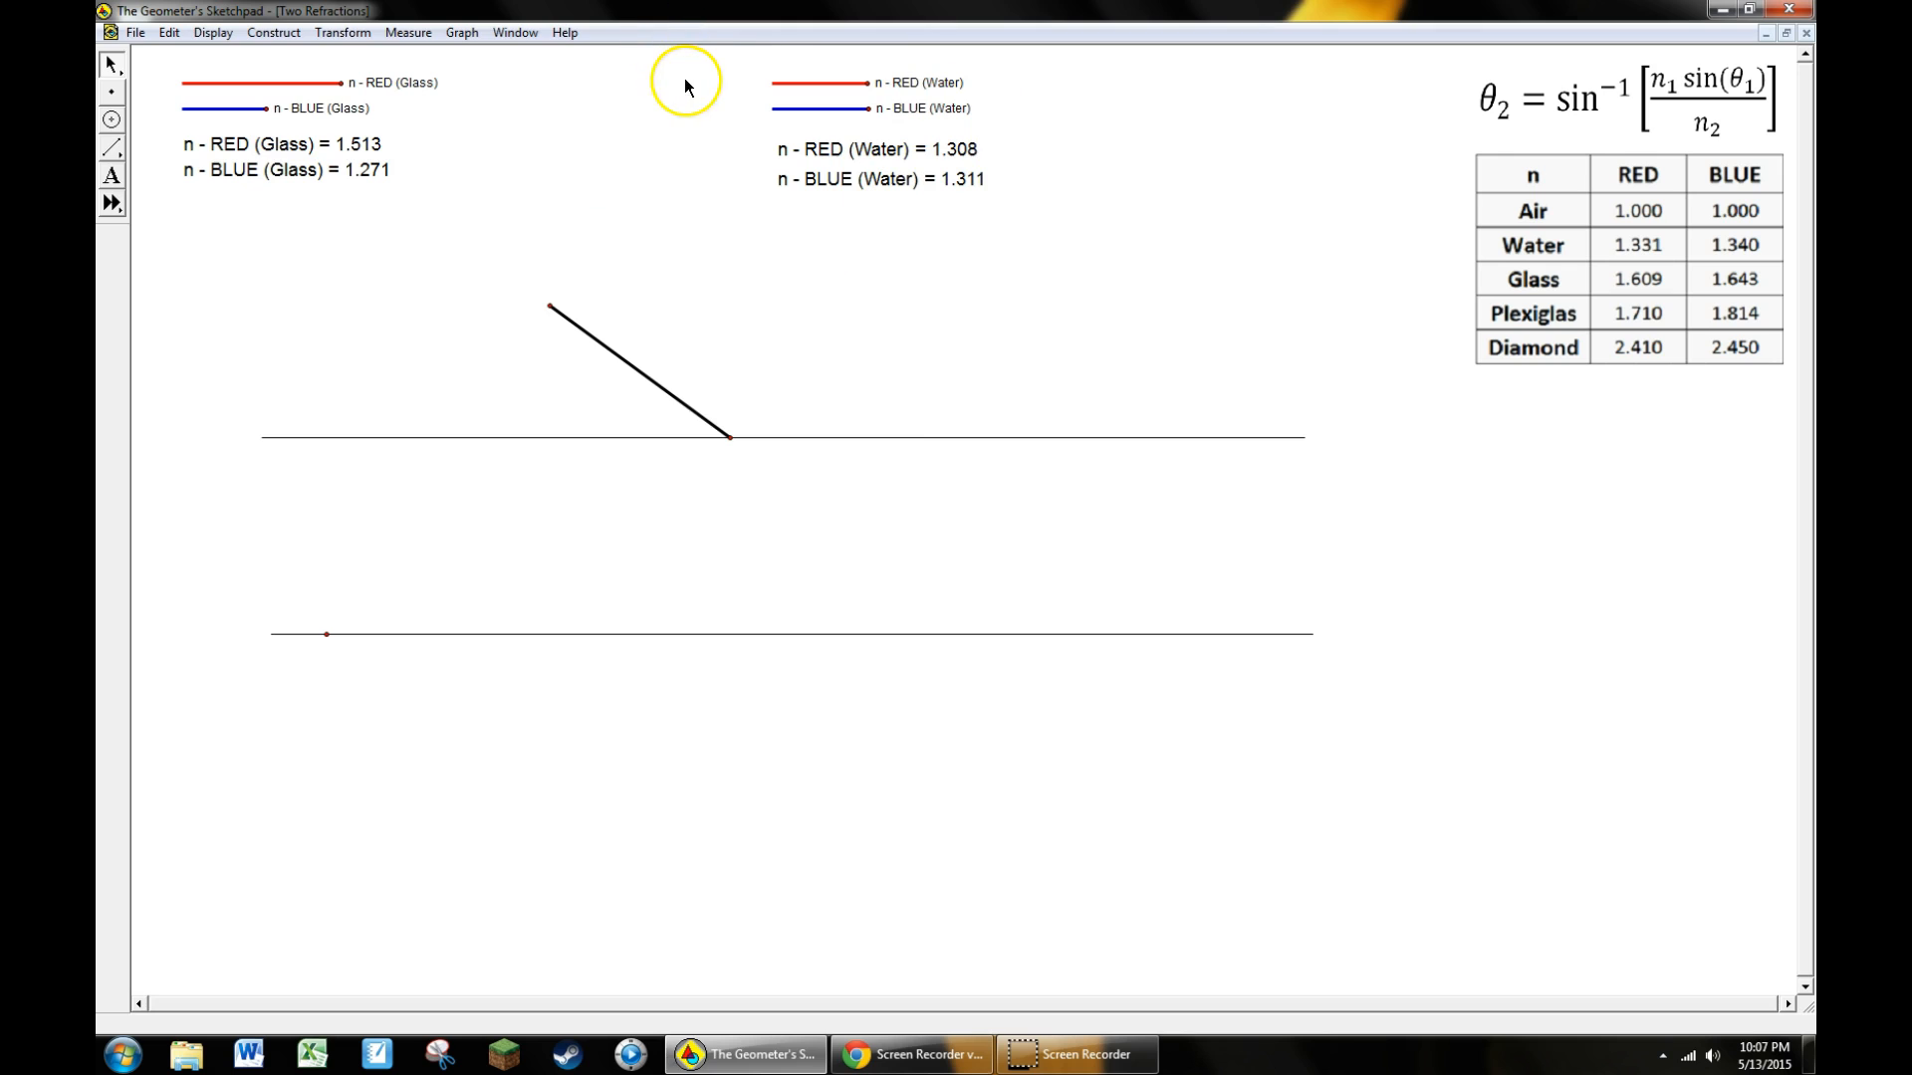
pyautogui.moveTo(329, 107)
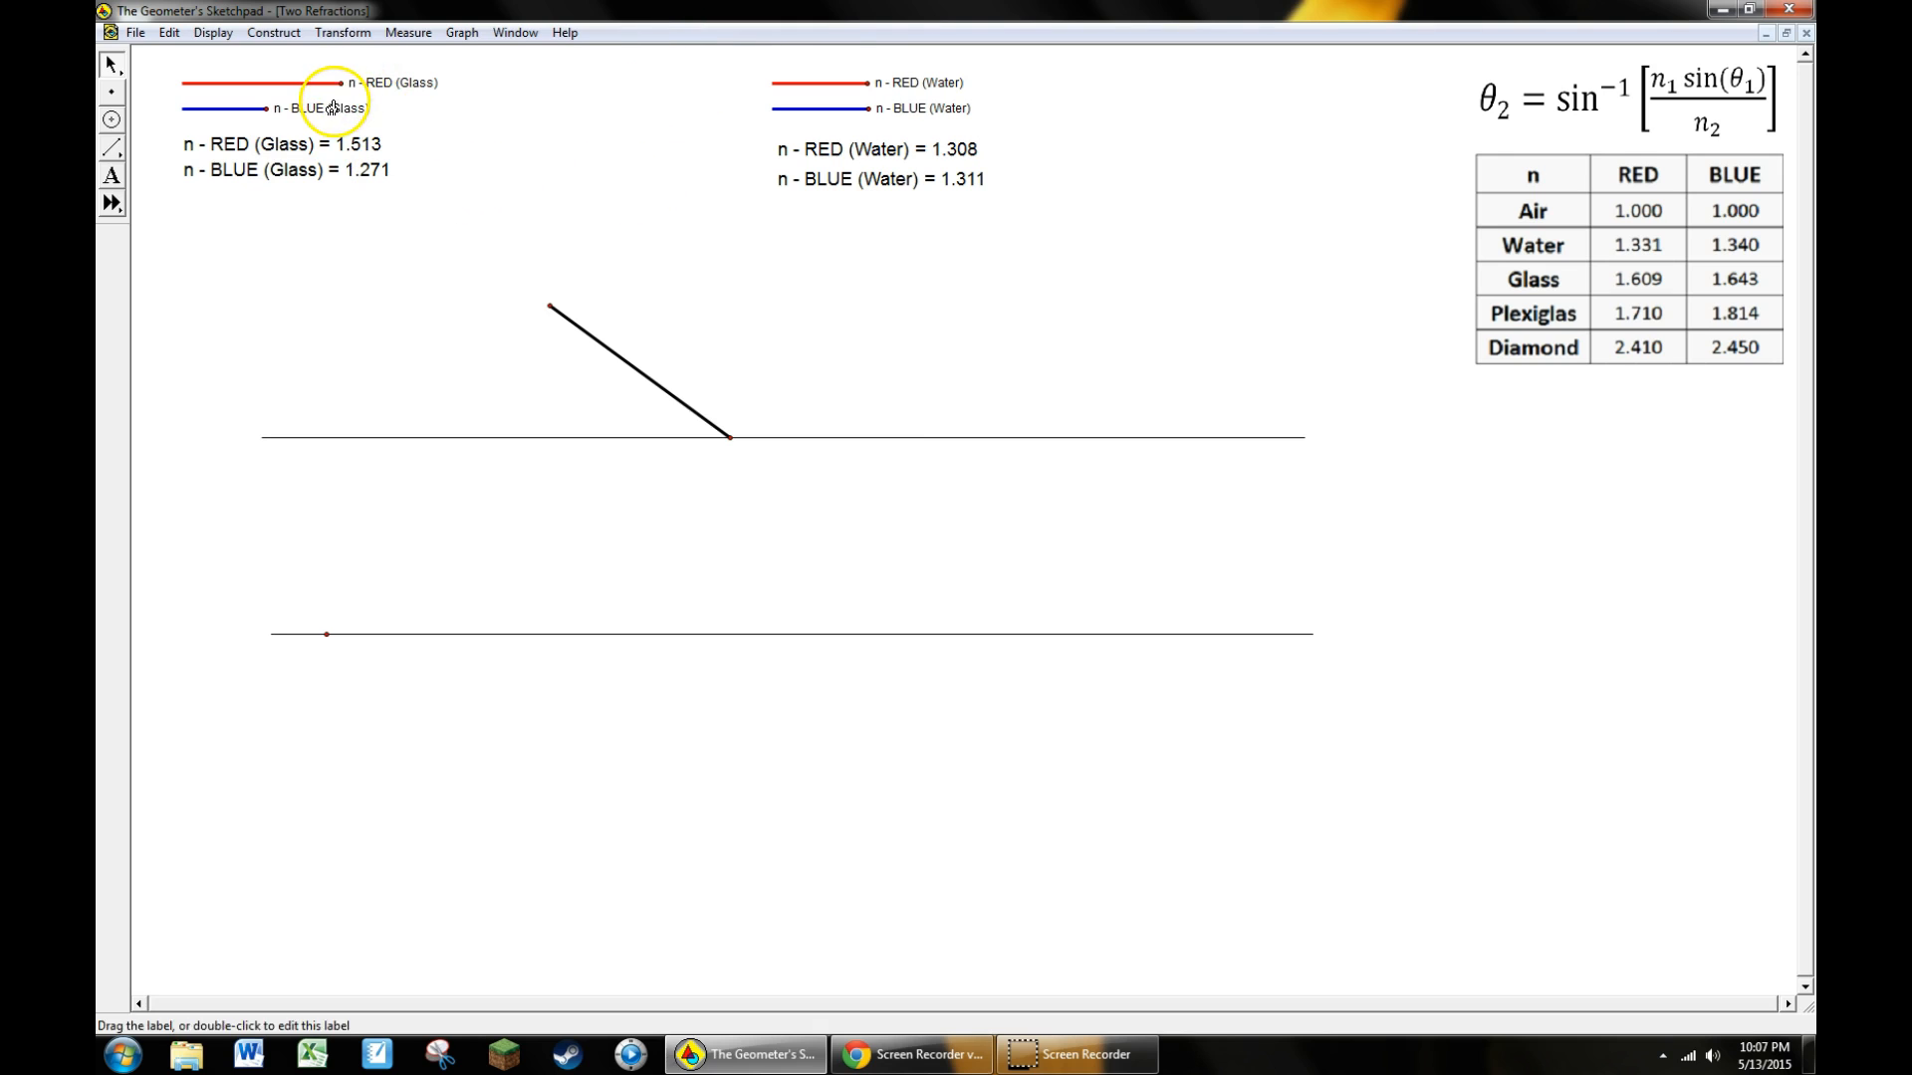
pyautogui.click(344, 81)
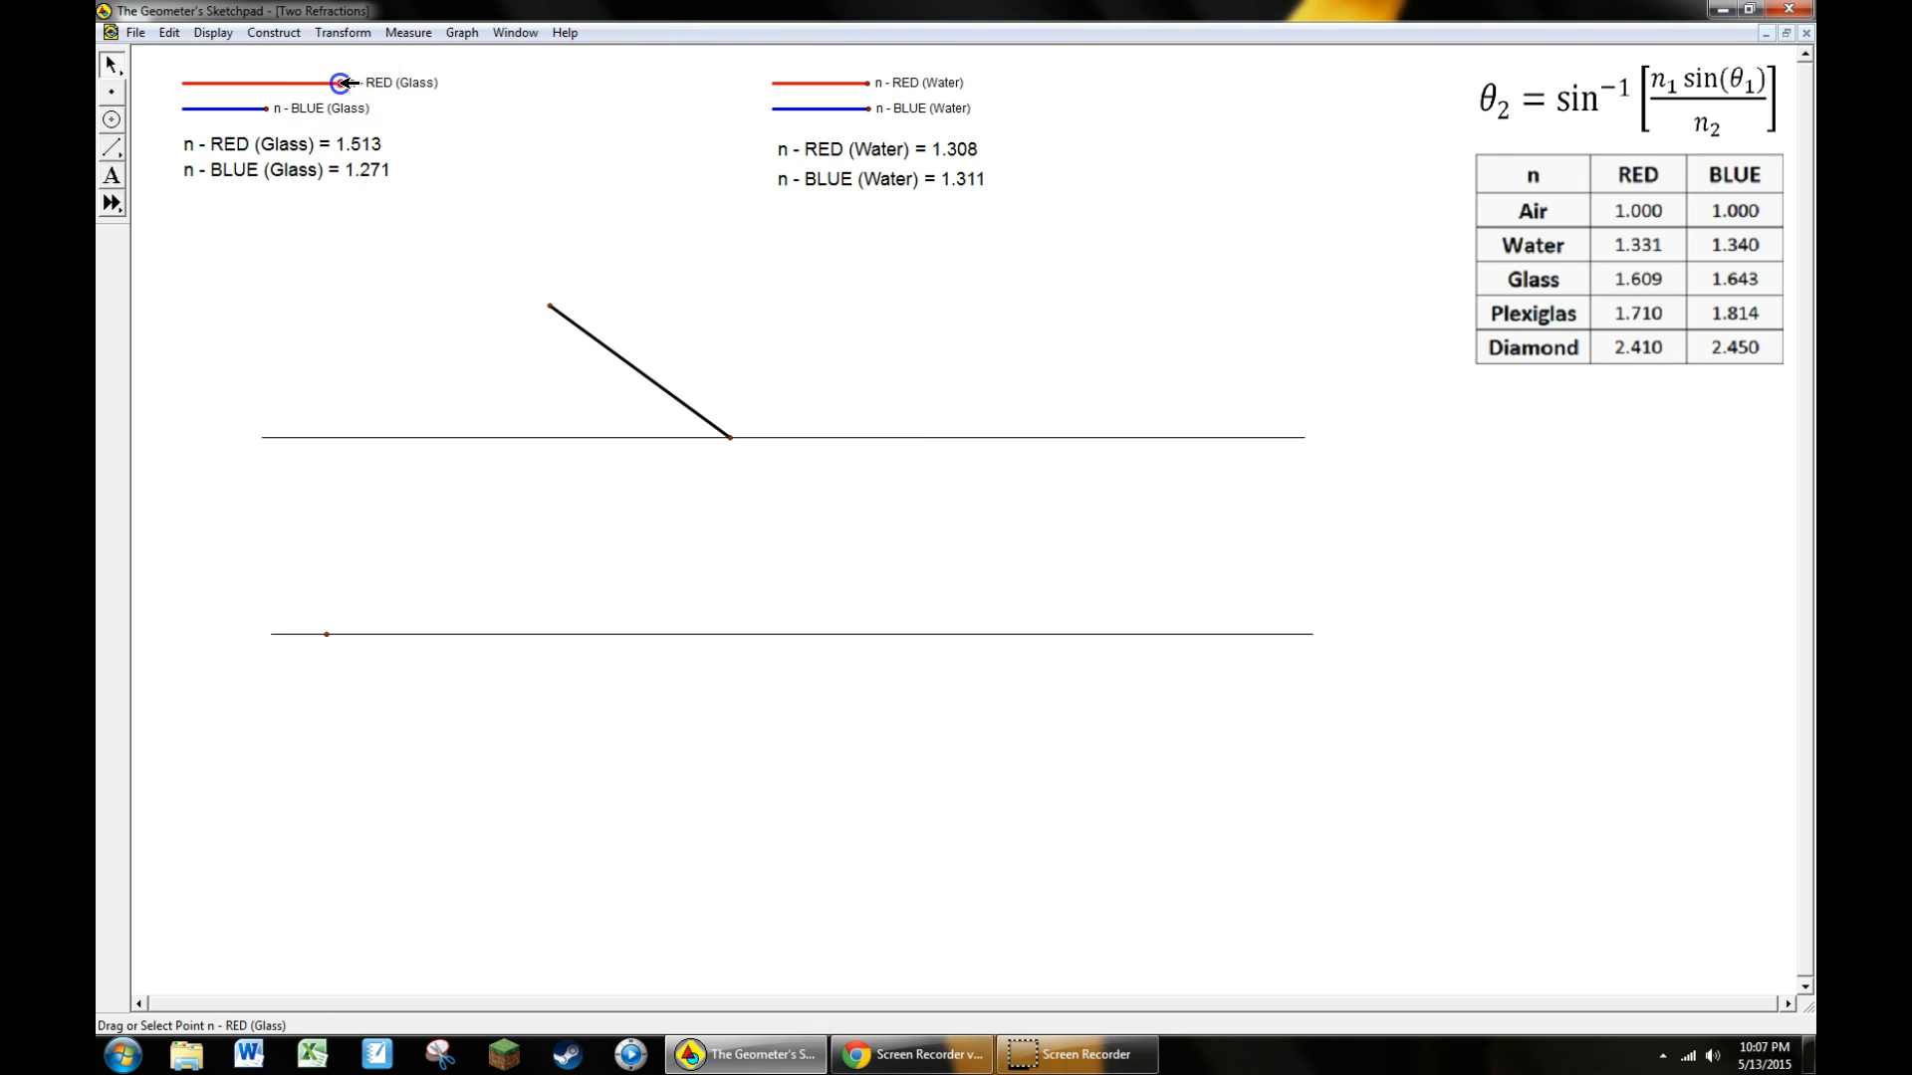
pyautogui.moveTo(340, 83); pyautogui.dragTo(354, 83)
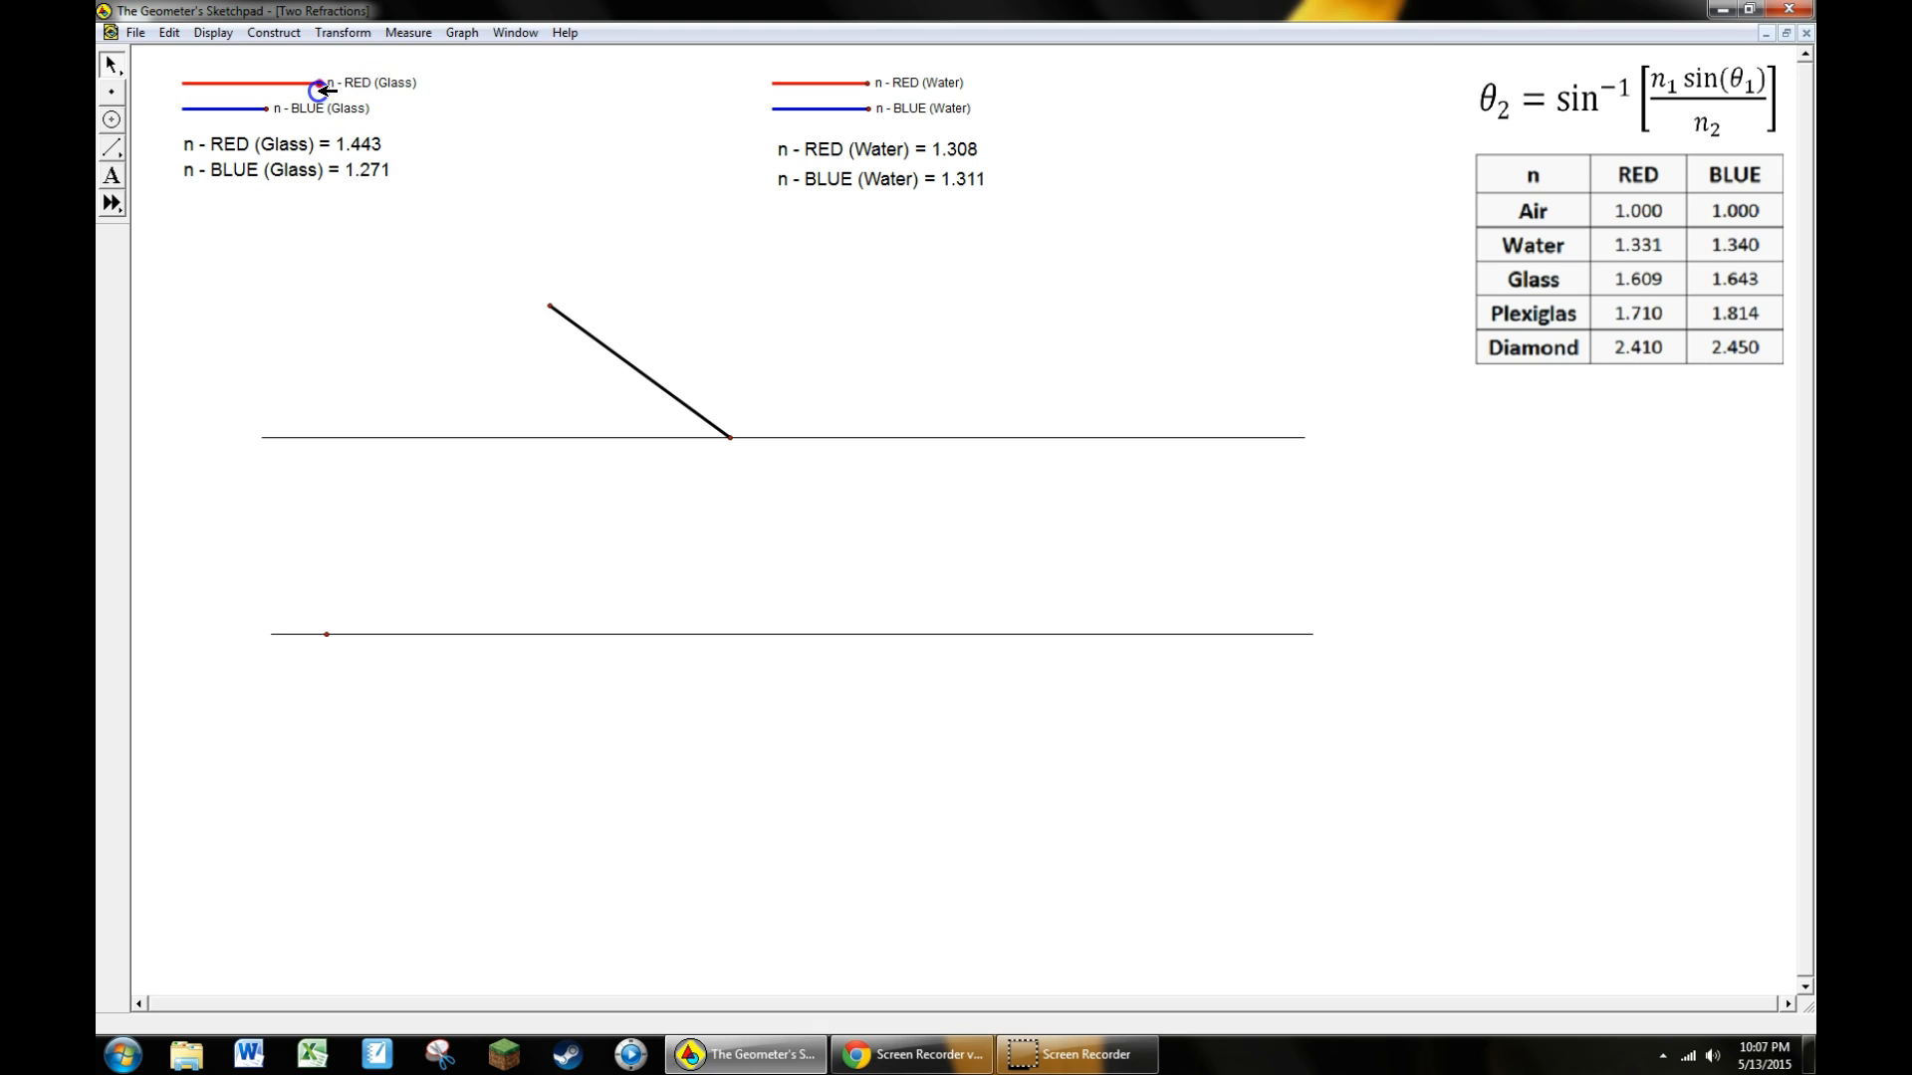
pyautogui.moveTo(1396, 369)
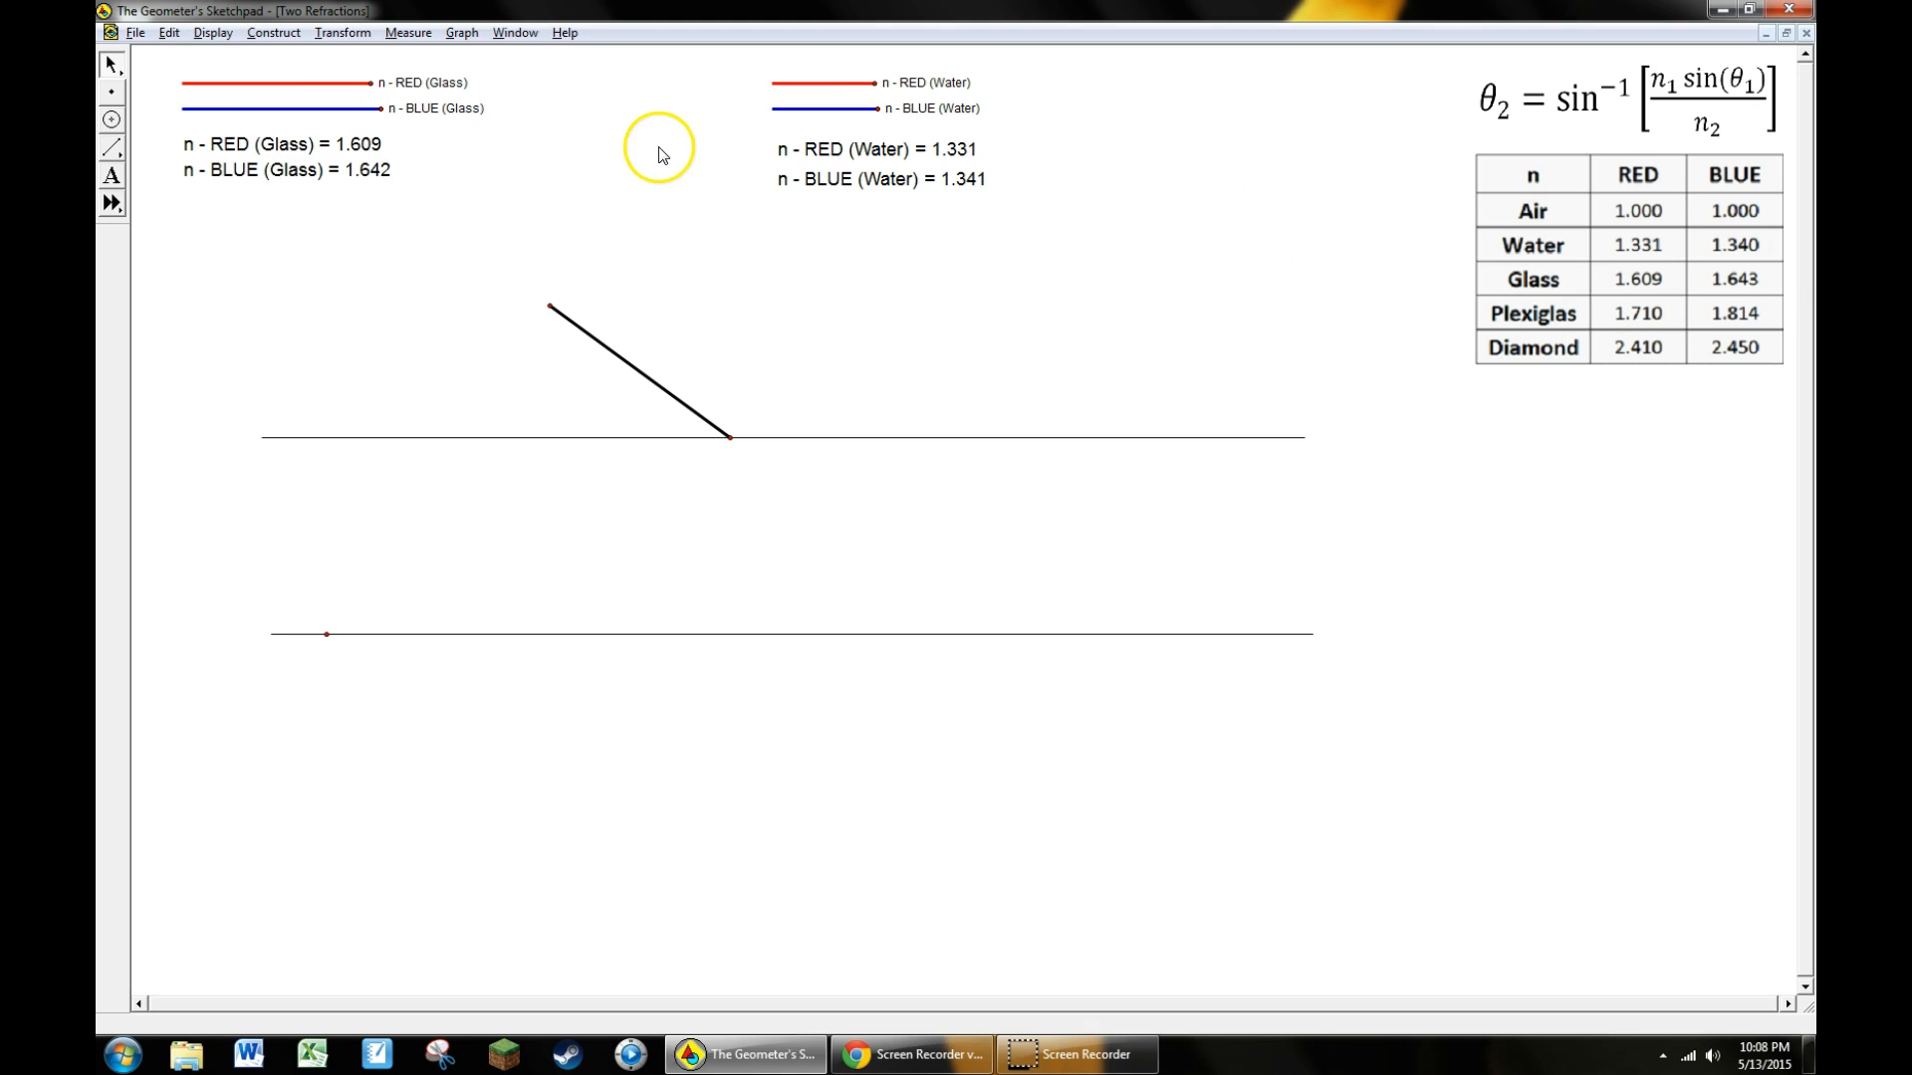
pyautogui.moveTo(616, 117)
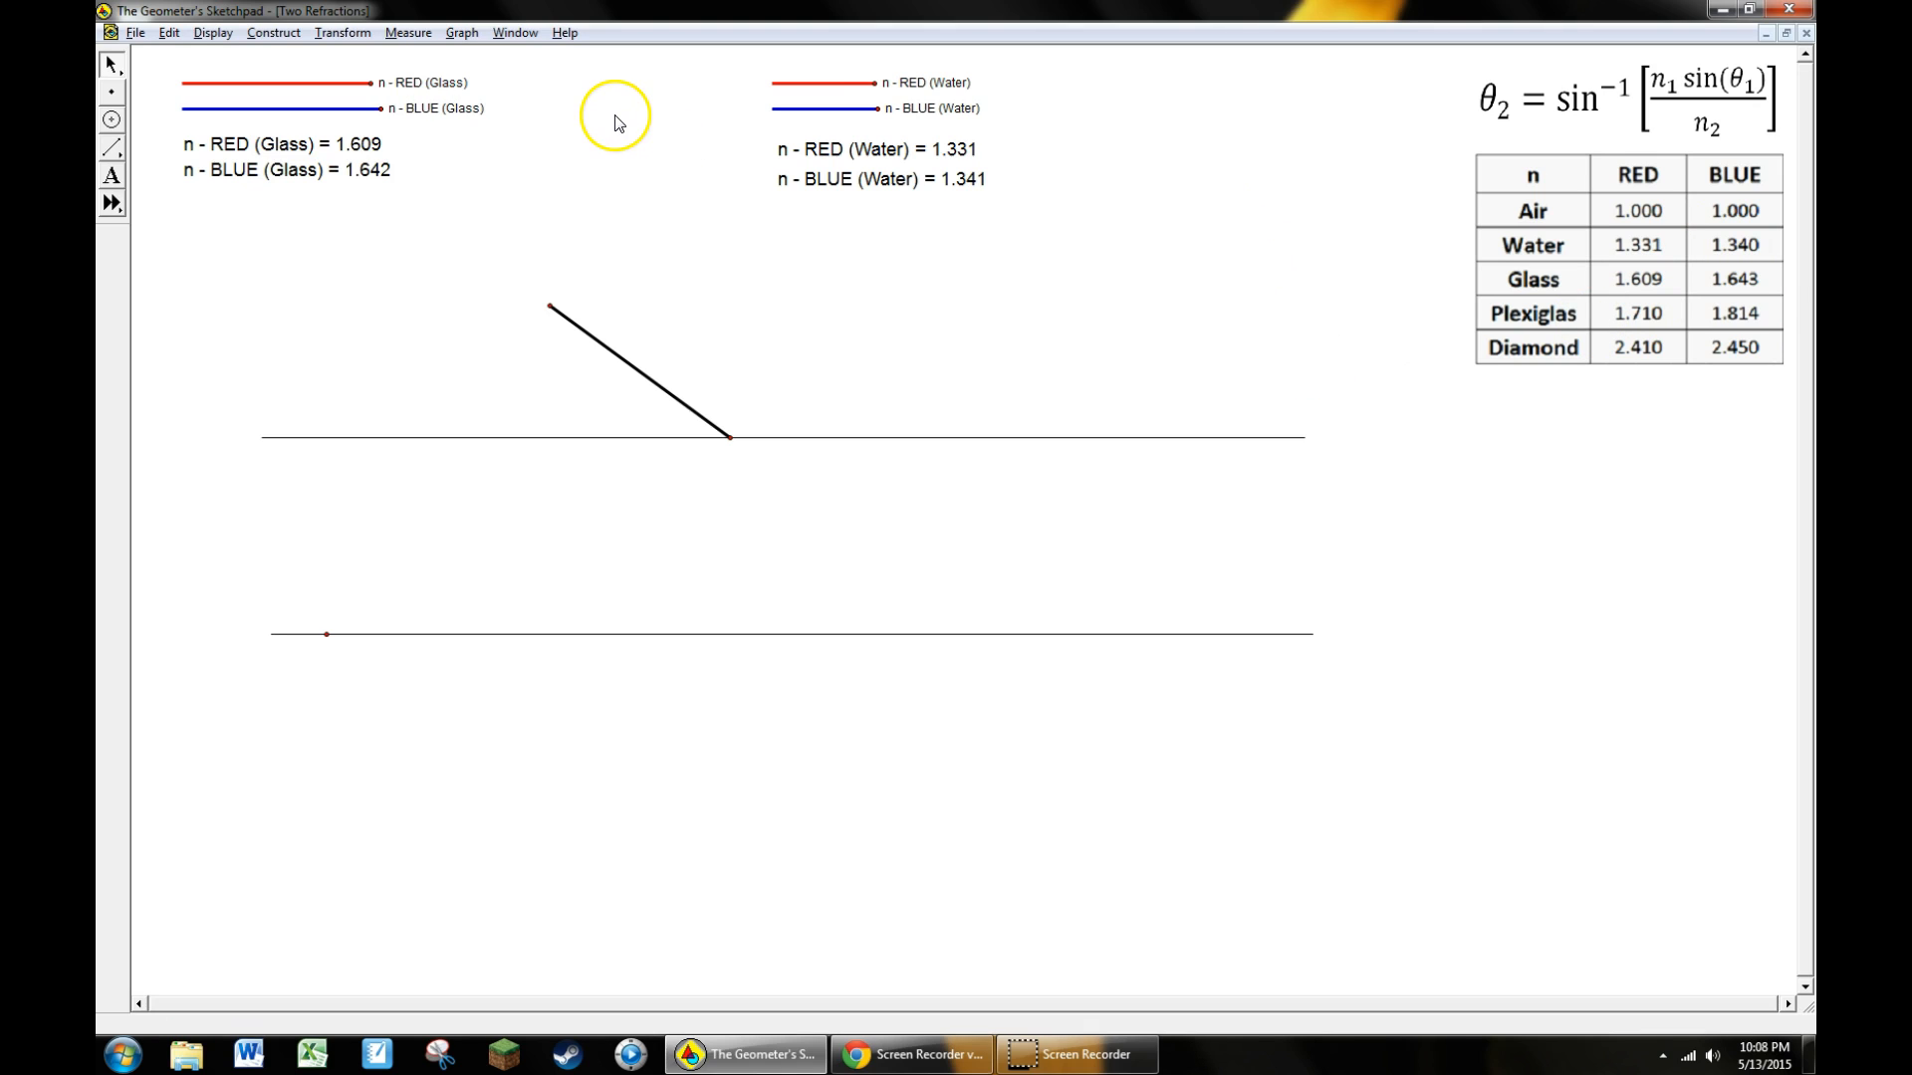
pyautogui.moveTo(764, 214)
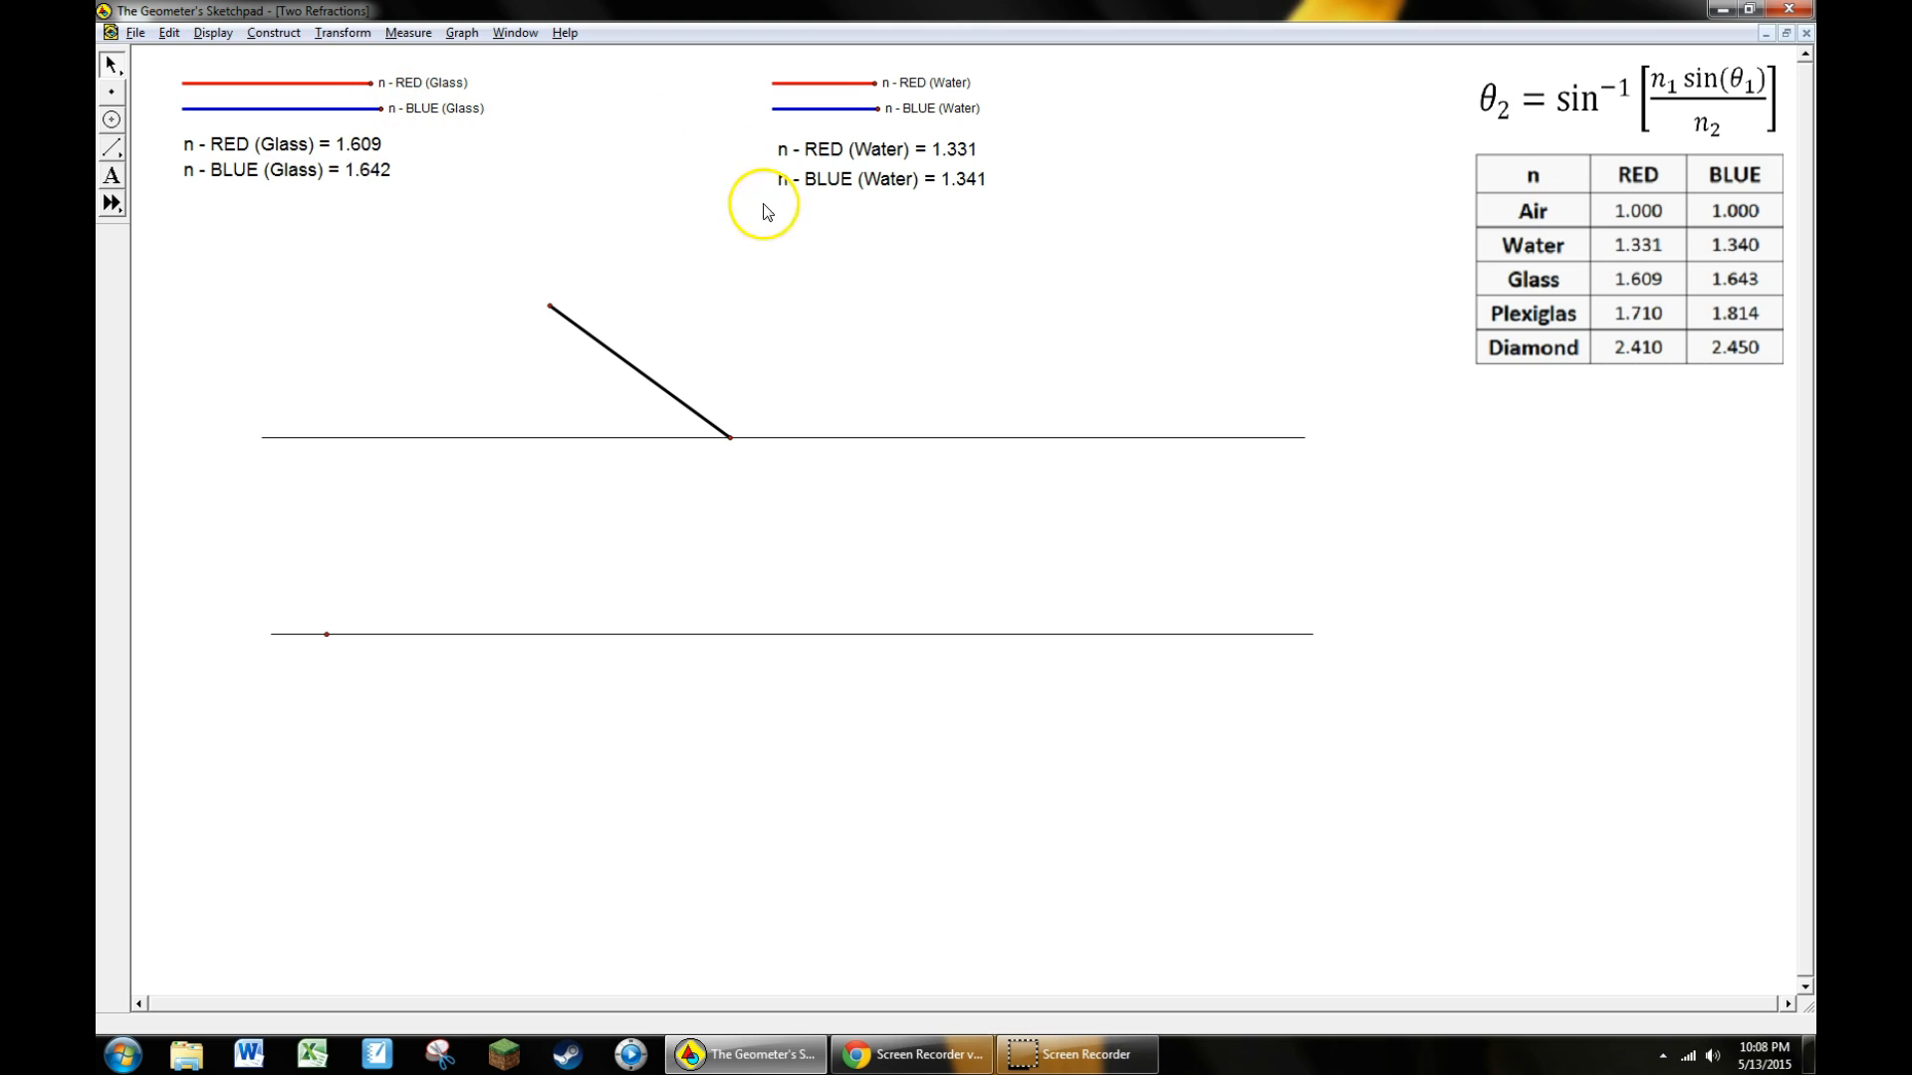
pyautogui.moveTo(573, 189)
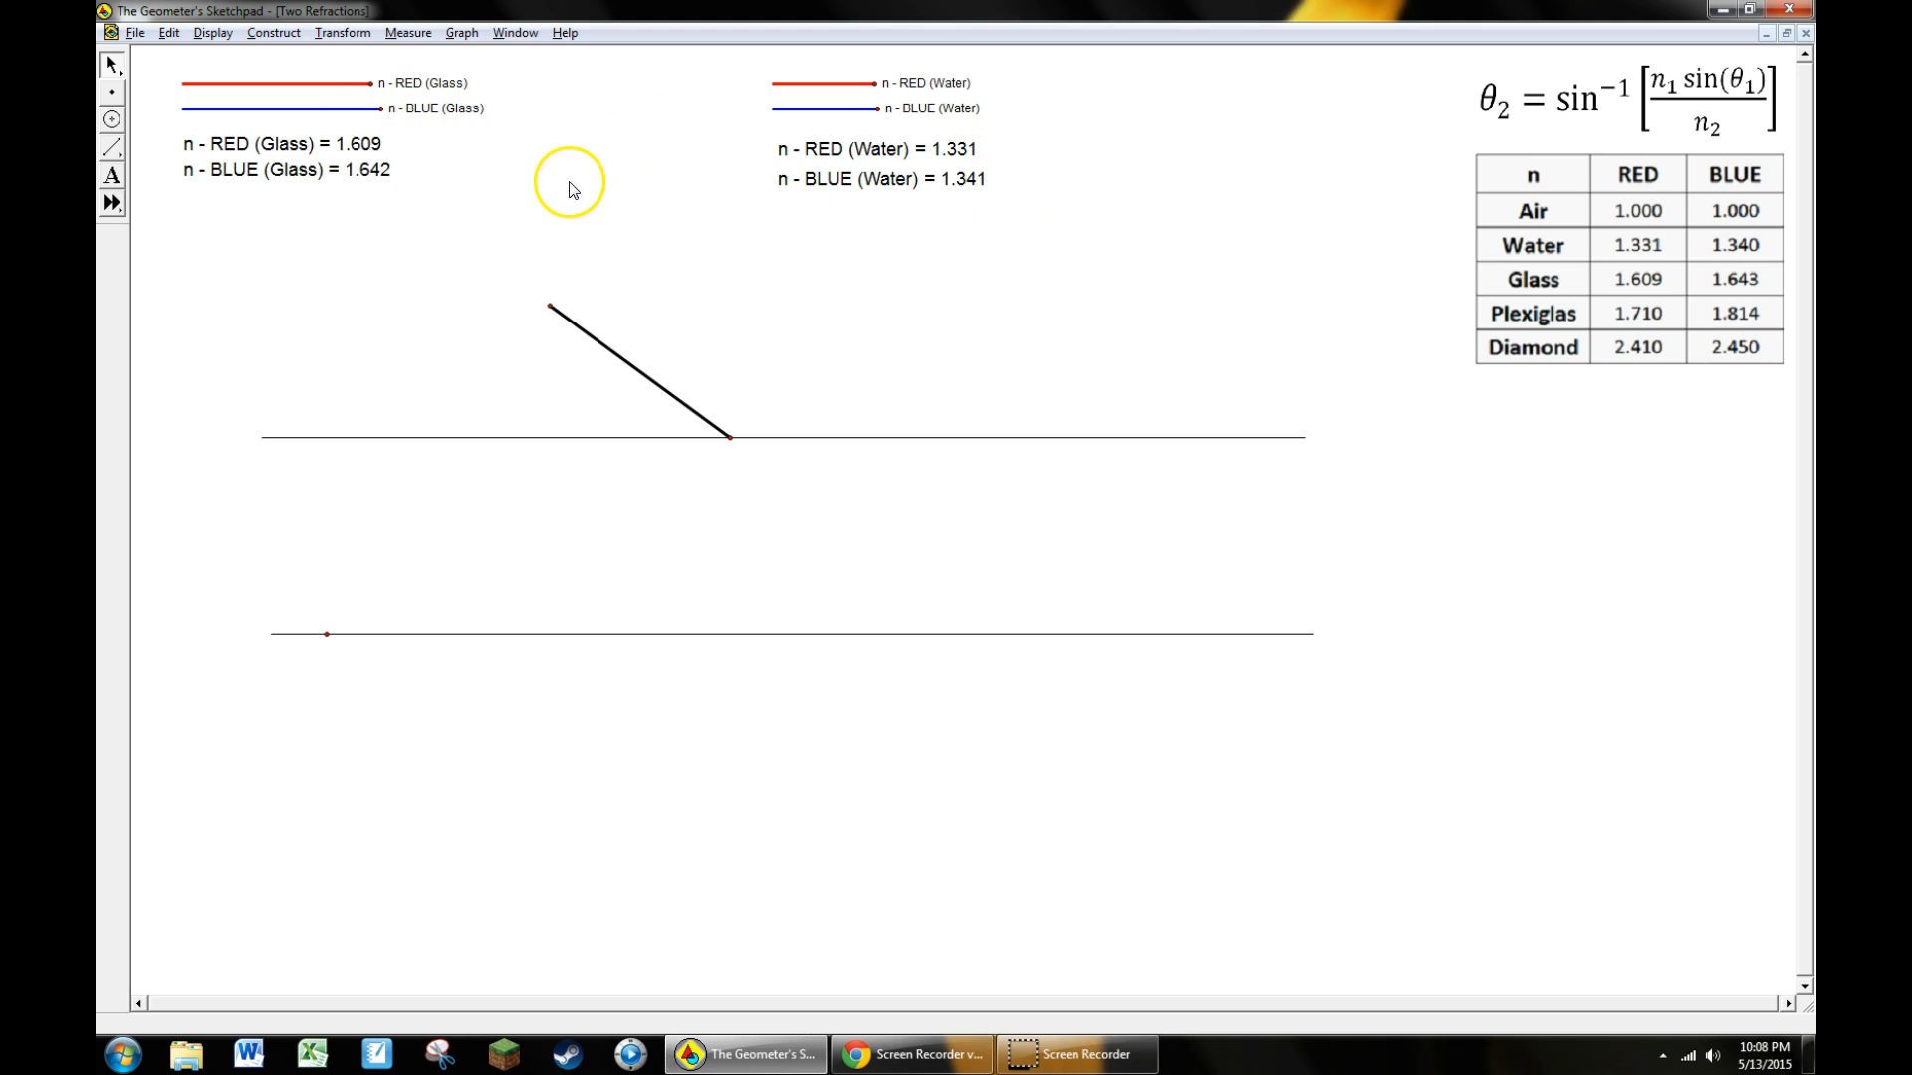
pyautogui.moveTo(512, 159)
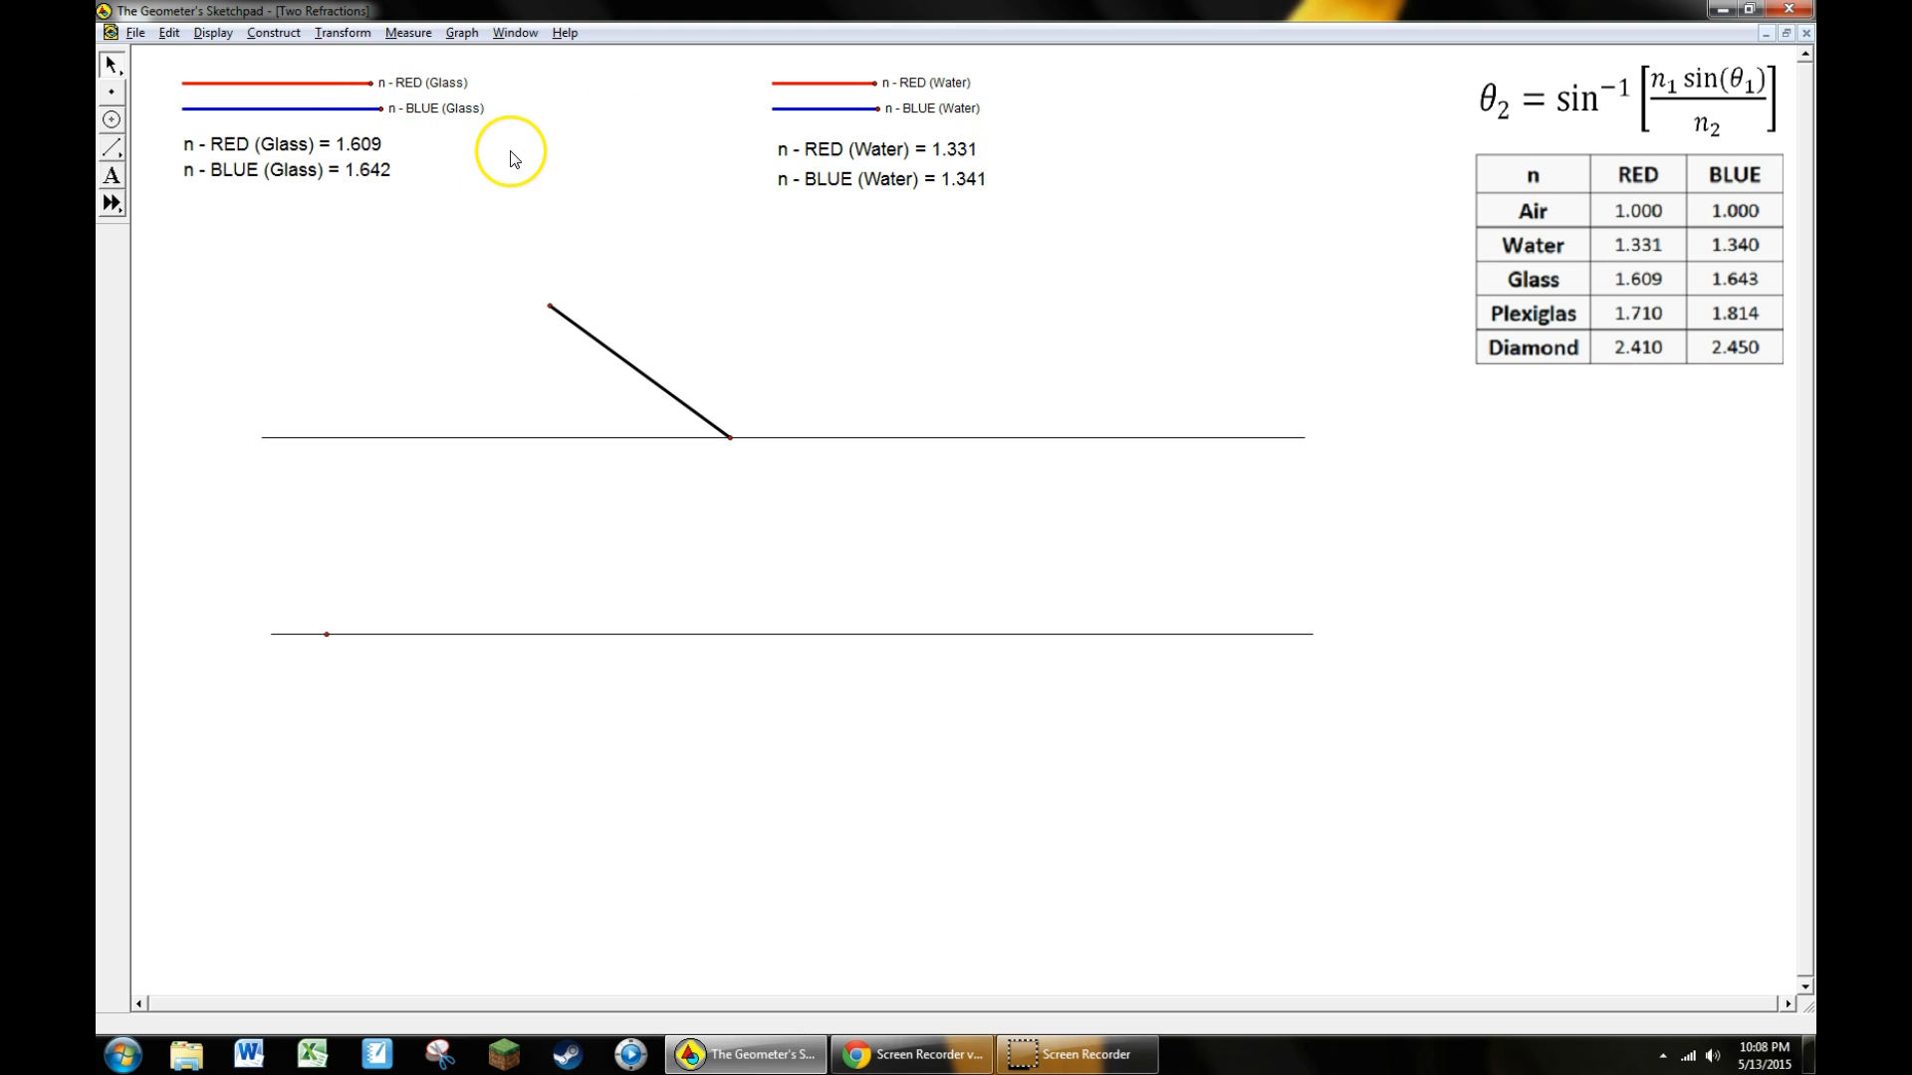
pyautogui.moveTo(609, 183)
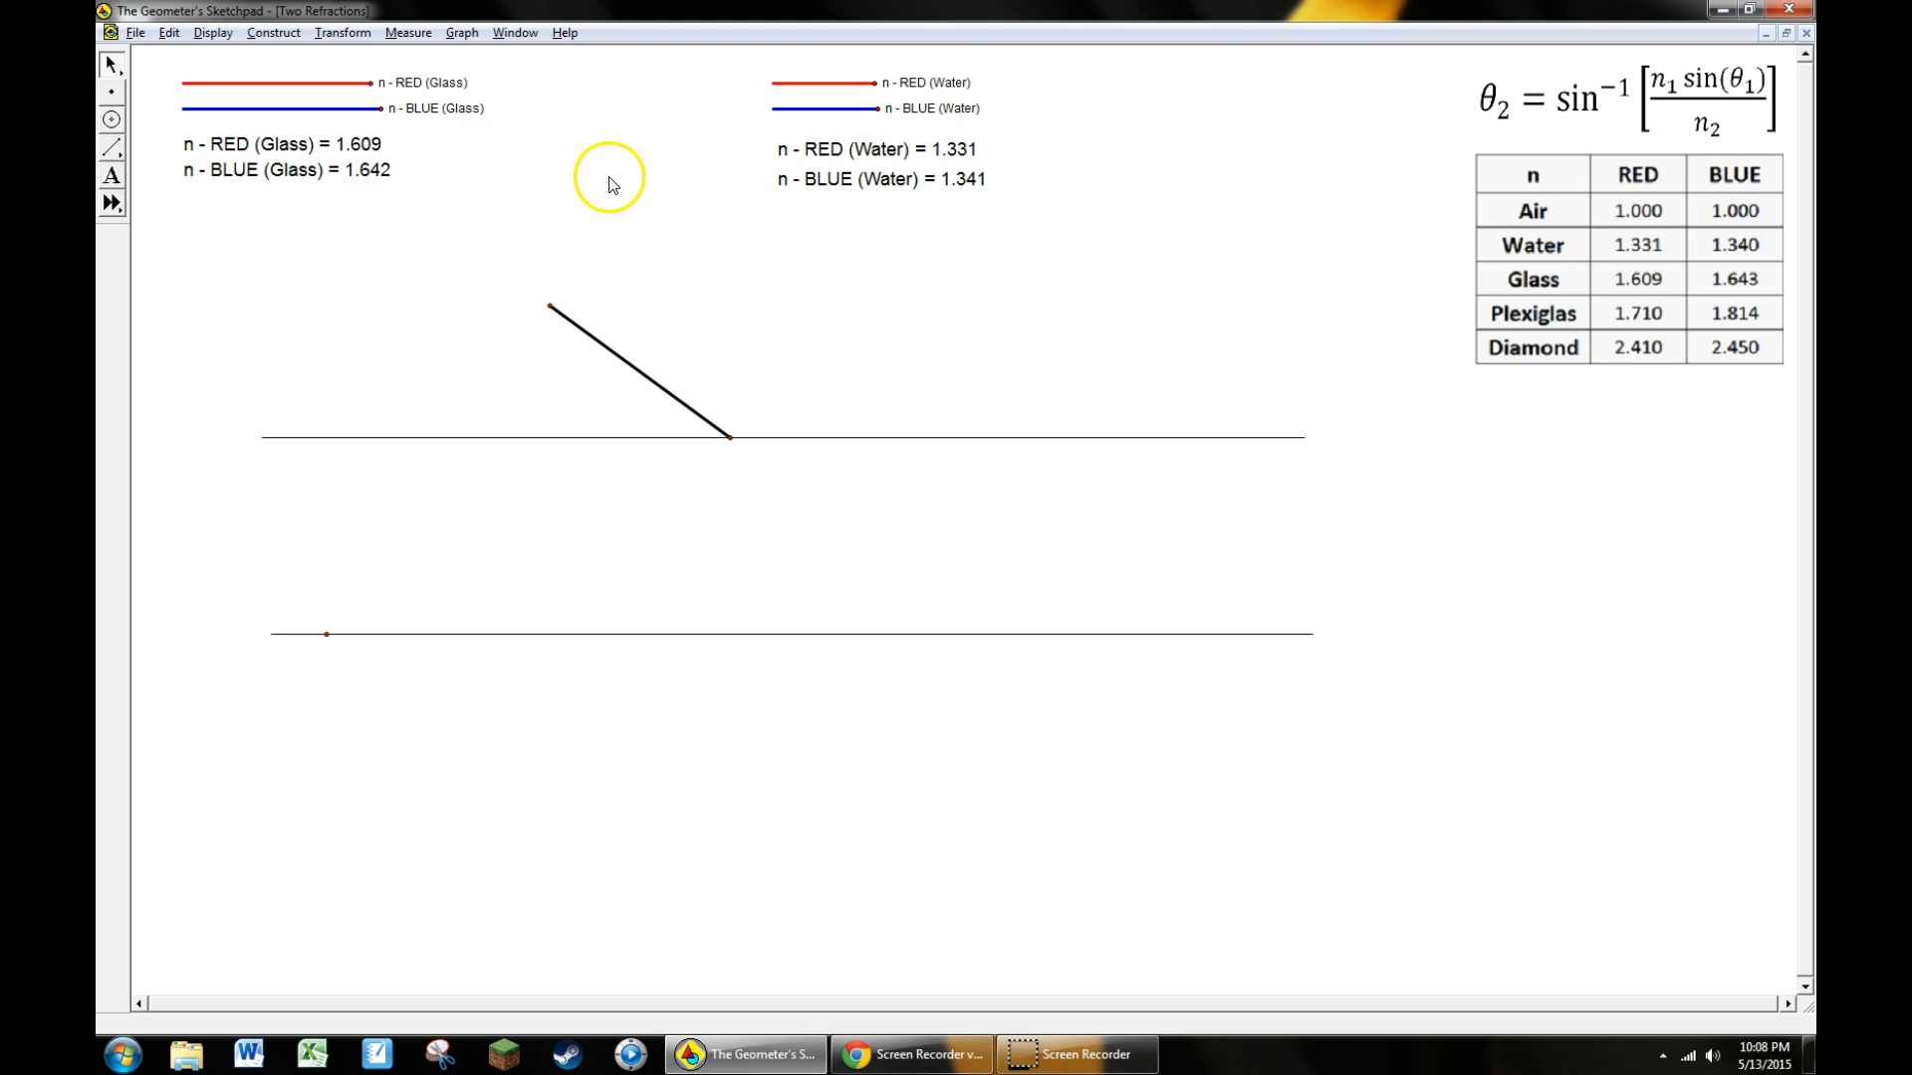
pyautogui.moveTo(623, 187)
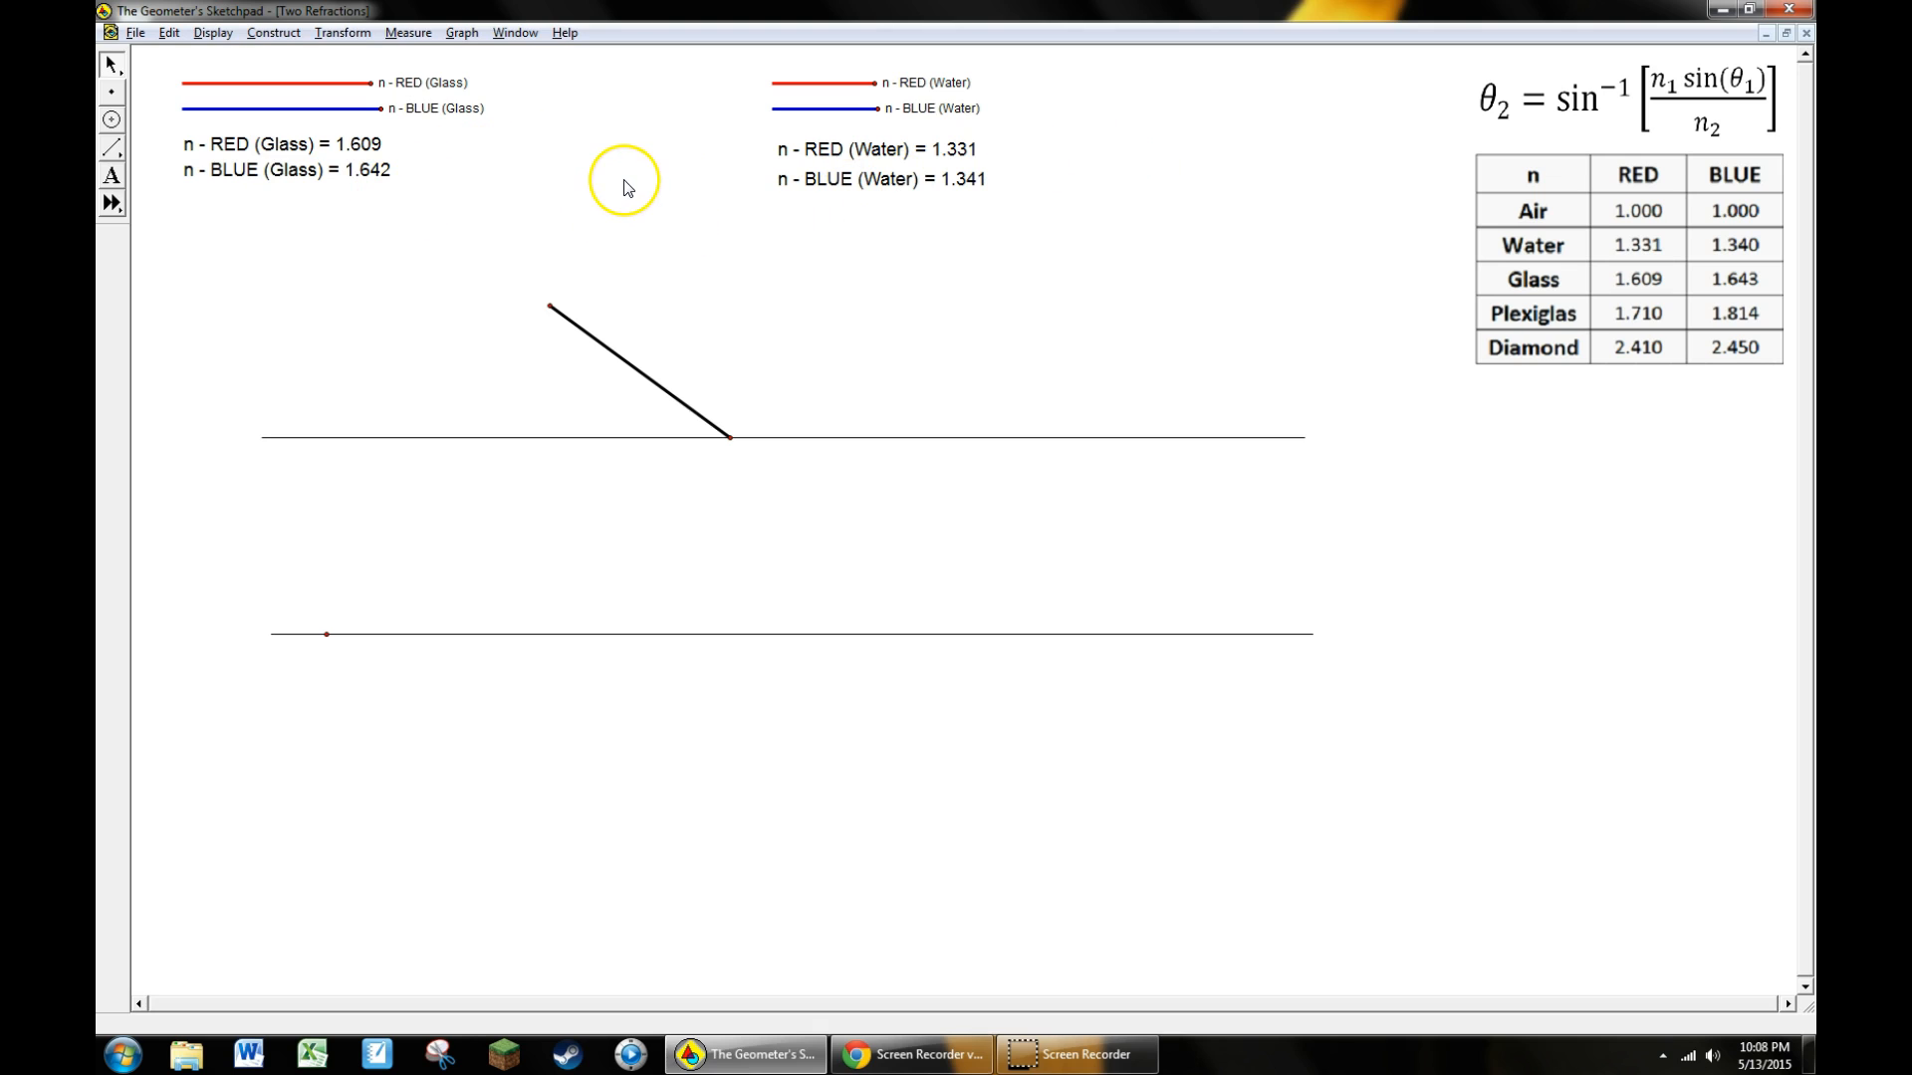
pyautogui.moveTo(623, 187)
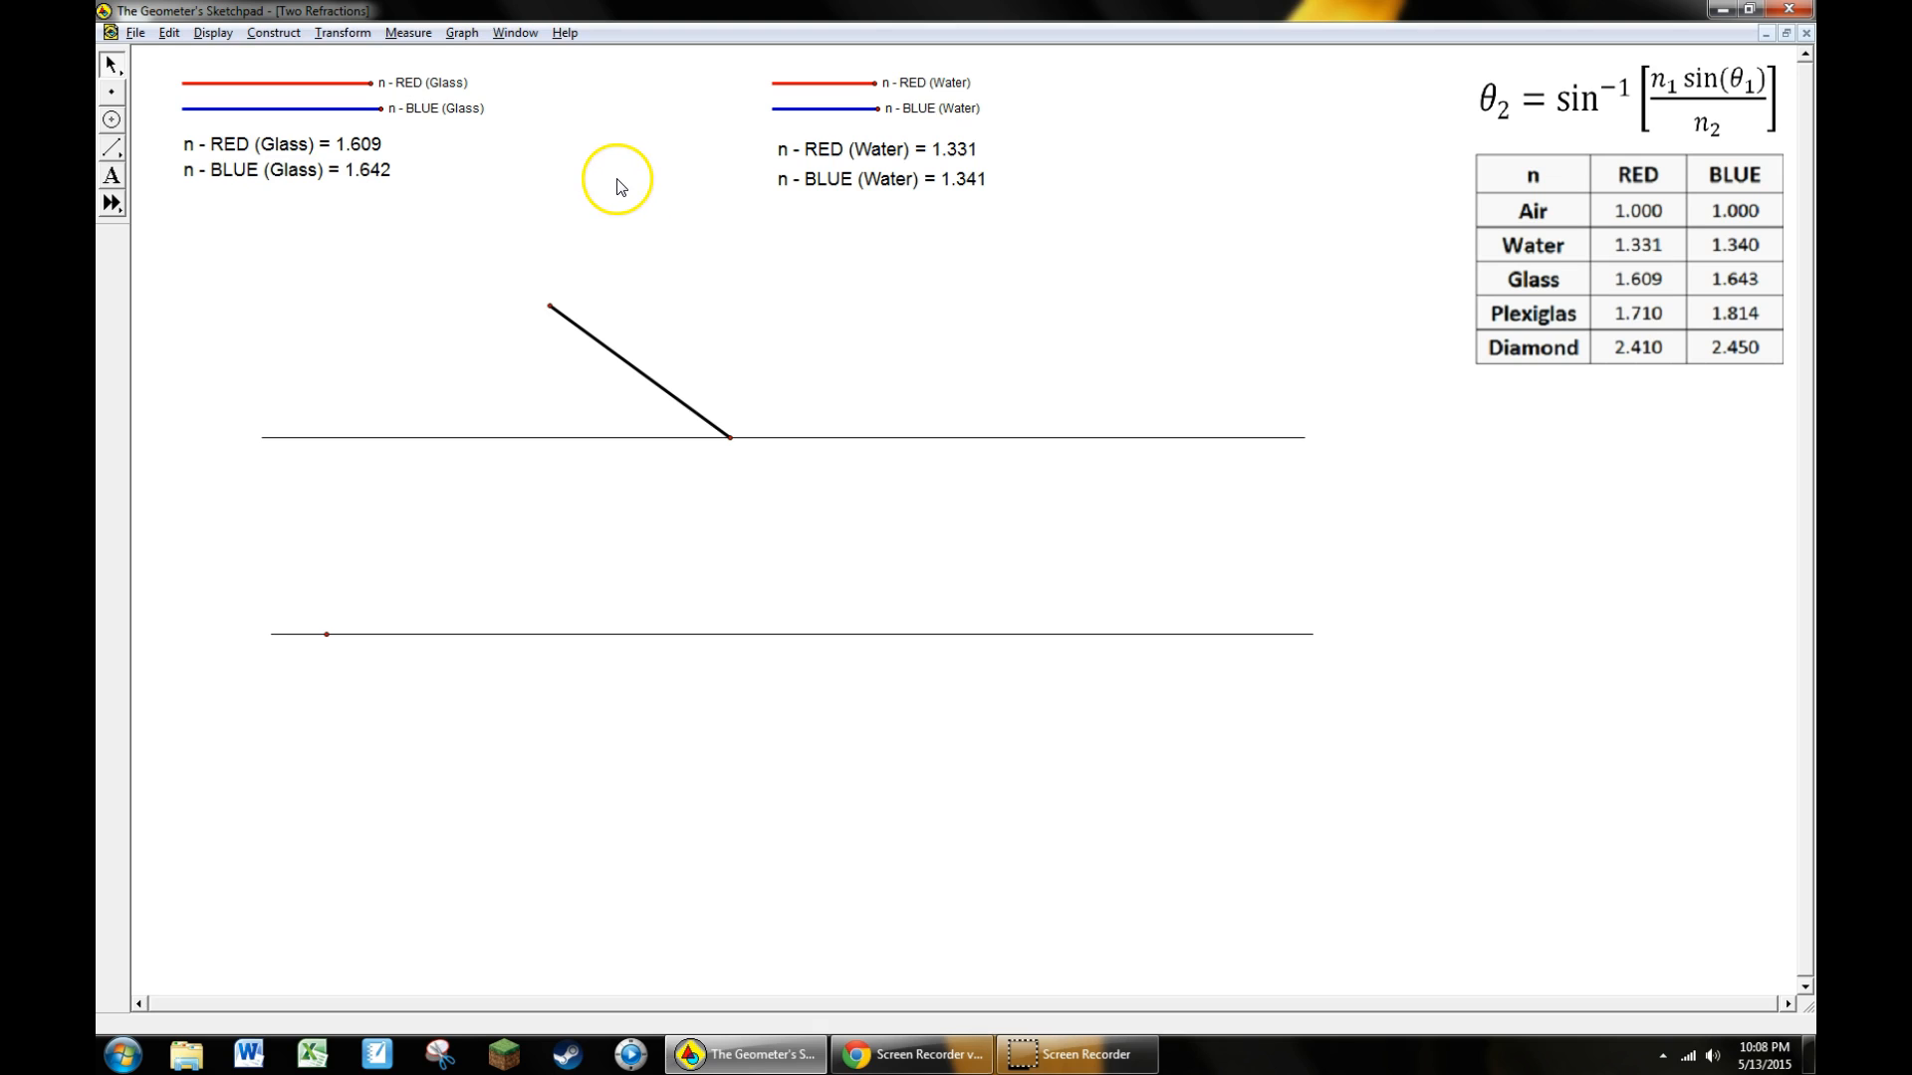
pyautogui.moveTo(661, 257)
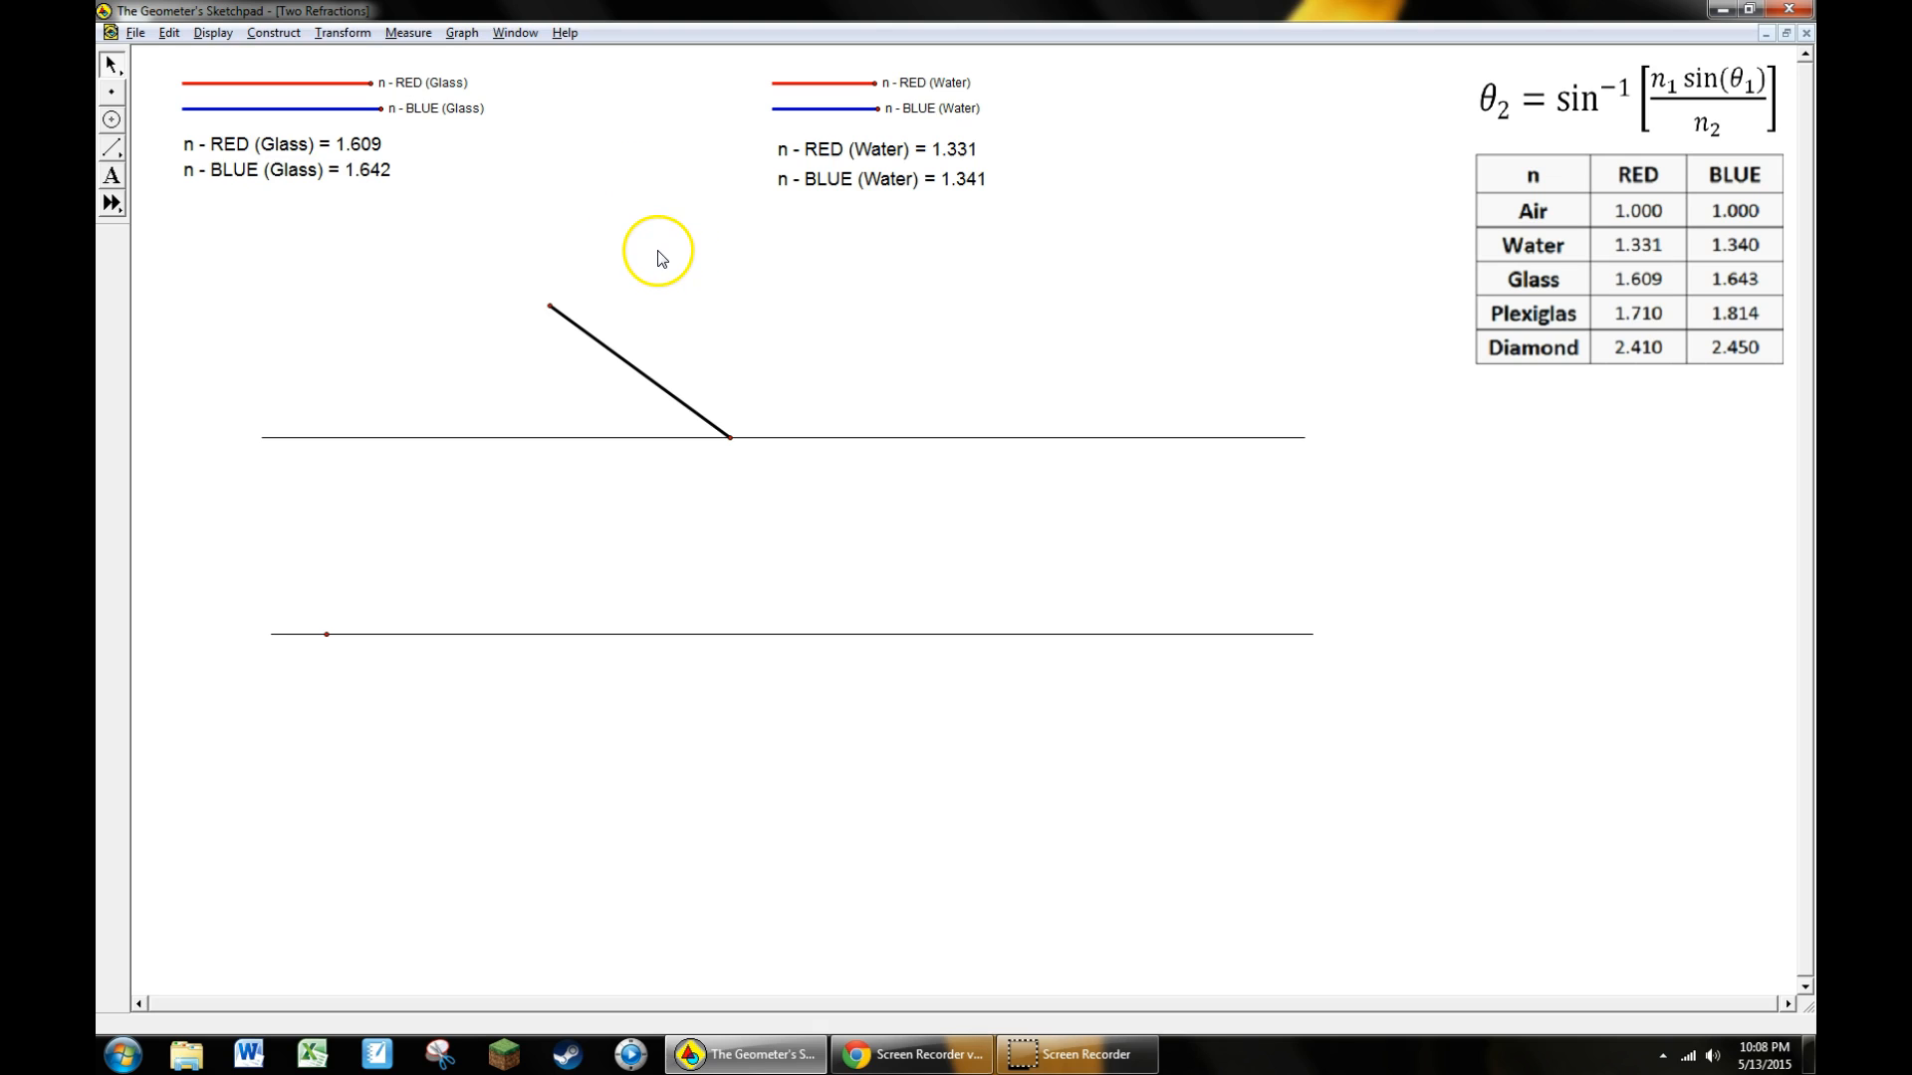
pyautogui.moveTo(610, 271)
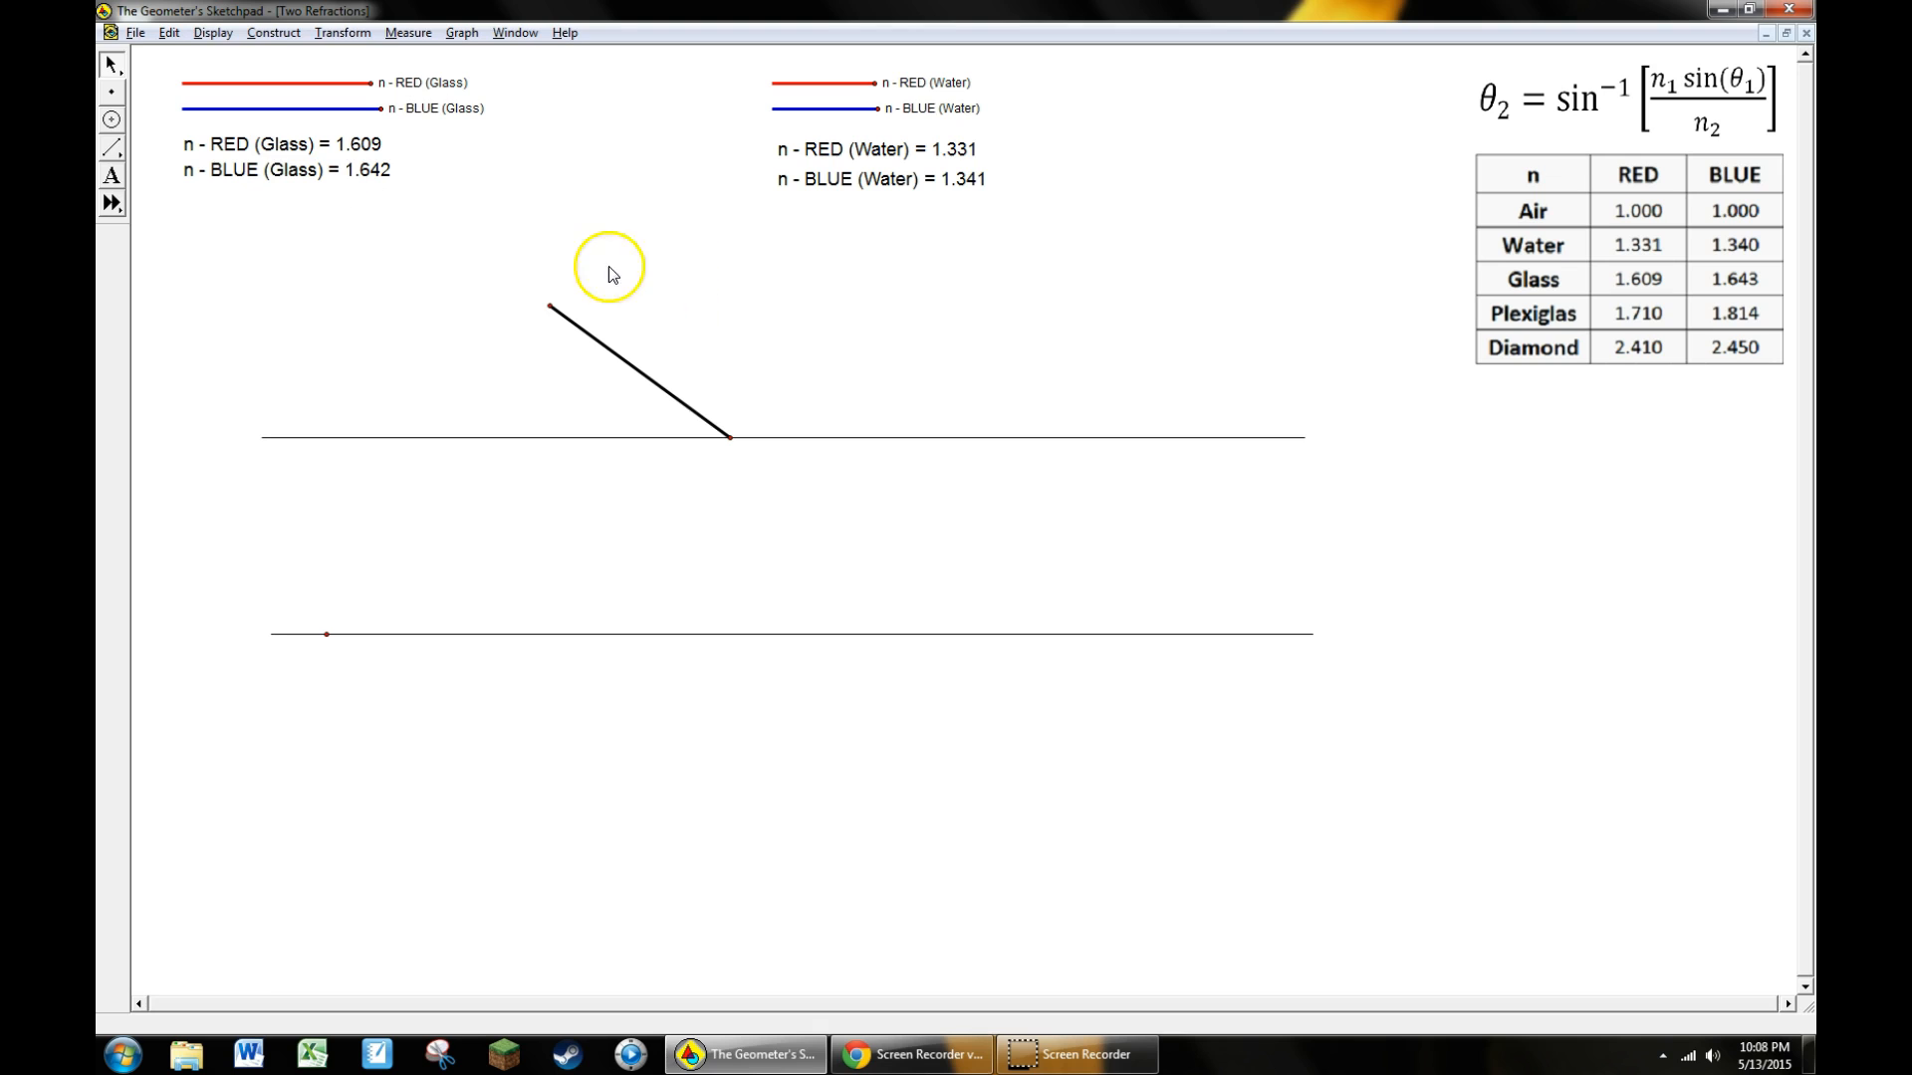
pyautogui.moveTo(701, 371)
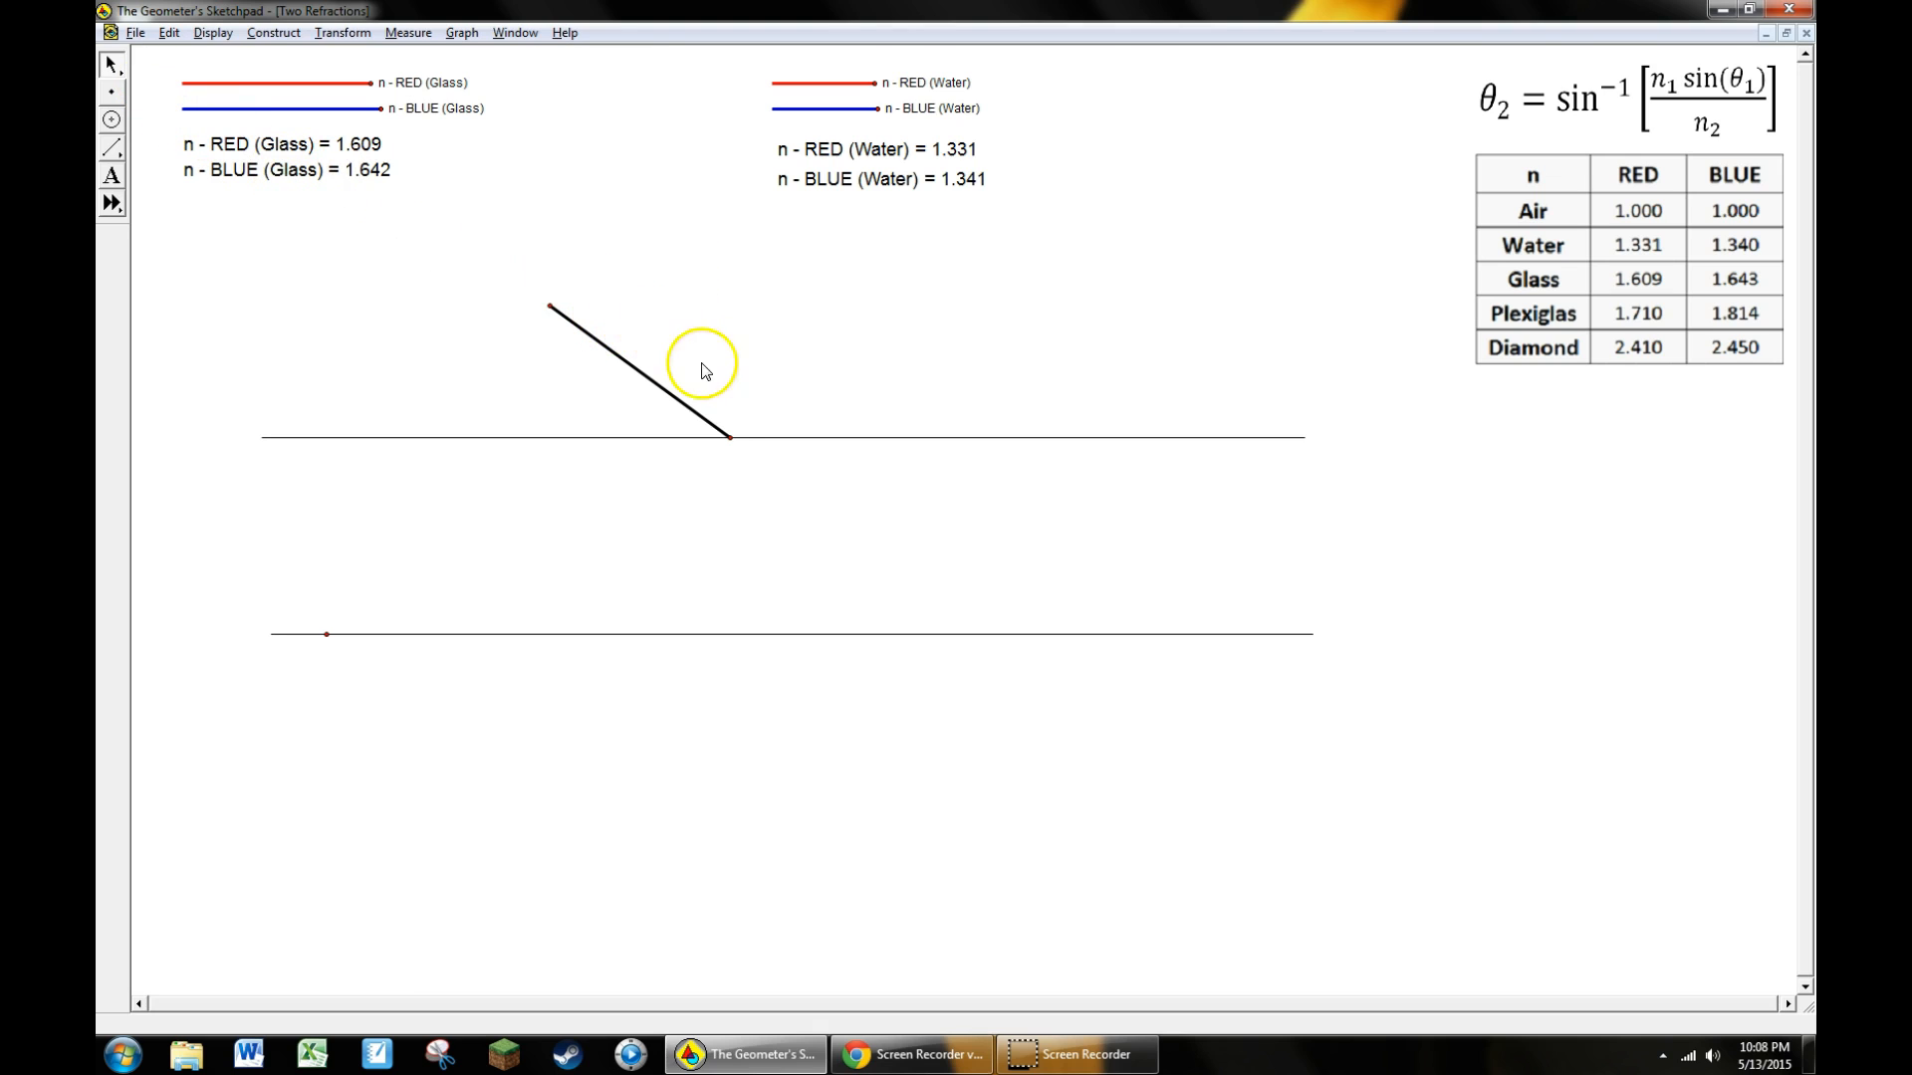
pyautogui.moveTo(741, 229)
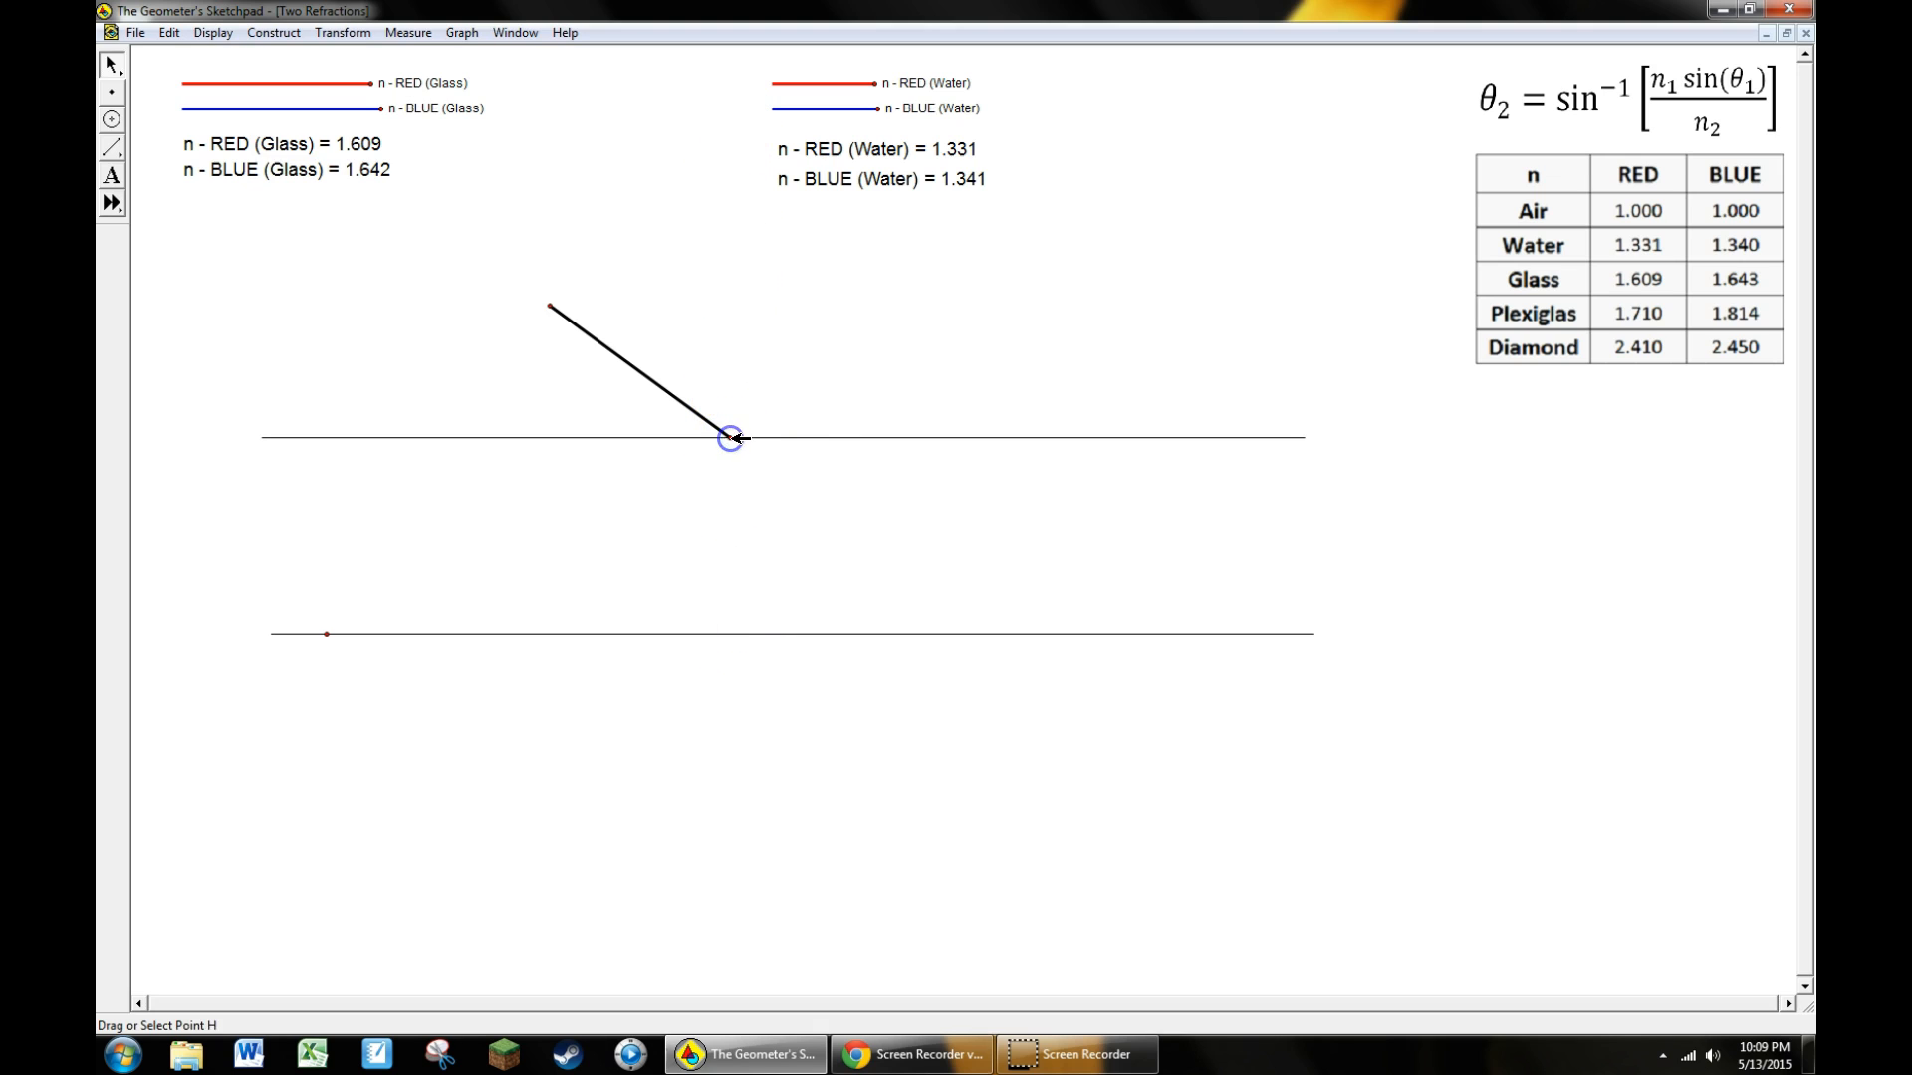
pyautogui.moveTo(936, 303)
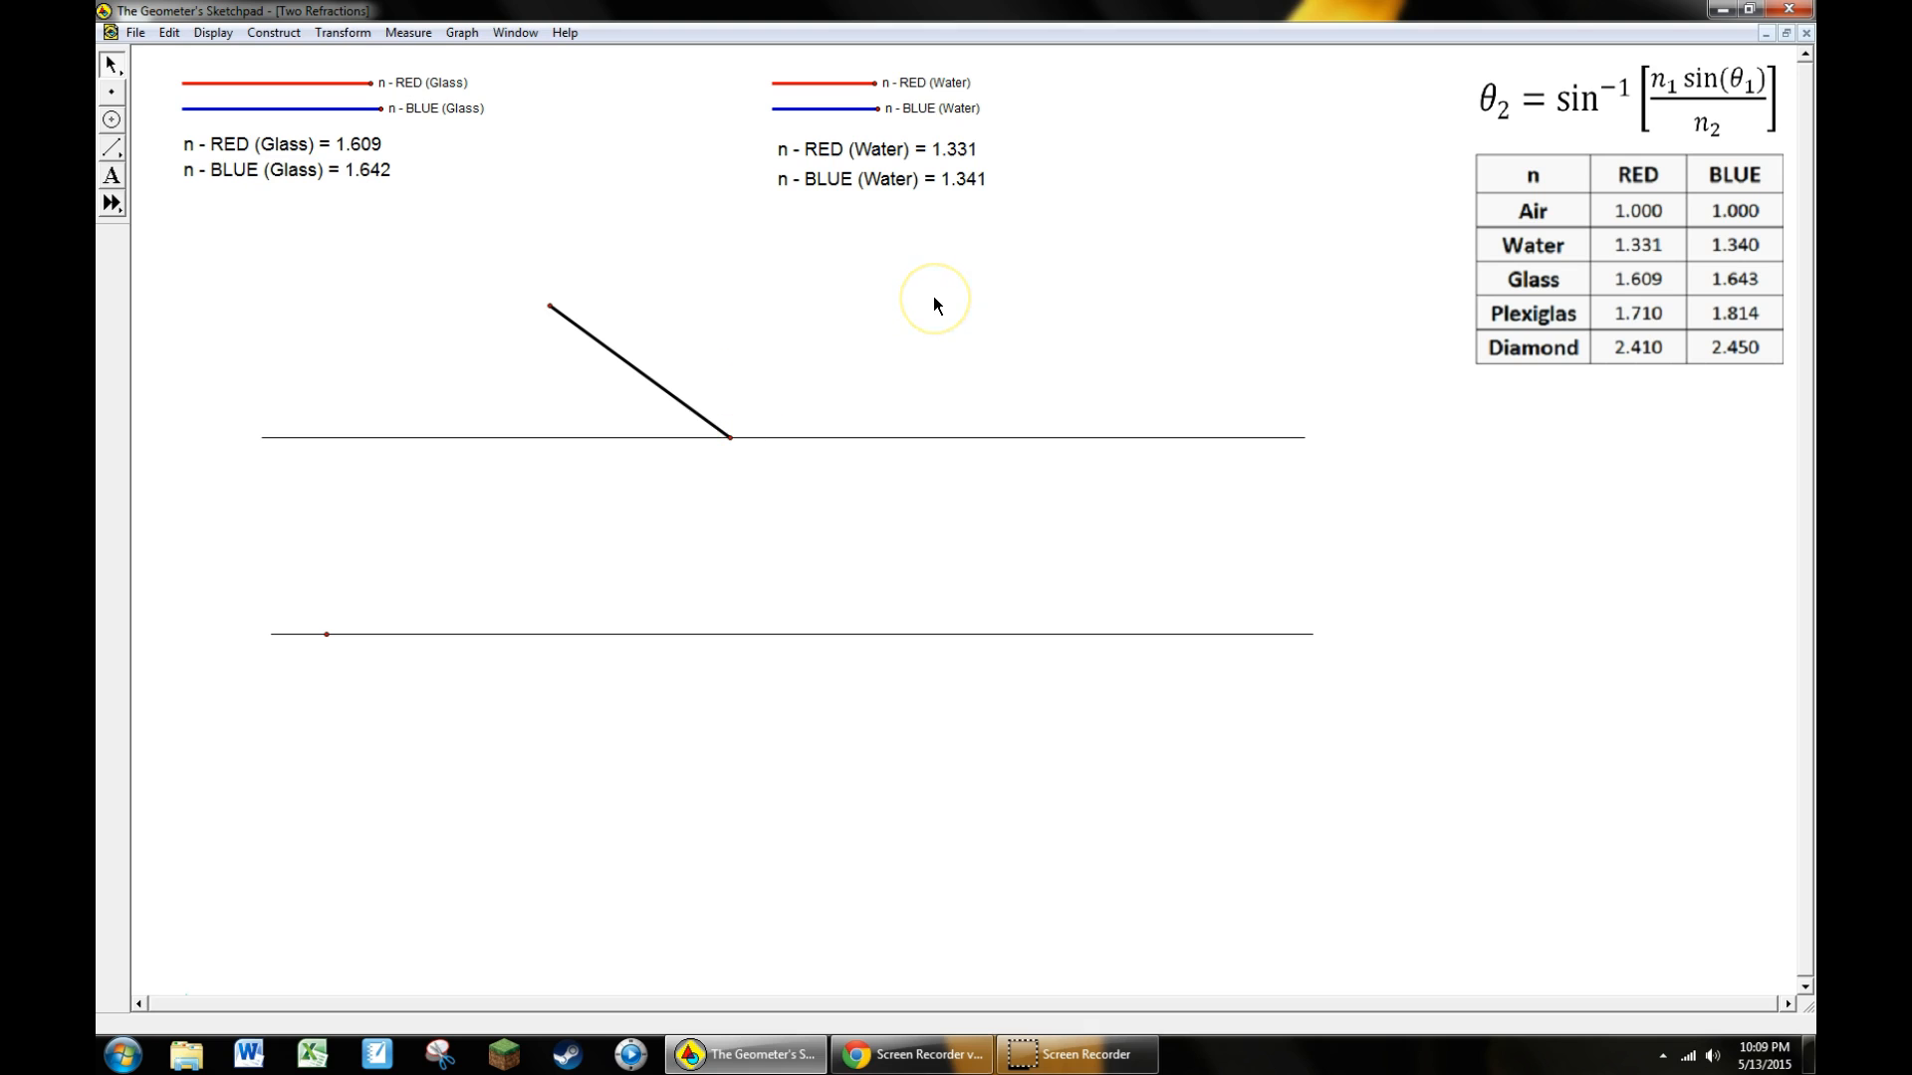
pyautogui.moveTo(737, 438)
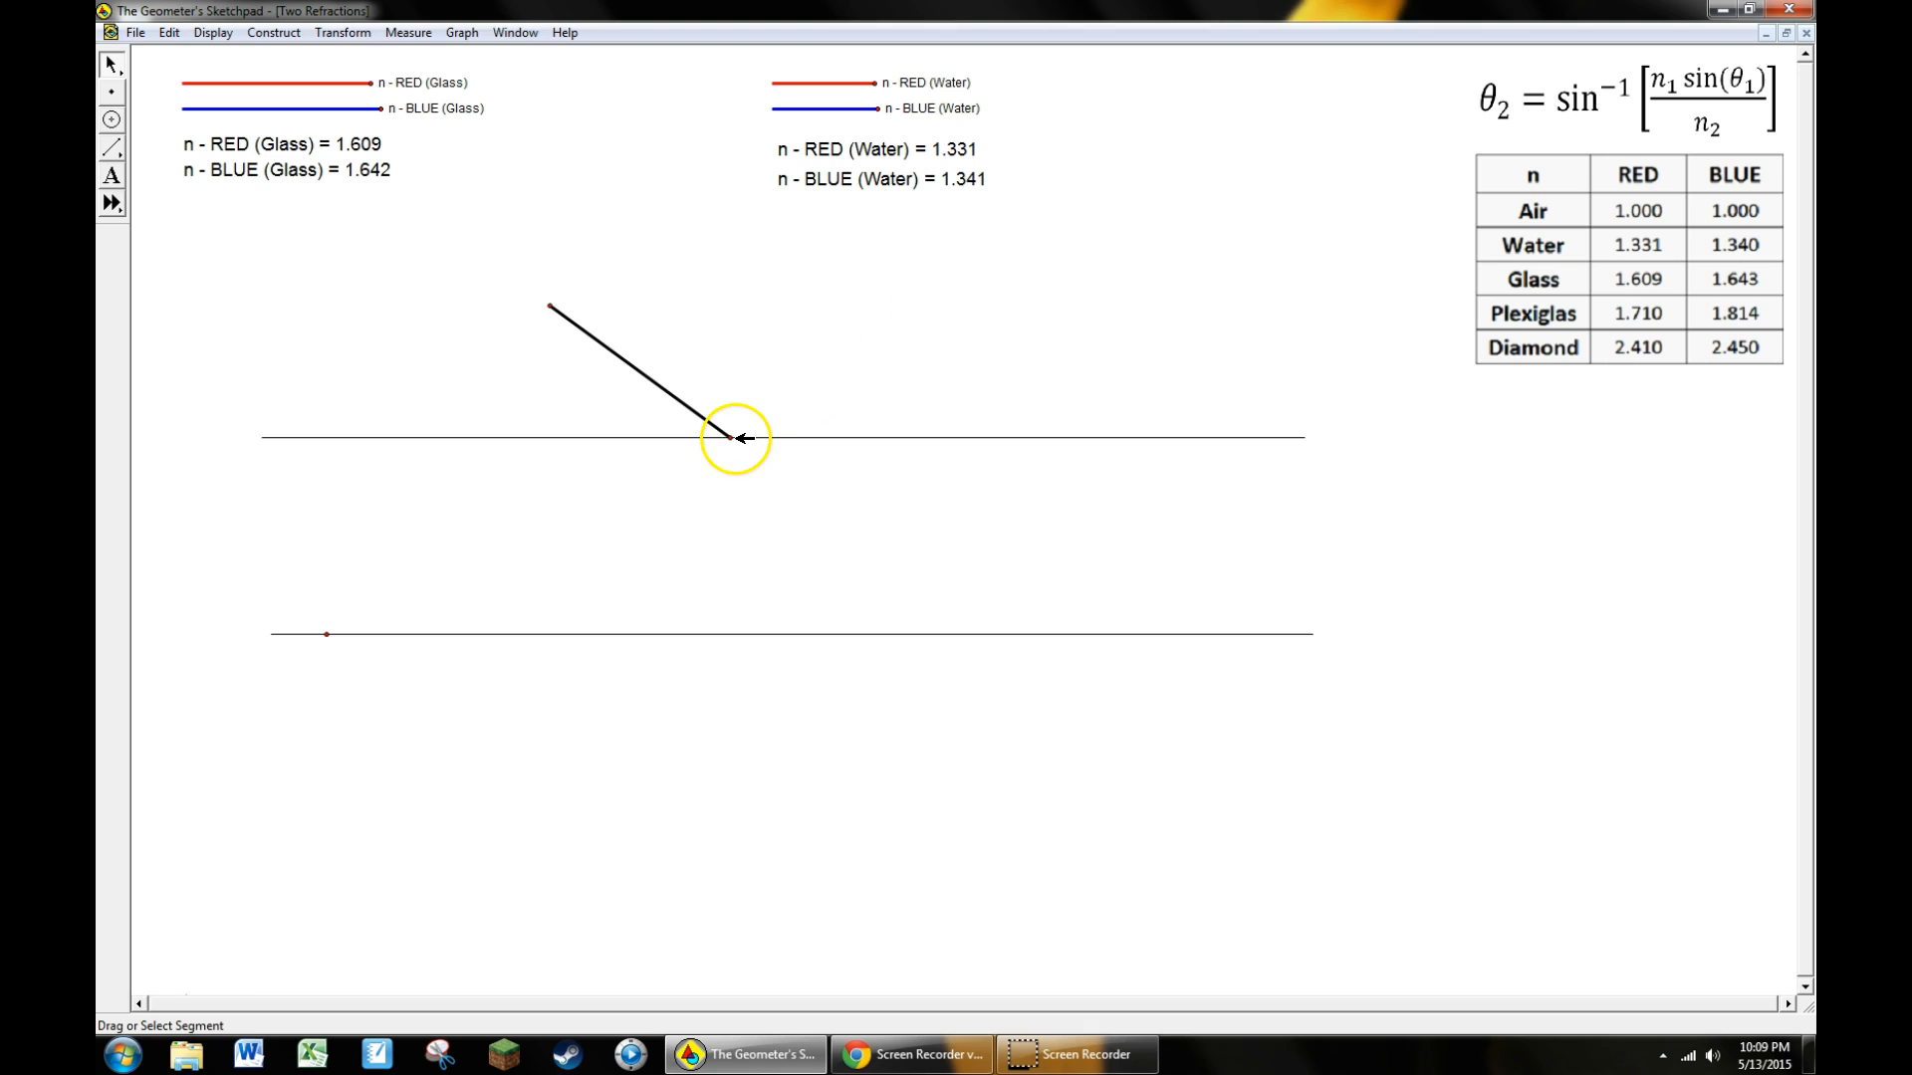
# Construct a dashed normal perpendicular to the upper boundary through the incidence point
pyautogui.click(730, 436)
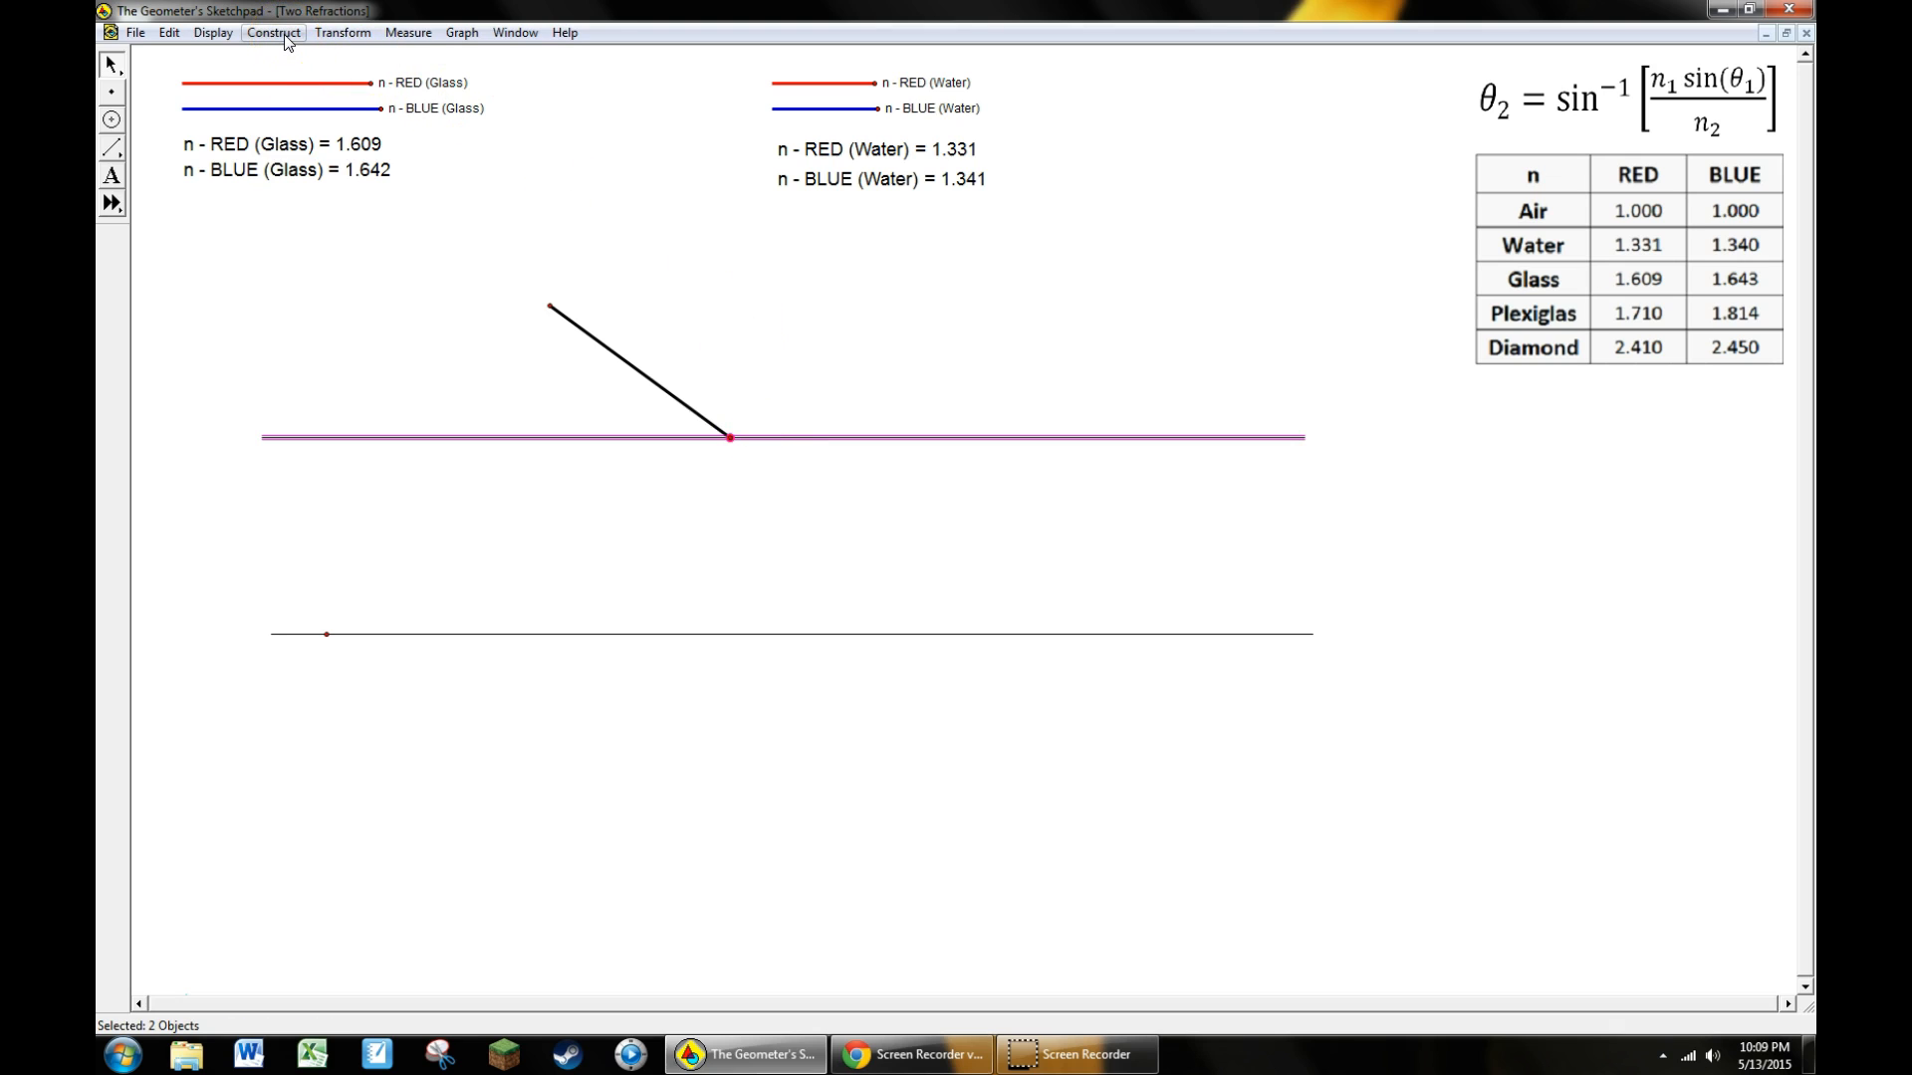
pyautogui.click(273, 32)
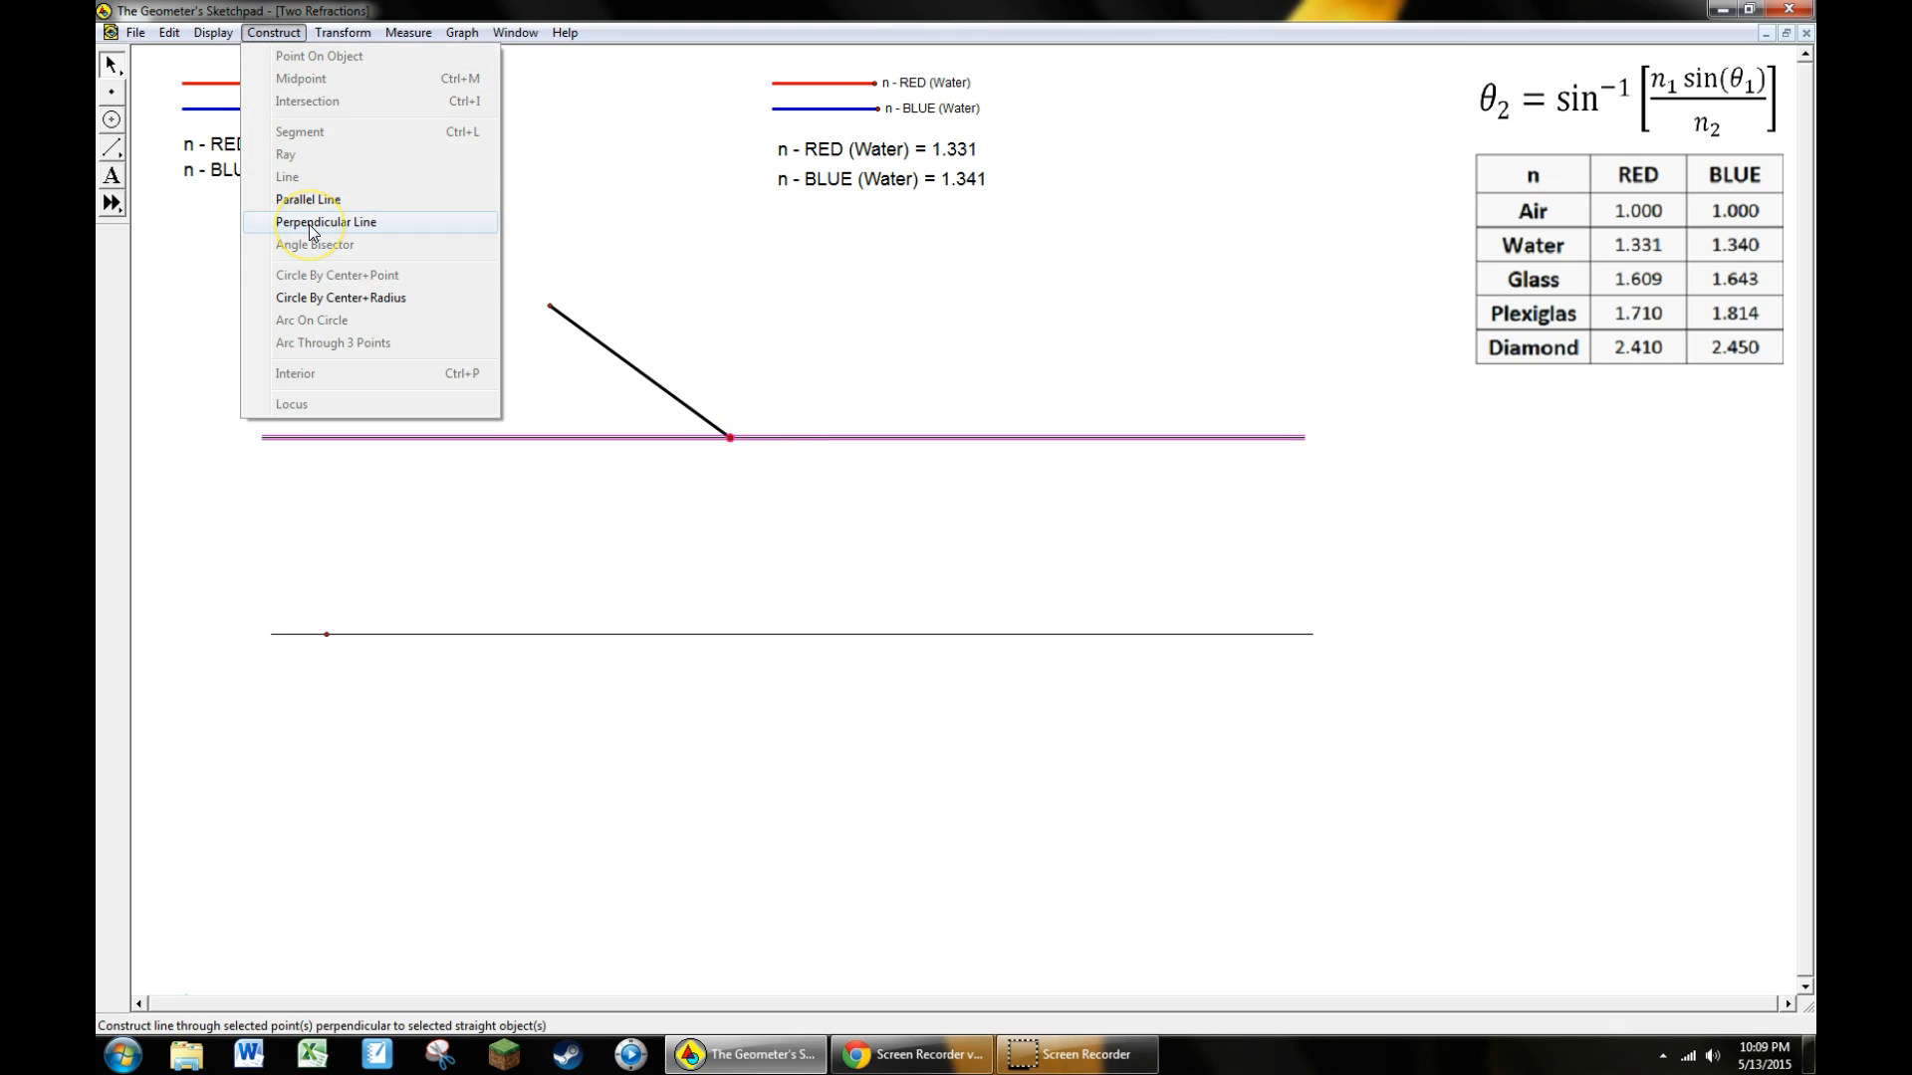
pyautogui.moveTo(315, 229)
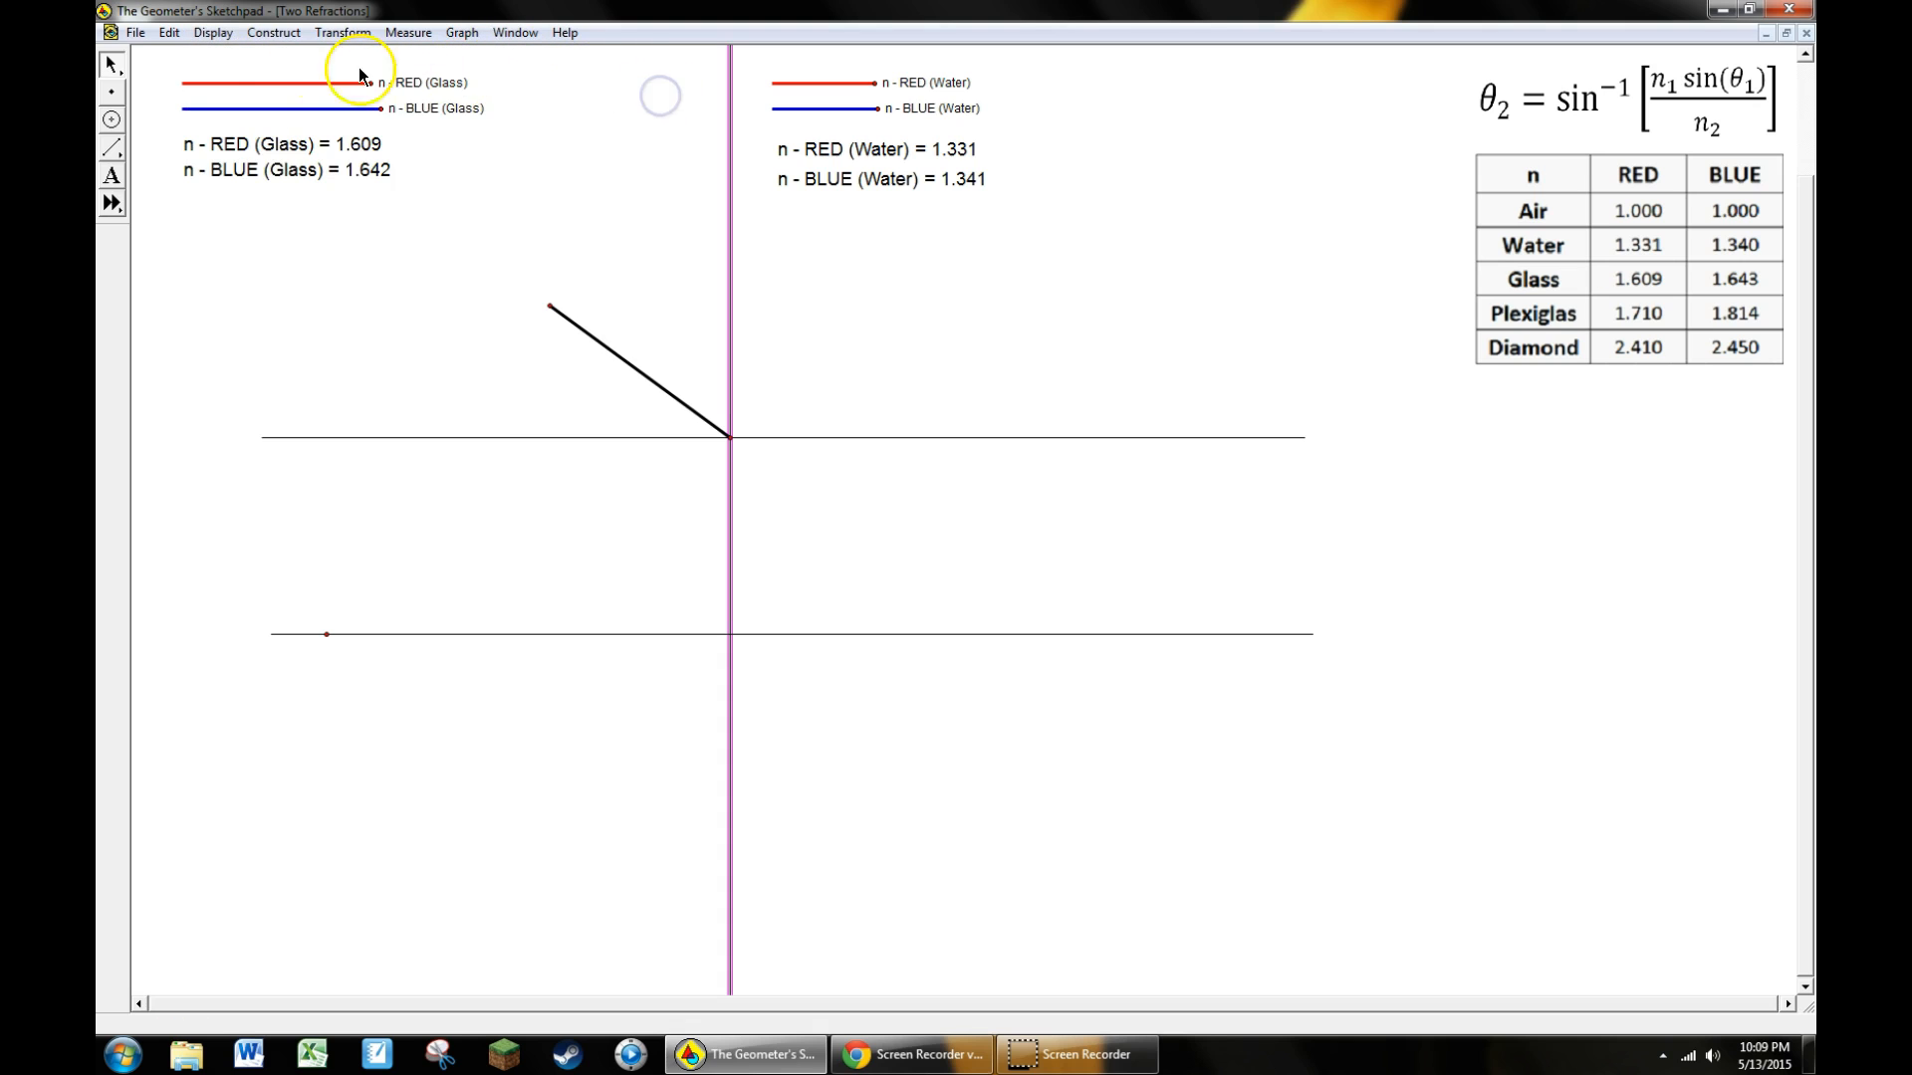
pyautogui.click(213, 32)
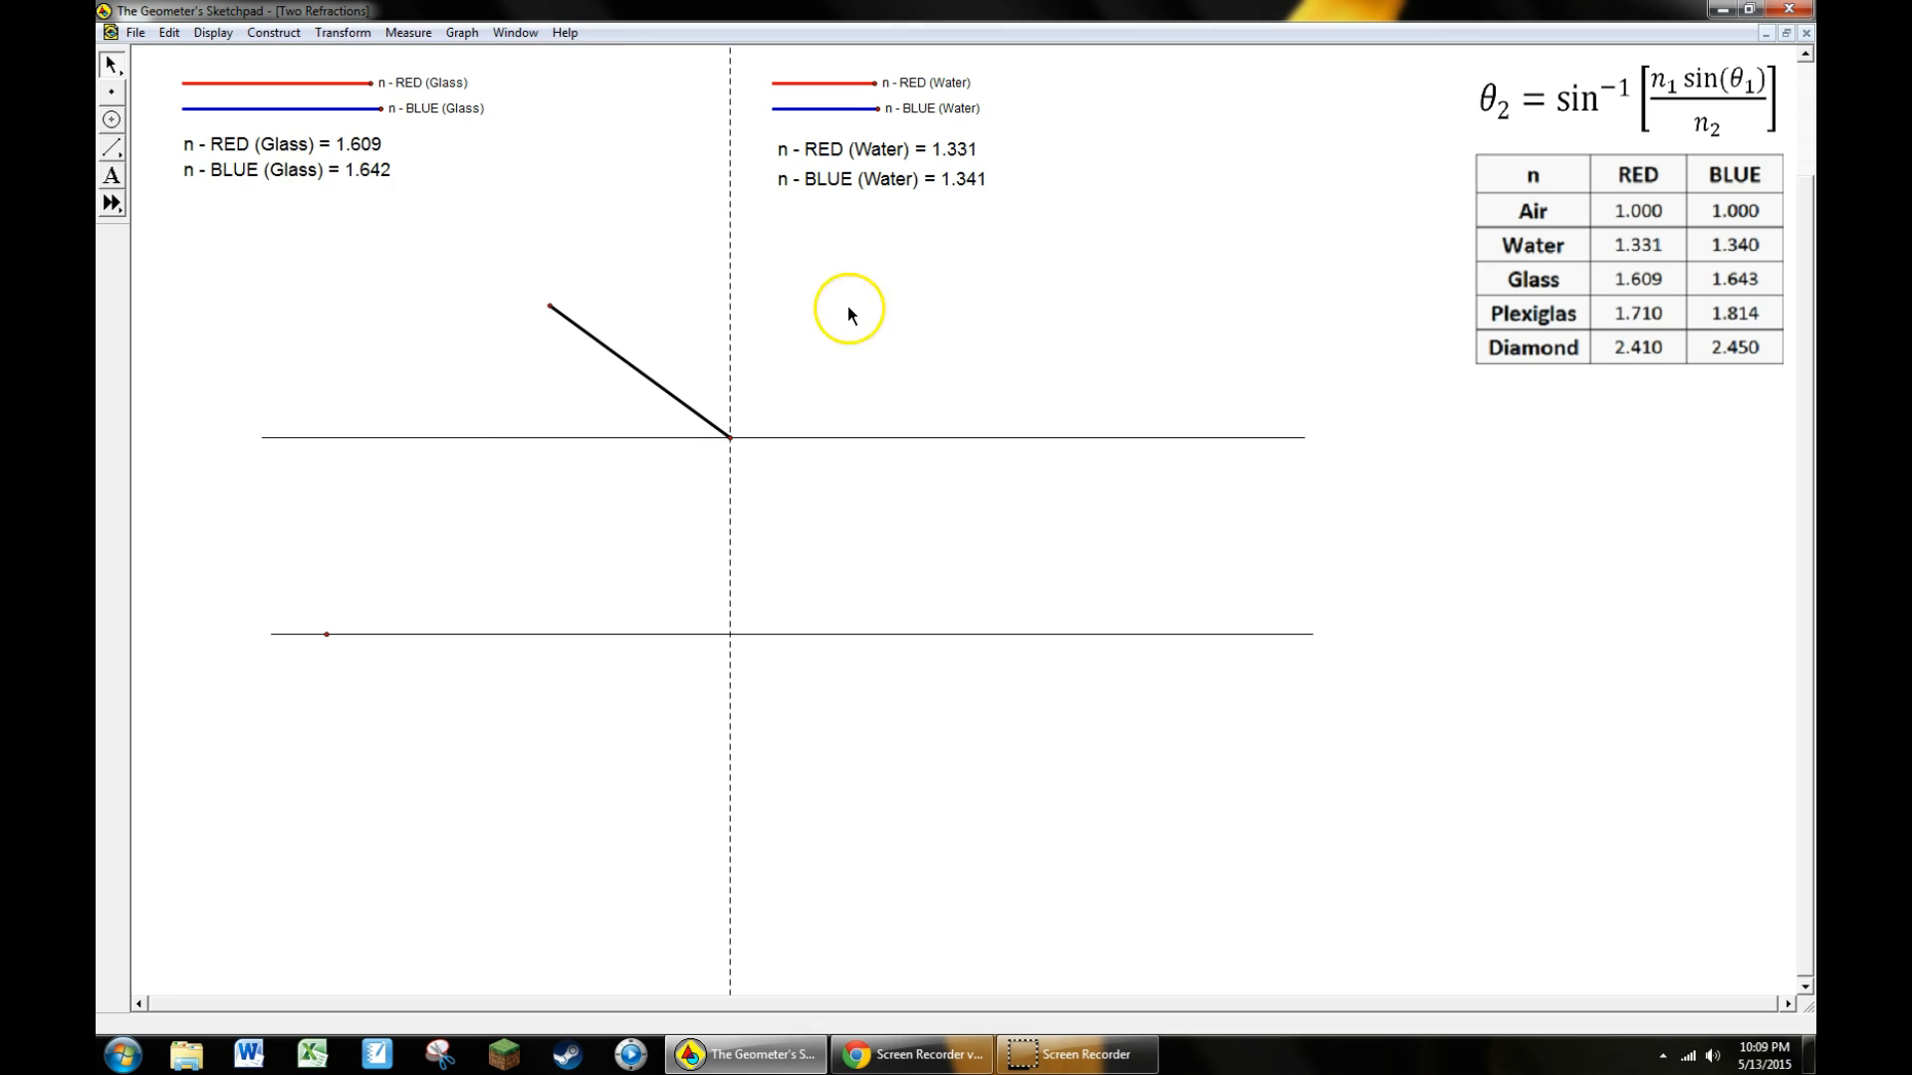
pyautogui.moveTo(828, 354)
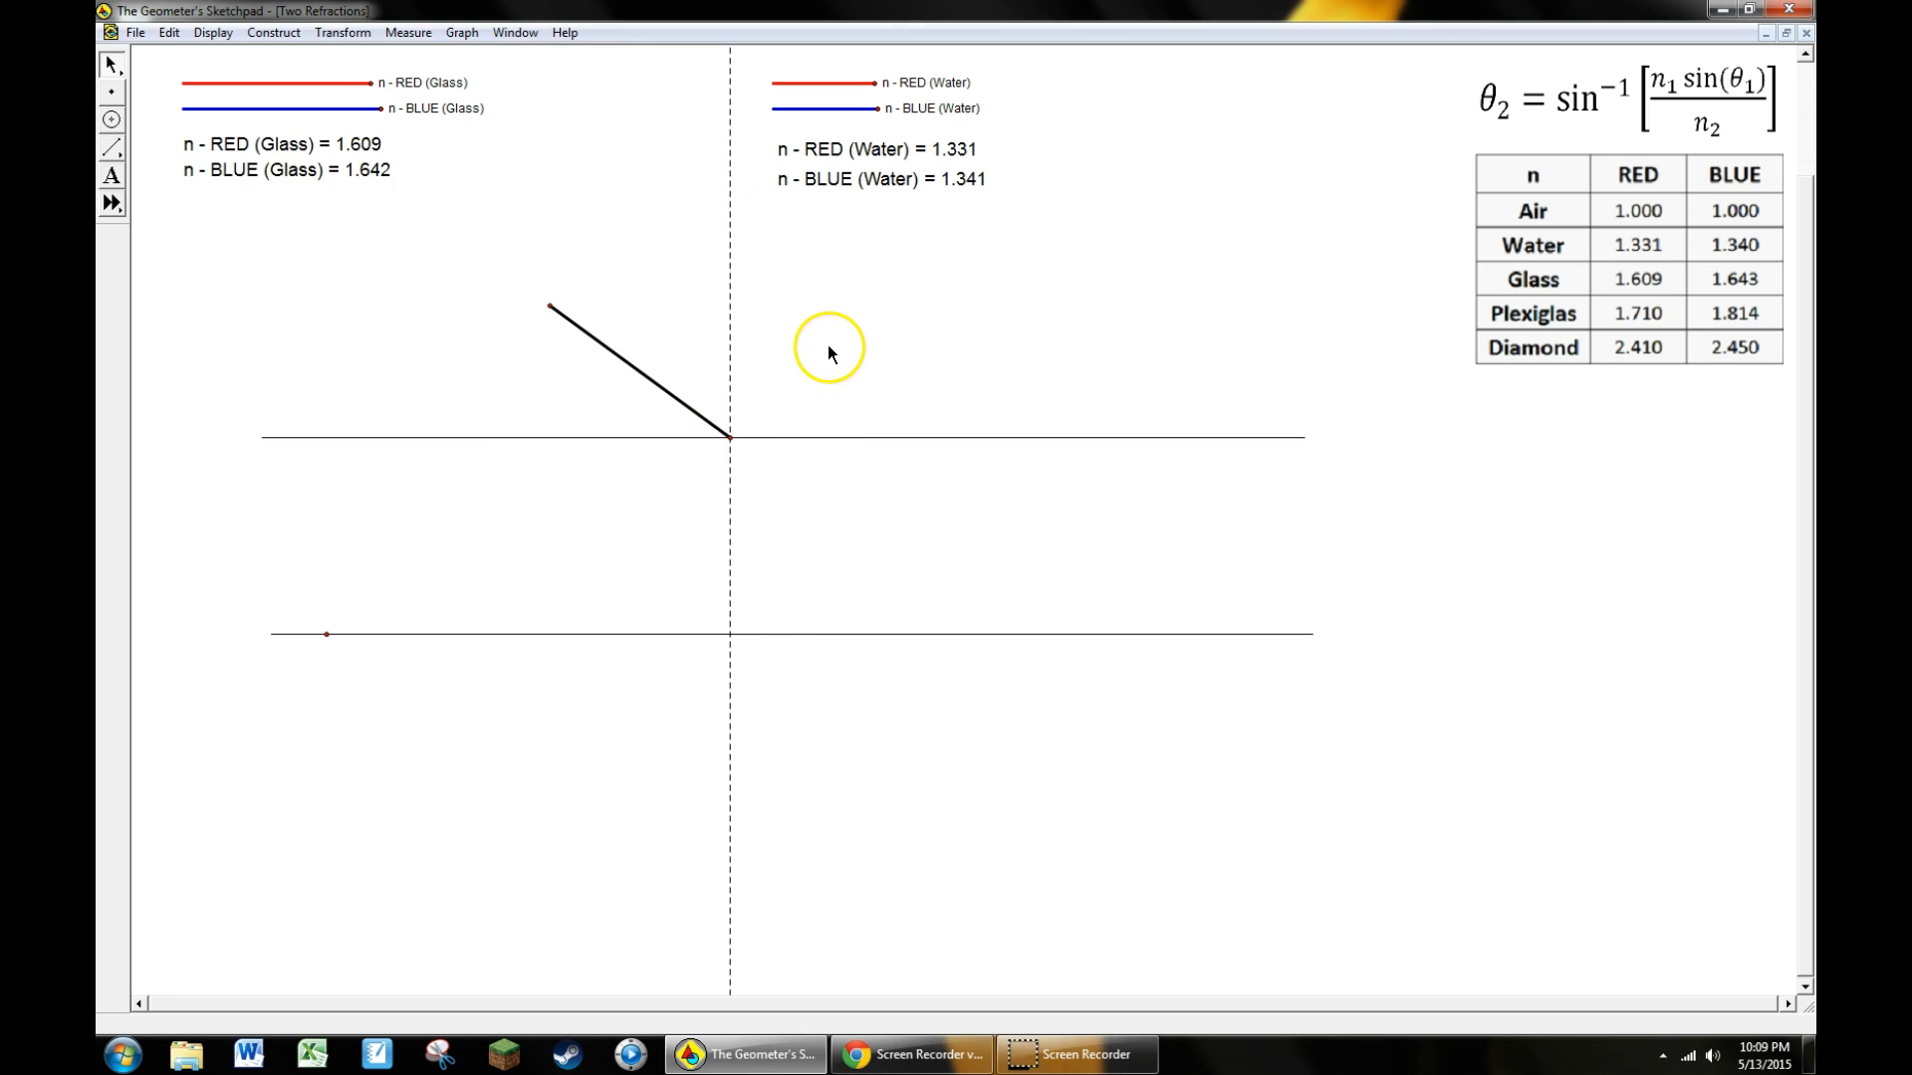
pyautogui.moveTo(139, 155)
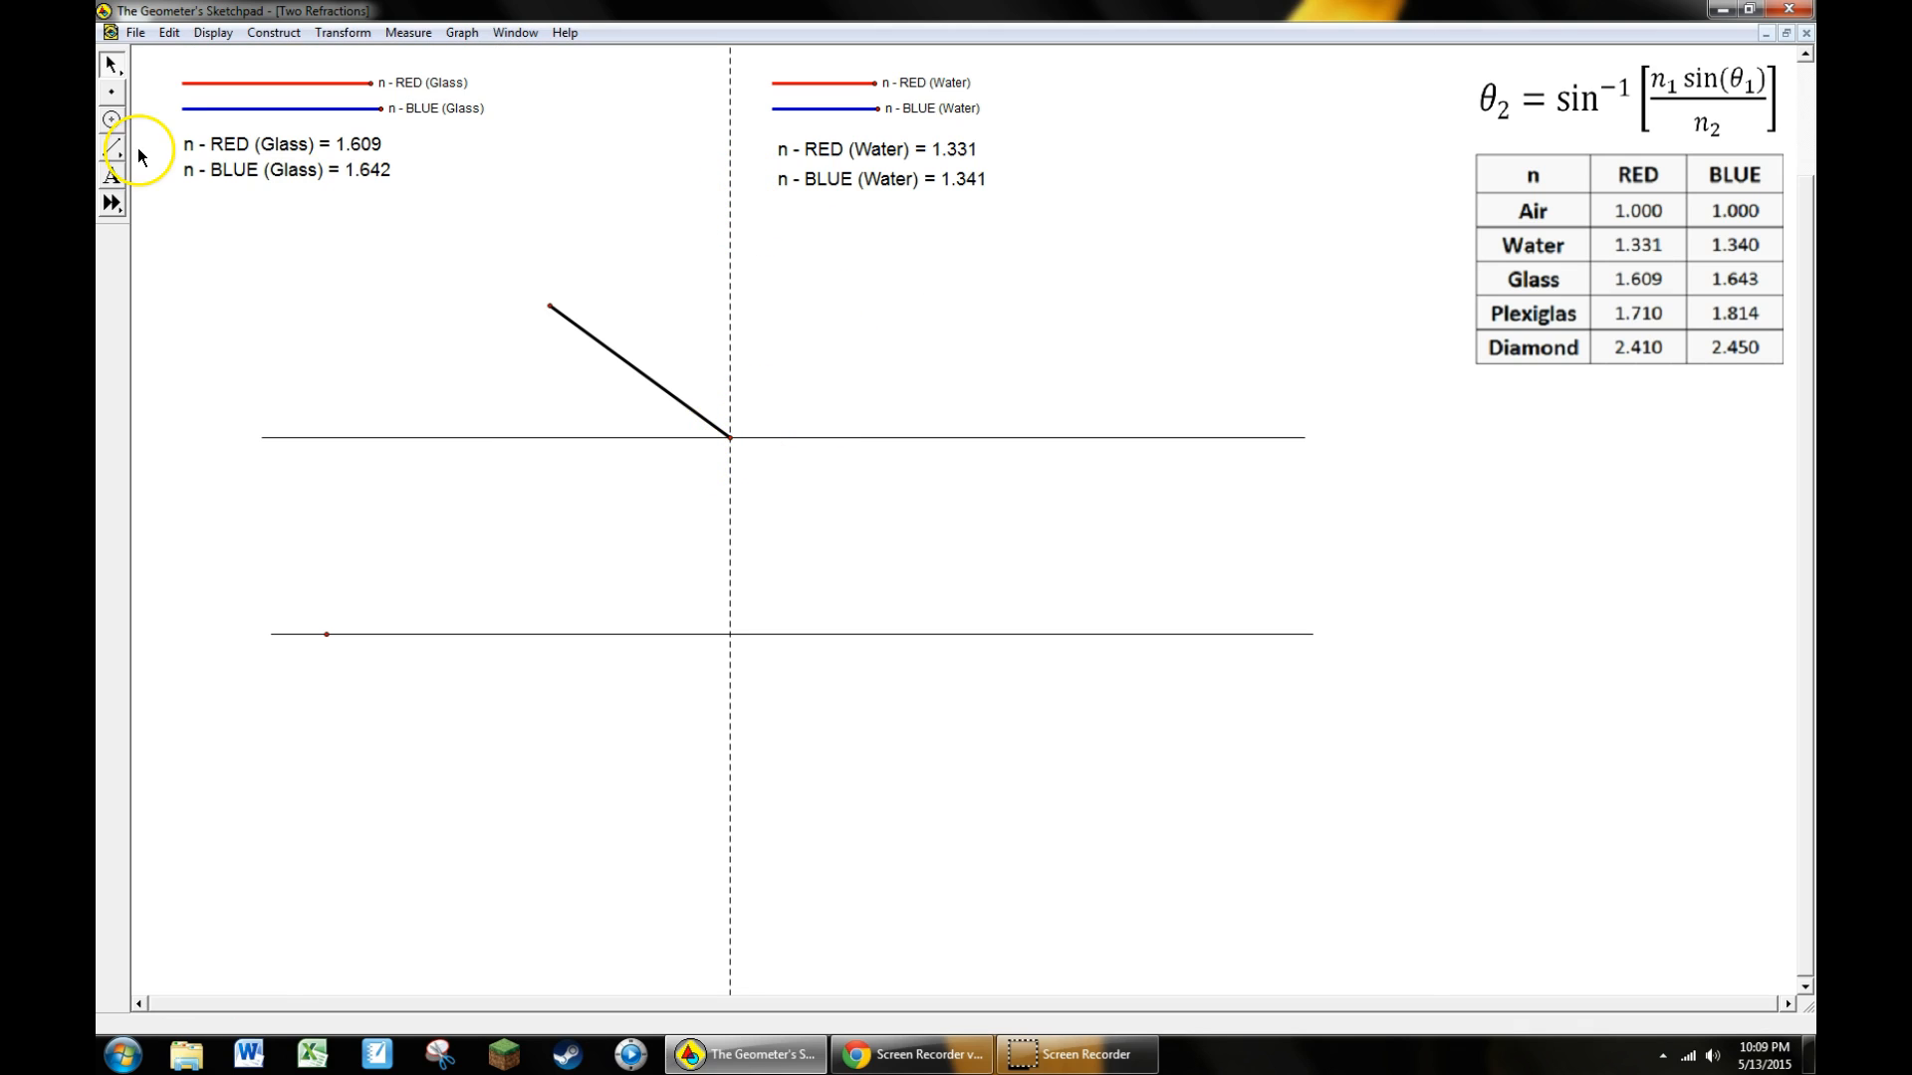
pyautogui.moveTo(139, 125)
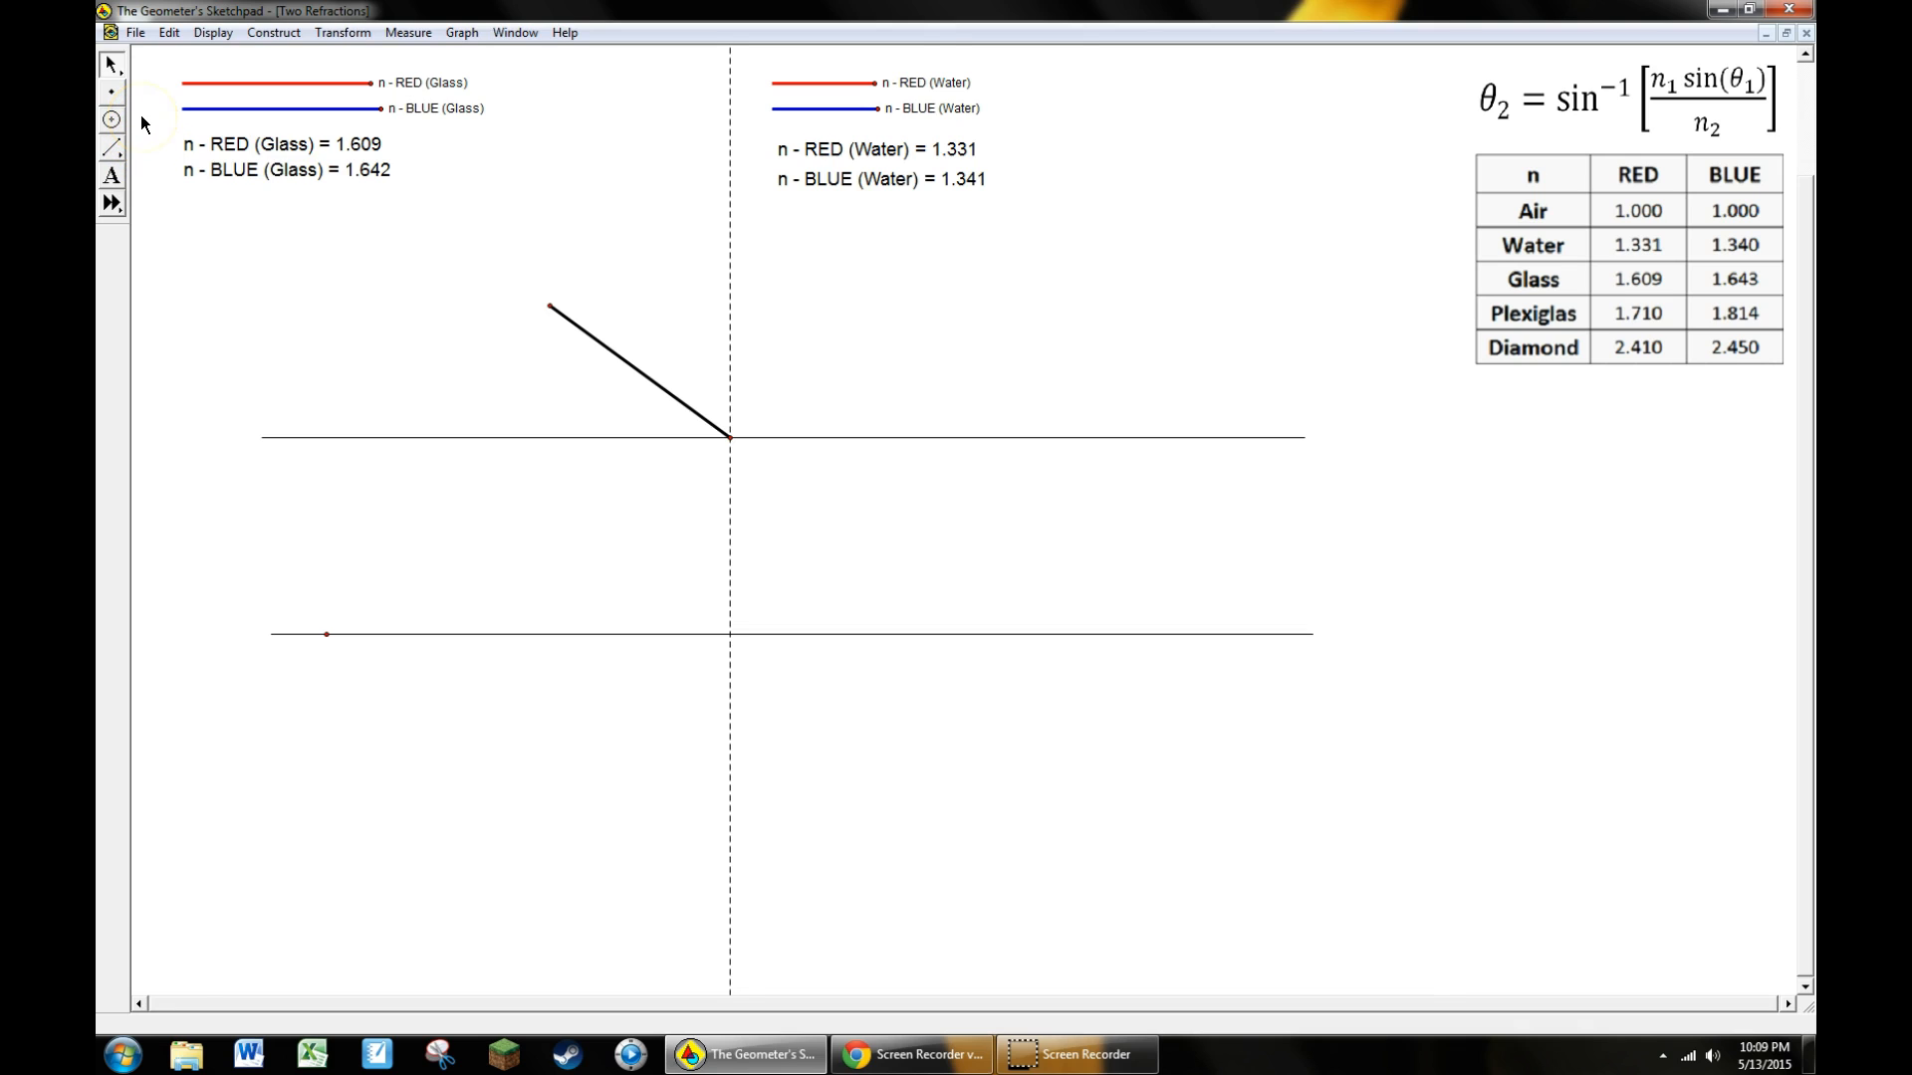
# Add points on the normal and measure angle NHG, reading 53.76°
pyautogui.click(111, 92)
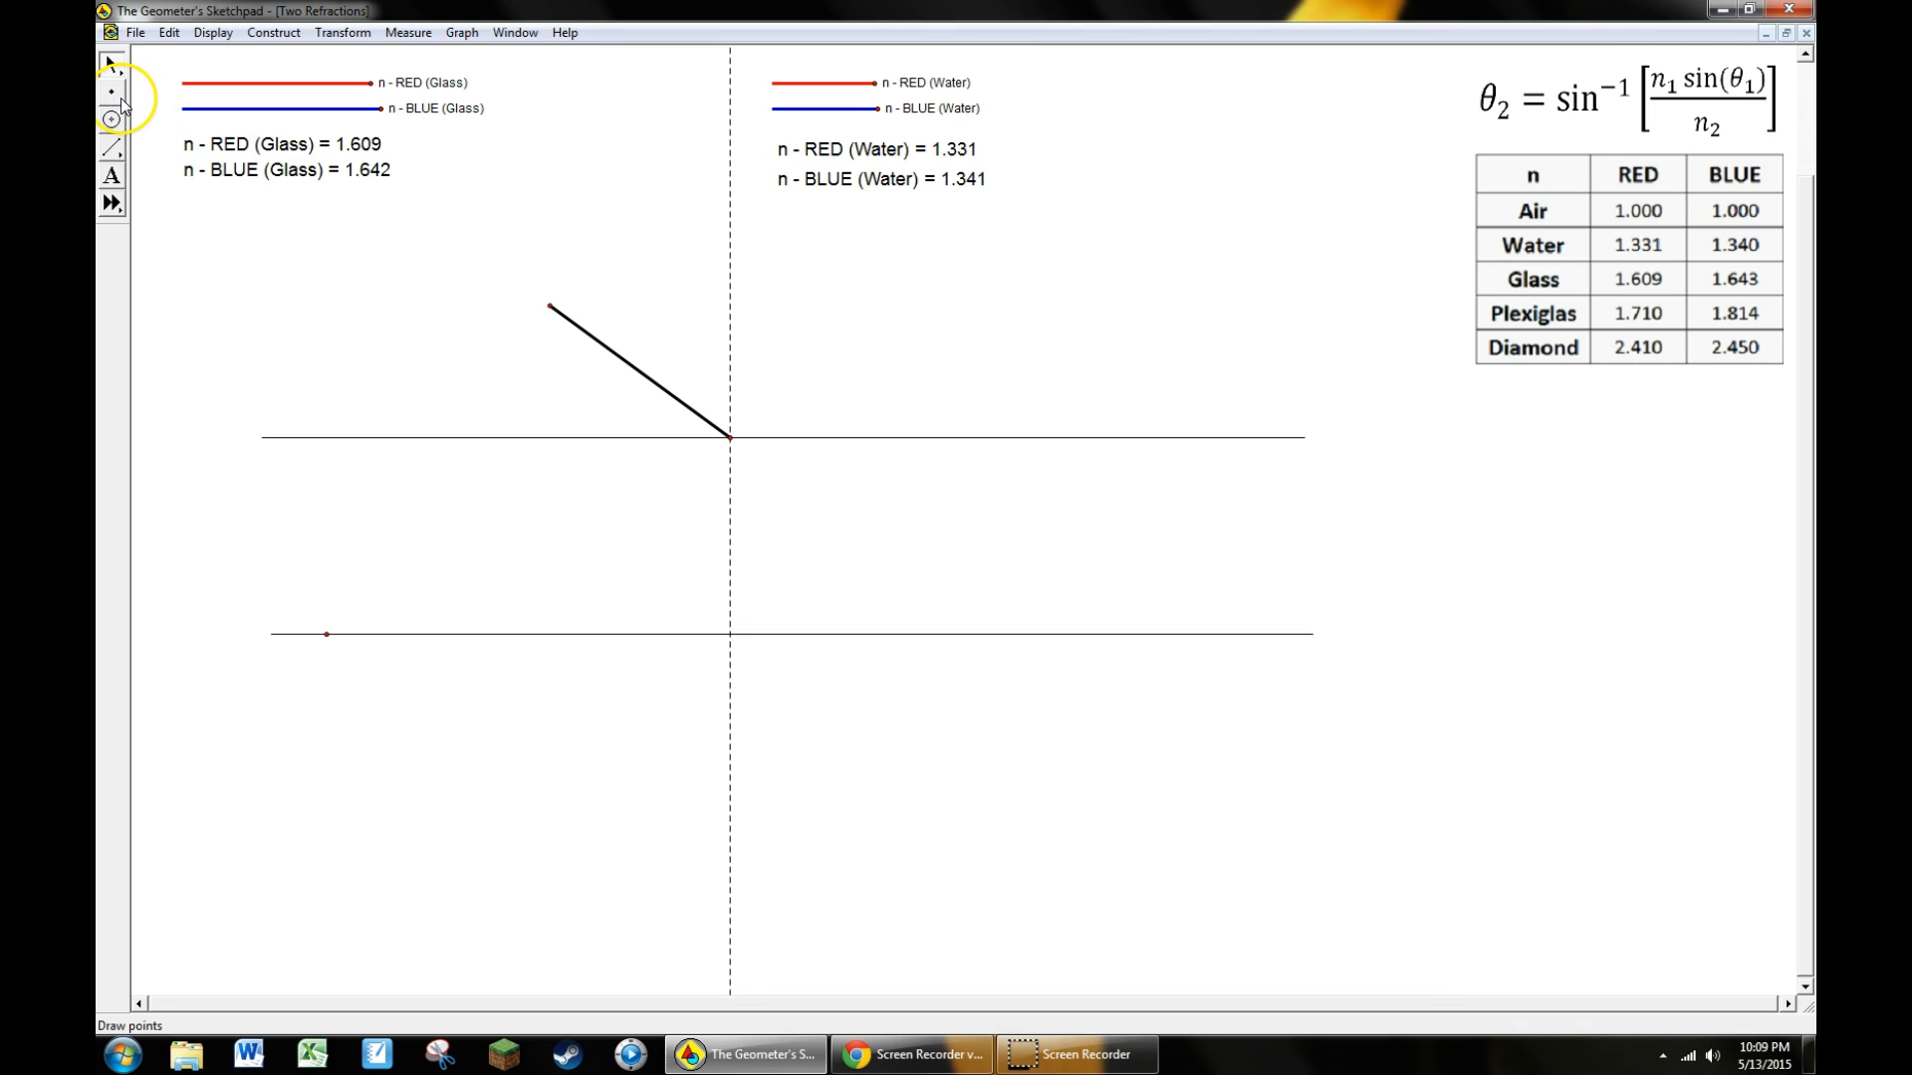
pyautogui.moveTo(687, 391)
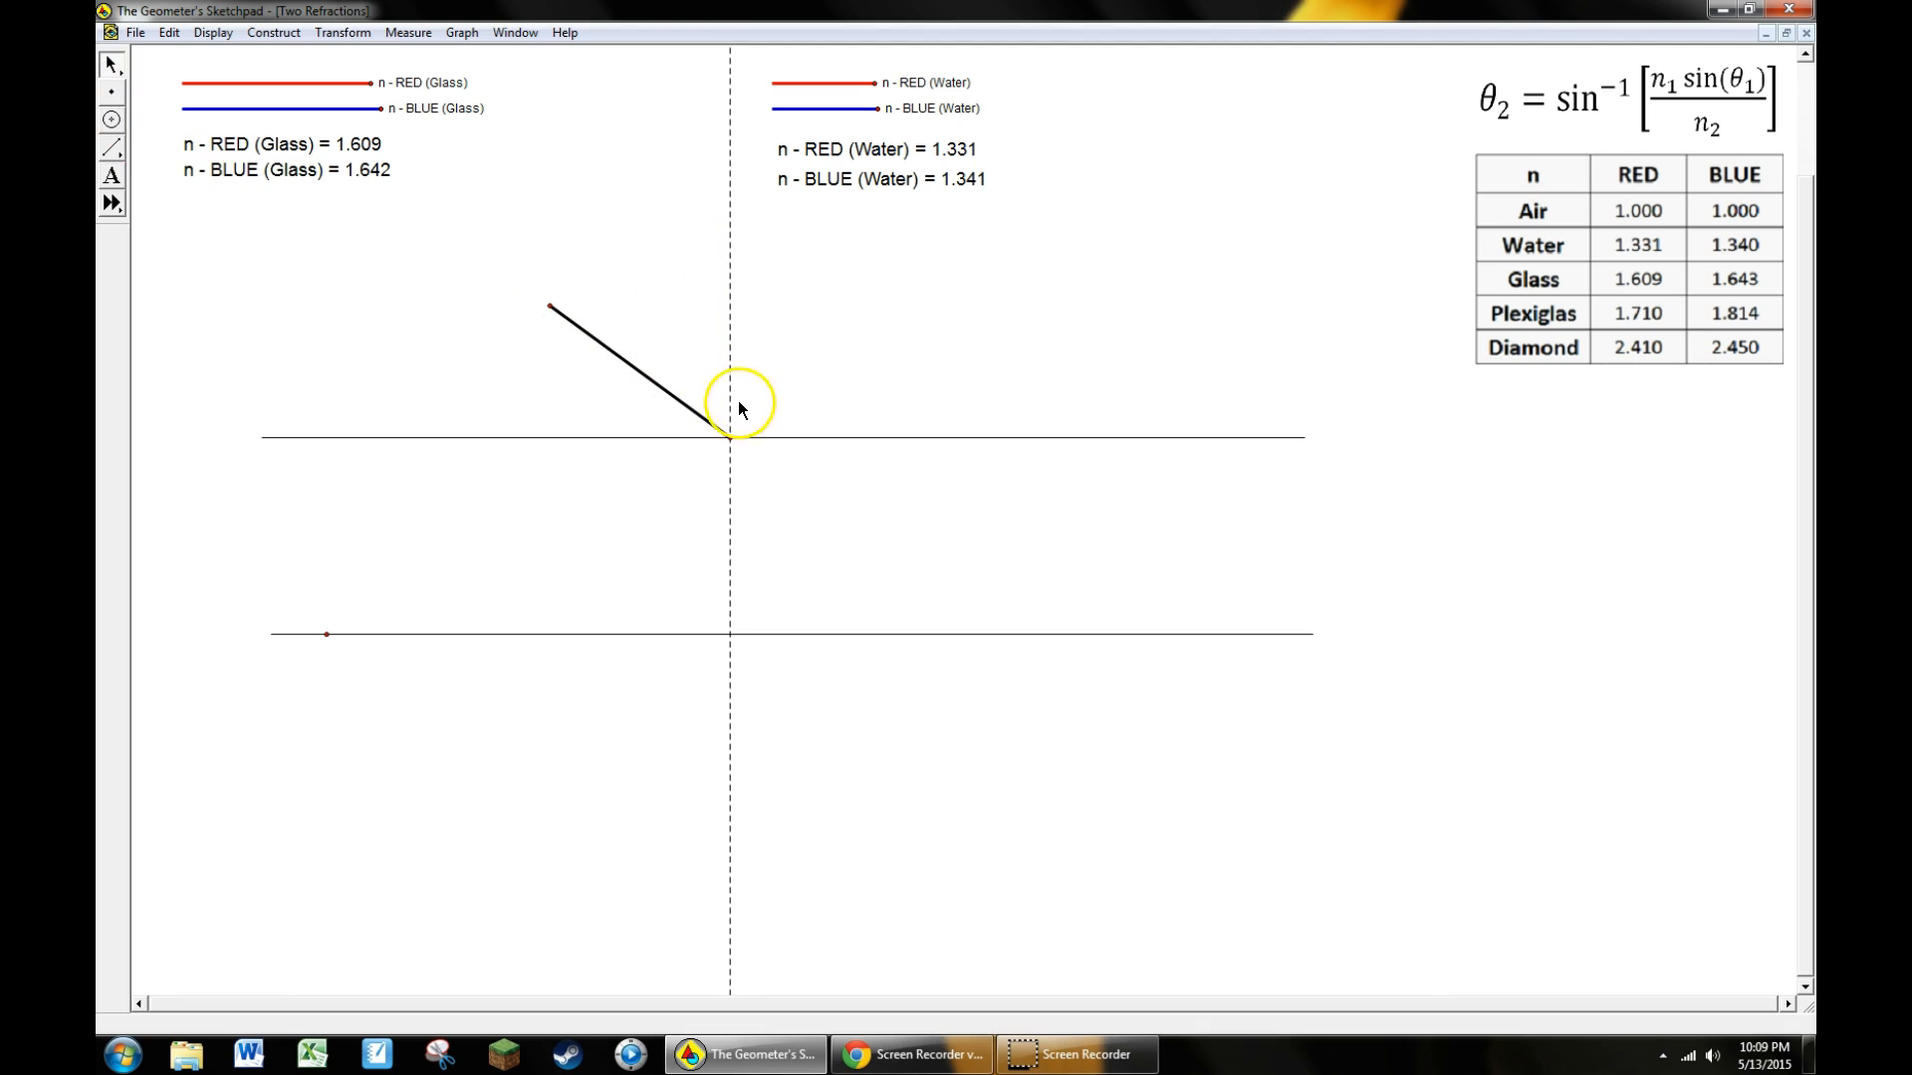
pyautogui.moveTo(111, 100)
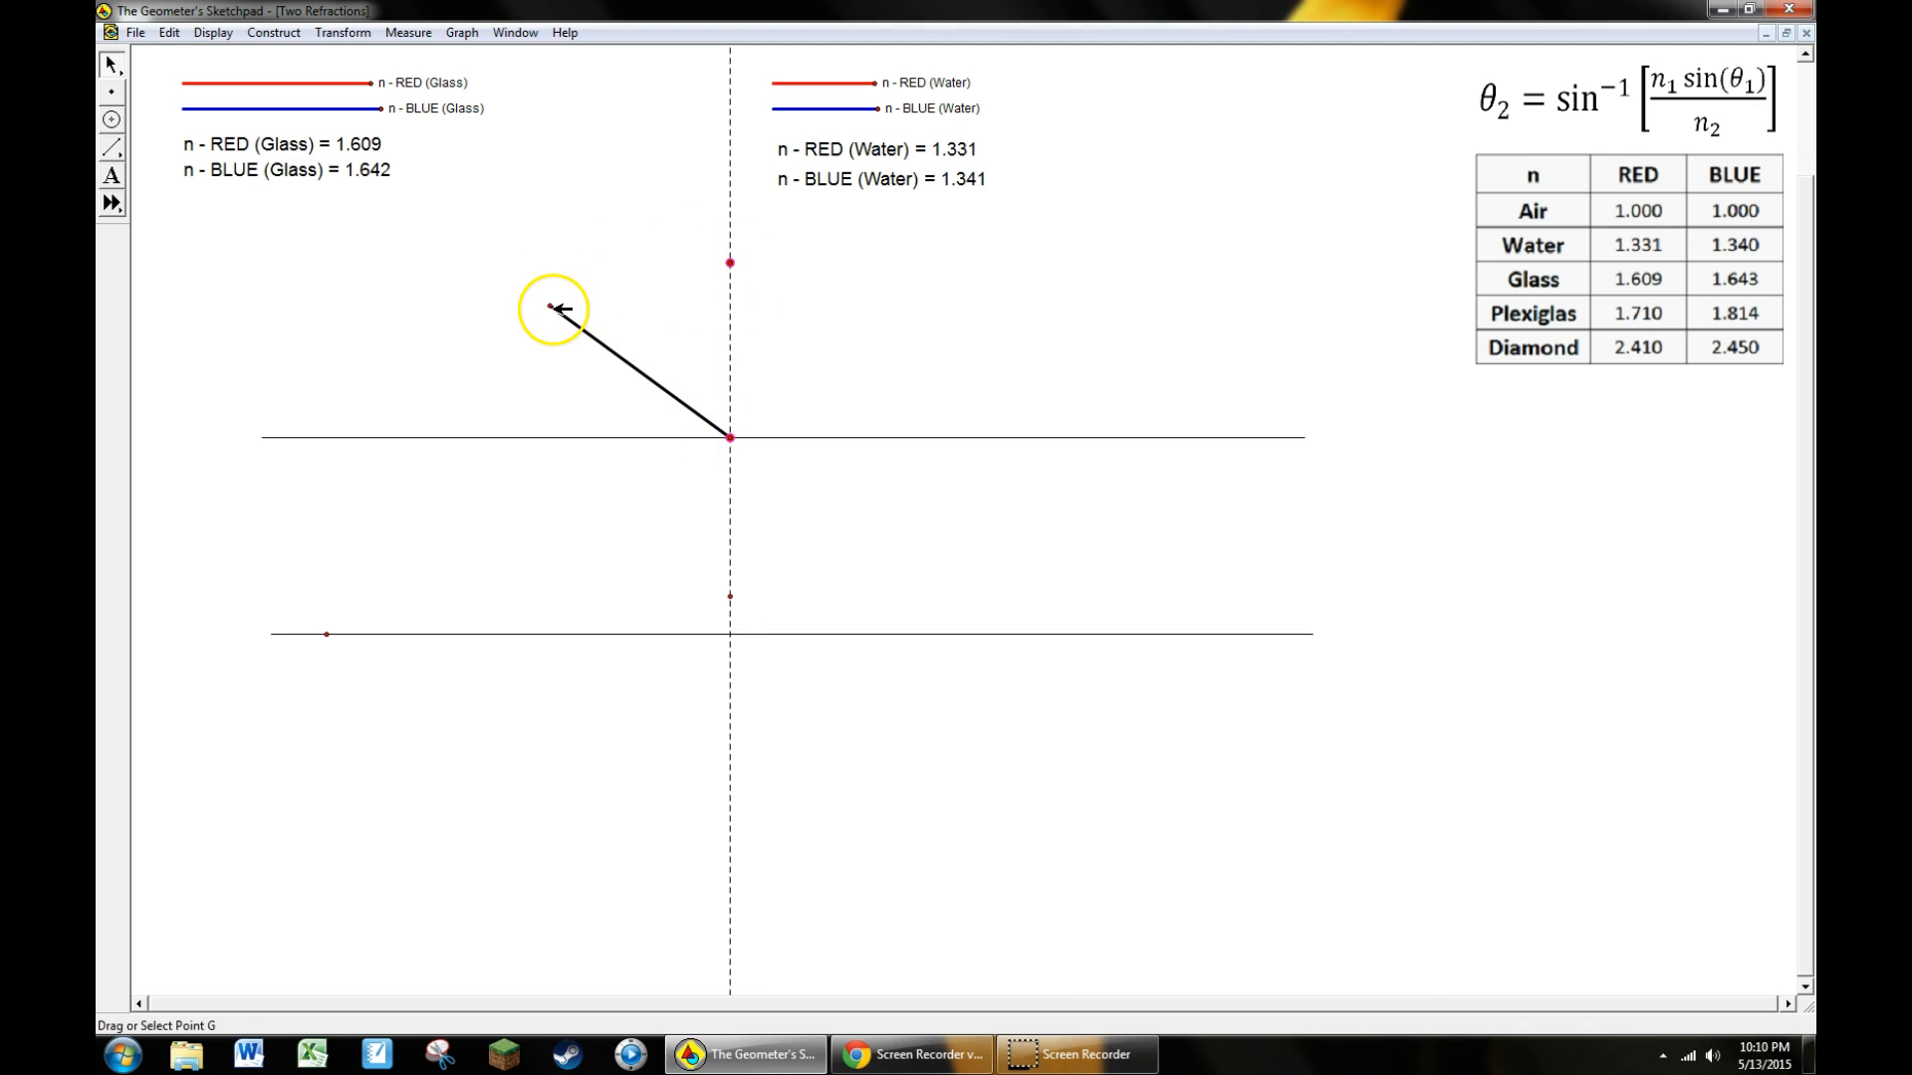
pyautogui.click(406, 32)
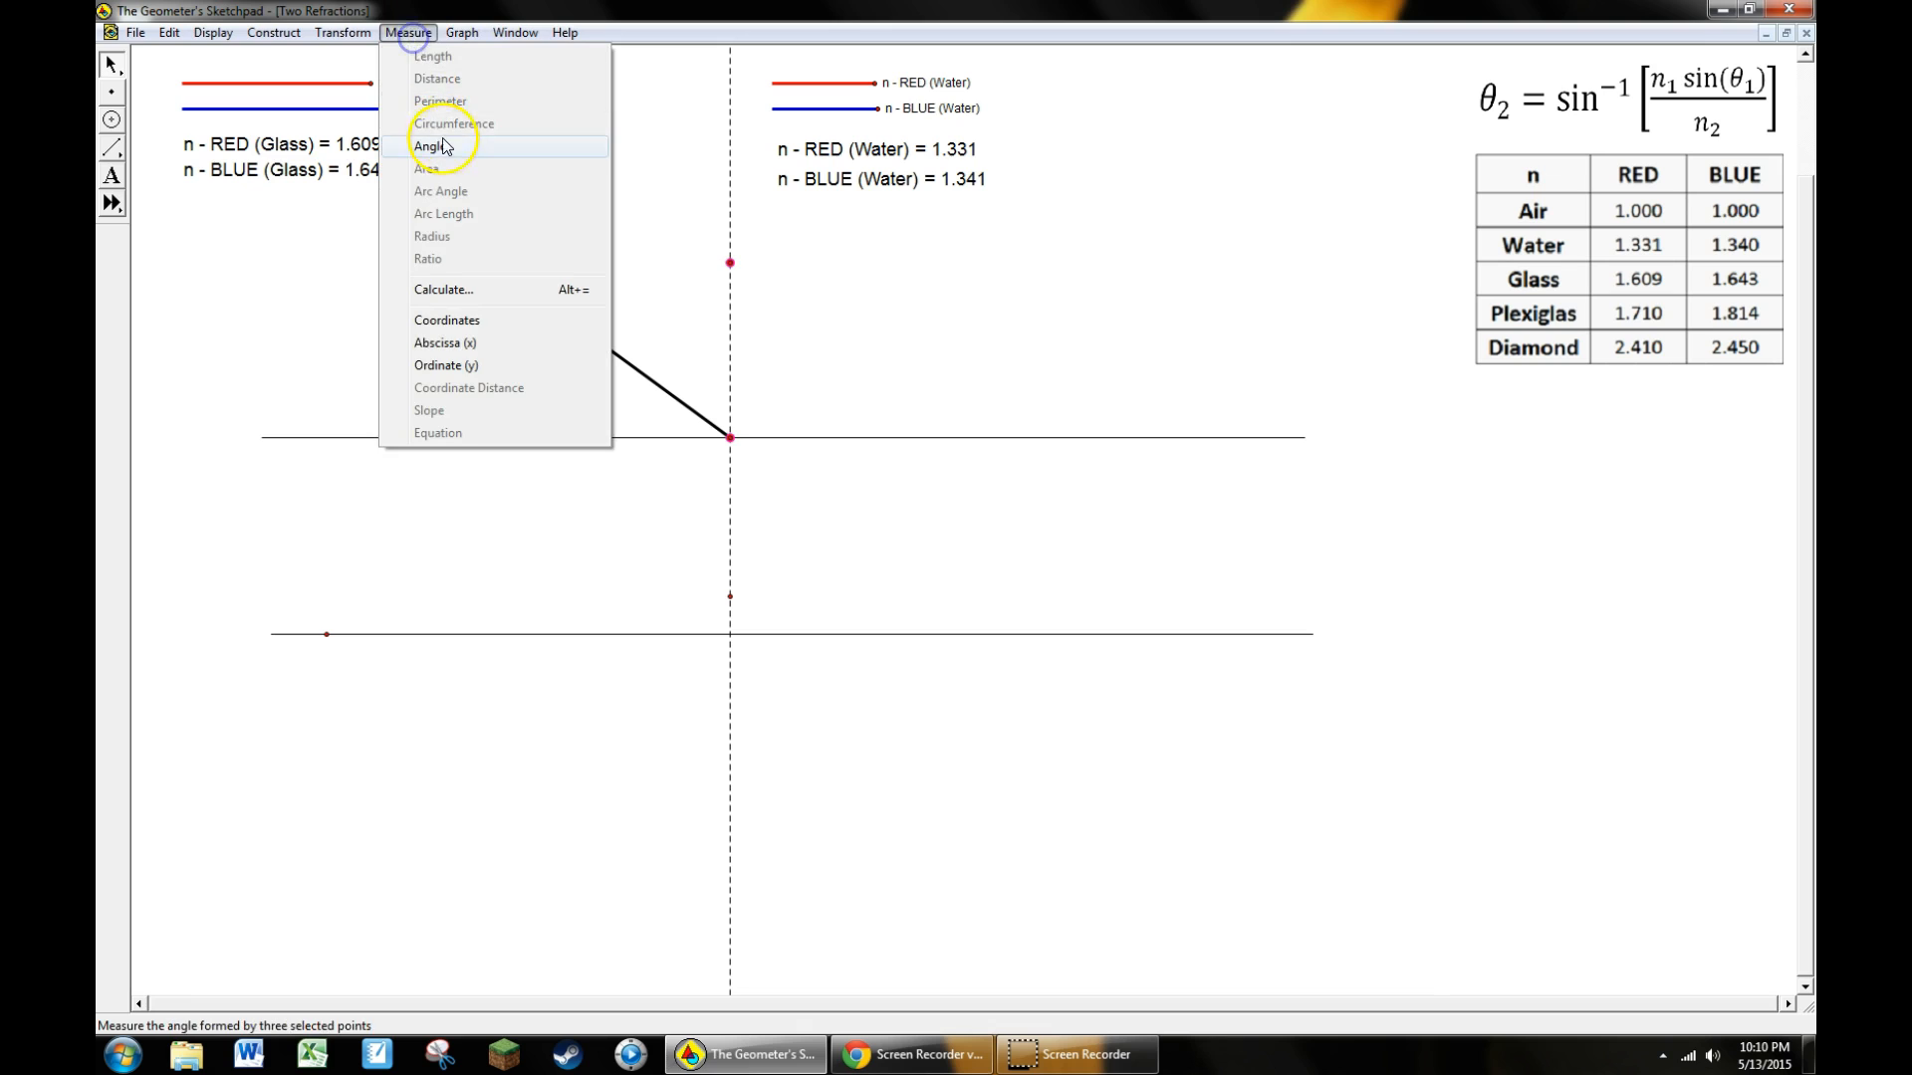
pyautogui.click(430, 145)
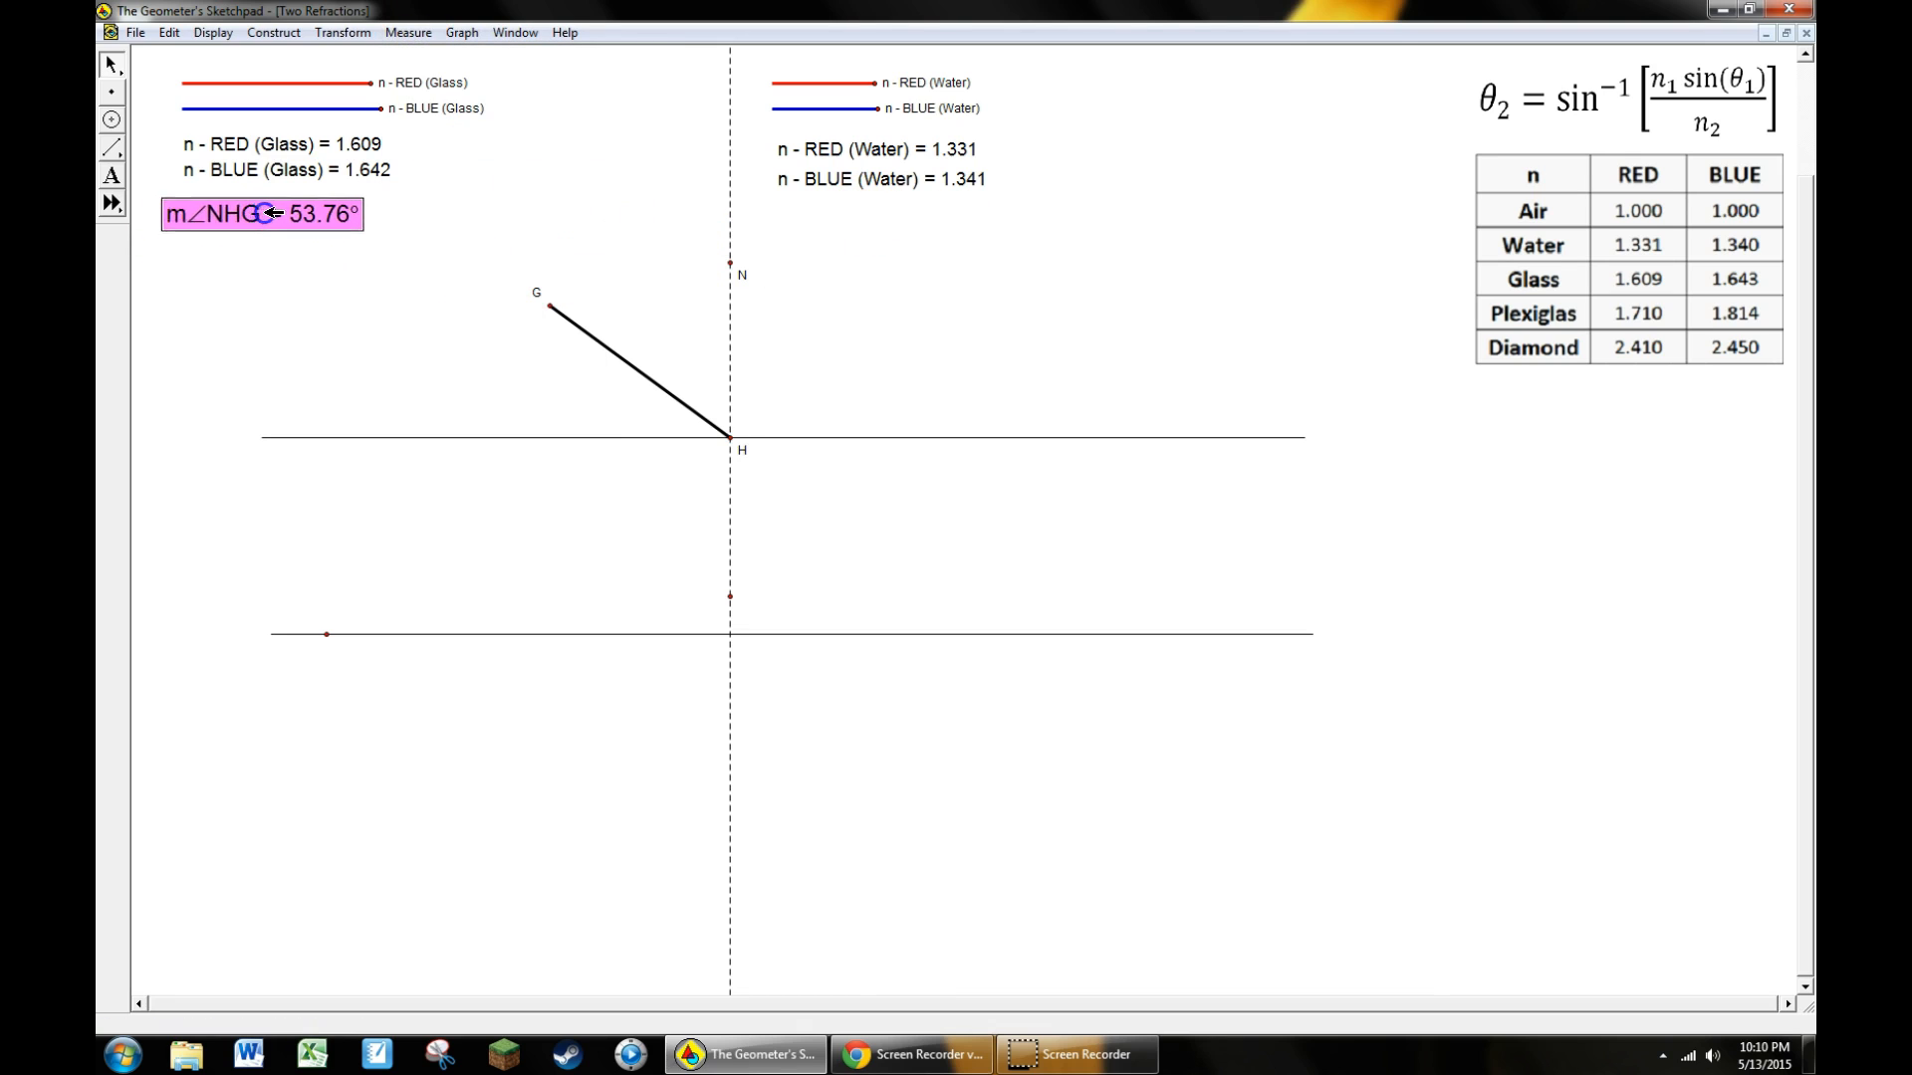
pyautogui.click(506, 203)
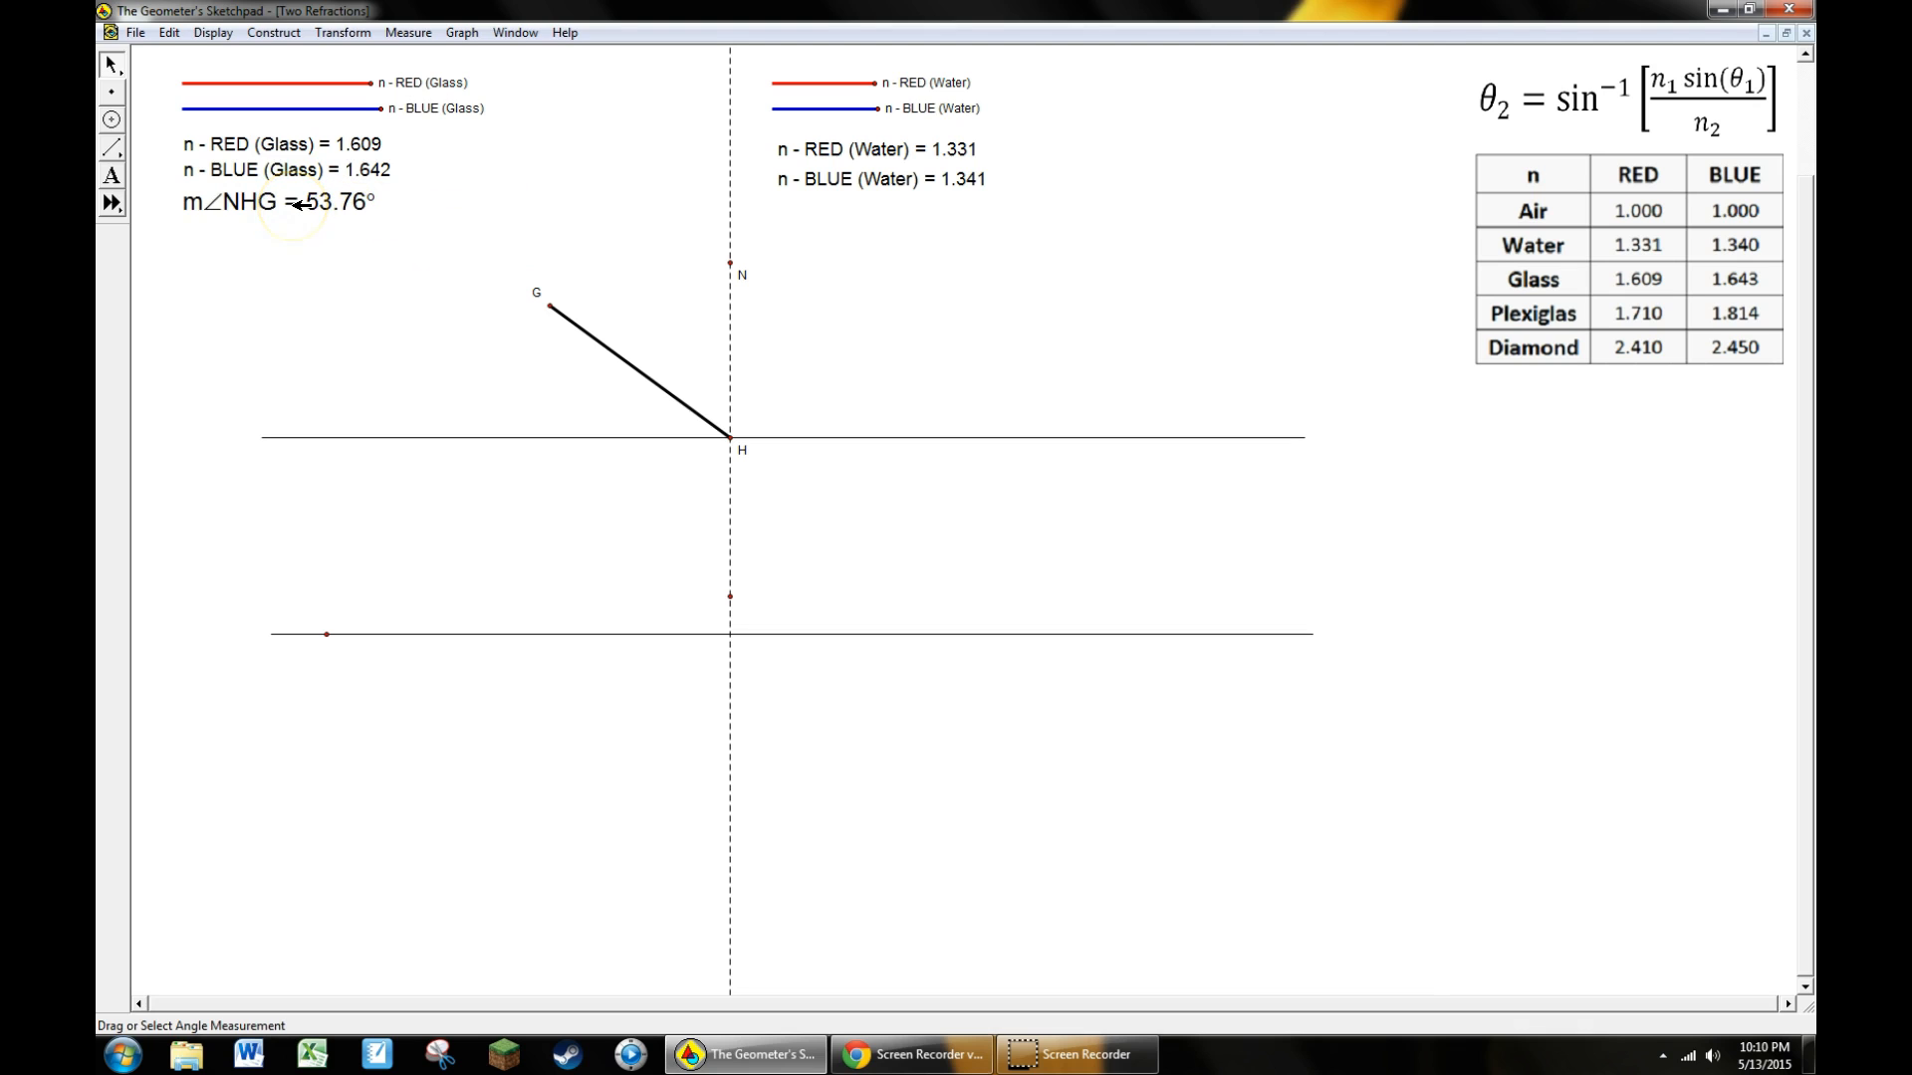
# Relabel the NHG angle measurement as Theta 1 via its Properties
pyautogui.rightClick(237, 201)
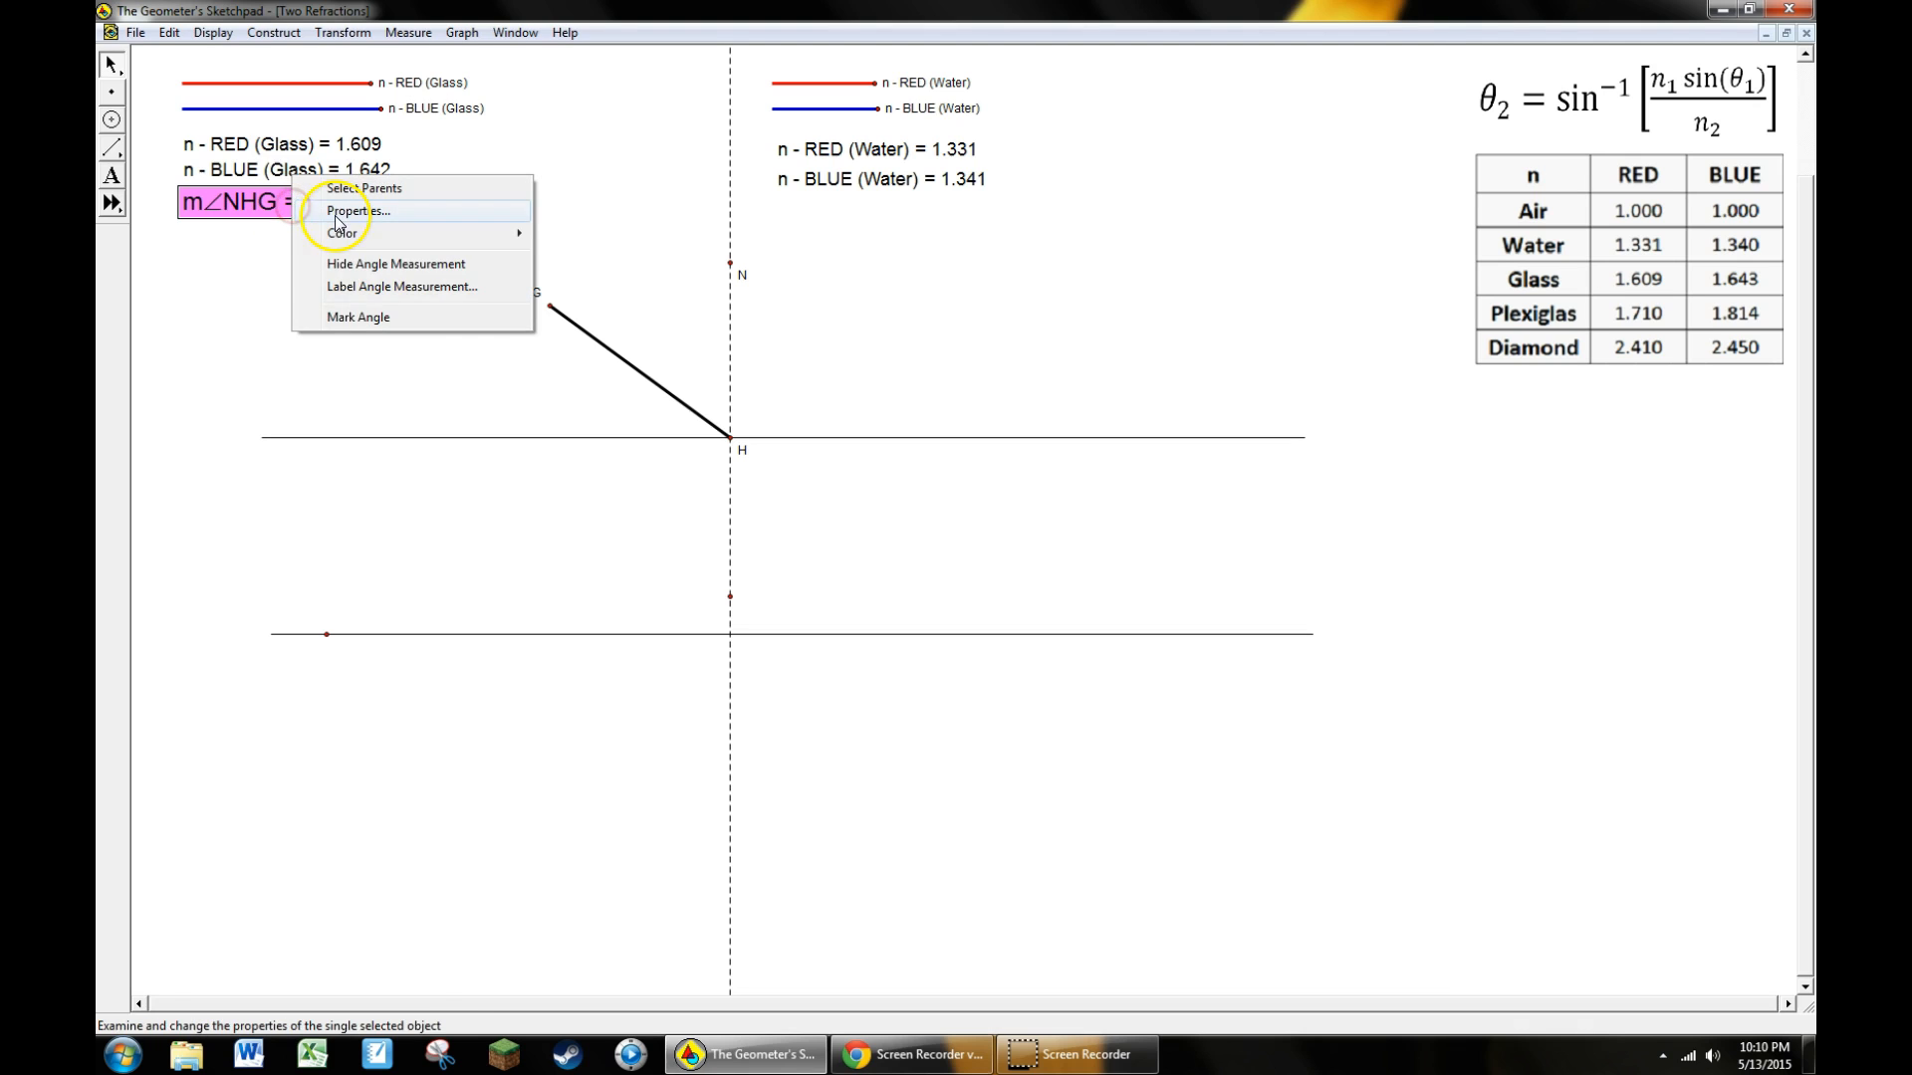
pyautogui.click(357, 209)
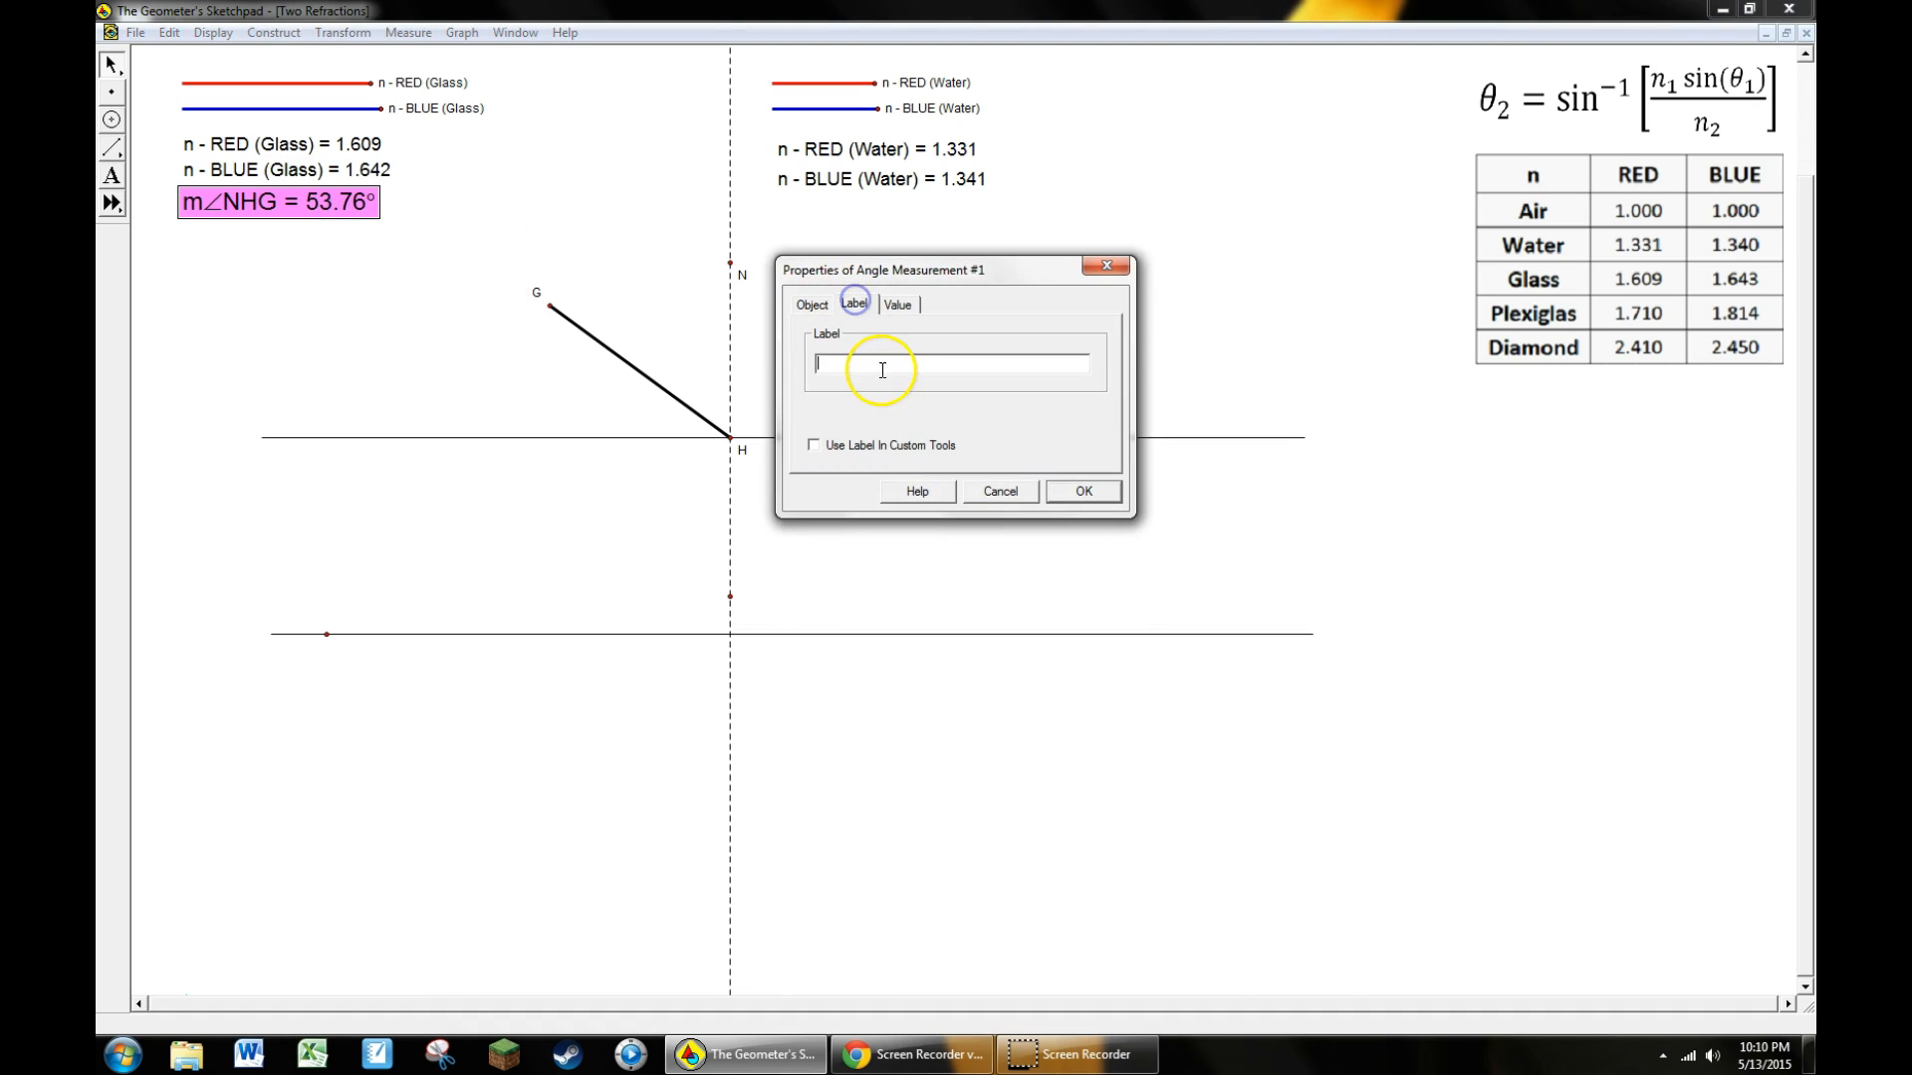
pyautogui.write('T')
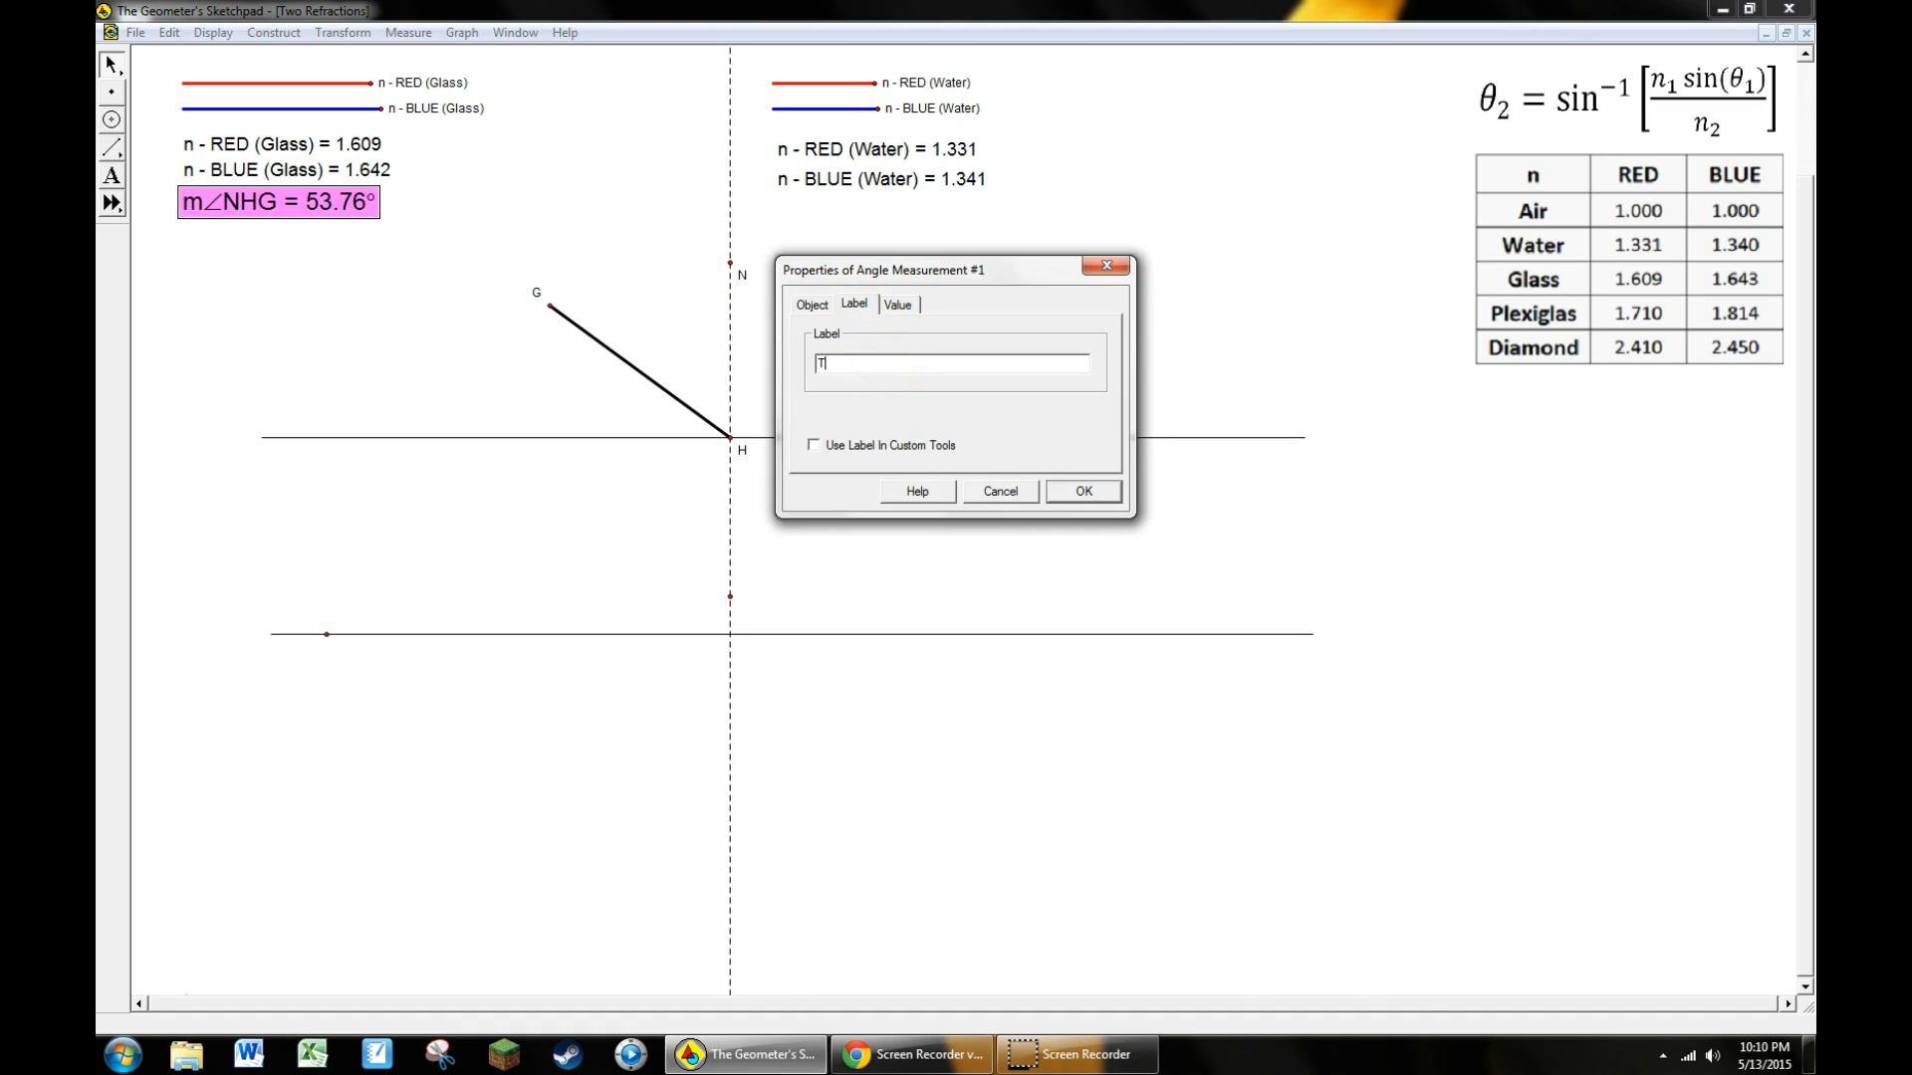
pyautogui.write('Thet')
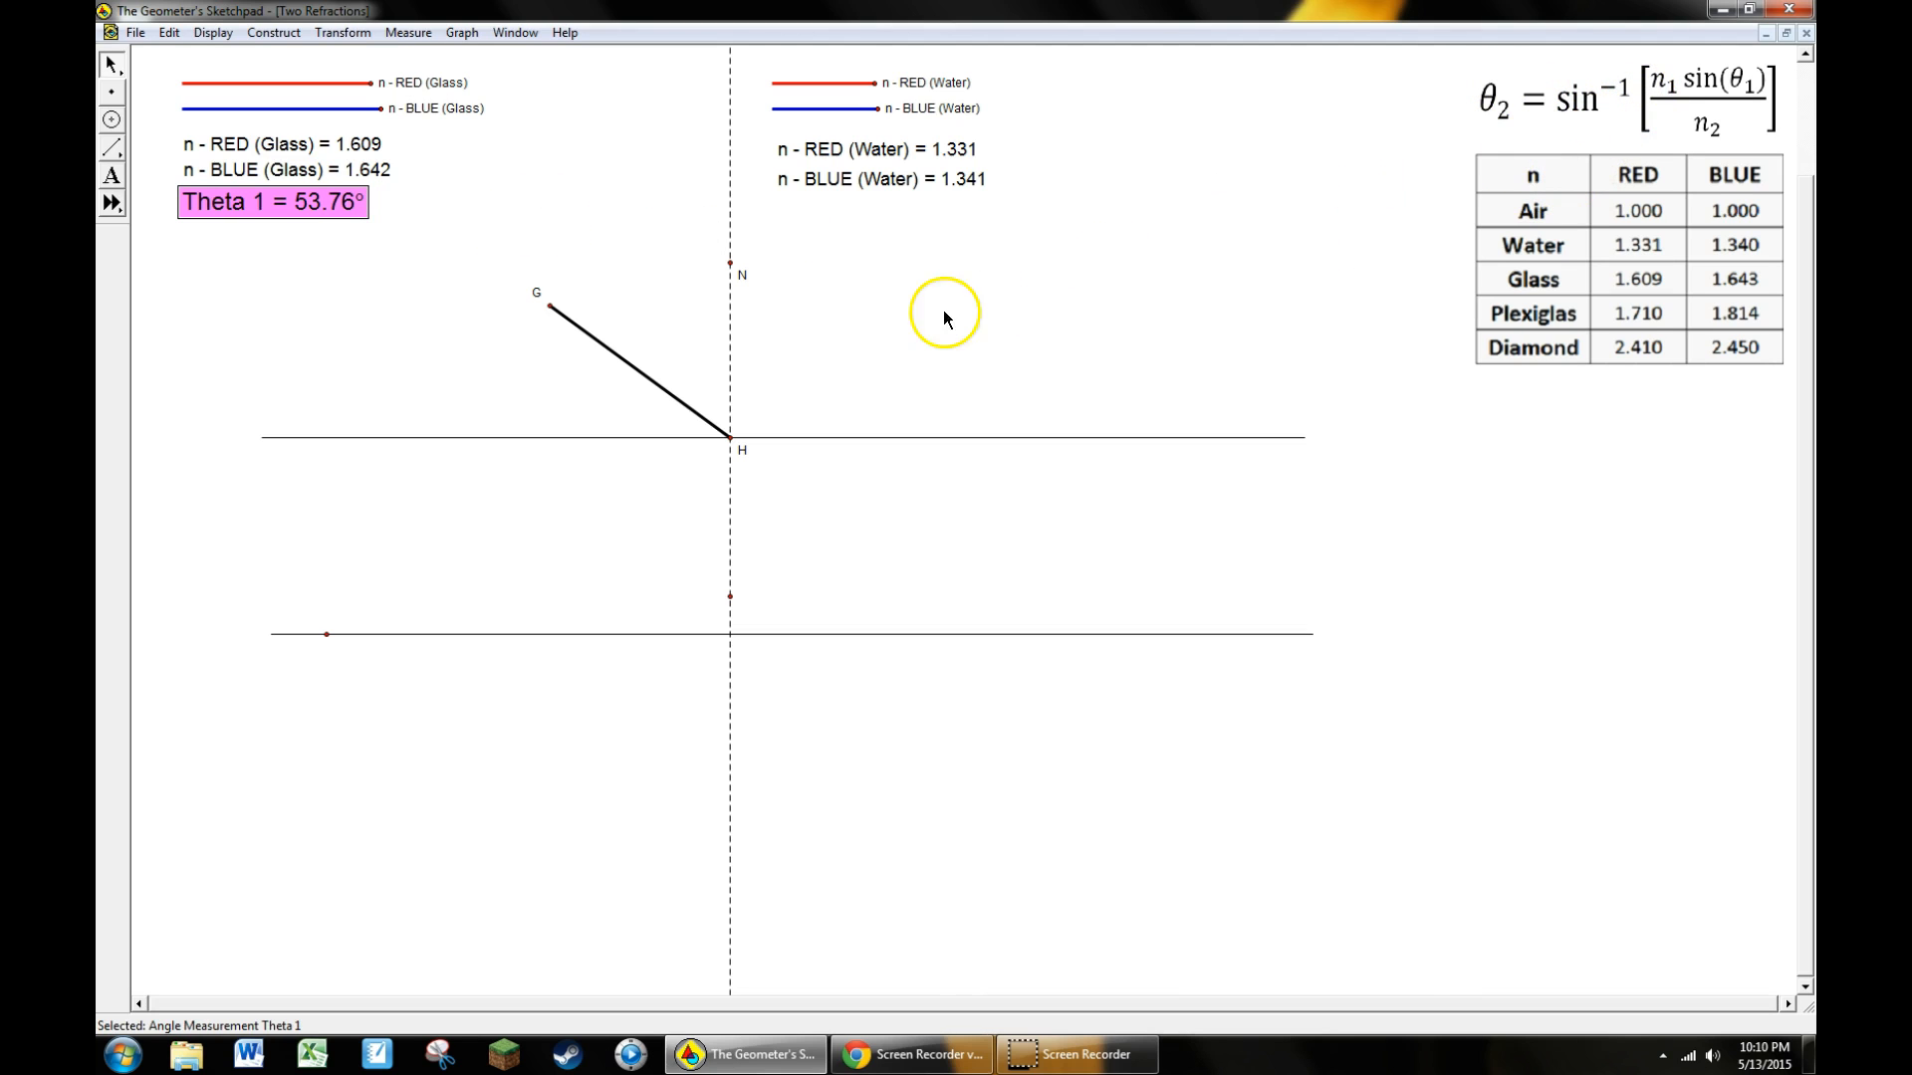
pyautogui.moveTo(914, 313)
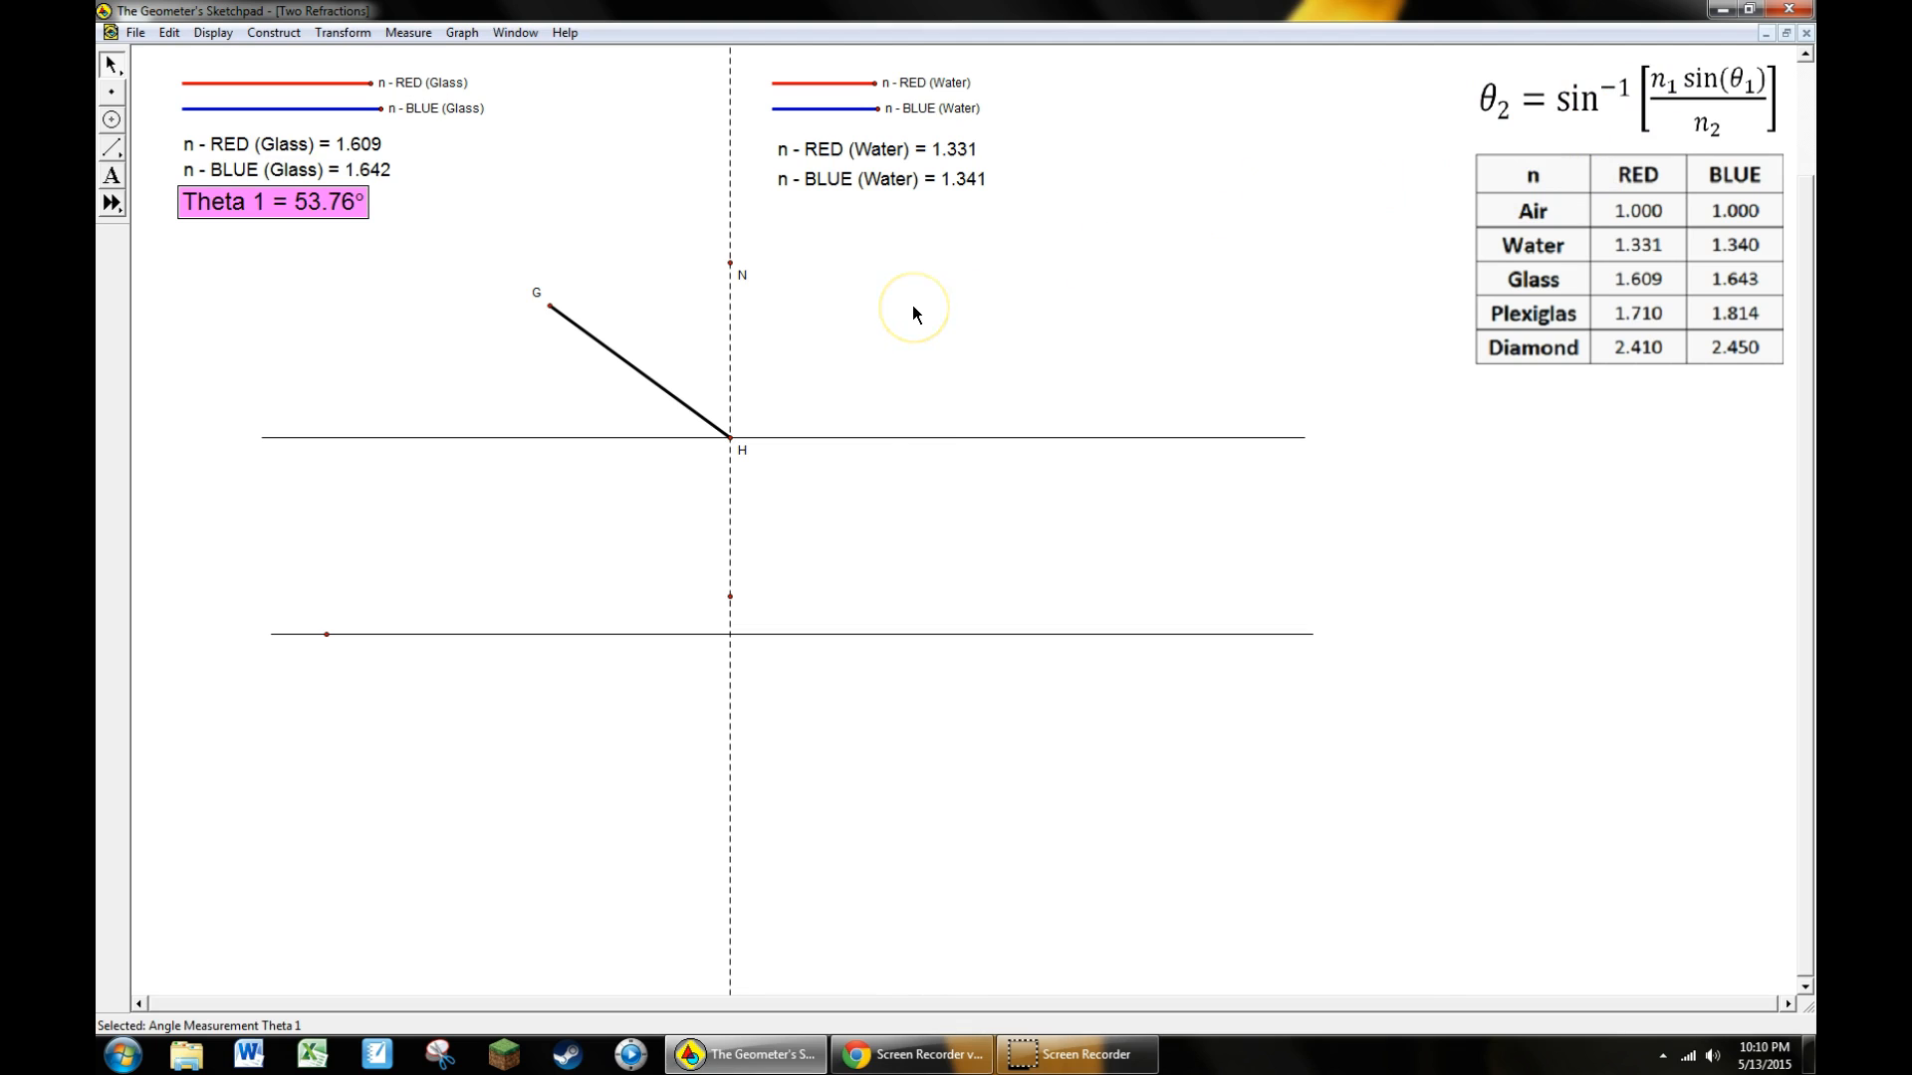
pyautogui.moveTo(499, 217)
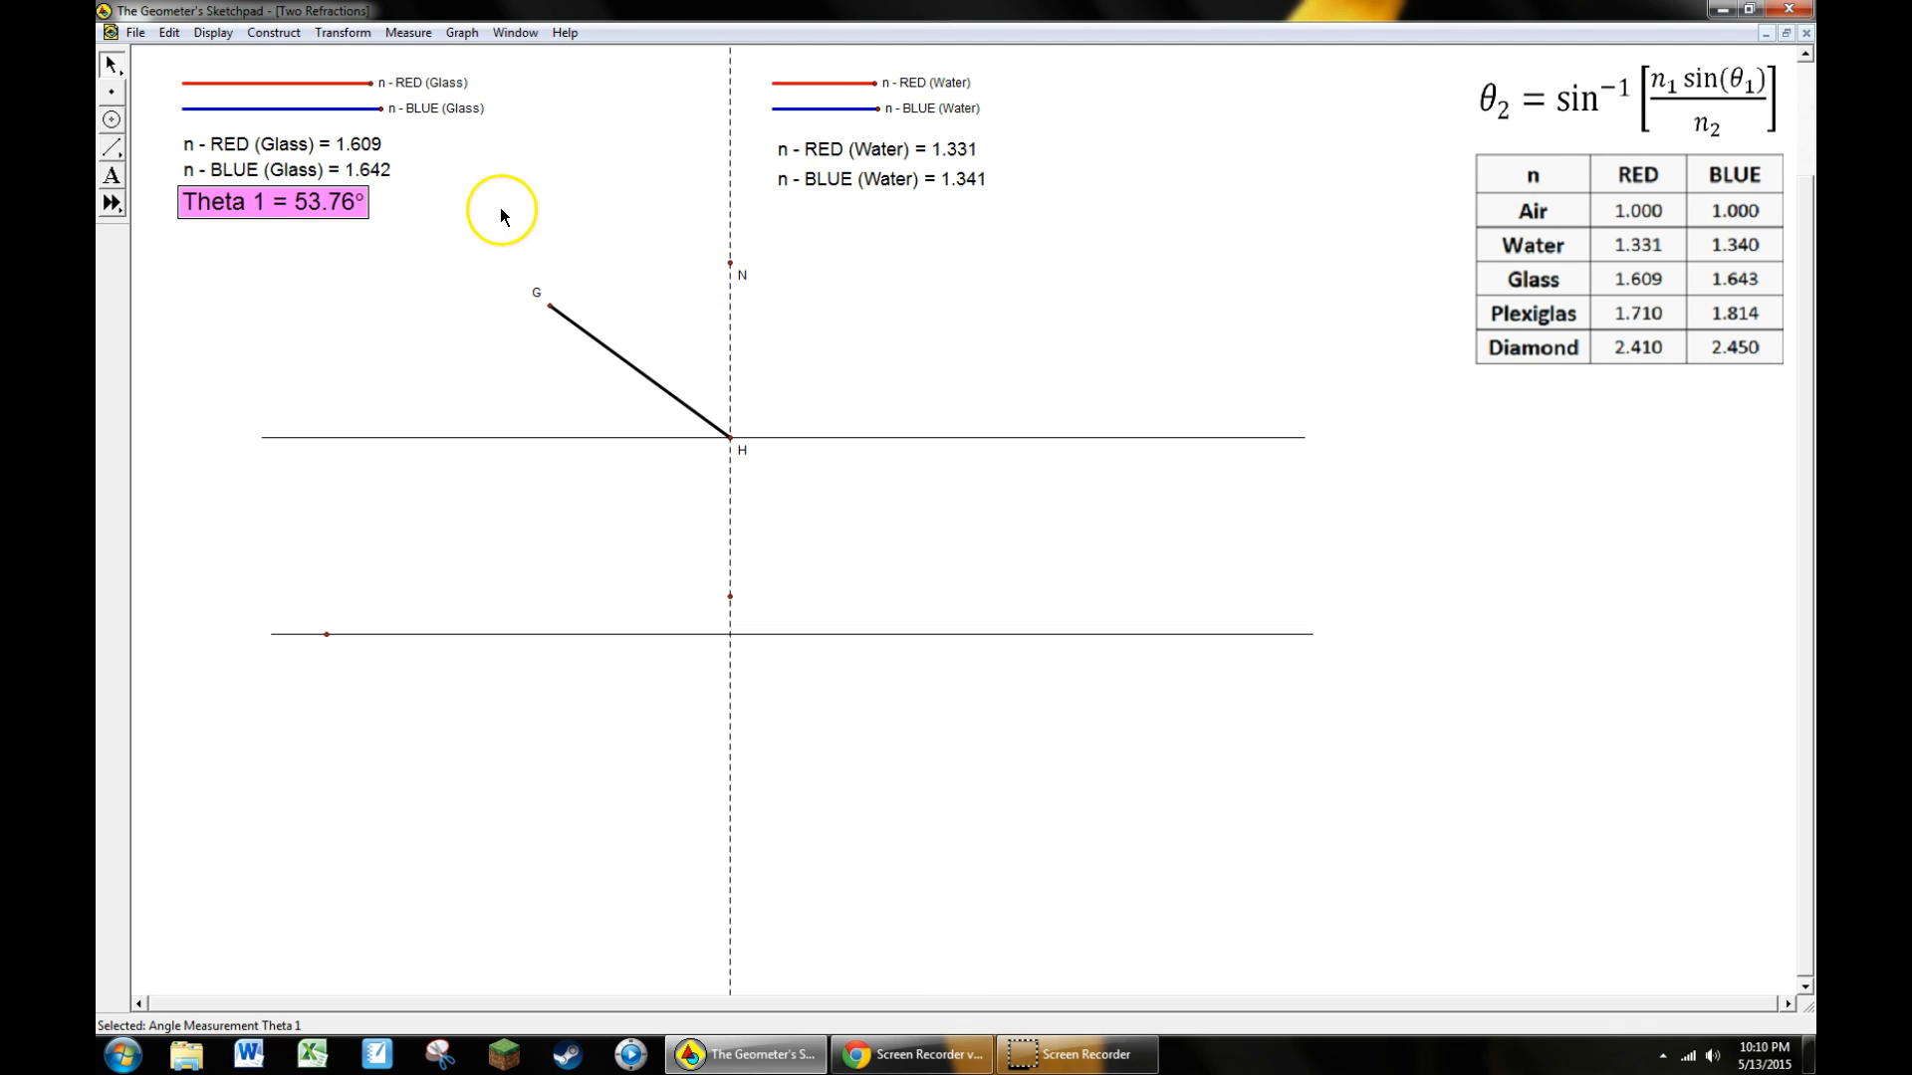
pyautogui.moveTo(476, 205)
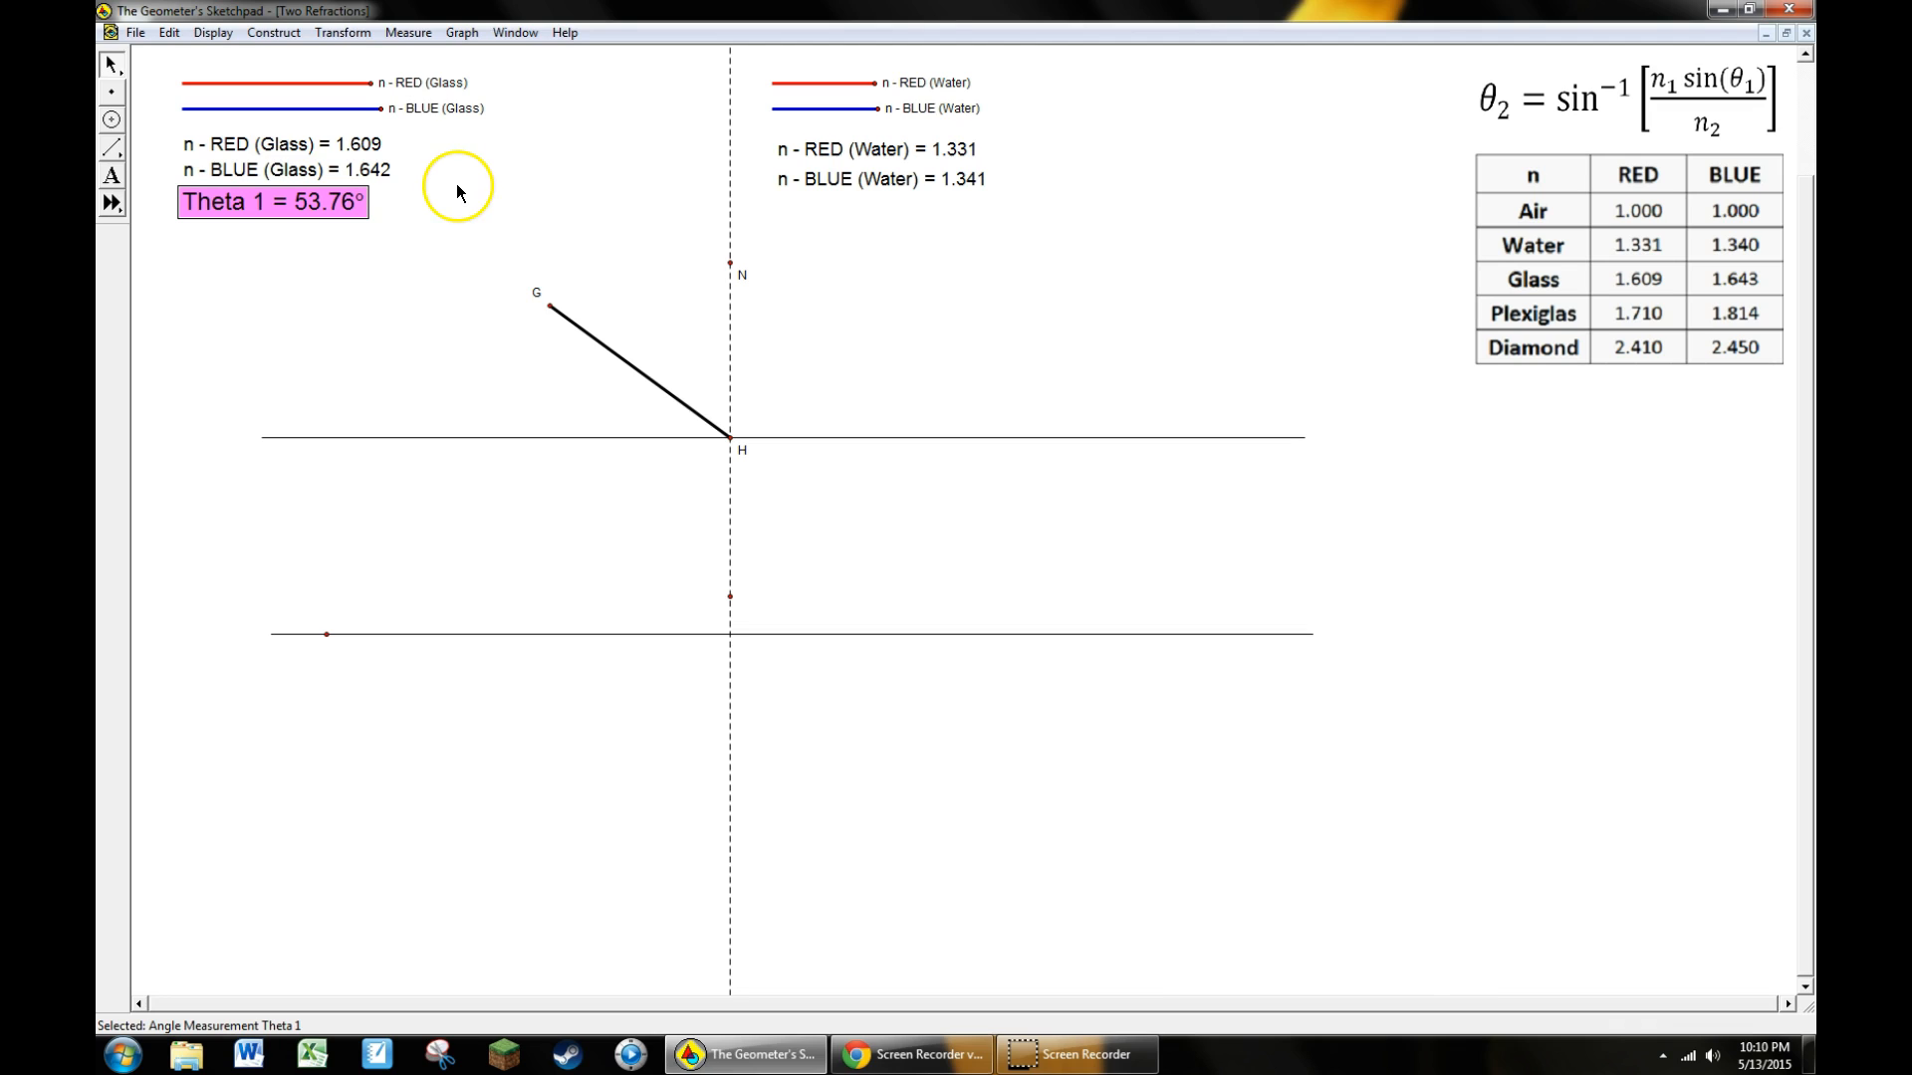
pyautogui.moveTo(480, 165)
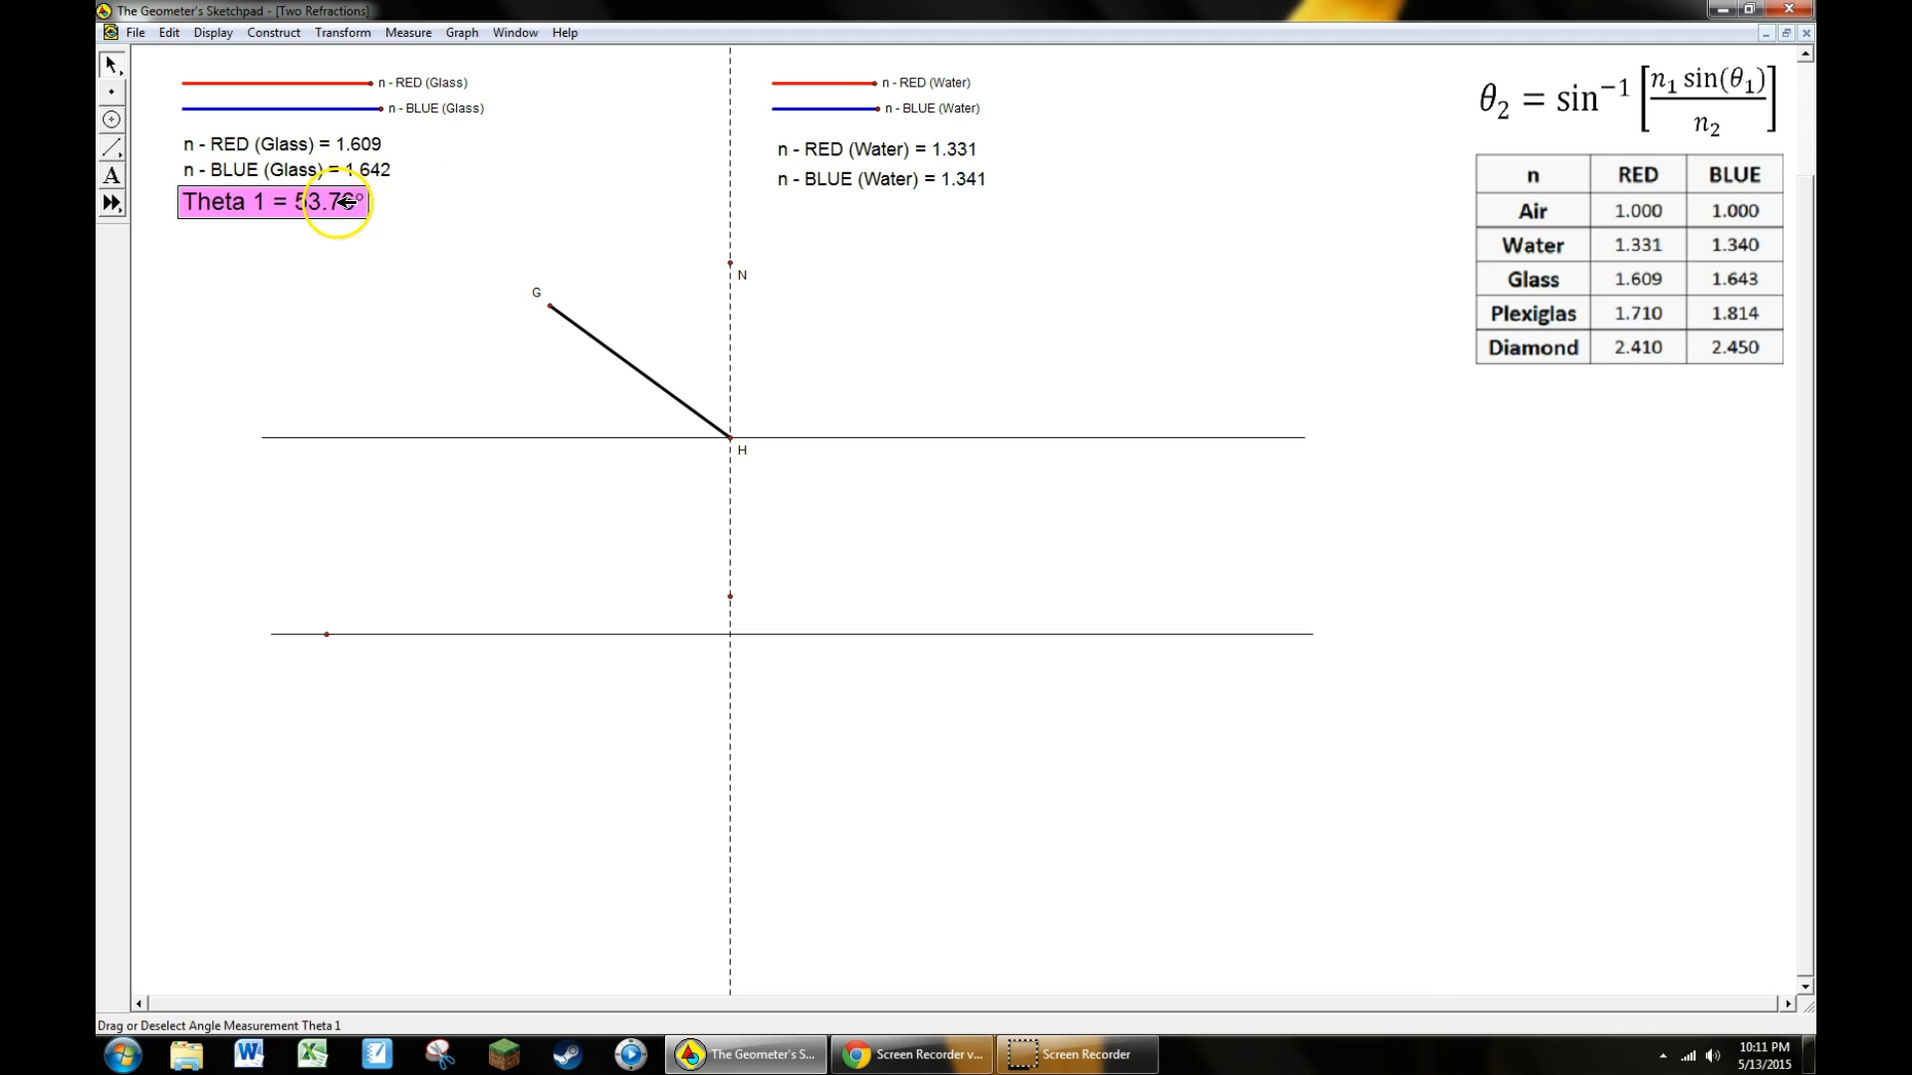
pyautogui.moveTo(352, 144)
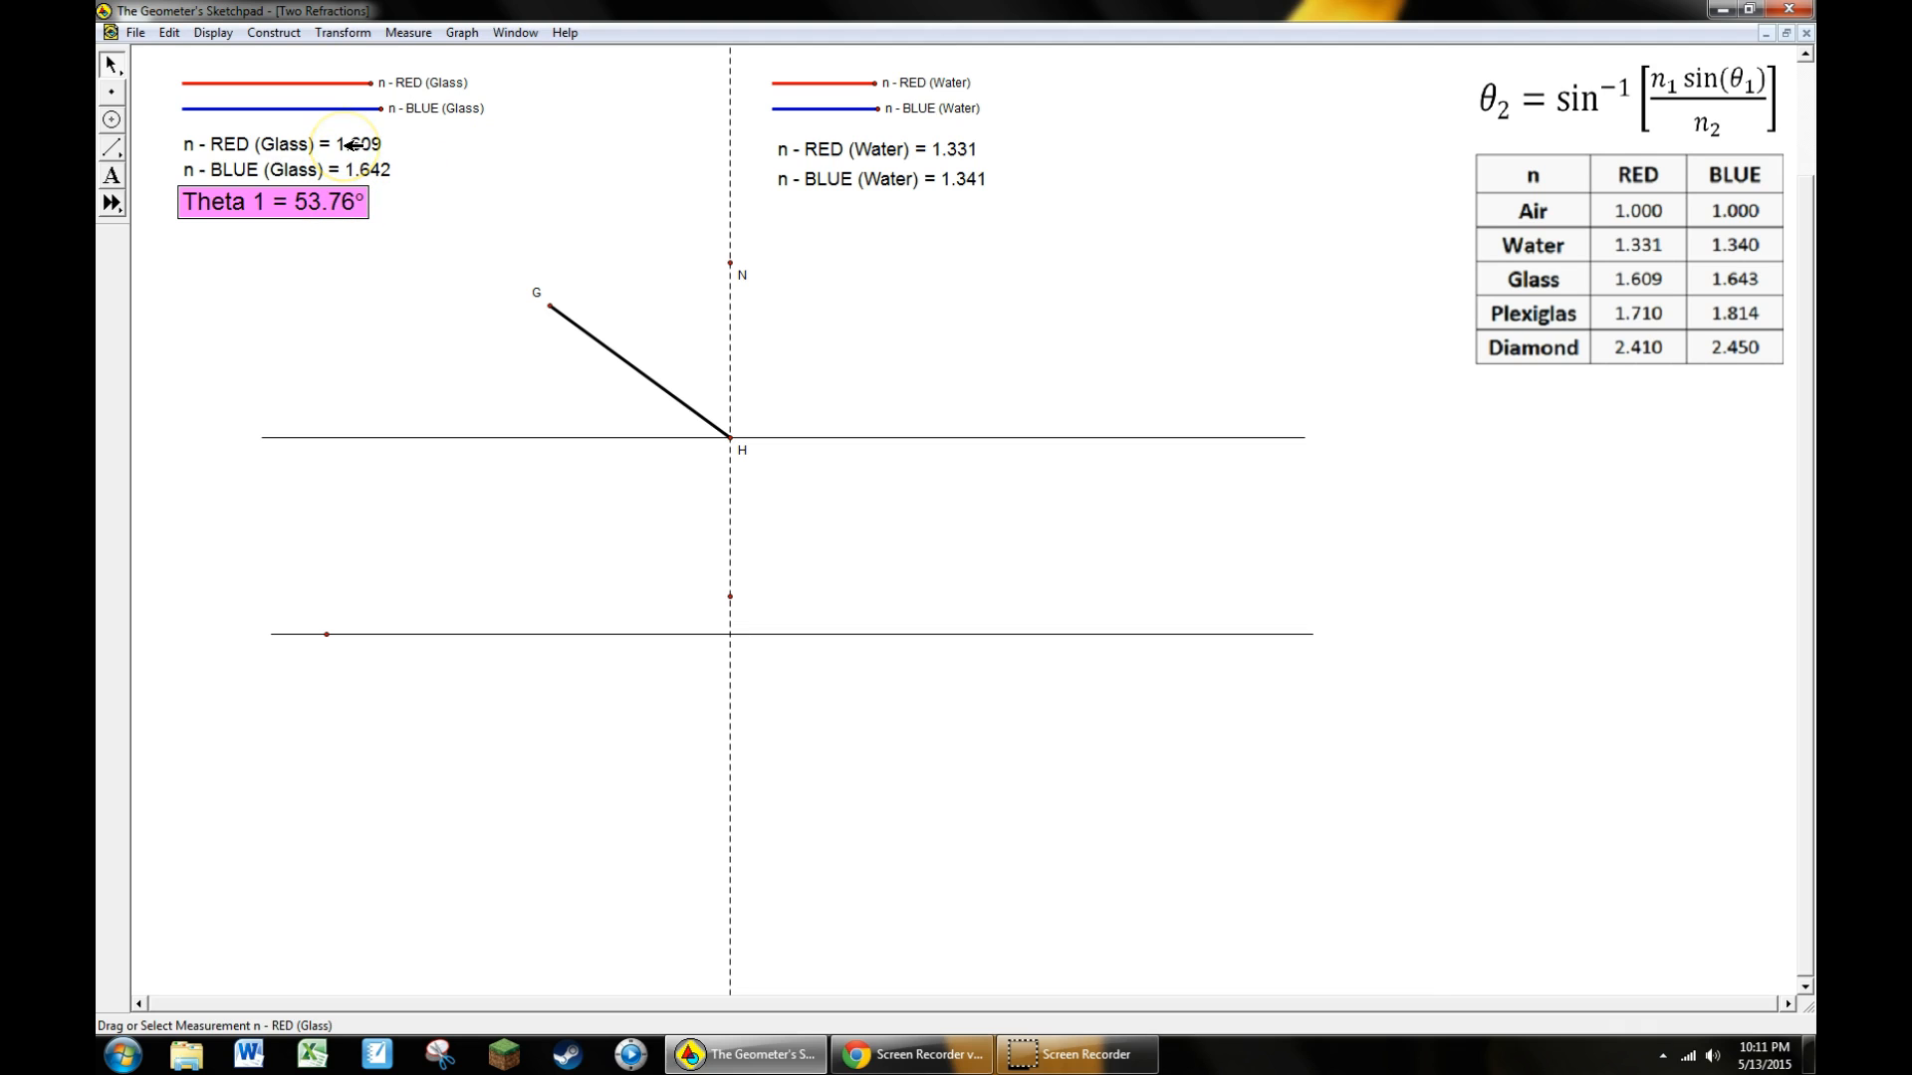
# Select the red glass index with Theta 1 and bring up the Measure commands
pyautogui.click(281, 143)
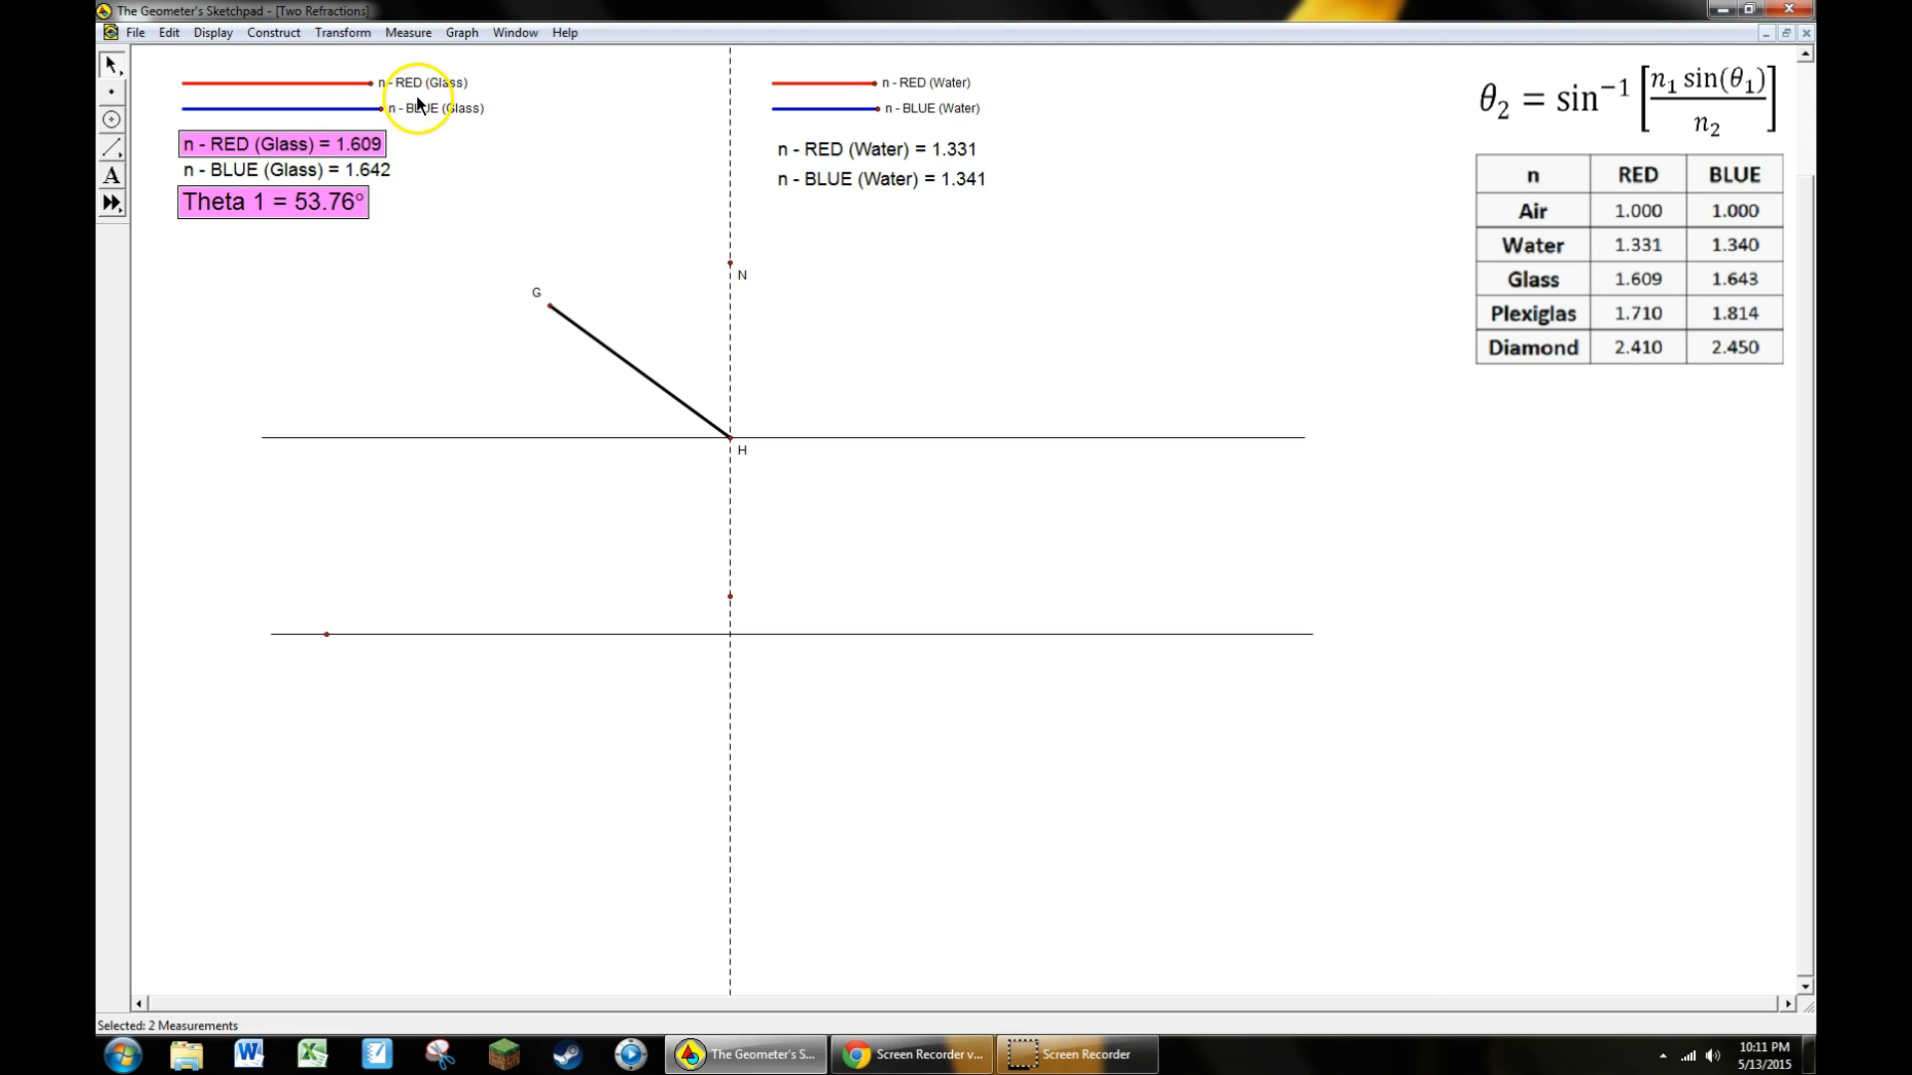
pyautogui.moveTo(414, 108)
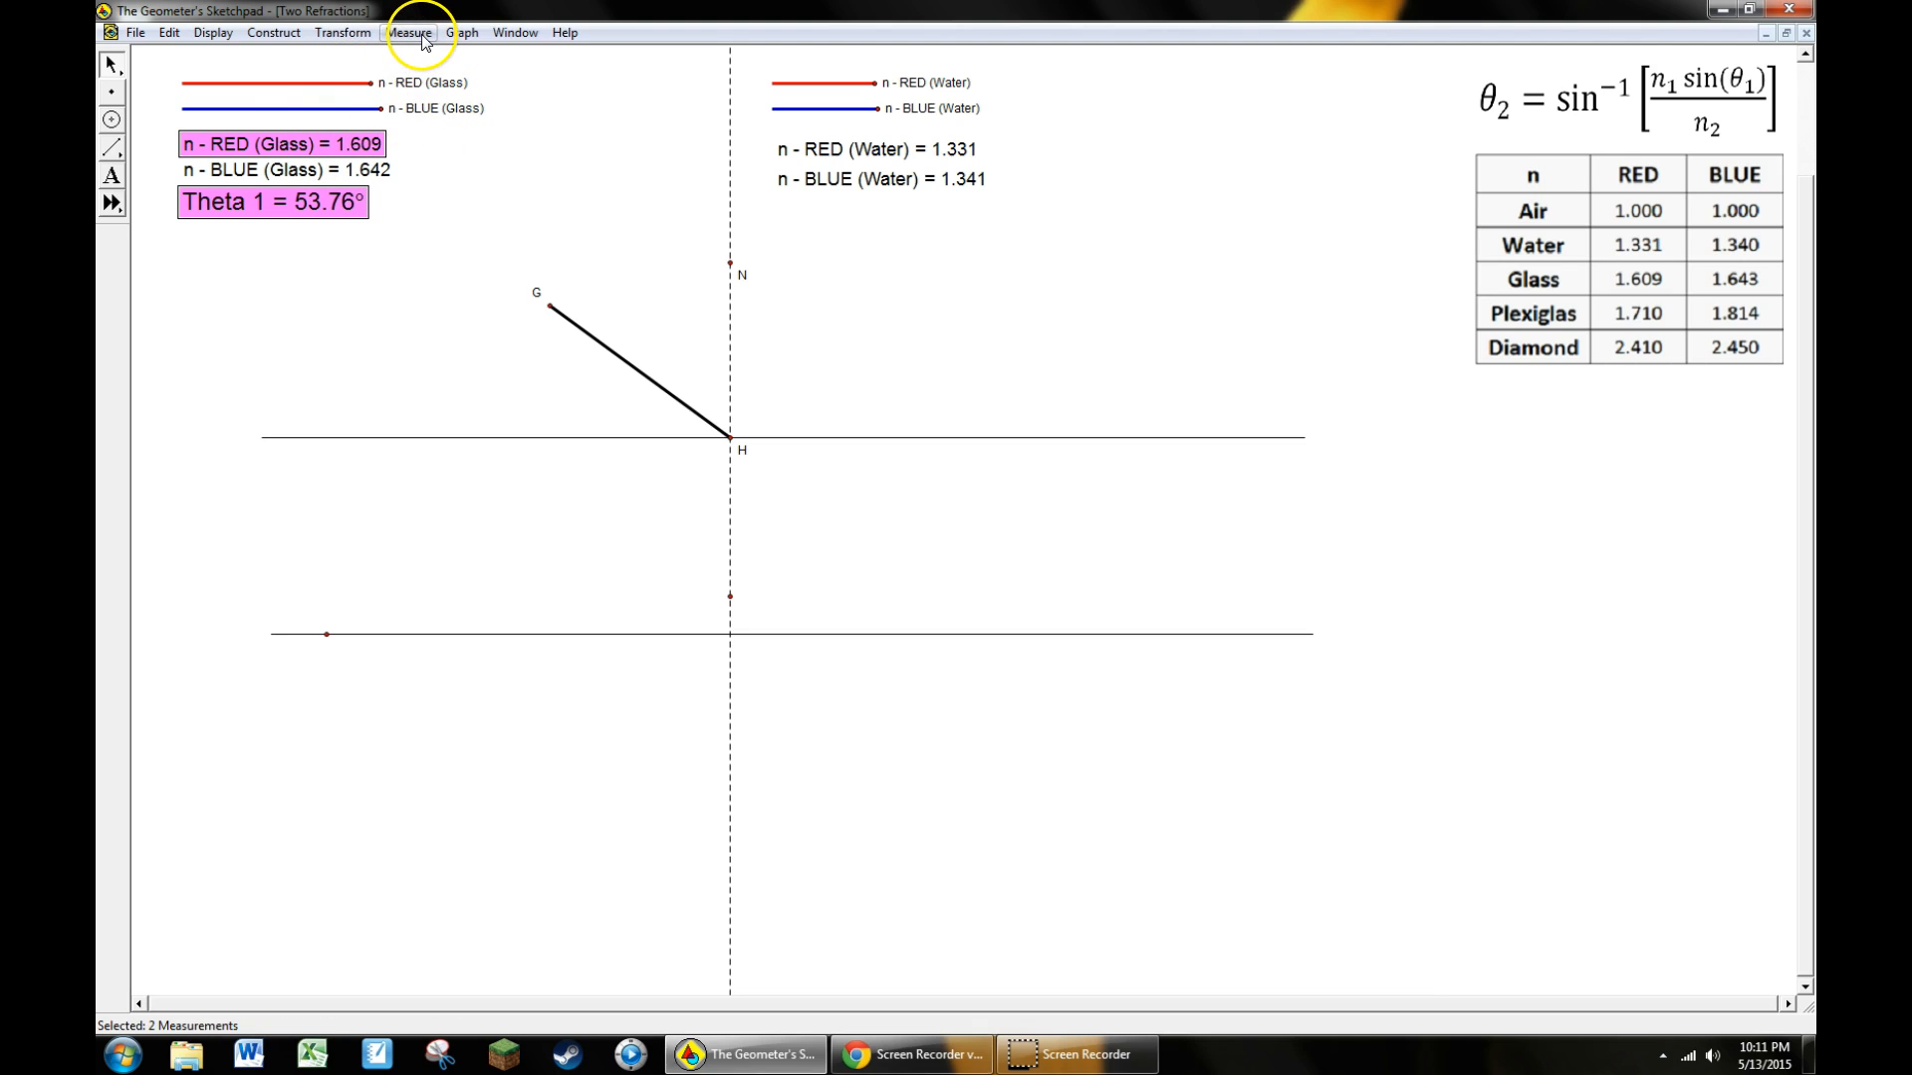
pyautogui.click(409, 32)
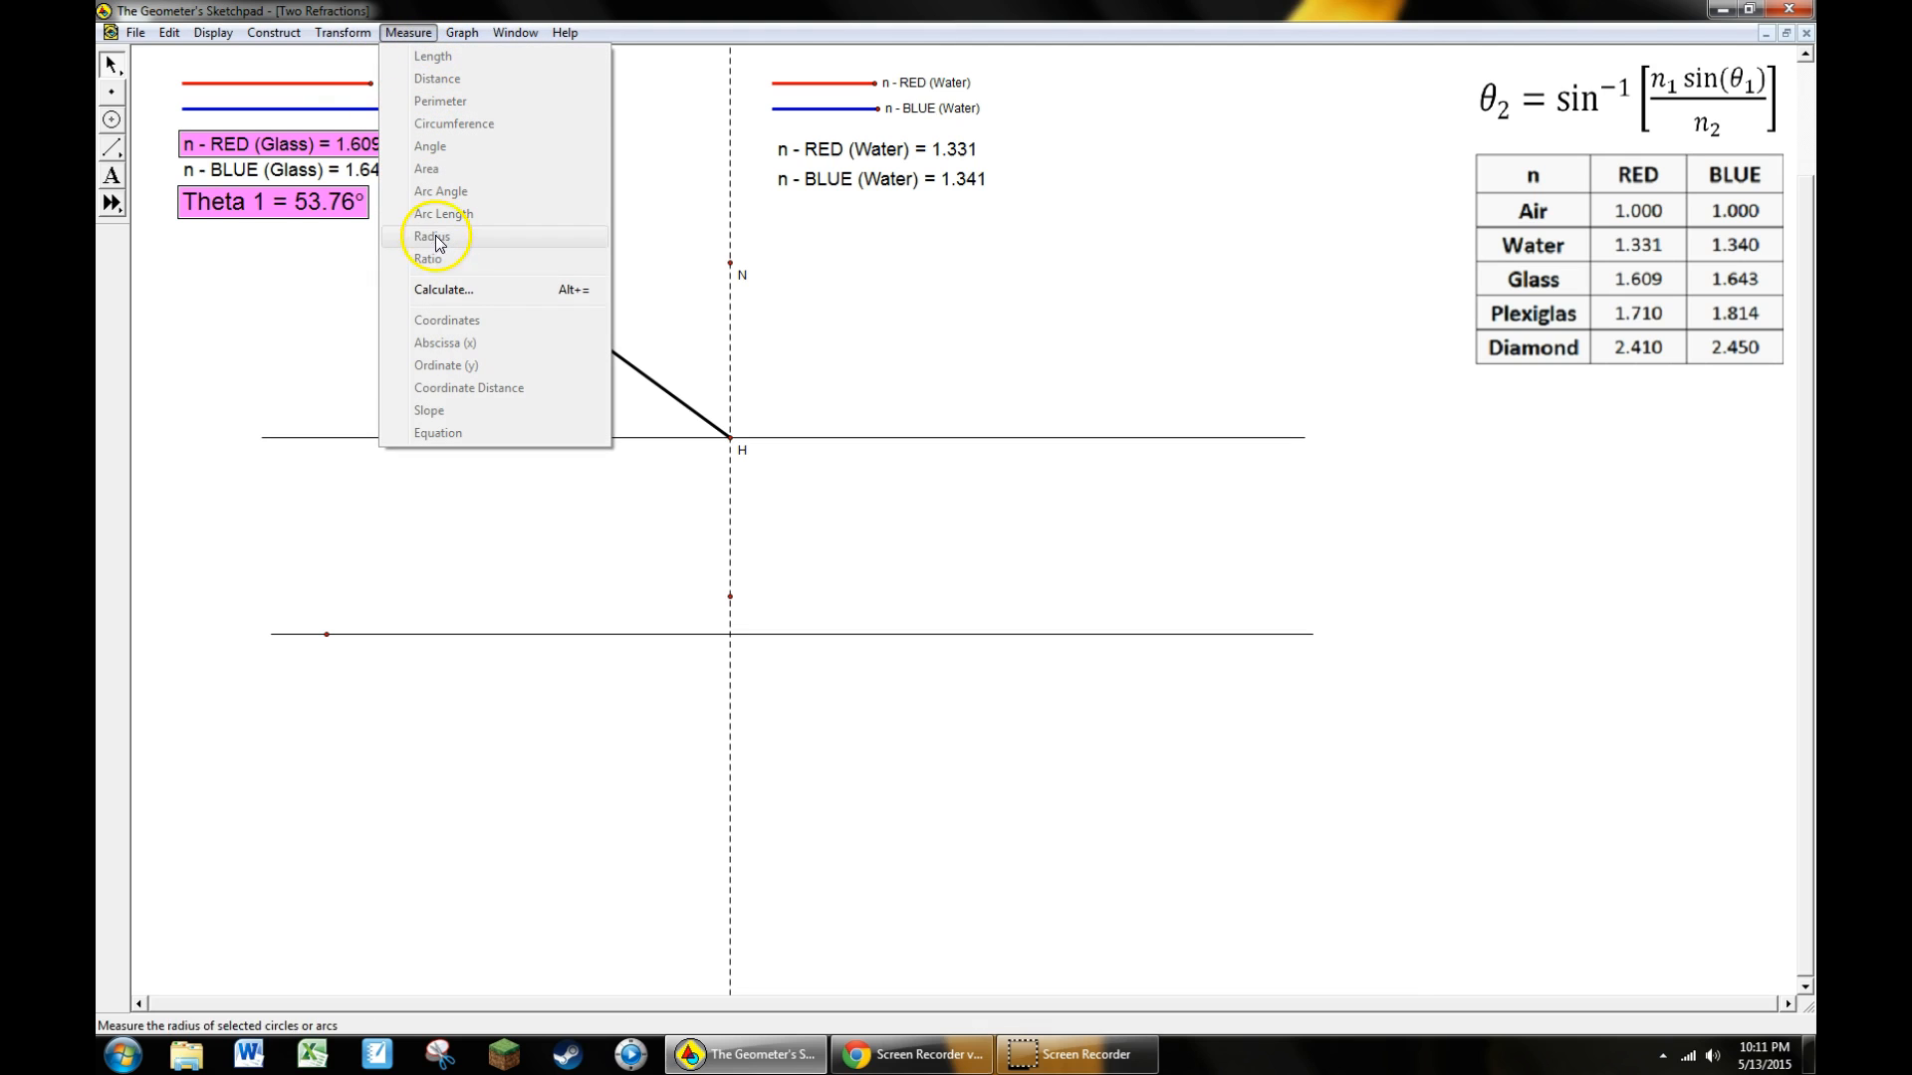
pyautogui.moveTo(445, 295)
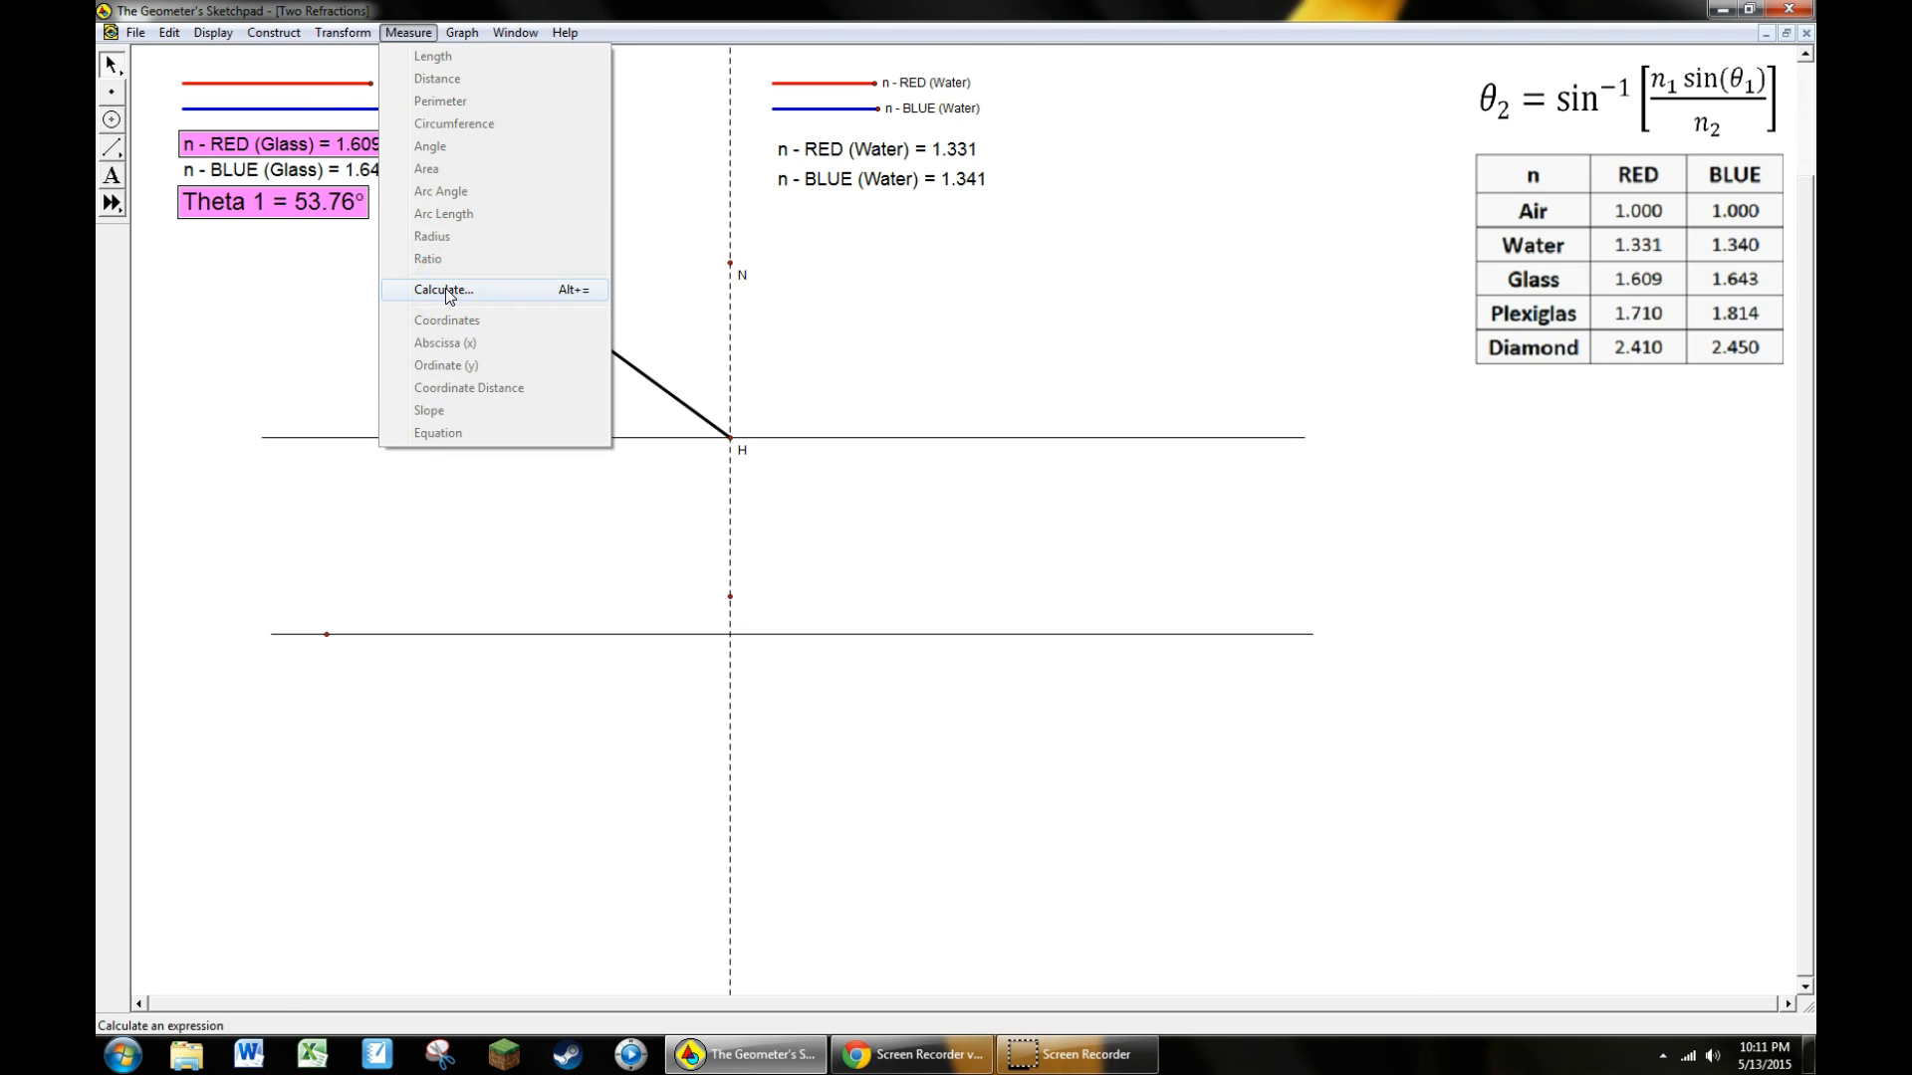
# In Calculate, build arcsin(1·sin( using the Functions list
pyautogui.click(444, 289)
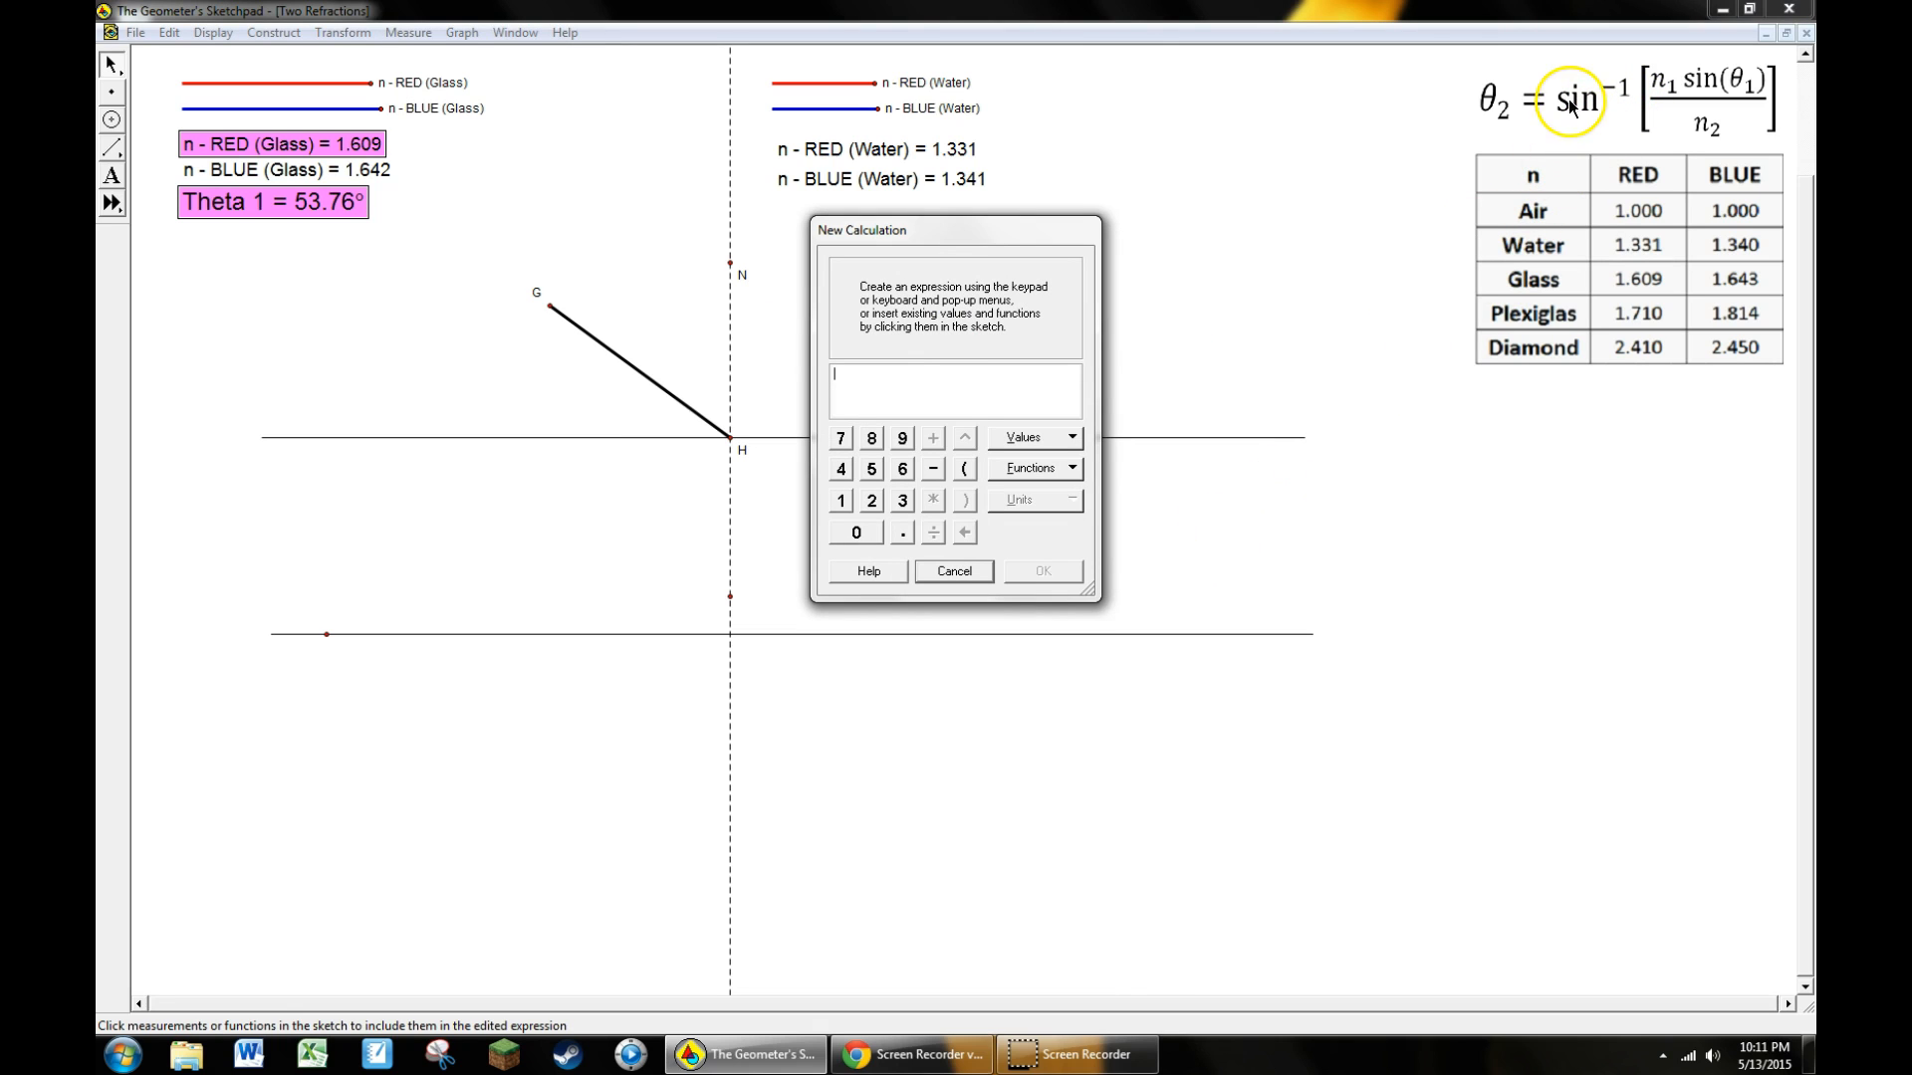
pyautogui.click(1035, 468)
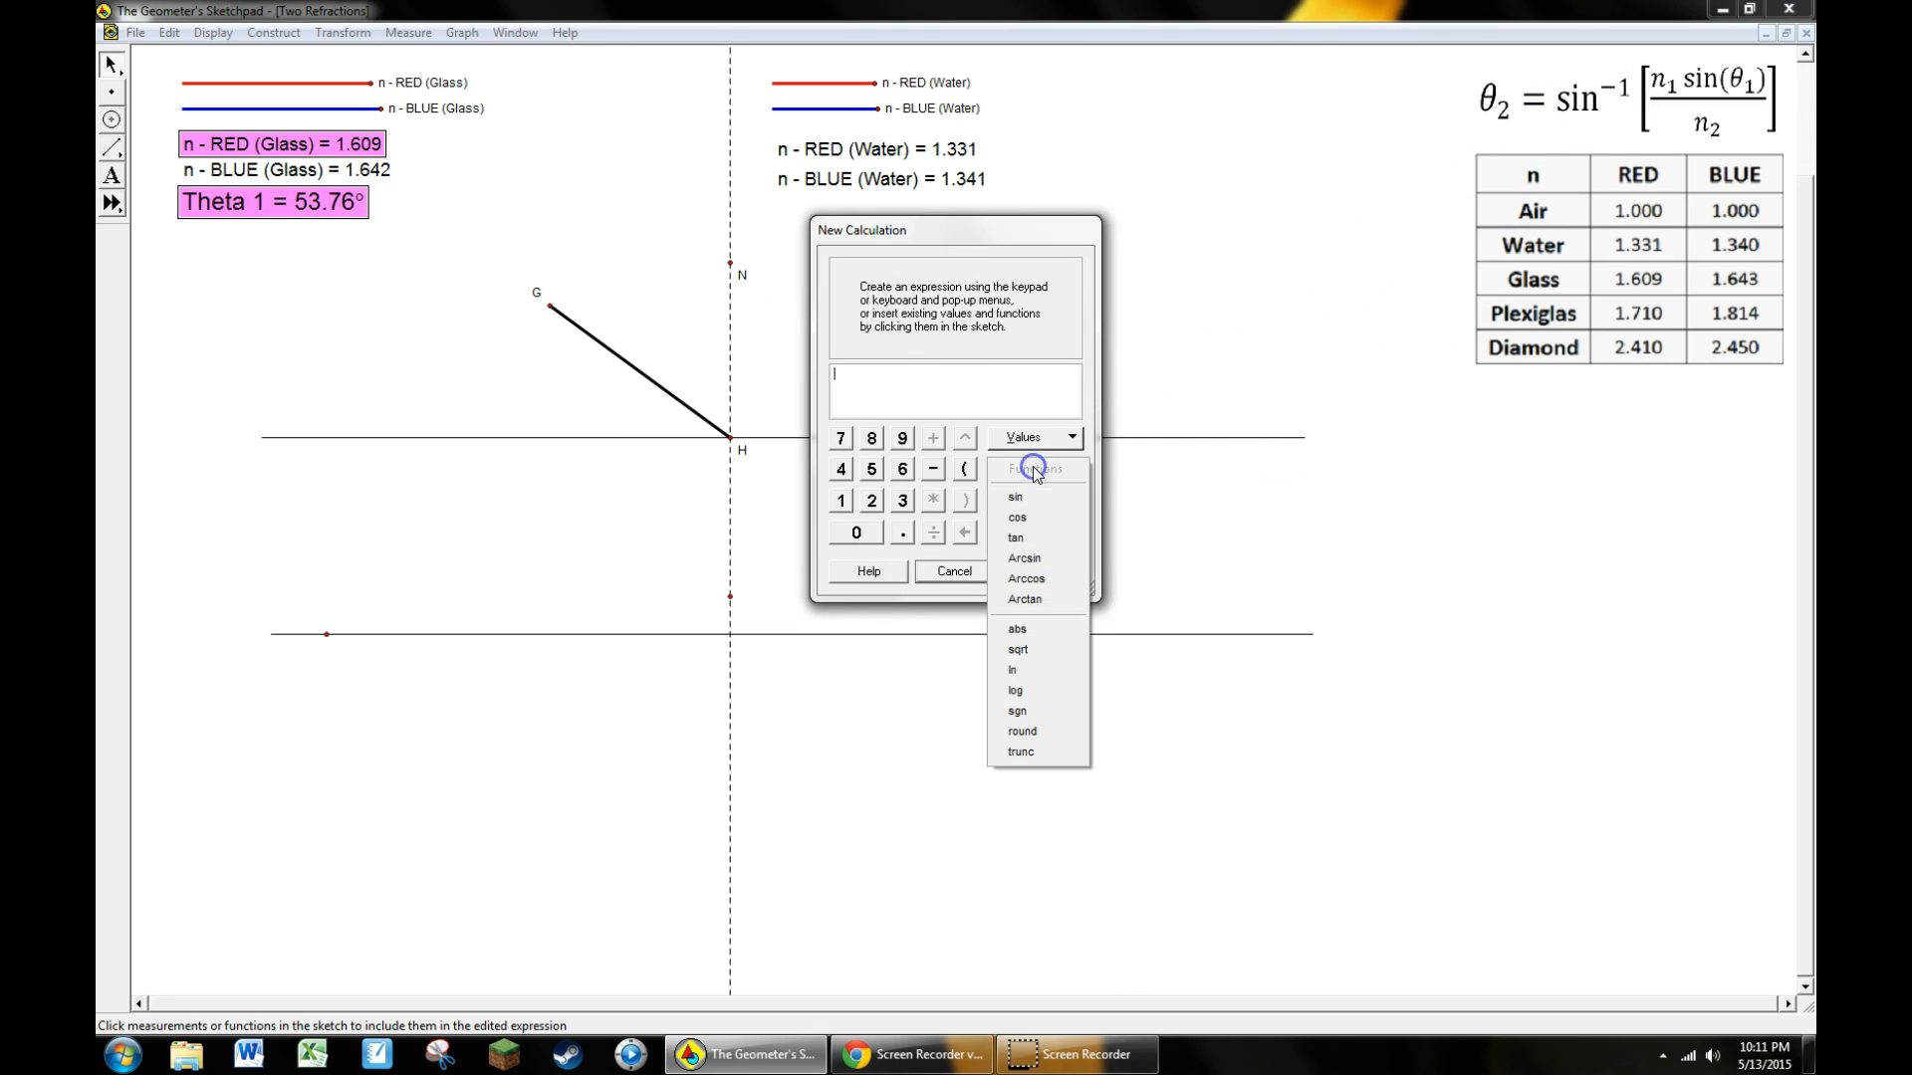
pyautogui.moveTo(1023, 558)
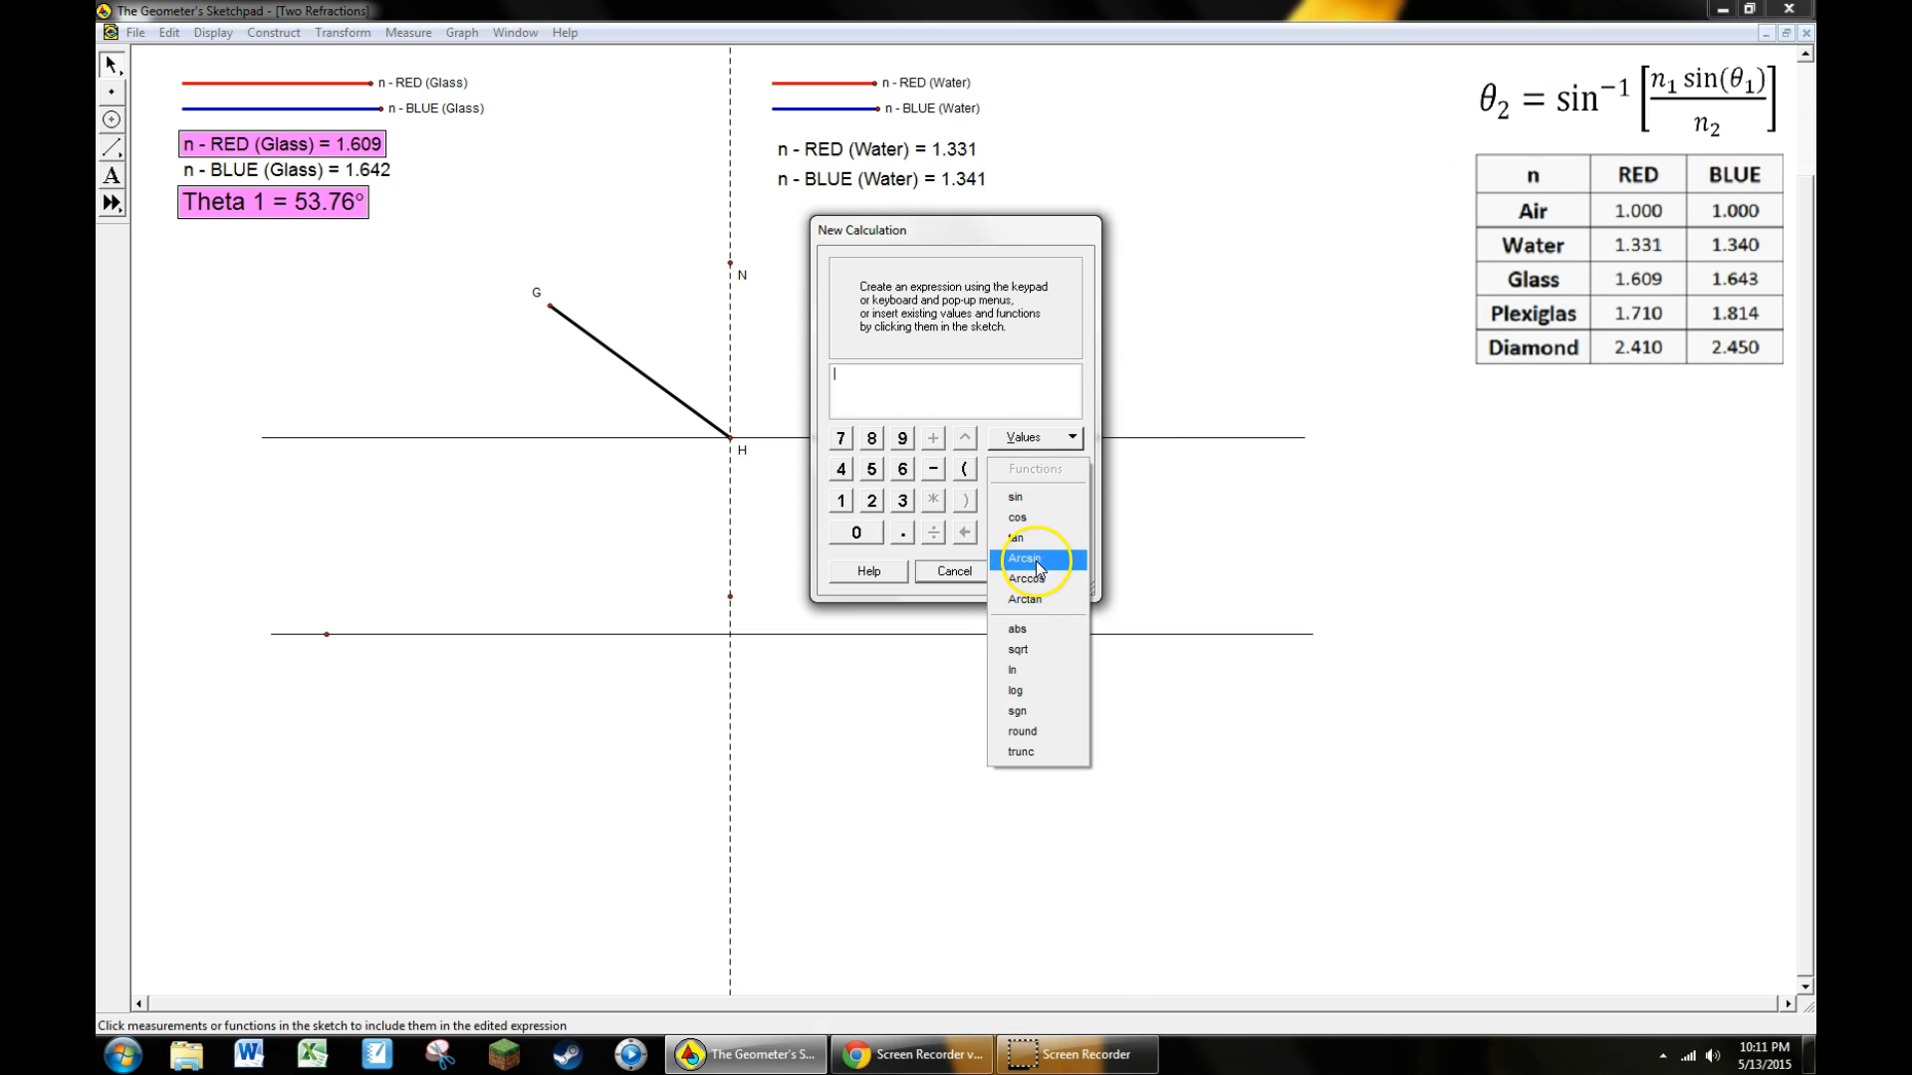
pyautogui.click(1024, 559)
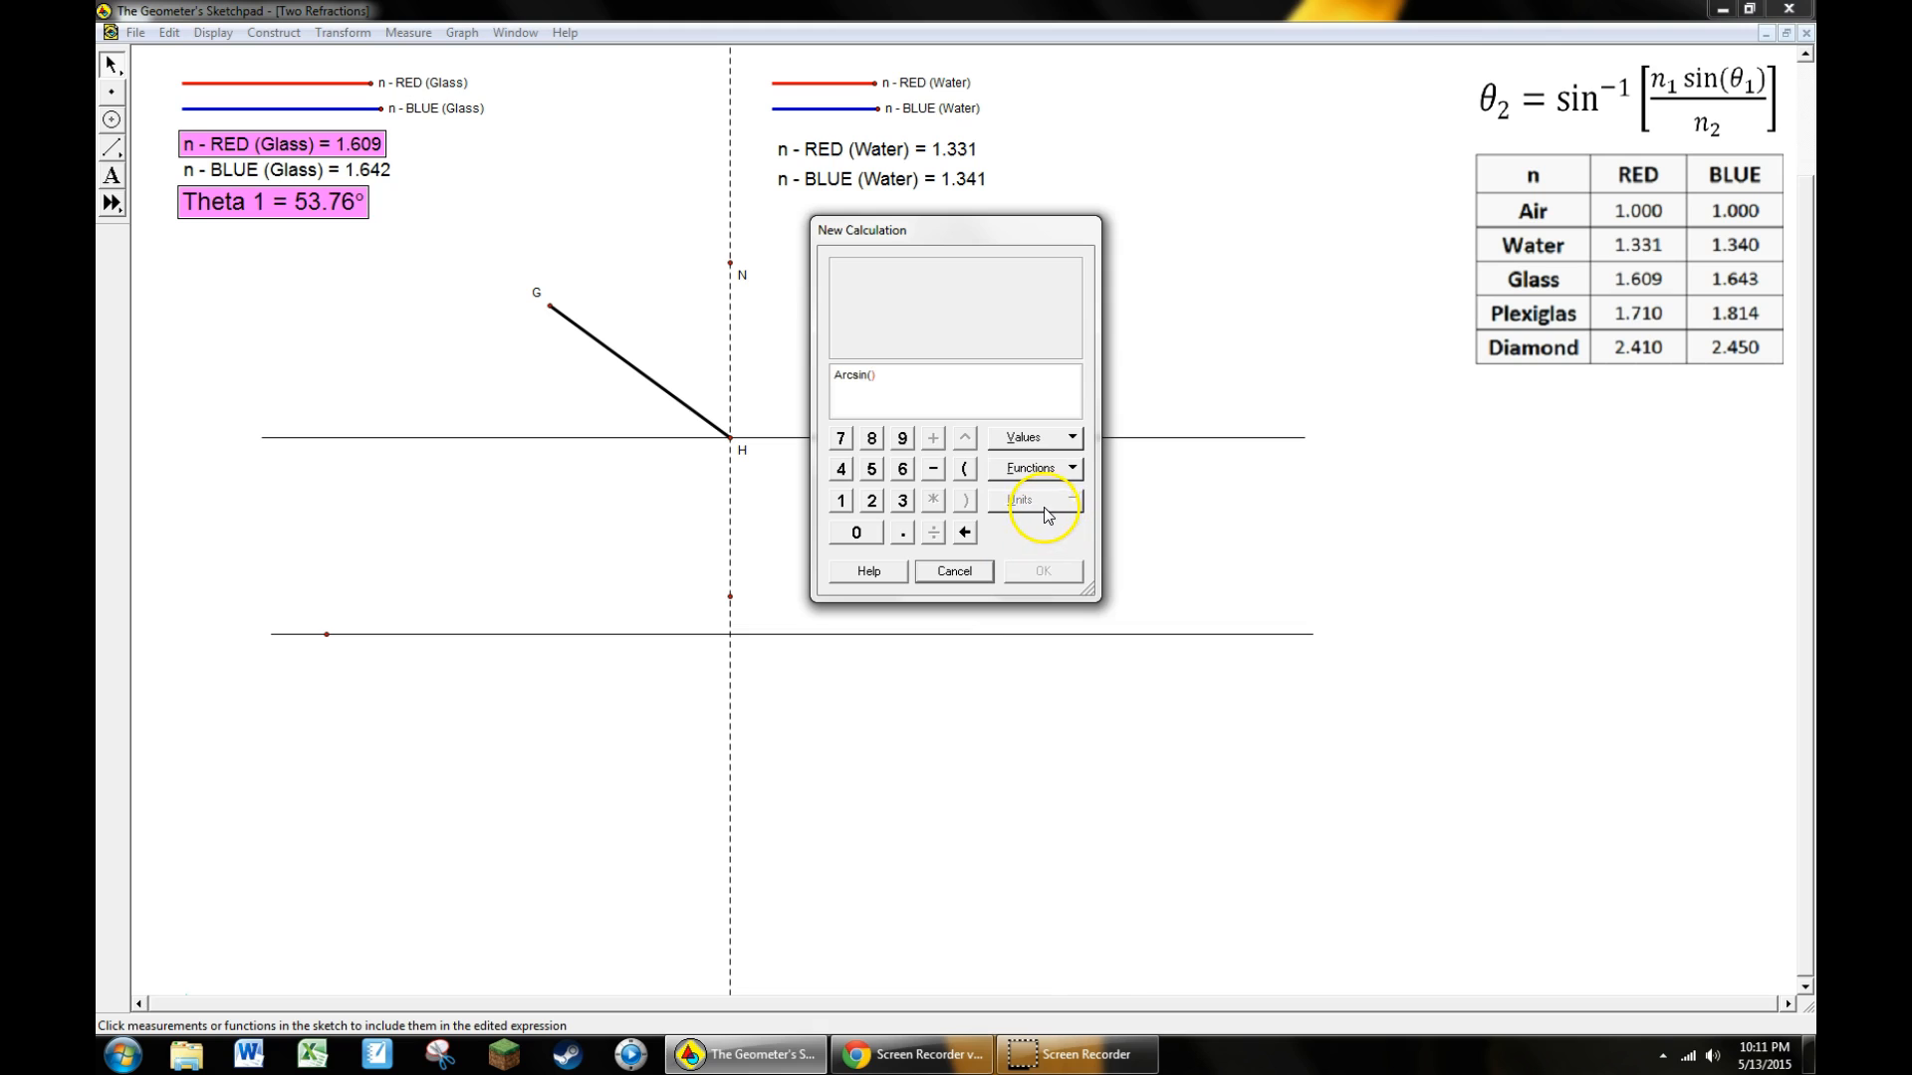
pyautogui.moveTo(952, 510)
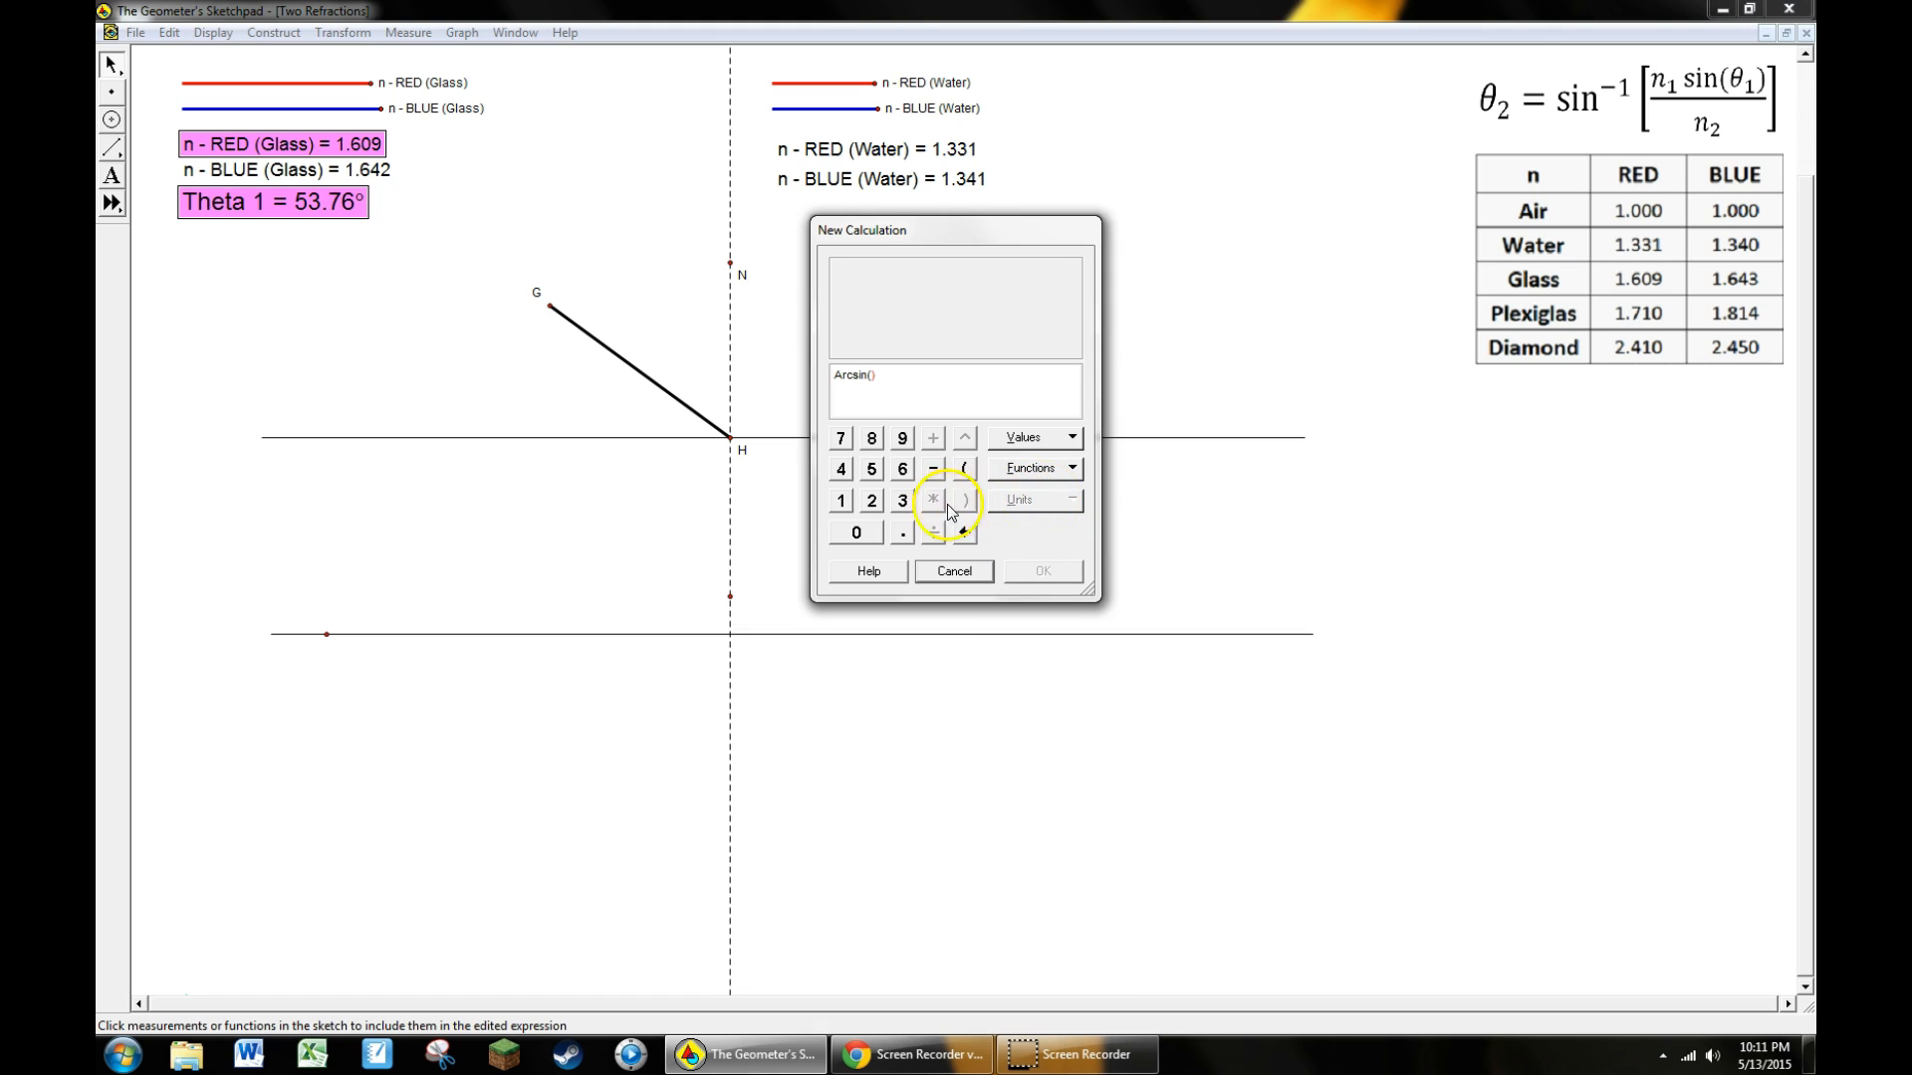
pyautogui.click(839, 499)
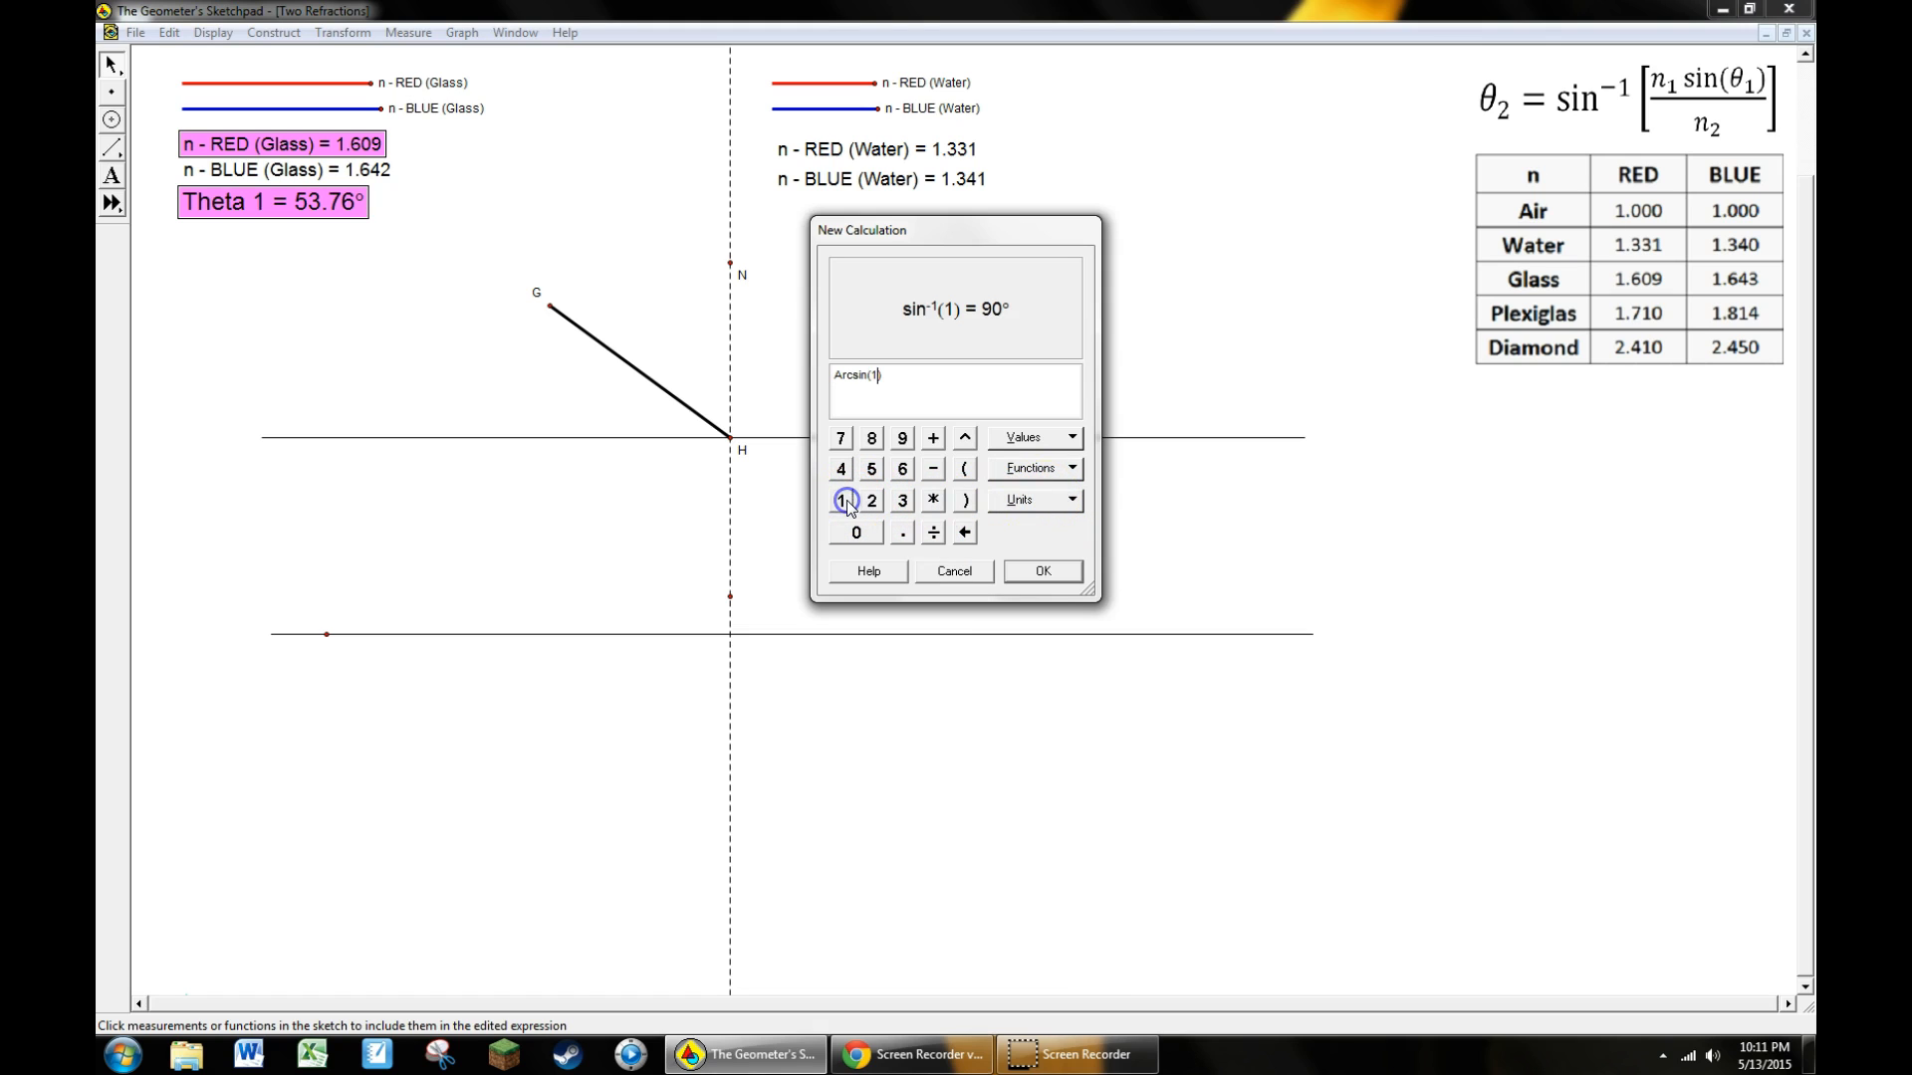
pyautogui.click(932, 499)
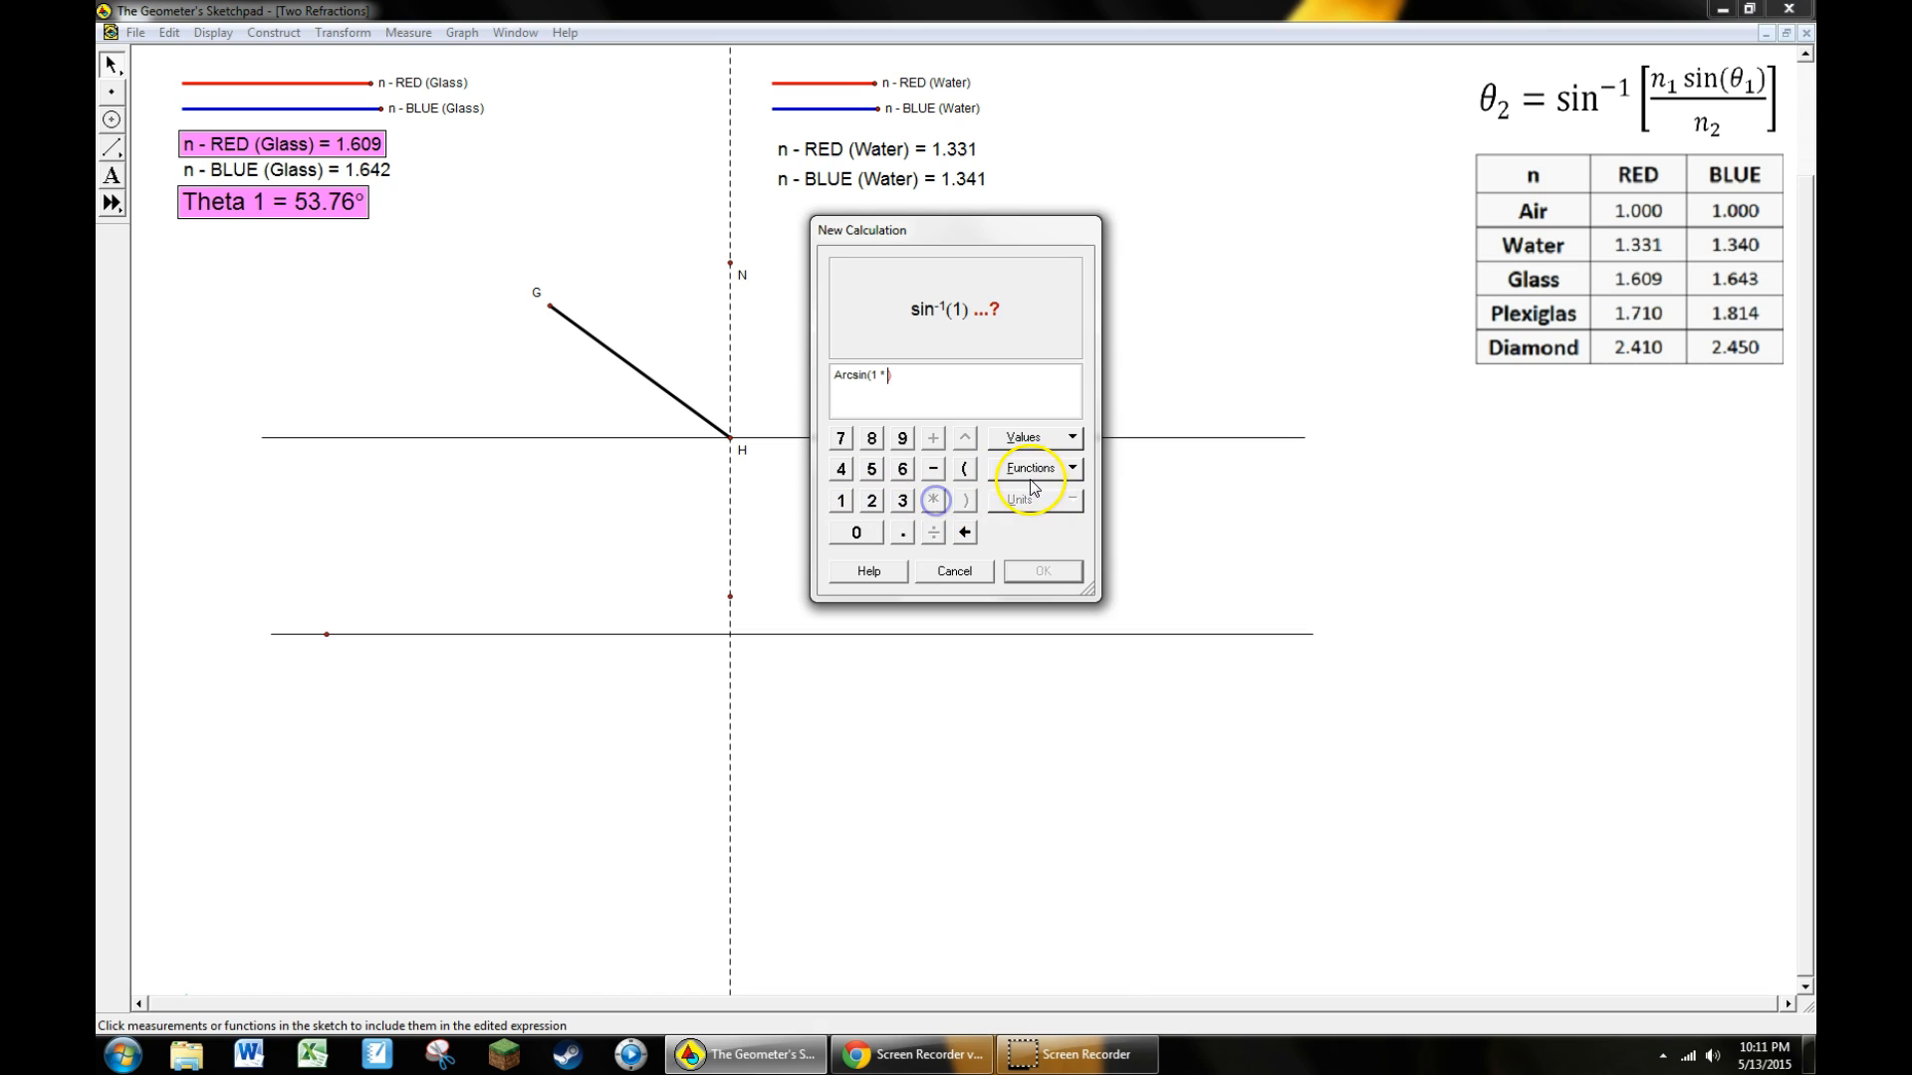
pyautogui.click(1030, 468)
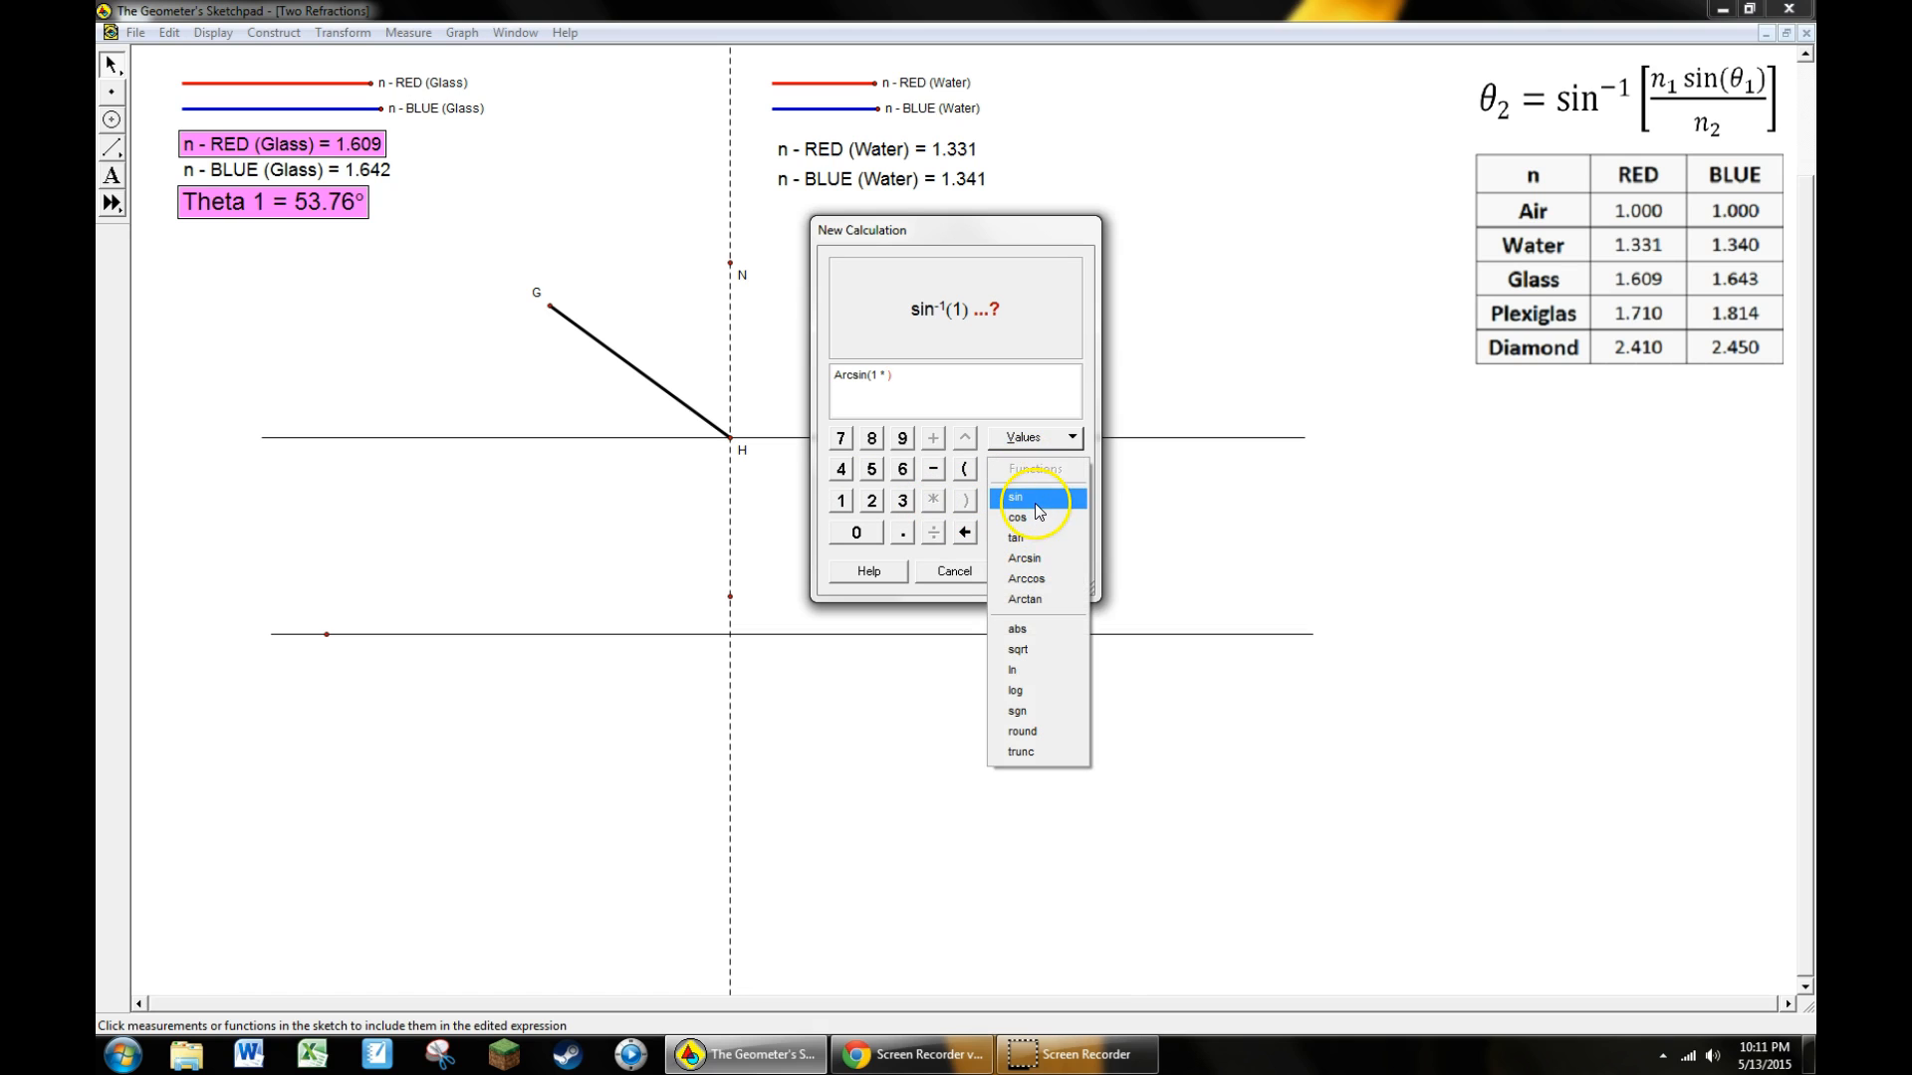
pyautogui.click(1014, 495)
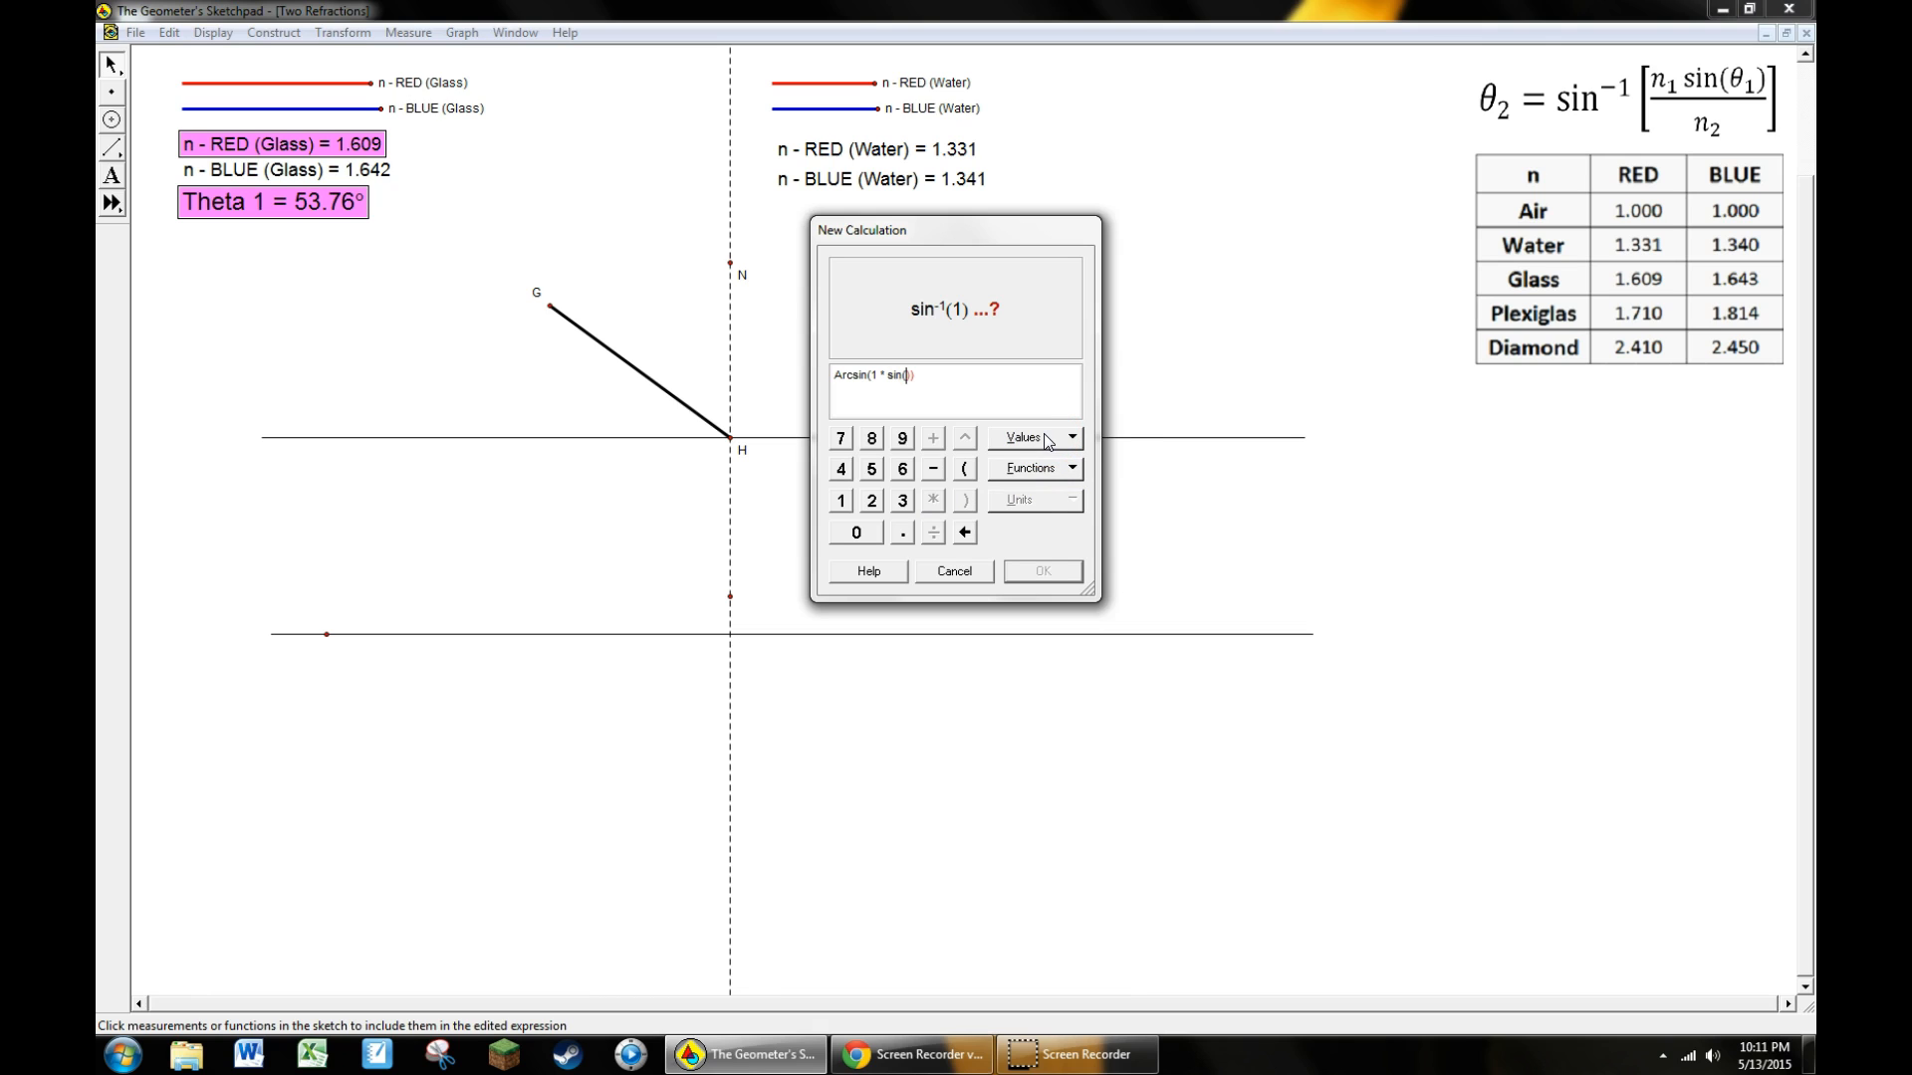
# Complete the formula with Theta 1)/n - RED (Glass) and place it, showing 30.09°
pyautogui.click(1035, 436)
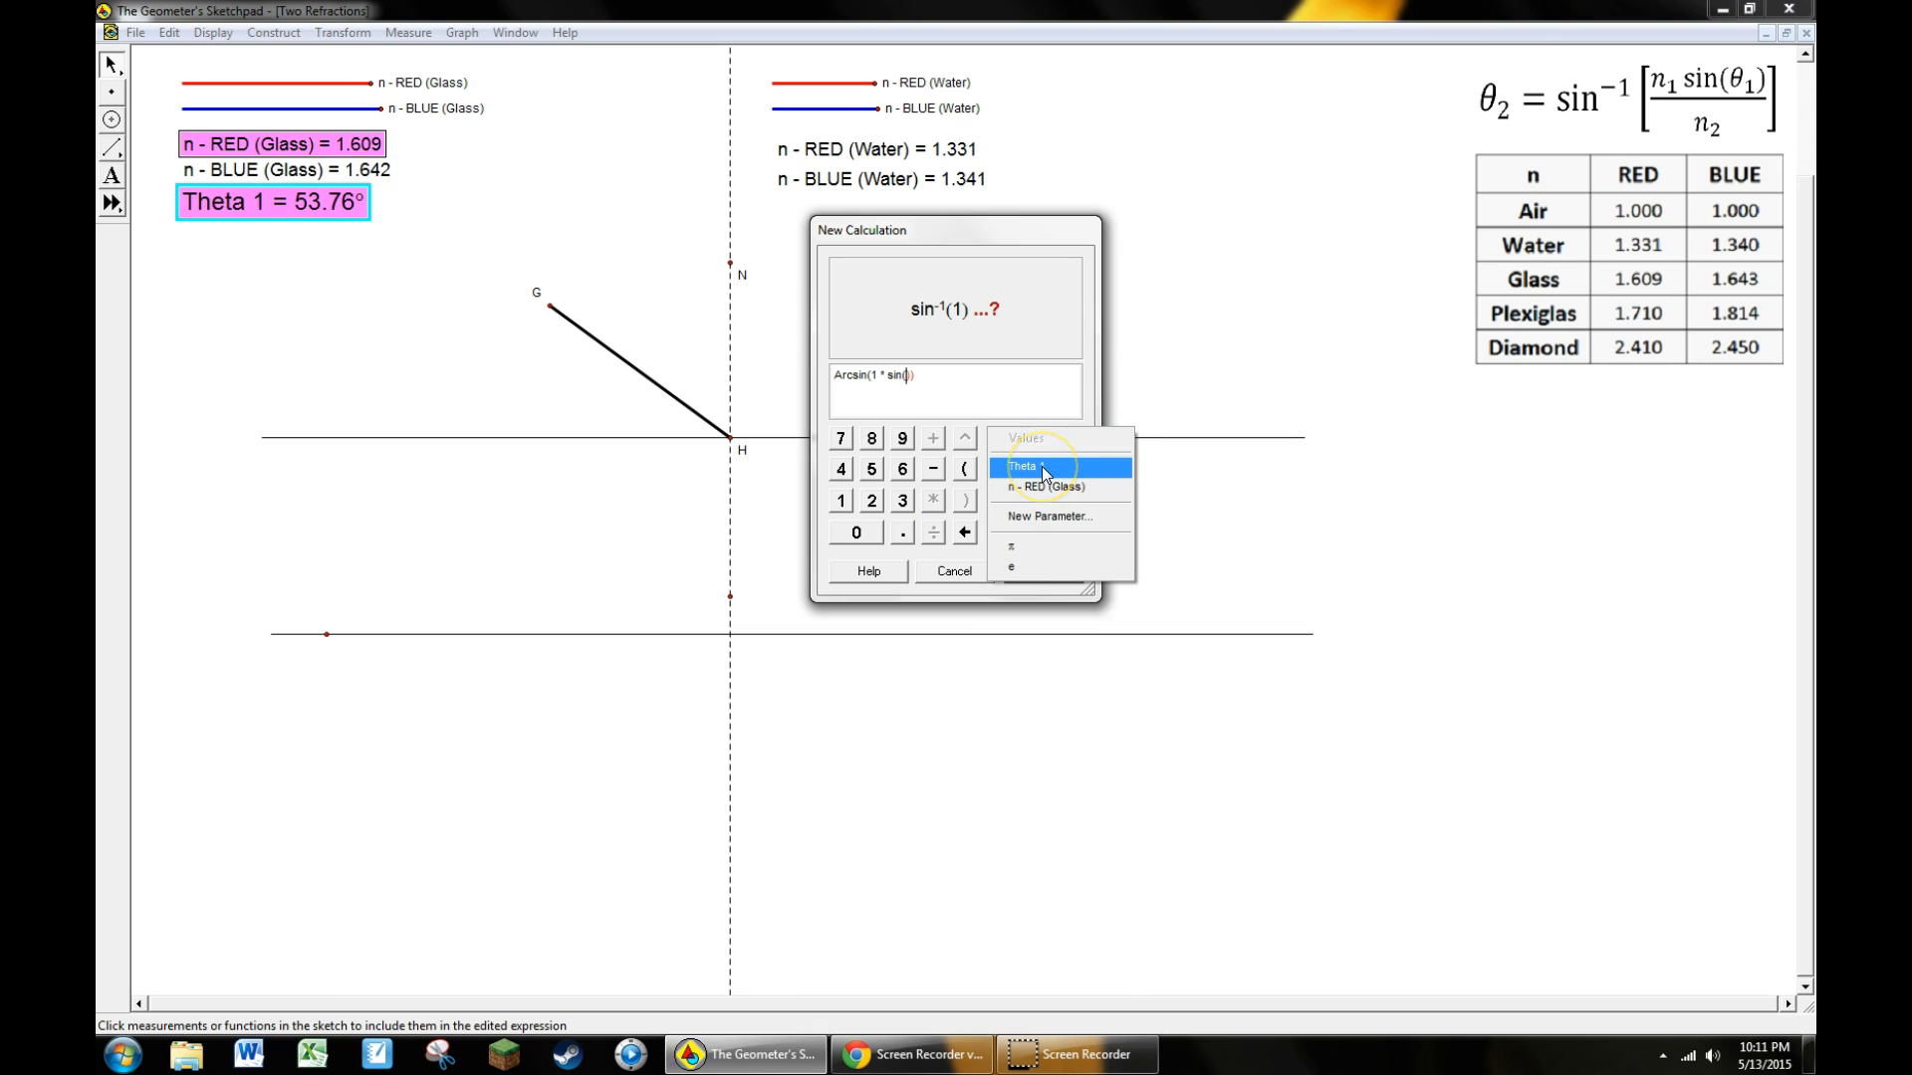
pyautogui.click(1022, 466)
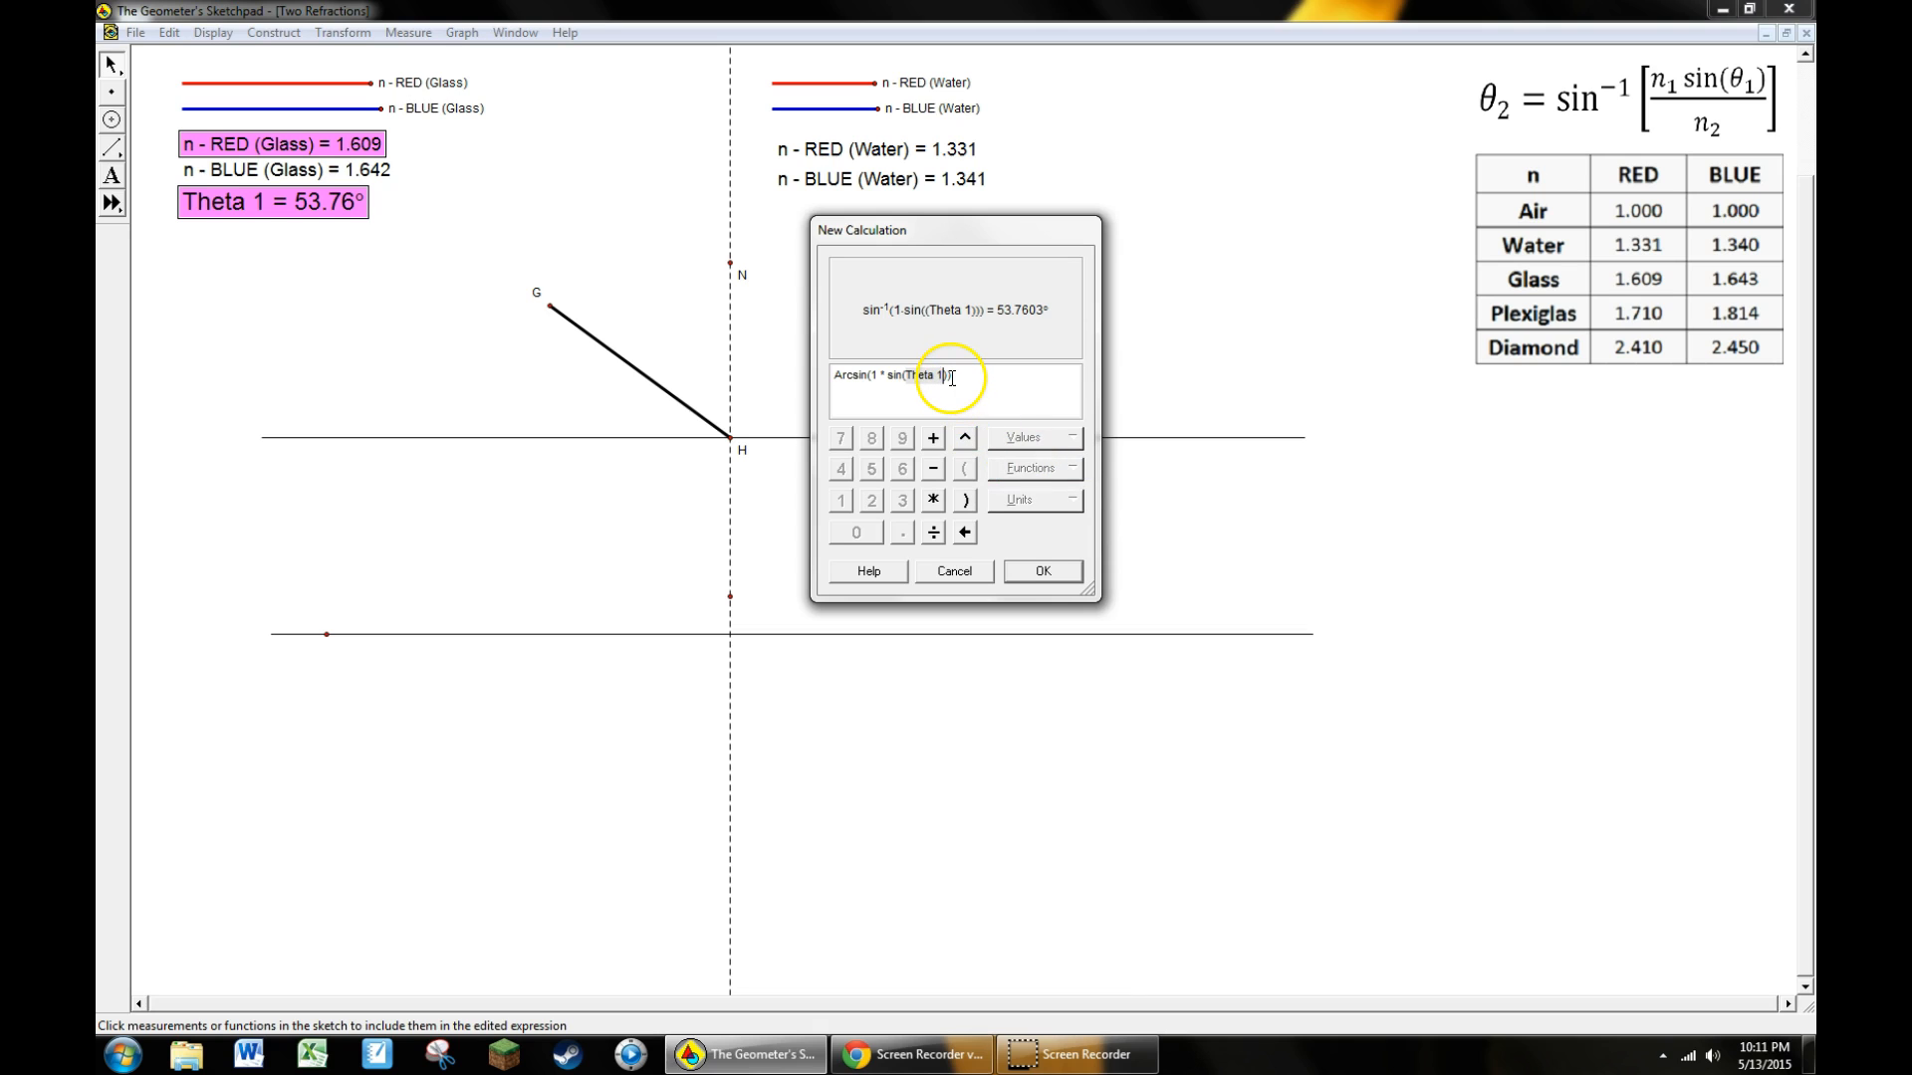
pyautogui.moveTo(1000, 474)
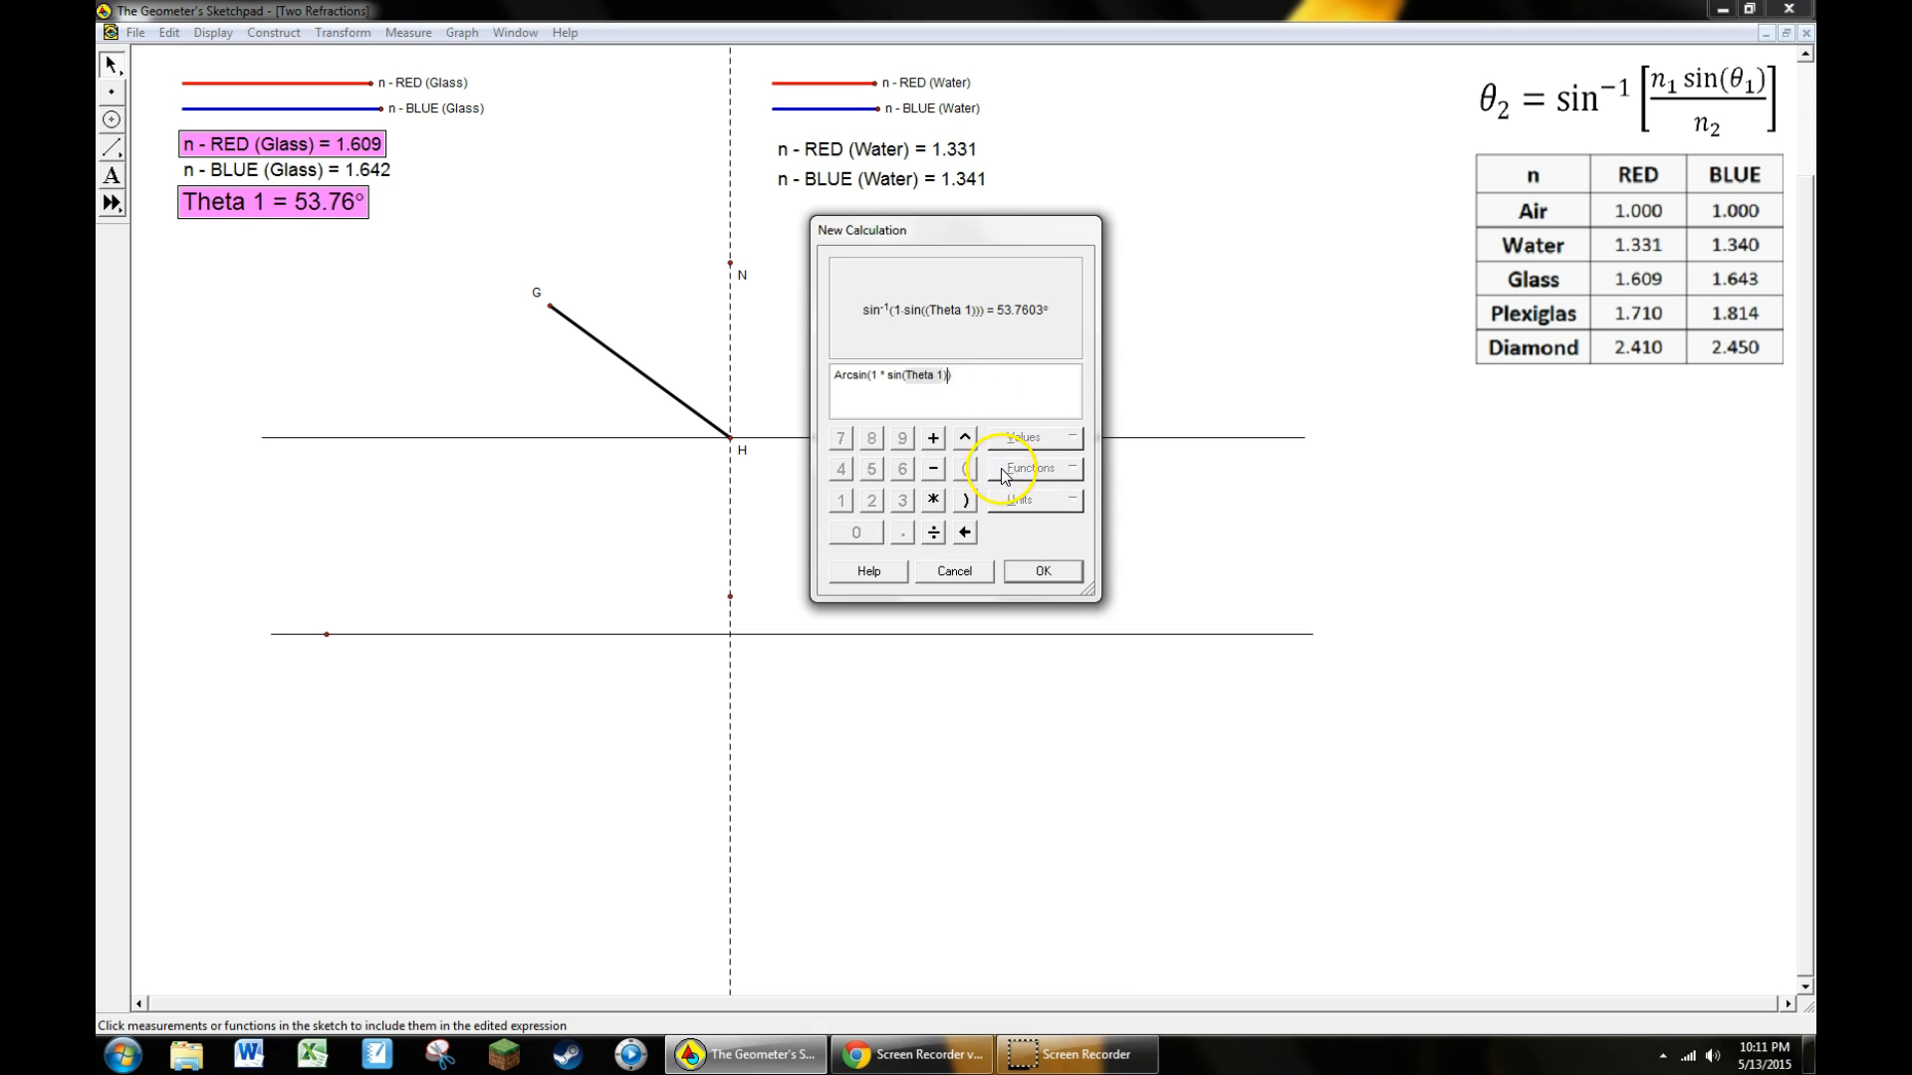
pyautogui.click(932, 532)
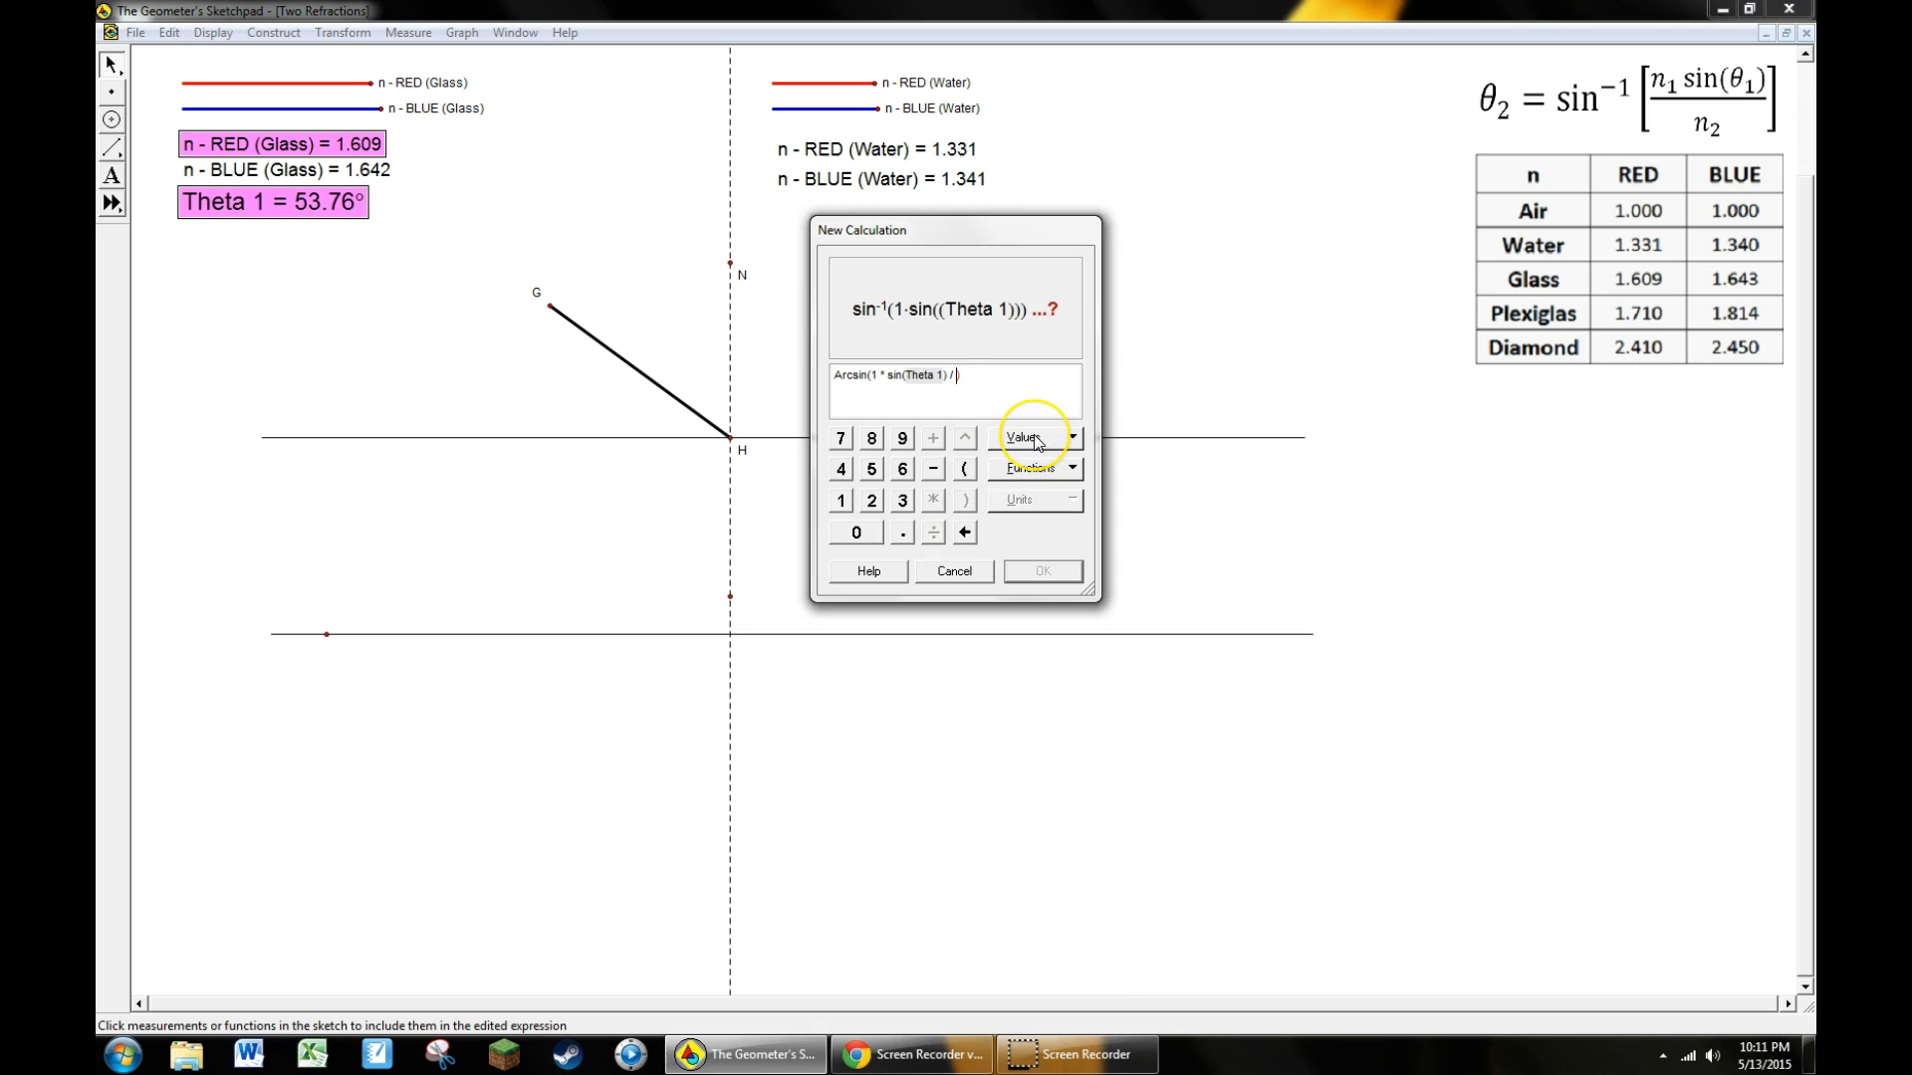
pyautogui.click(1028, 436)
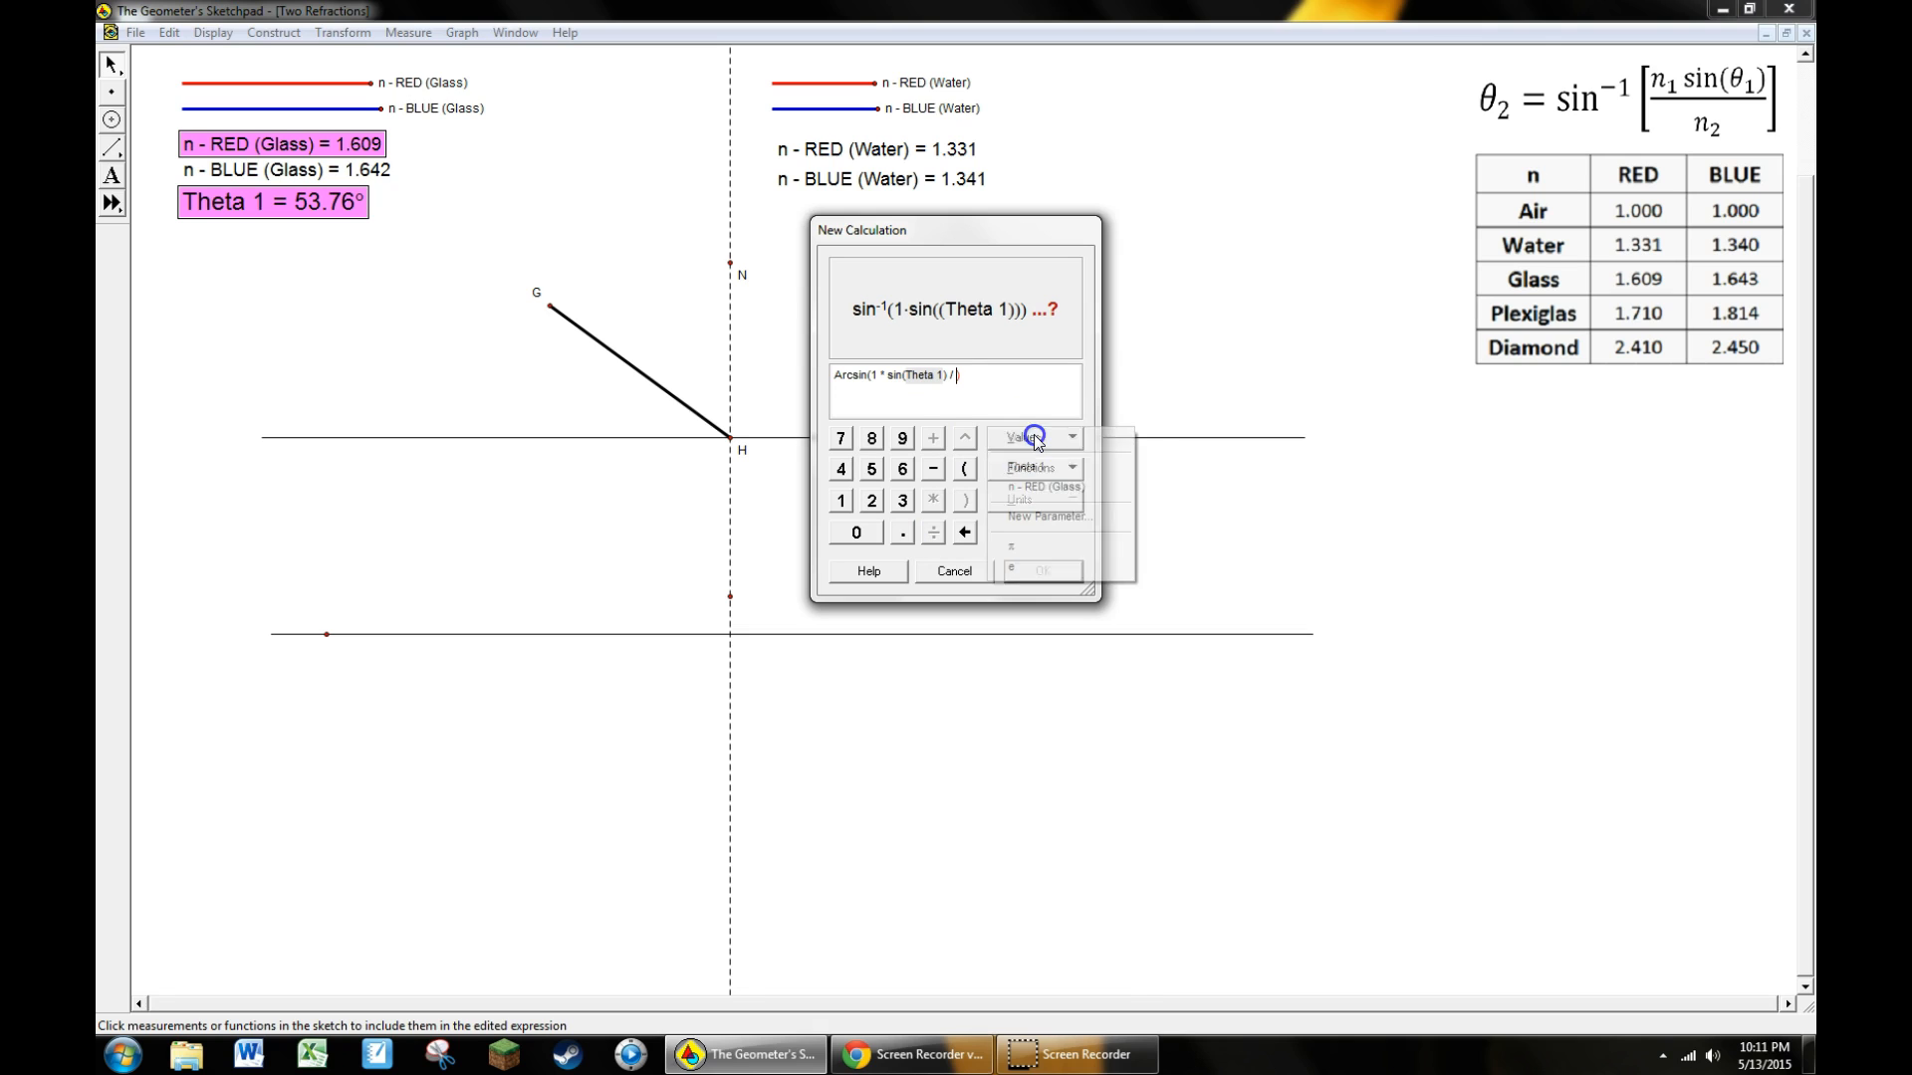
pyautogui.click(1036, 489)
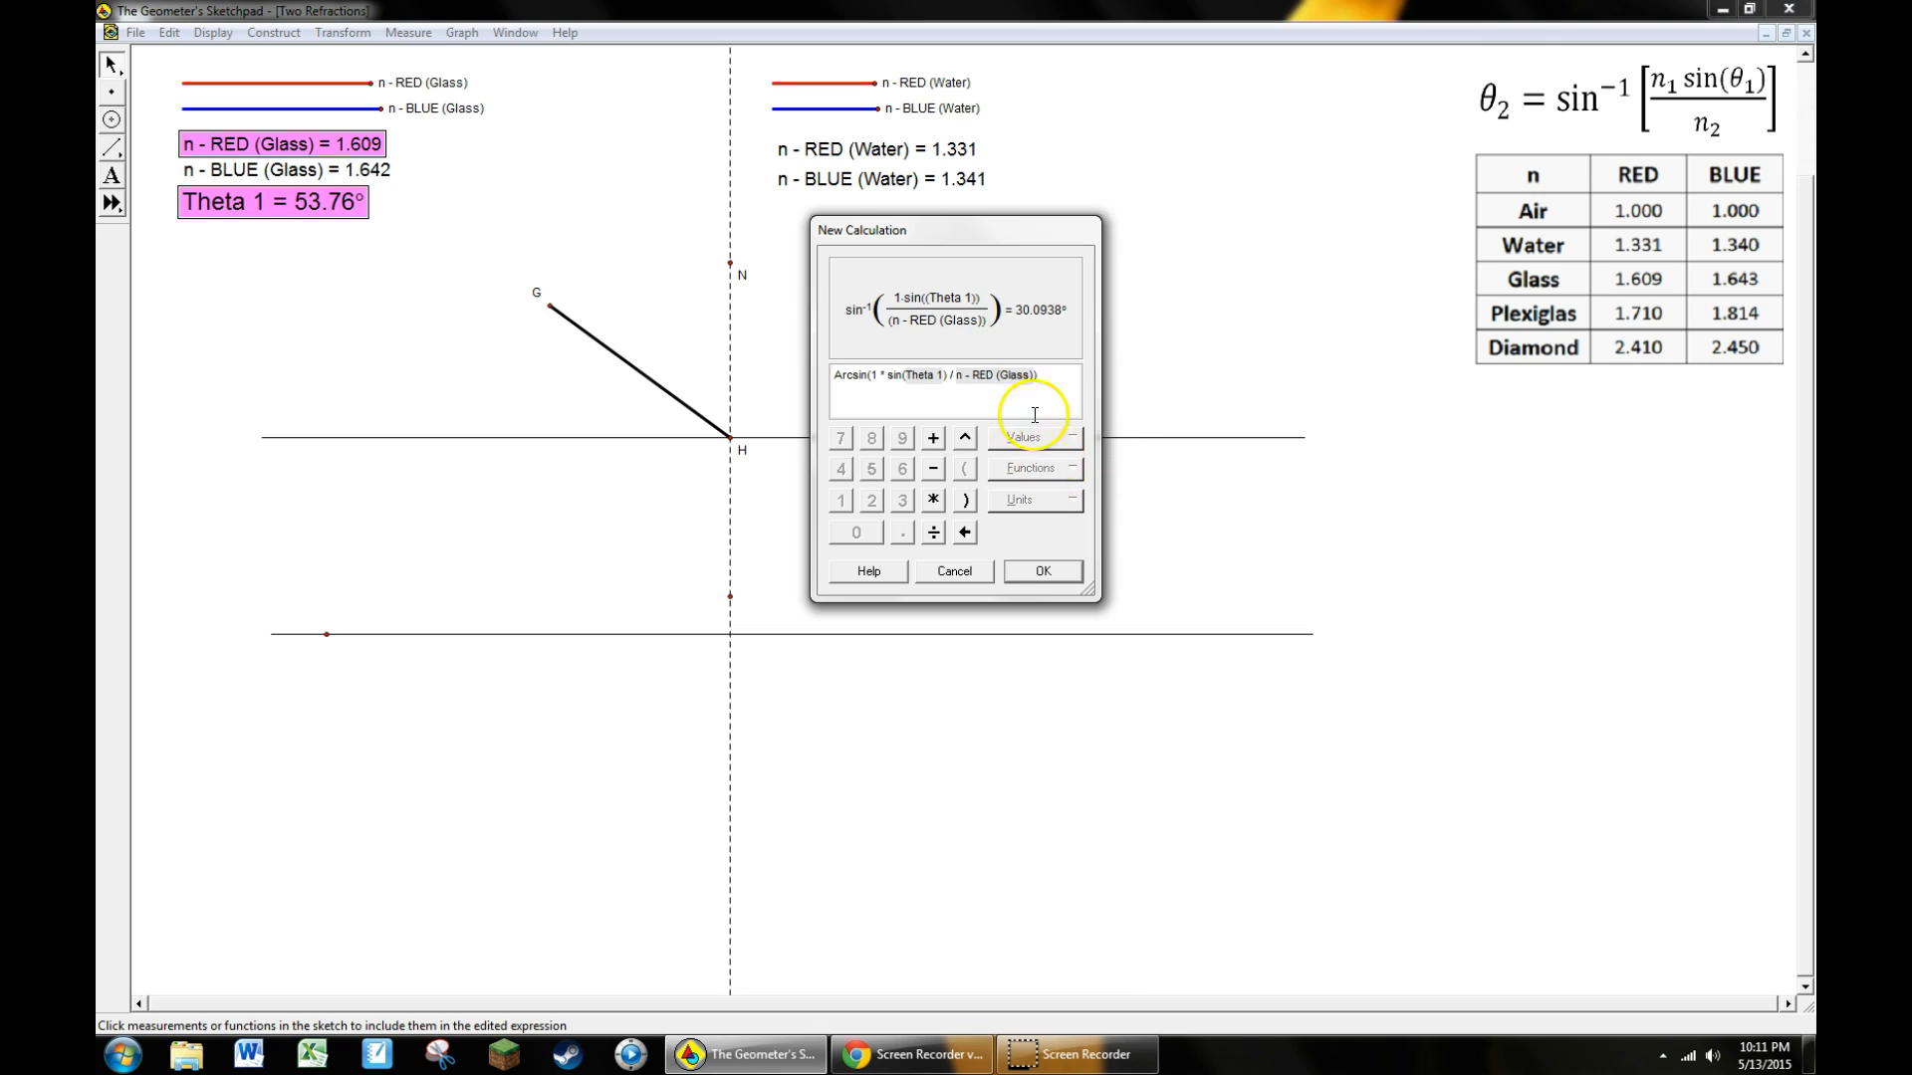
pyautogui.moveTo(912, 384)
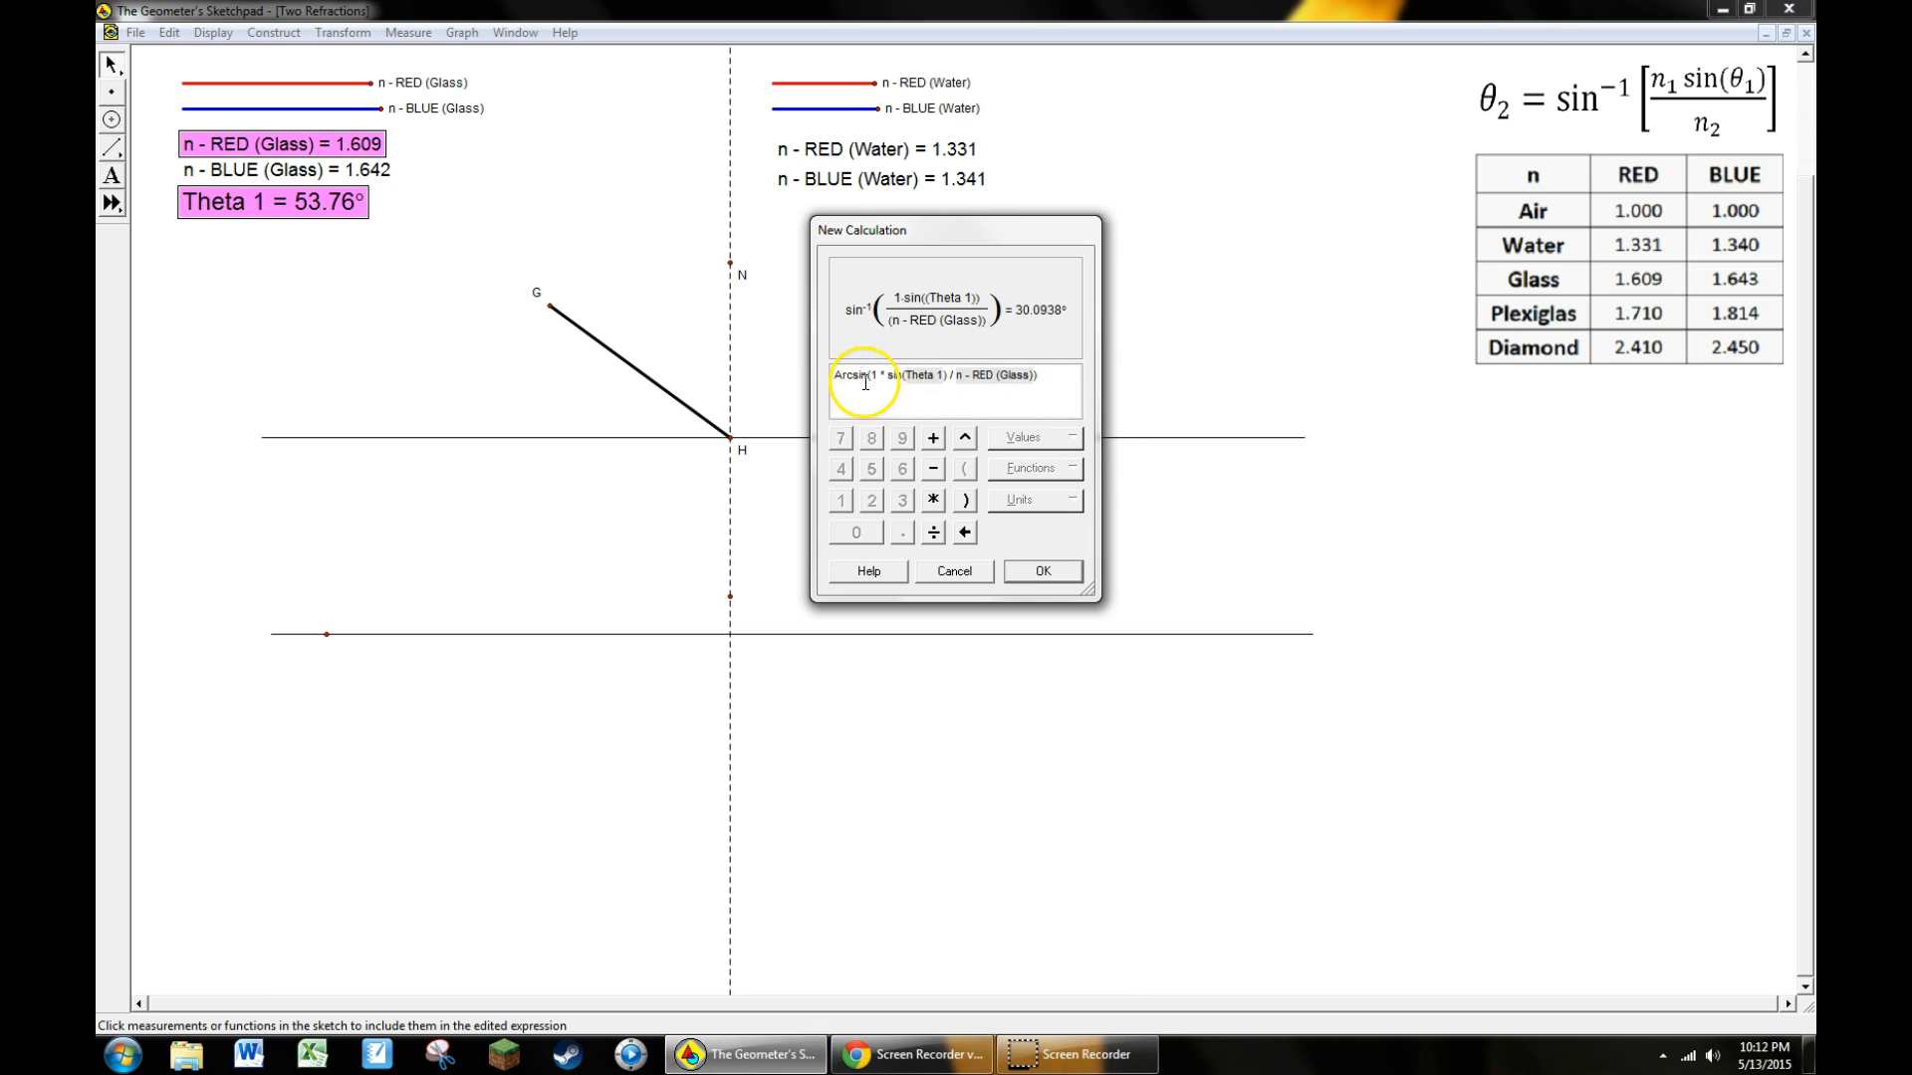
pyautogui.moveTo(938, 384)
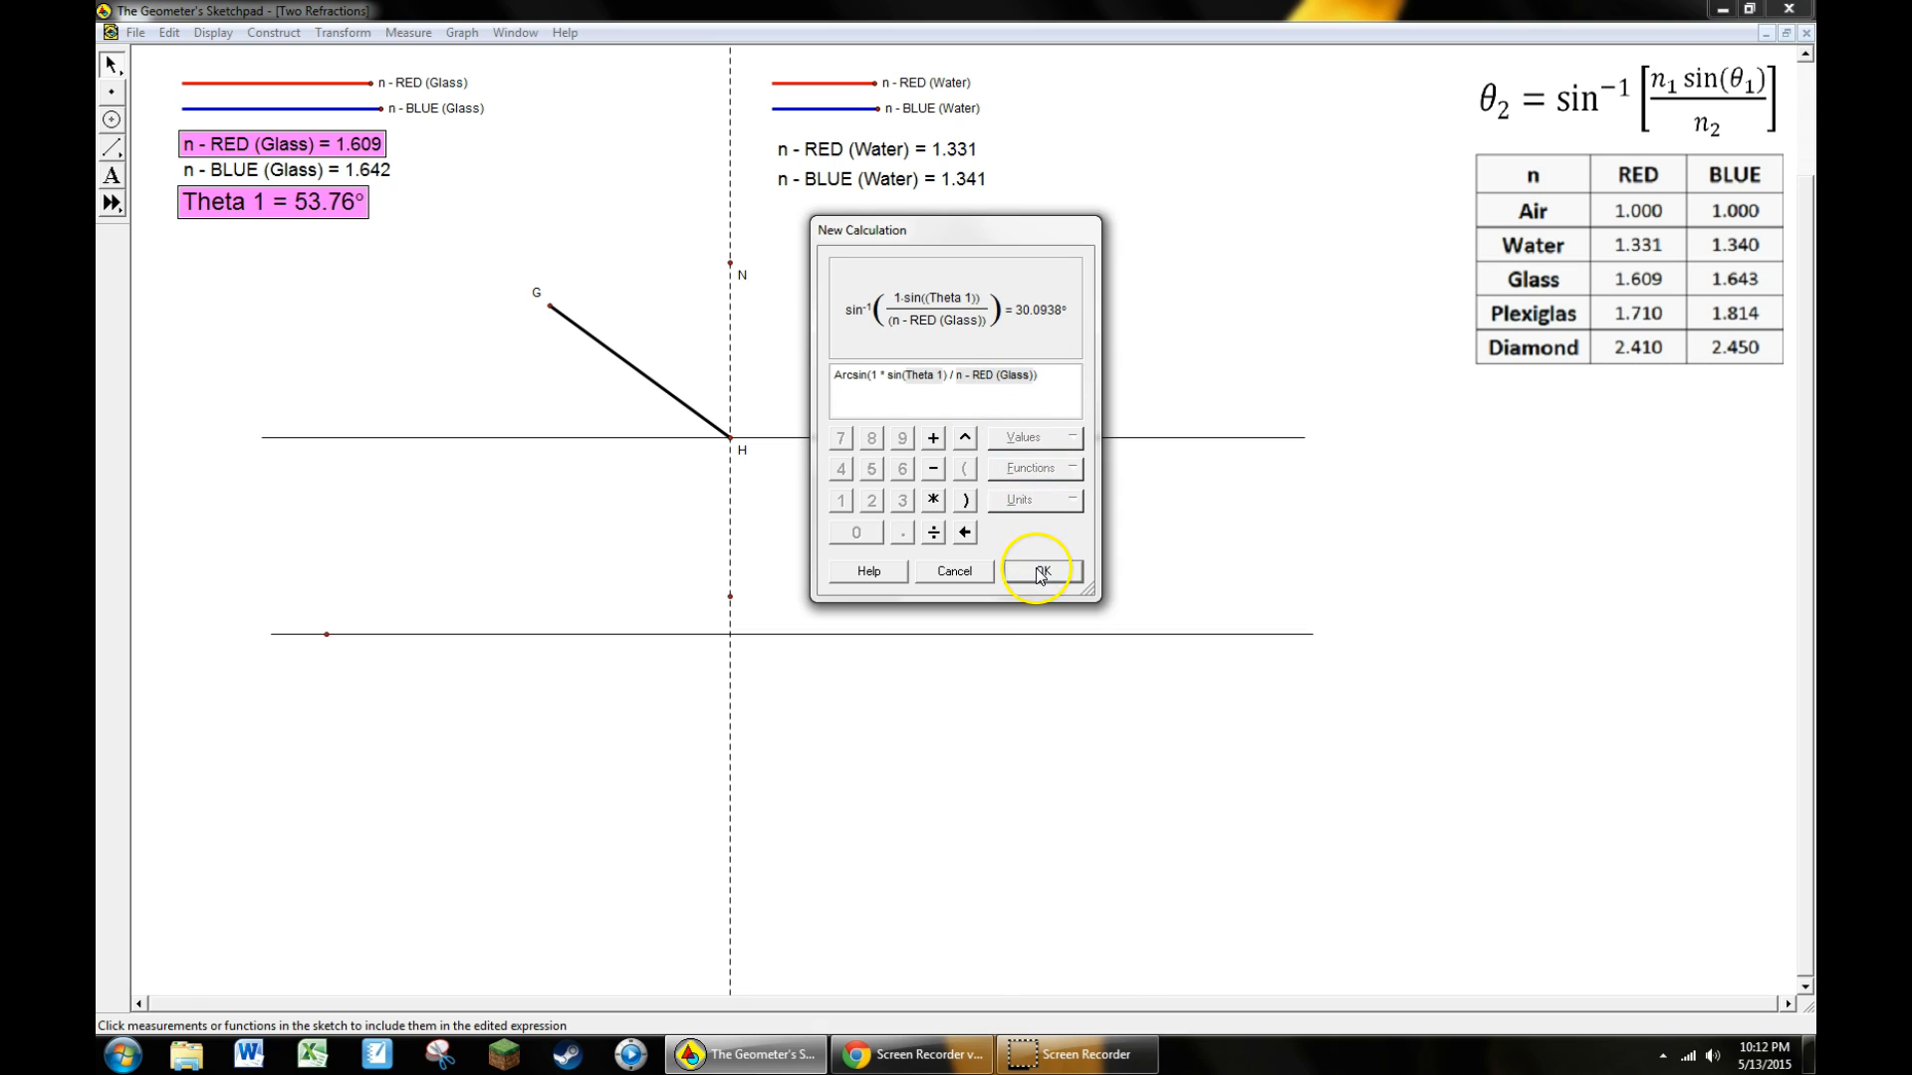
pyautogui.click(1037, 571)
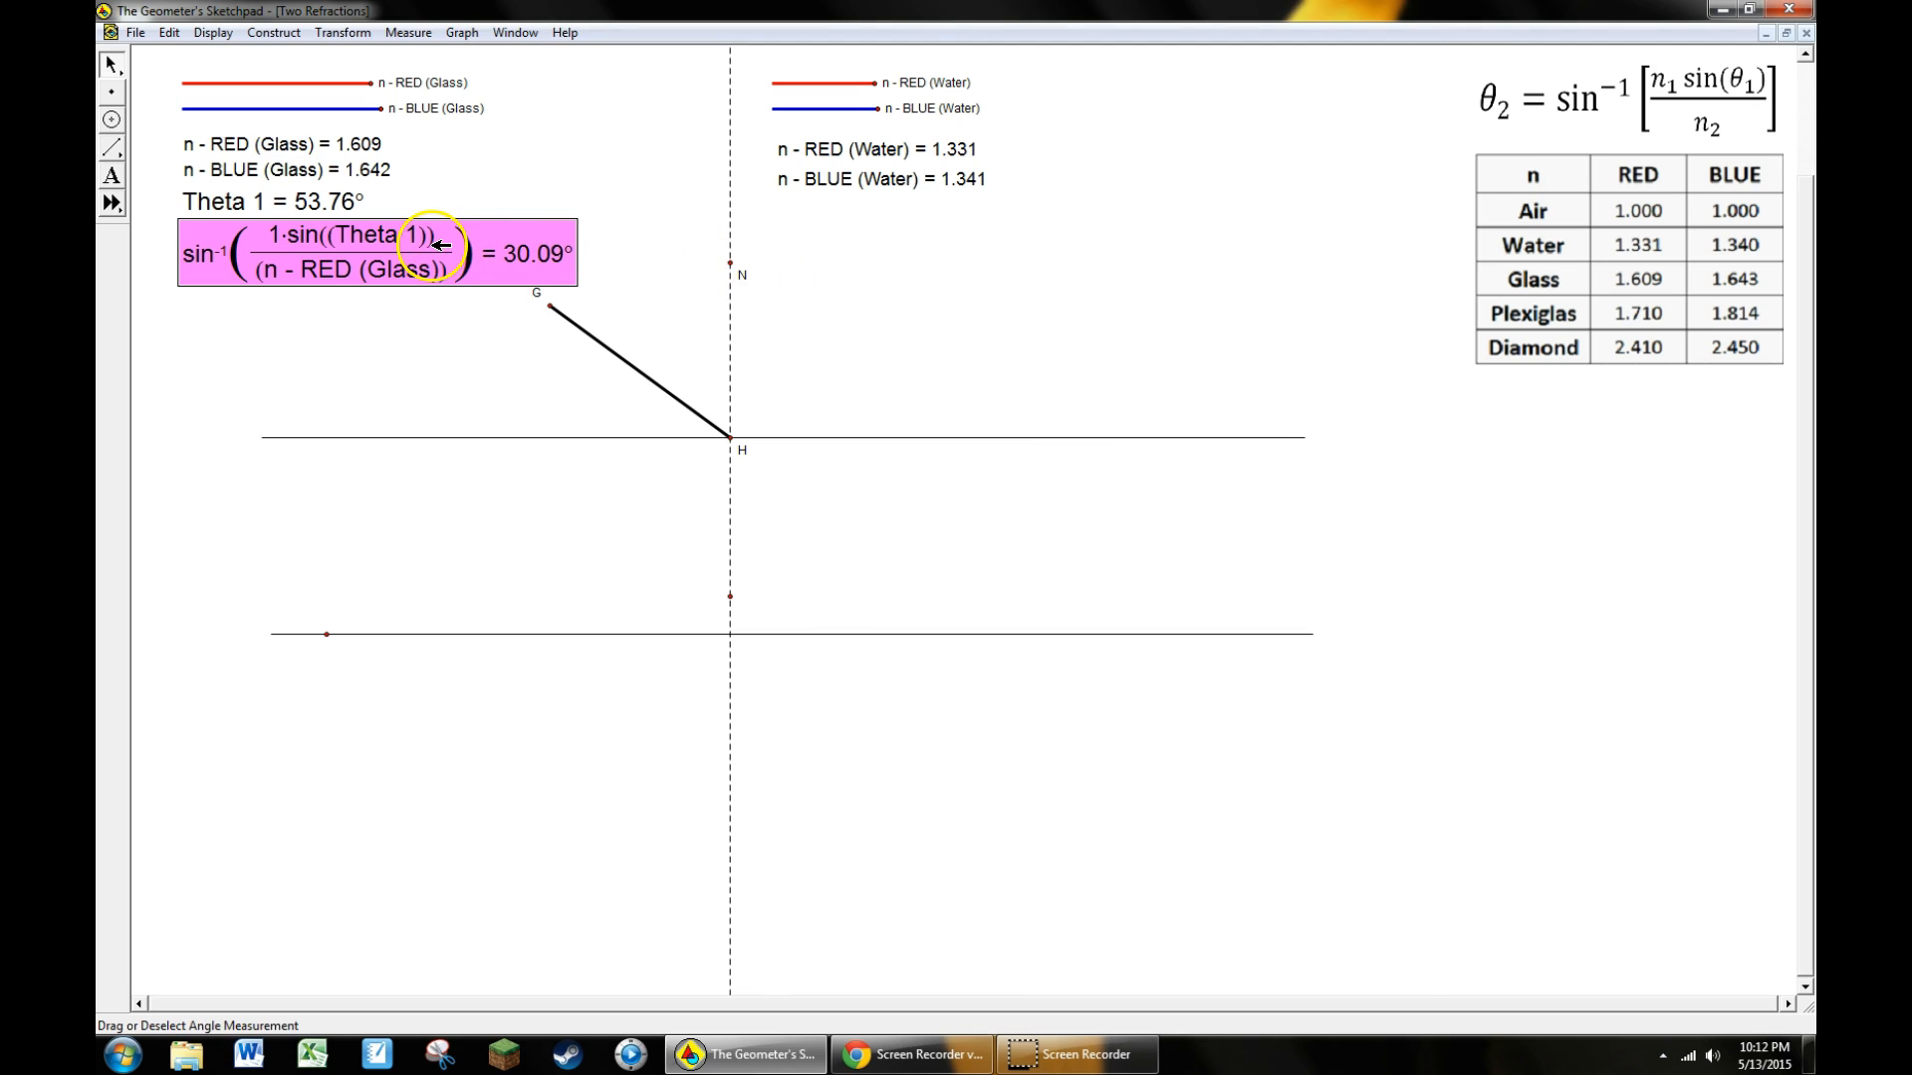
# Relabel the new refraction-angle calculation Theta 2 via its Properties, reading 30.09°
pyautogui.rightClick(432, 251)
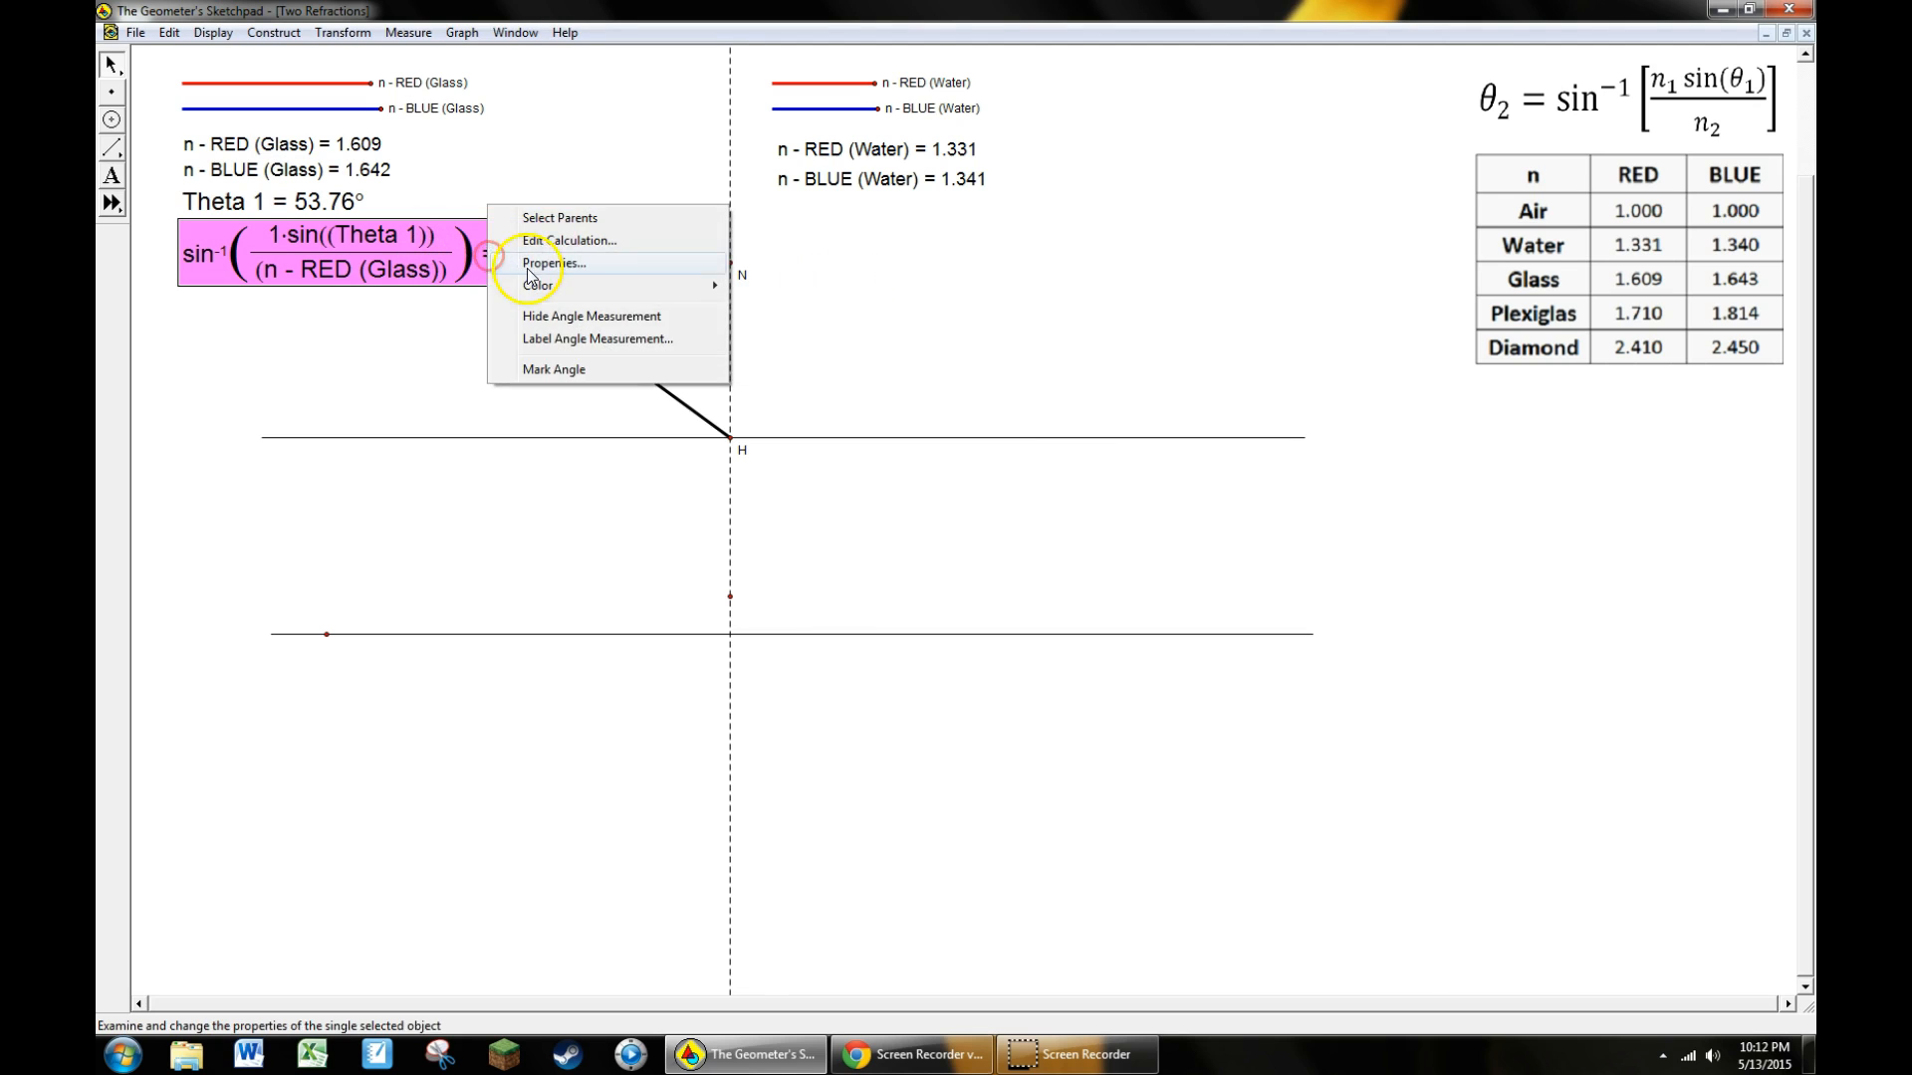
pyautogui.click(551, 262)
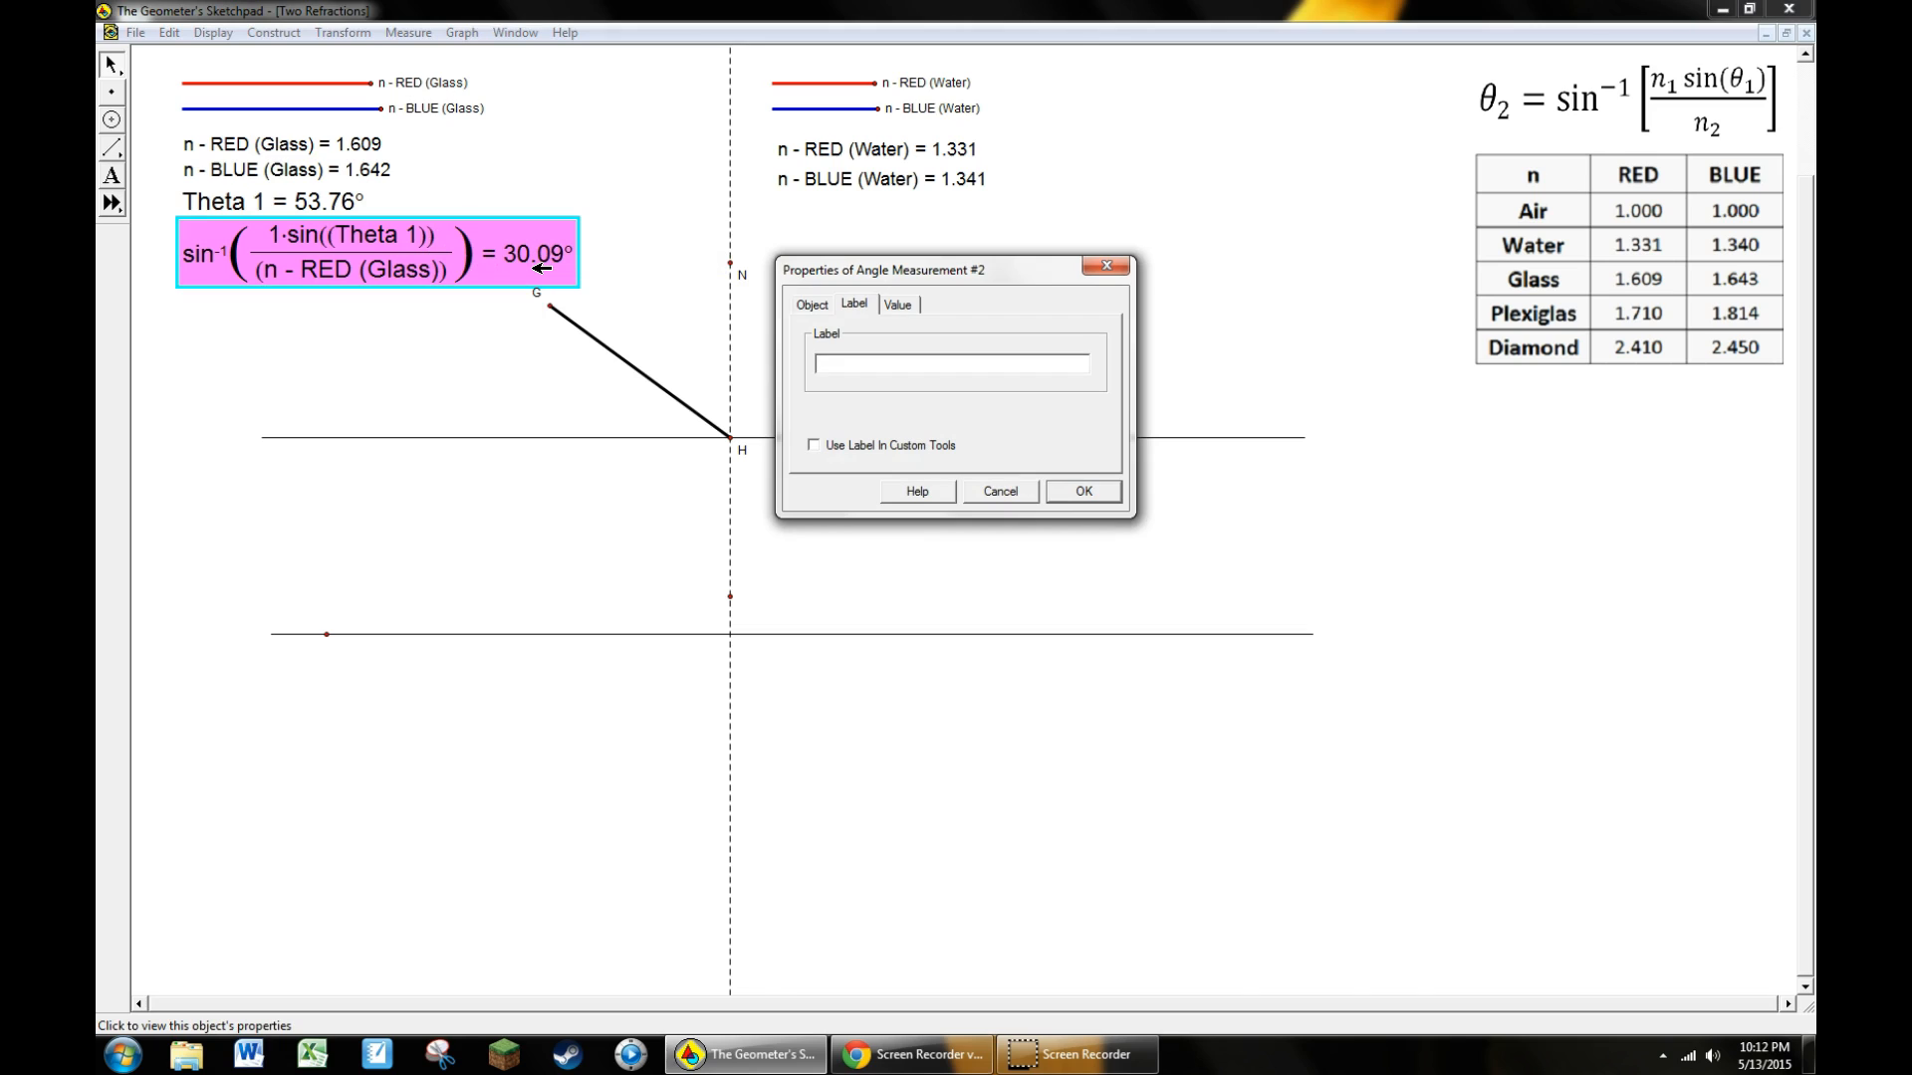
pyautogui.write('Theta')
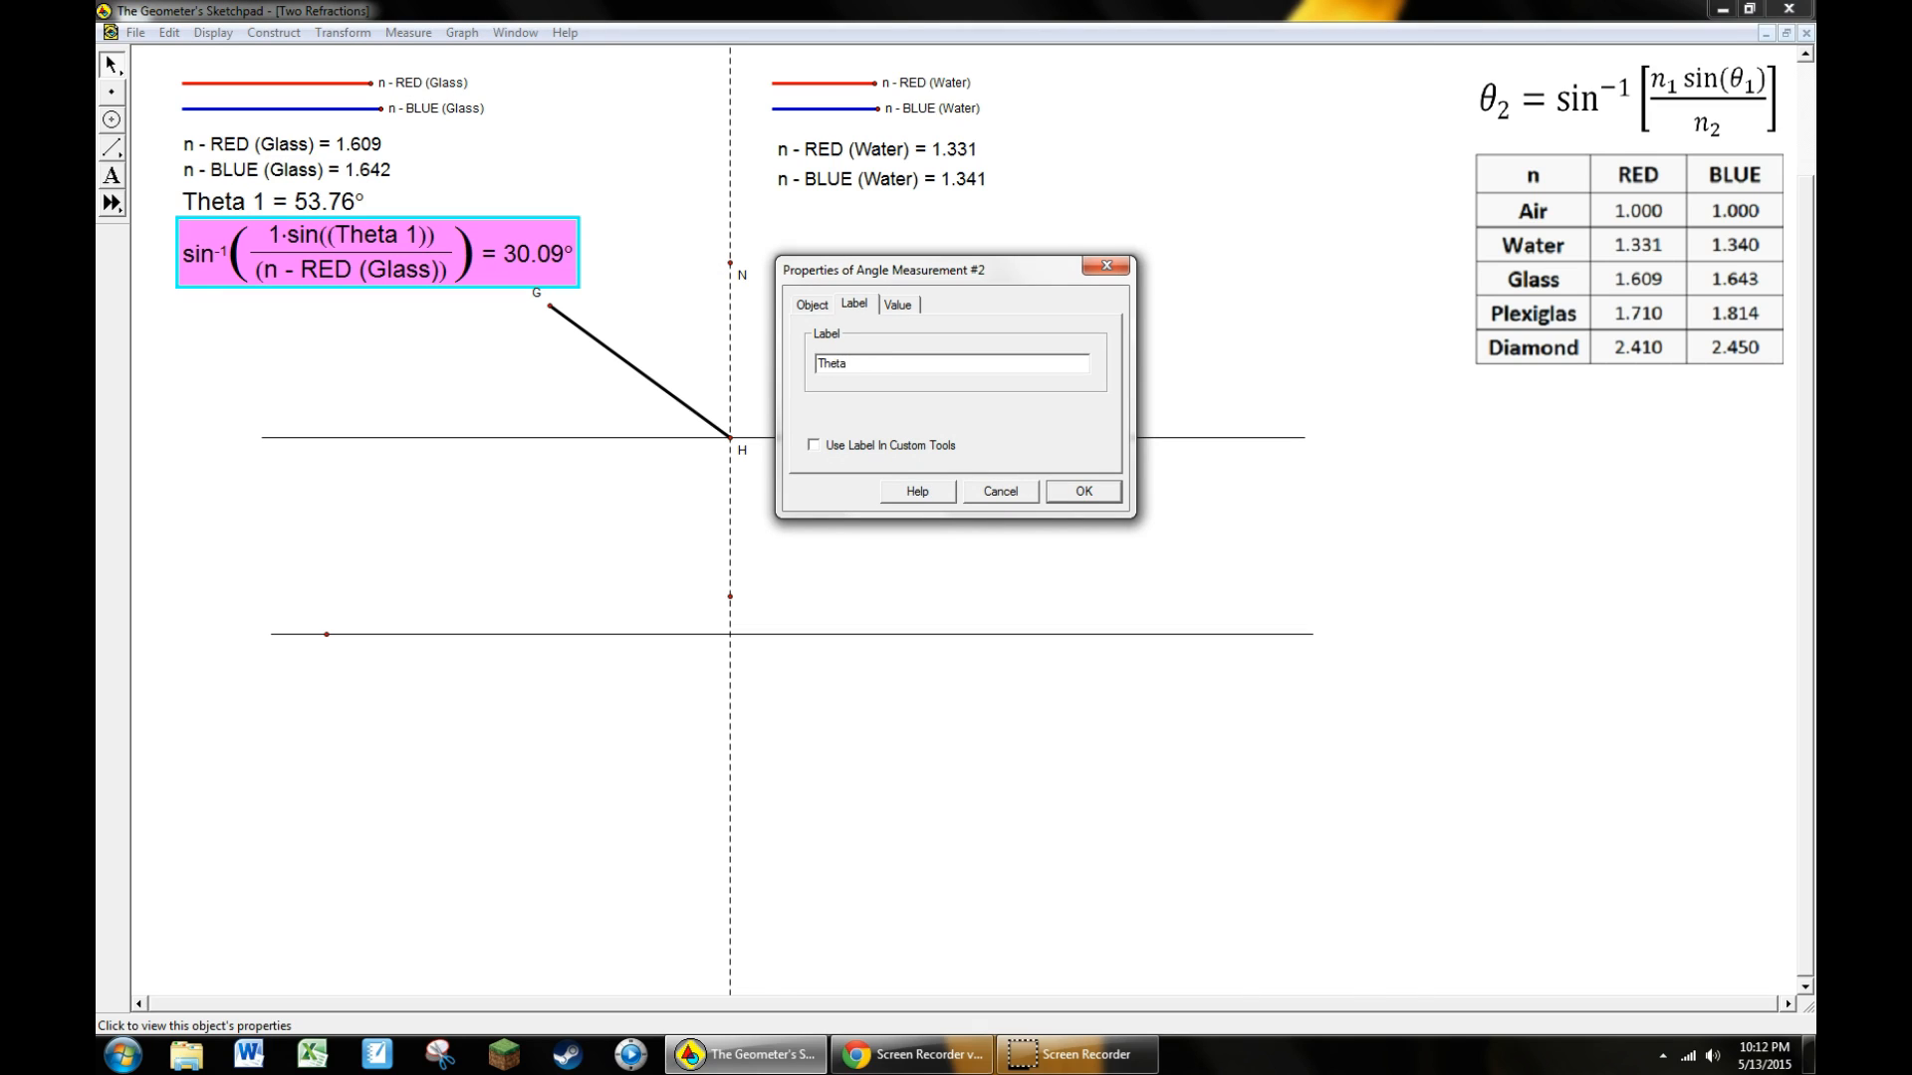
pyautogui.click(1081, 492)
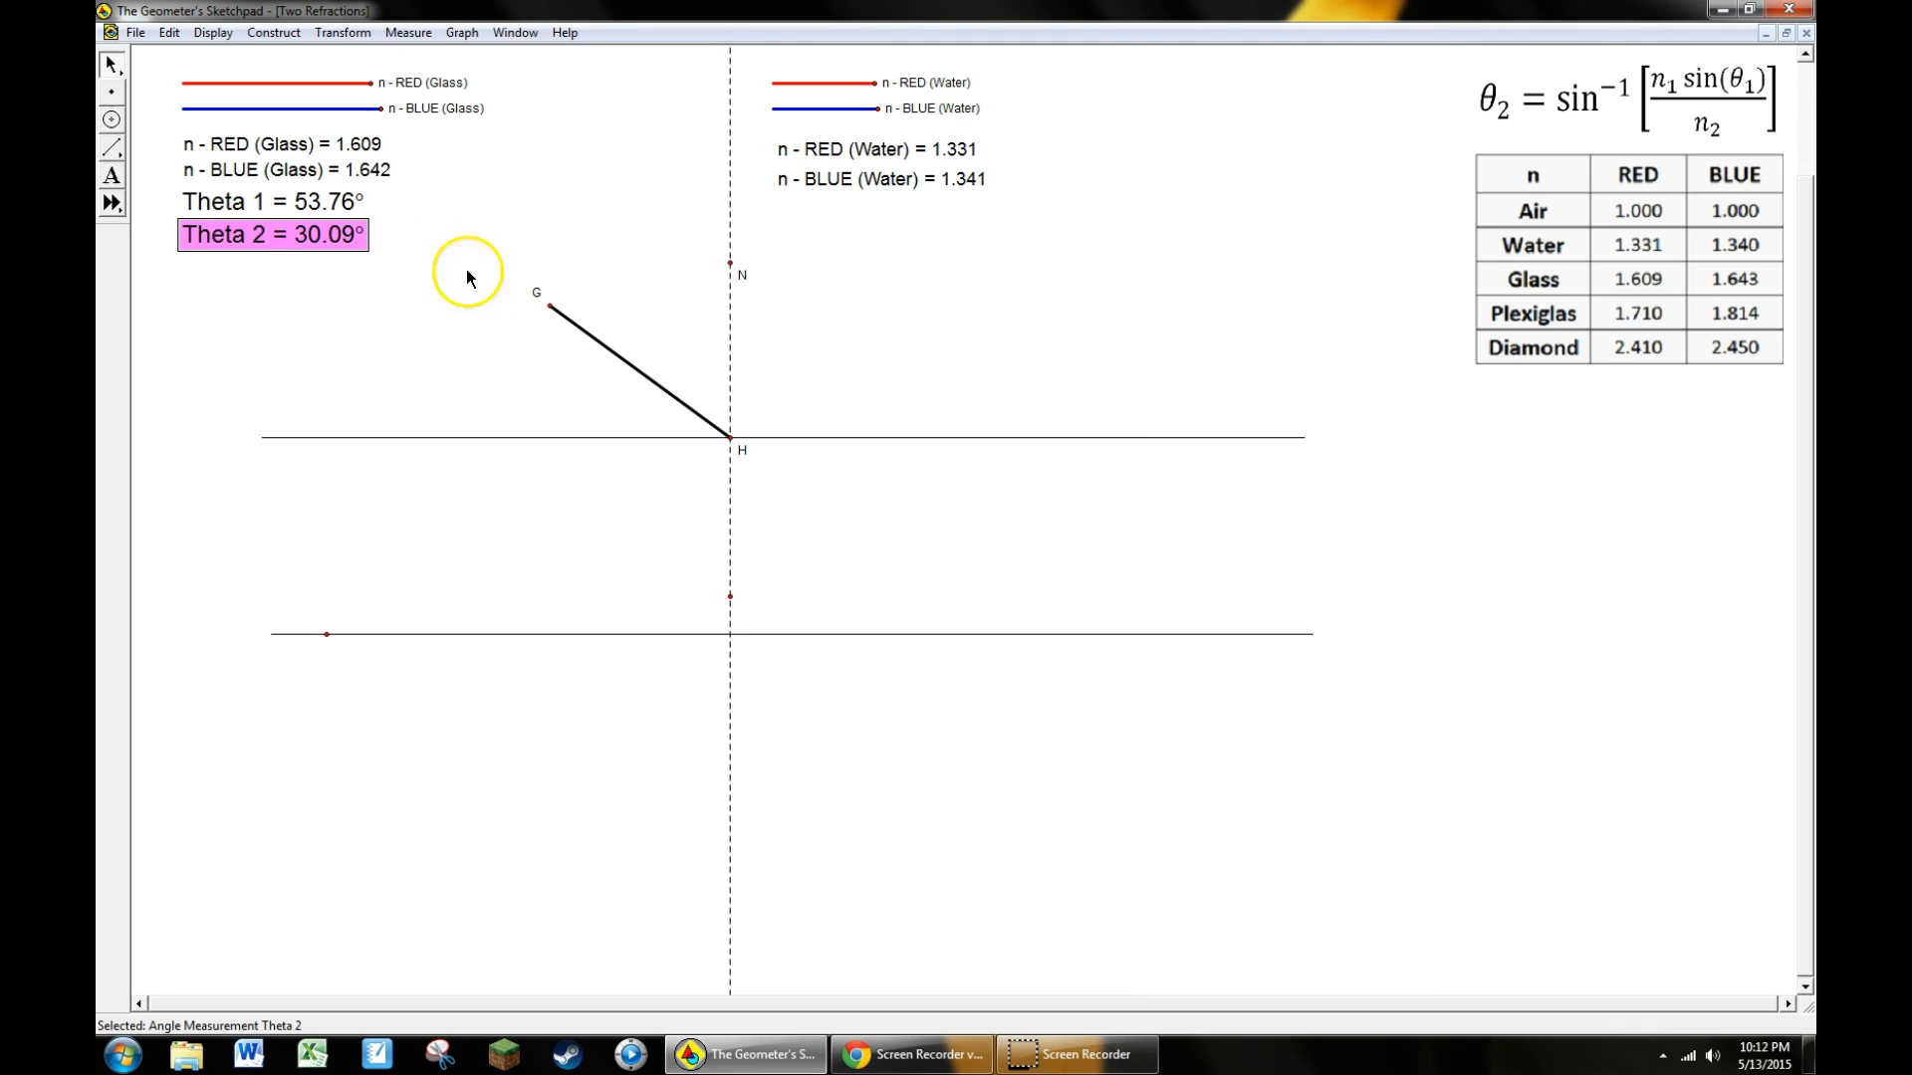
pyautogui.moveTo(495, 239)
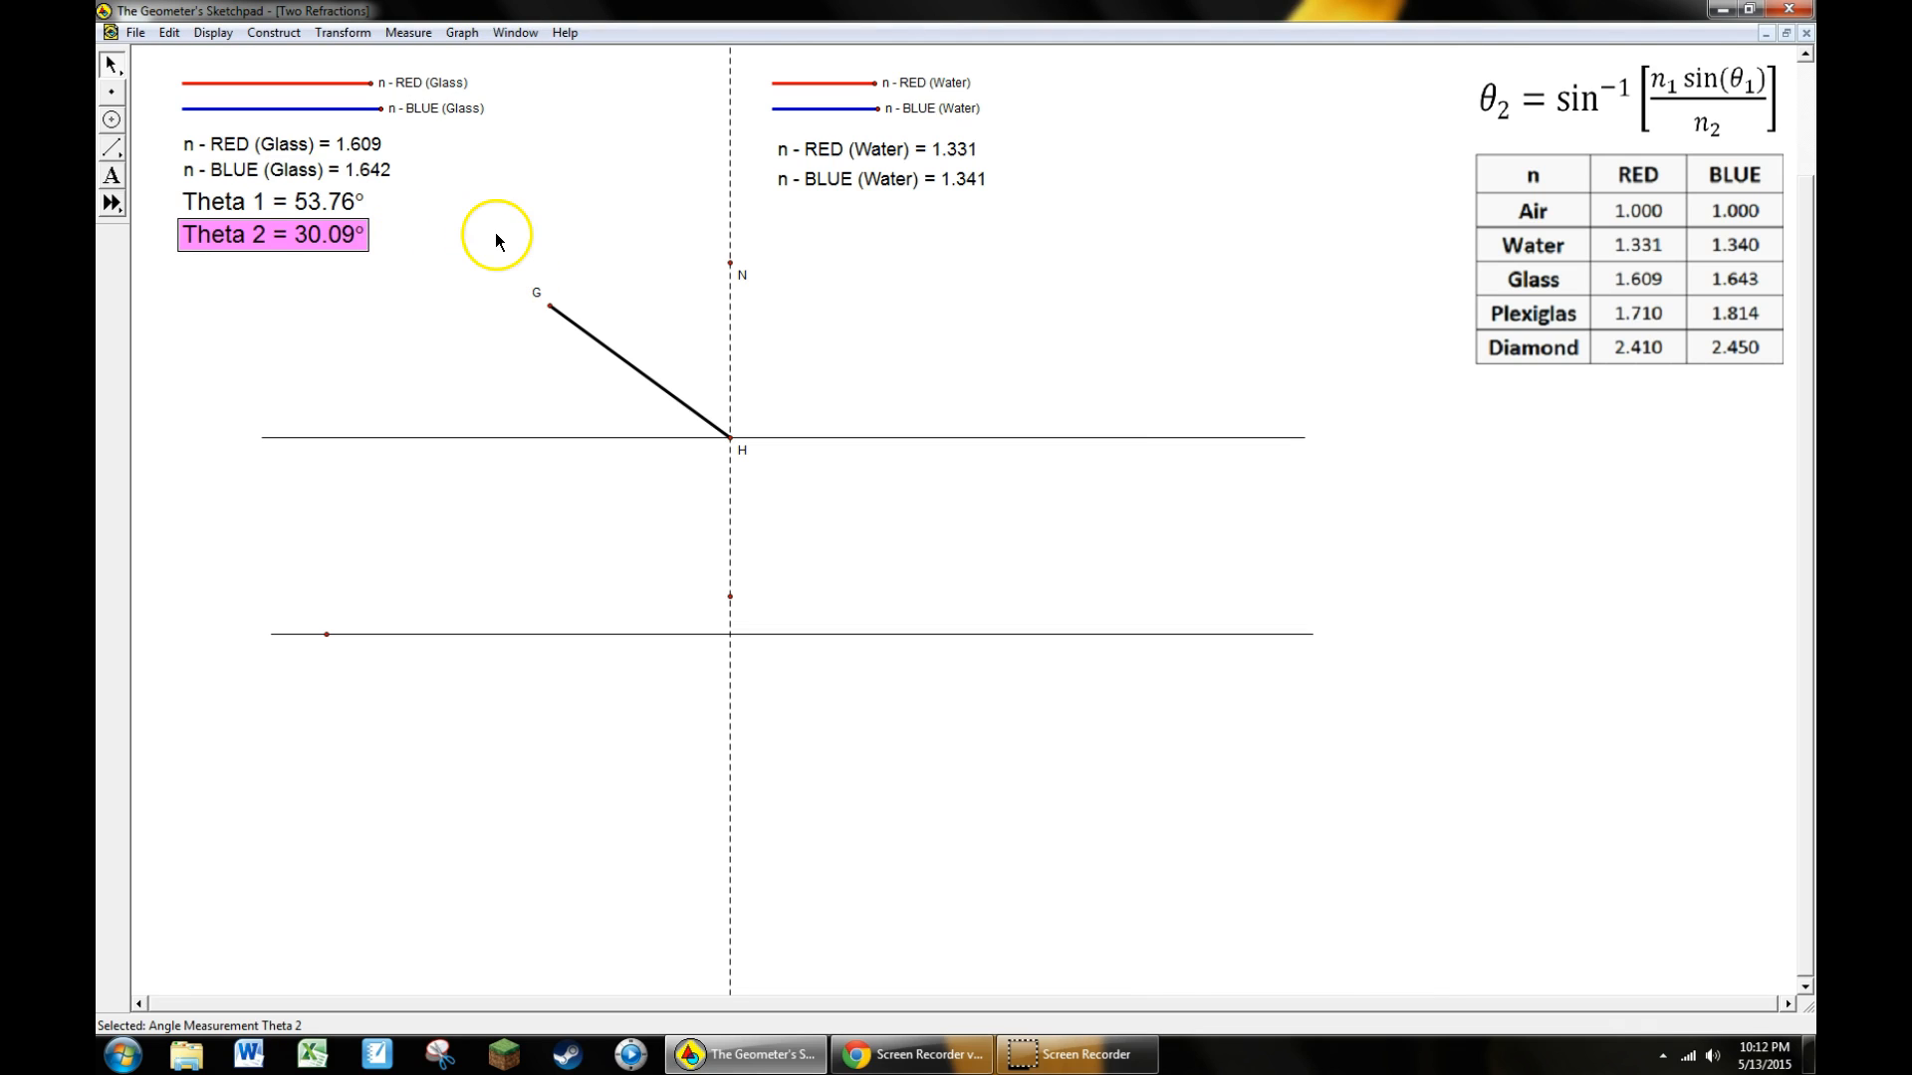
pyautogui.moveTo(466, 328)
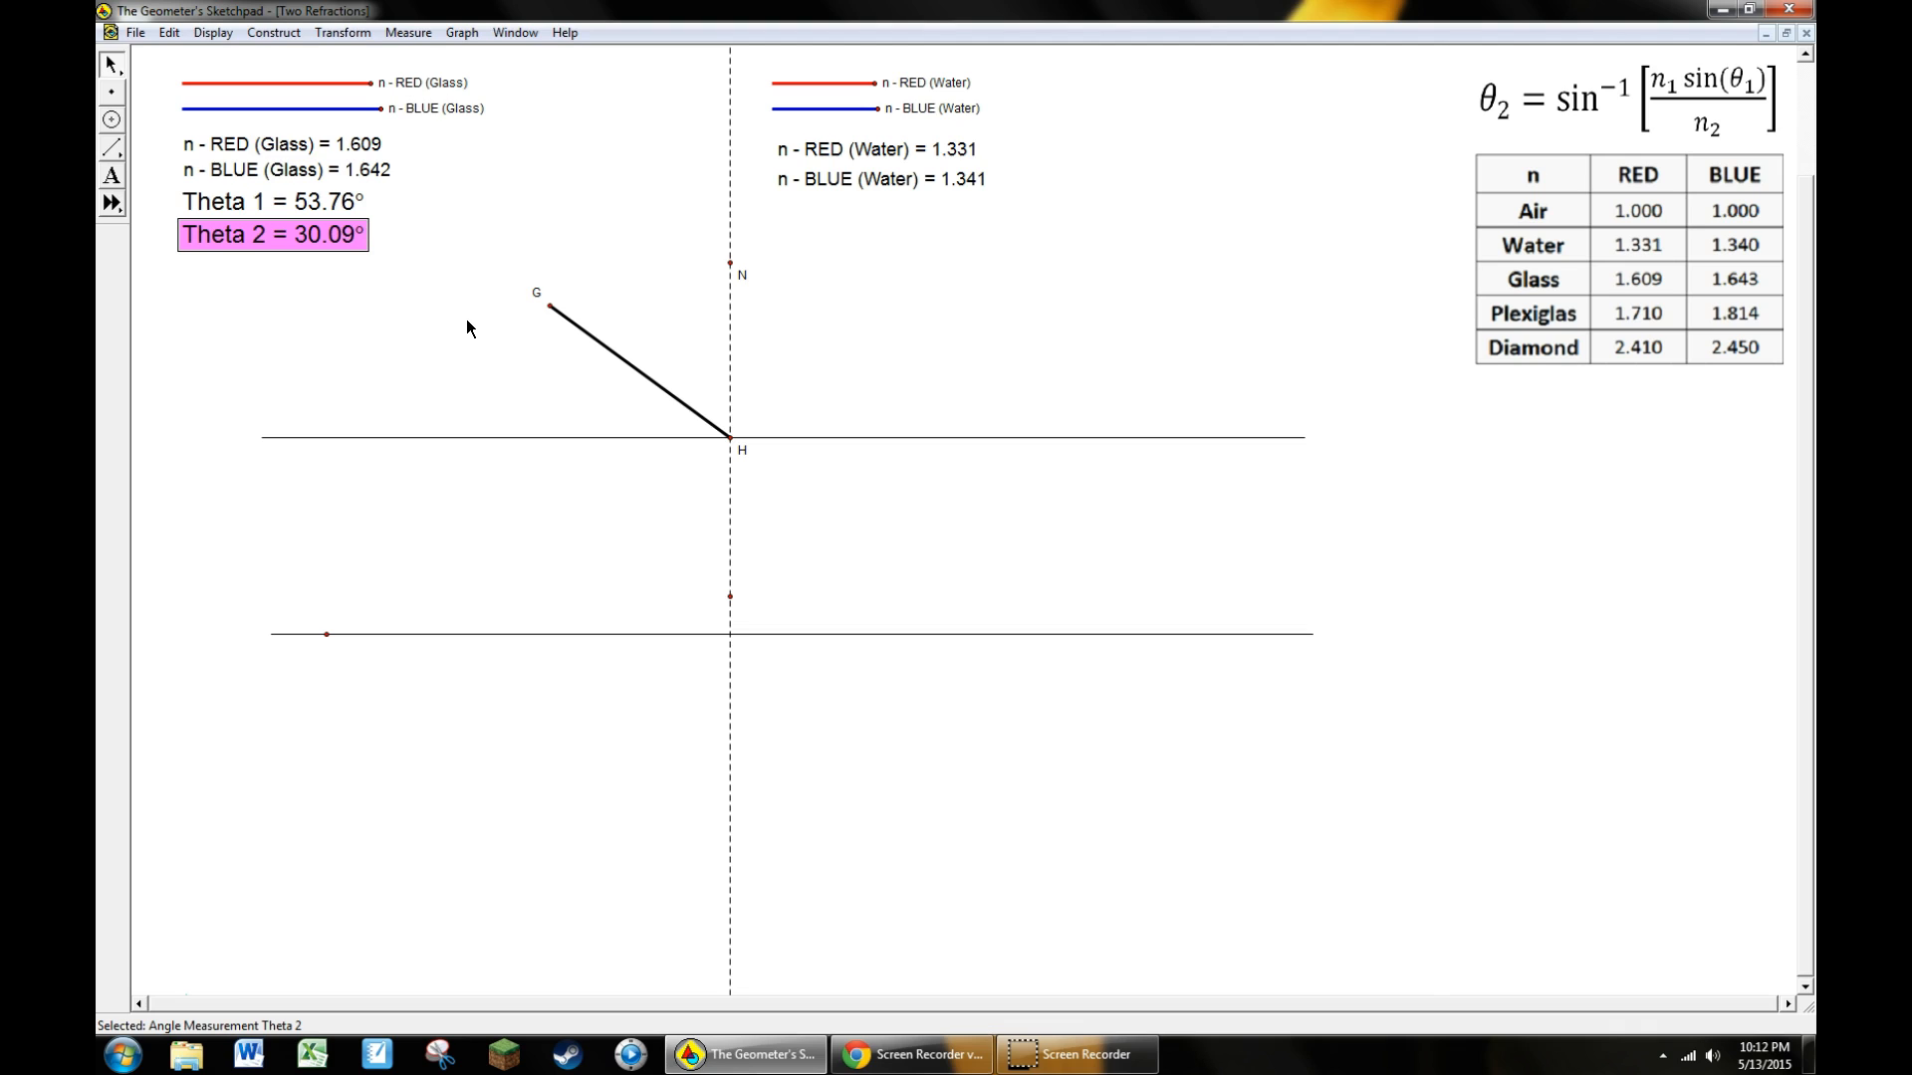
pyautogui.moveTo(613, 411)
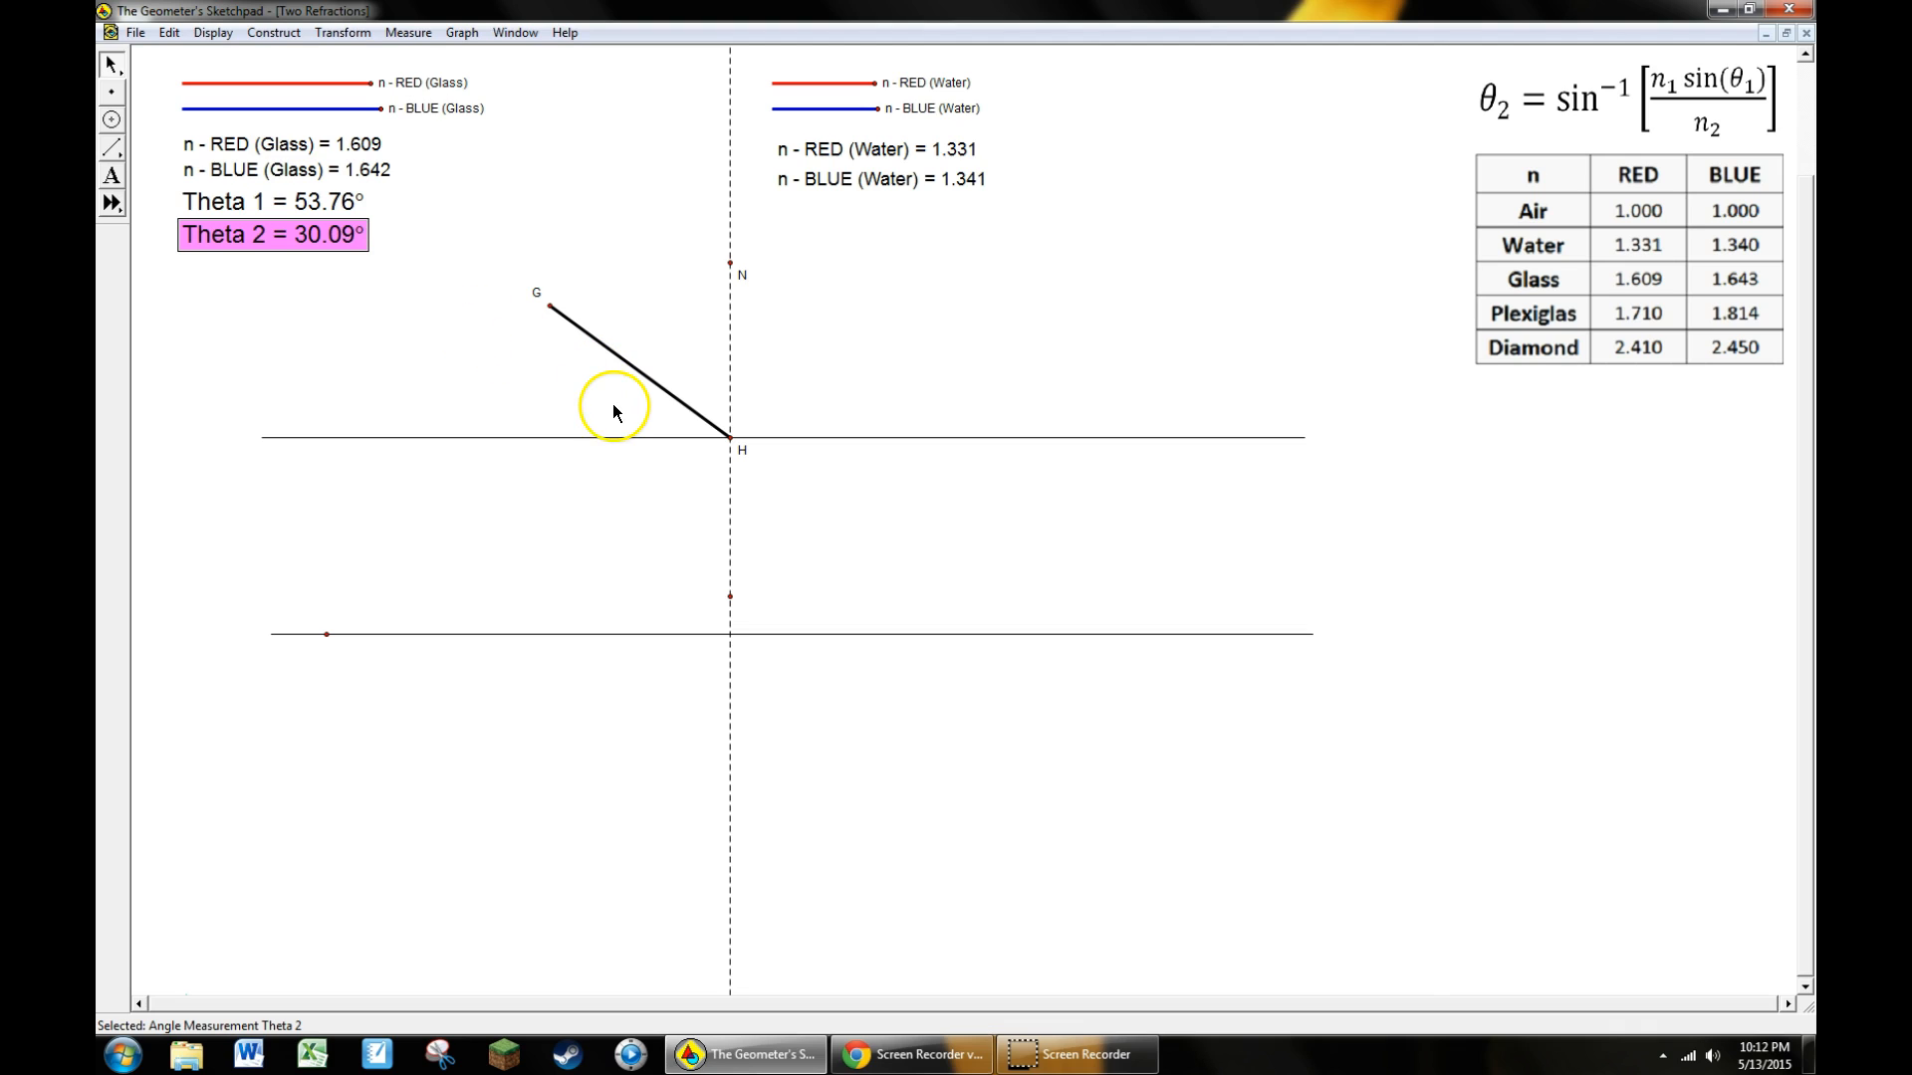
pyautogui.moveTo(734, 598)
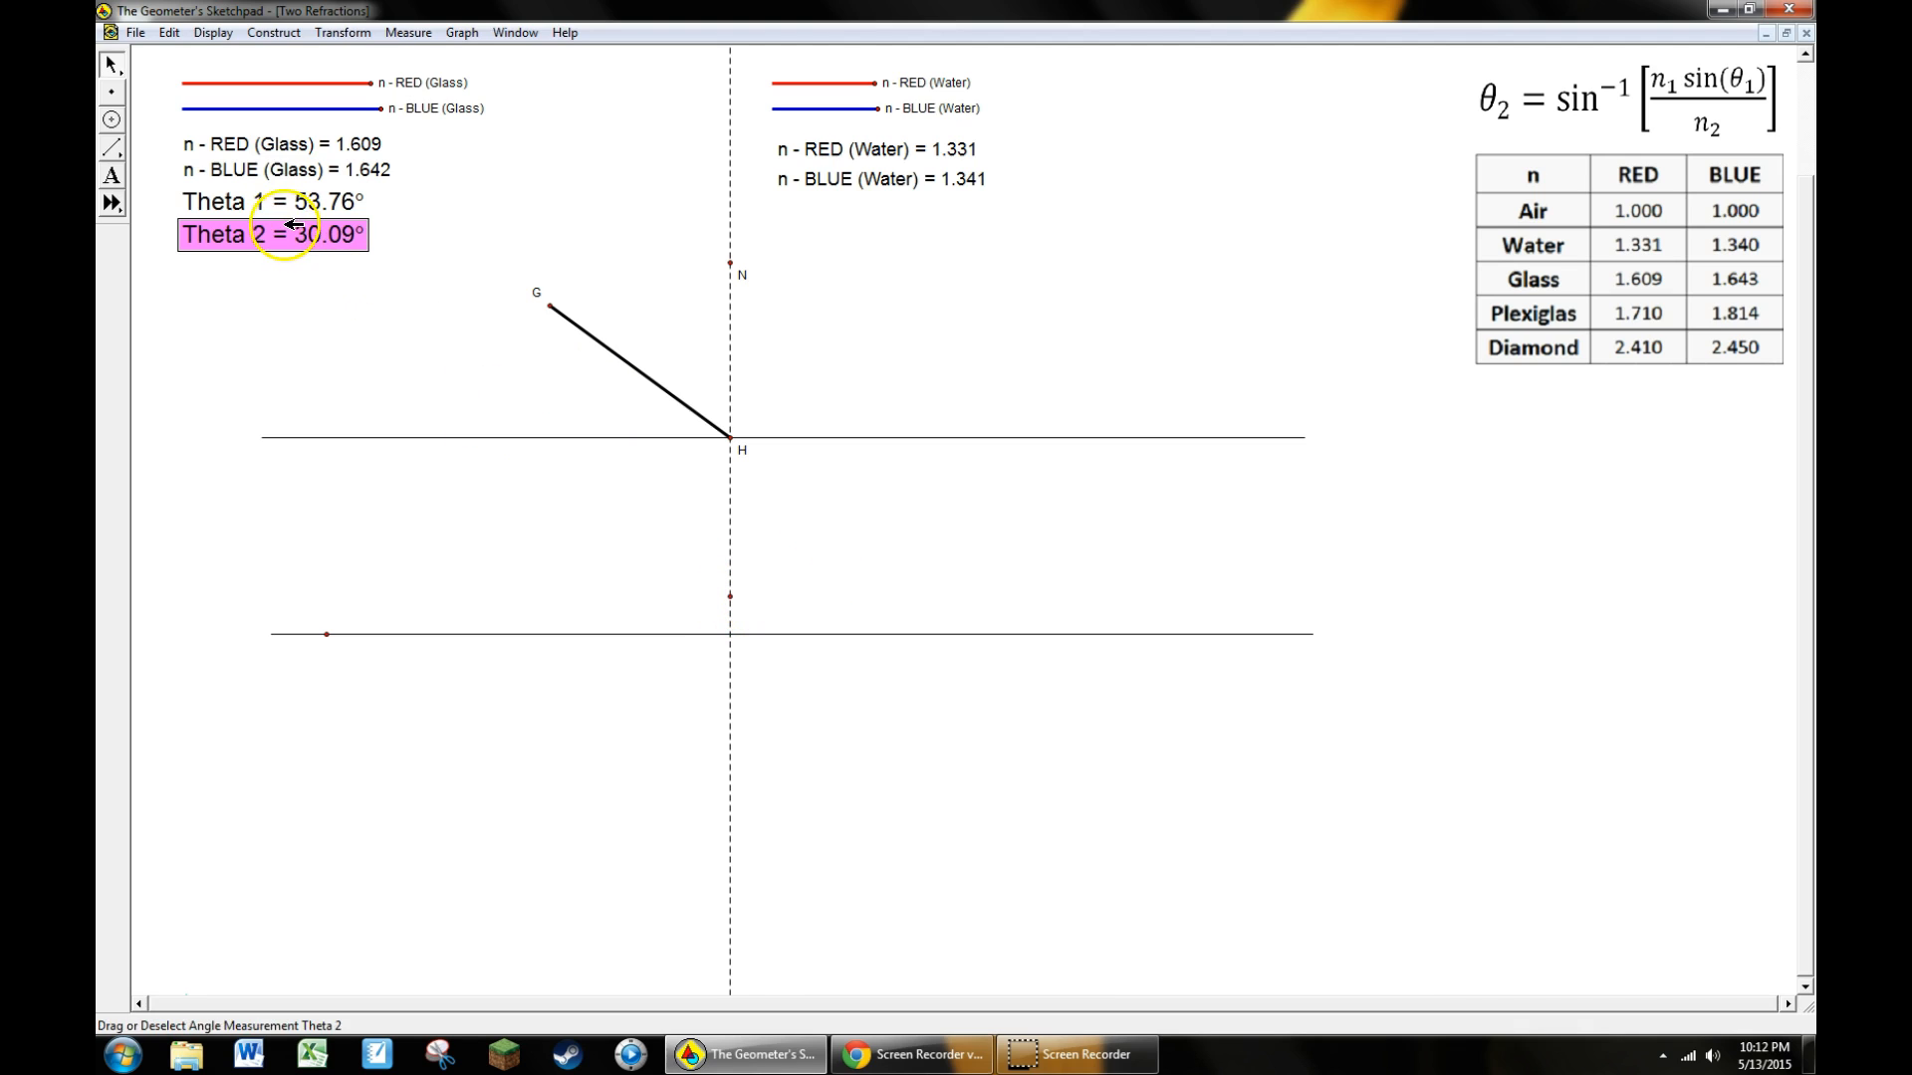
pyautogui.click(273, 235)
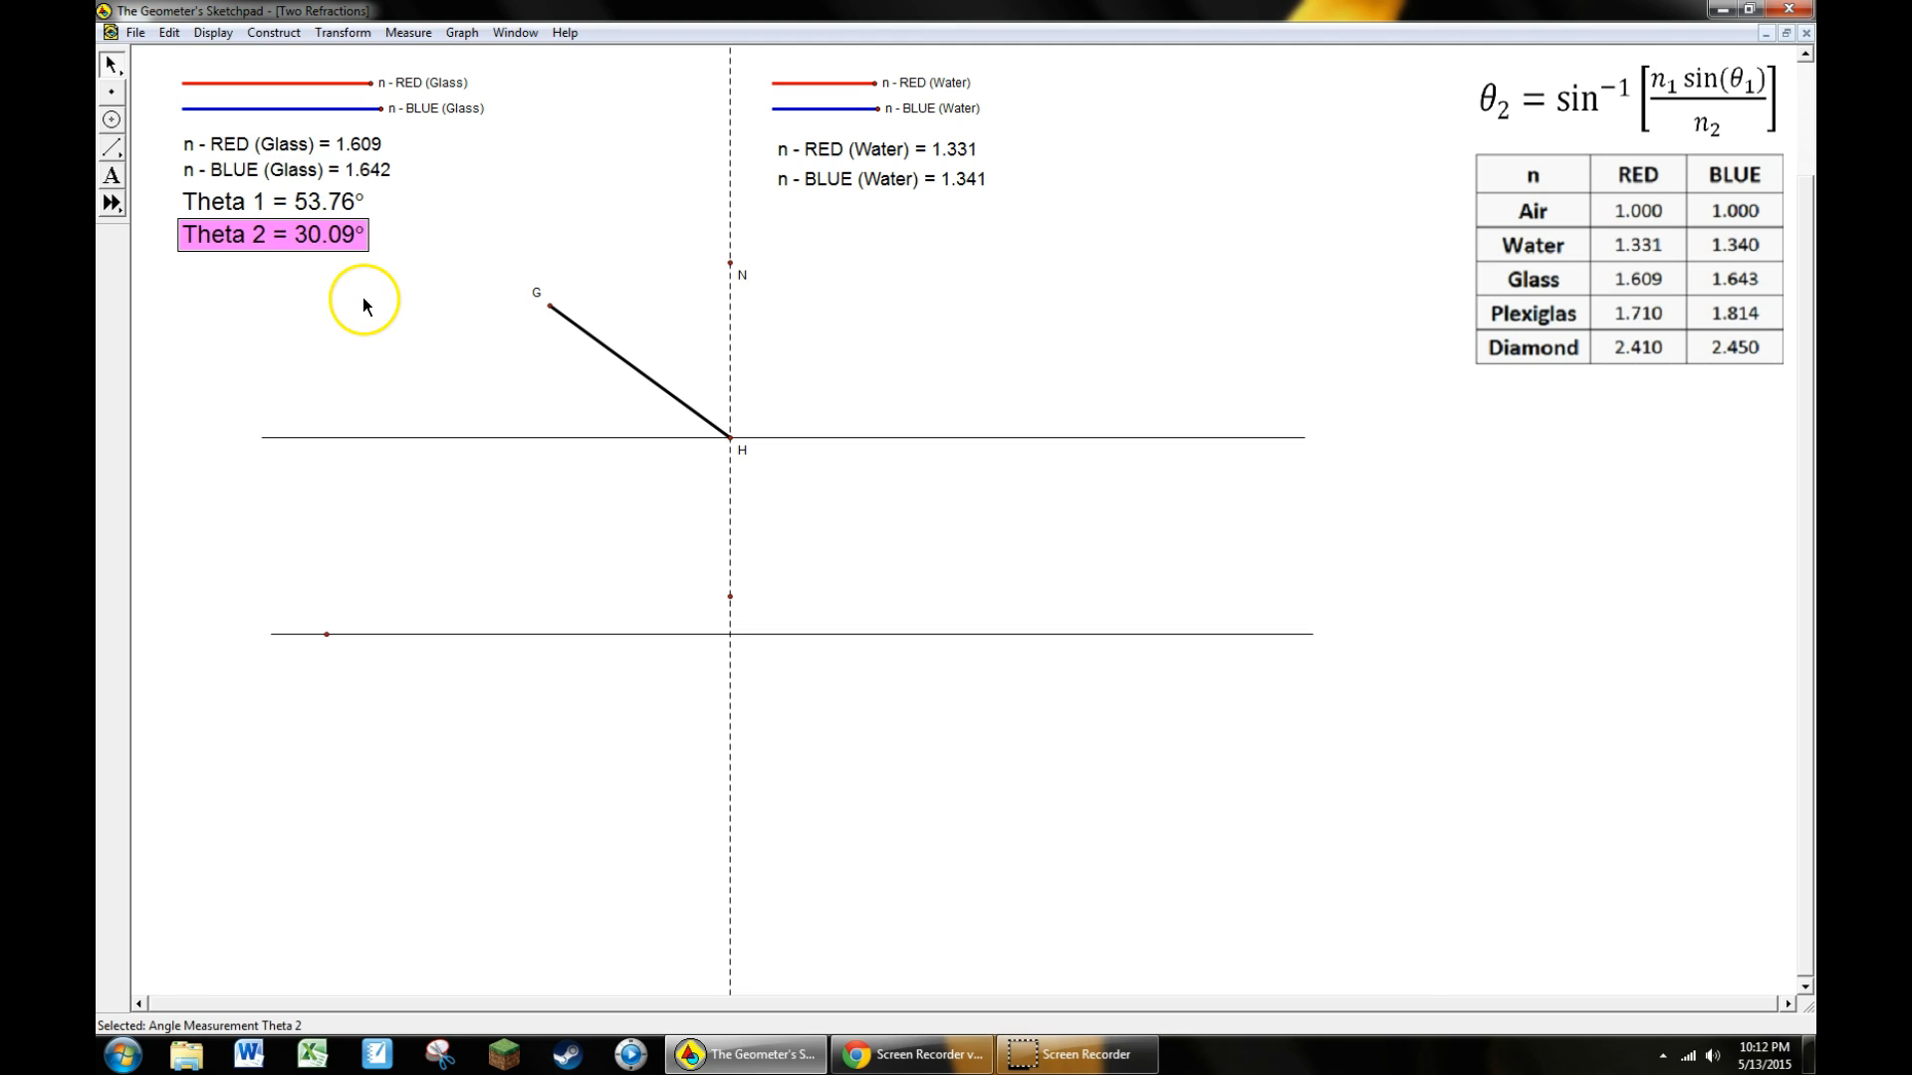
pyautogui.moveTo(736, 484)
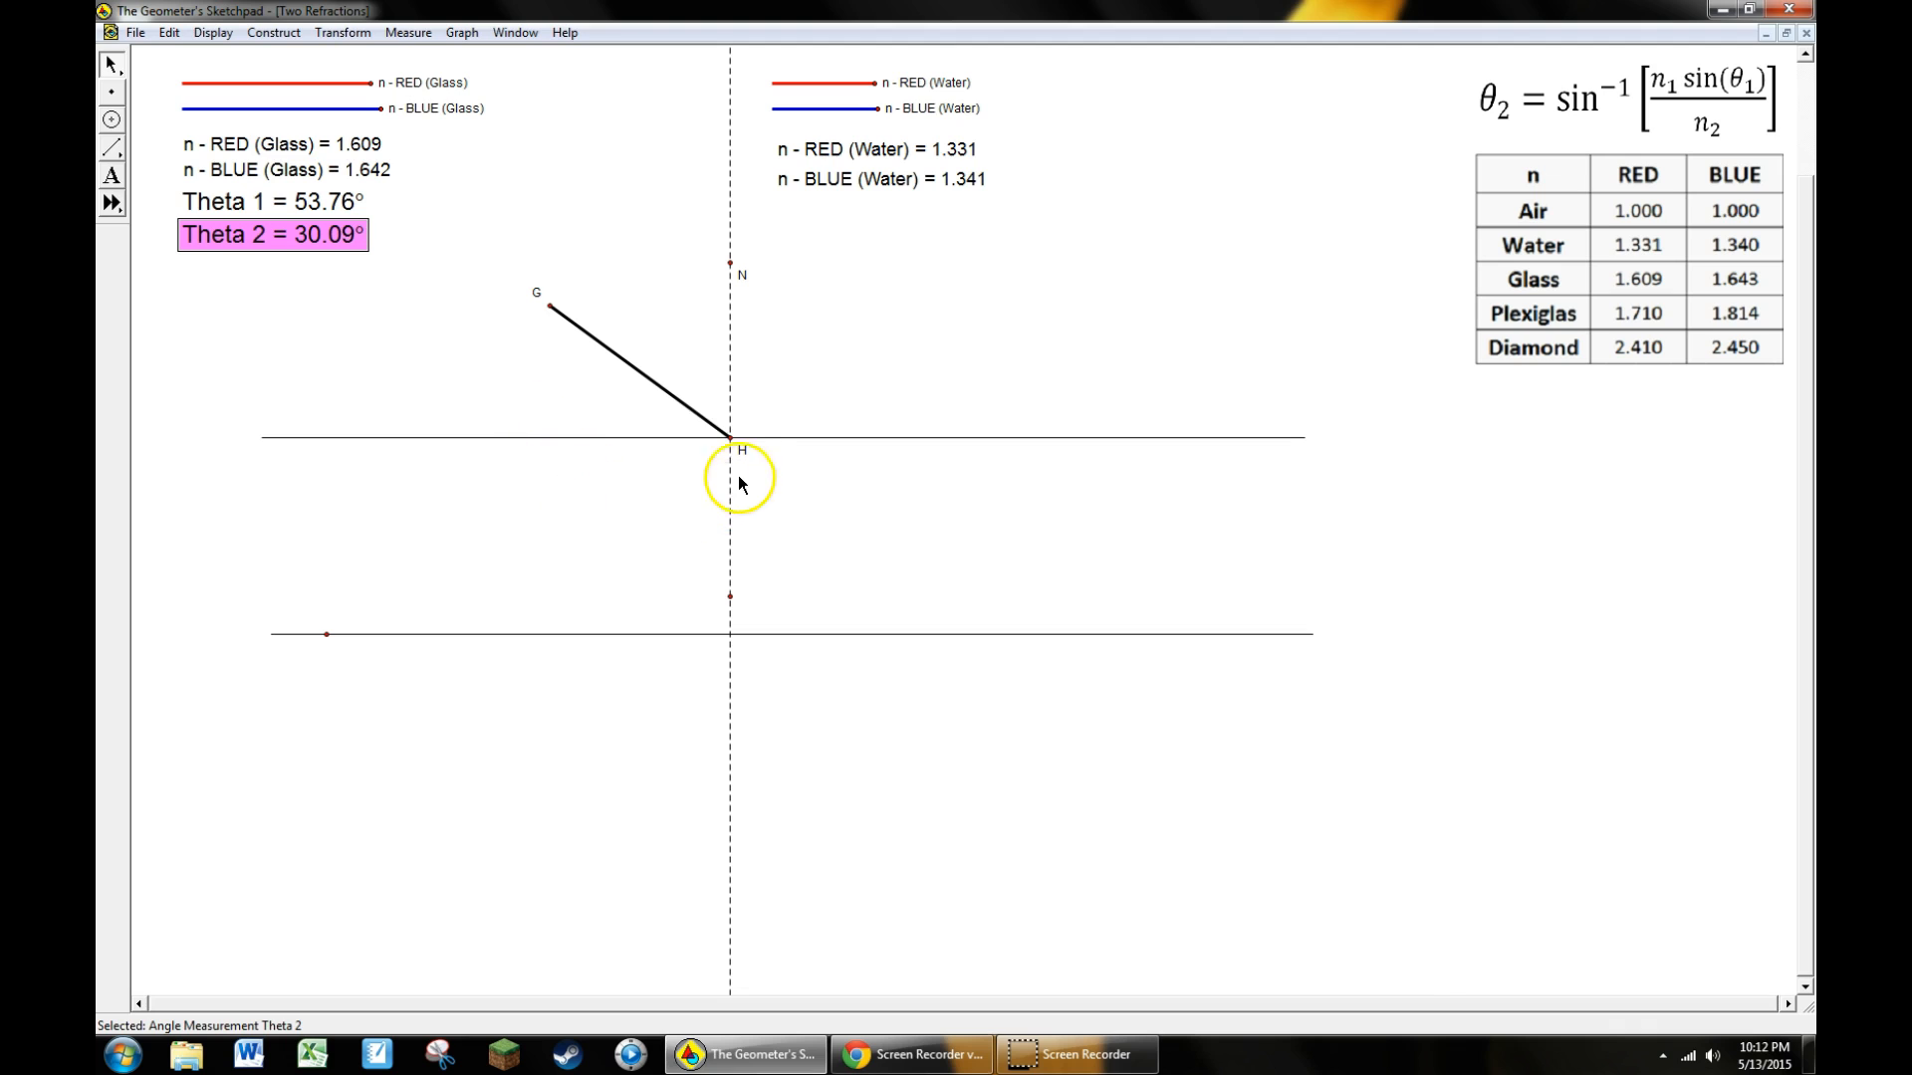
pyautogui.moveTo(598, 324)
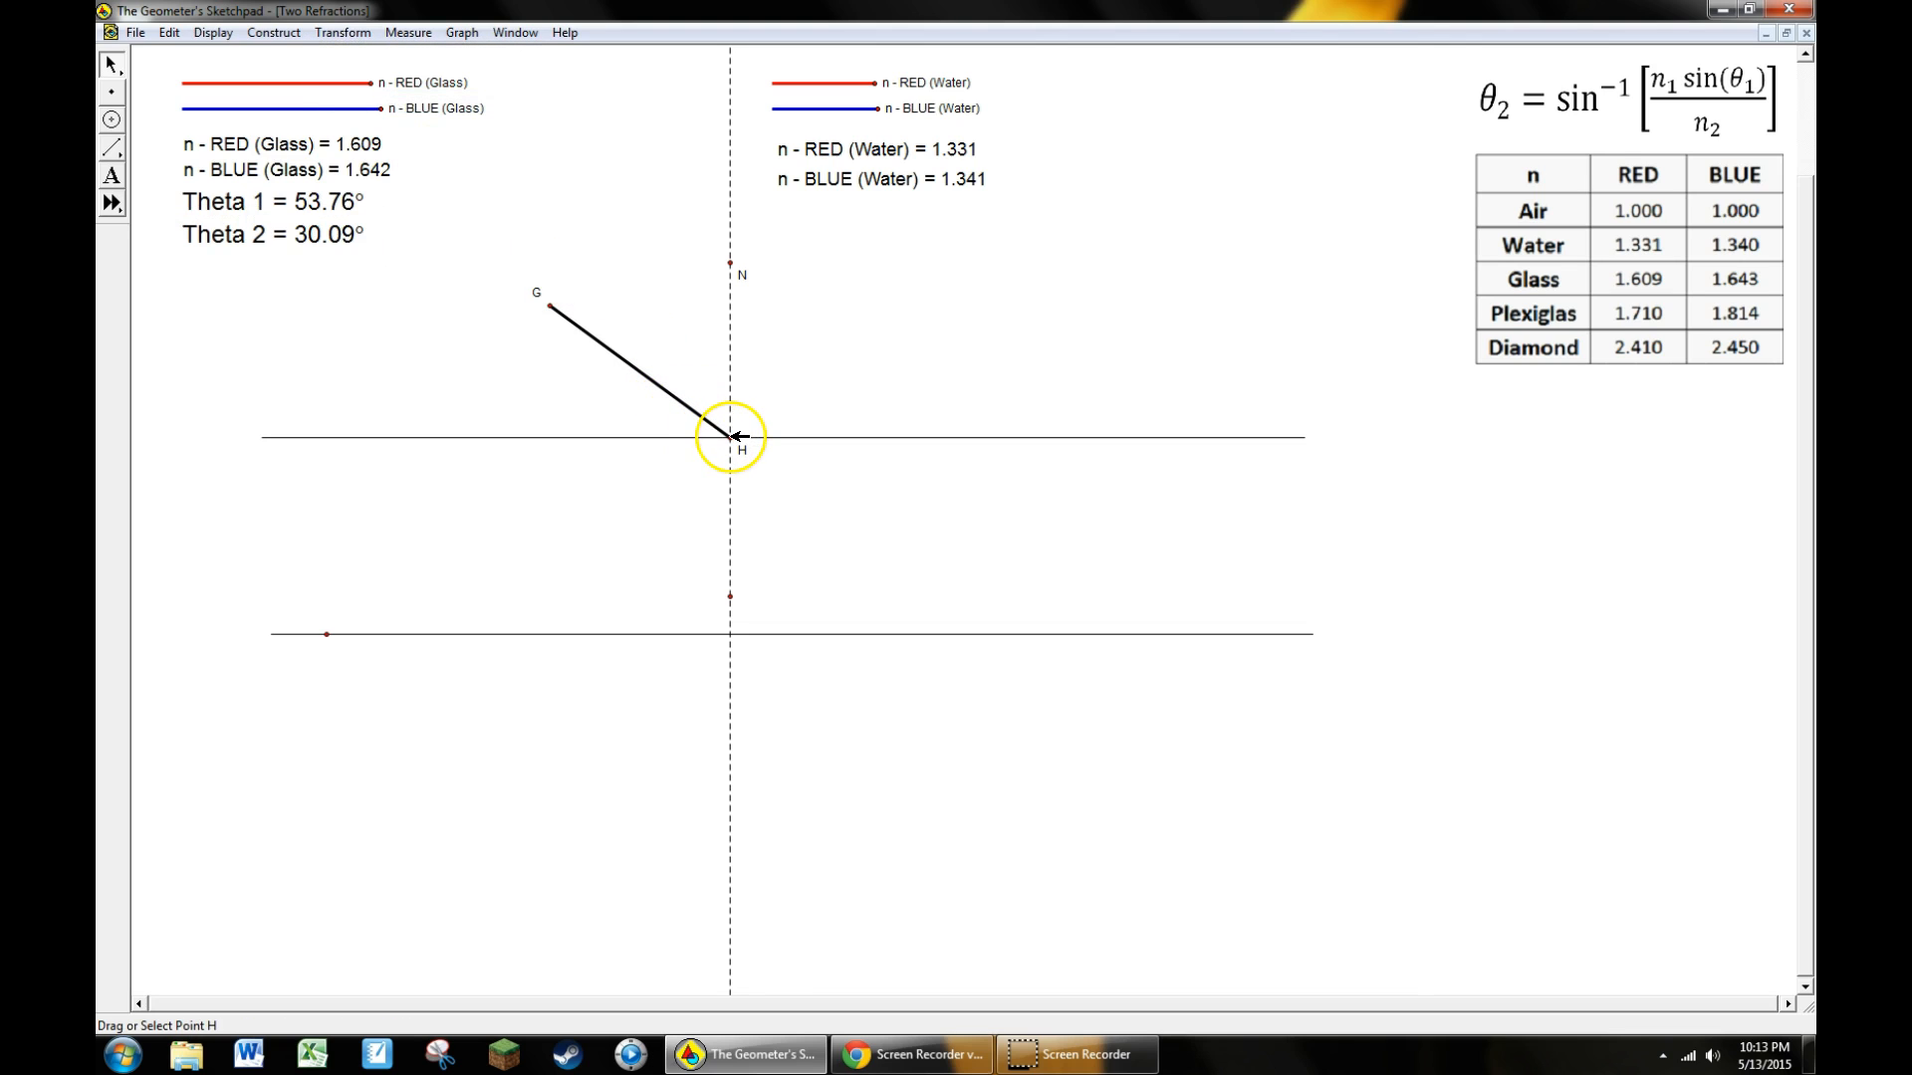
# Rotate the lower normal point about center H by marked angle Theta 2, creating a new point
pyautogui.click(731, 436)
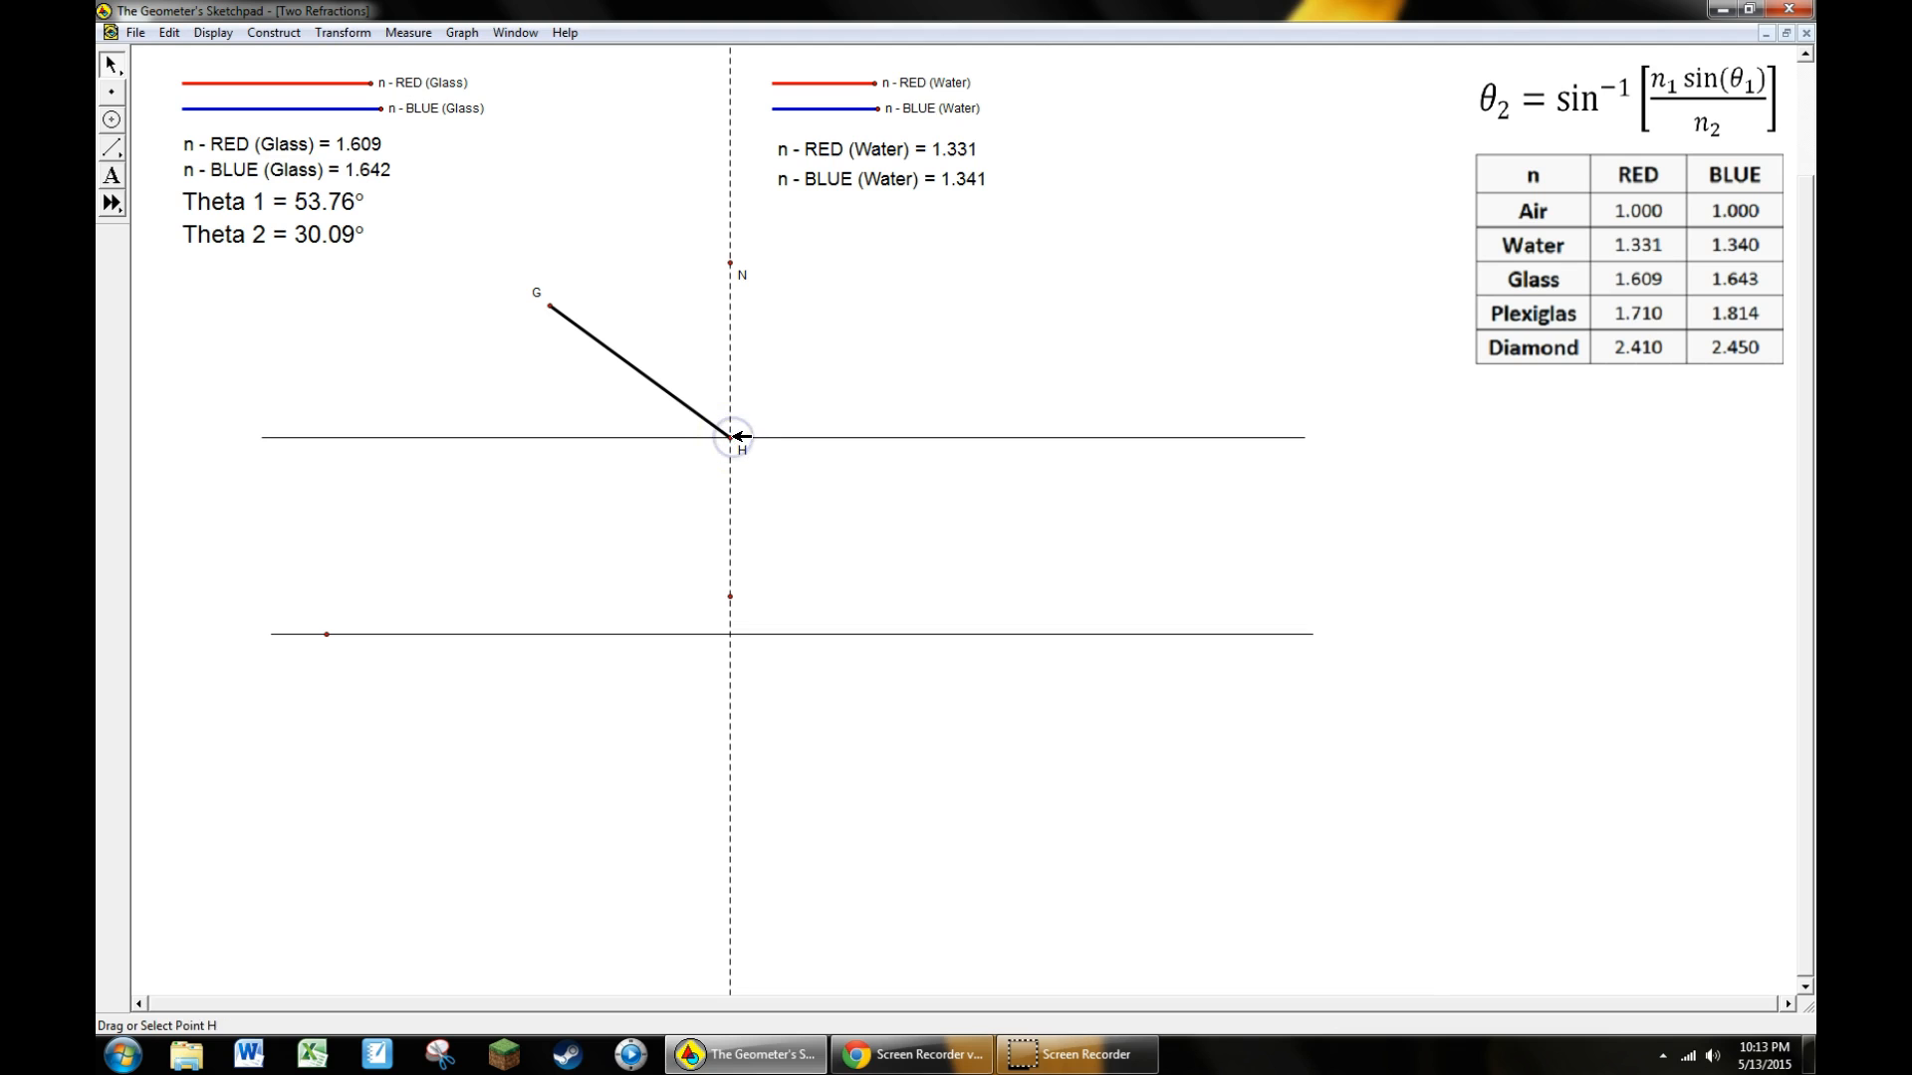
pyautogui.click(707, 427)
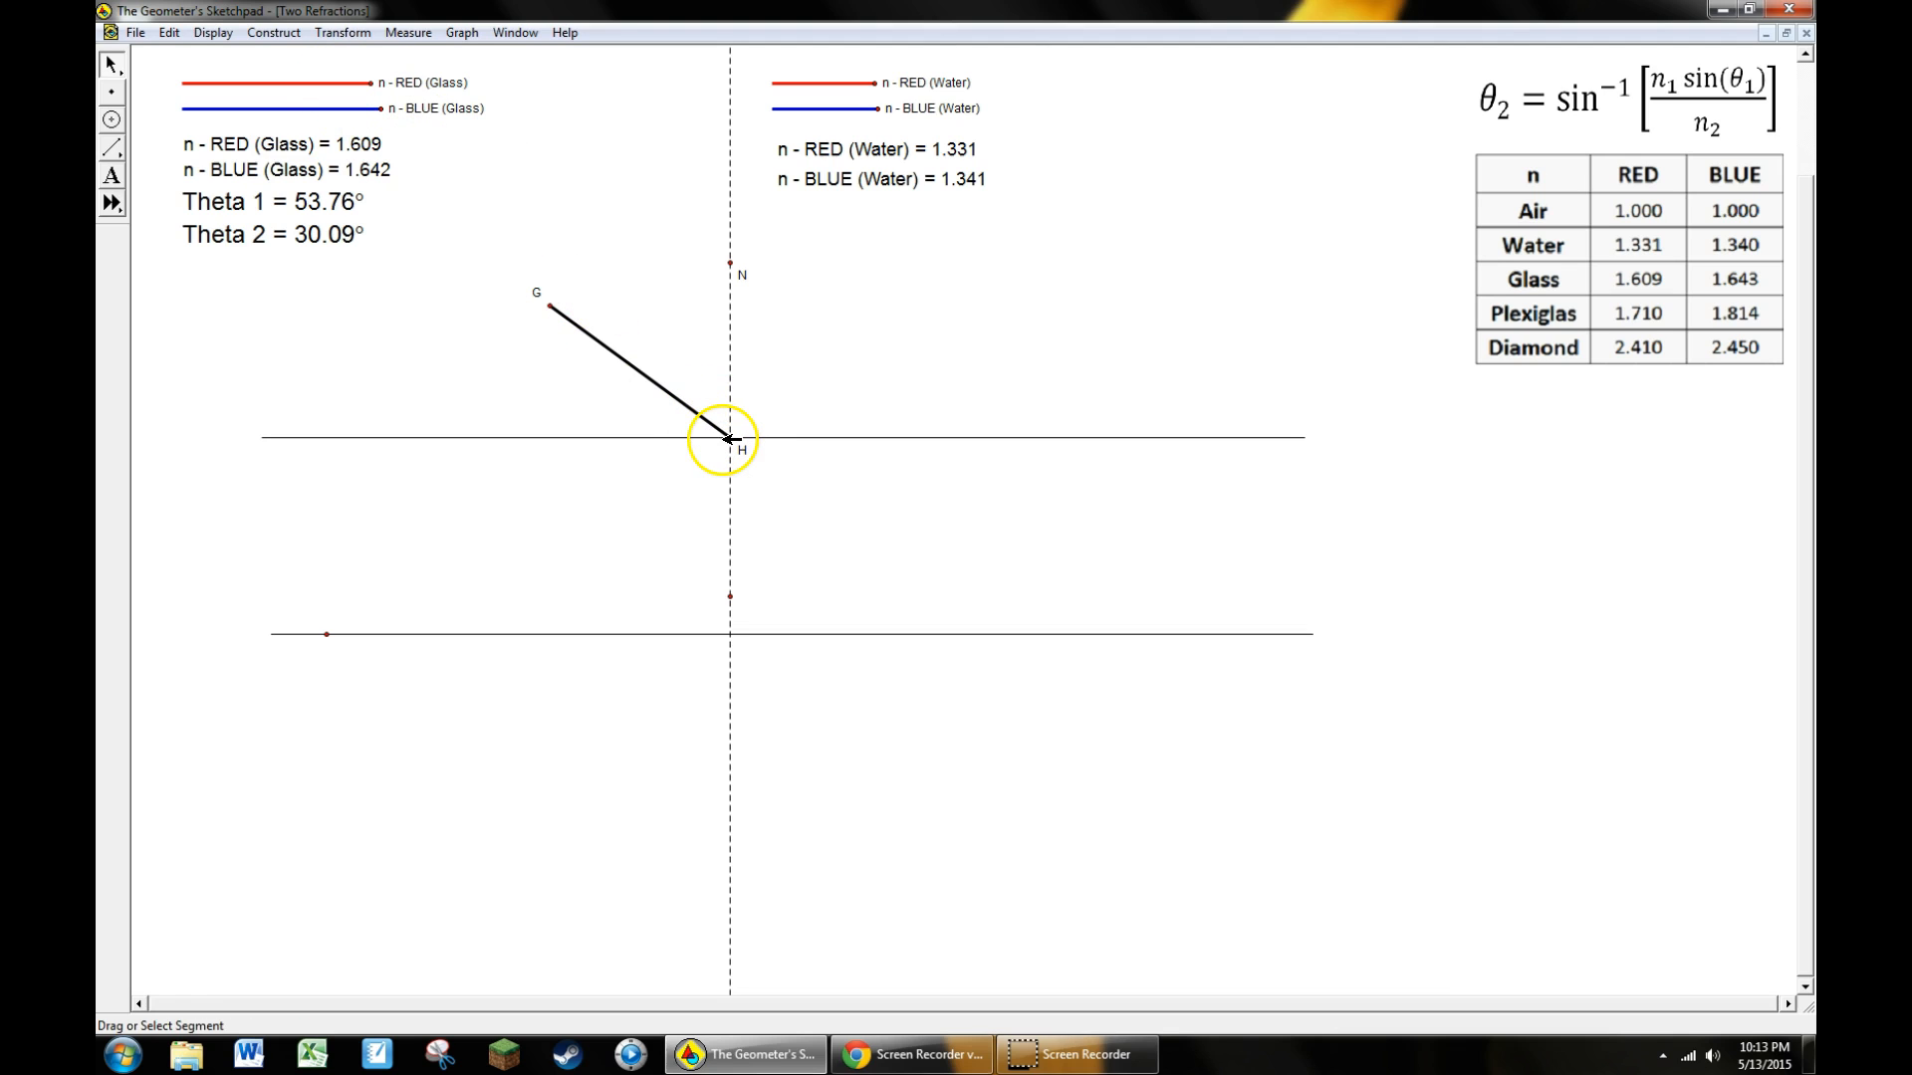
pyautogui.click(343, 32)
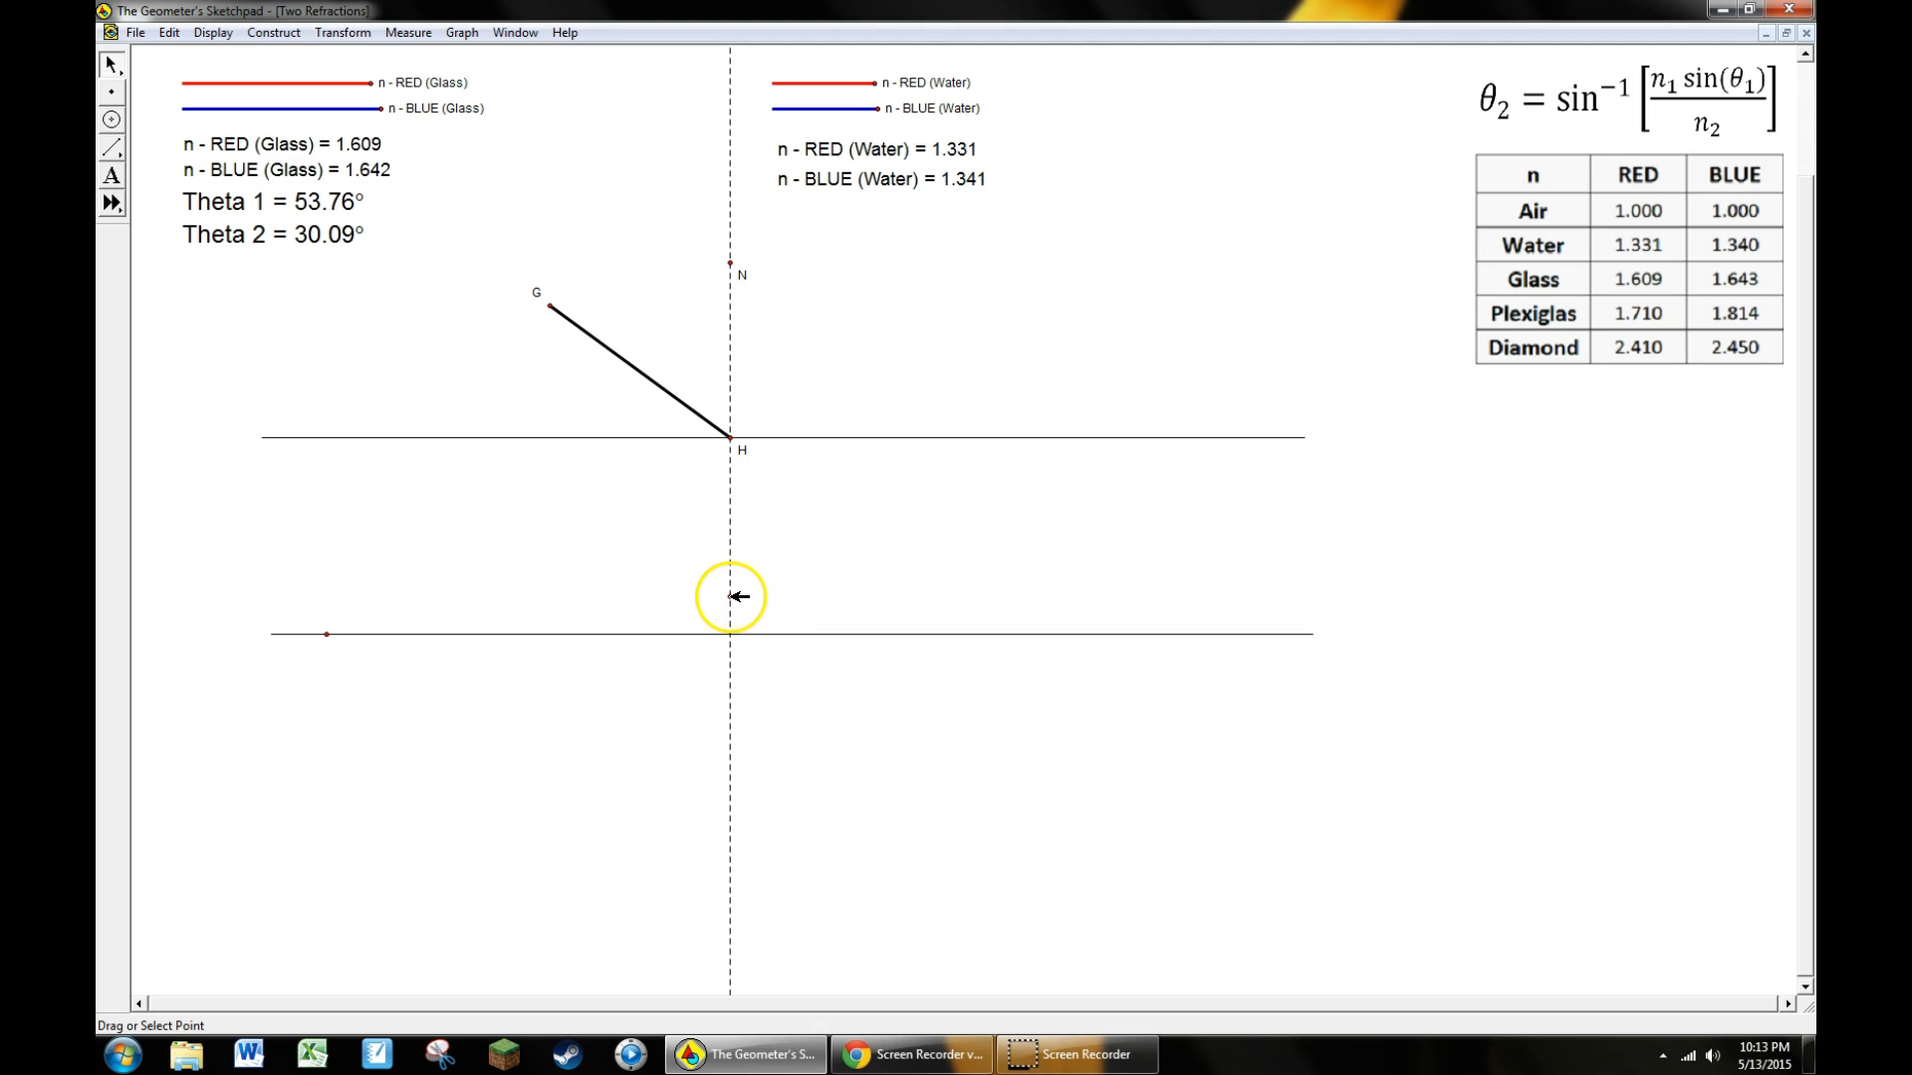
pyautogui.click(730, 598)
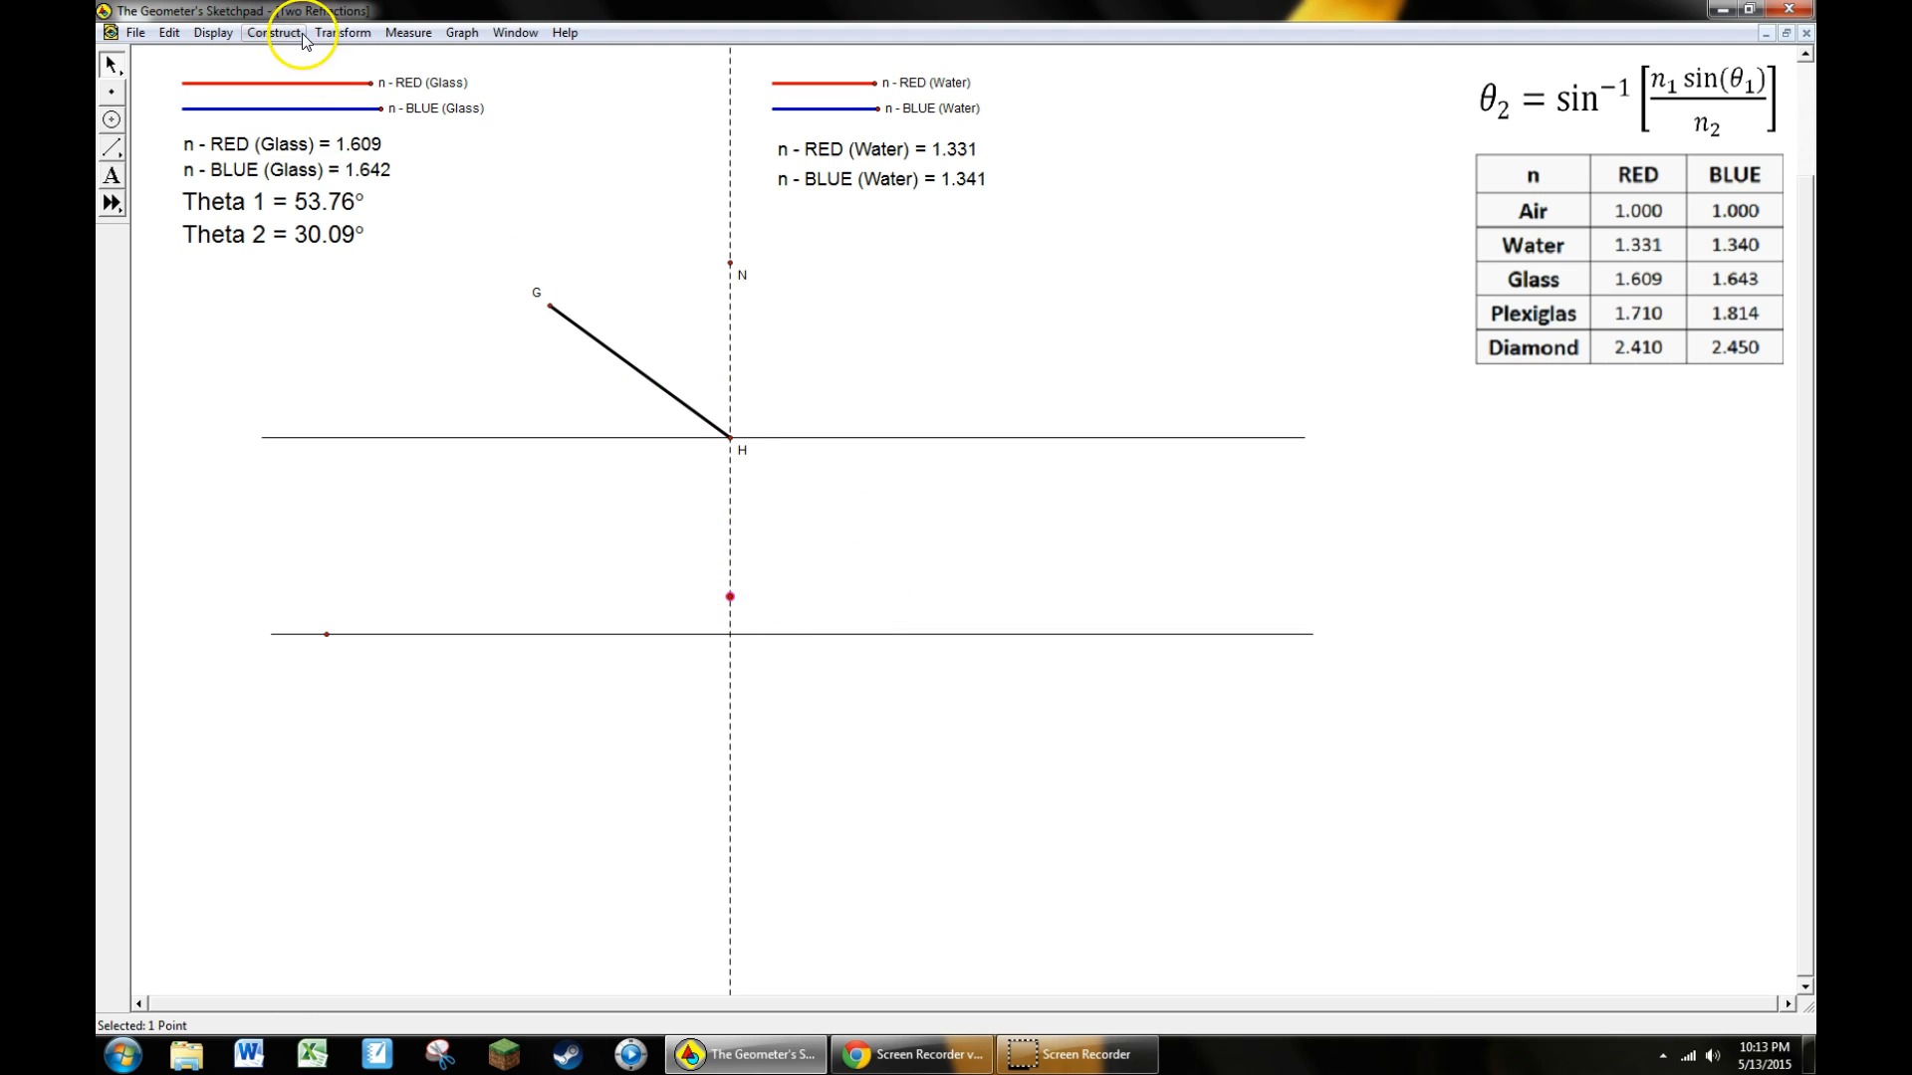
pyautogui.click(342, 32)
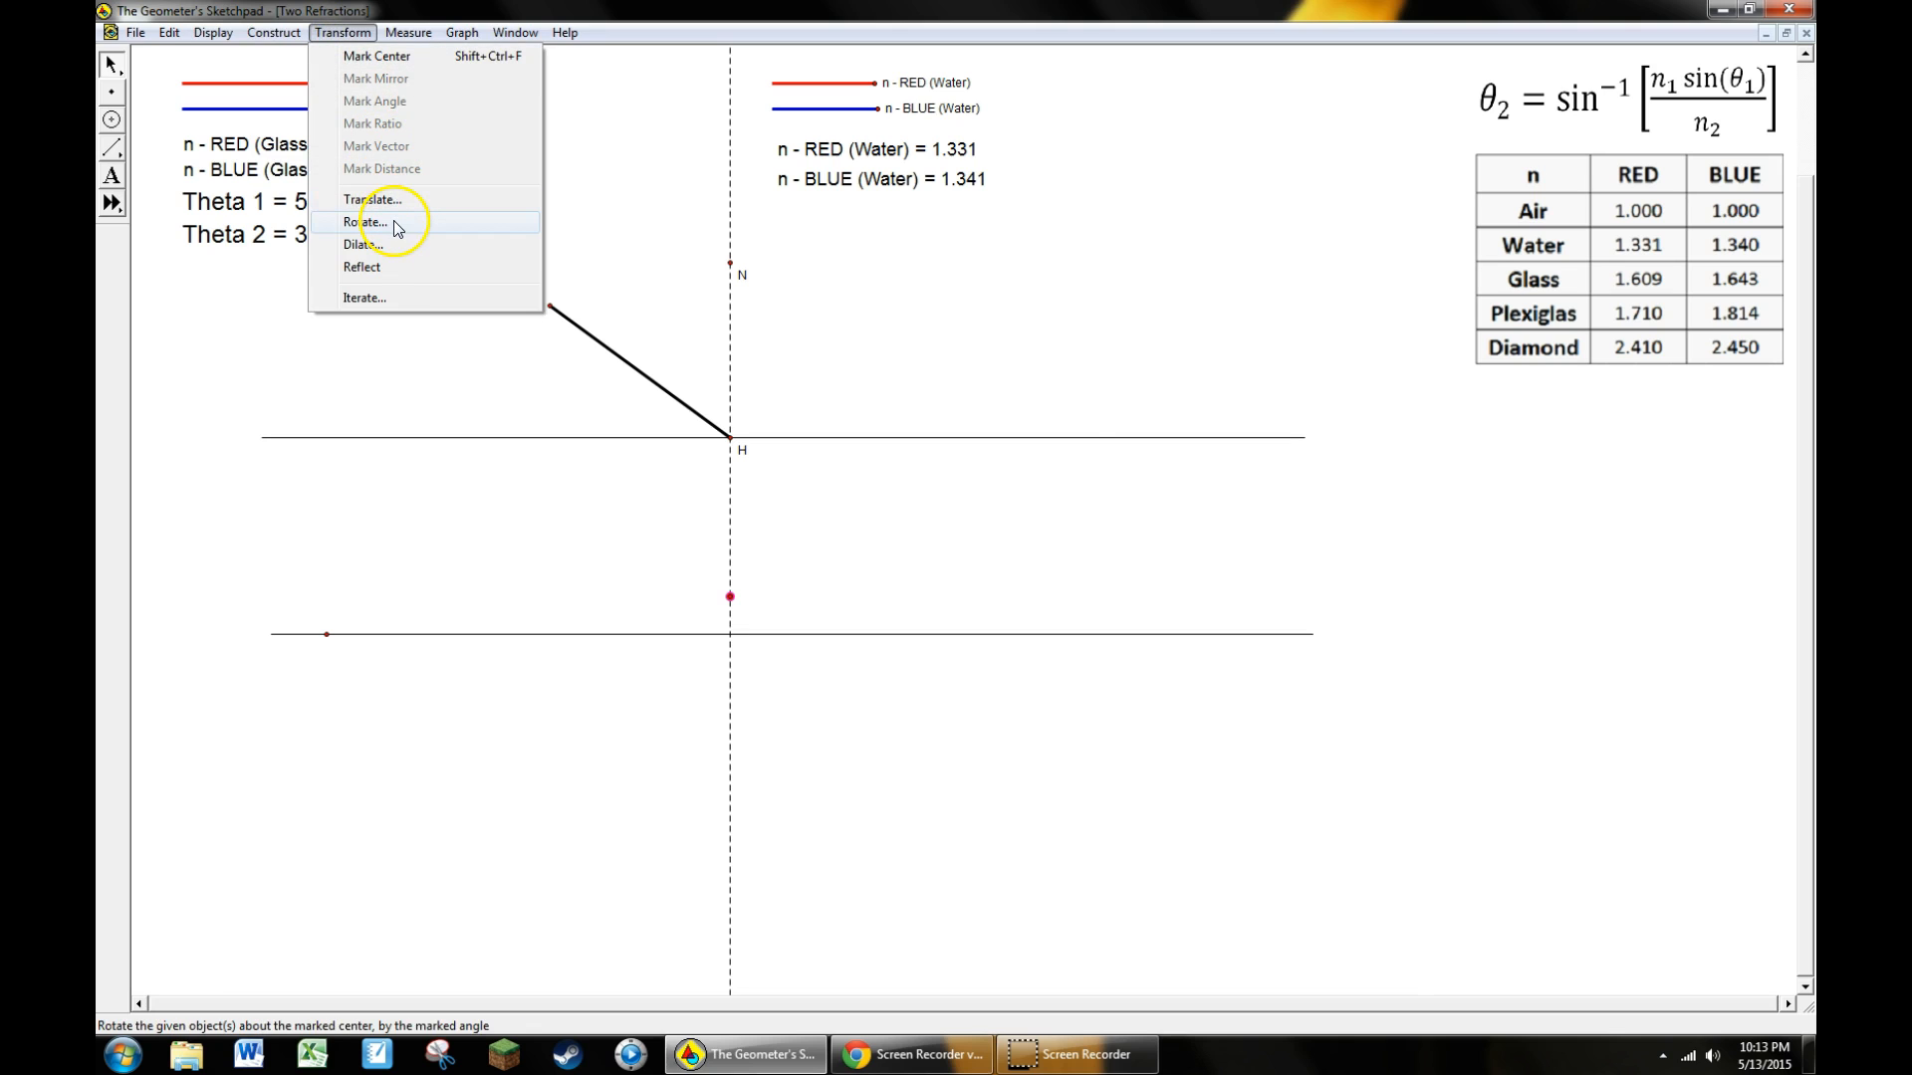
pyautogui.click(367, 221)
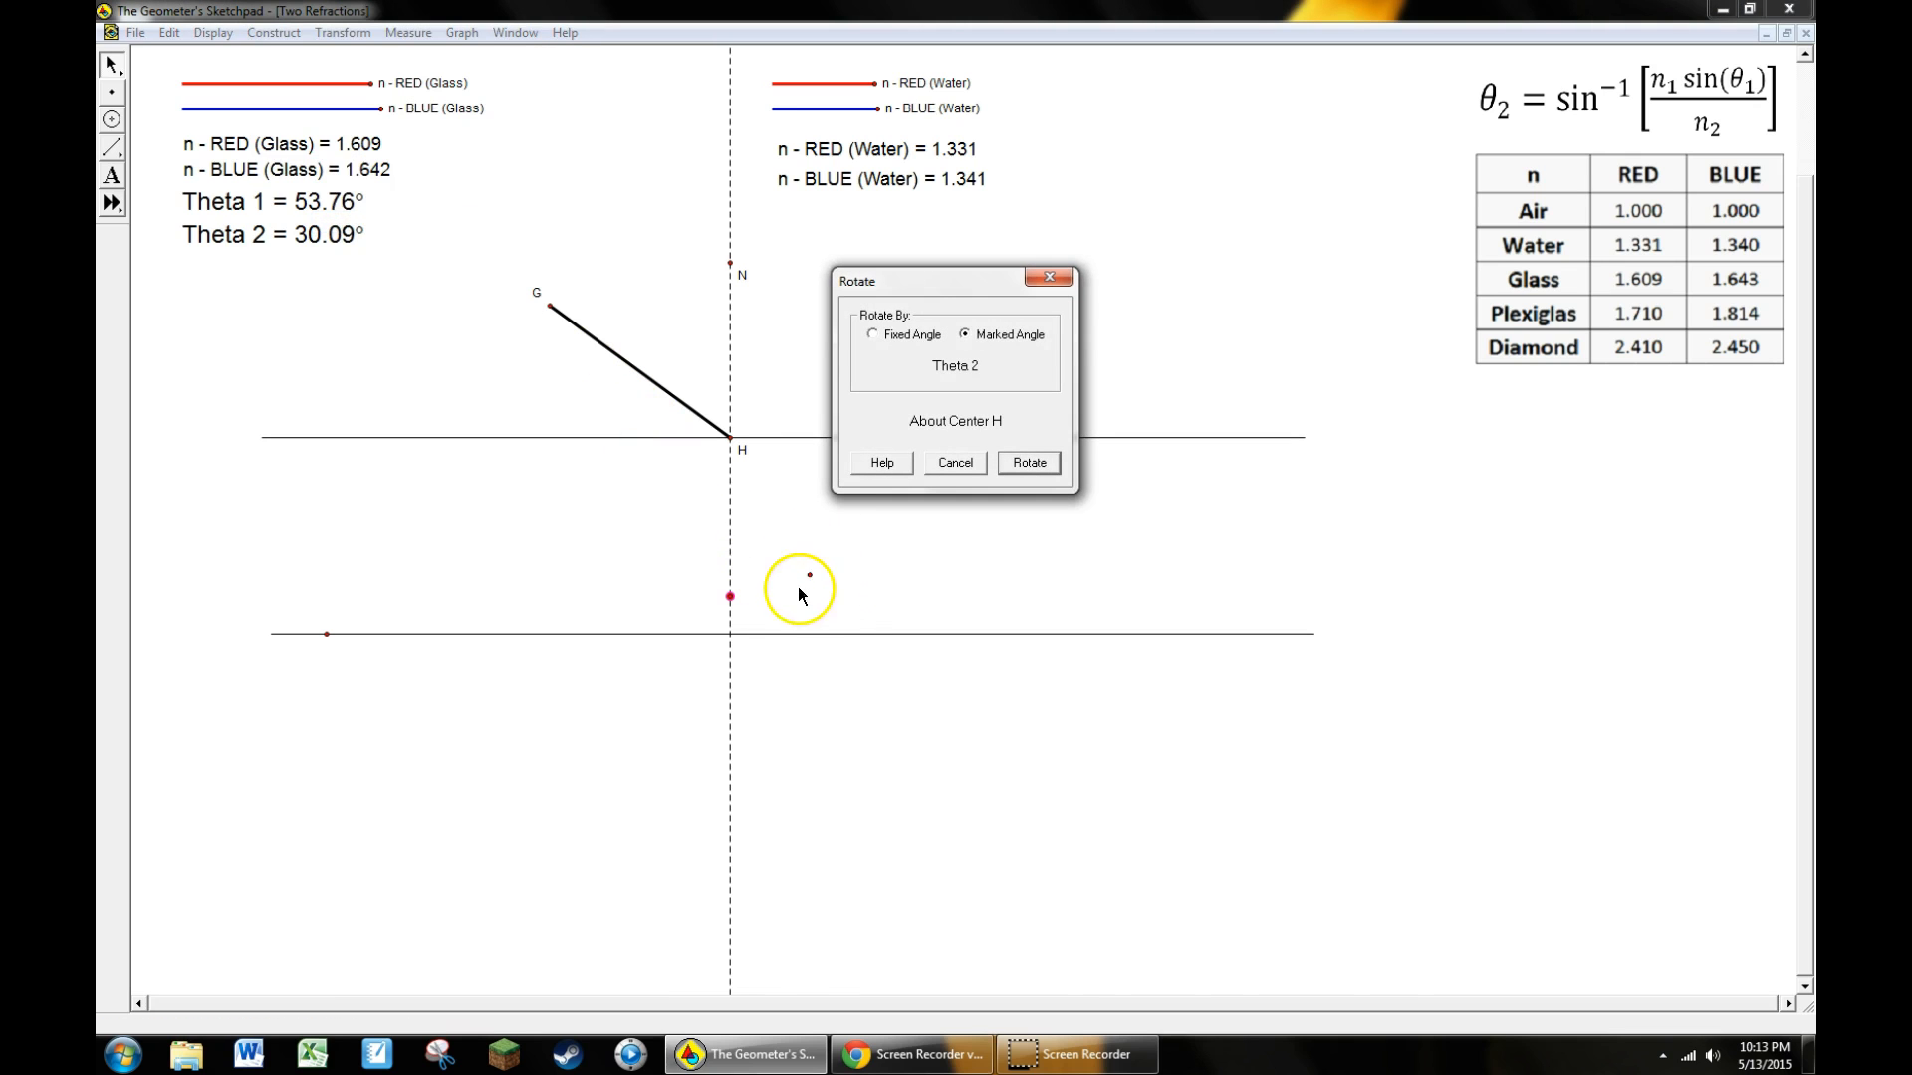
pyautogui.moveTo(1028, 462)
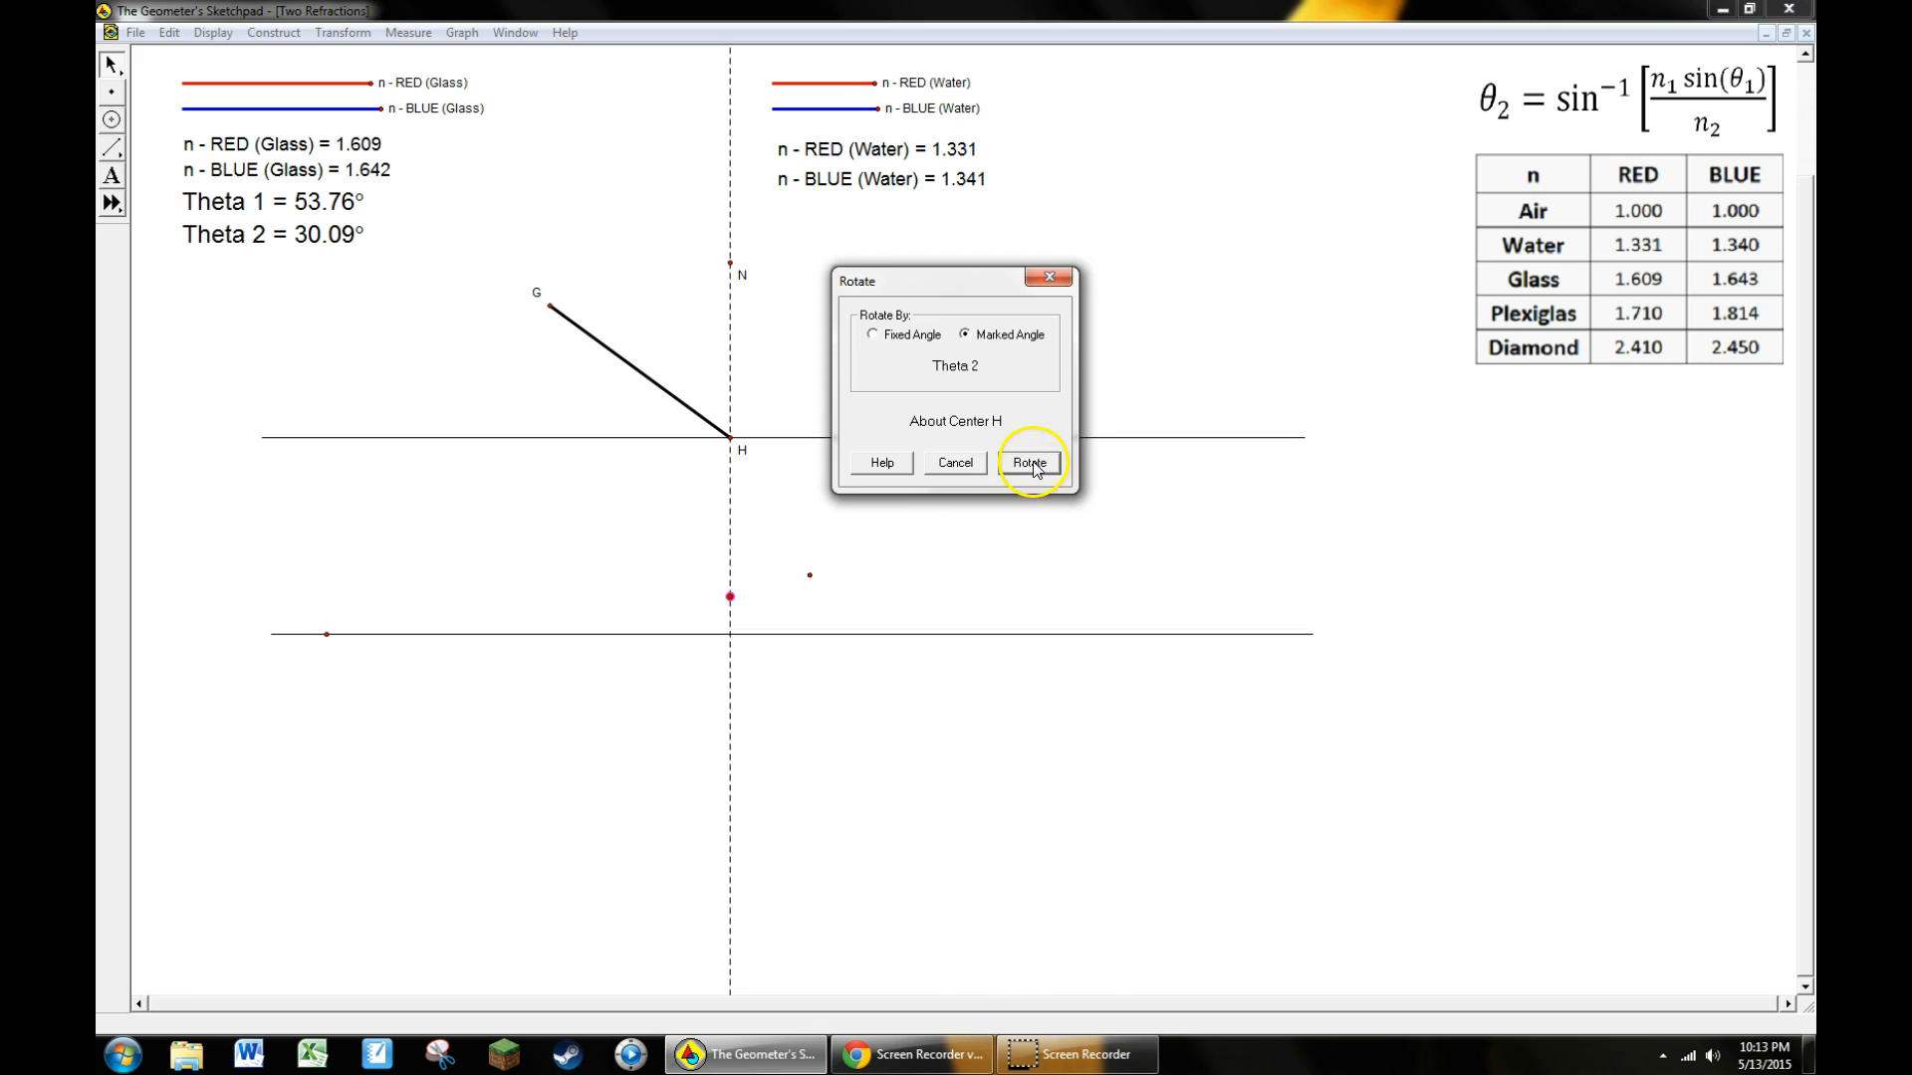
pyautogui.click(1029, 462)
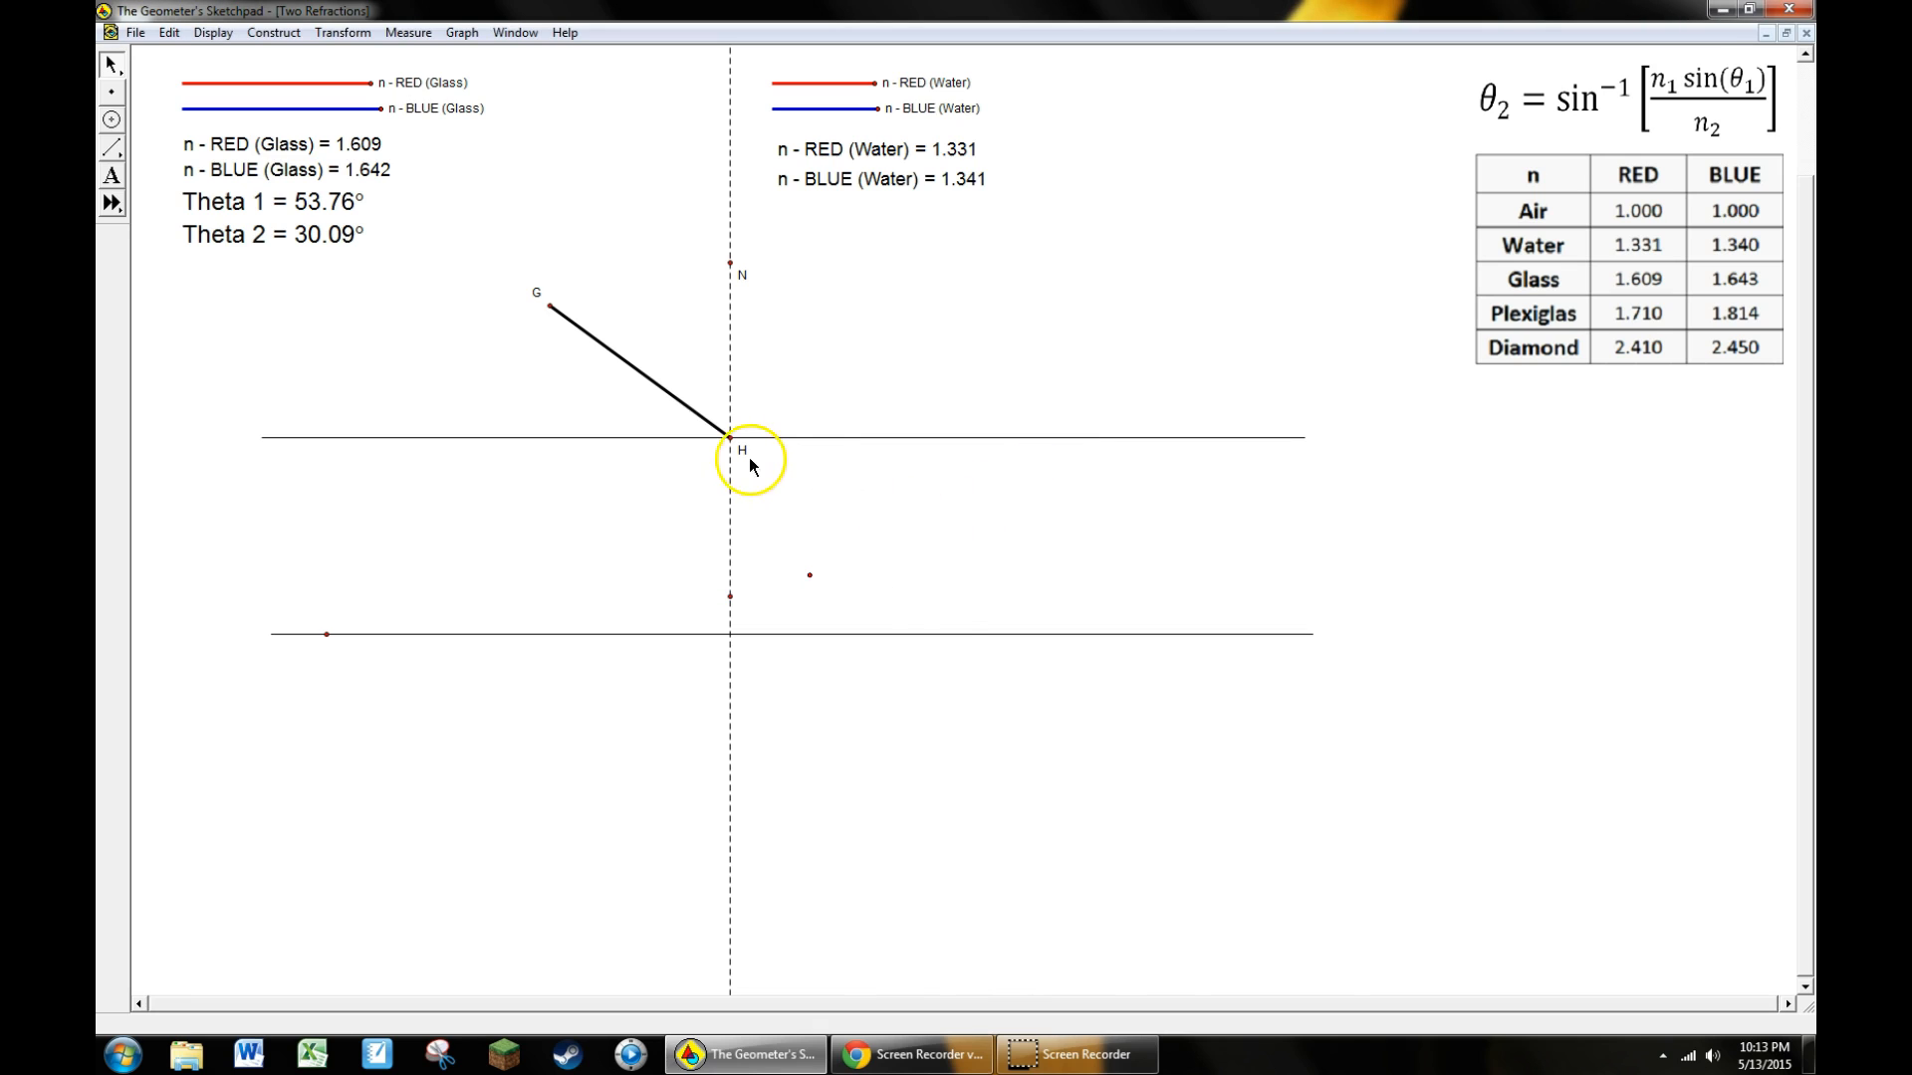
pyautogui.moveTo(811, 581)
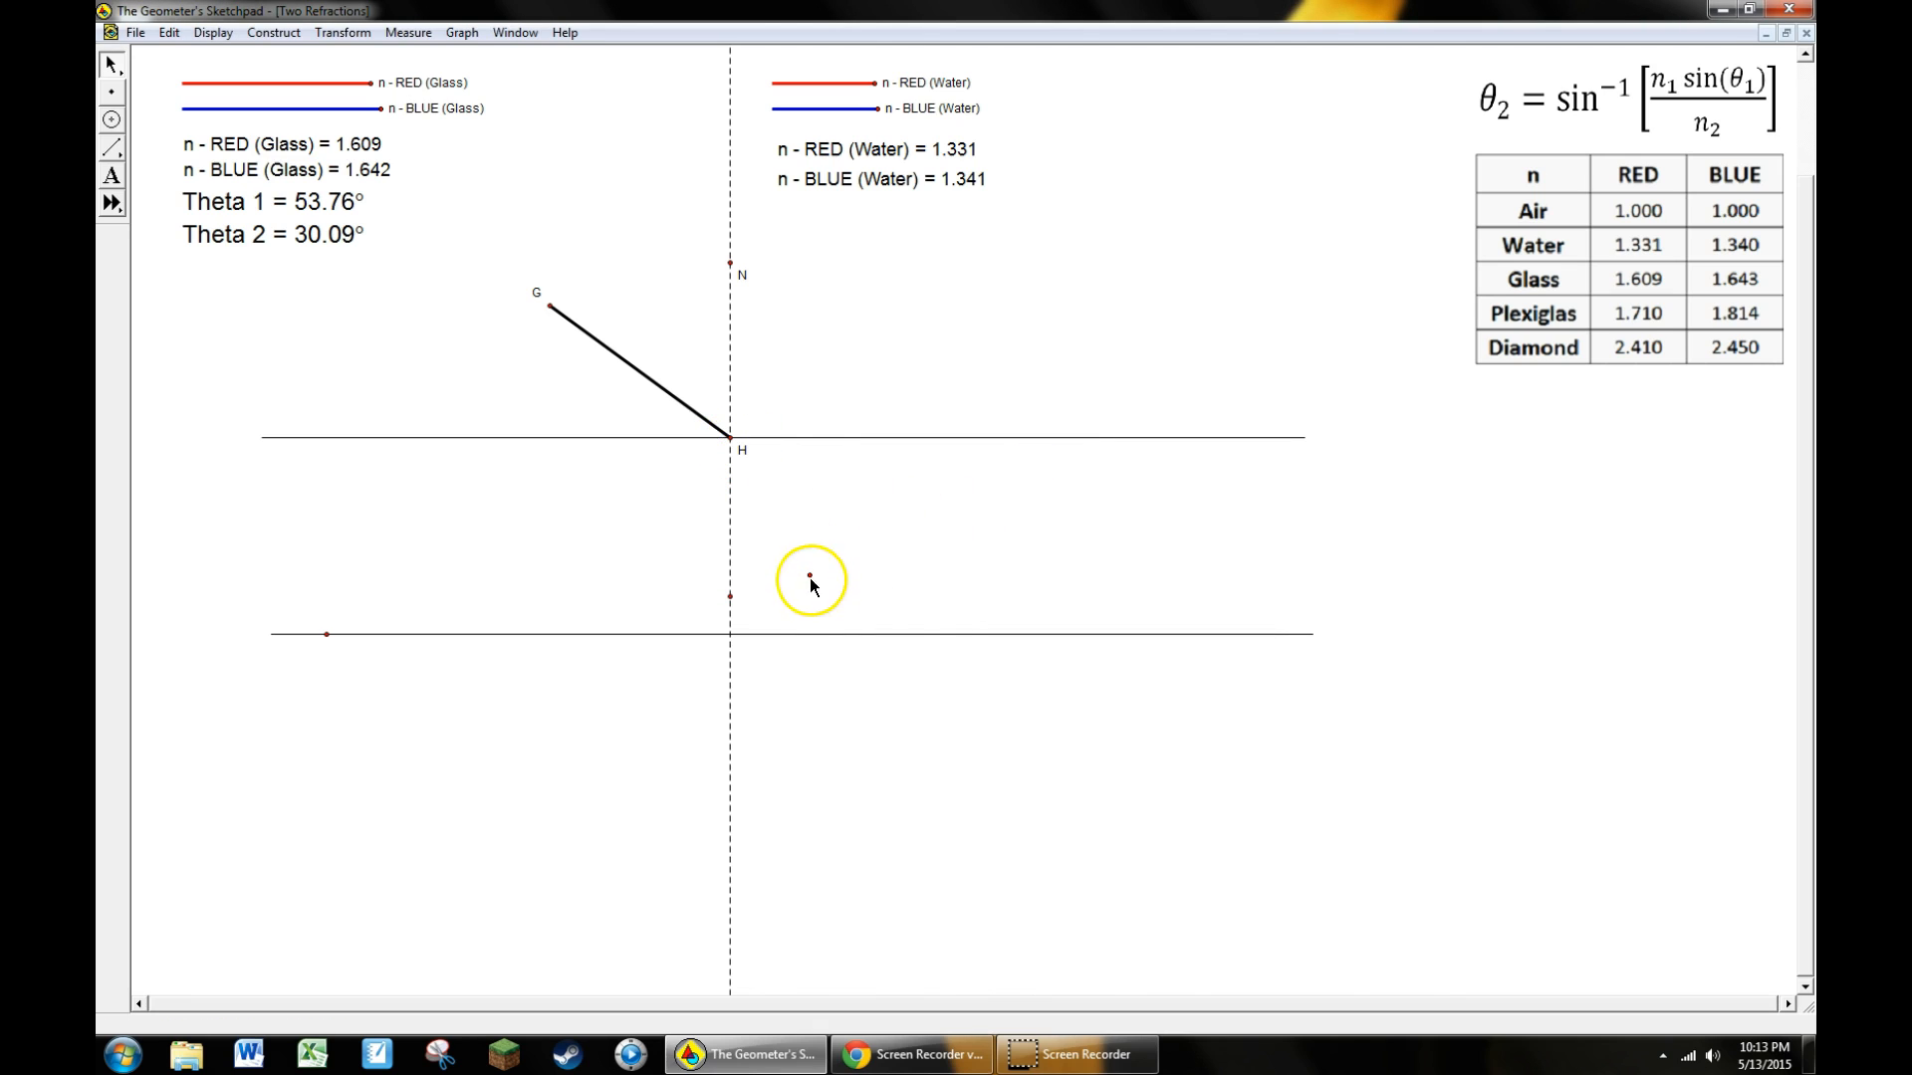
# Construct a ray from H through the rotated point and colour it red
pyautogui.click(110, 145)
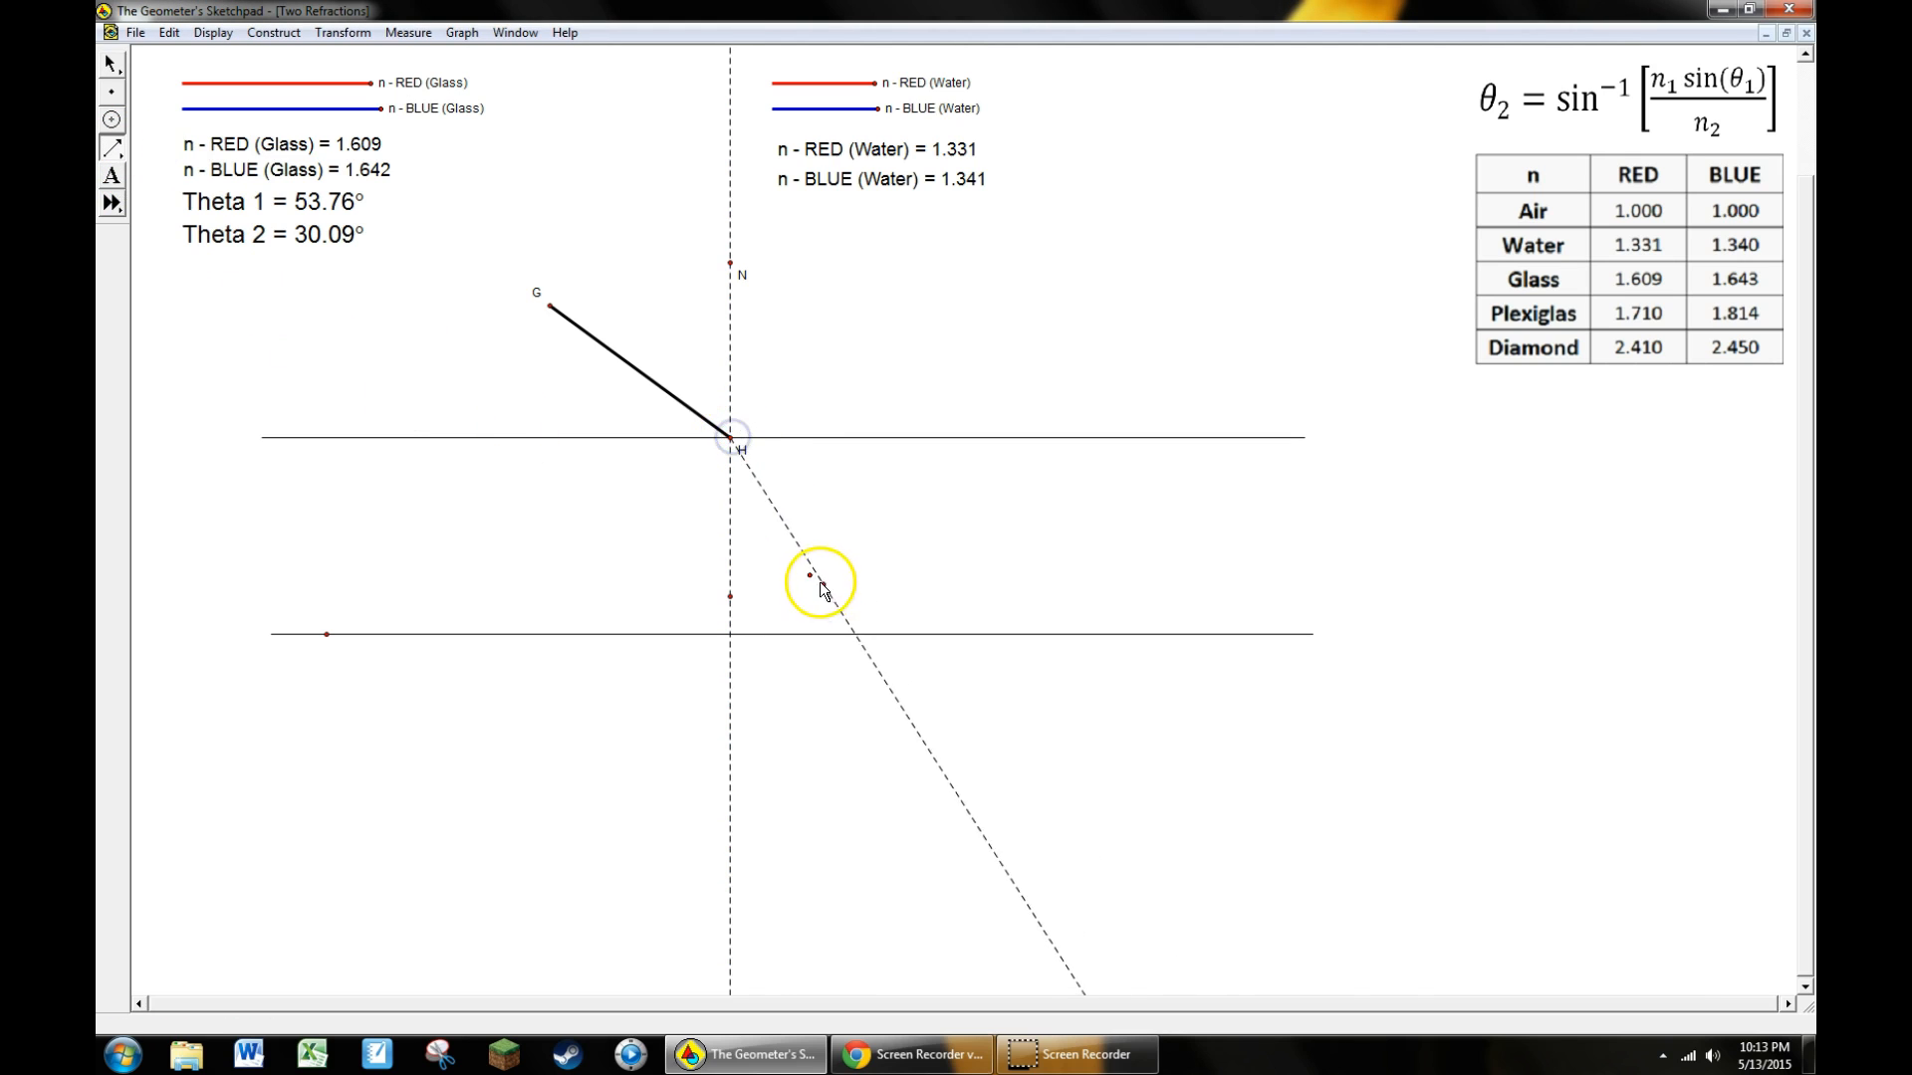
pyautogui.click(214, 31)
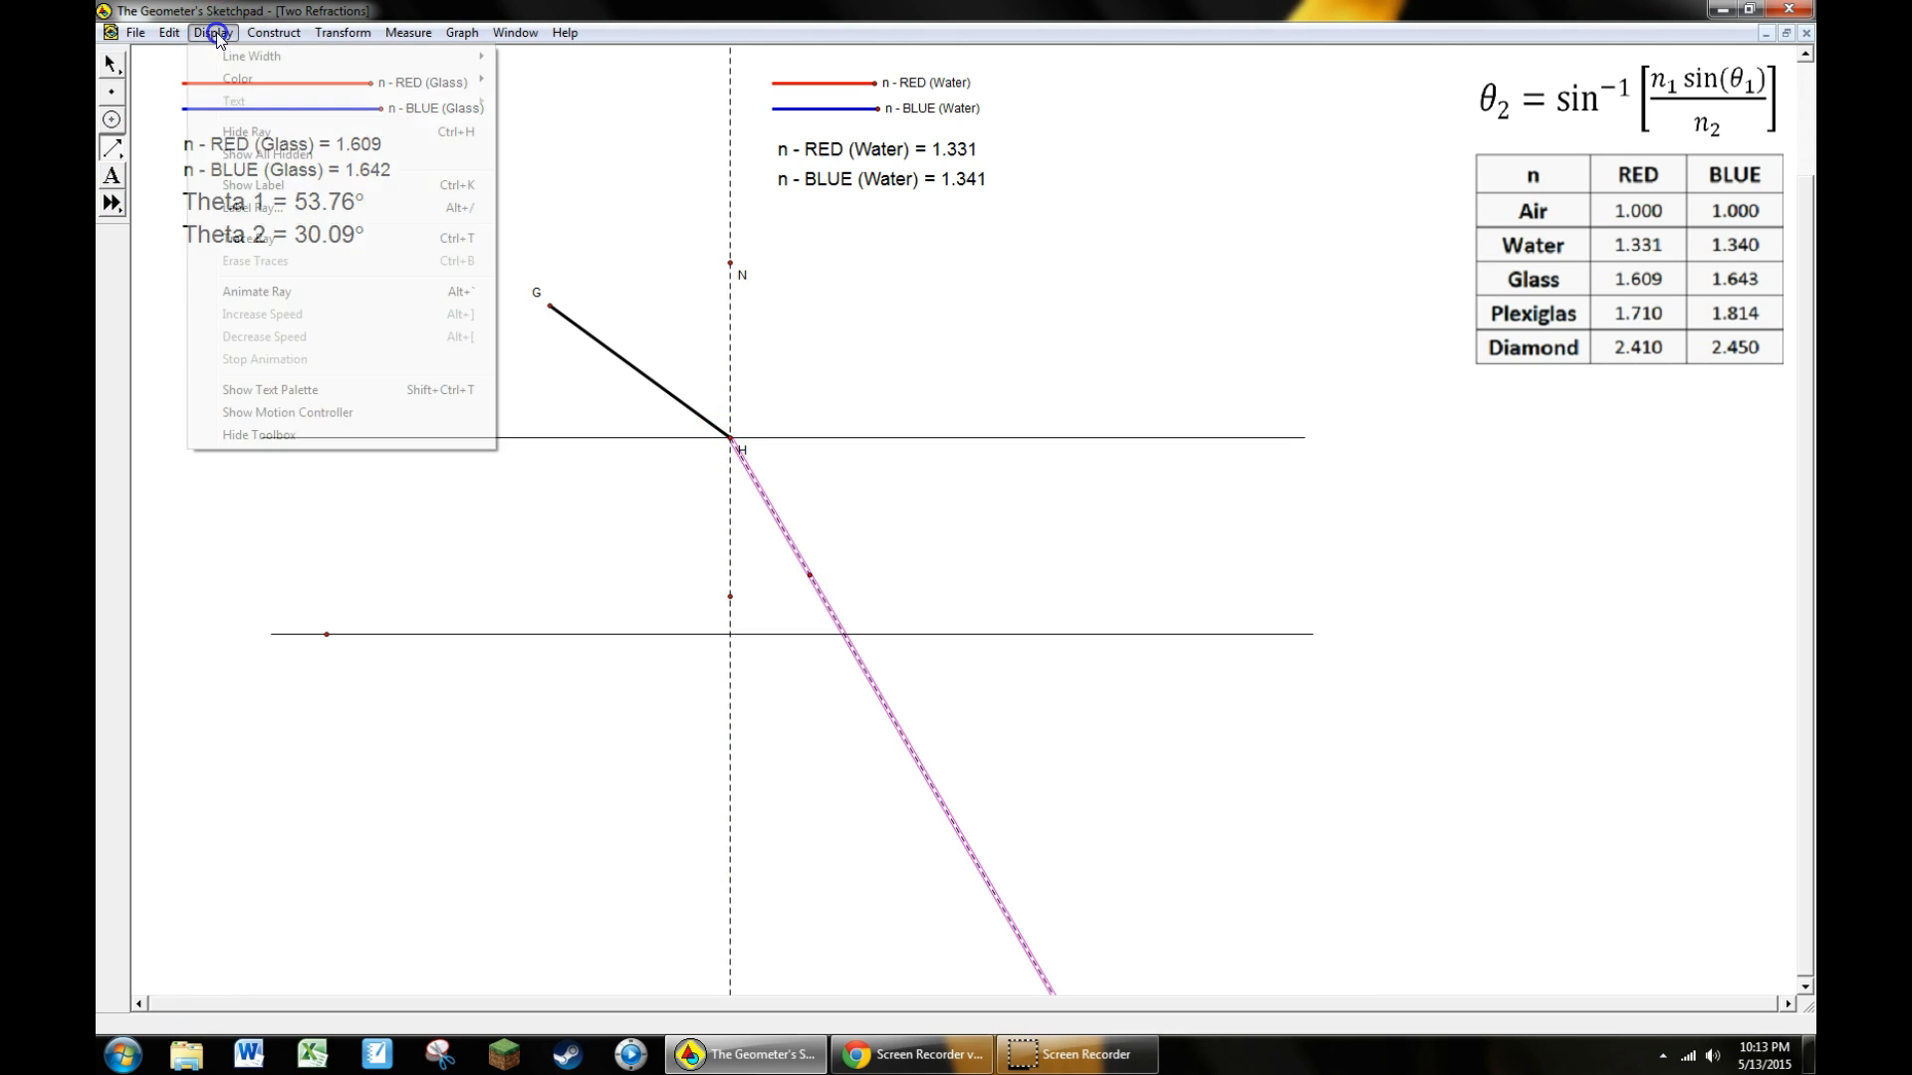
pyautogui.click(213, 32)
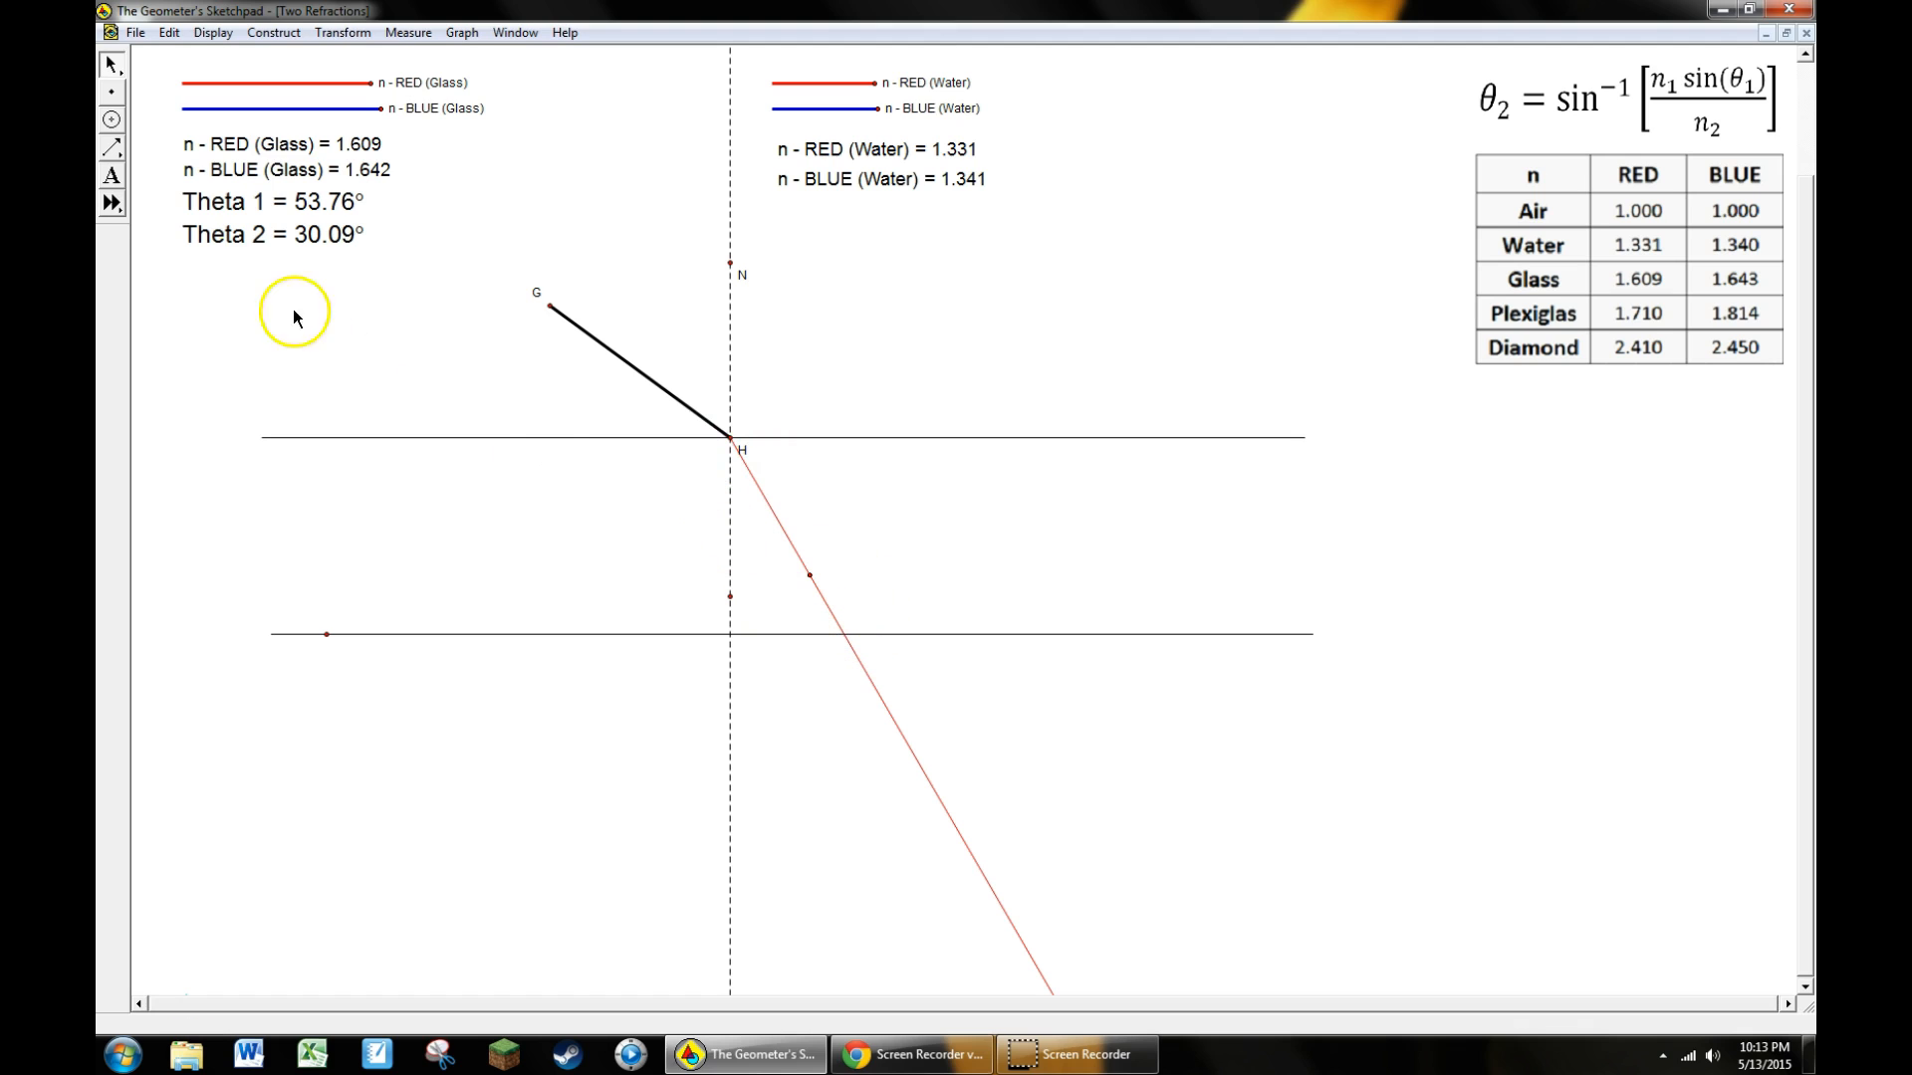
# Draw a red segment from H to the lower surface line and hide the original ray
pyautogui.click(110, 145)
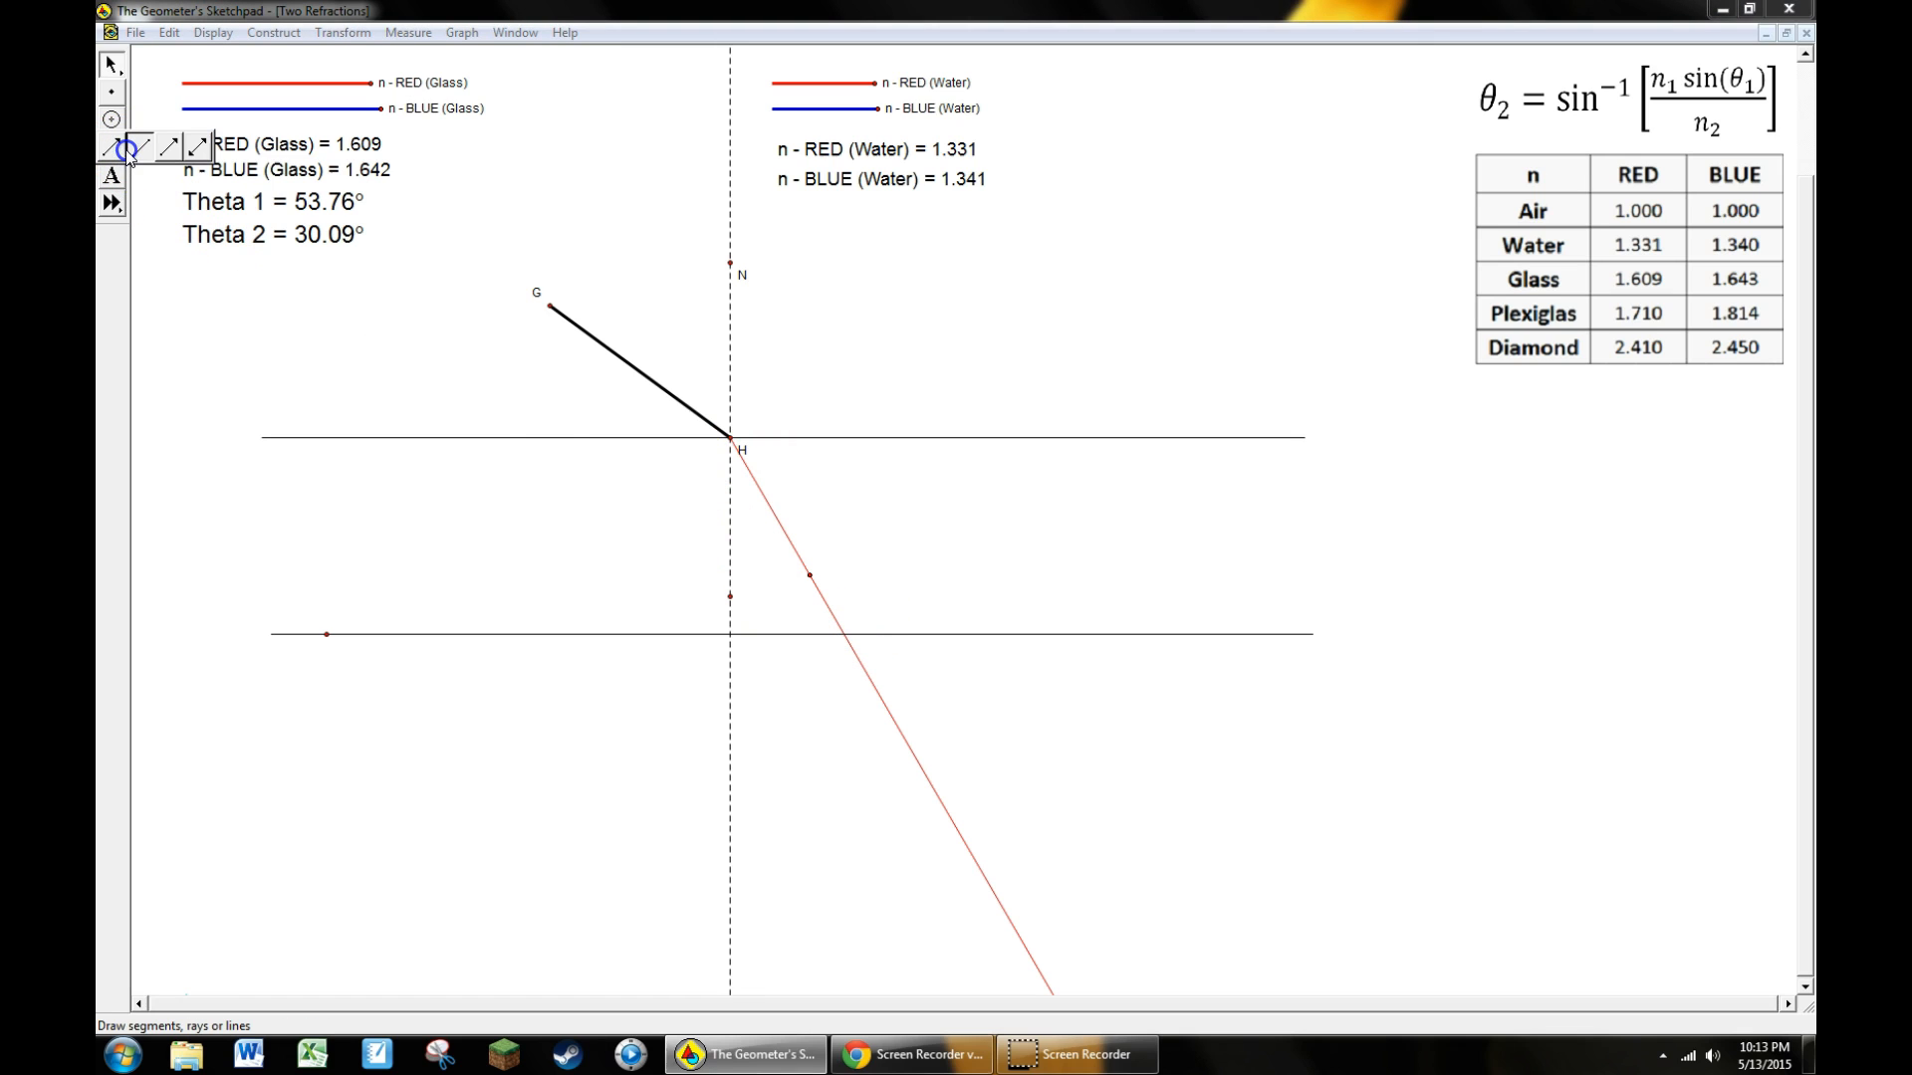
pyautogui.click(137, 145)
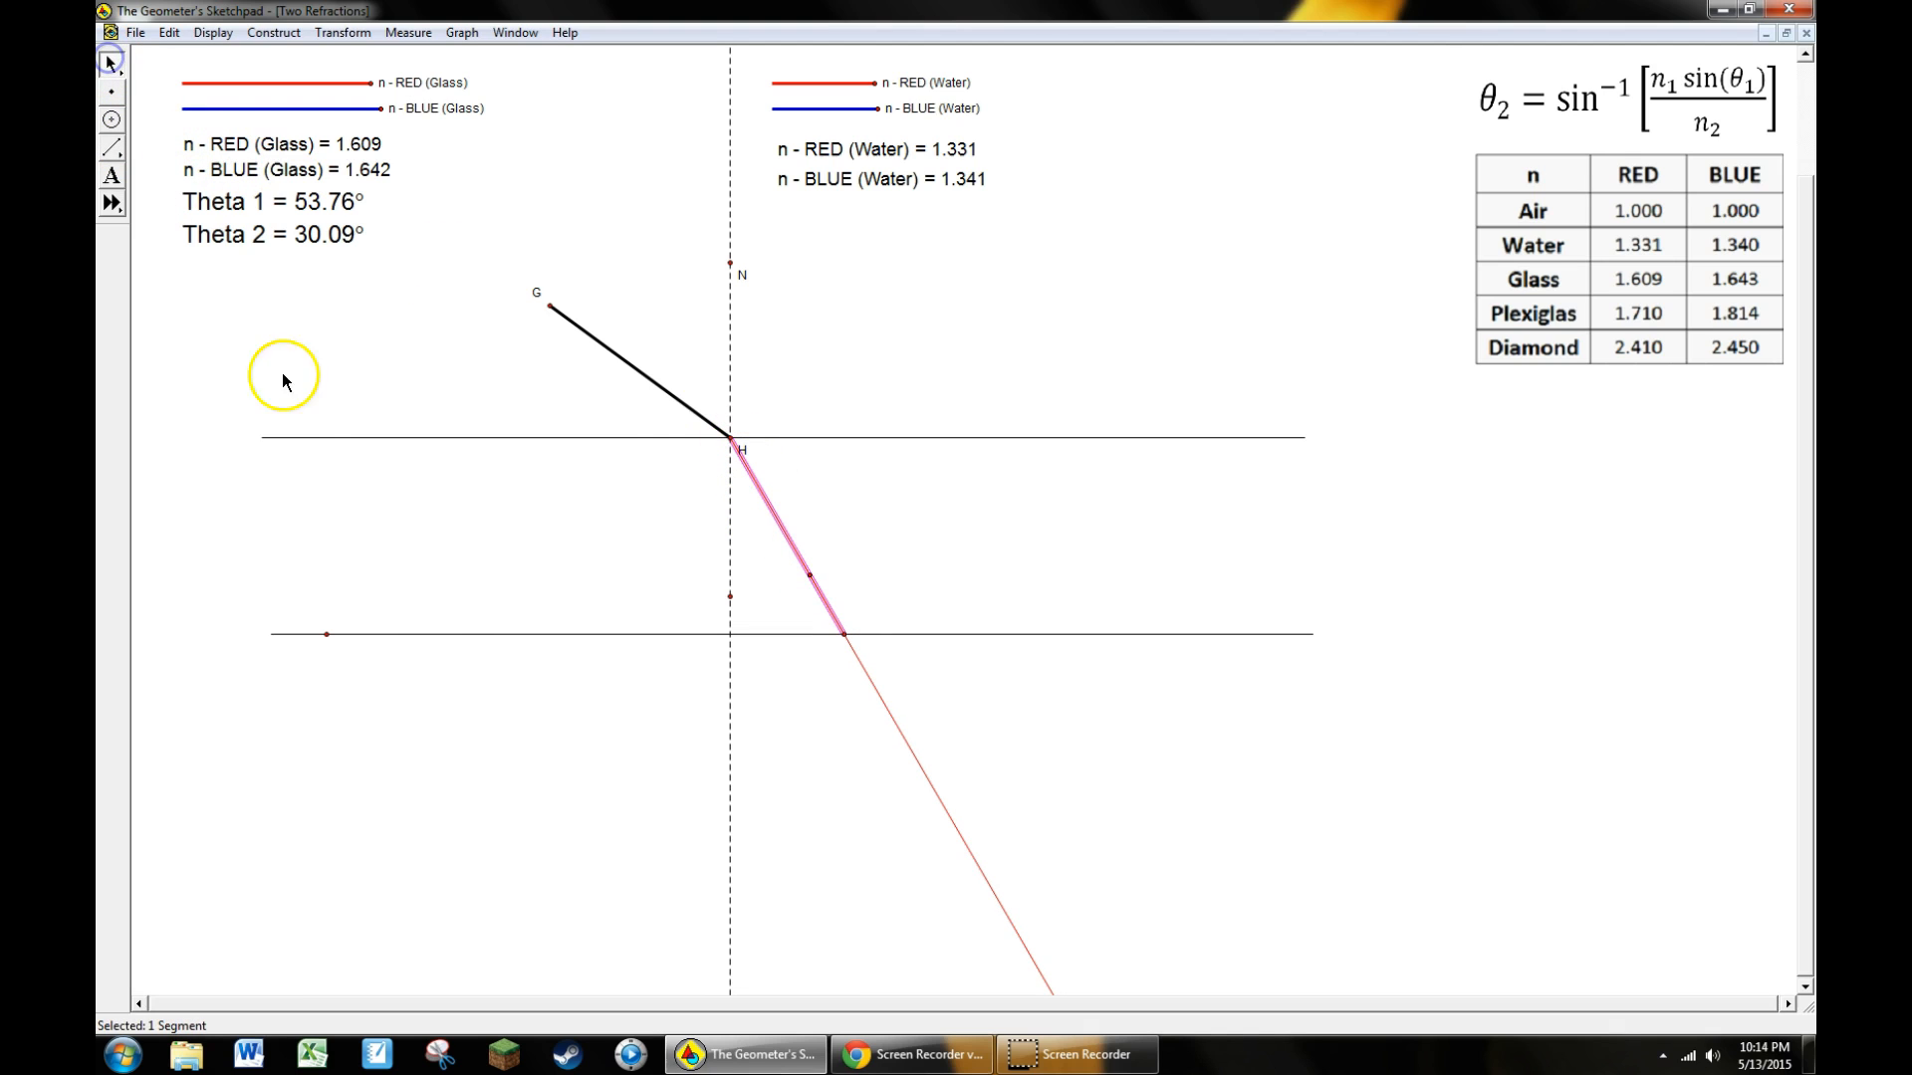
pyautogui.click(879, 695)
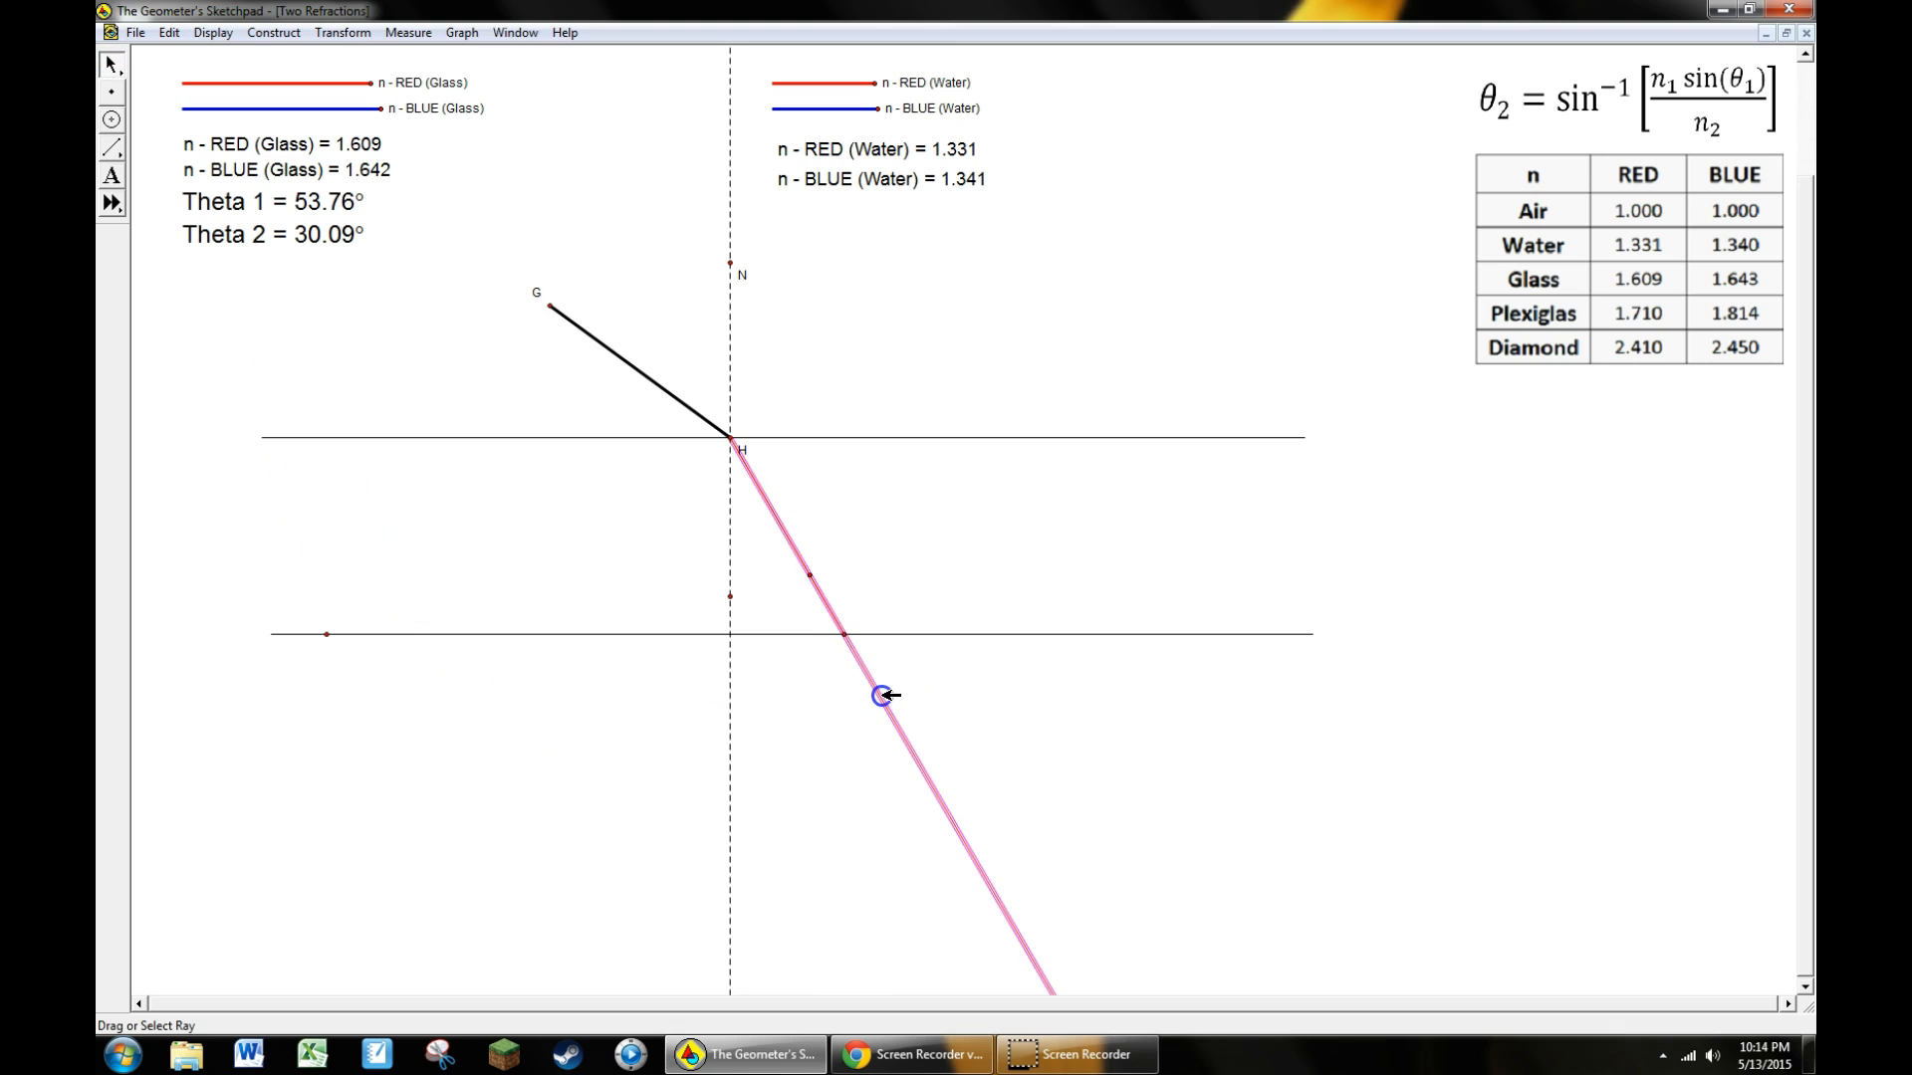
pyautogui.click(213, 32)
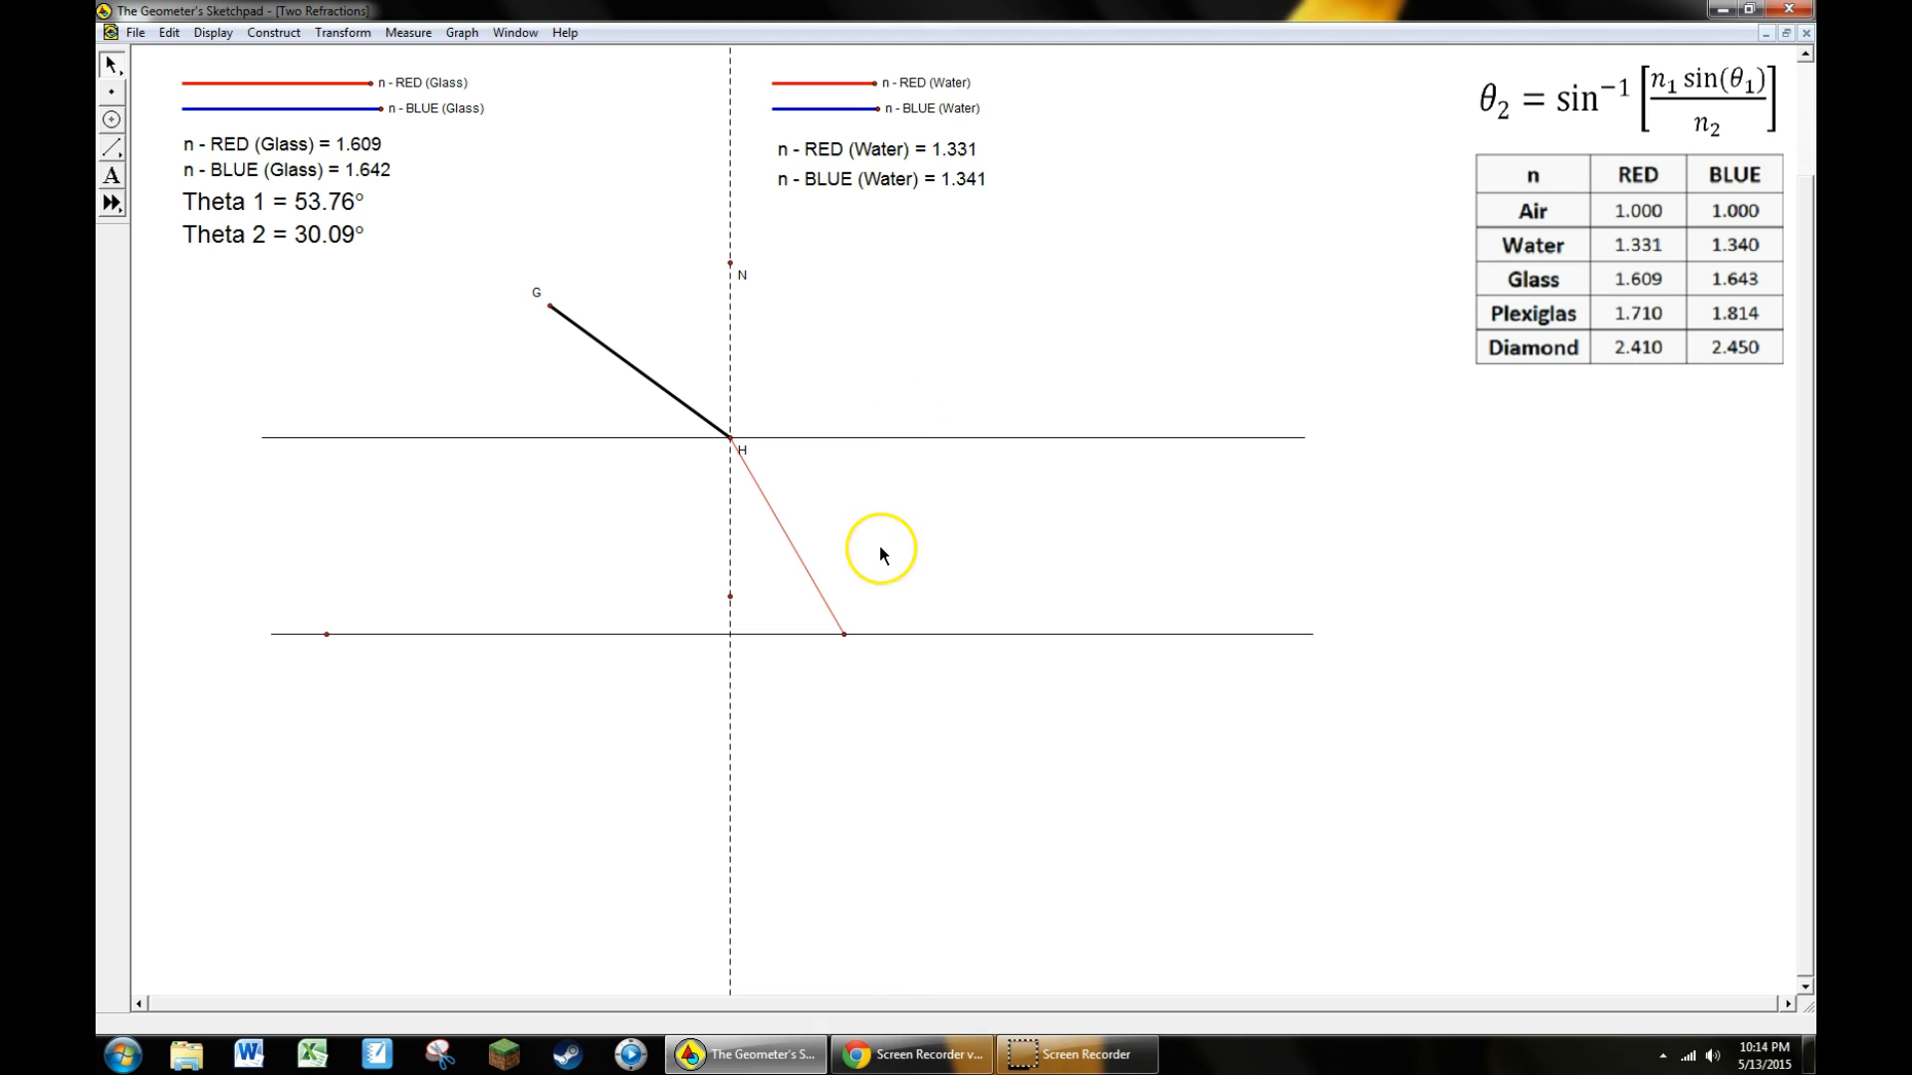
pyautogui.moveTo(854, 616)
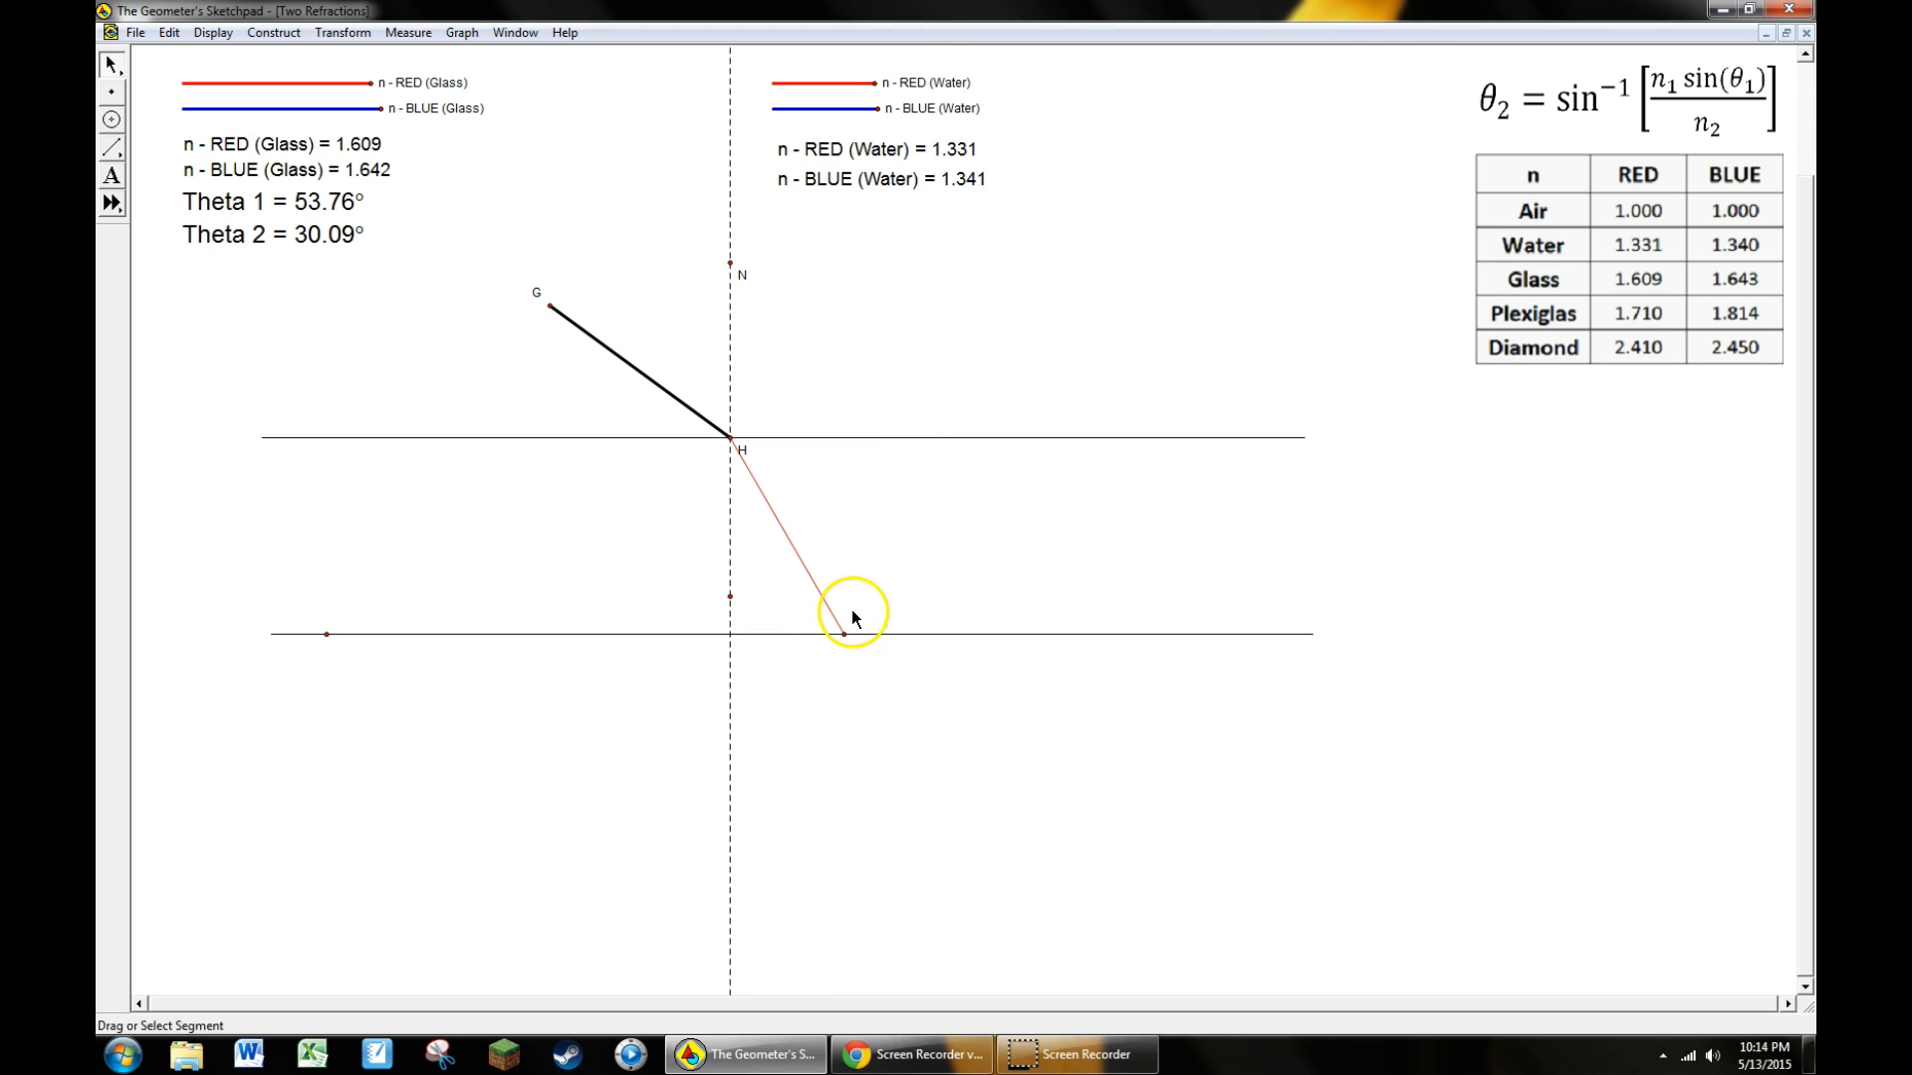
pyautogui.moveTo(848, 627)
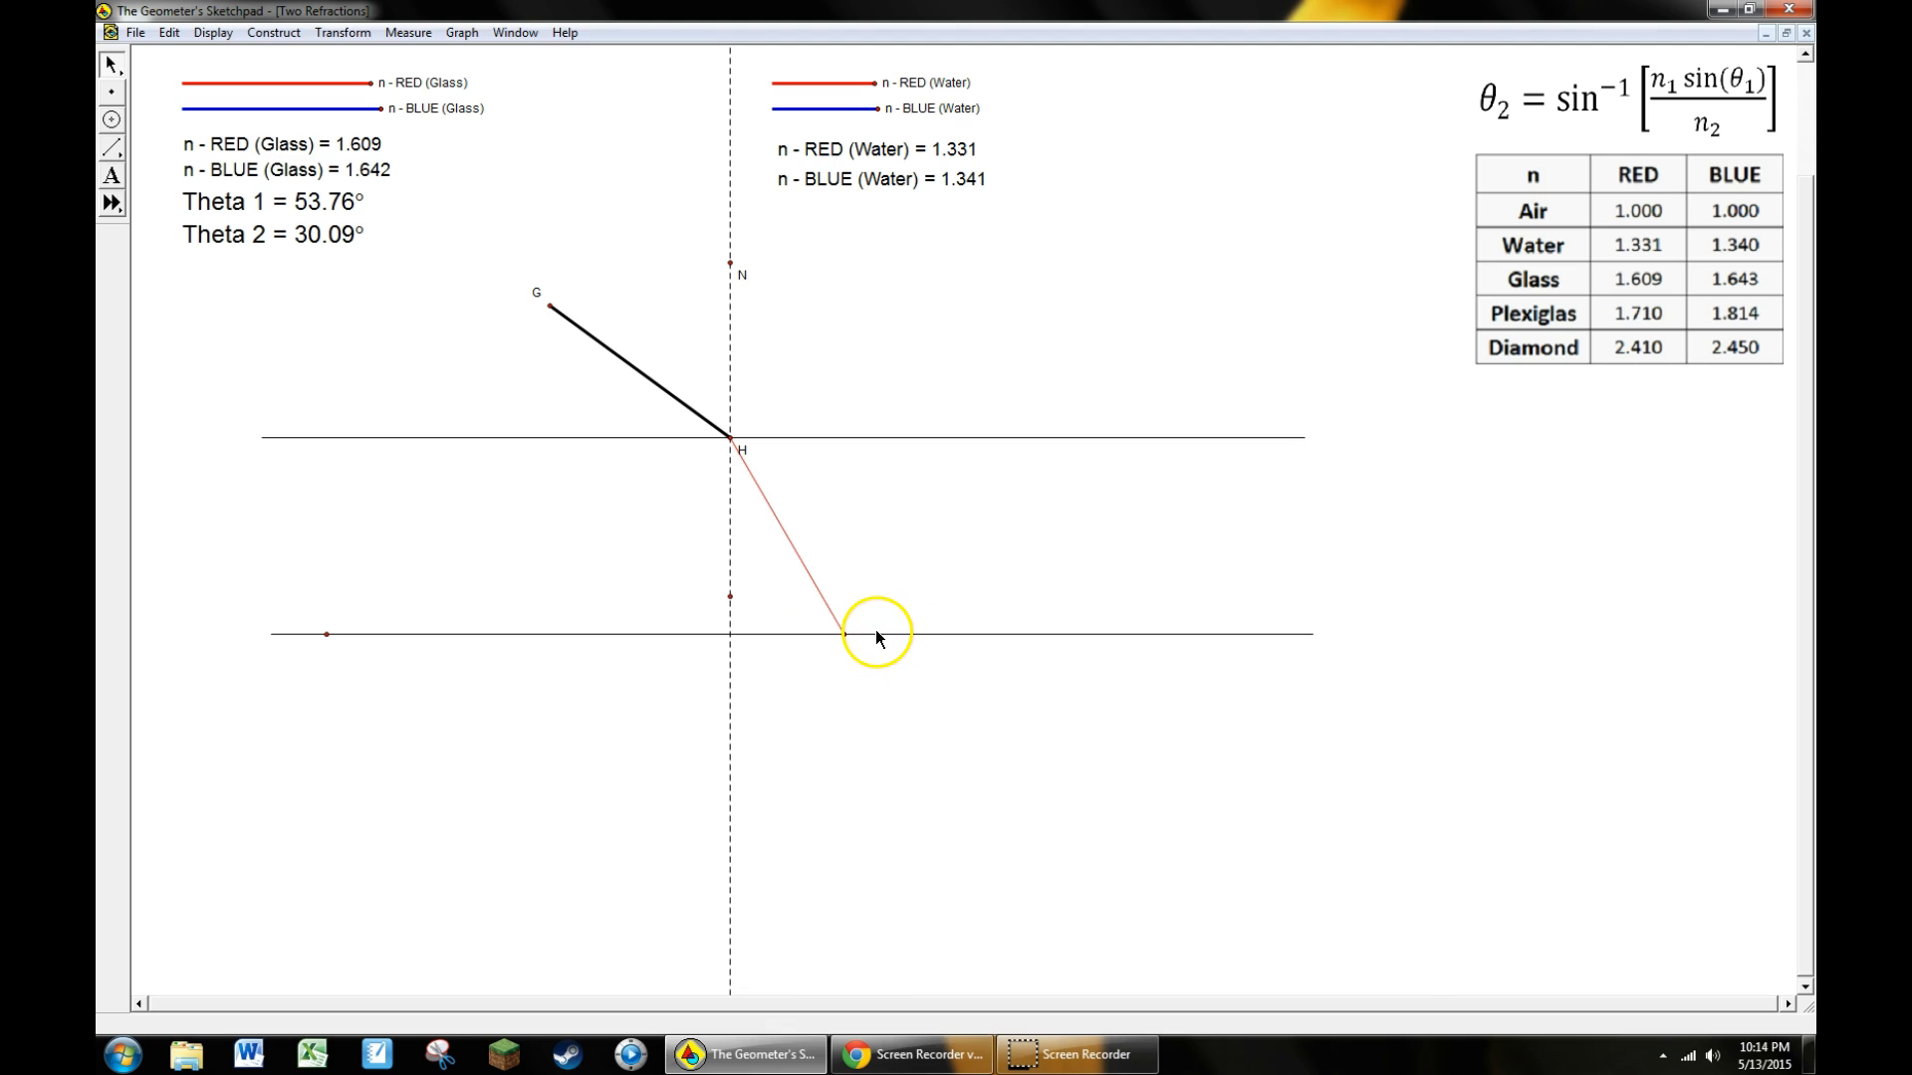
# Construct a dashed perpendicular to the lower line through the red segment's landing point
pyautogui.click(877, 633)
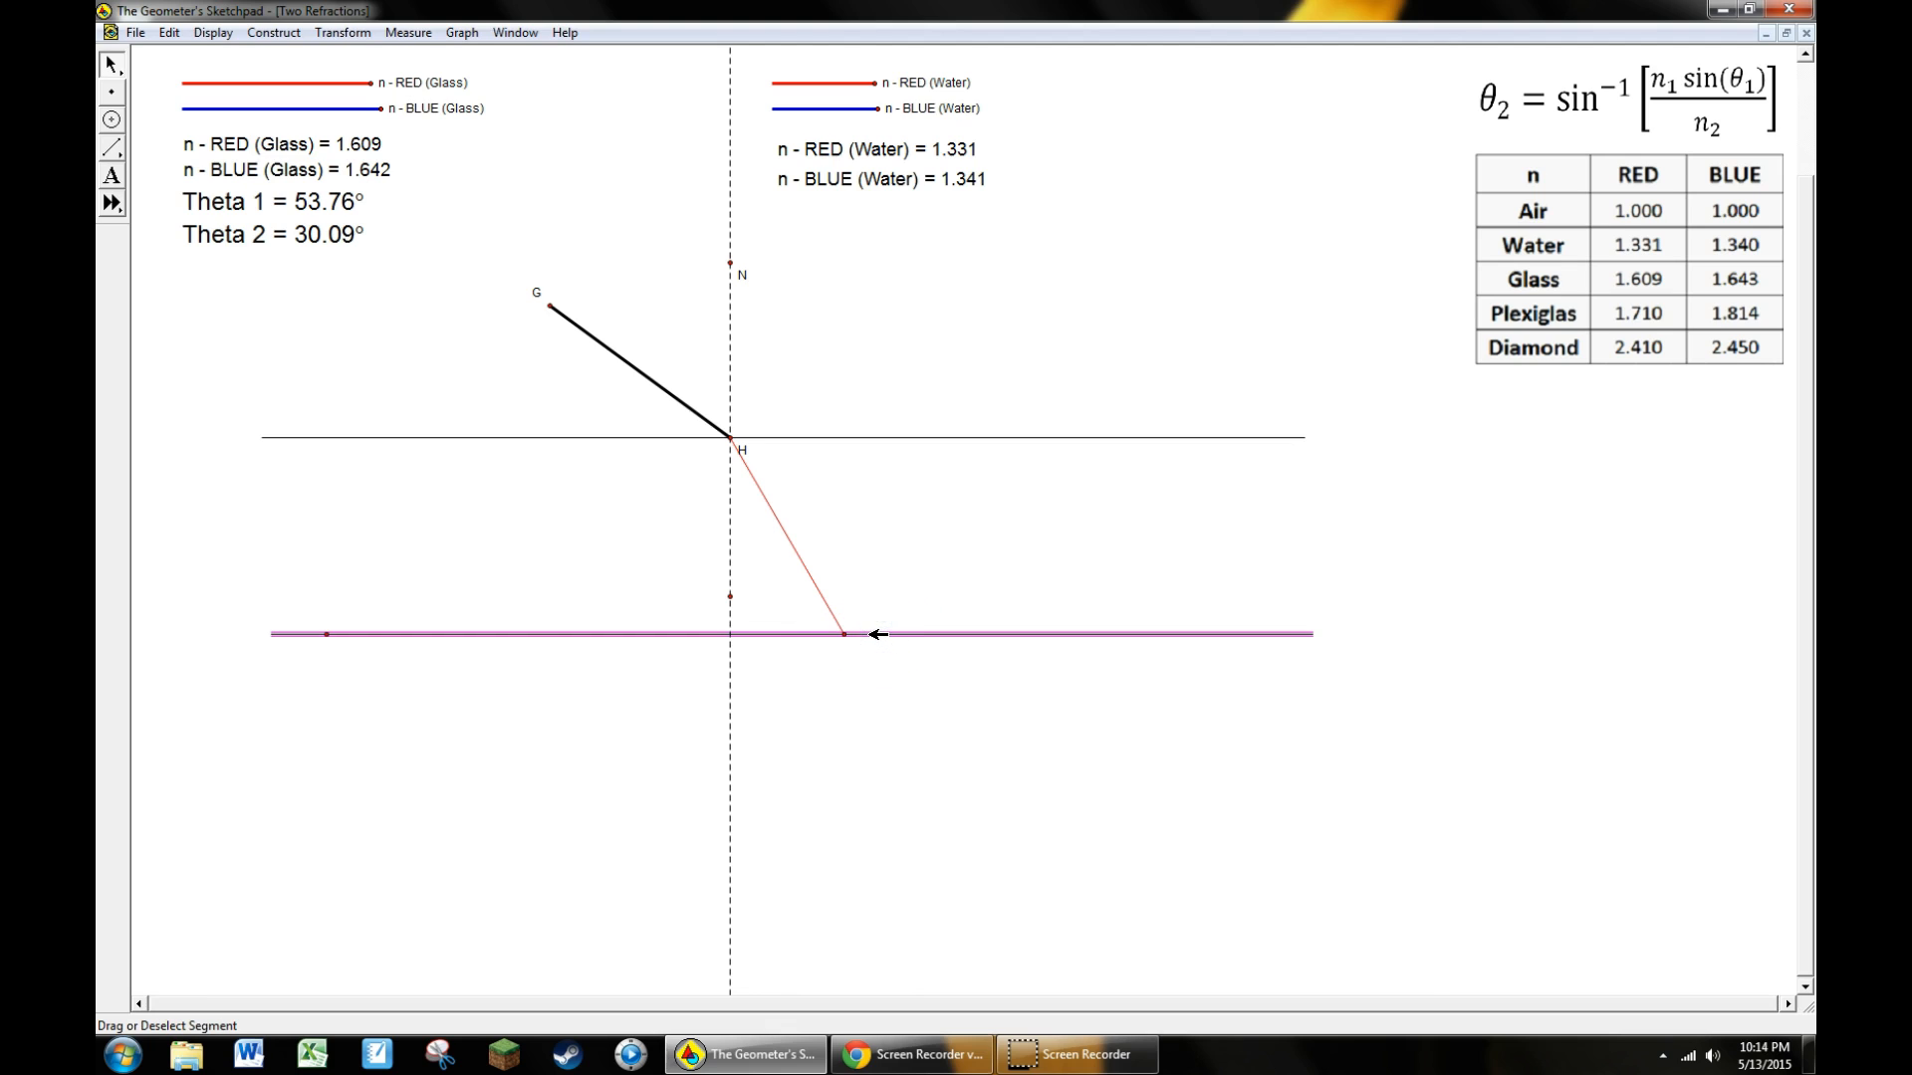
pyautogui.click(691, 452)
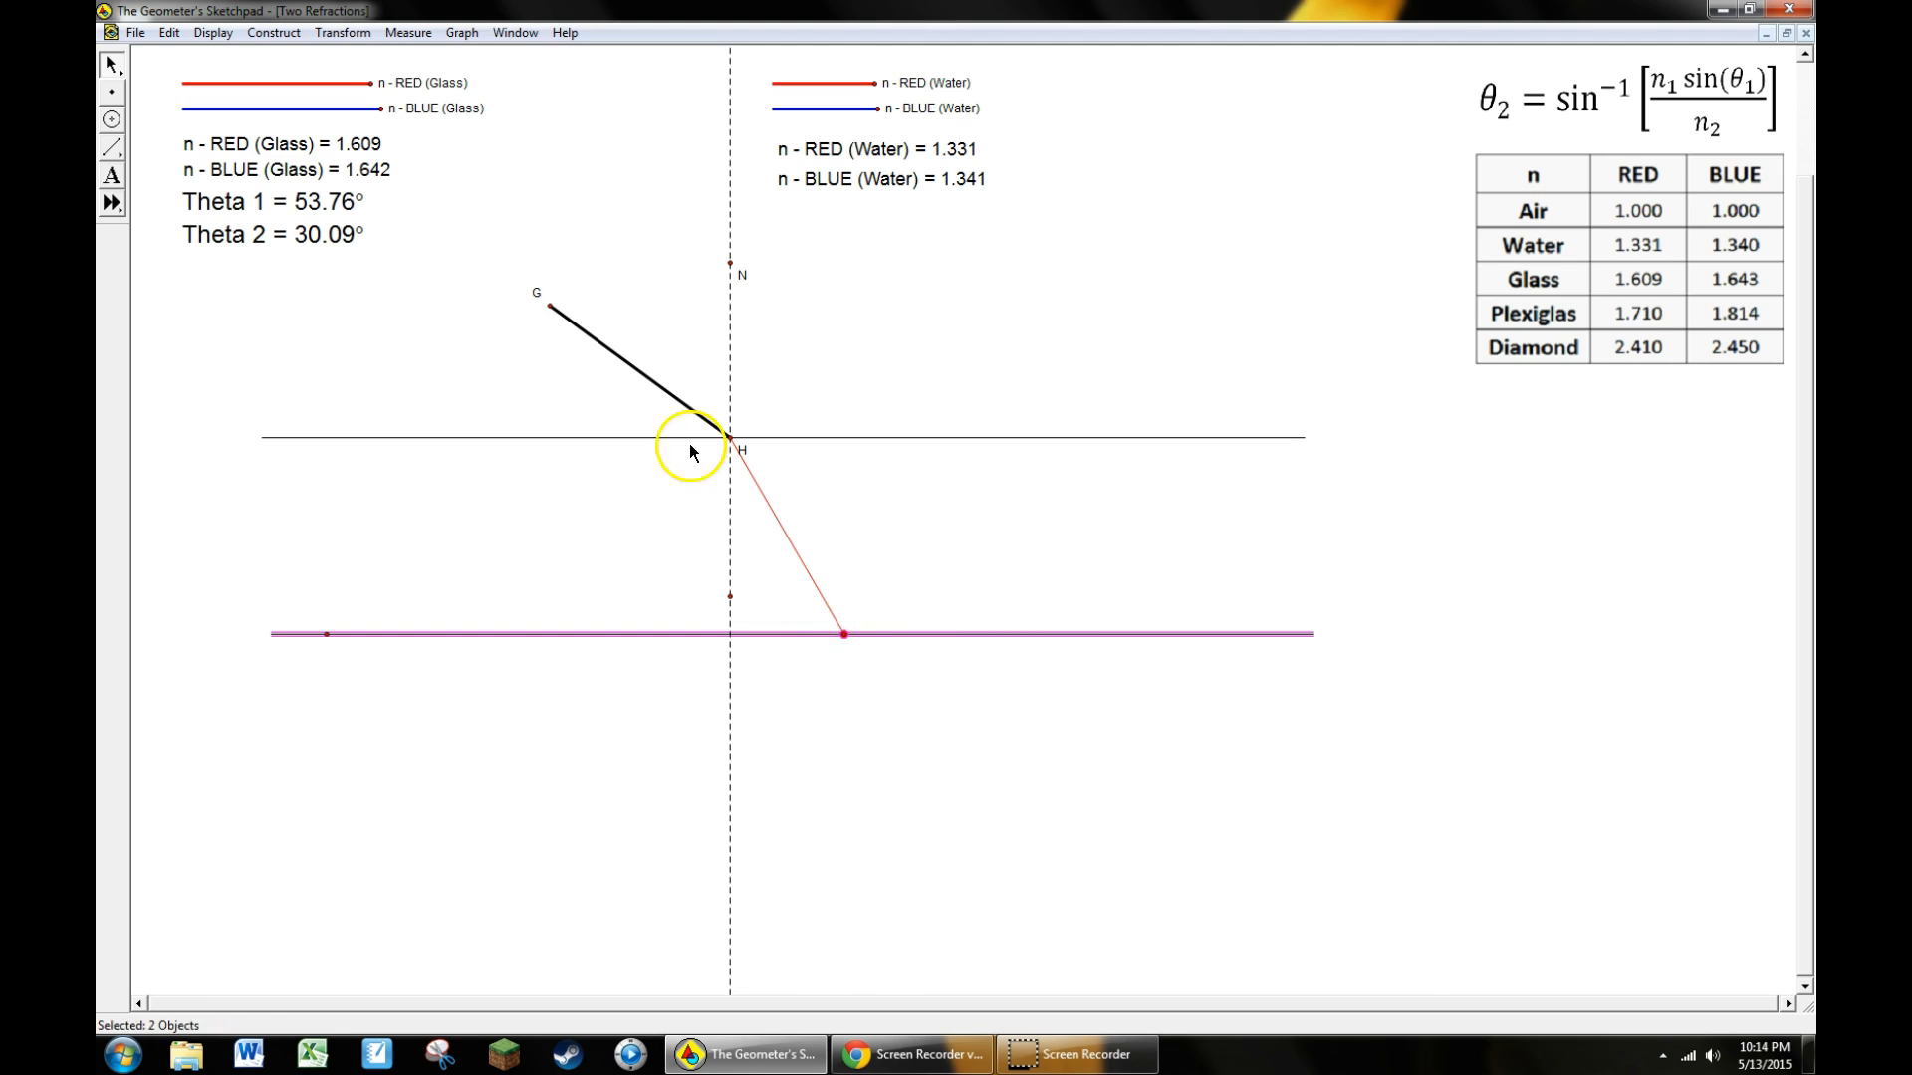
pyautogui.click(273, 32)
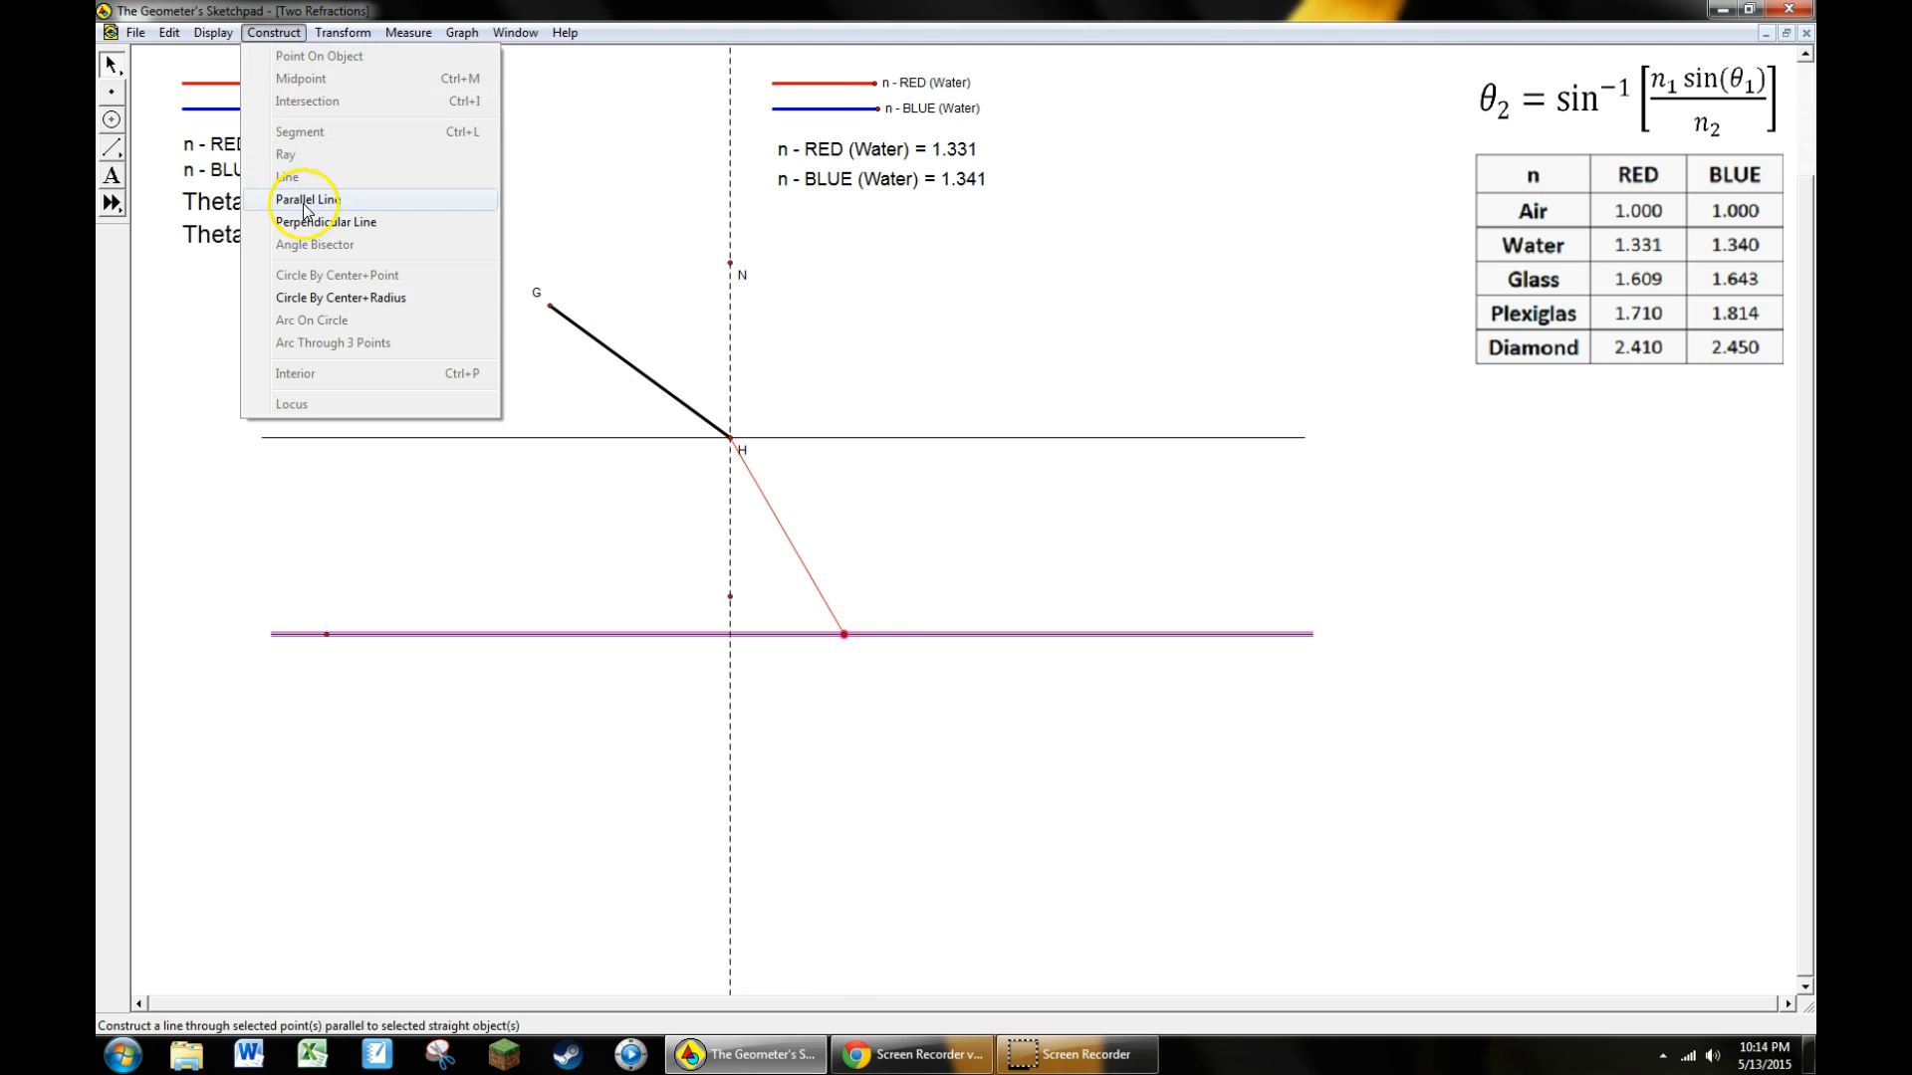
pyautogui.click(211, 32)
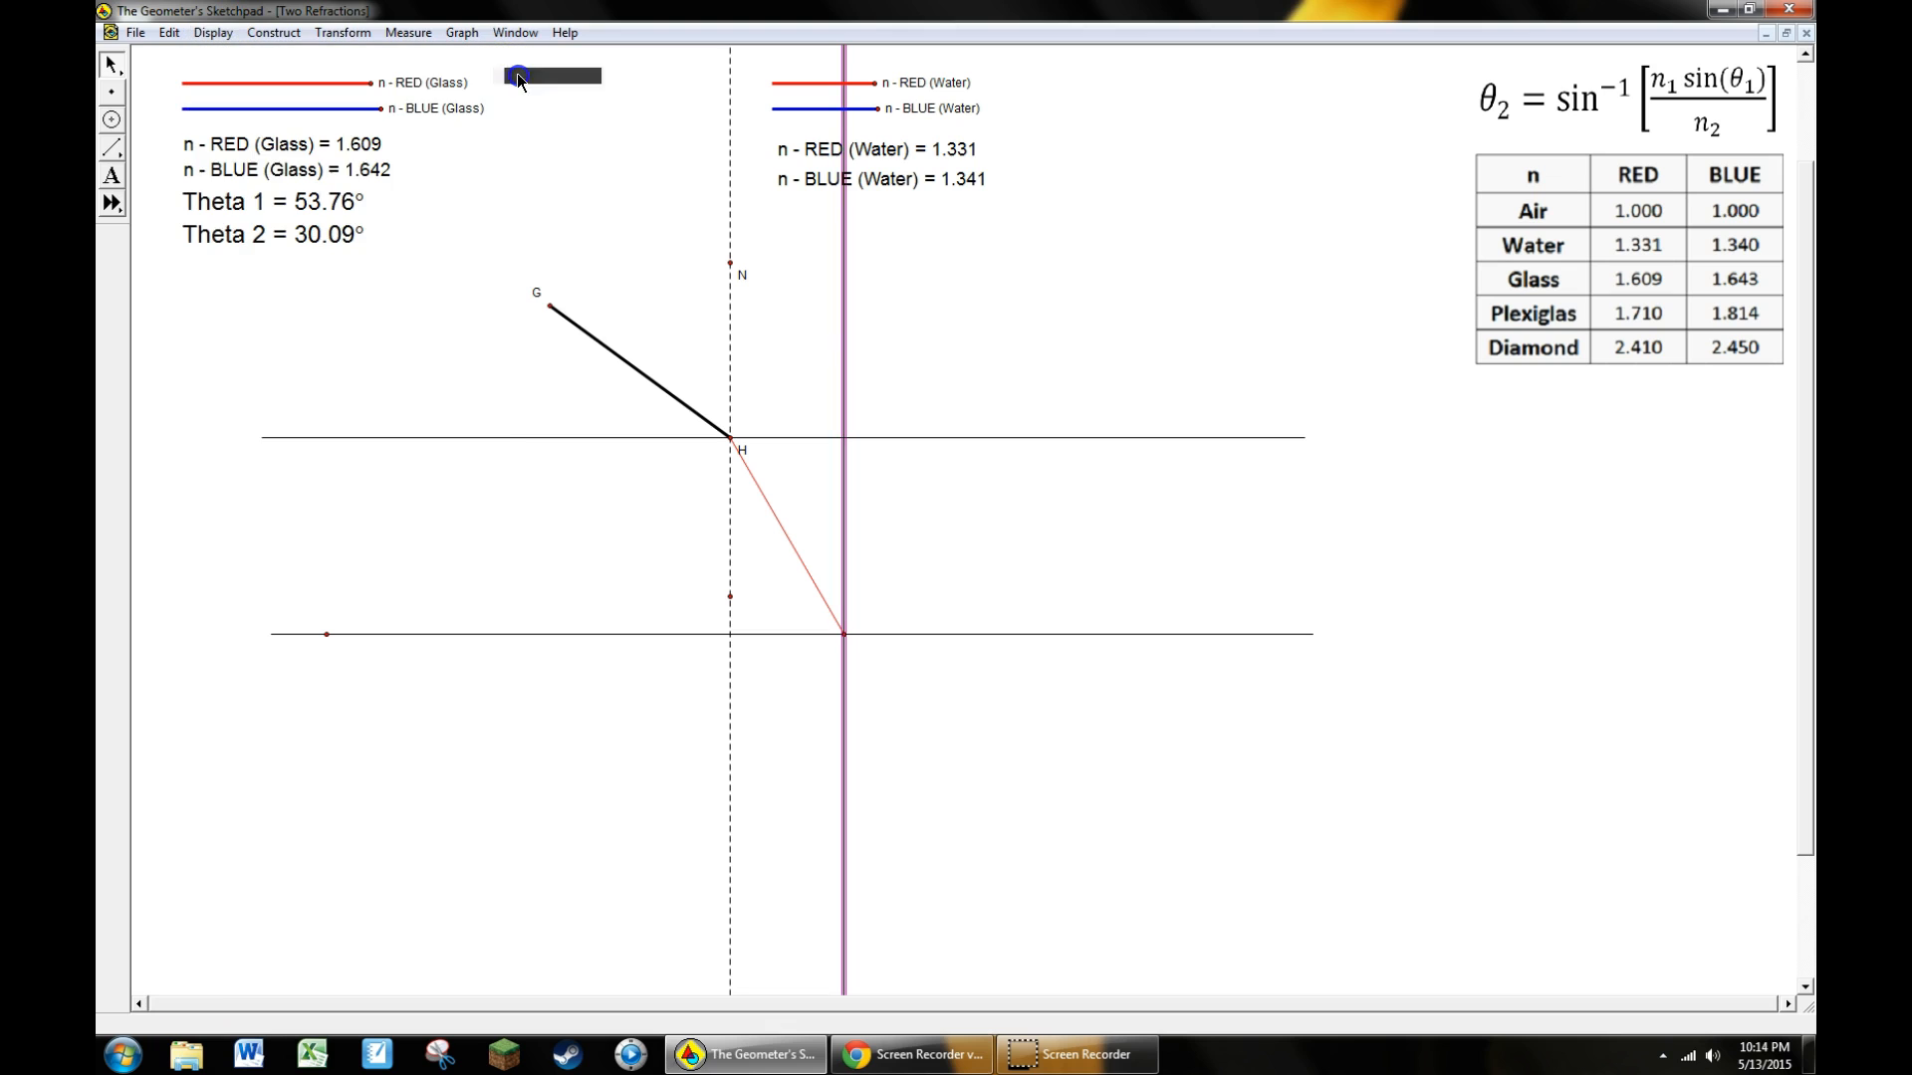
pyautogui.click(213, 32)
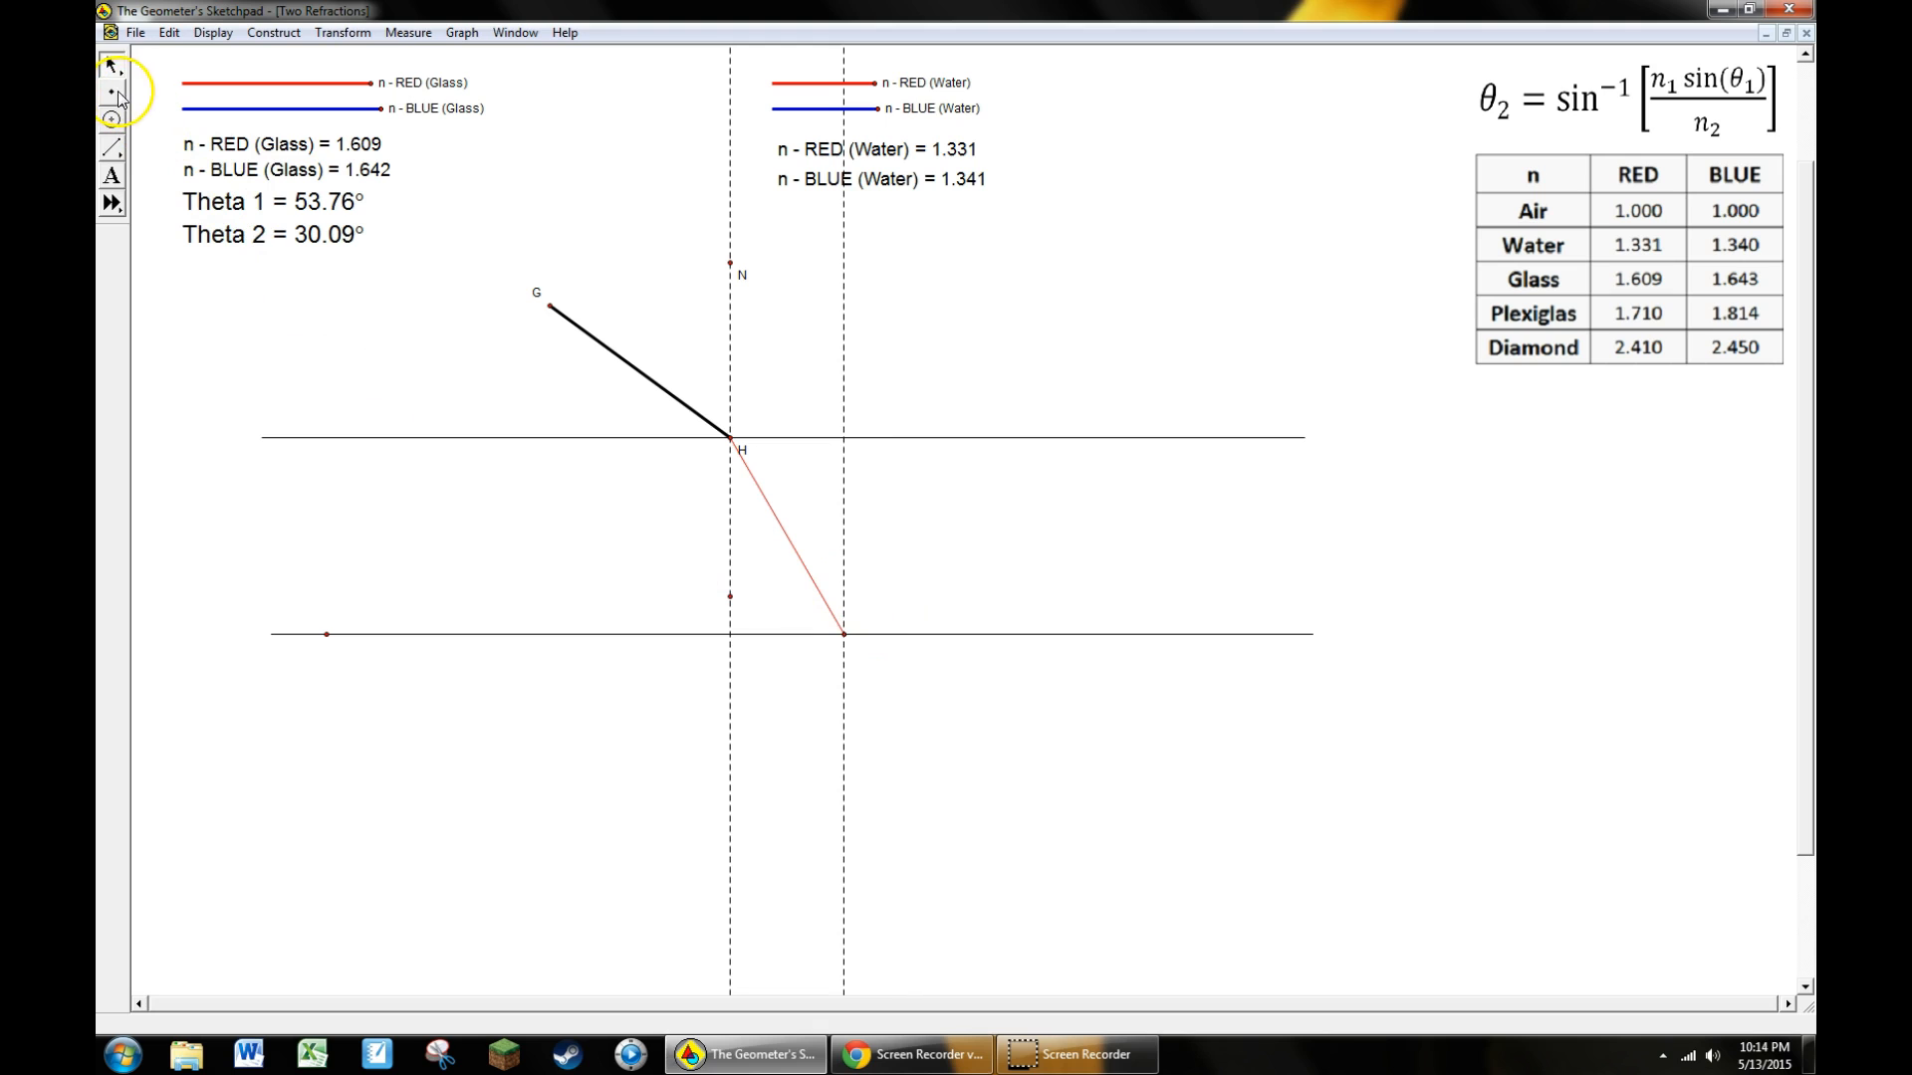
# Place points P and O on the second normal and measure Theta 3 = 30.09° against the red ray
pyautogui.click(840, 598)
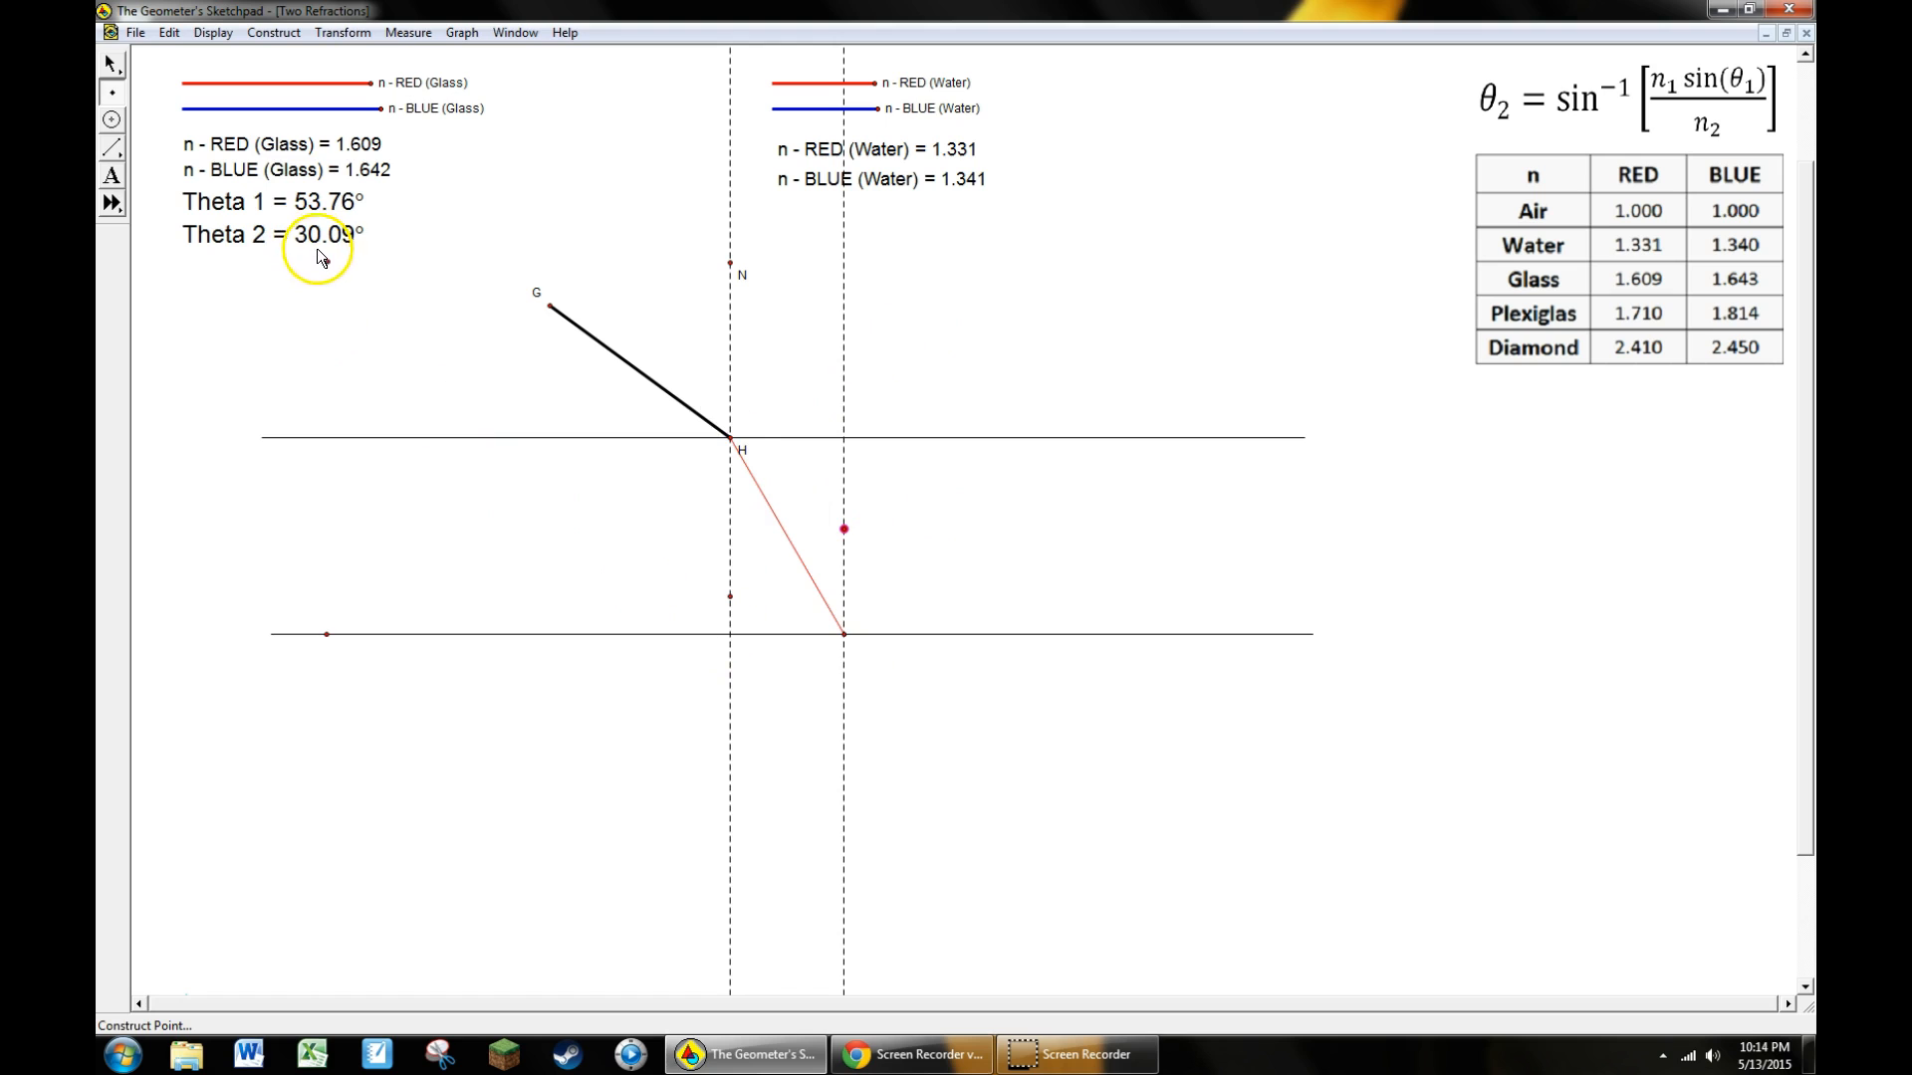
pyautogui.moveTo(824, 593)
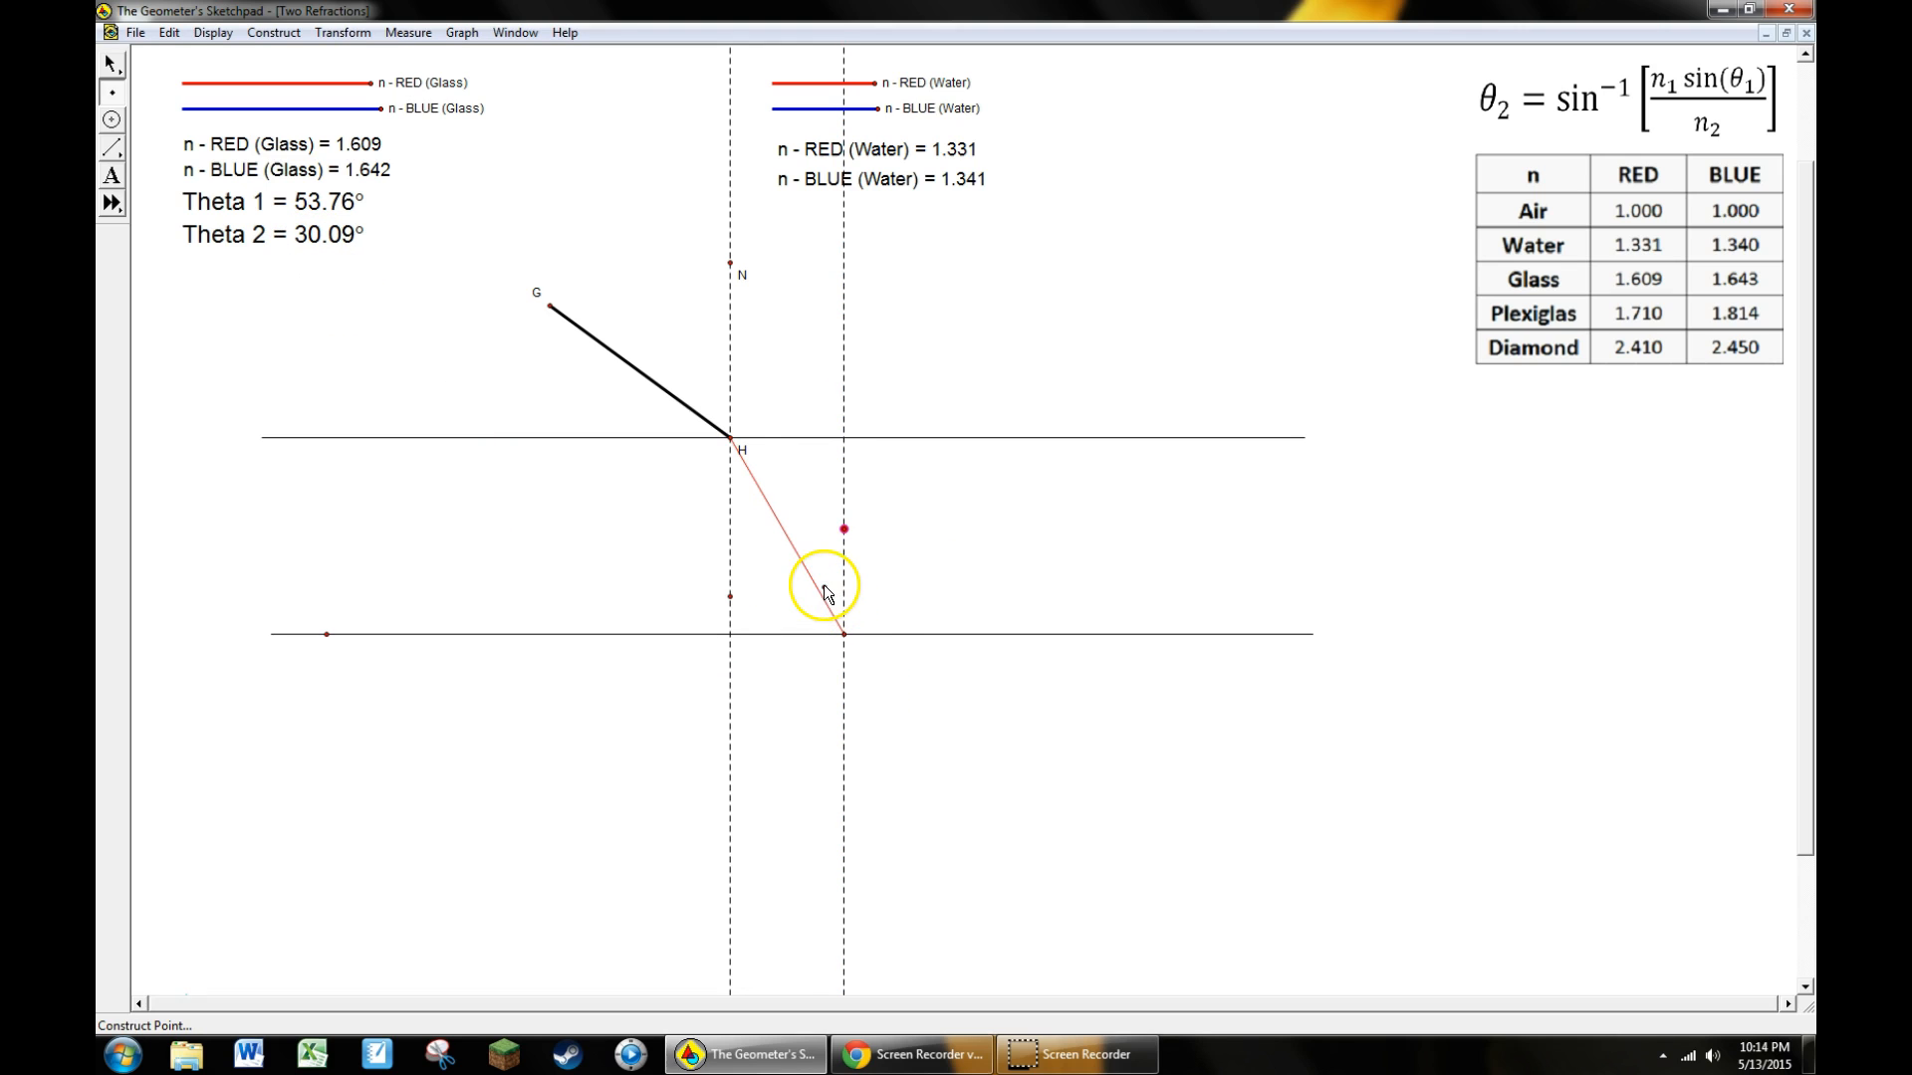
pyautogui.moveTo(814, 574)
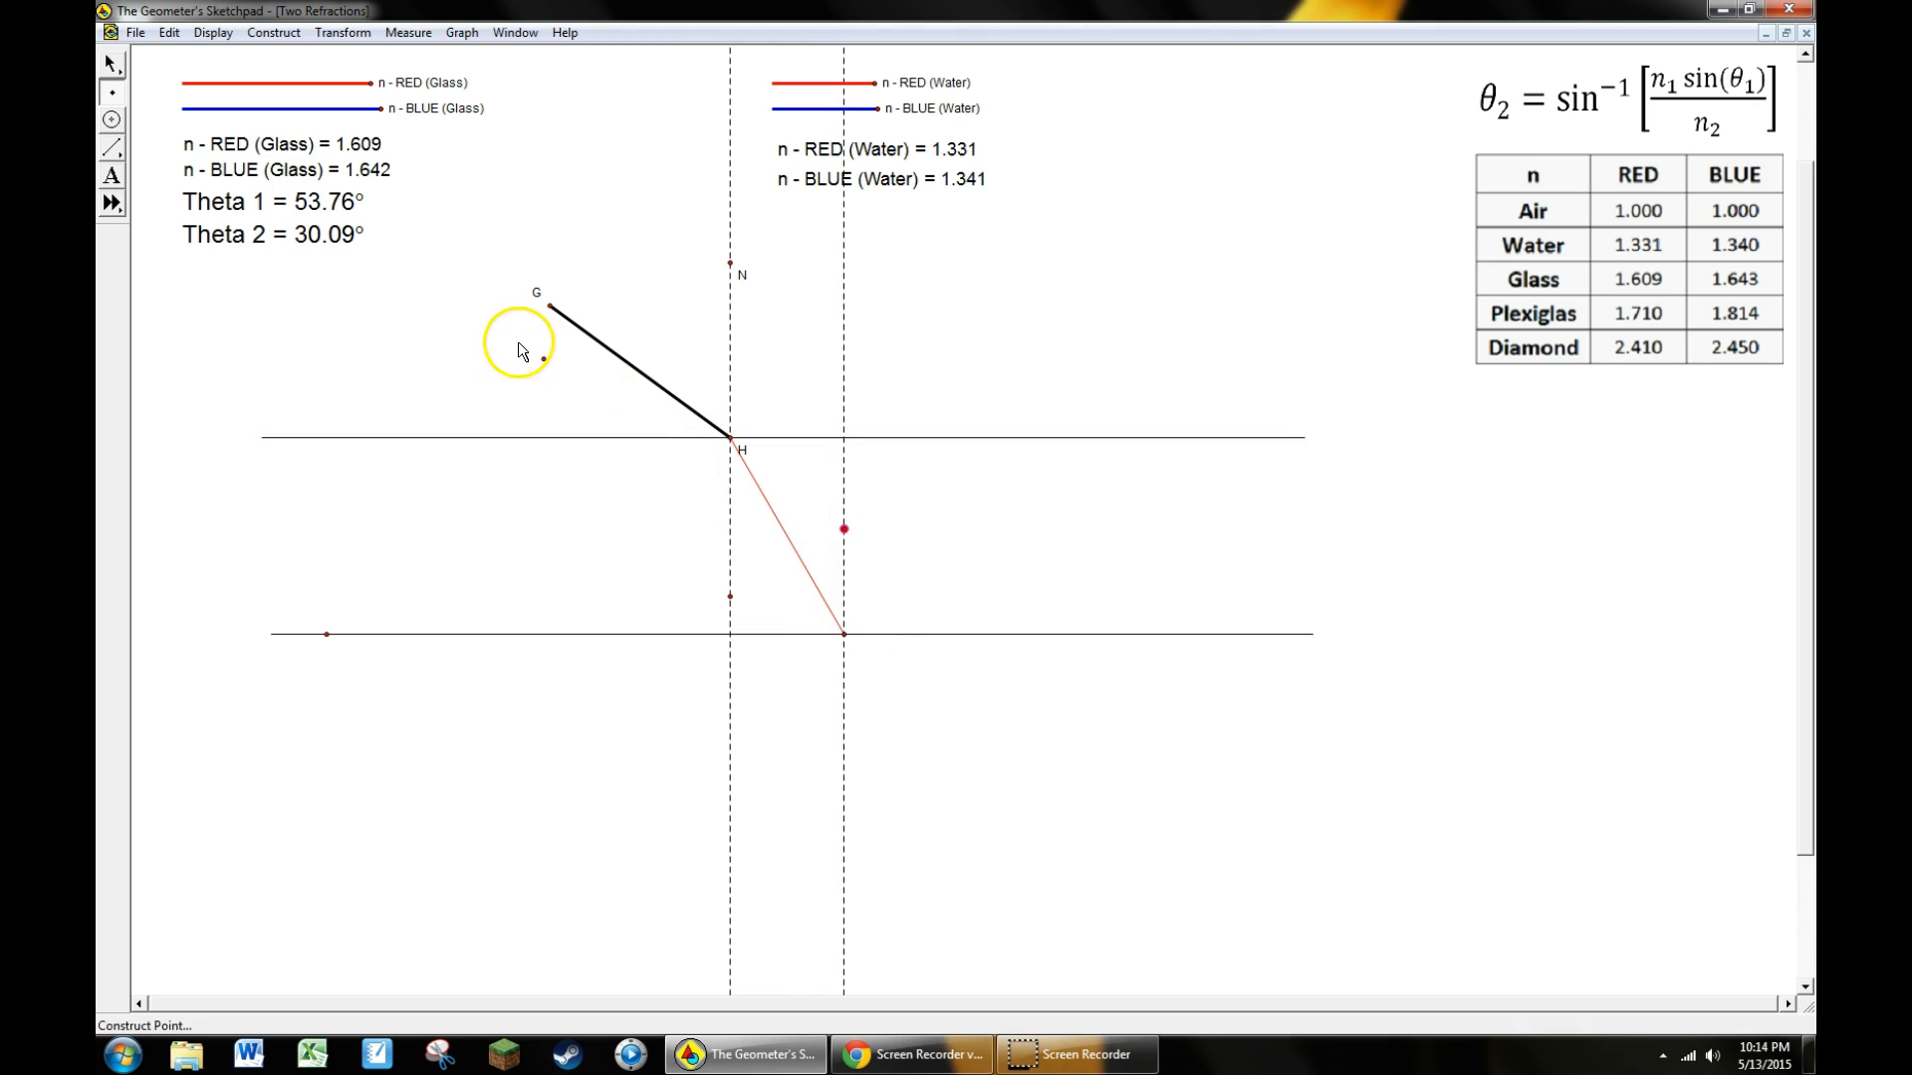
pyautogui.moveTo(848, 665)
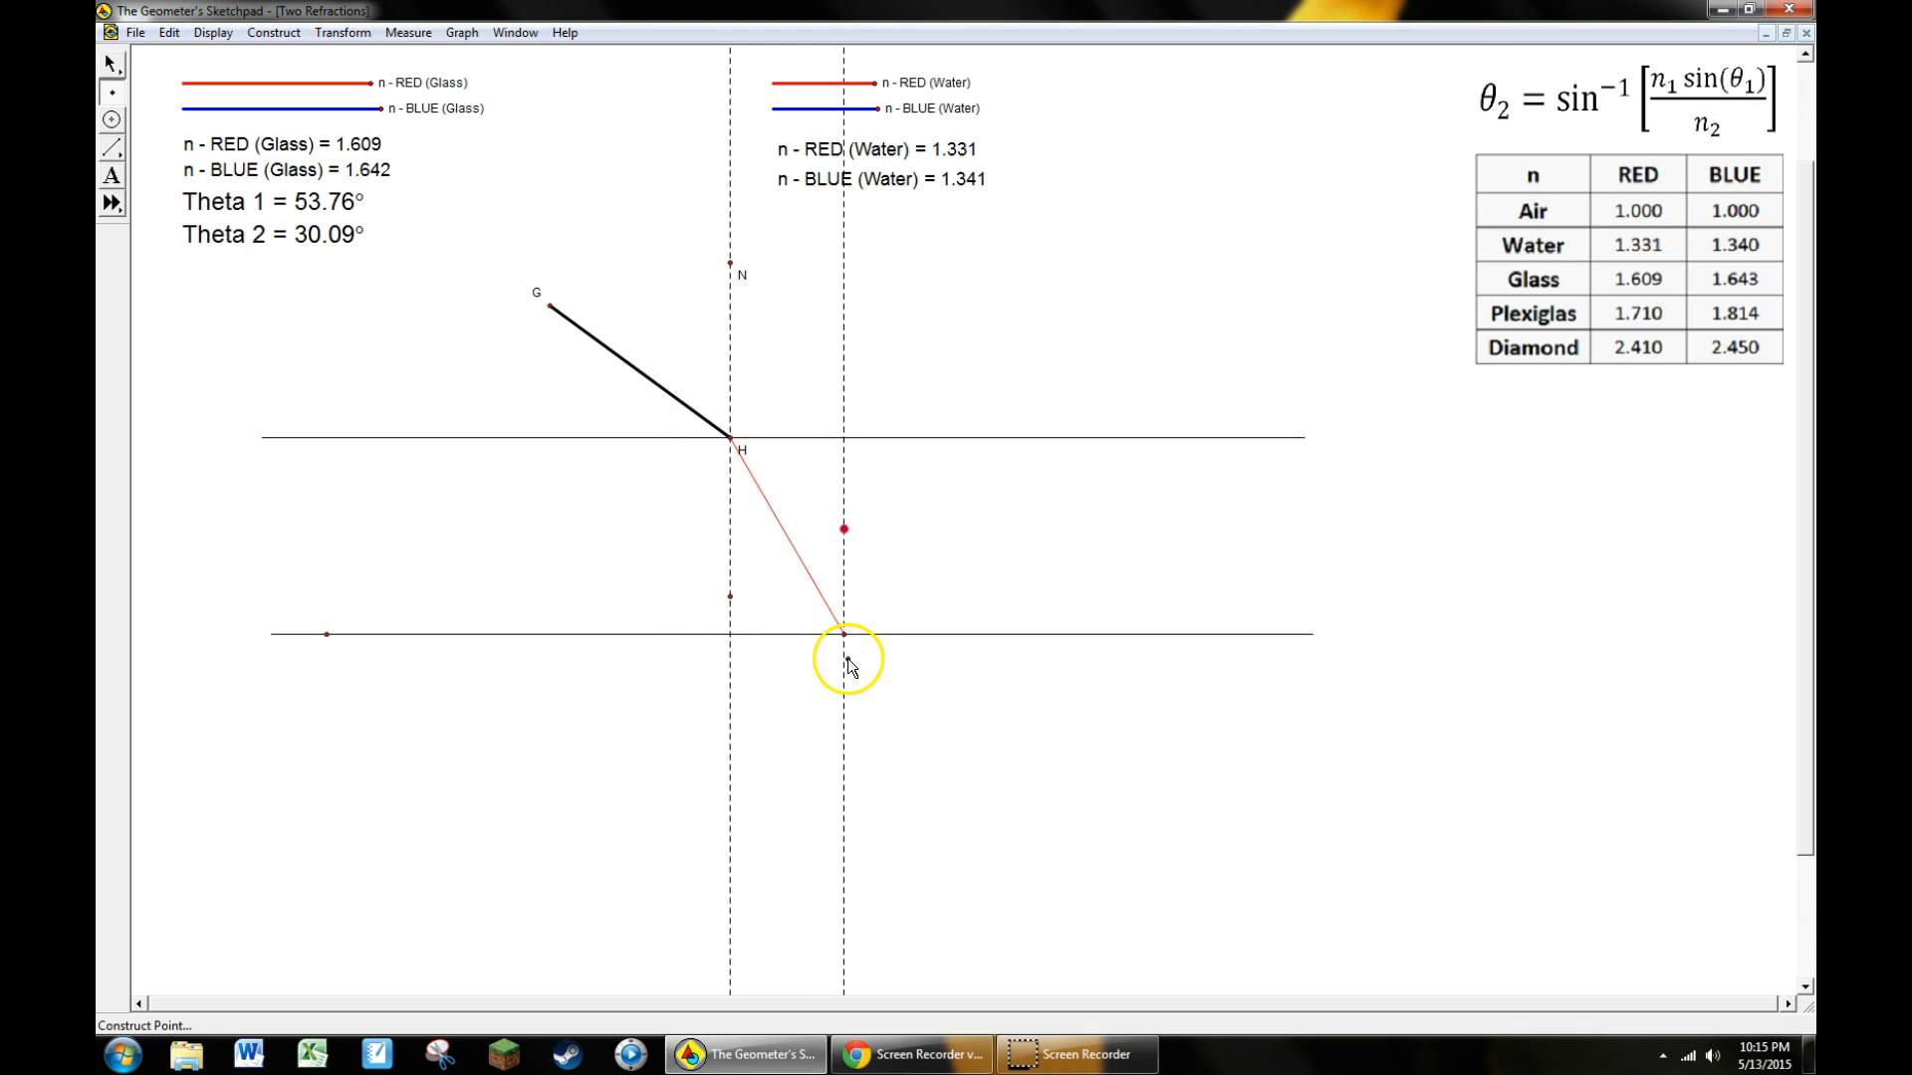
pyautogui.click(843, 665)
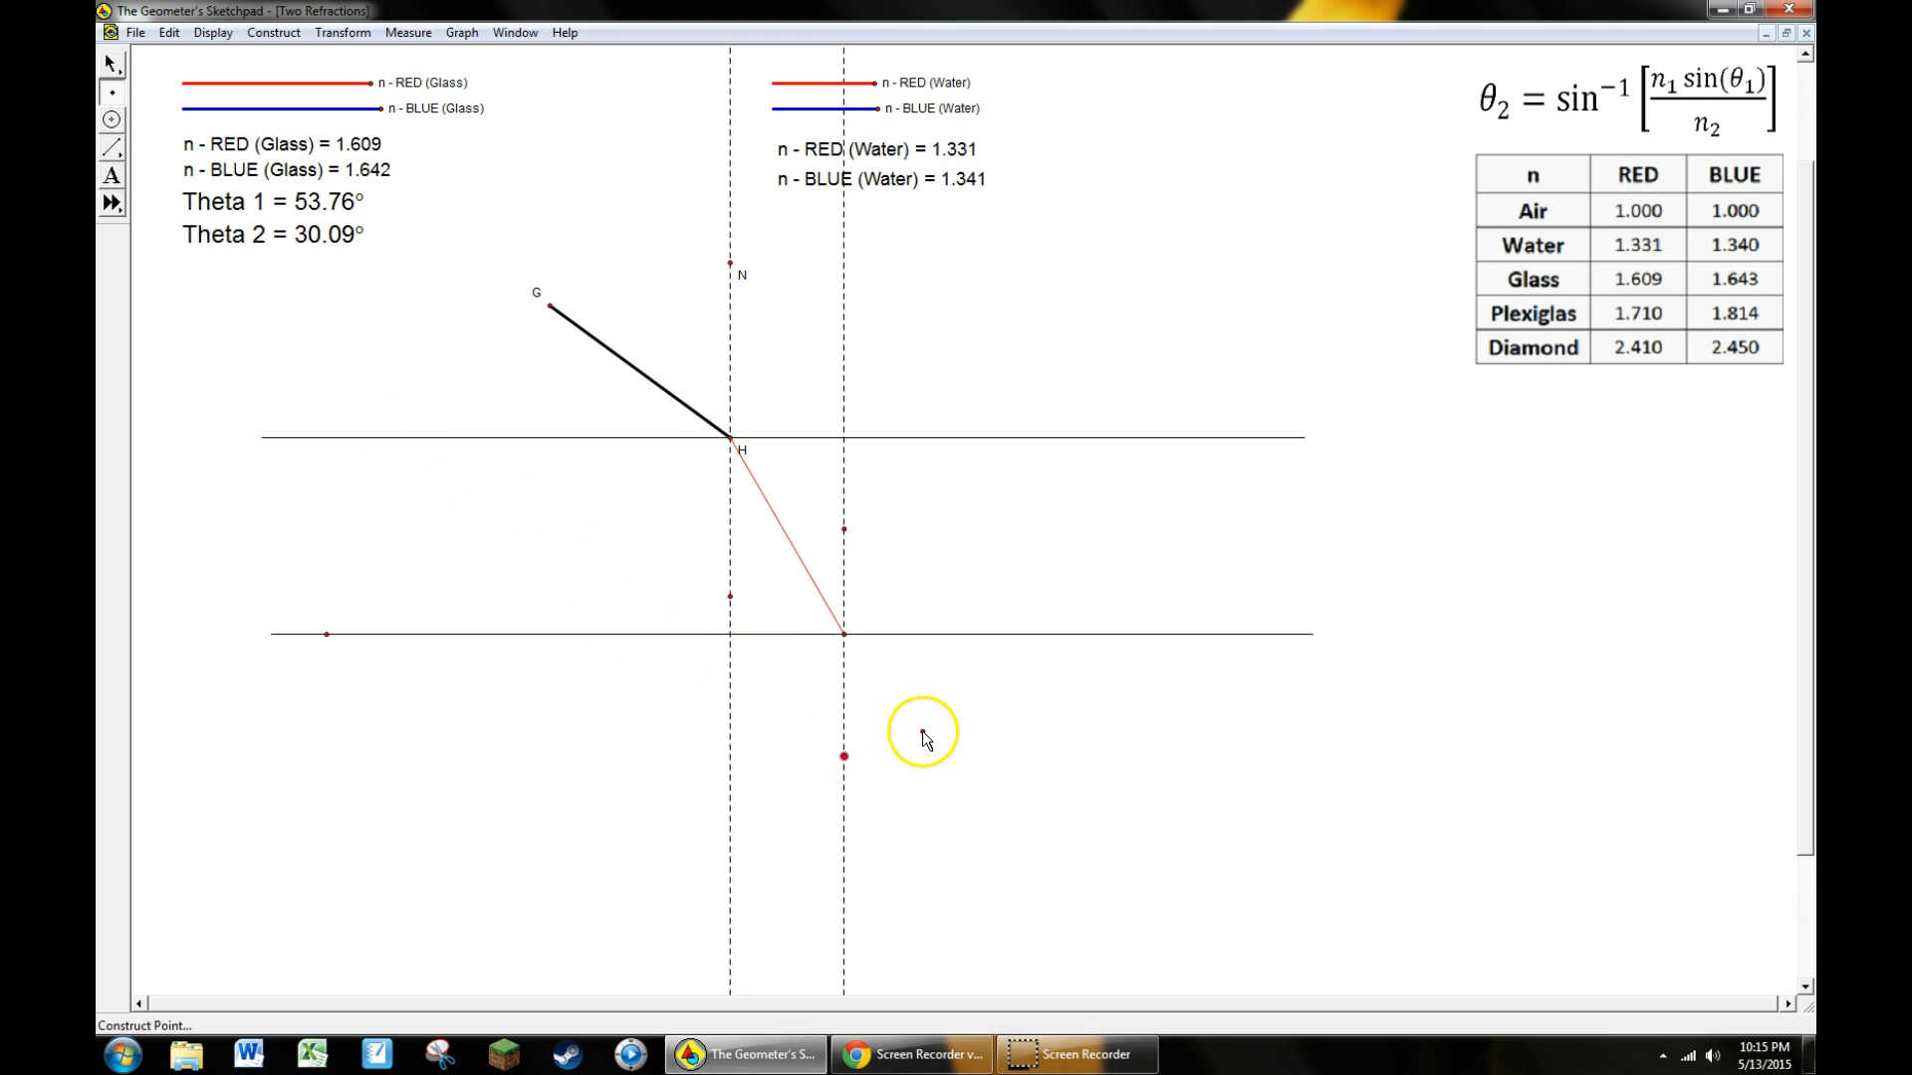
pyautogui.moveTo(255, 264)
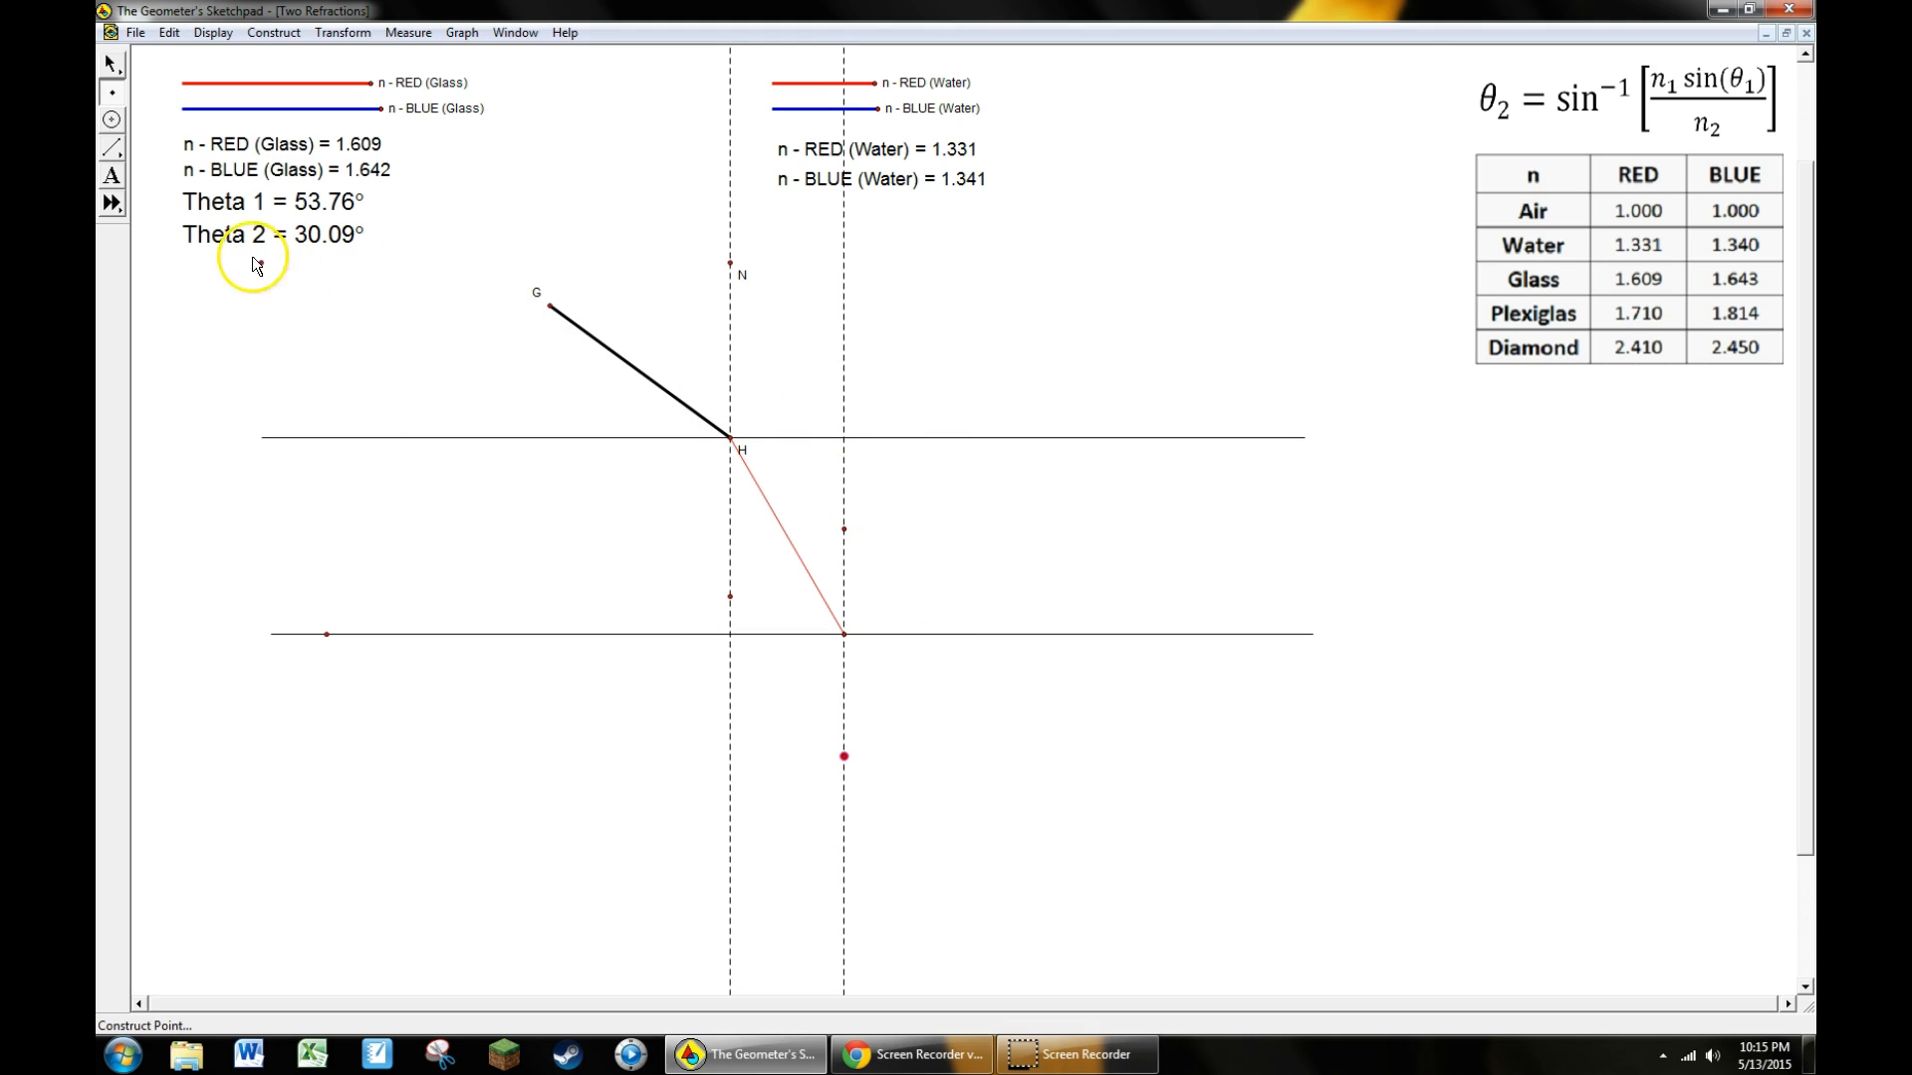
pyautogui.click(109, 62)
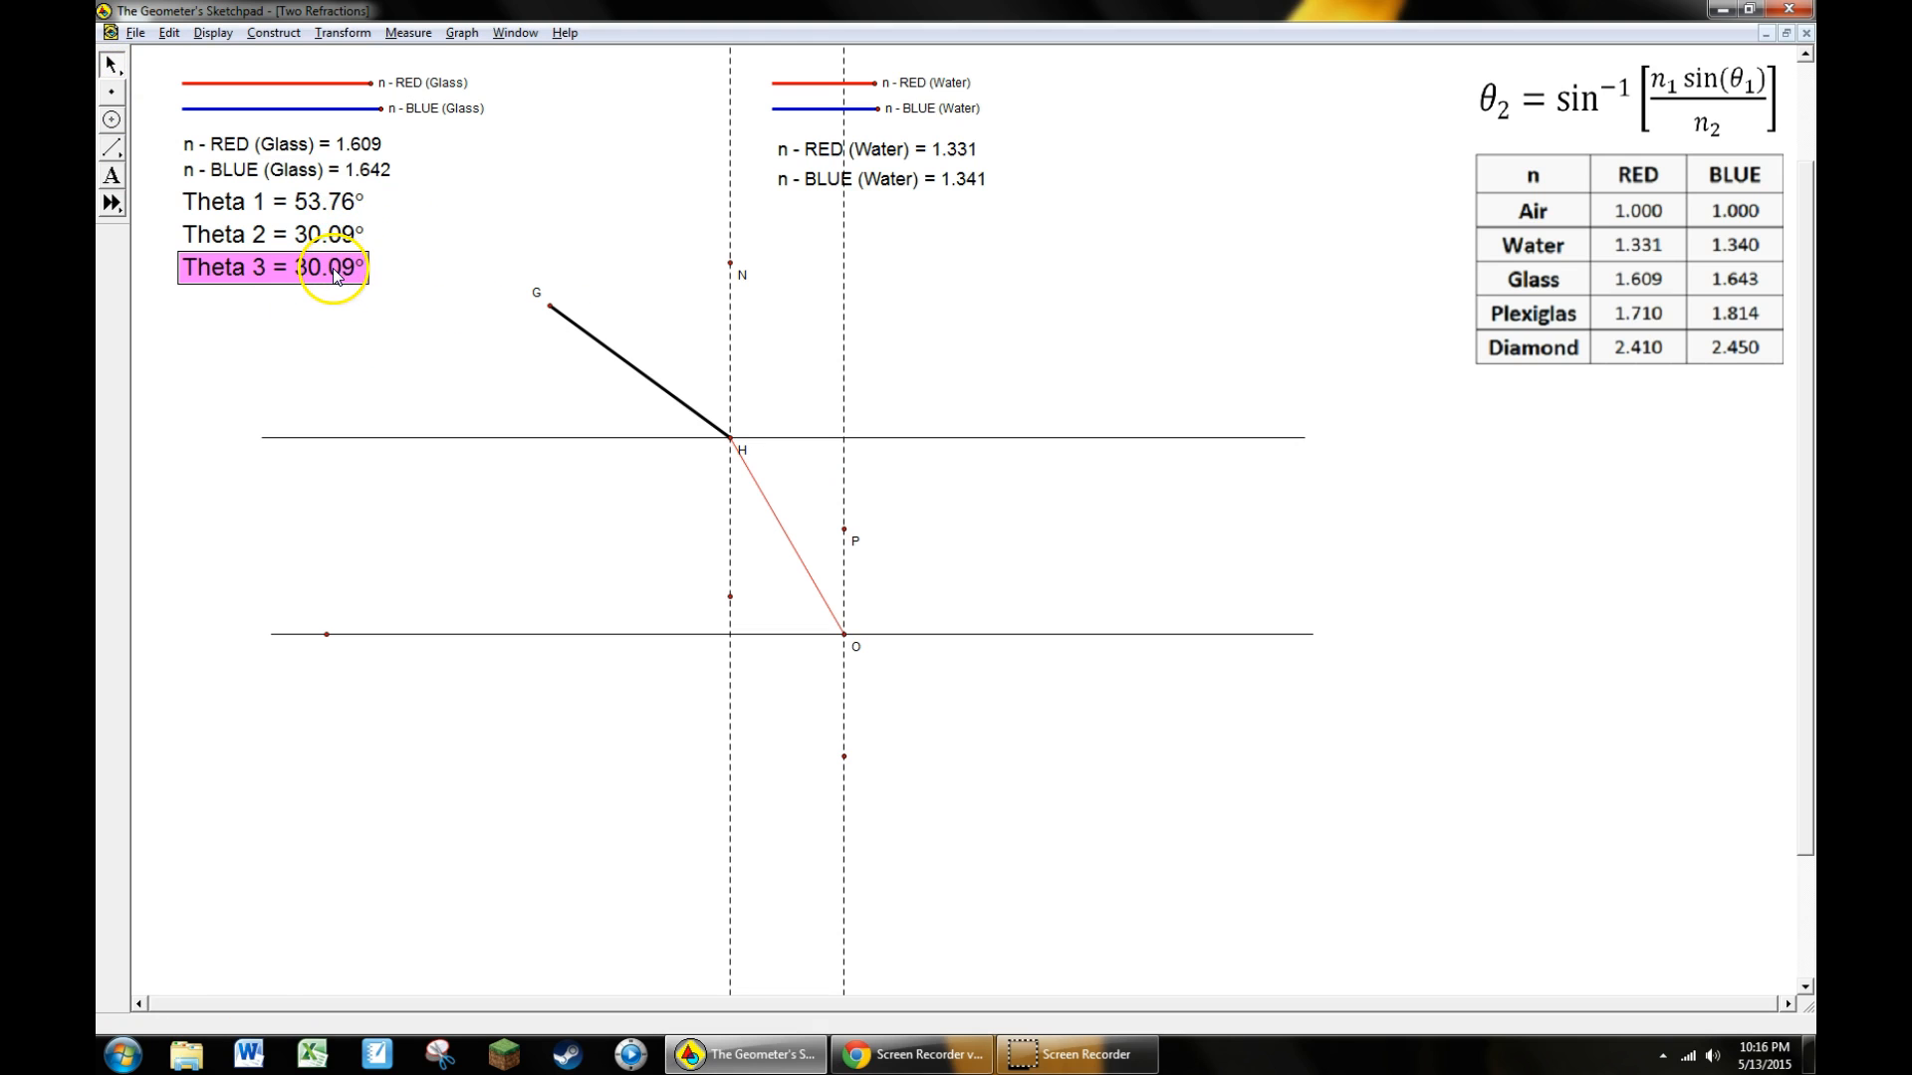
pyautogui.moveTo(1318, 293)
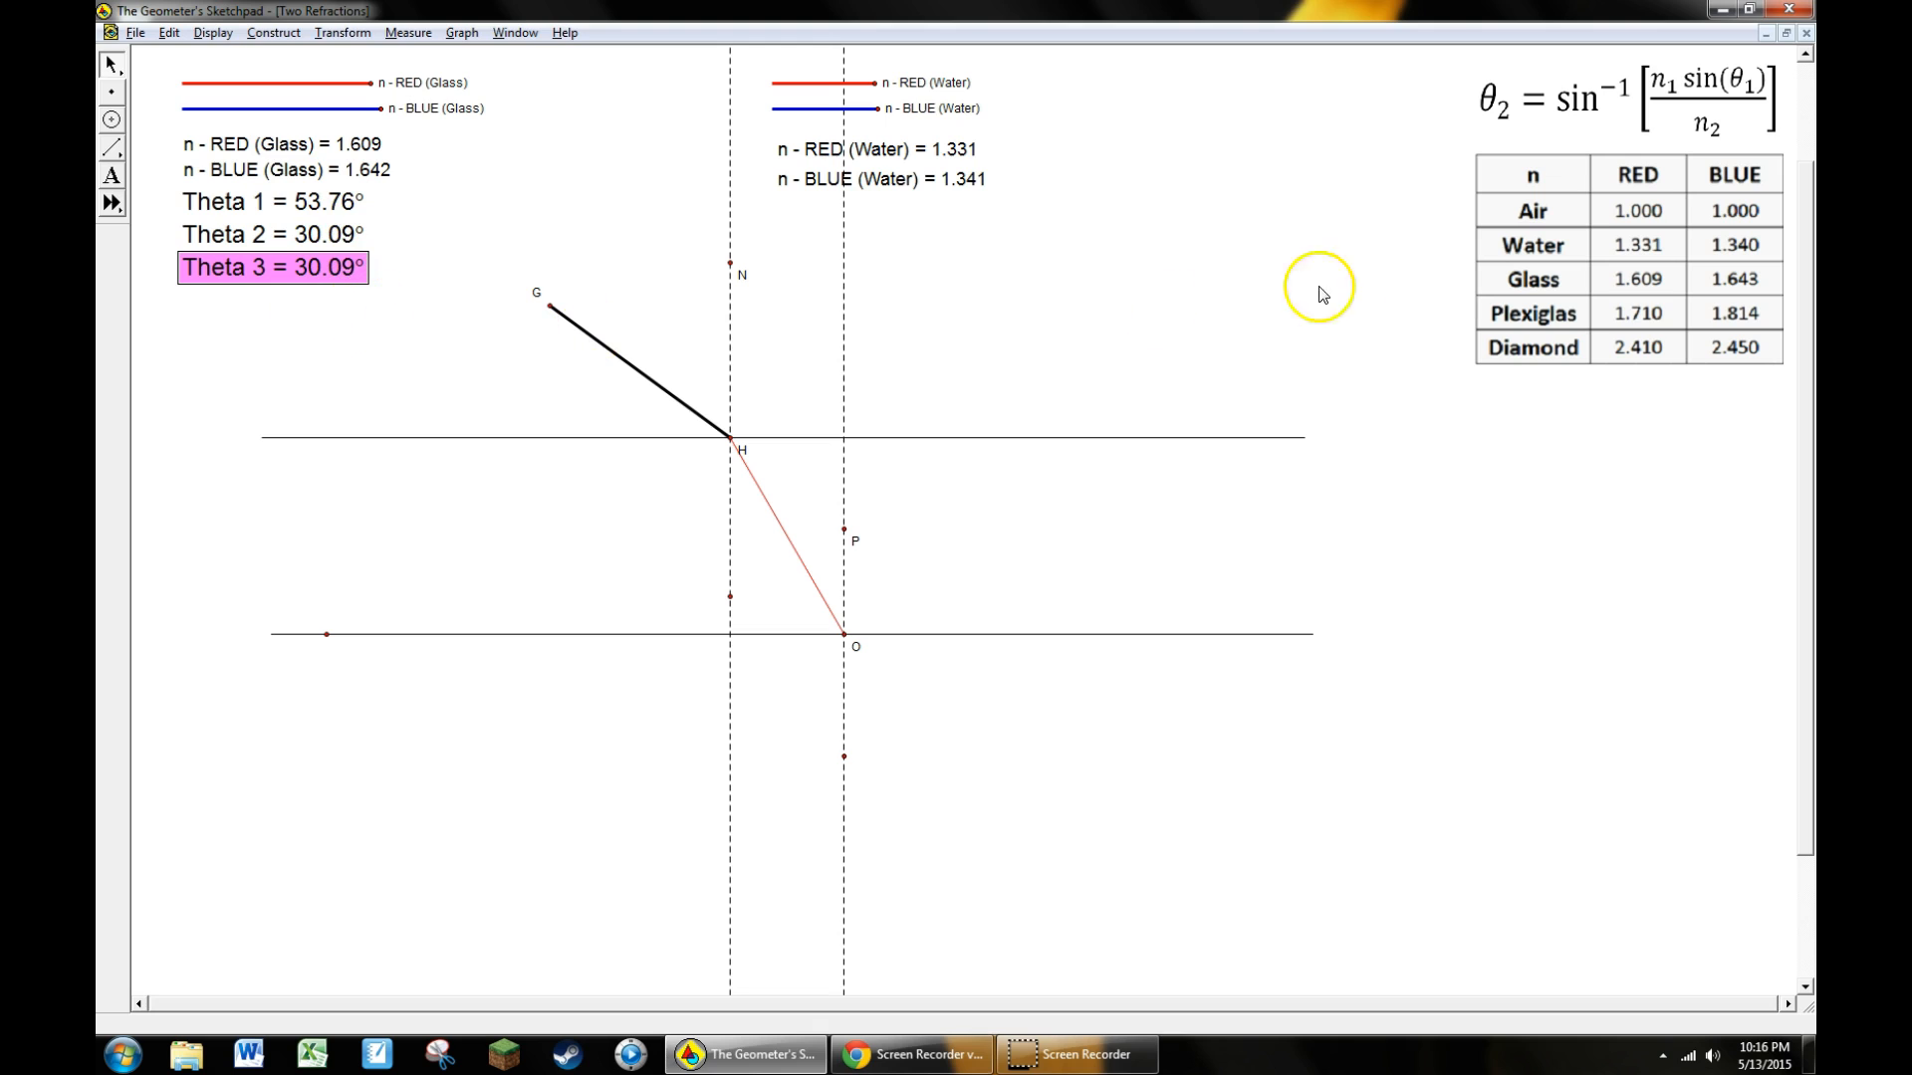
pyautogui.moveTo(963, 715)
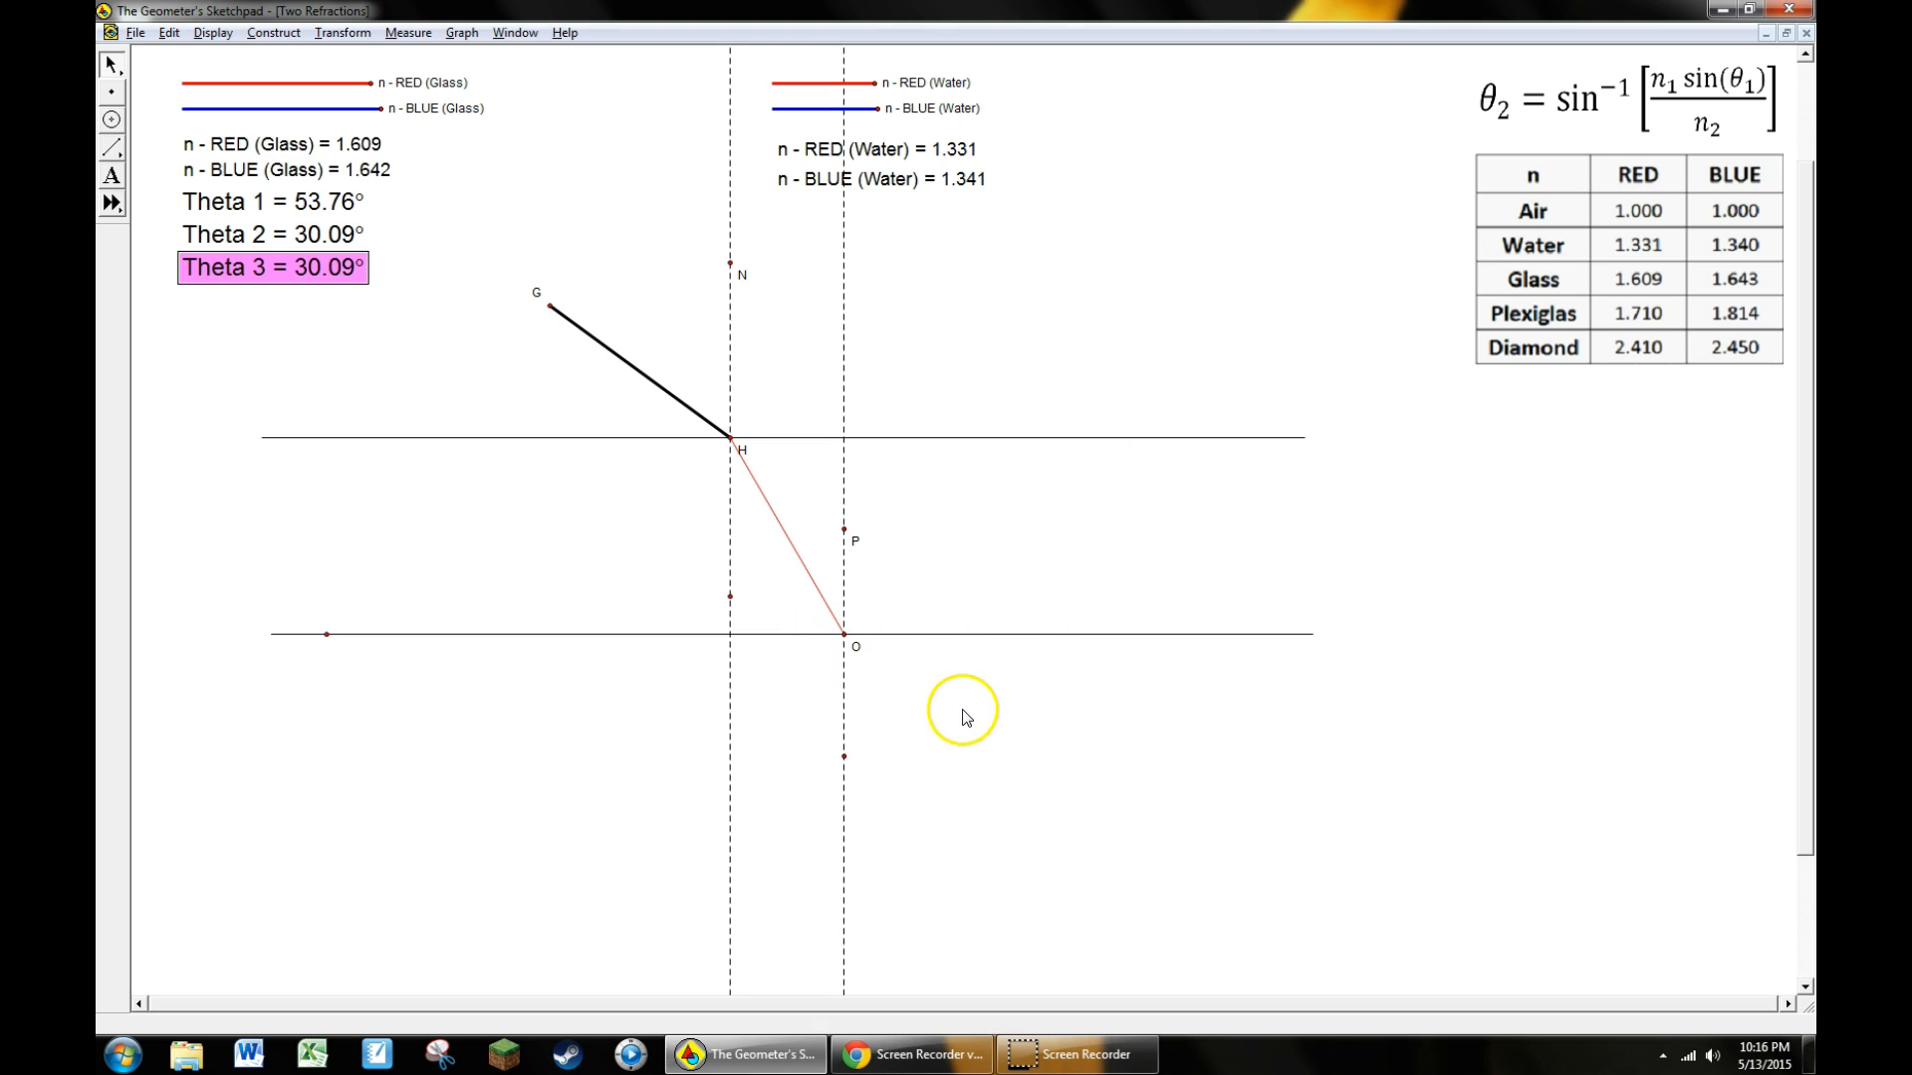
pyautogui.moveTo(1366, 229)
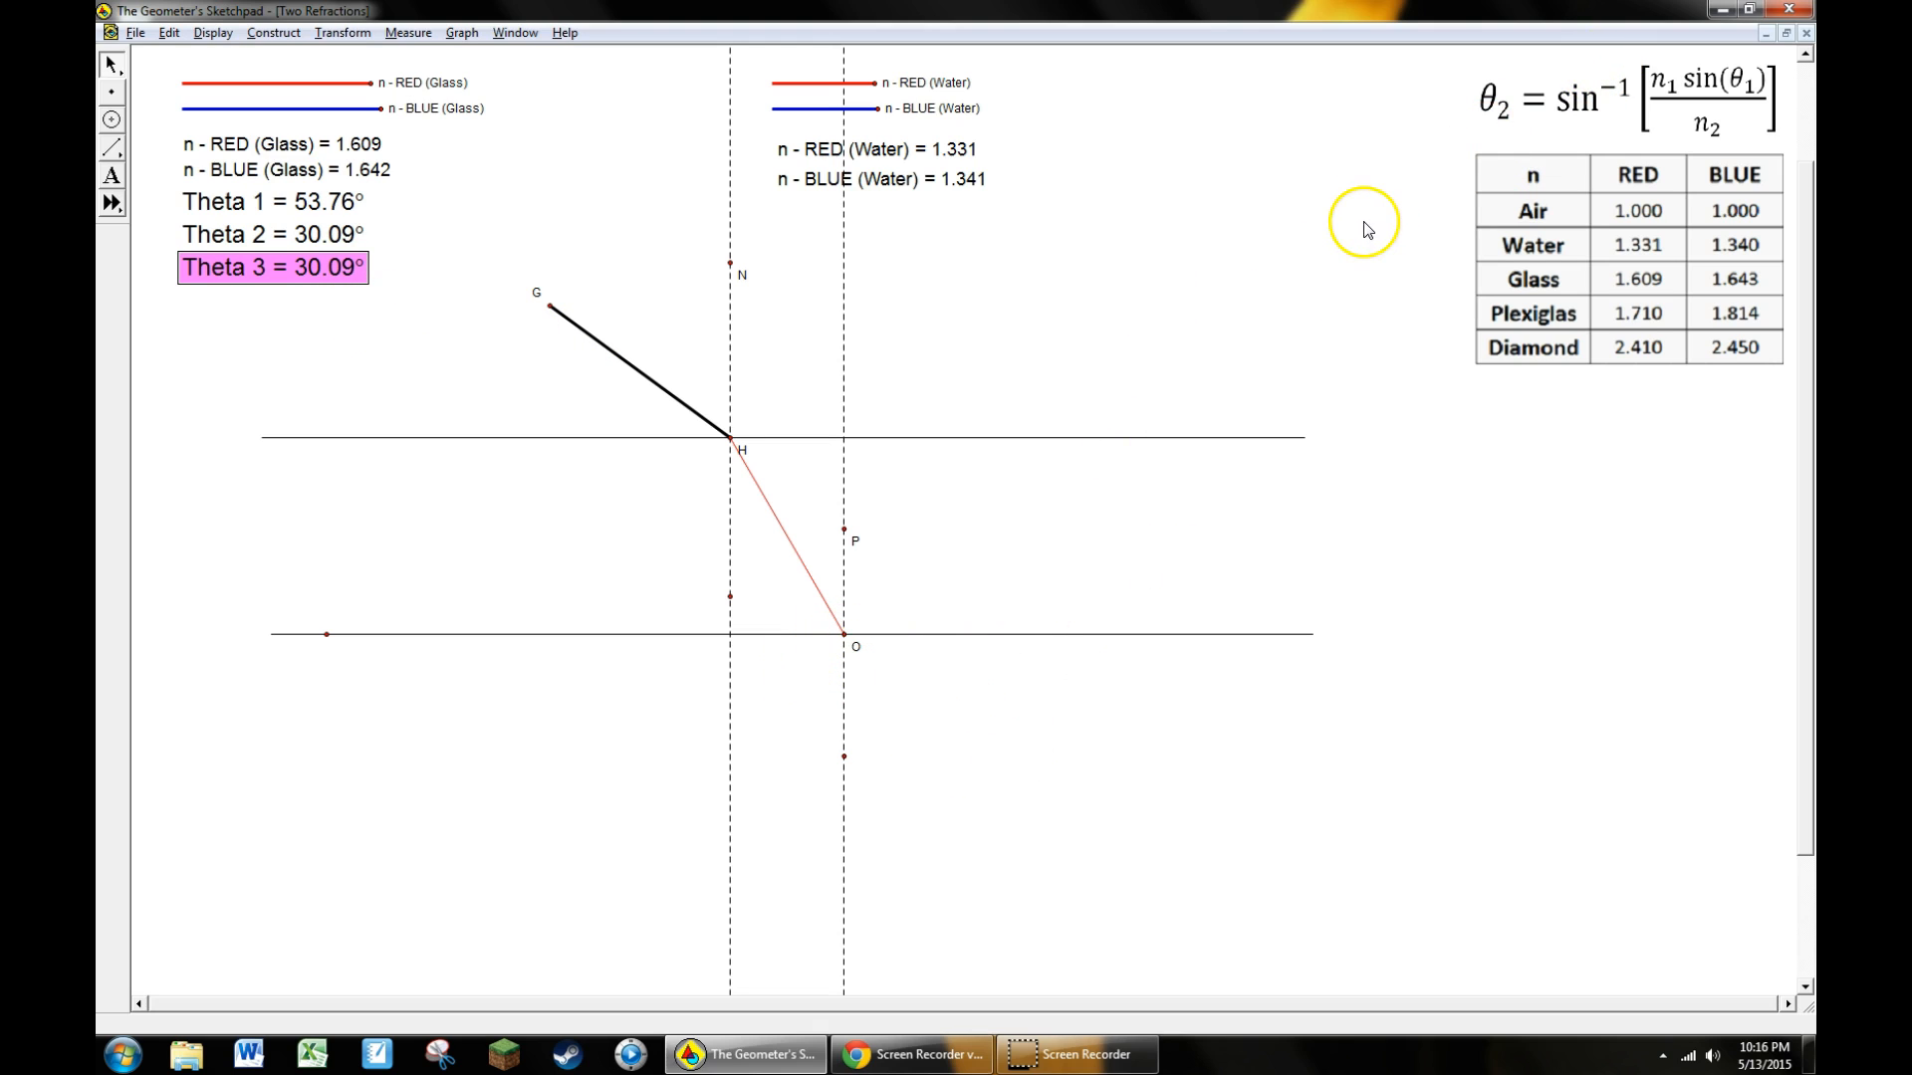
pyautogui.moveTo(876, 573)
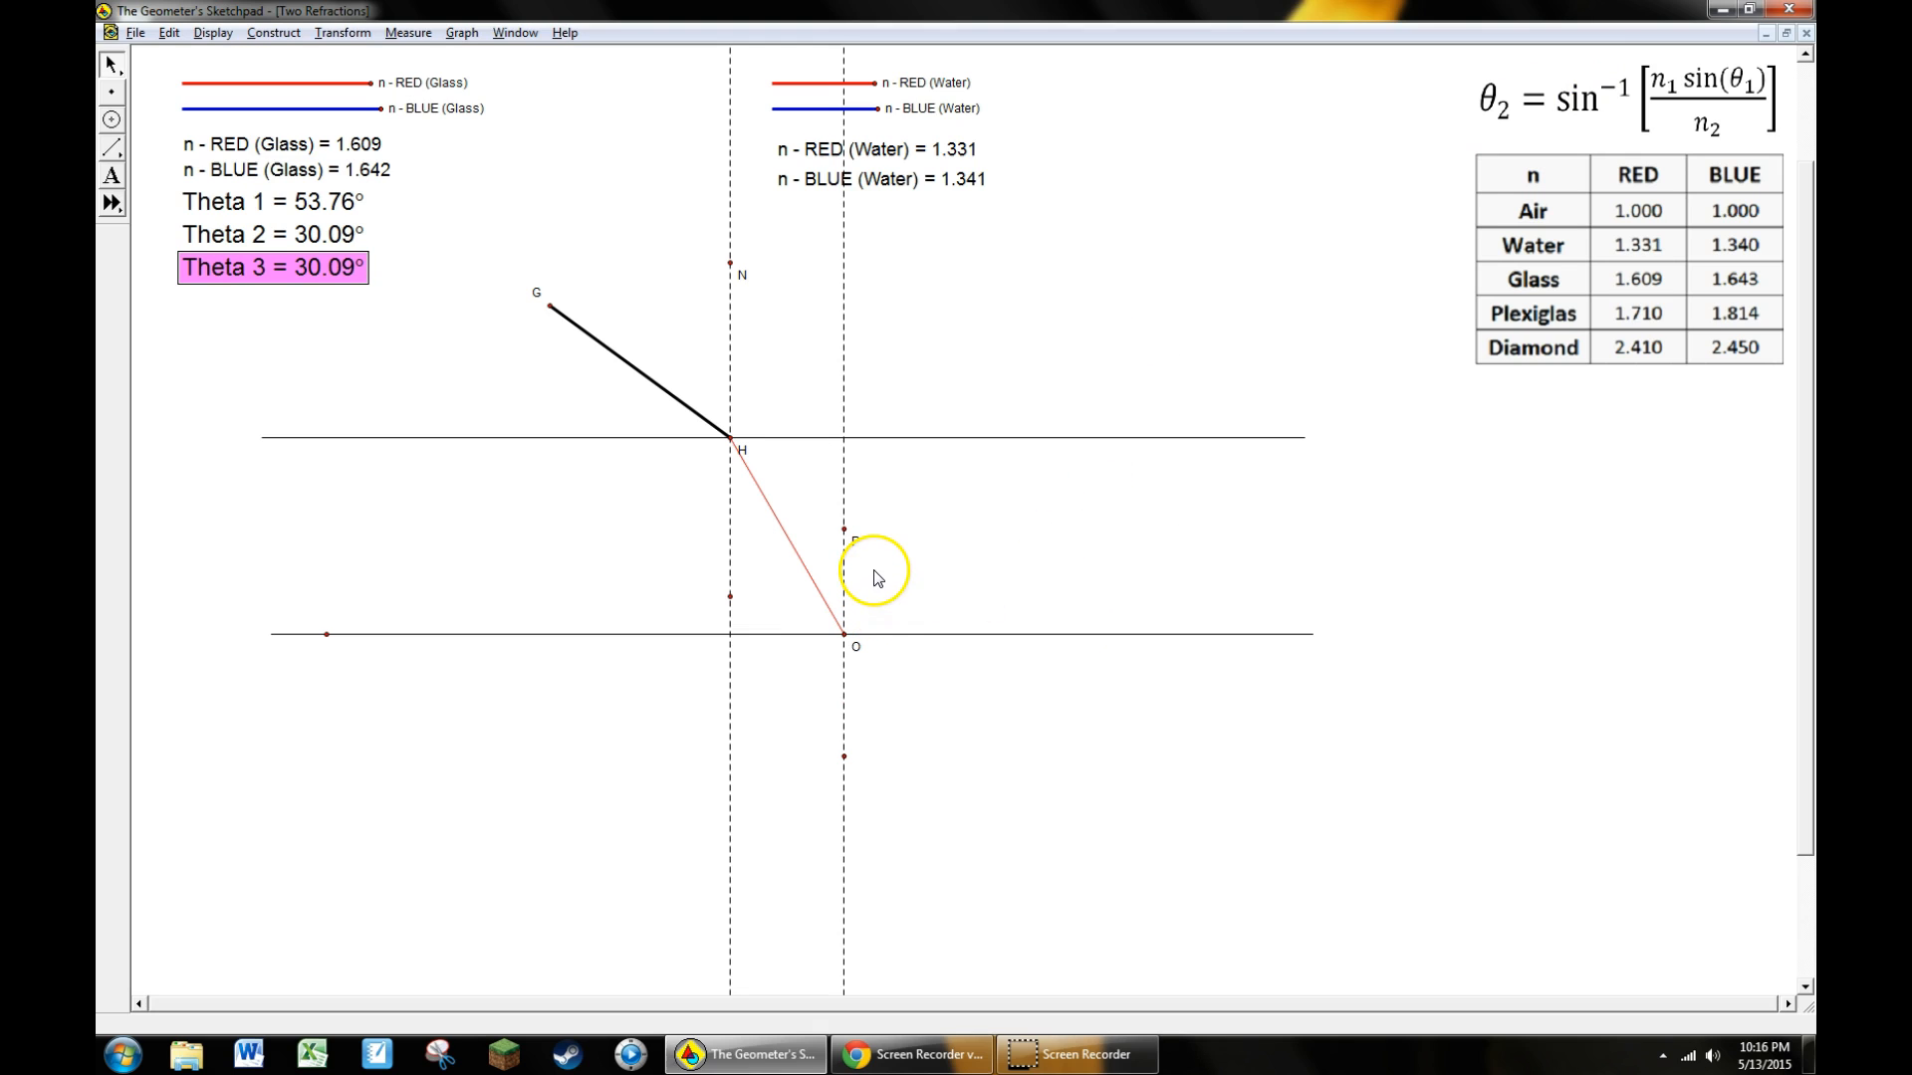
pyautogui.moveTo(288, 152)
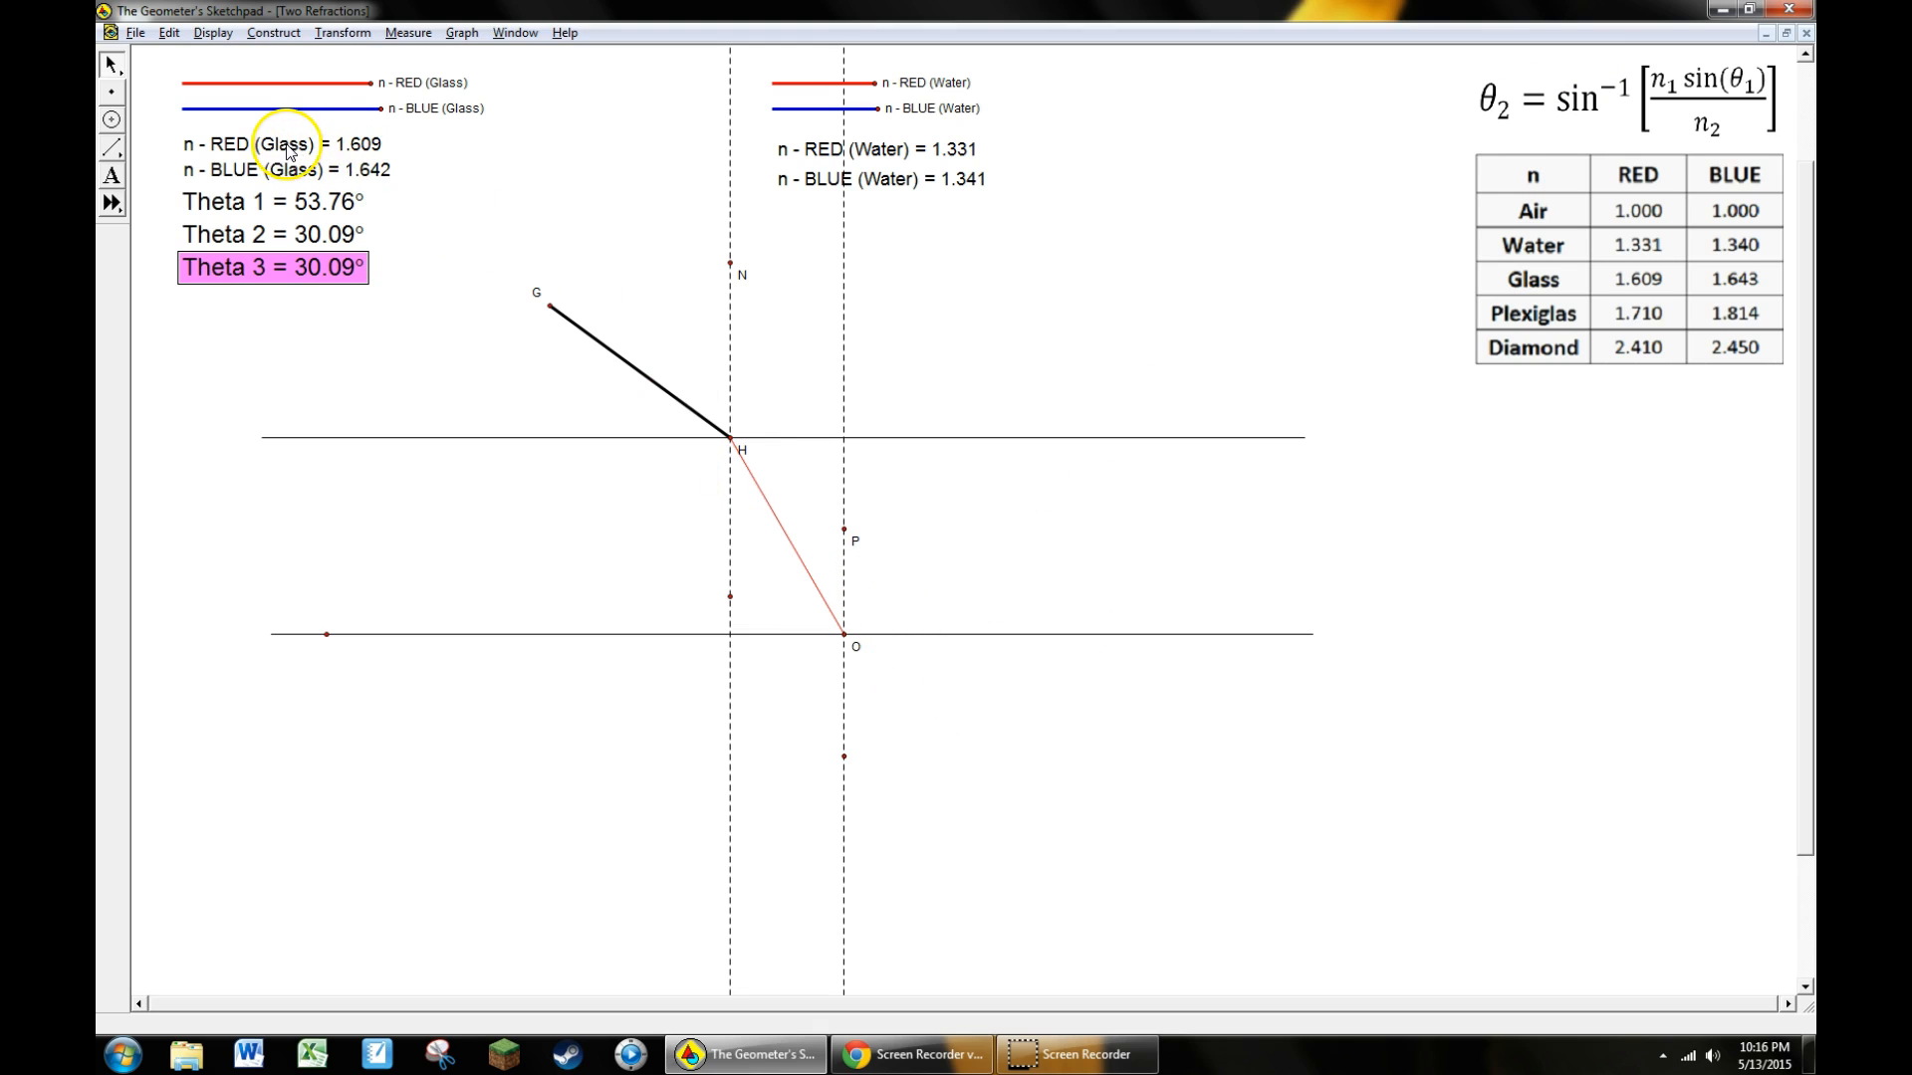
# Select Theta 3 with n - RED (Glass) and n - RED (Water) ready for measuring
pyautogui.click(281, 143)
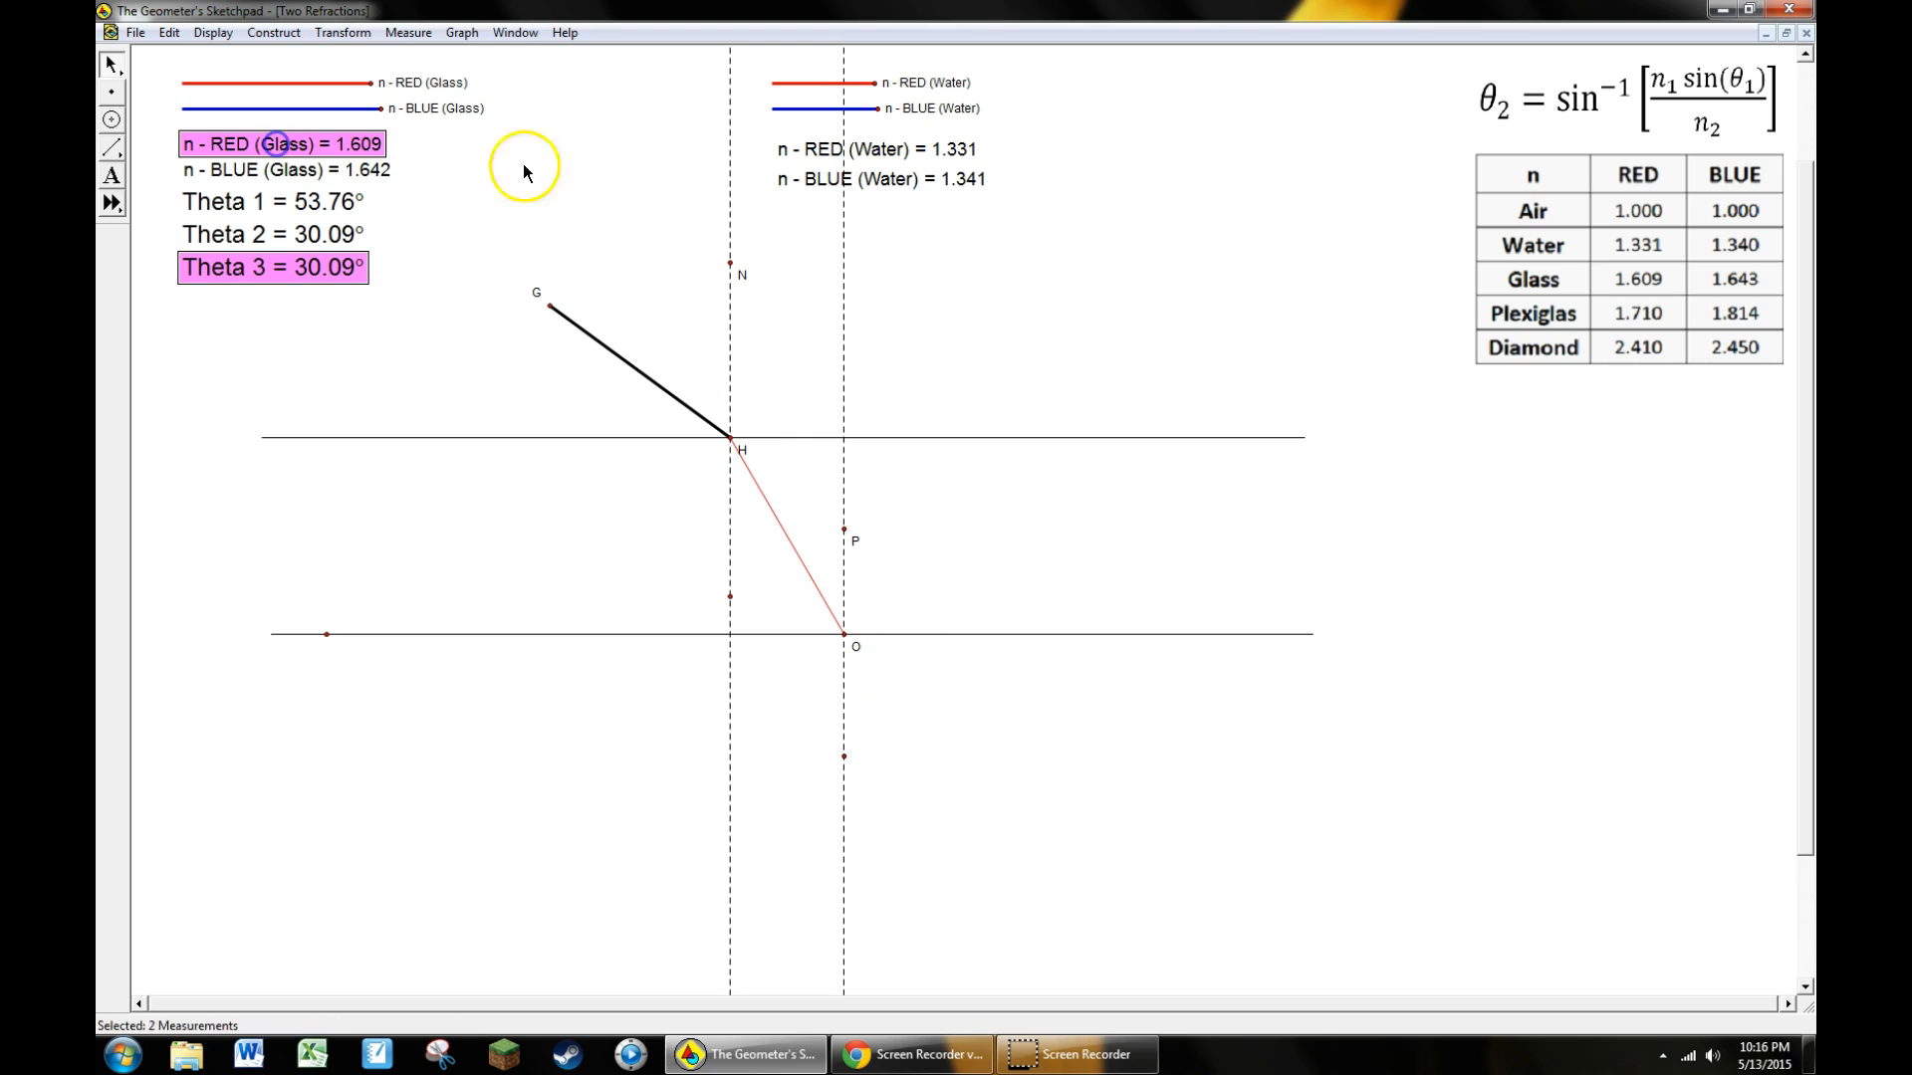
pyautogui.click(876, 149)
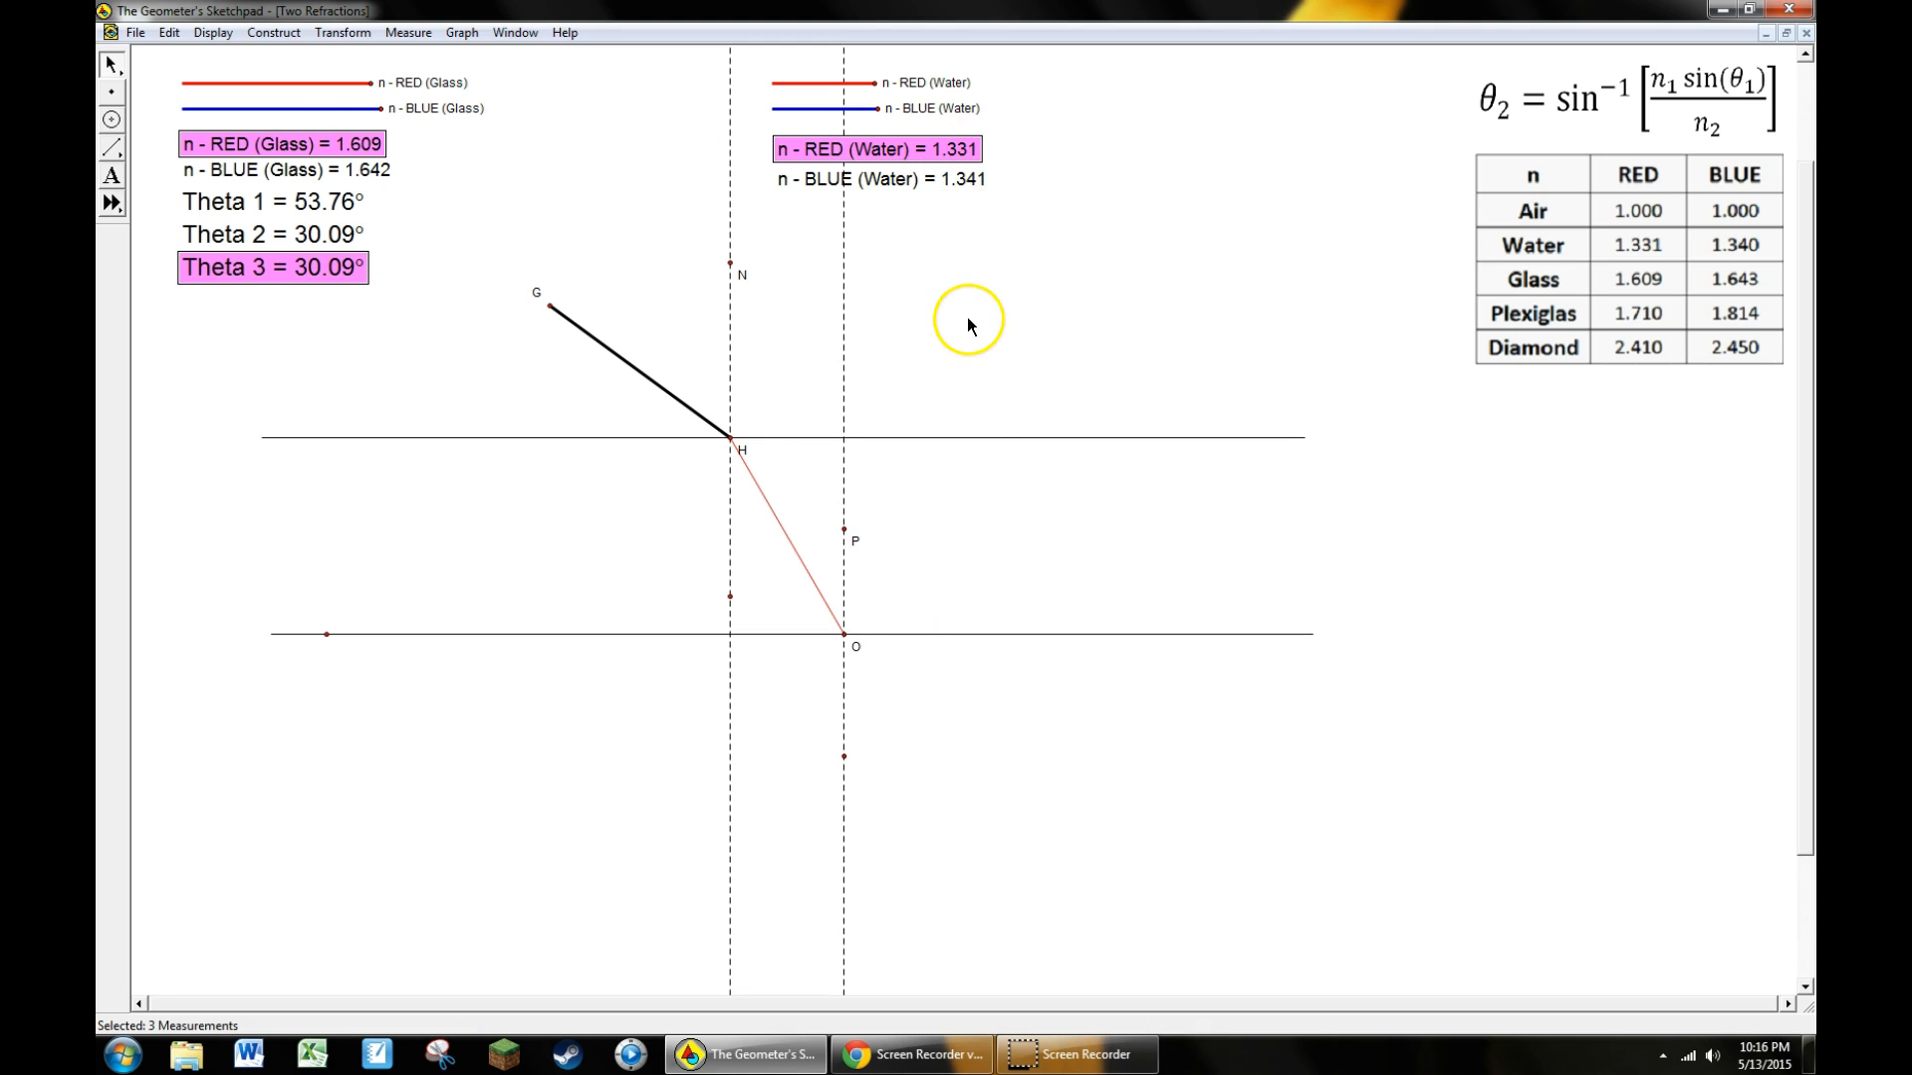
pyautogui.moveTo(478, 167)
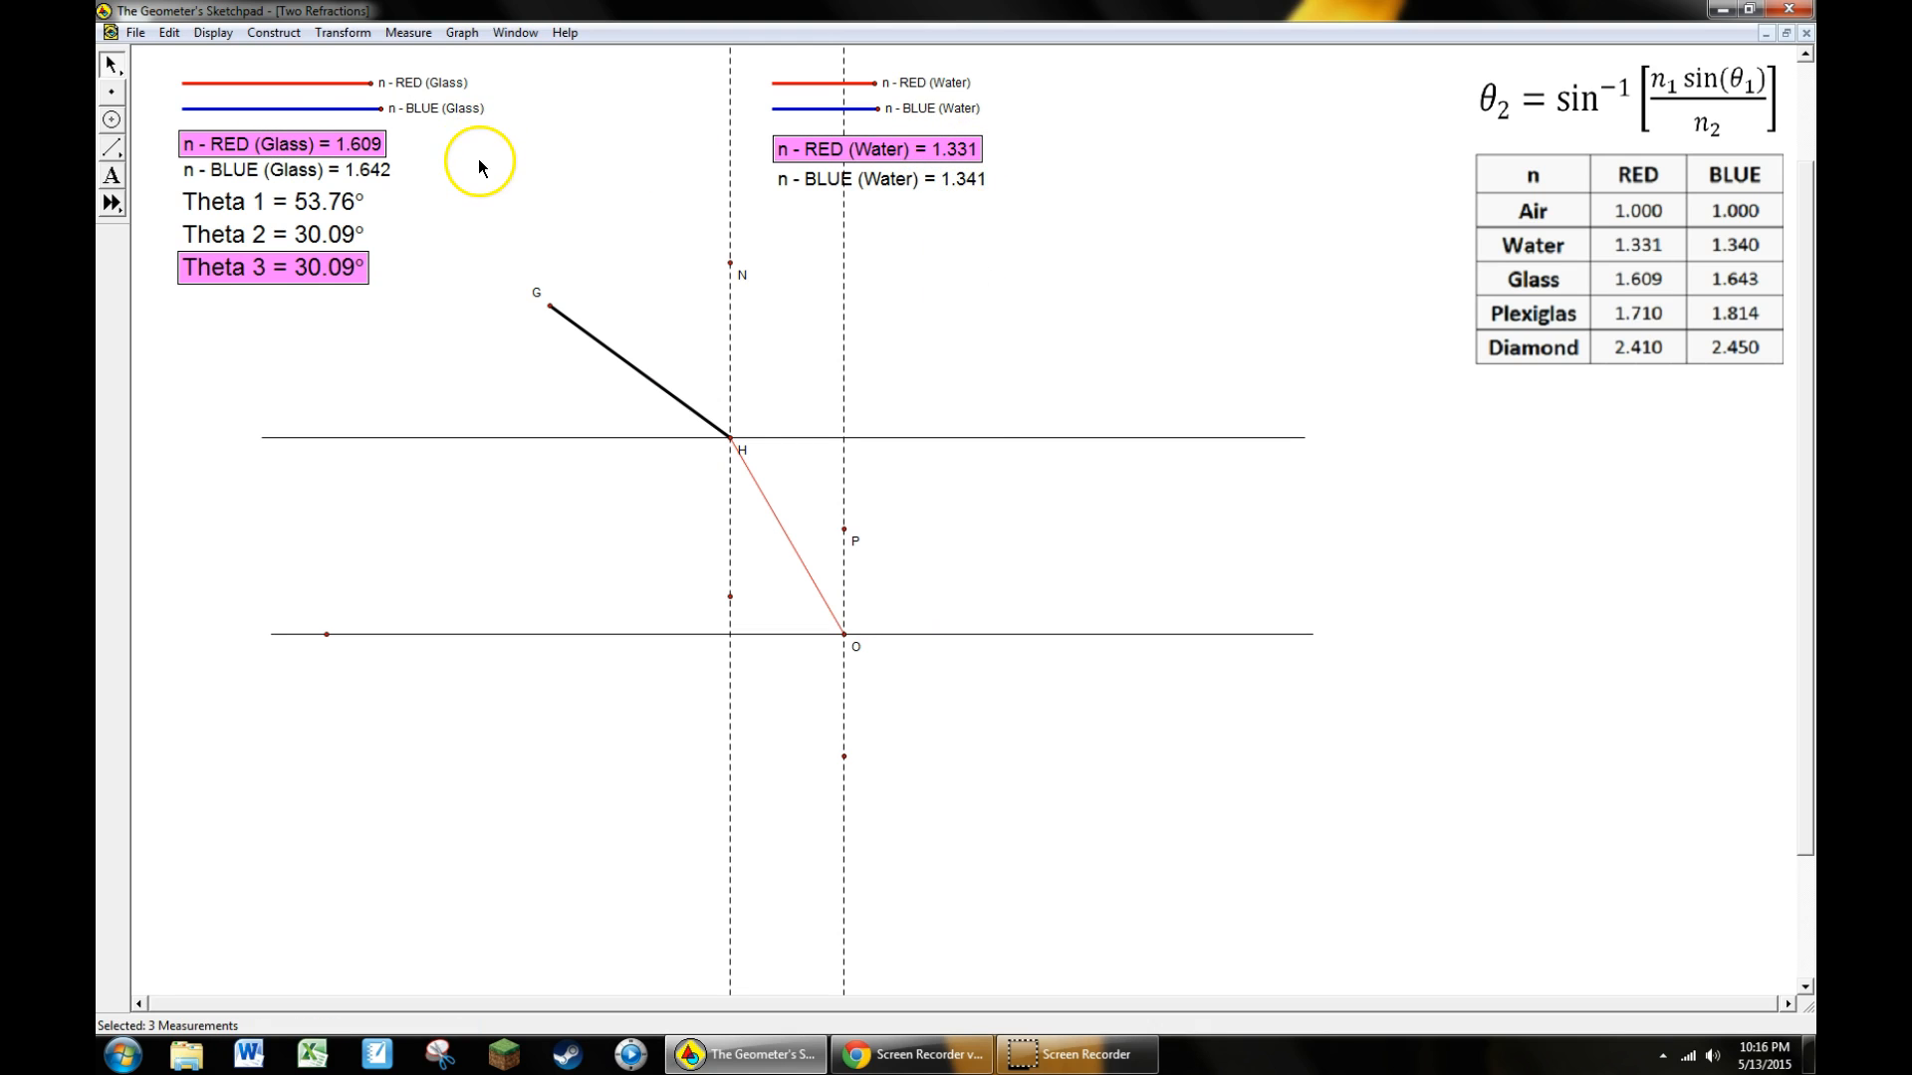
pyautogui.click(406, 32)
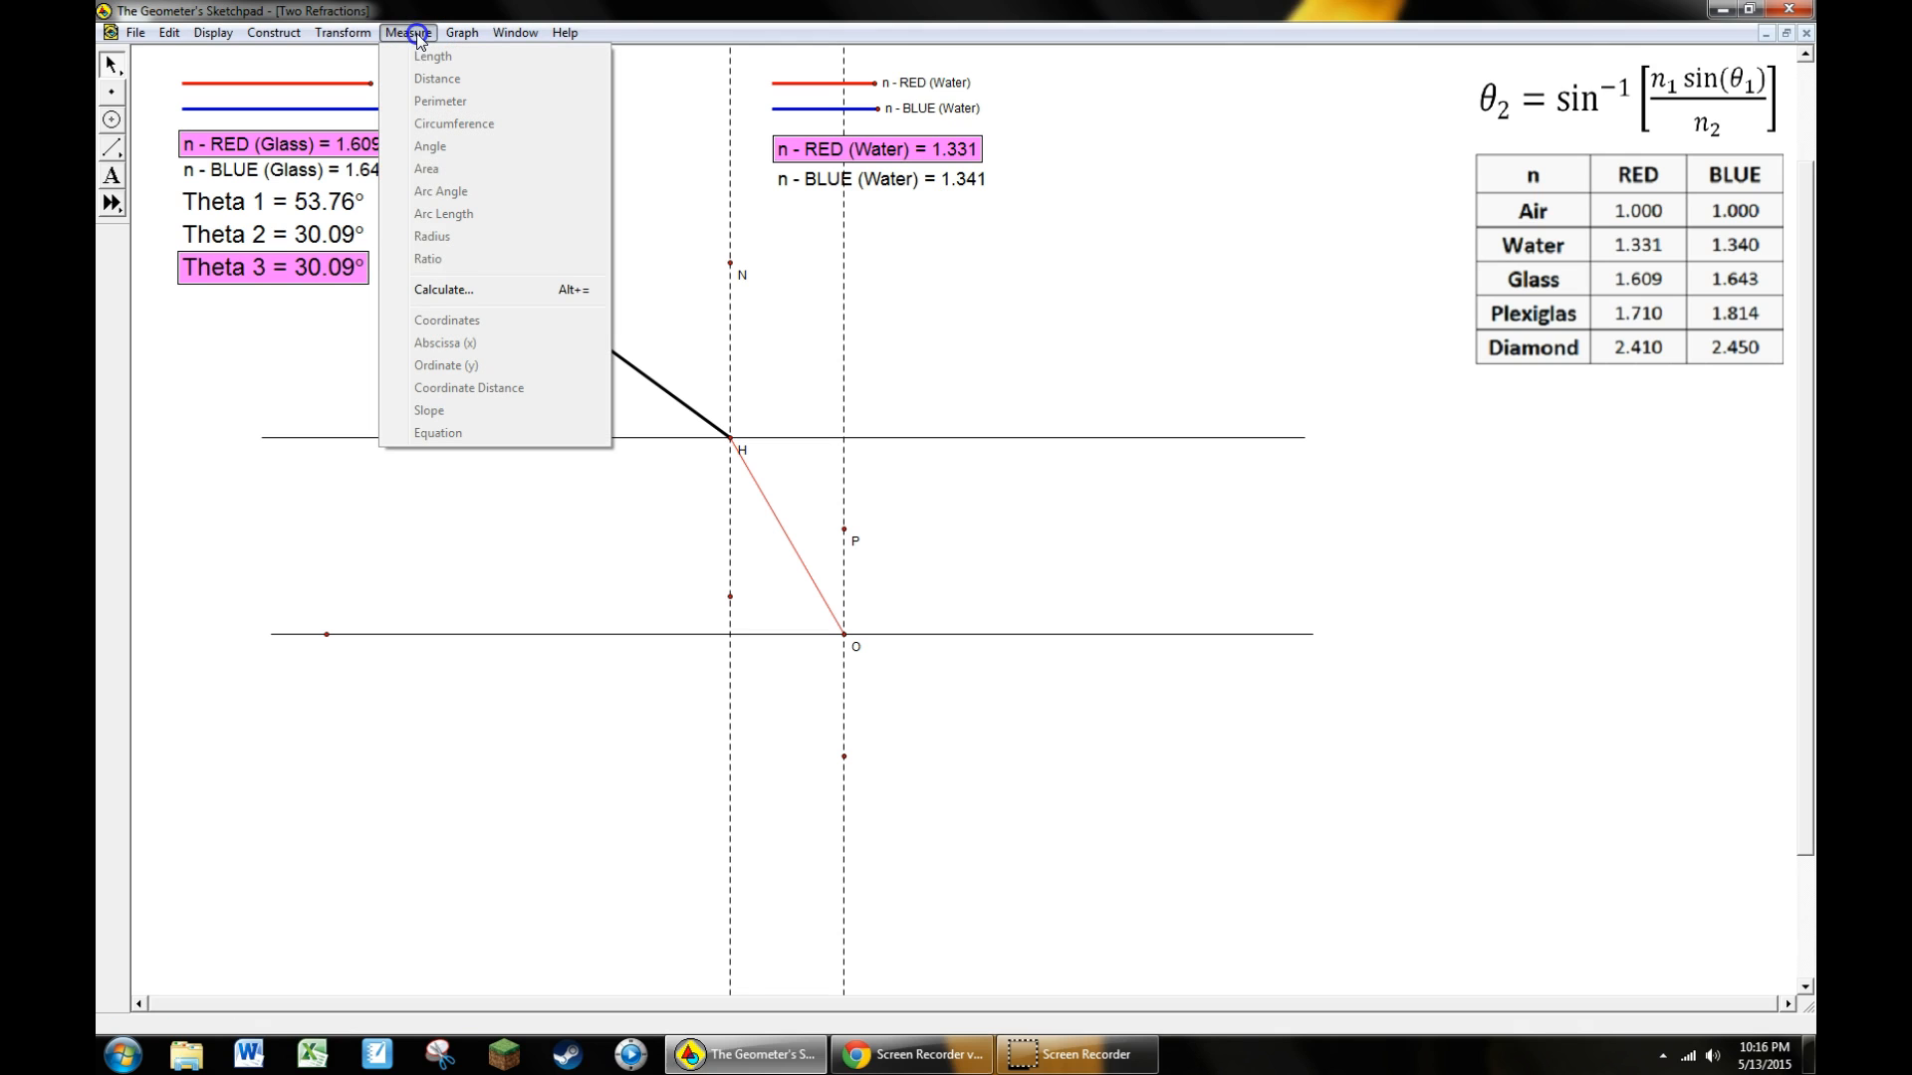
# Build the calculation arcsin(n - RED (Glass)·sin(Theta 3)/n - RED (Water)), previewing 37.3078°
pyautogui.click(442, 289)
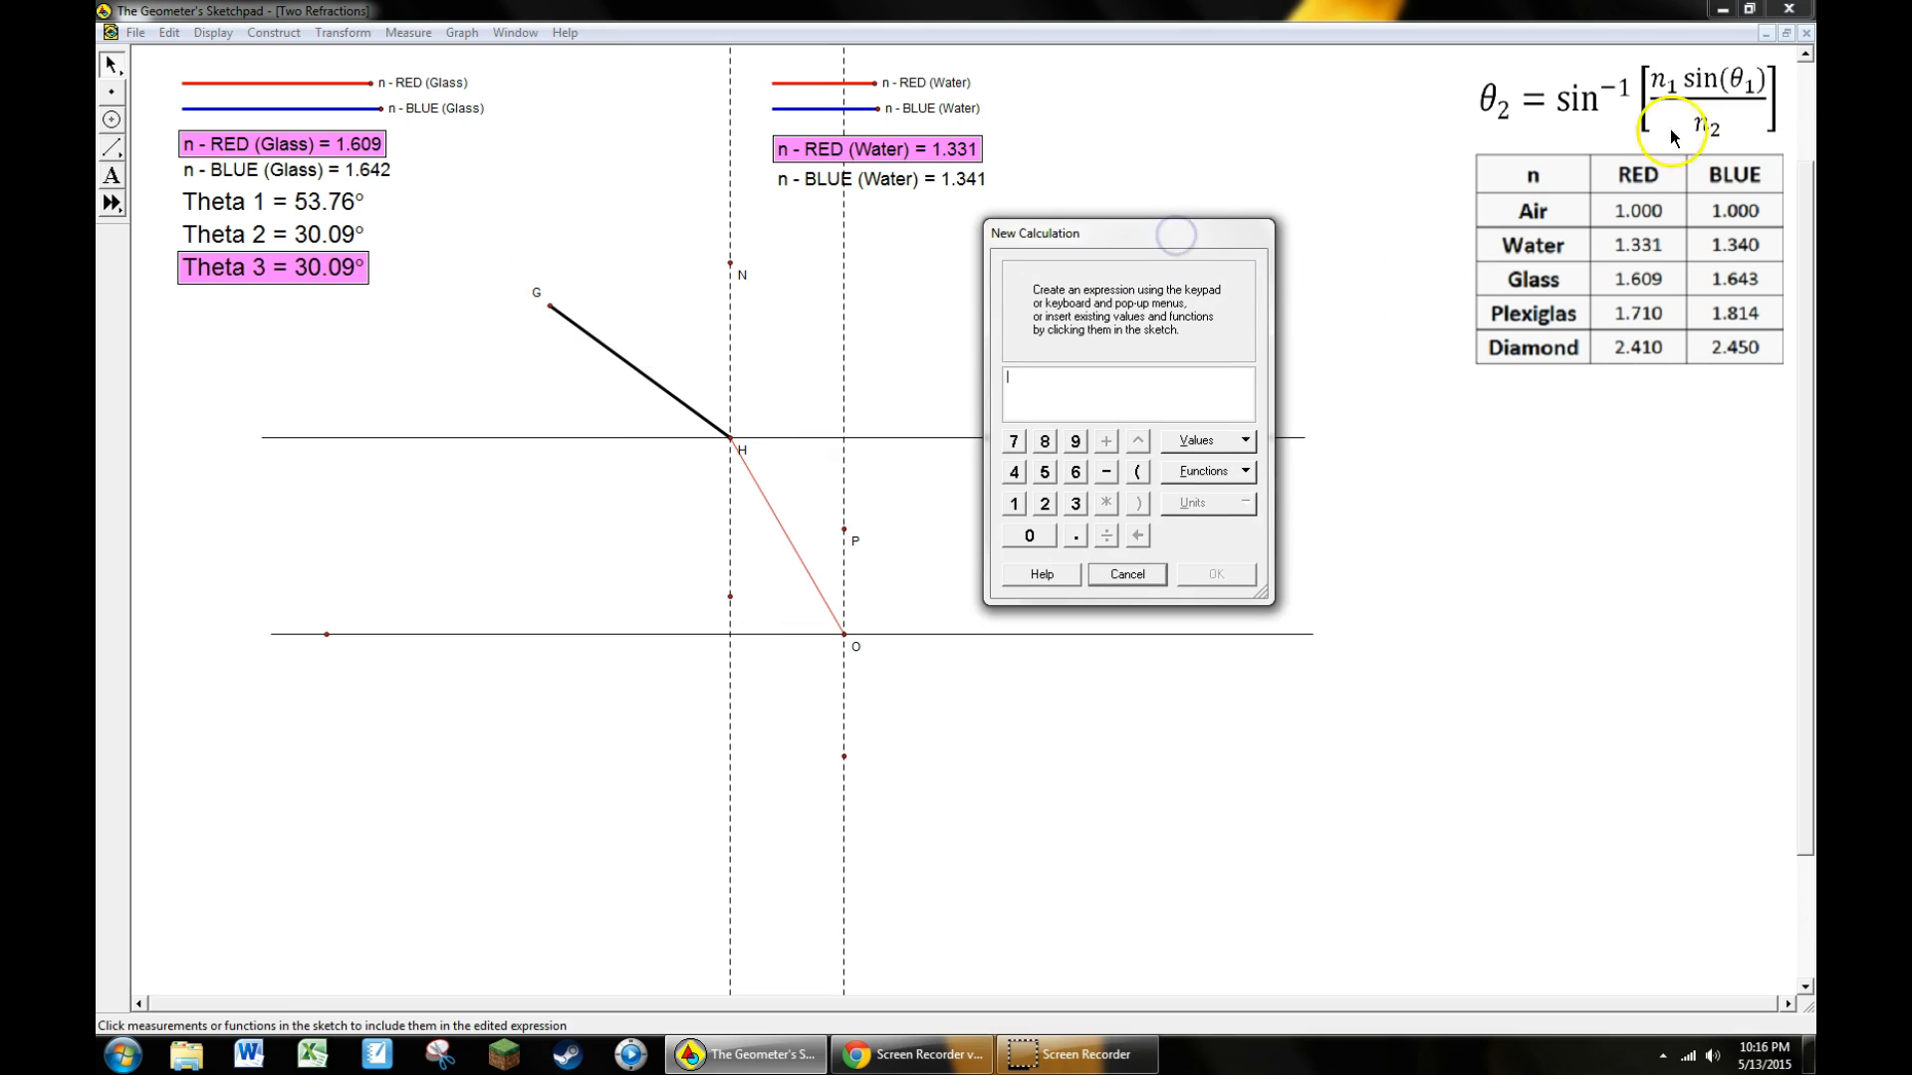
pyautogui.click(1202, 472)
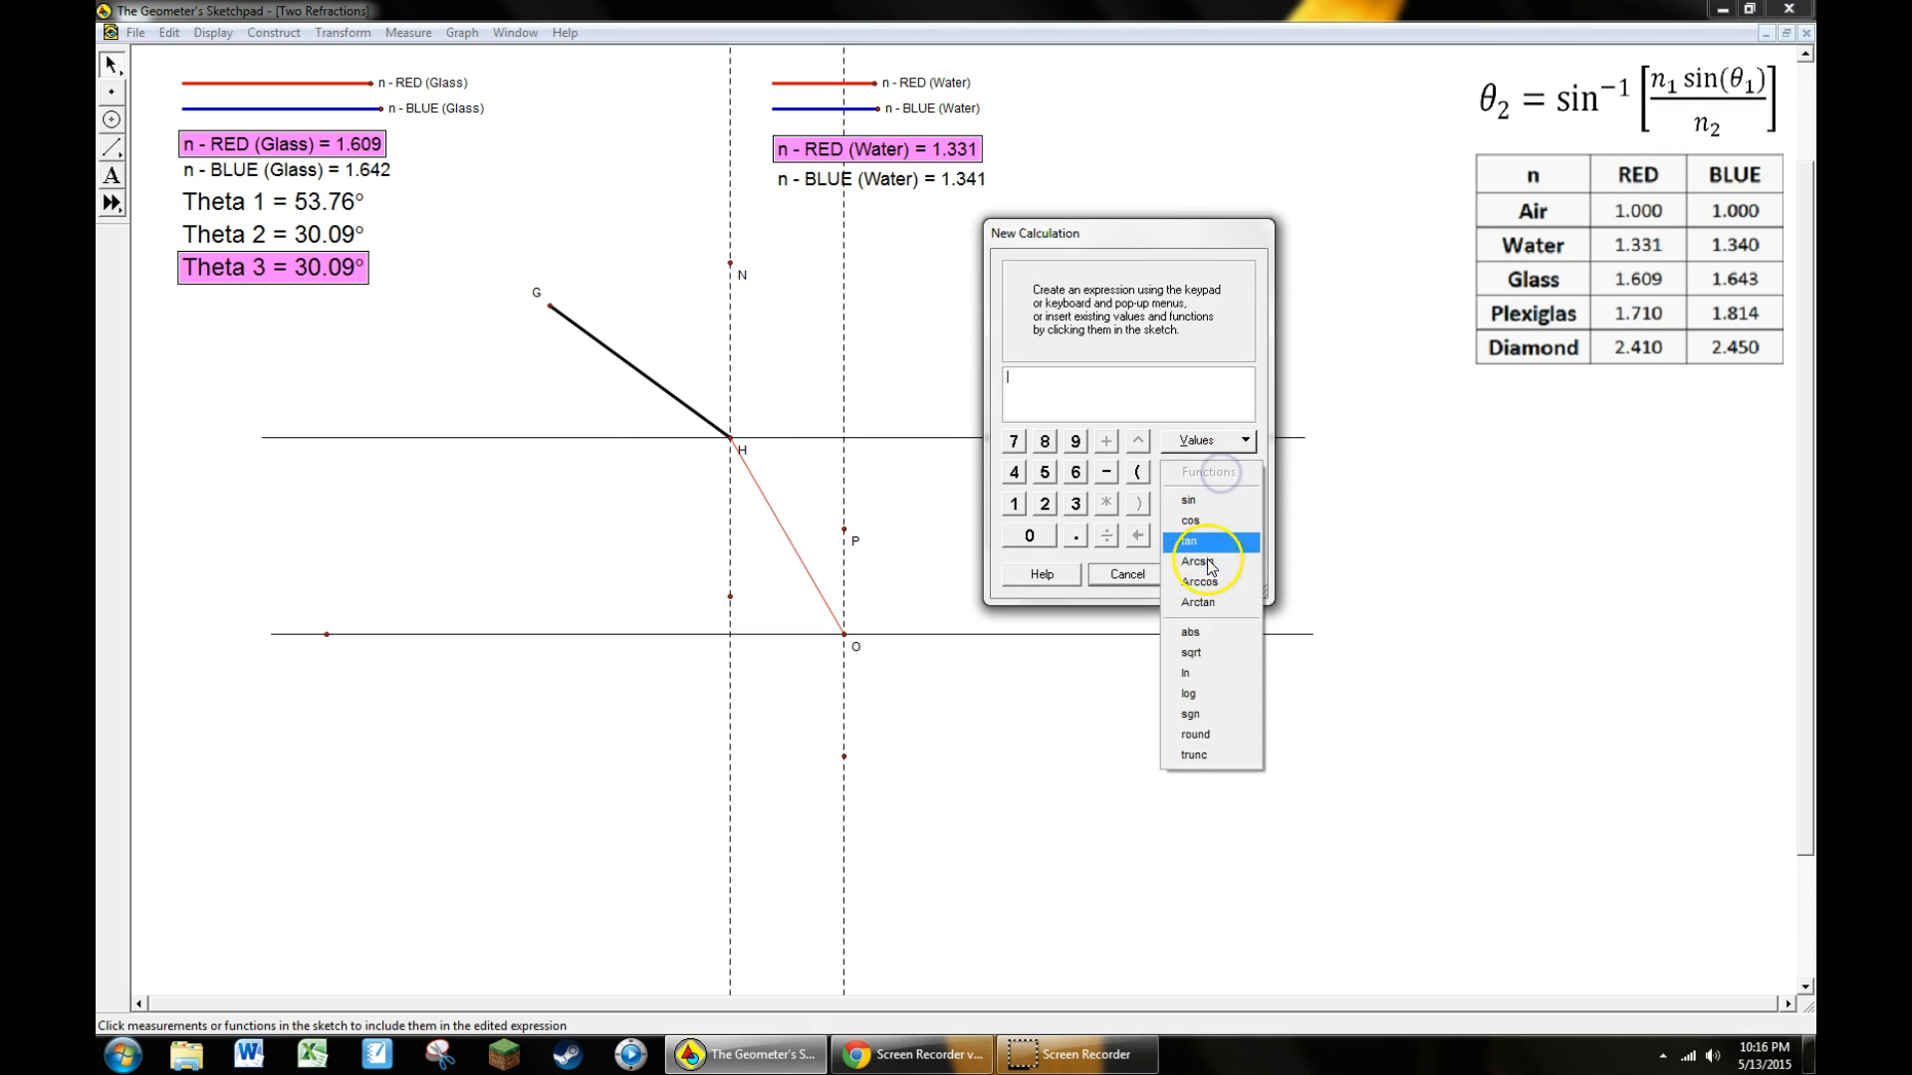
pyautogui.click(1199, 562)
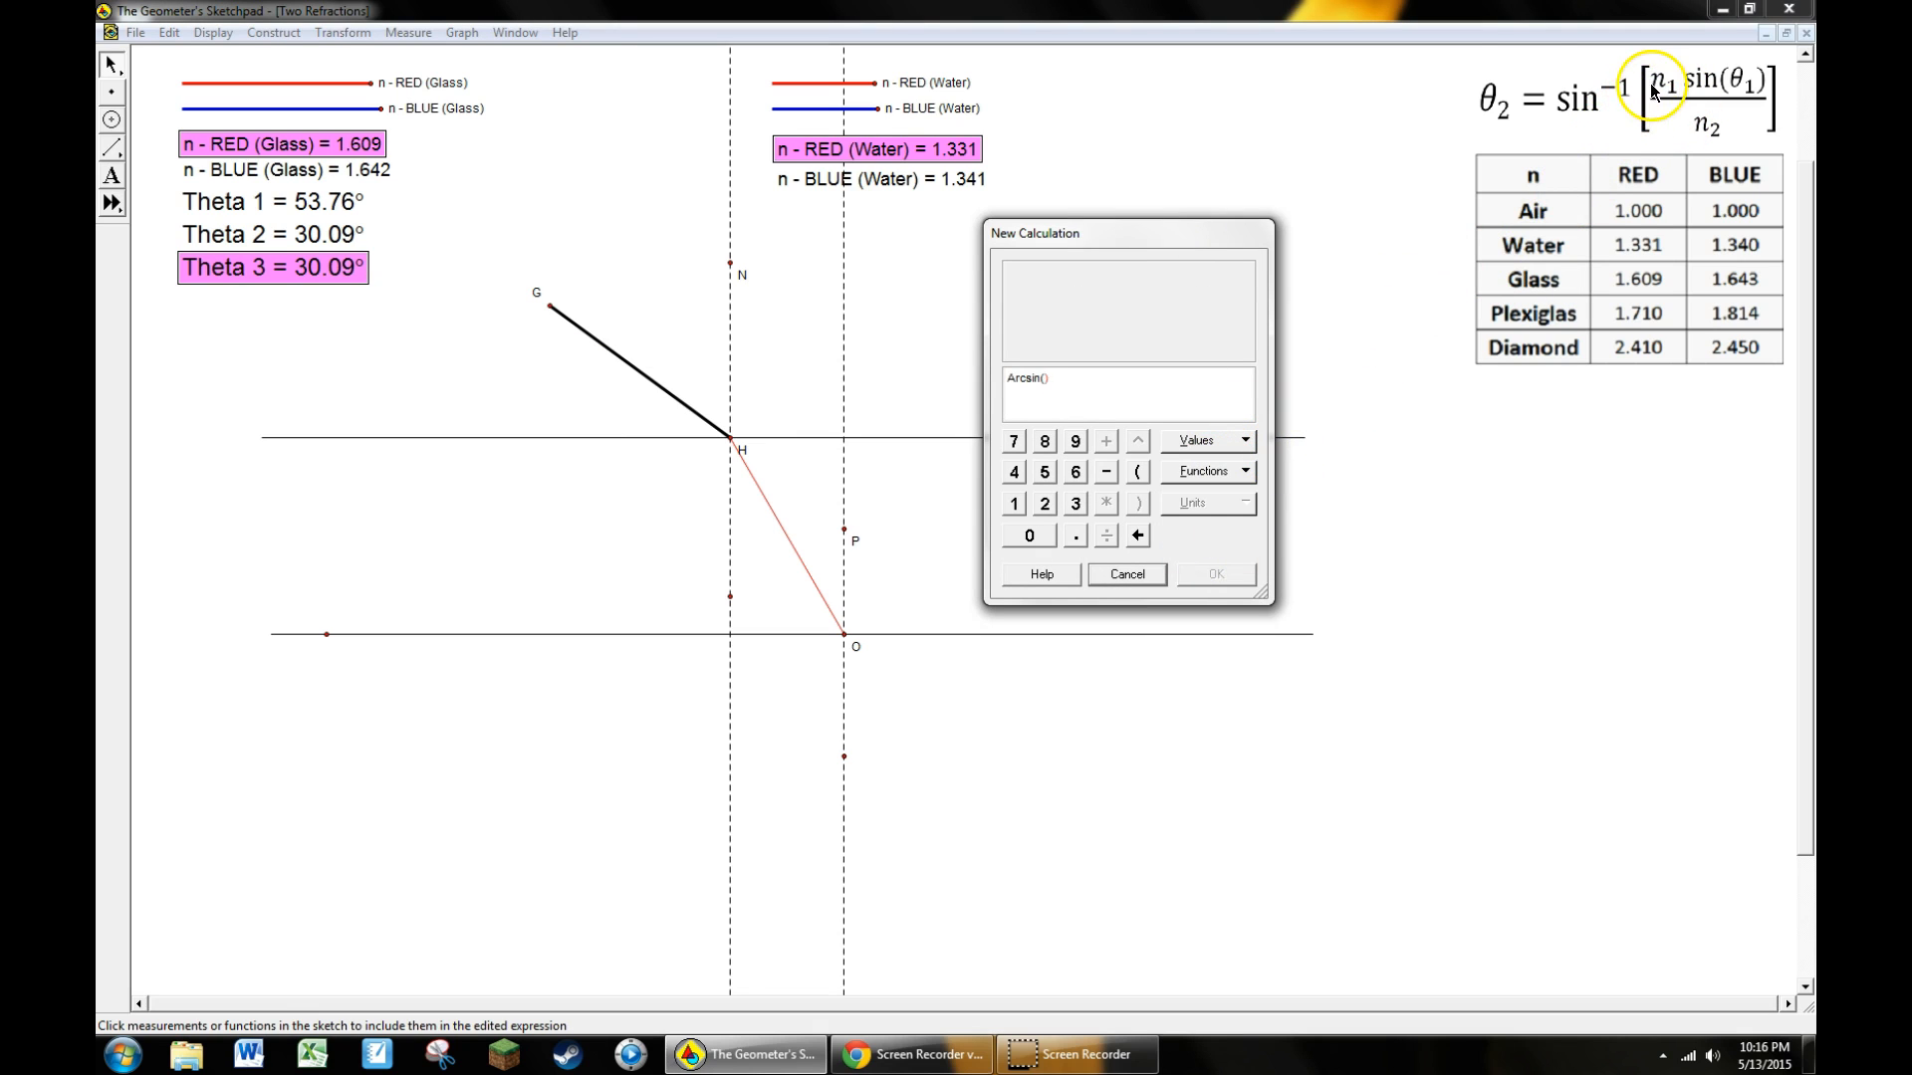
pyautogui.moveTo(822, 596)
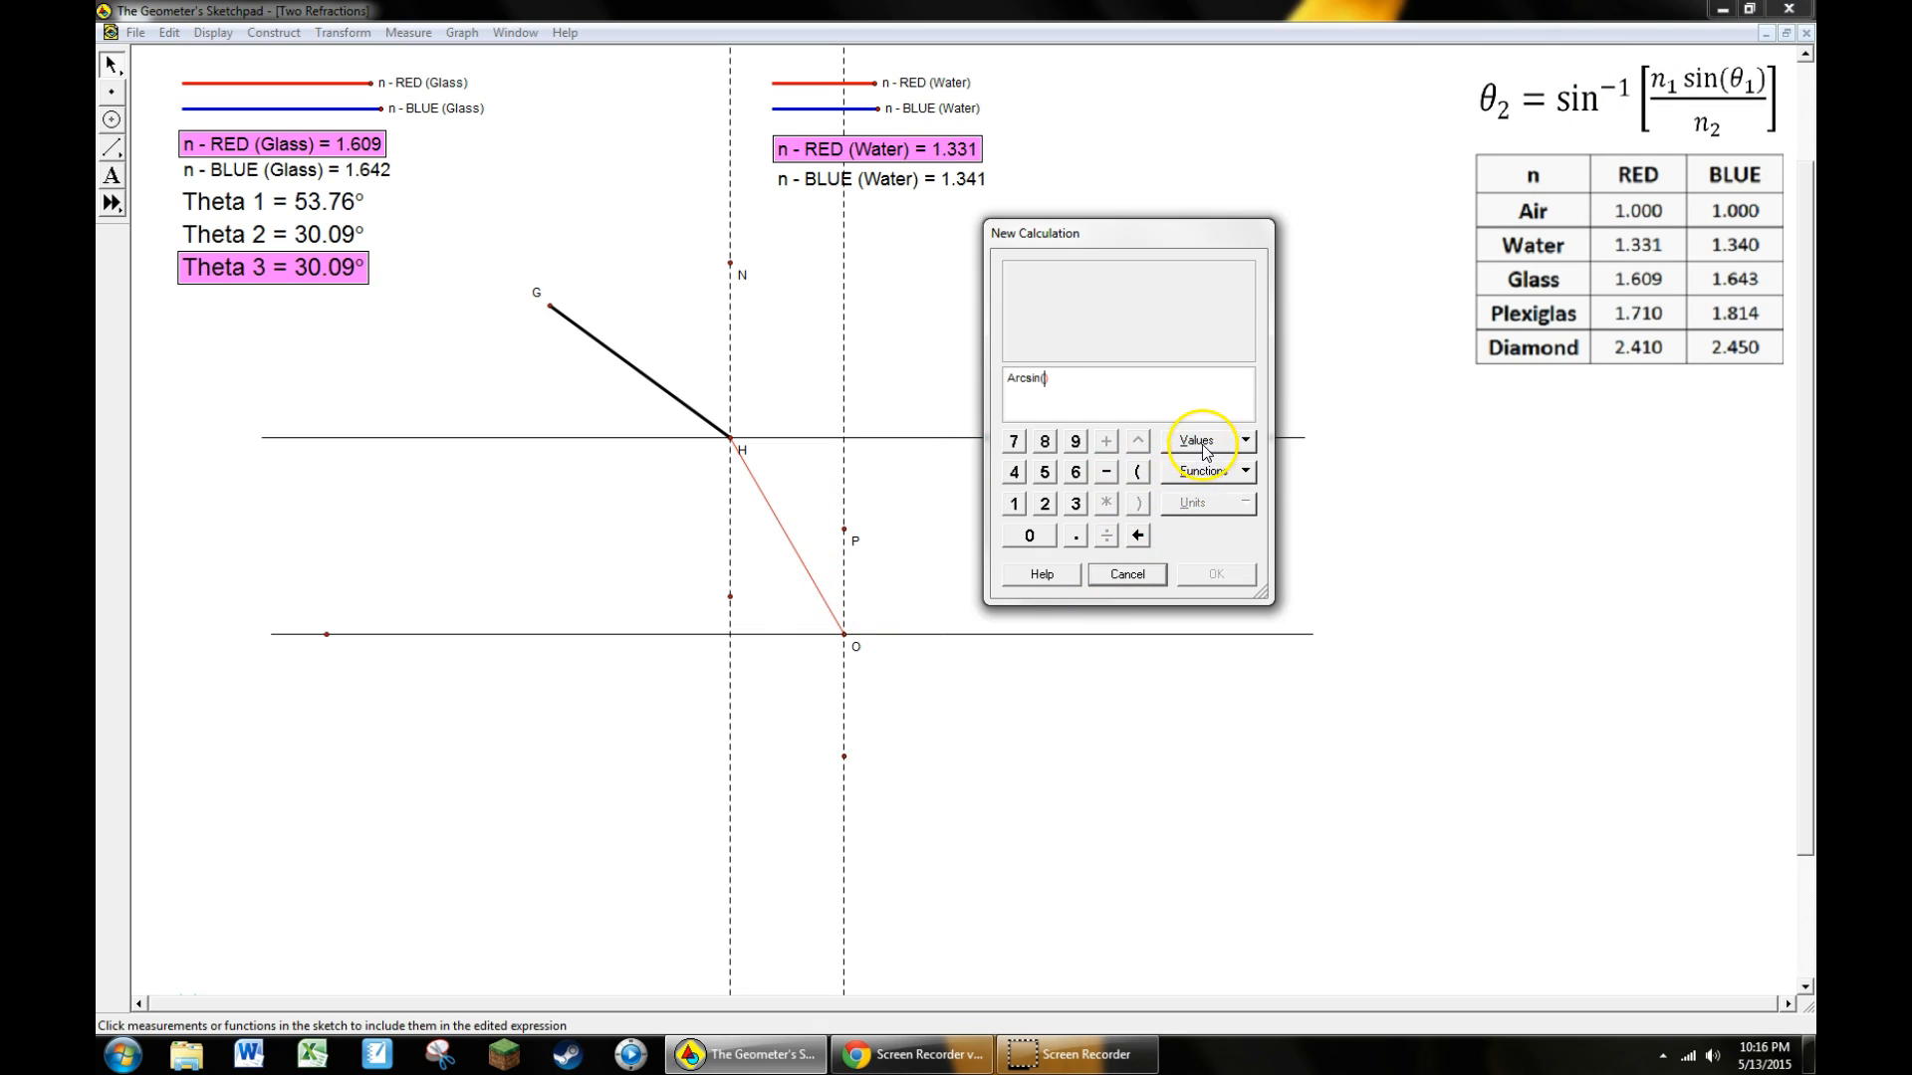
pyautogui.click(1199, 440)
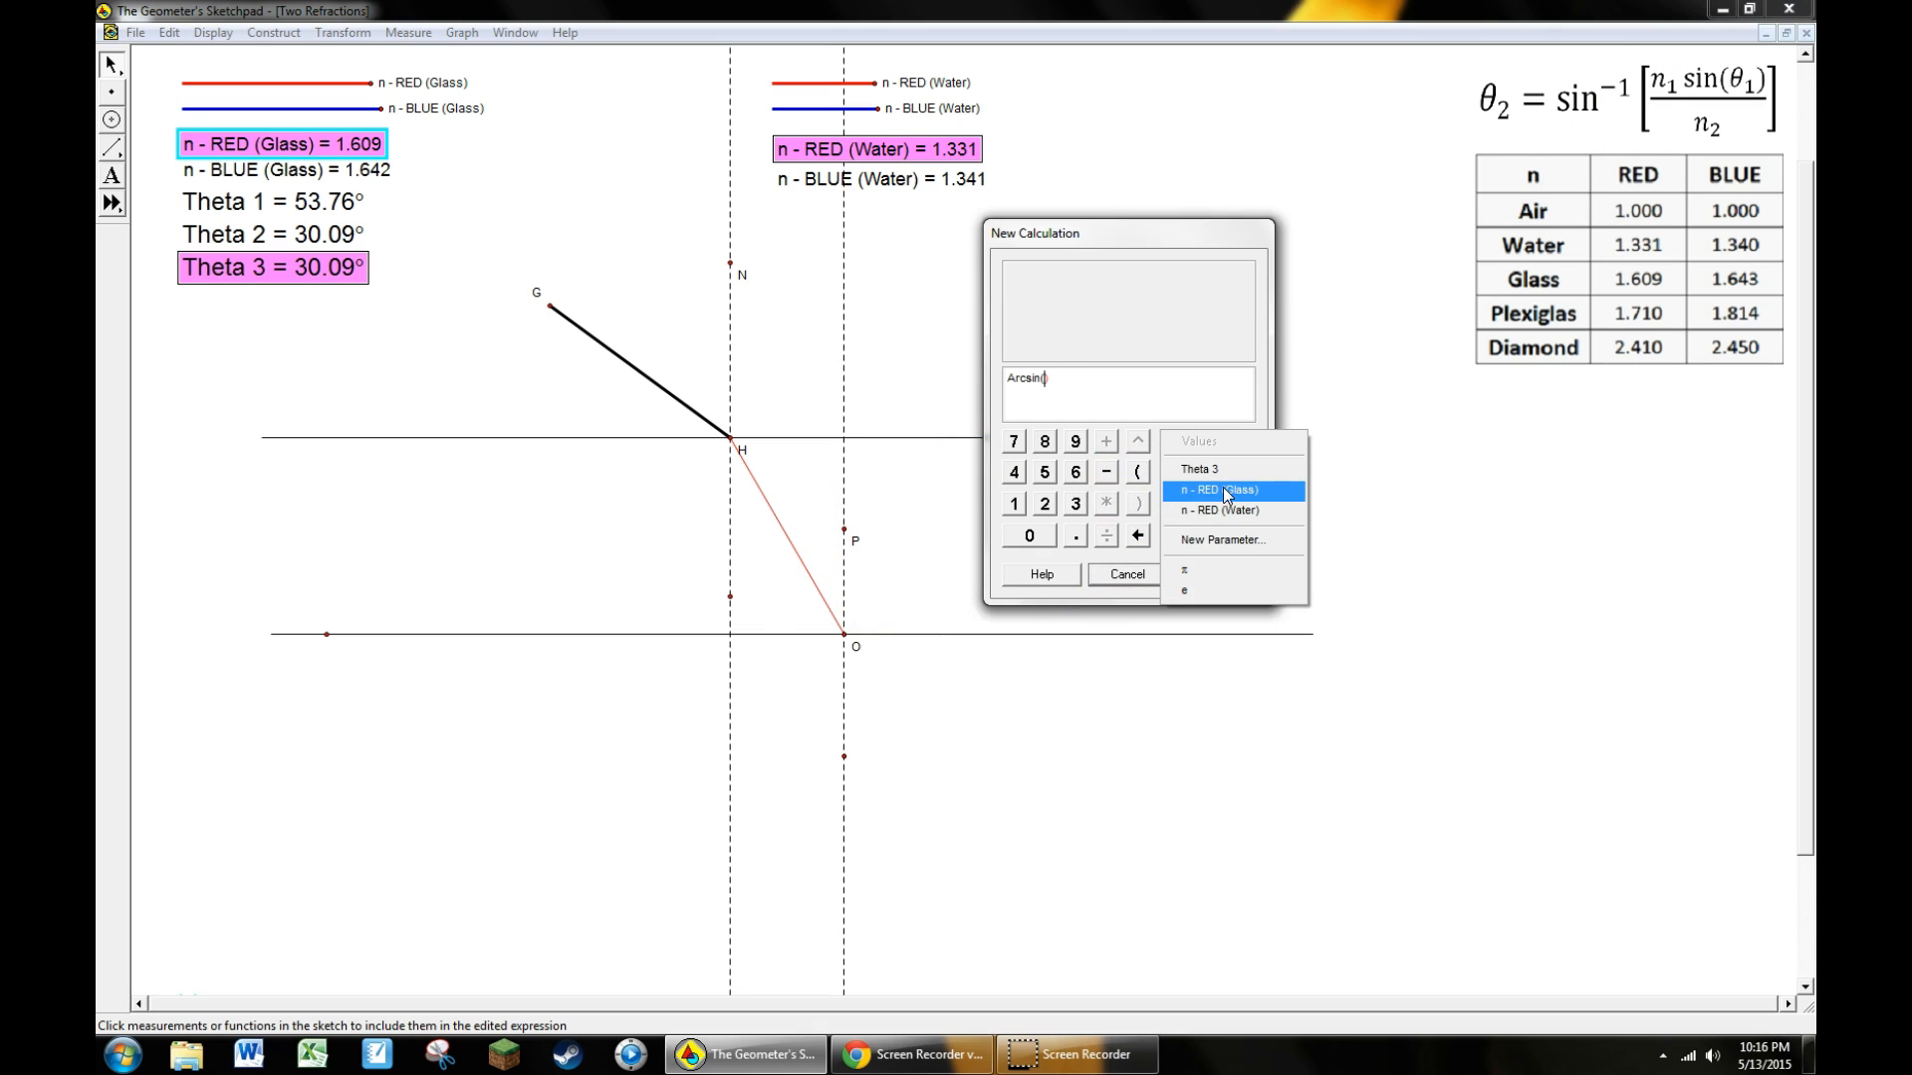
pyautogui.click(1219, 490)
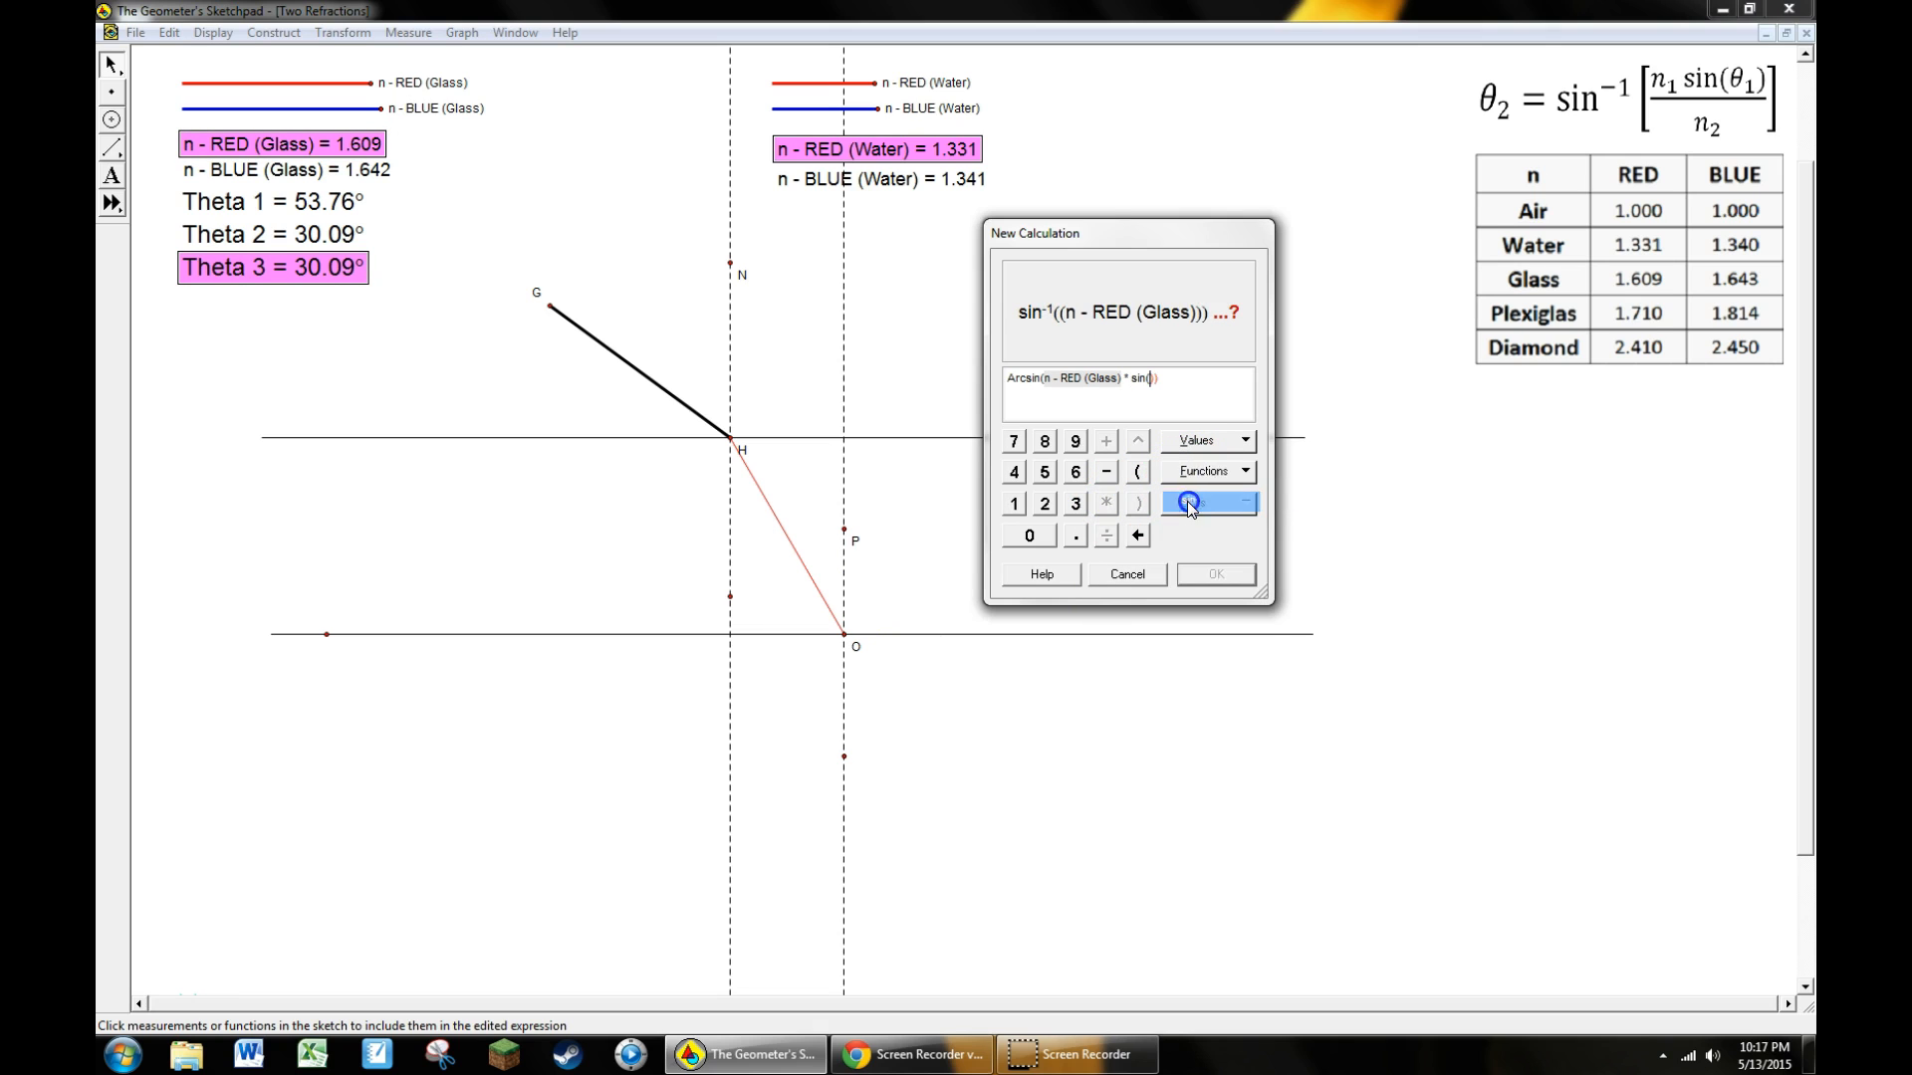
pyautogui.click(1201, 440)
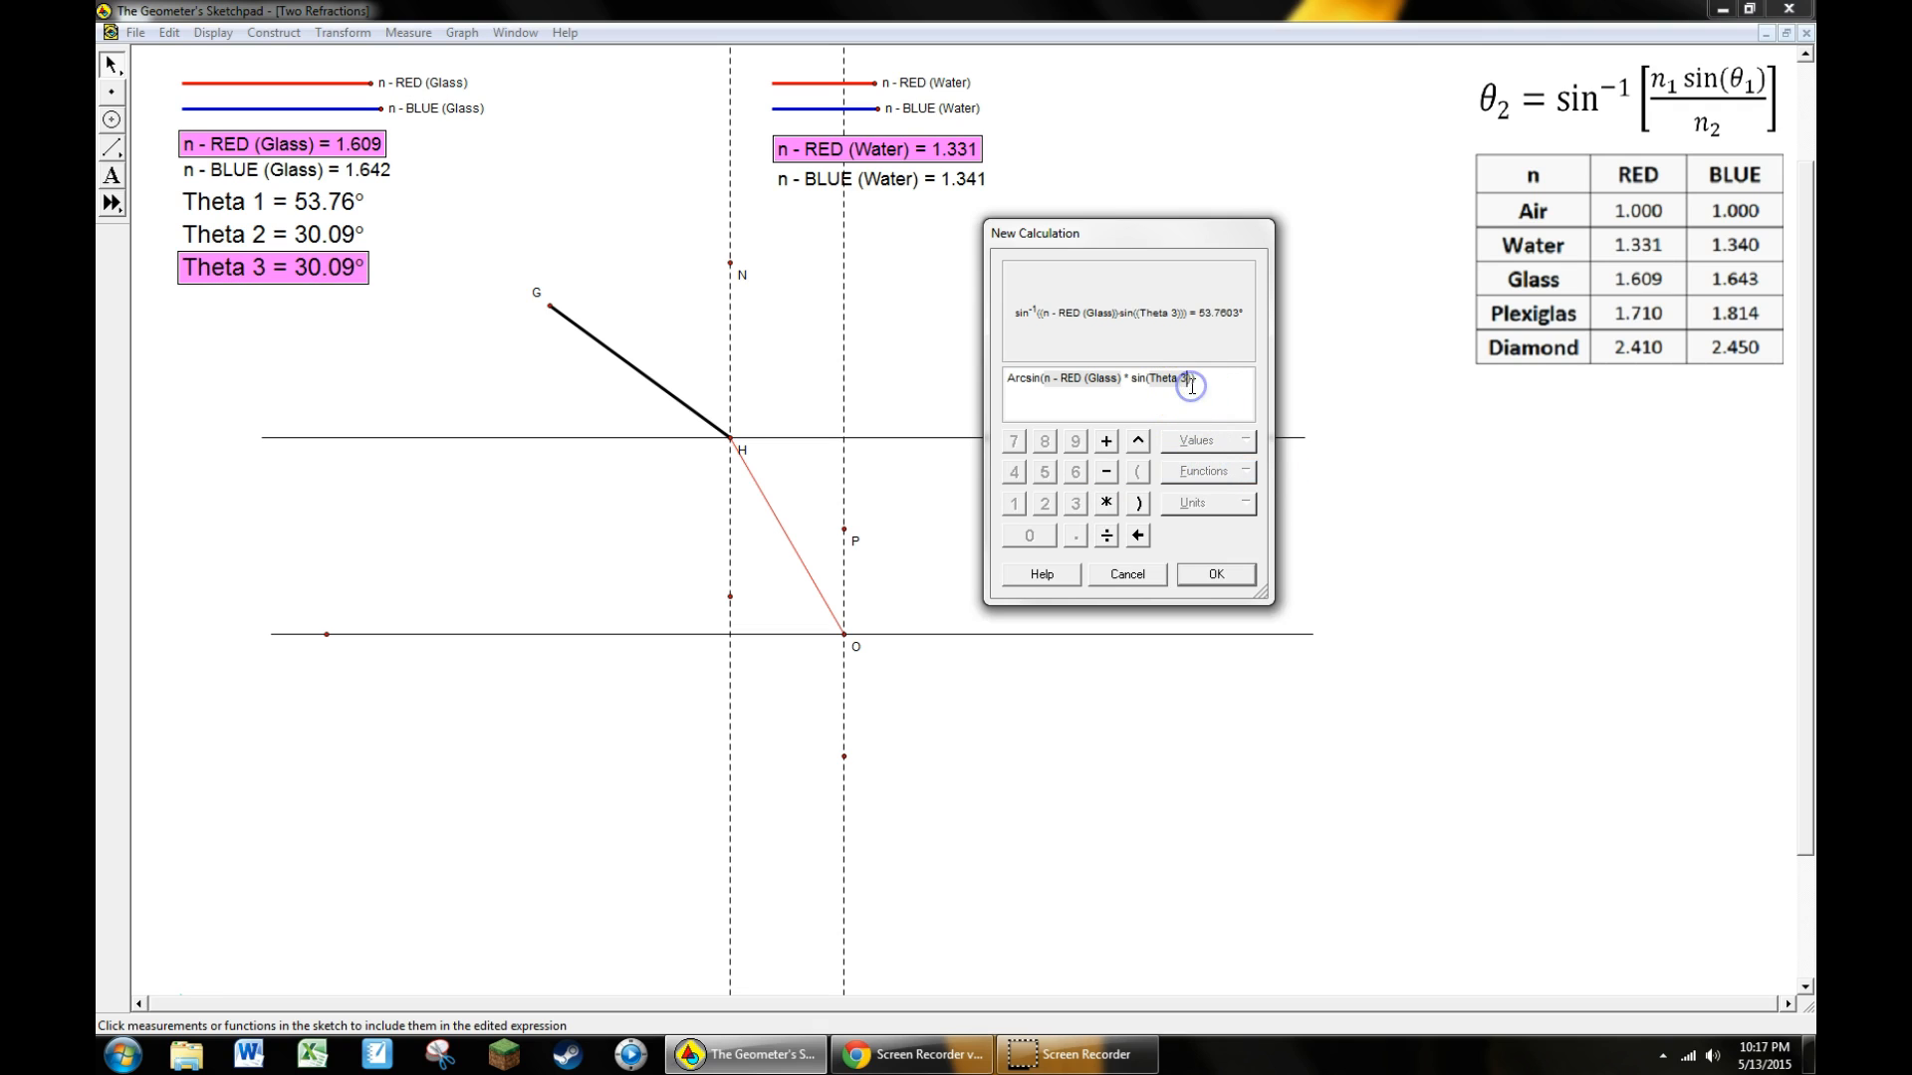
pyautogui.click(1105, 535)
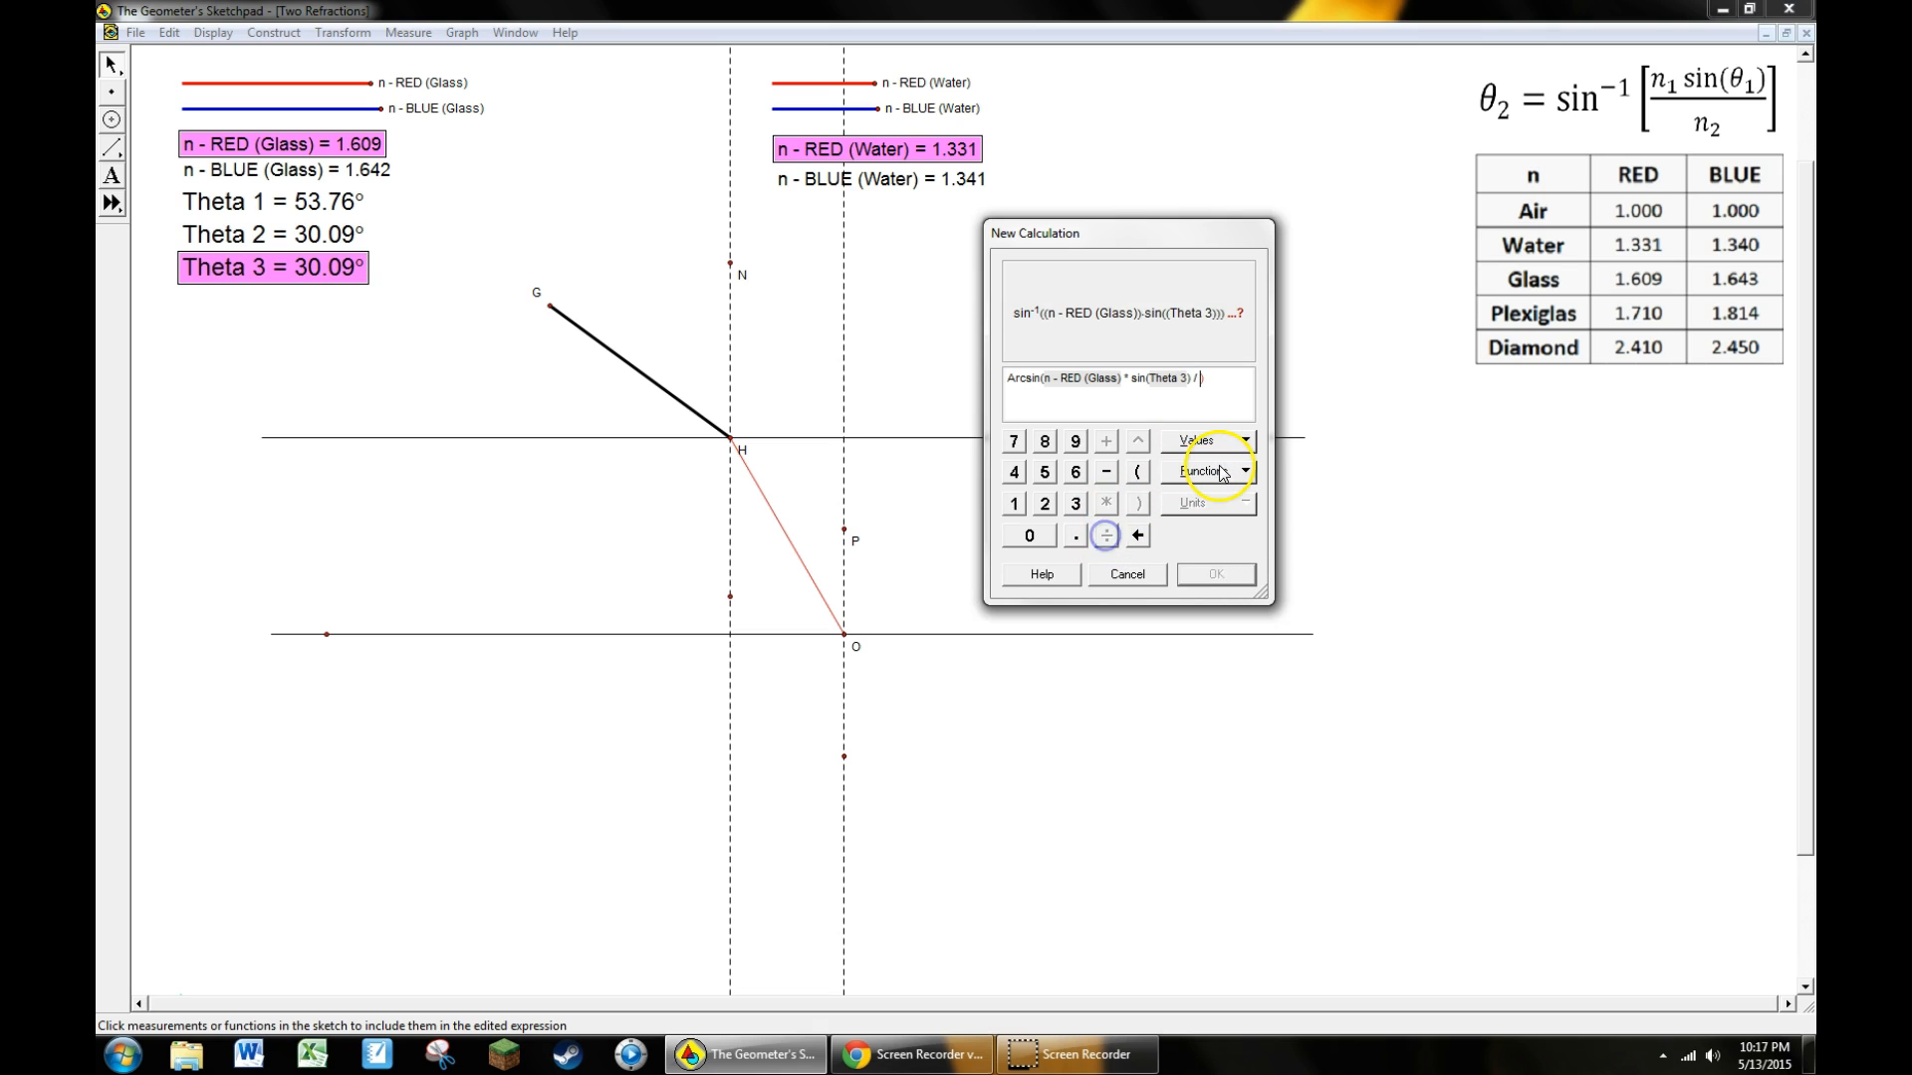
pyautogui.click(1204, 440)
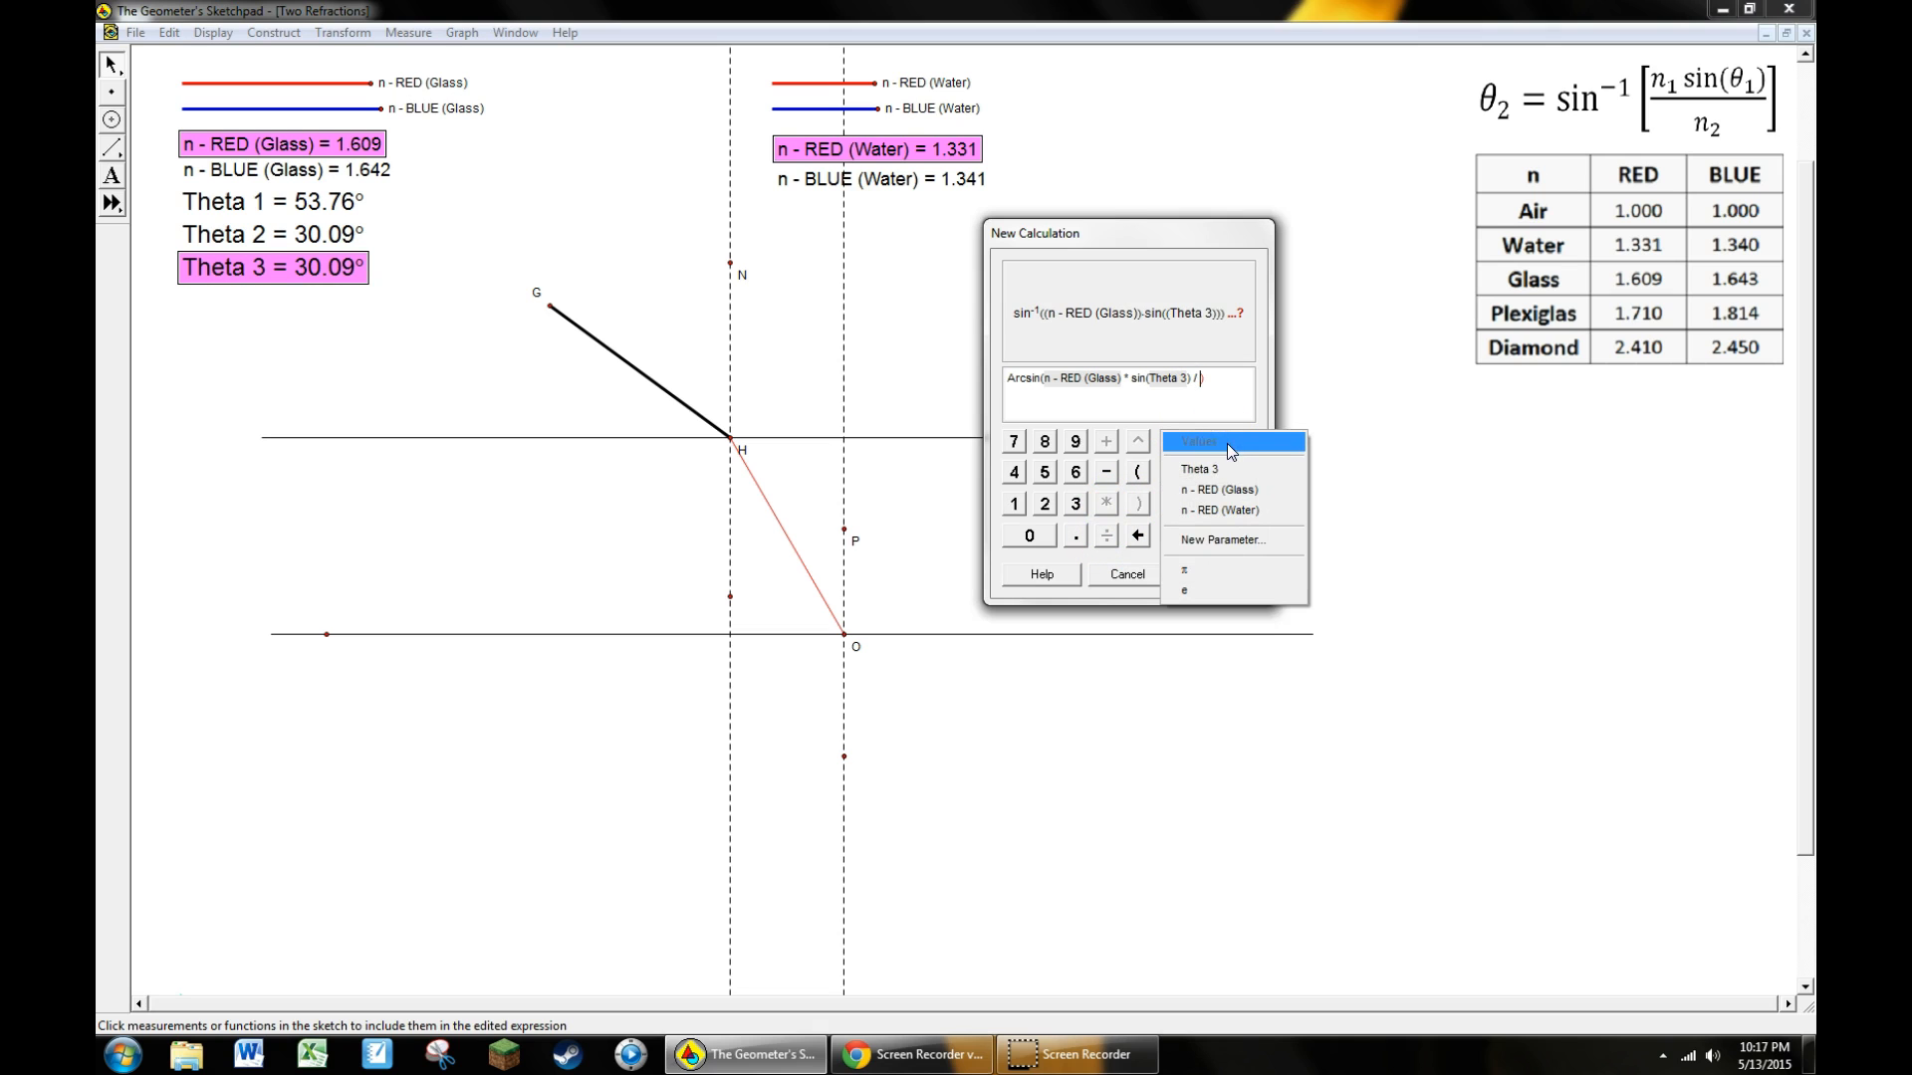
pyautogui.moveTo(1219, 512)
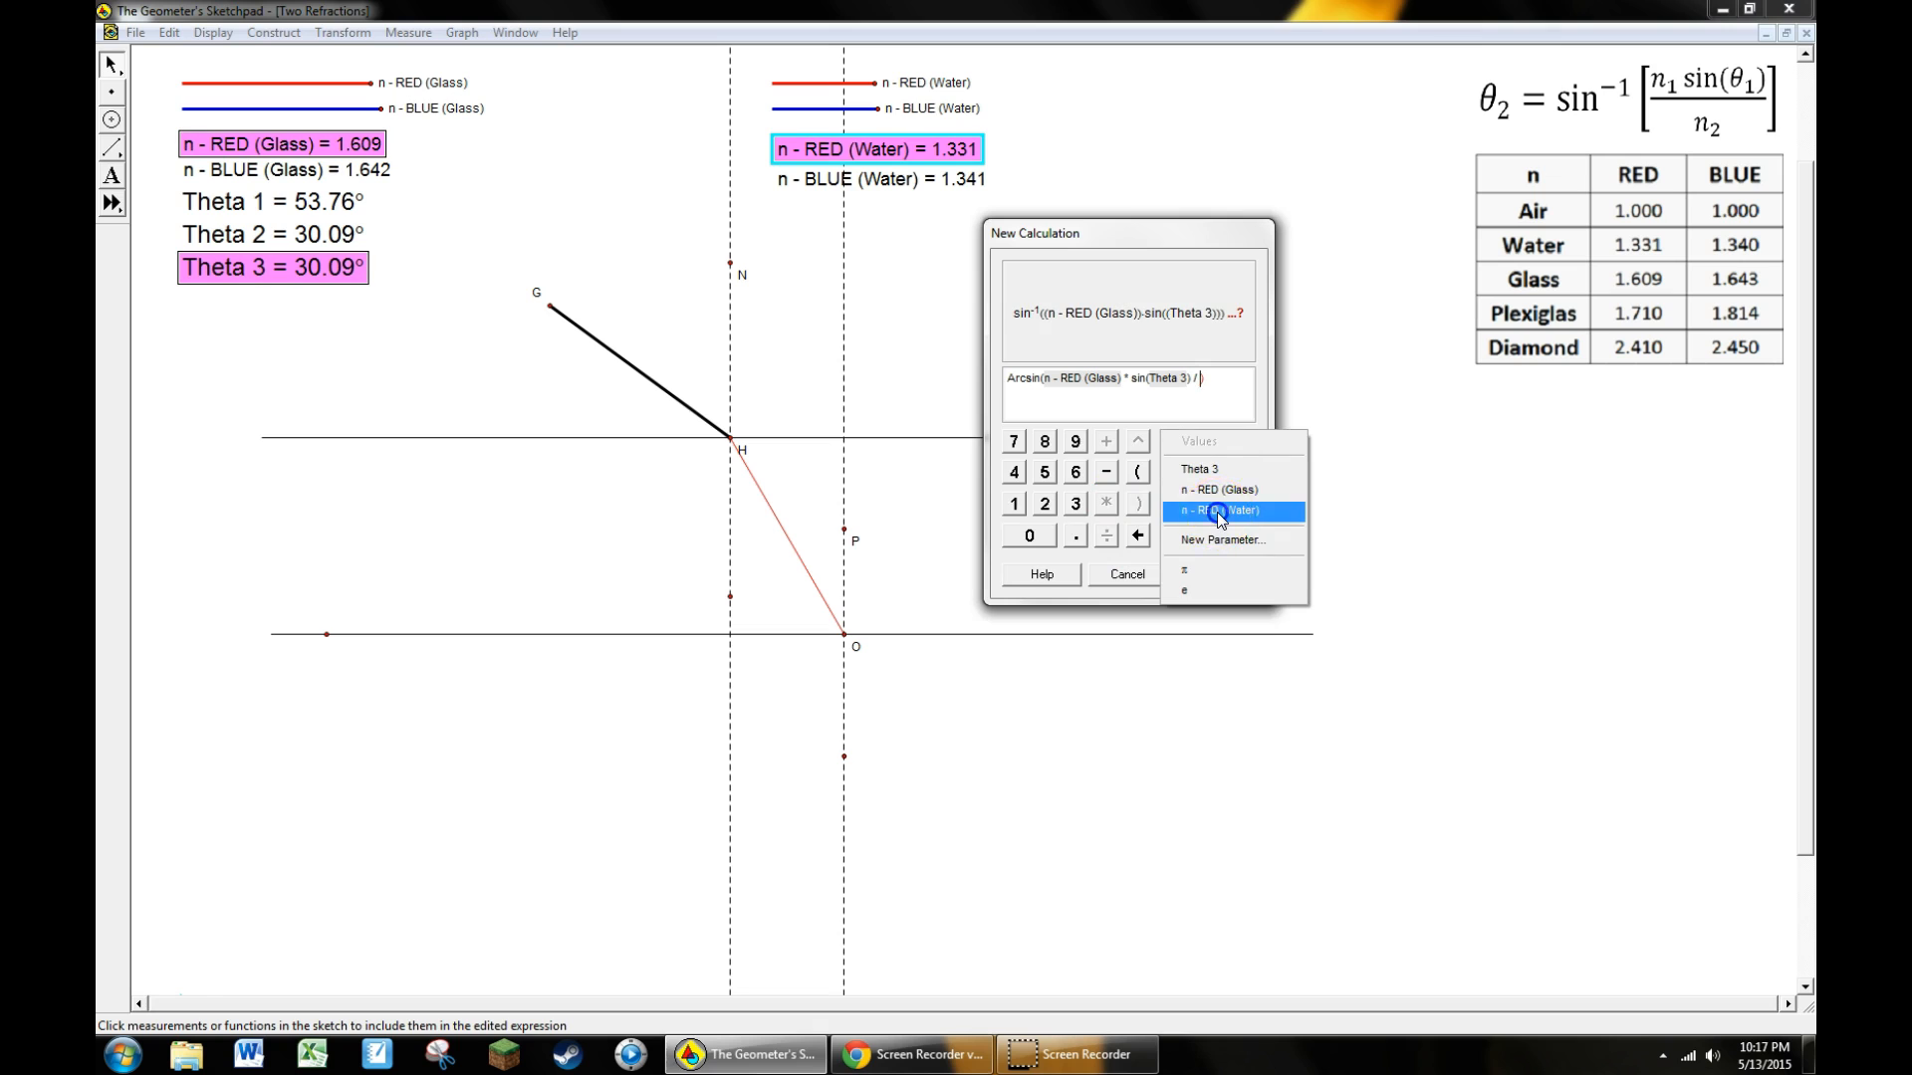
pyautogui.click(1214, 510)
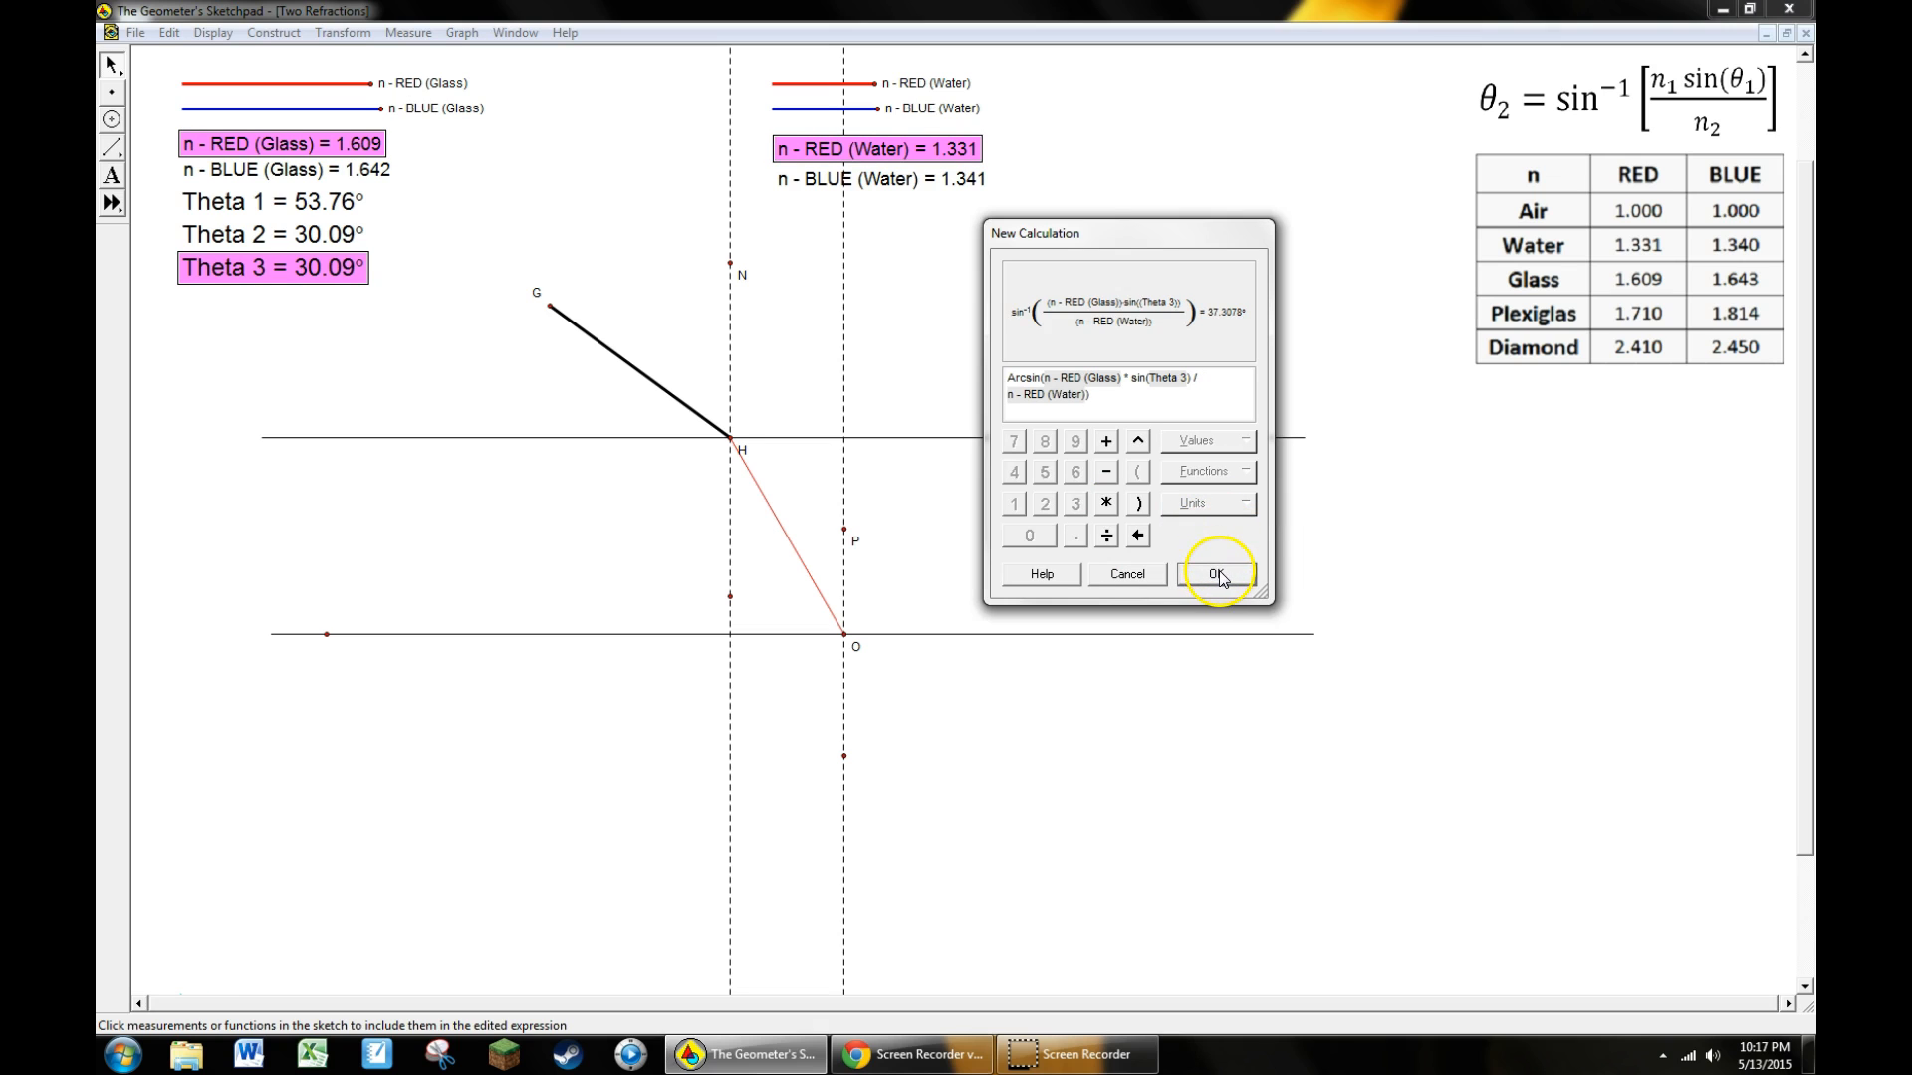
# Add the calculation to the sketch as Theta 4 = 37.31°
pyautogui.click(1214, 574)
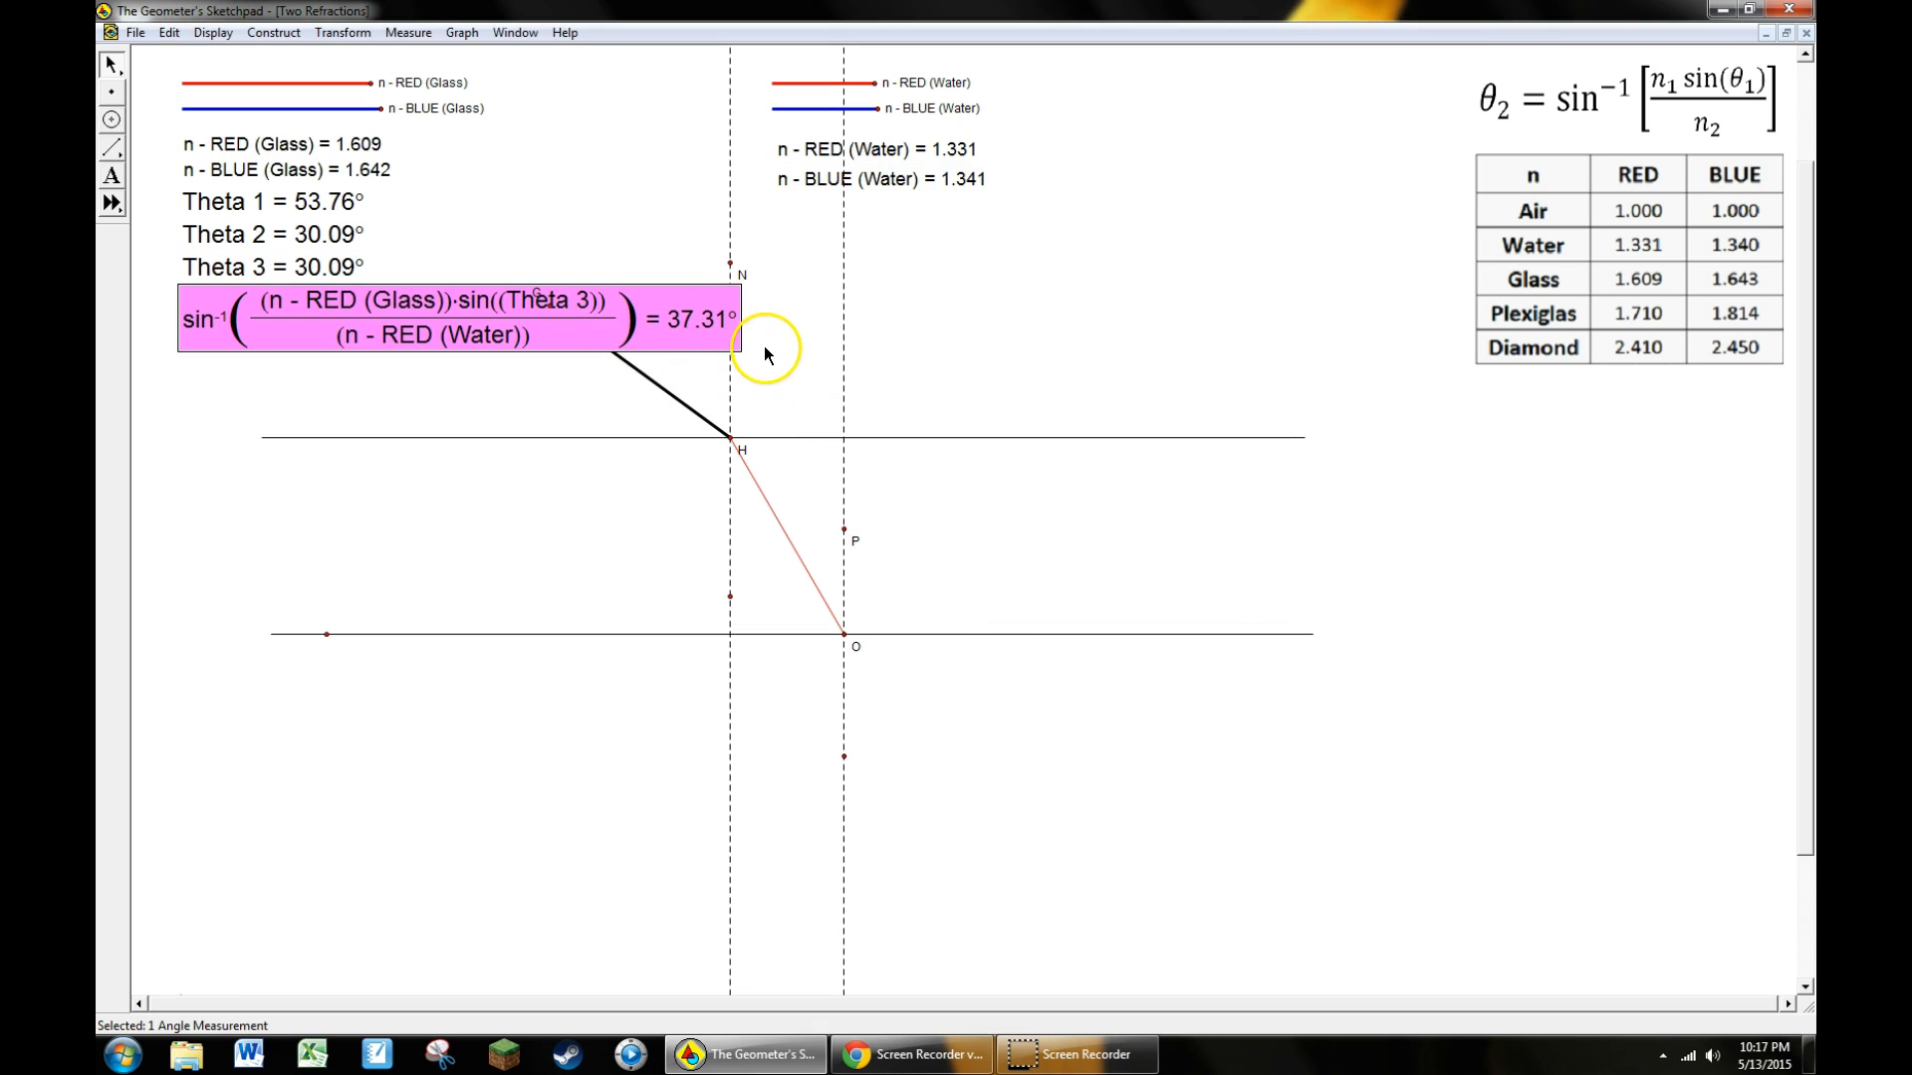
pyautogui.moveTo(814, 354)
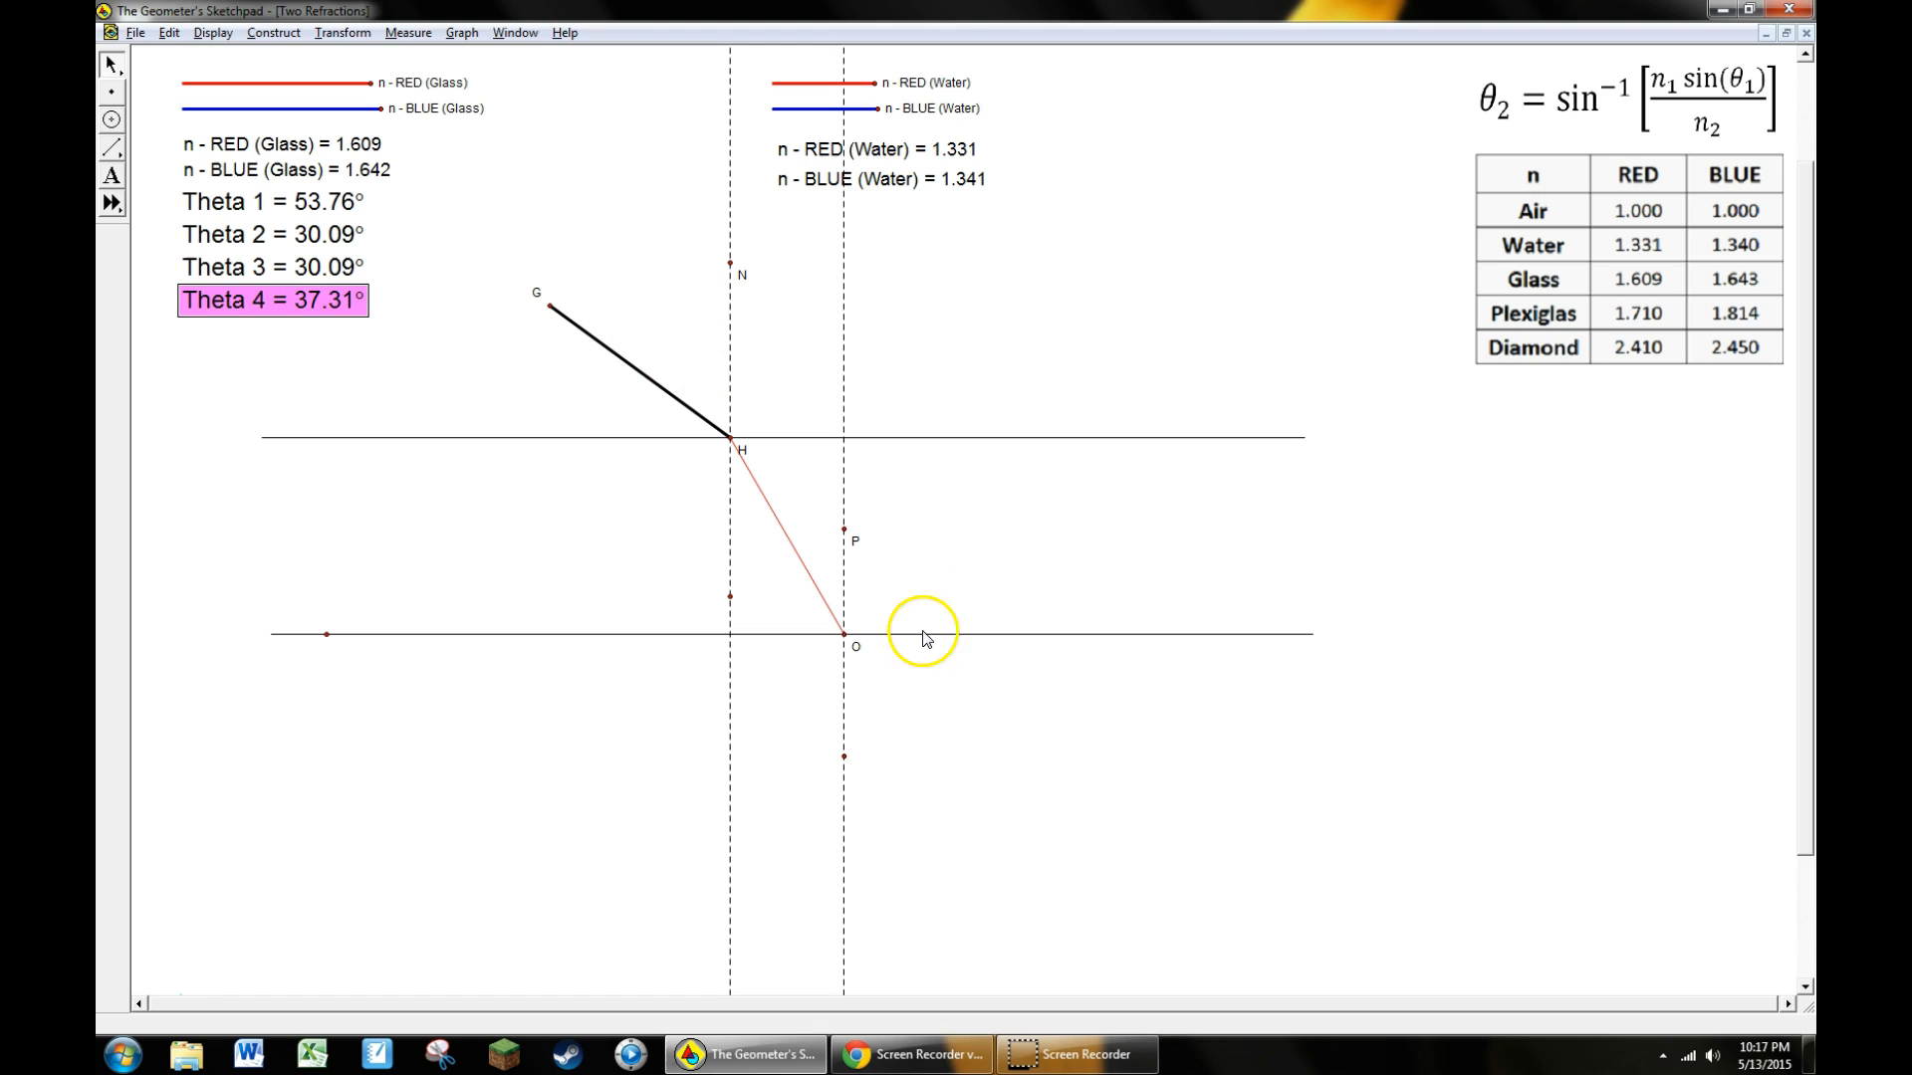
pyautogui.moveTo(902, 711)
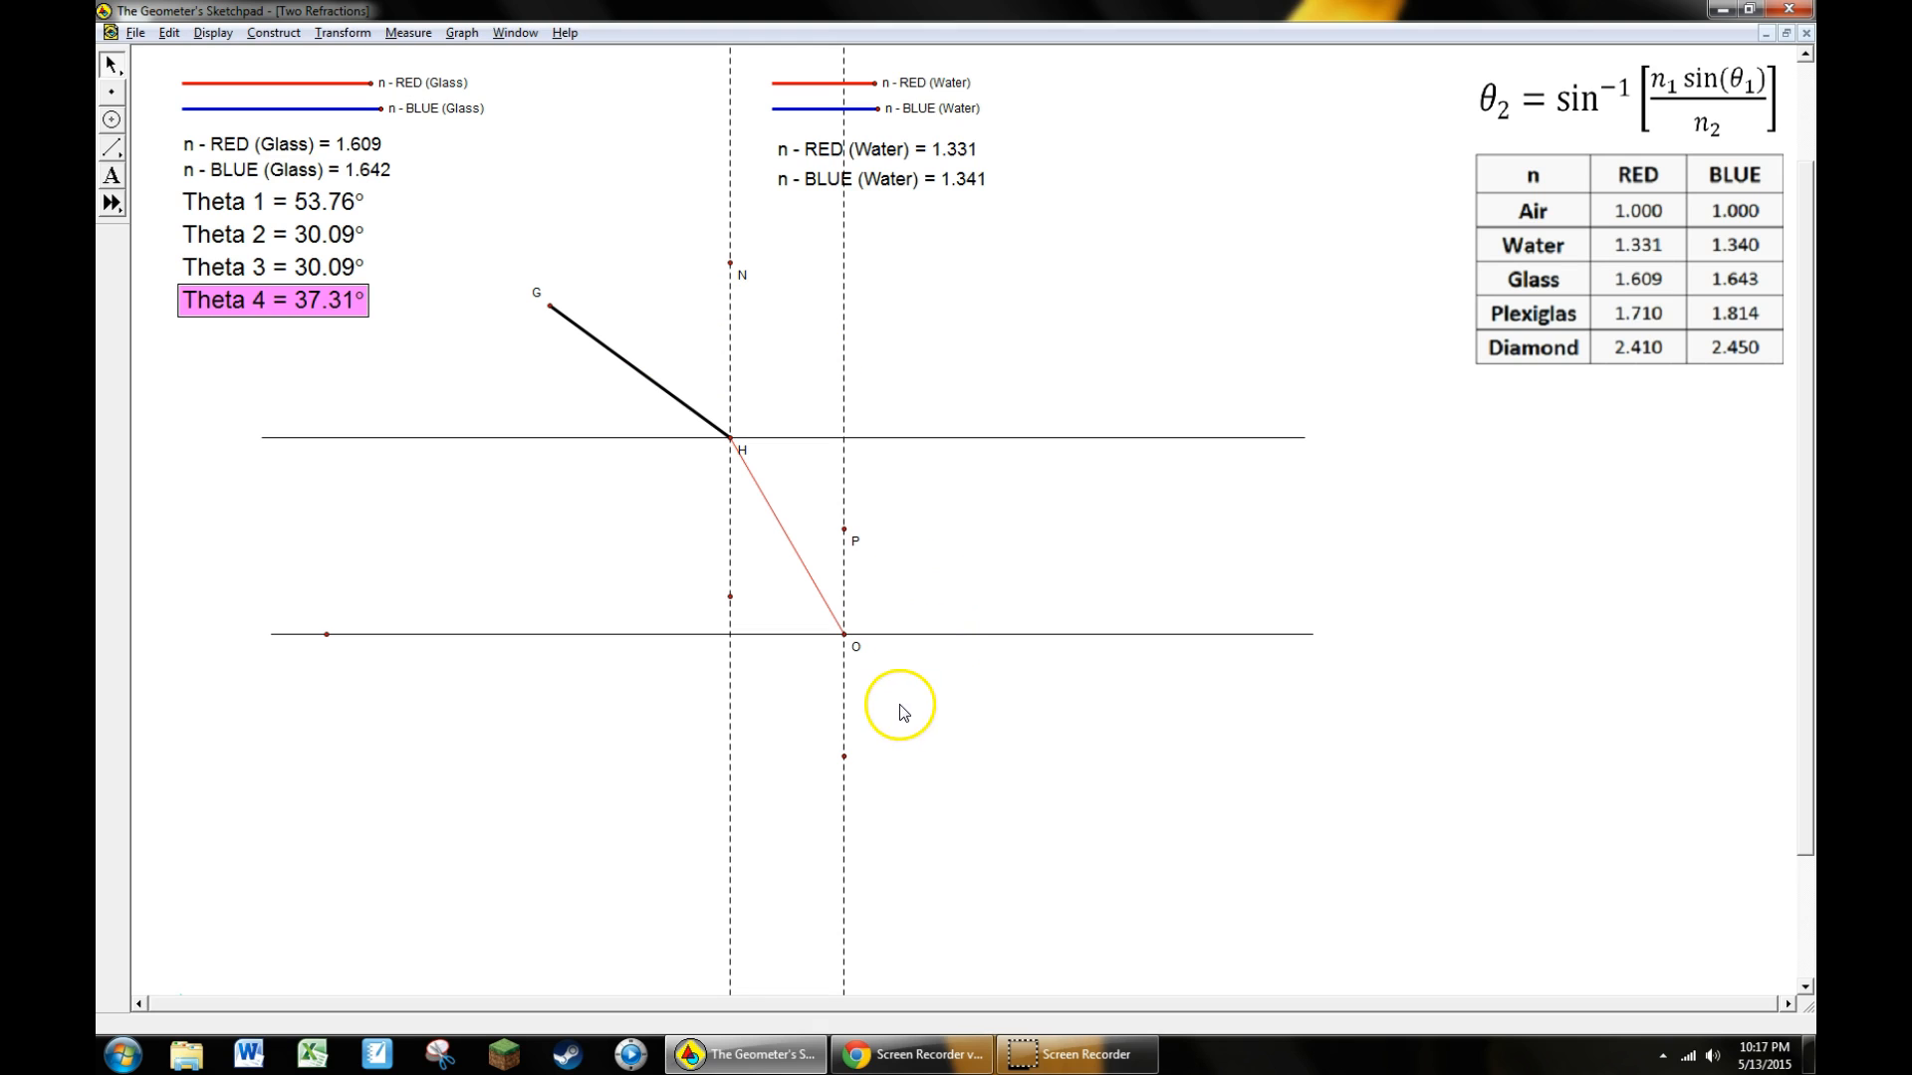
pyautogui.moveTo(826, 731)
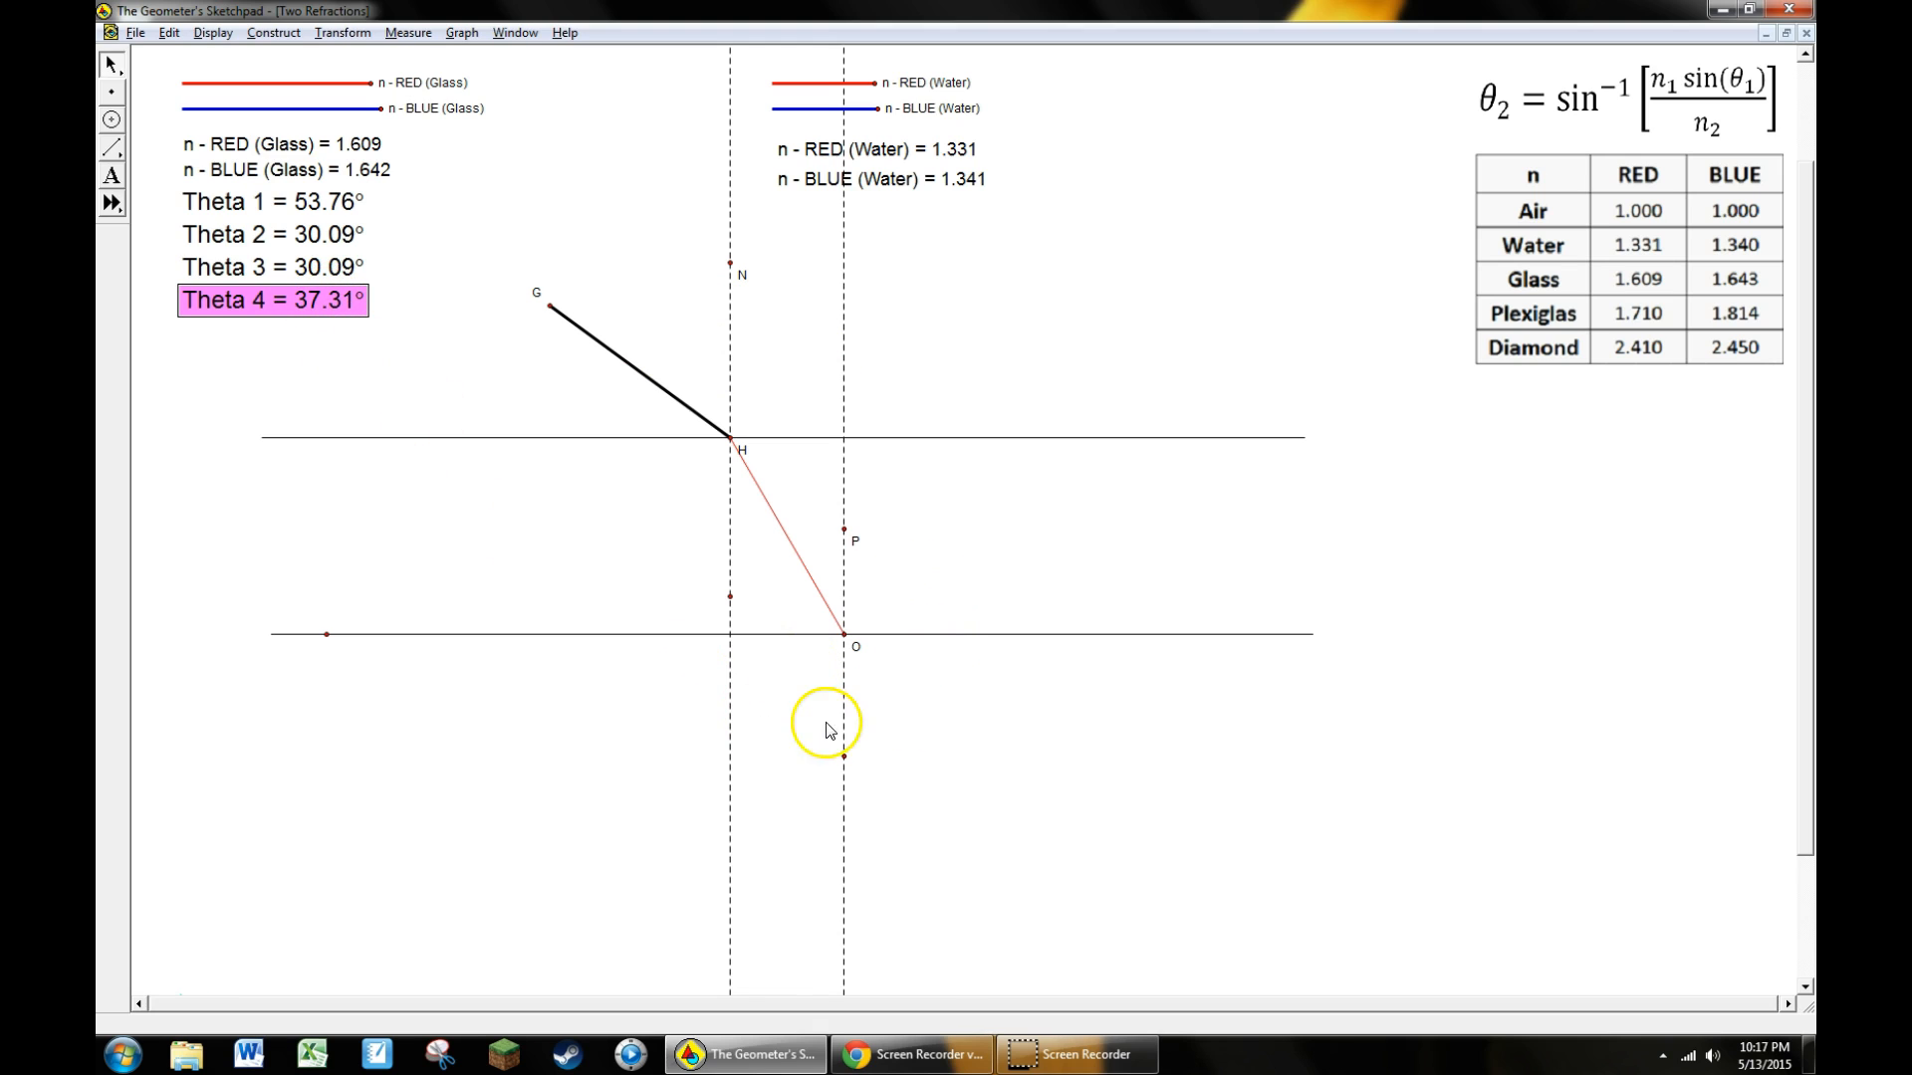
pyautogui.moveTo(438, 235)
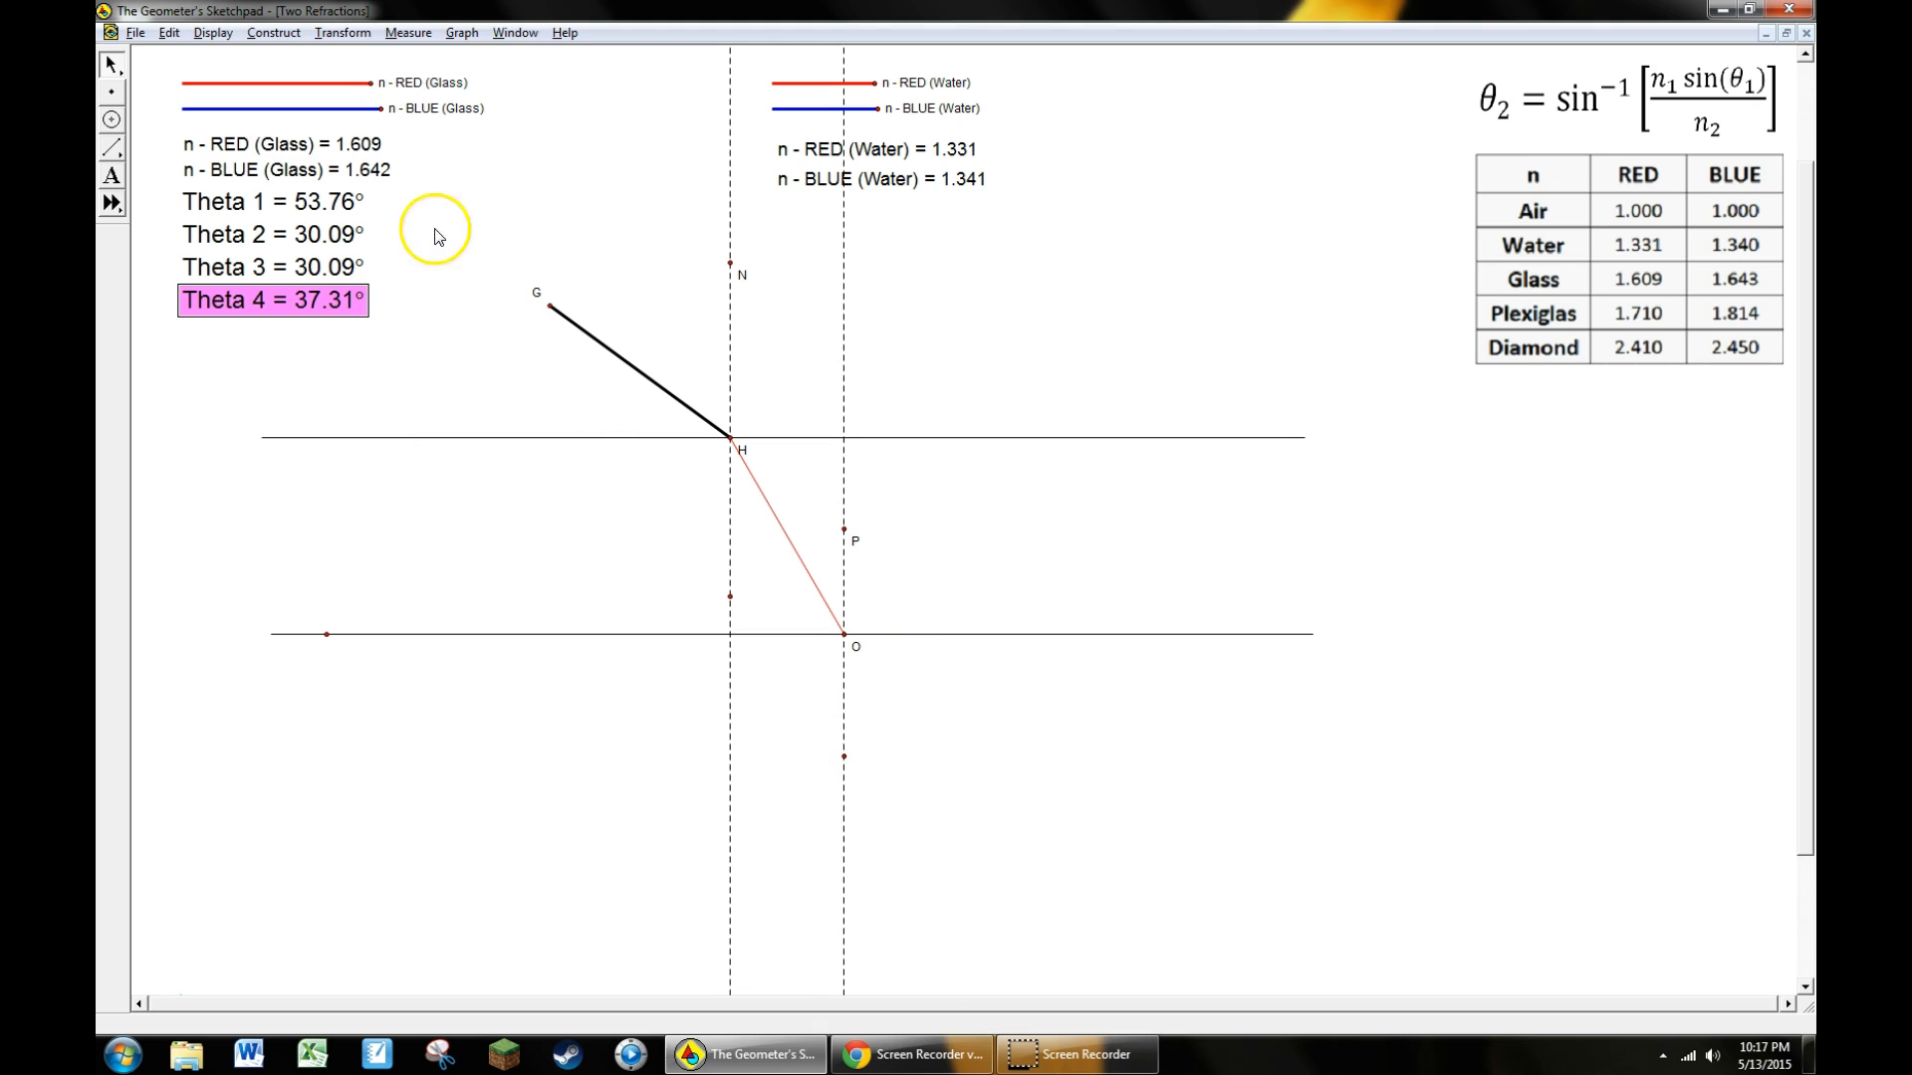
# Rotate the normal point below O by Theta 4 and draw a red ray from O through it
pyautogui.click(342, 31)
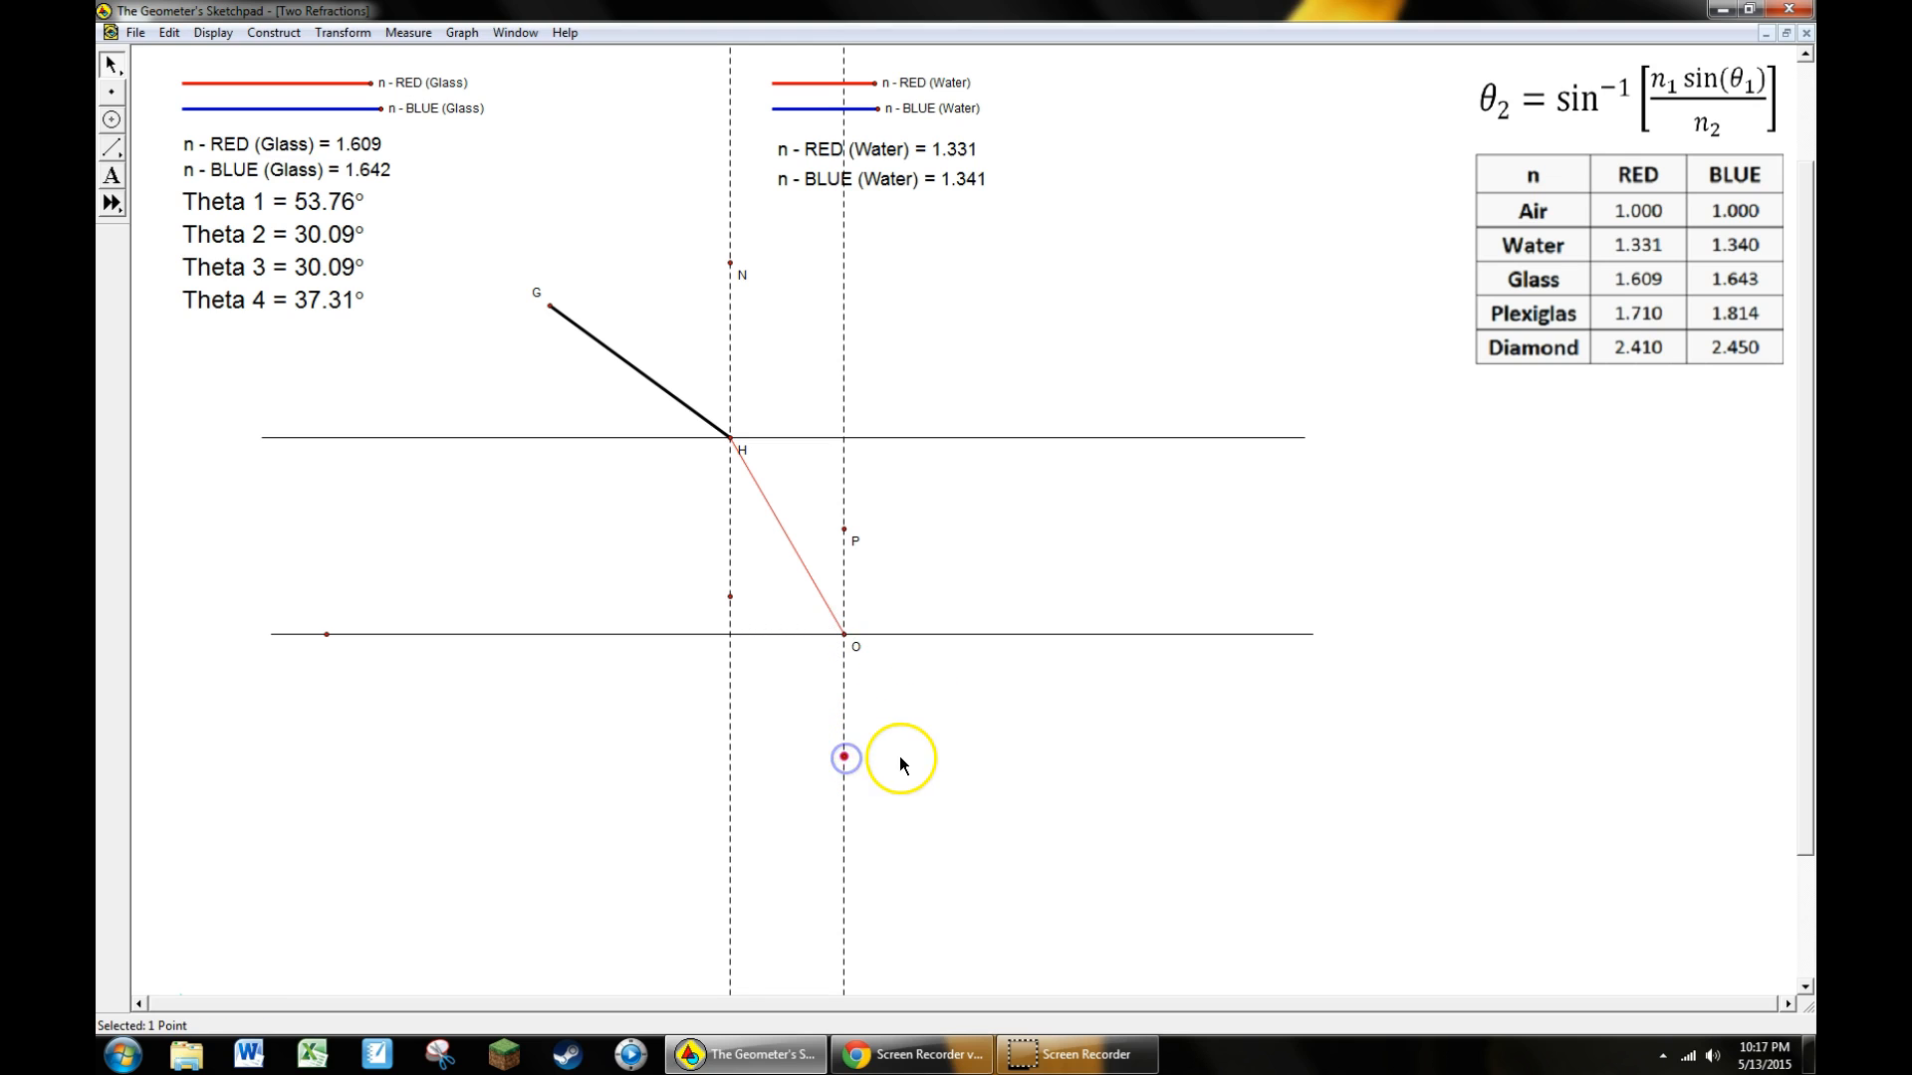
pyautogui.click(342, 32)
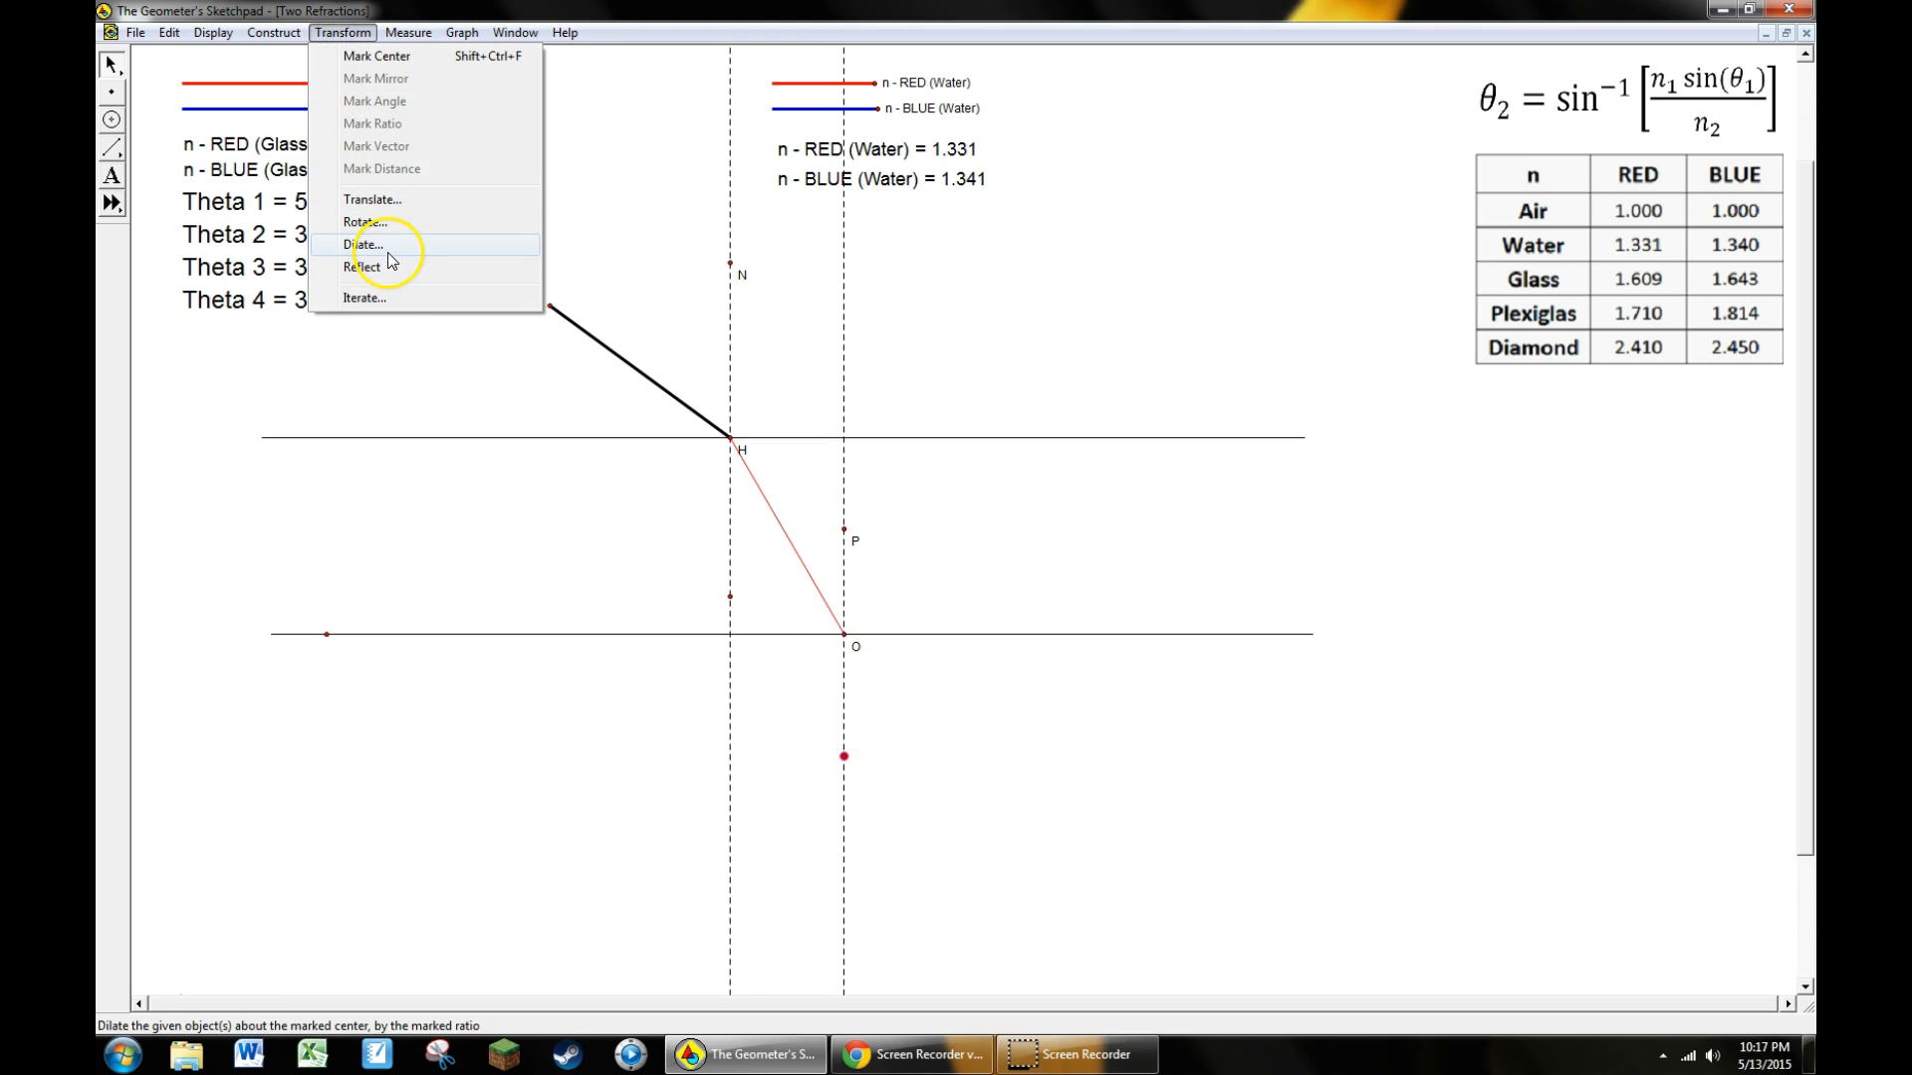
pyautogui.click(362, 221)
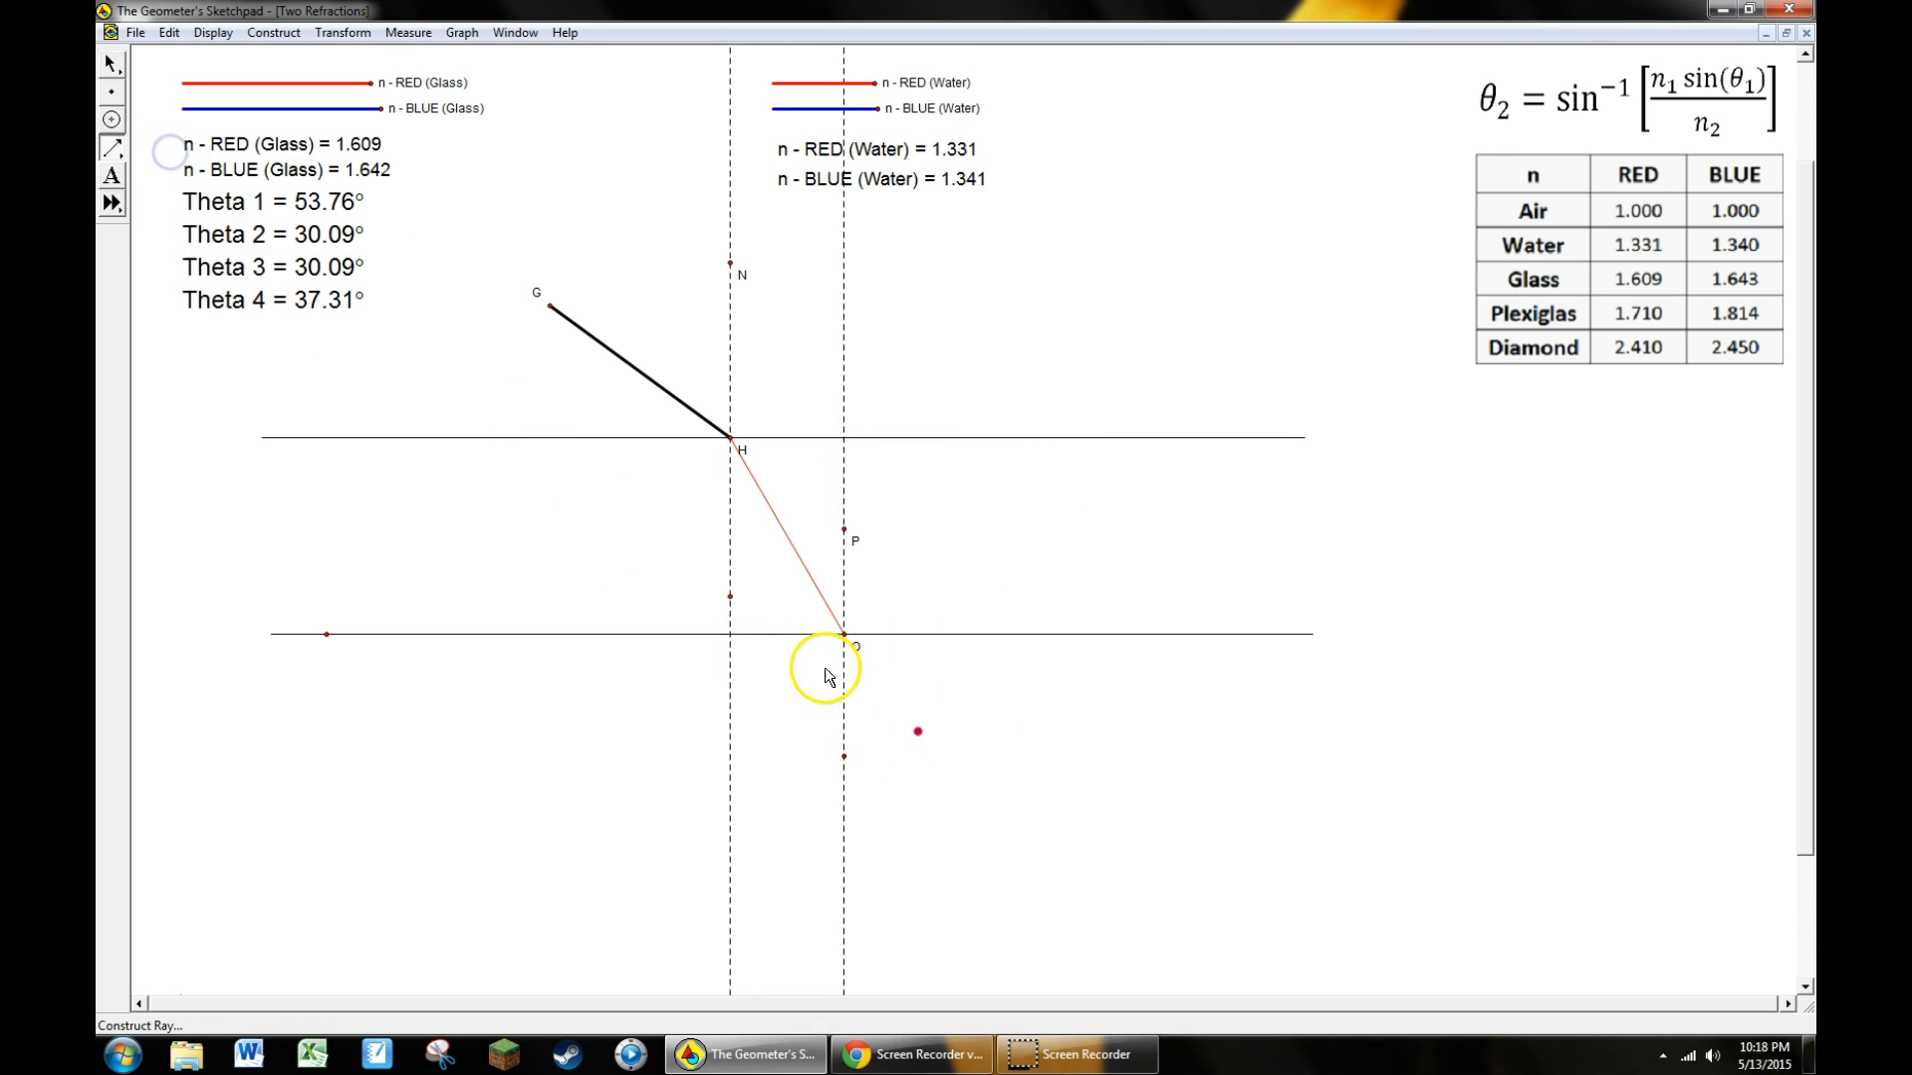
pyautogui.click(918, 731)
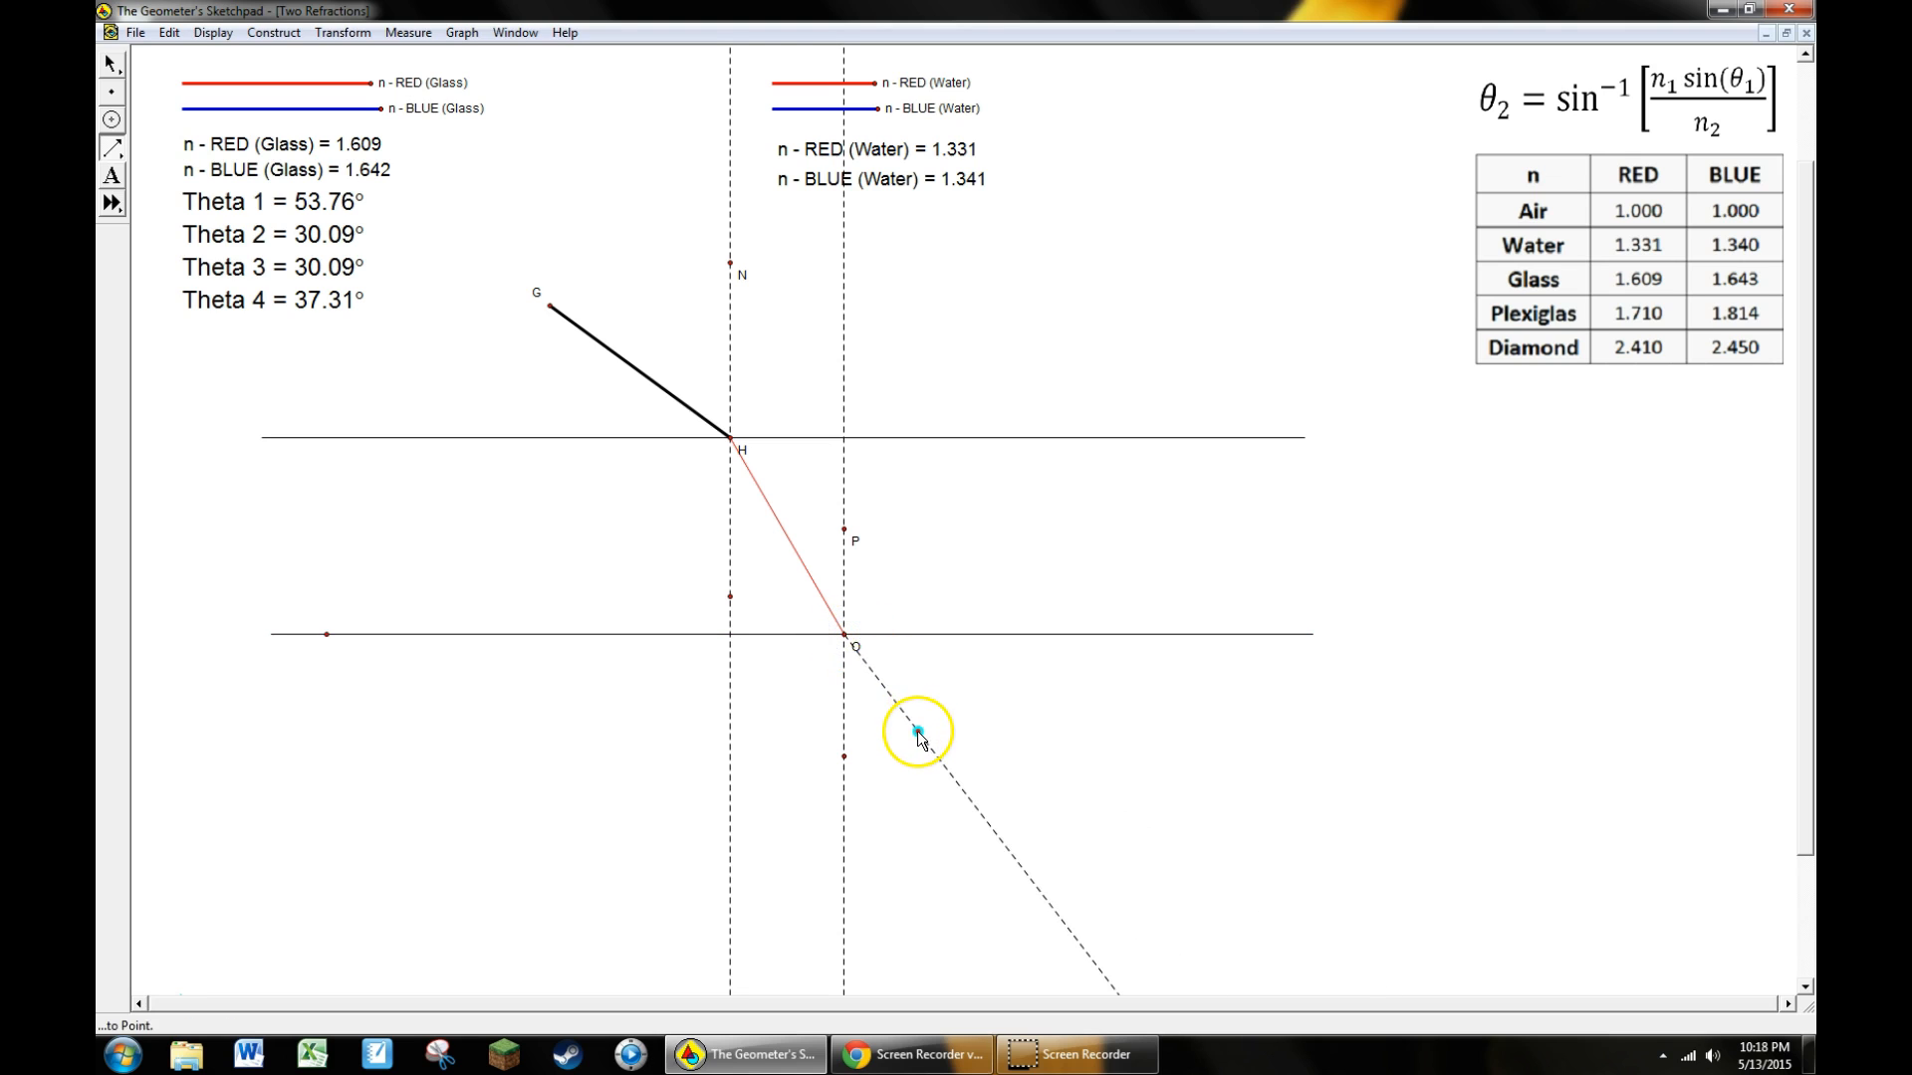
pyautogui.click(213, 32)
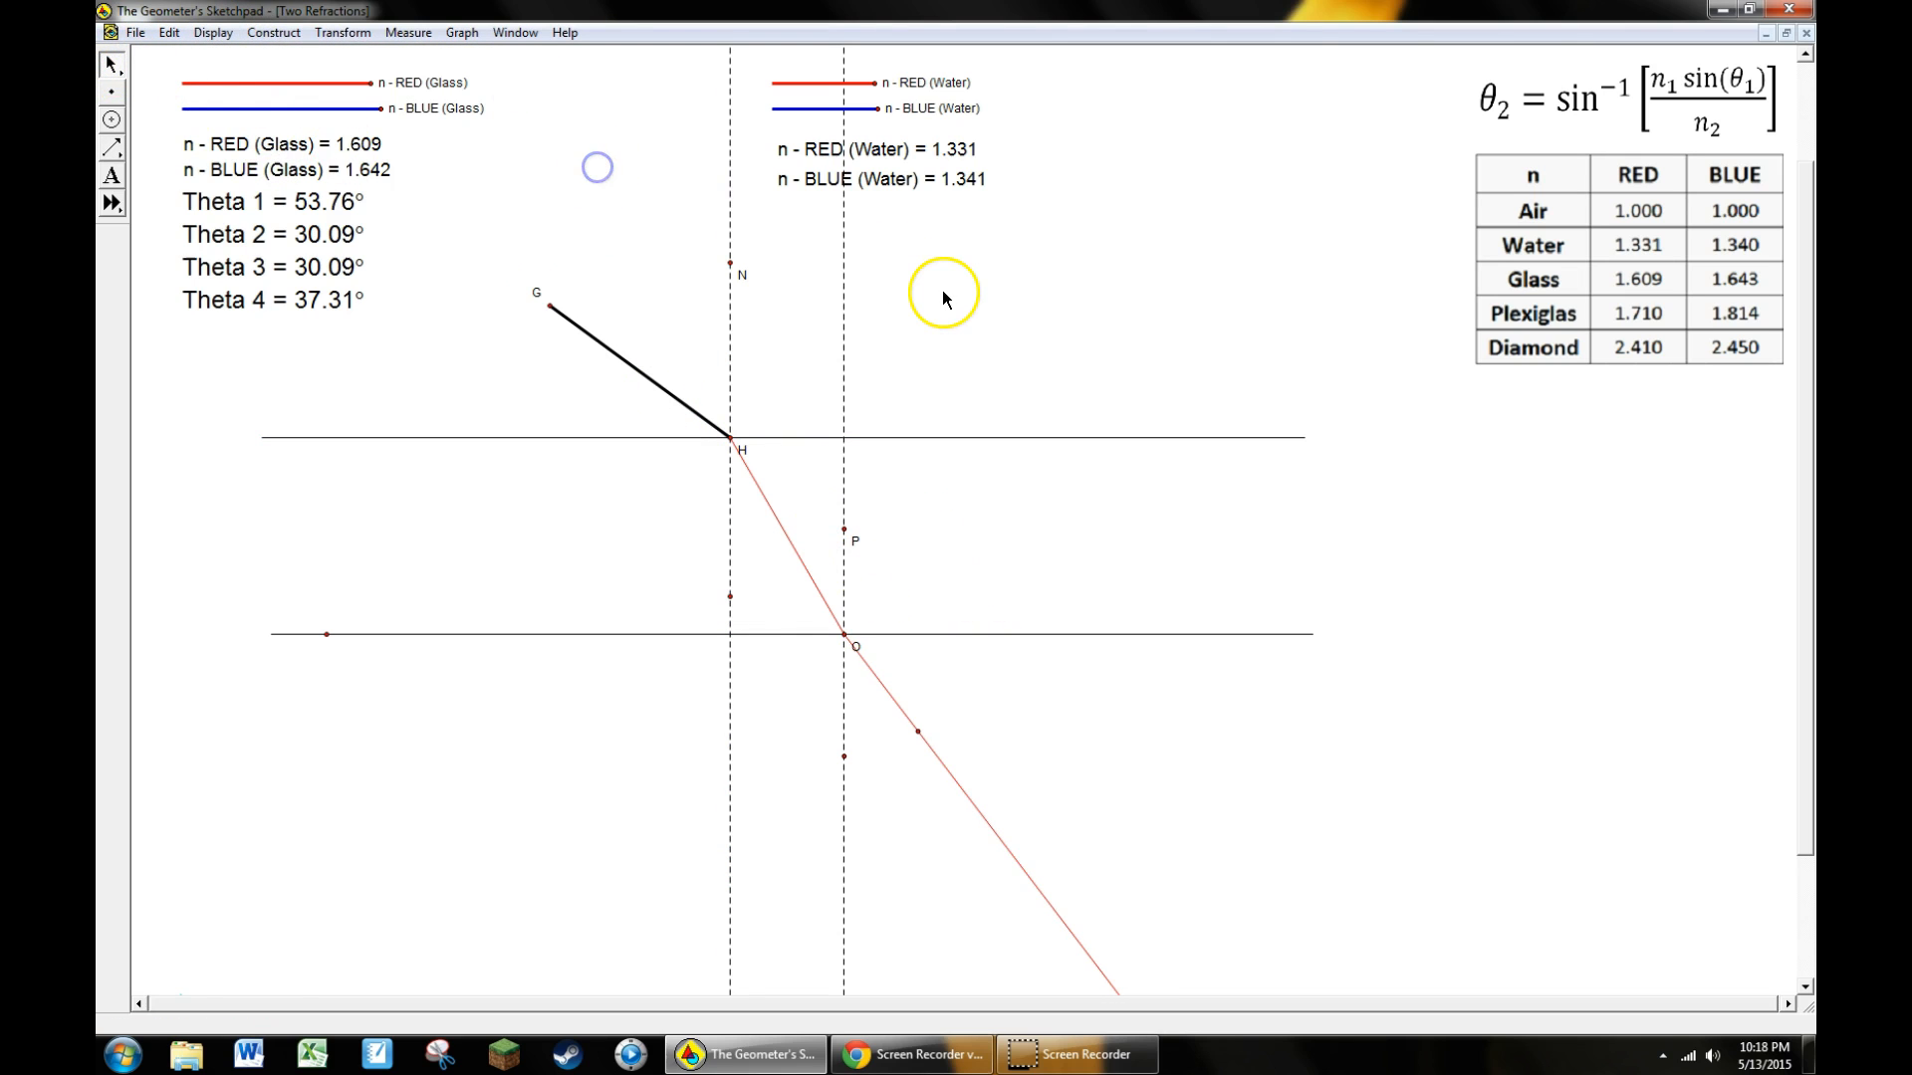
pyautogui.moveTo(1180, 297)
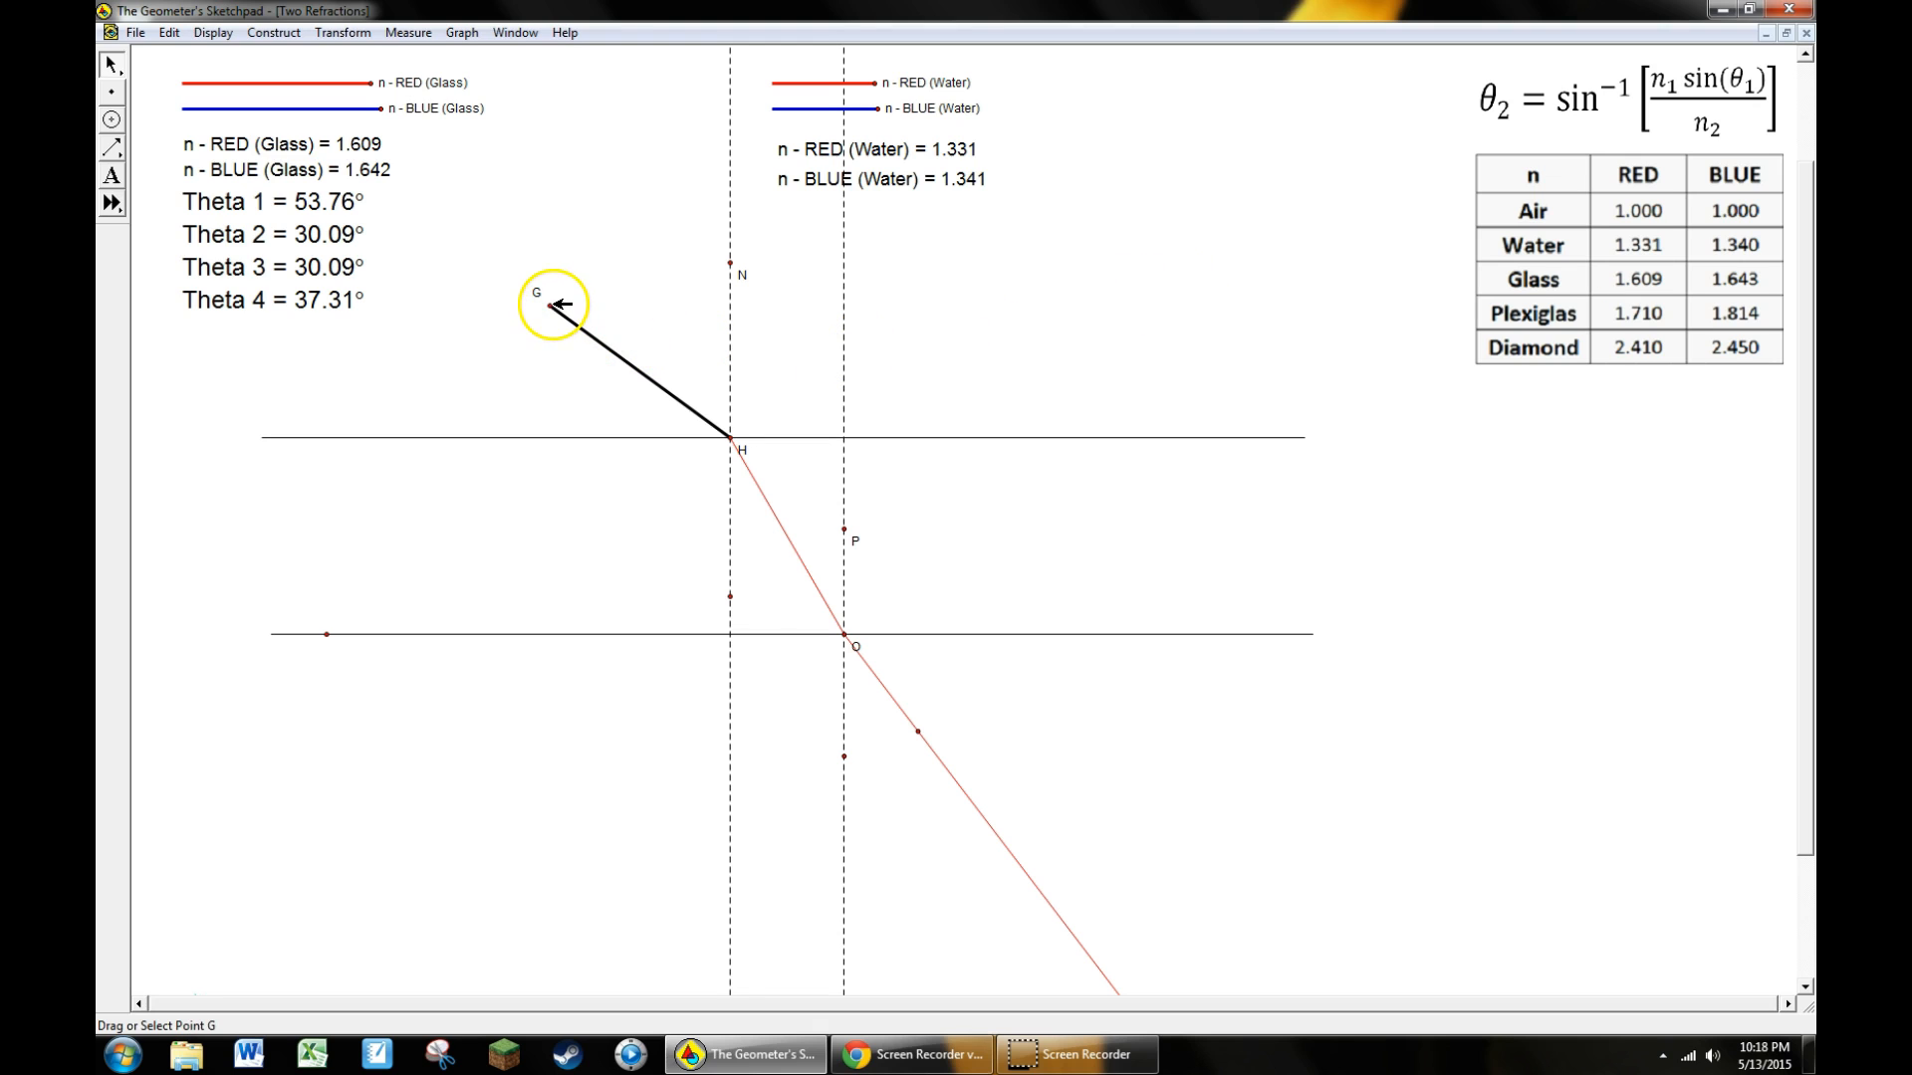
# Swing point G so the incidence angle sweeps through about 72°, 64°, 49° and 69°, updating the red path and Theta values
pyautogui.moveTo(551, 302); pyautogui.dragTo(545, 381)
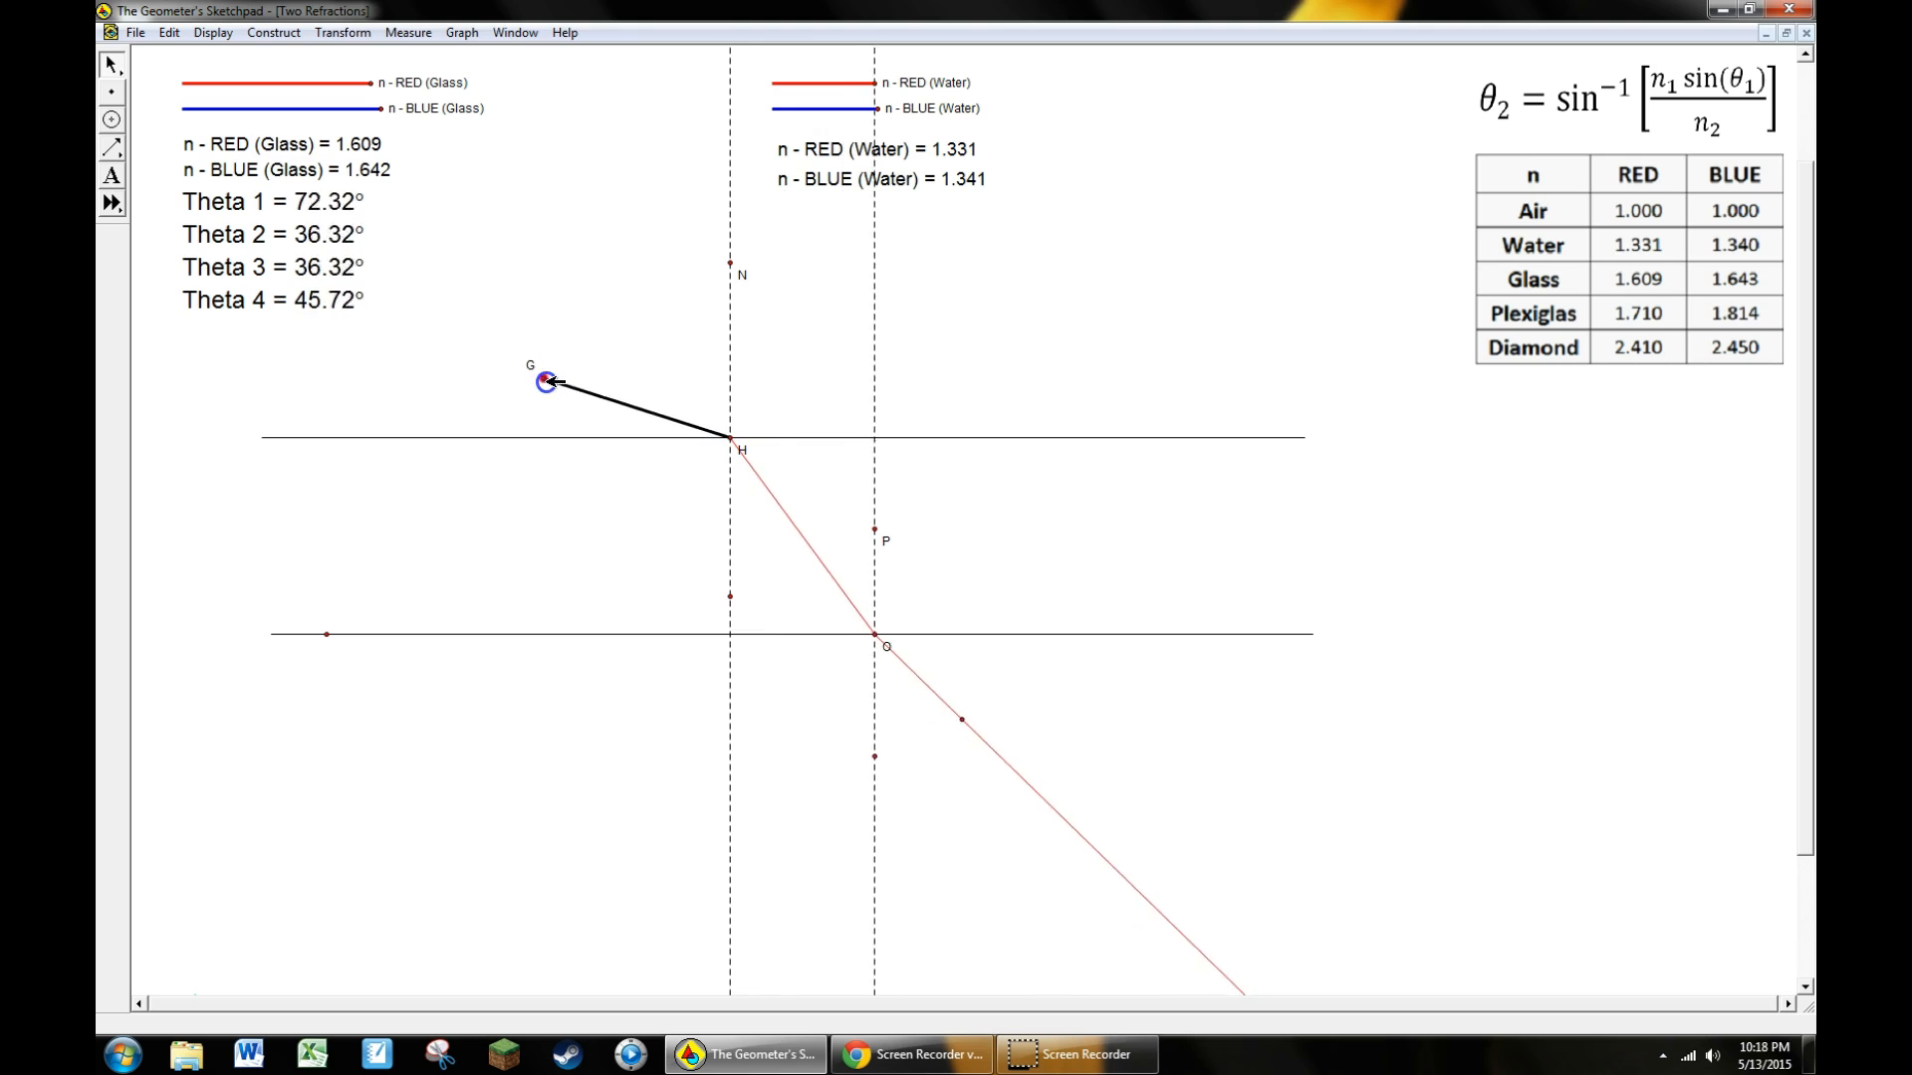
pyautogui.moveTo(546, 380); pyautogui.dragTo(562, 354)
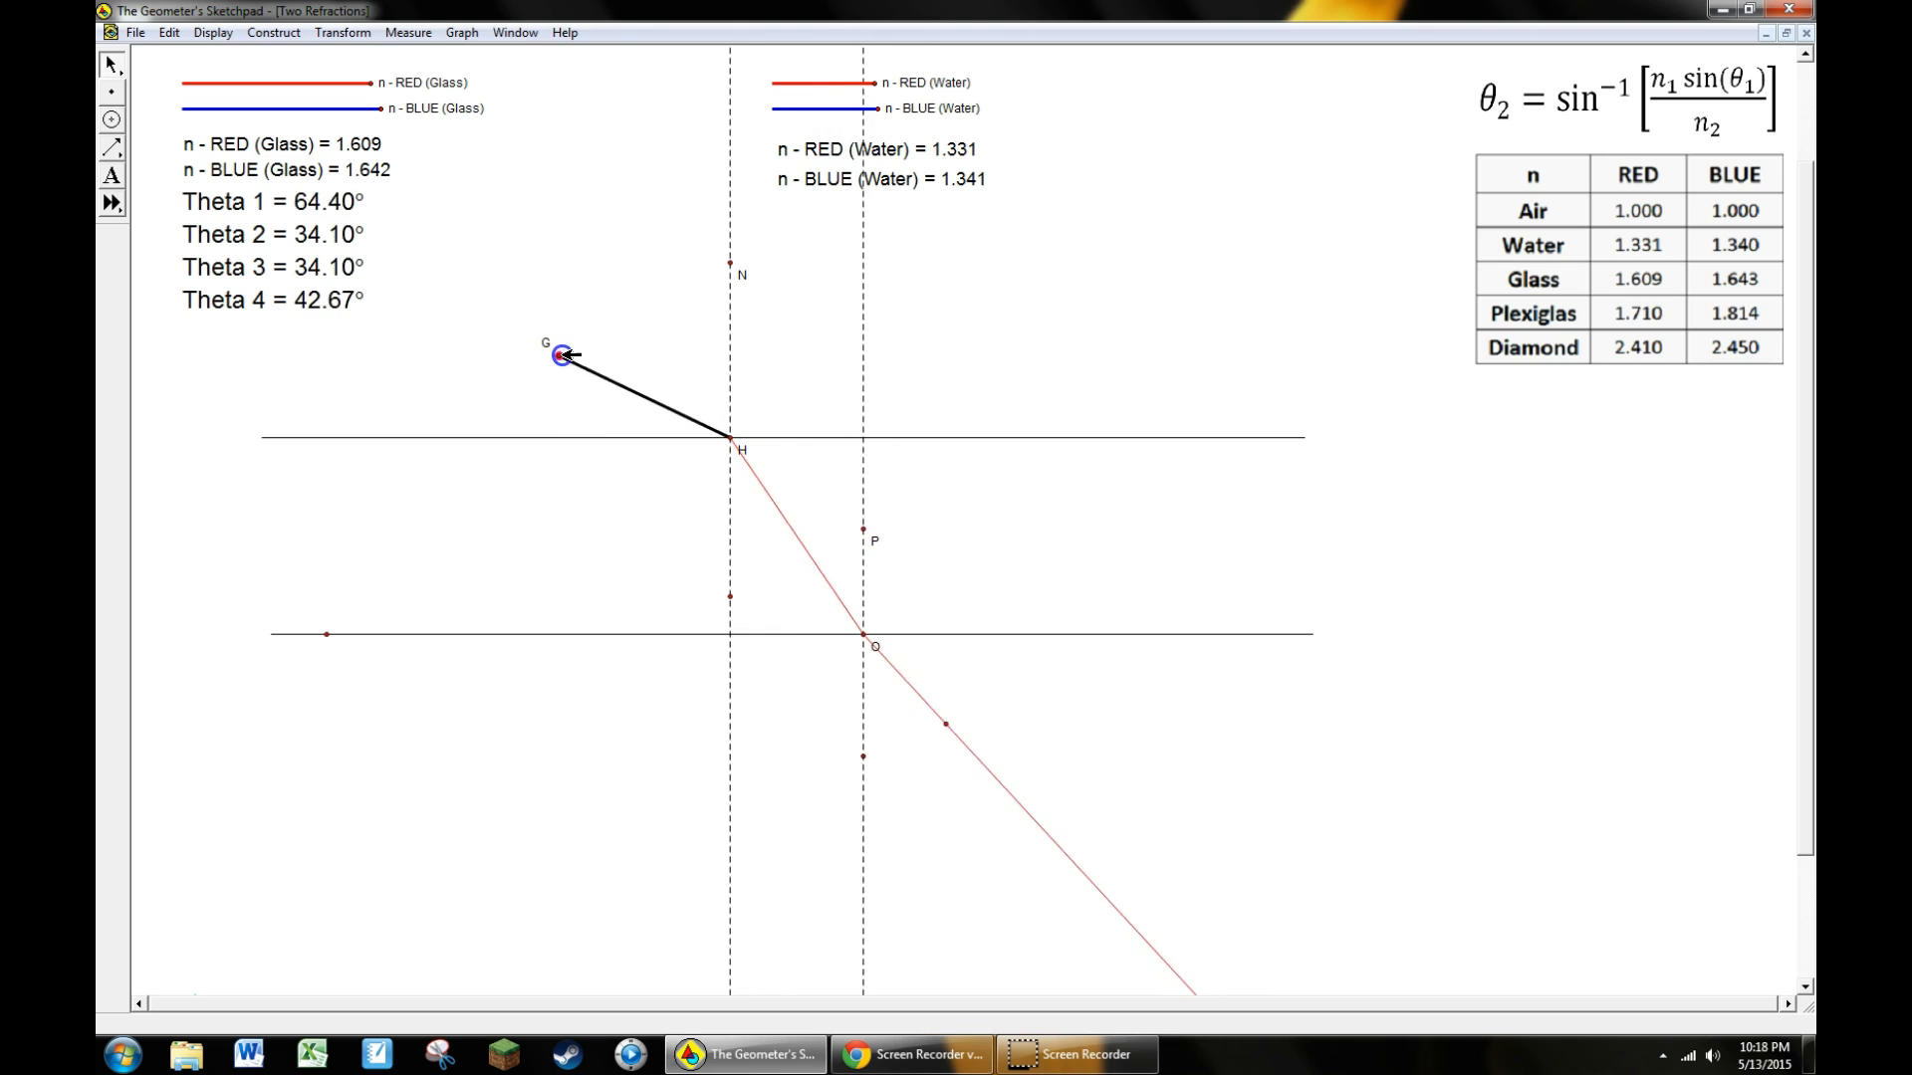
pyautogui.moveTo(561, 356); pyautogui.dragTo(585, 301)
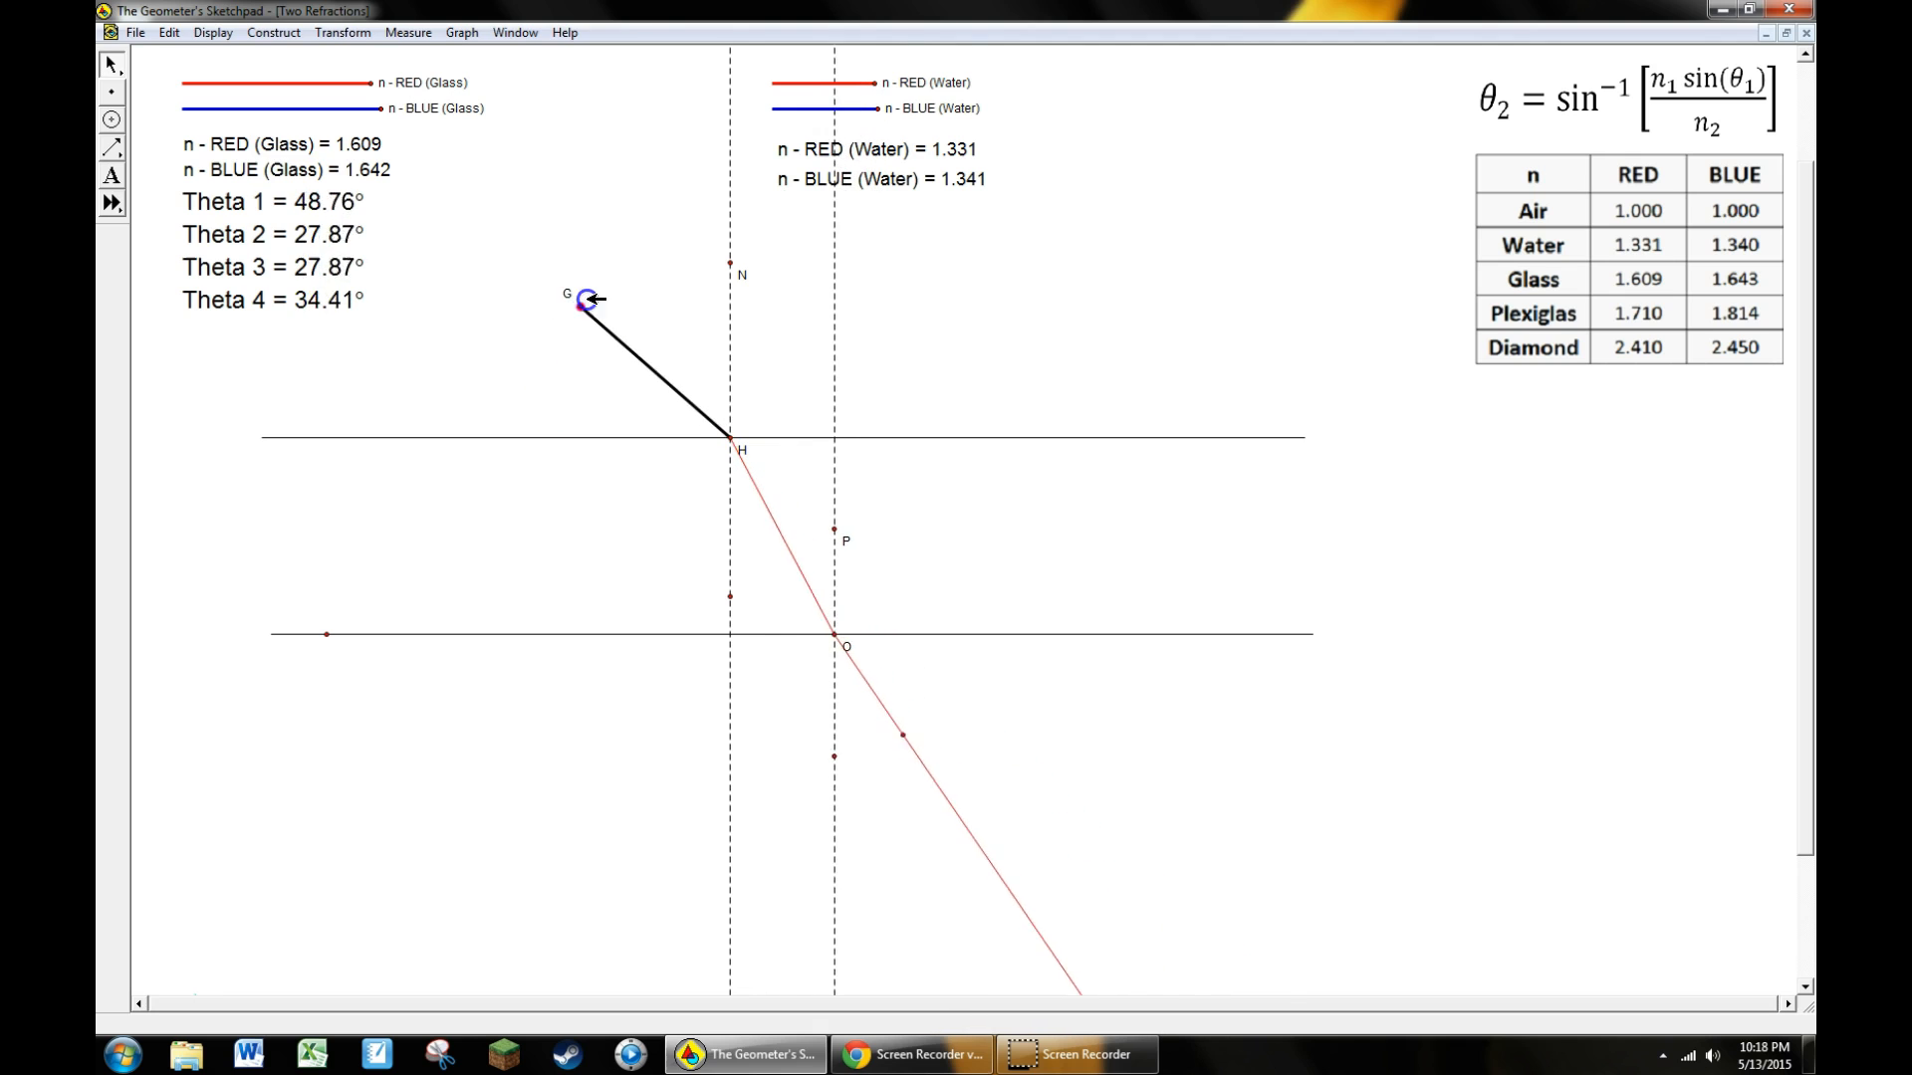
pyautogui.moveTo(586, 298); pyautogui.dragTo(549, 366)
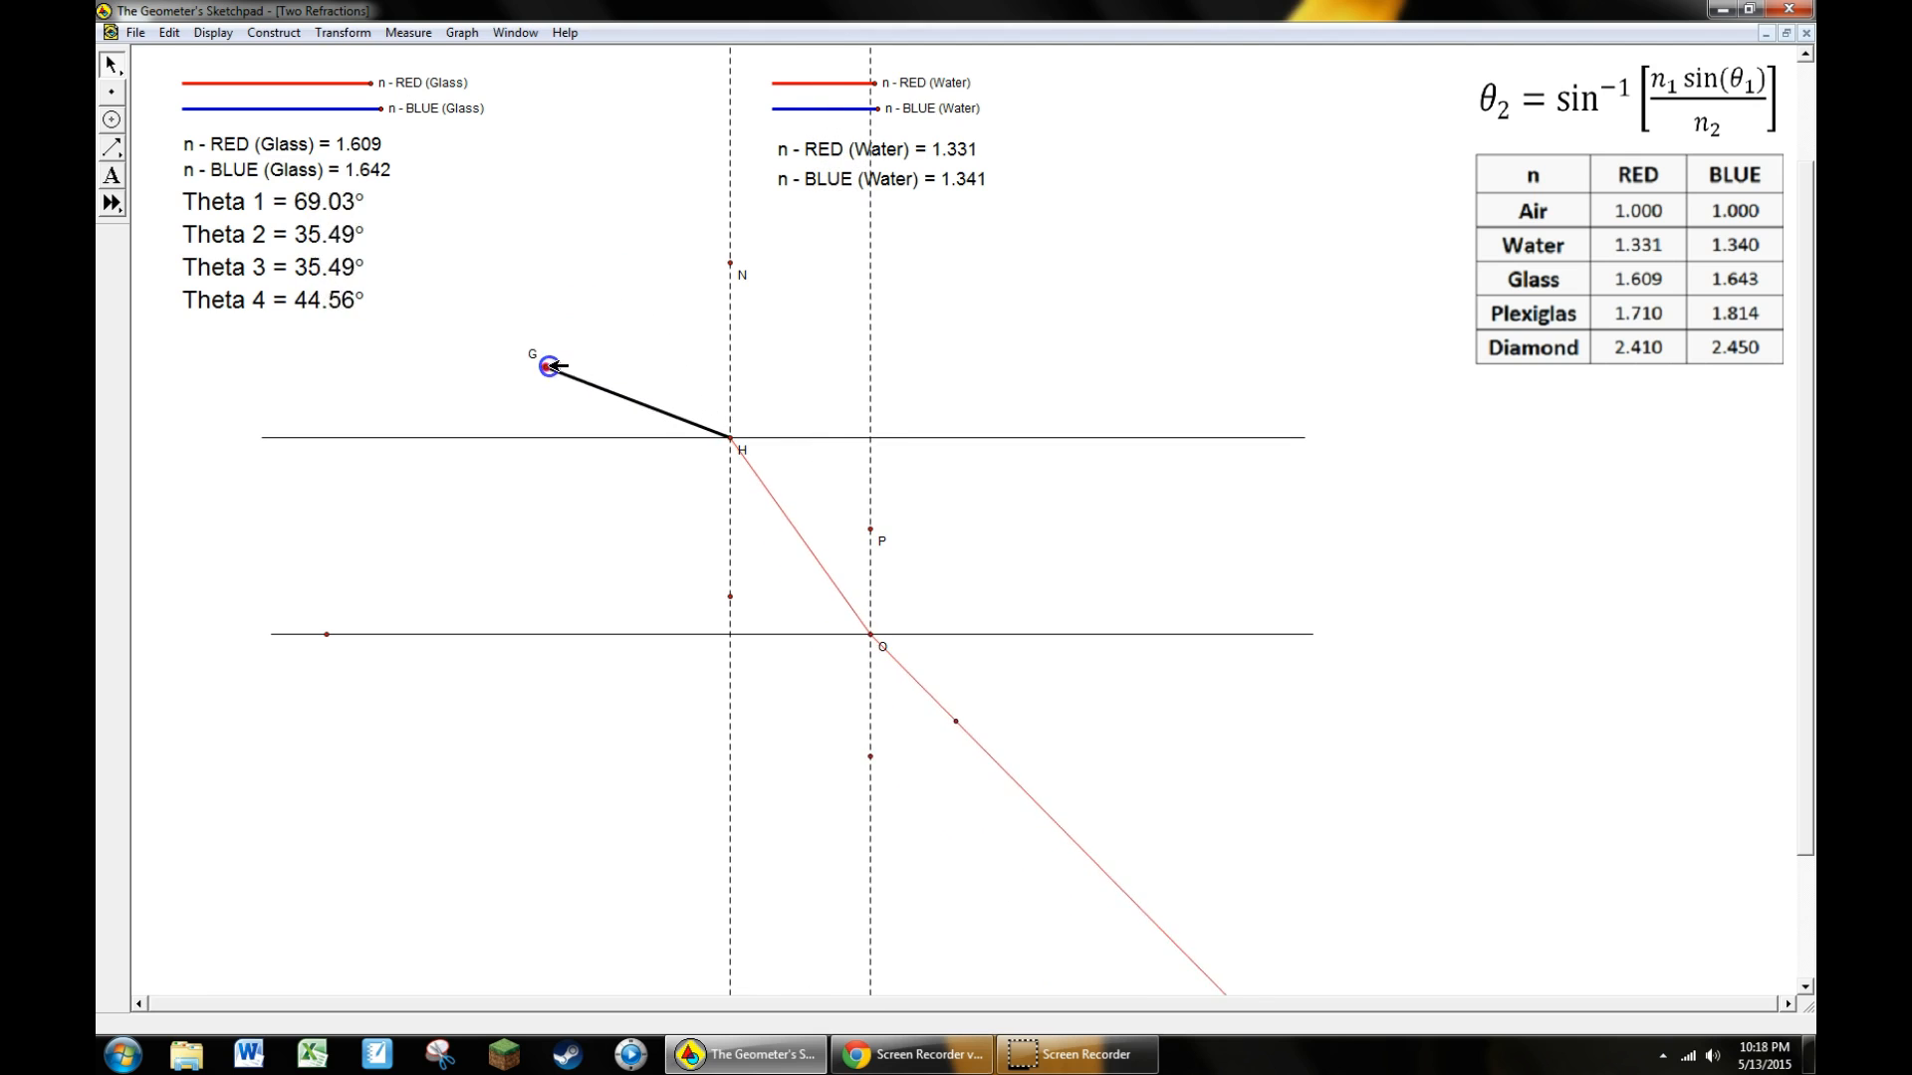
pyautogui.moveTo(550, 367); pyautogui.dragTo(574, 310)
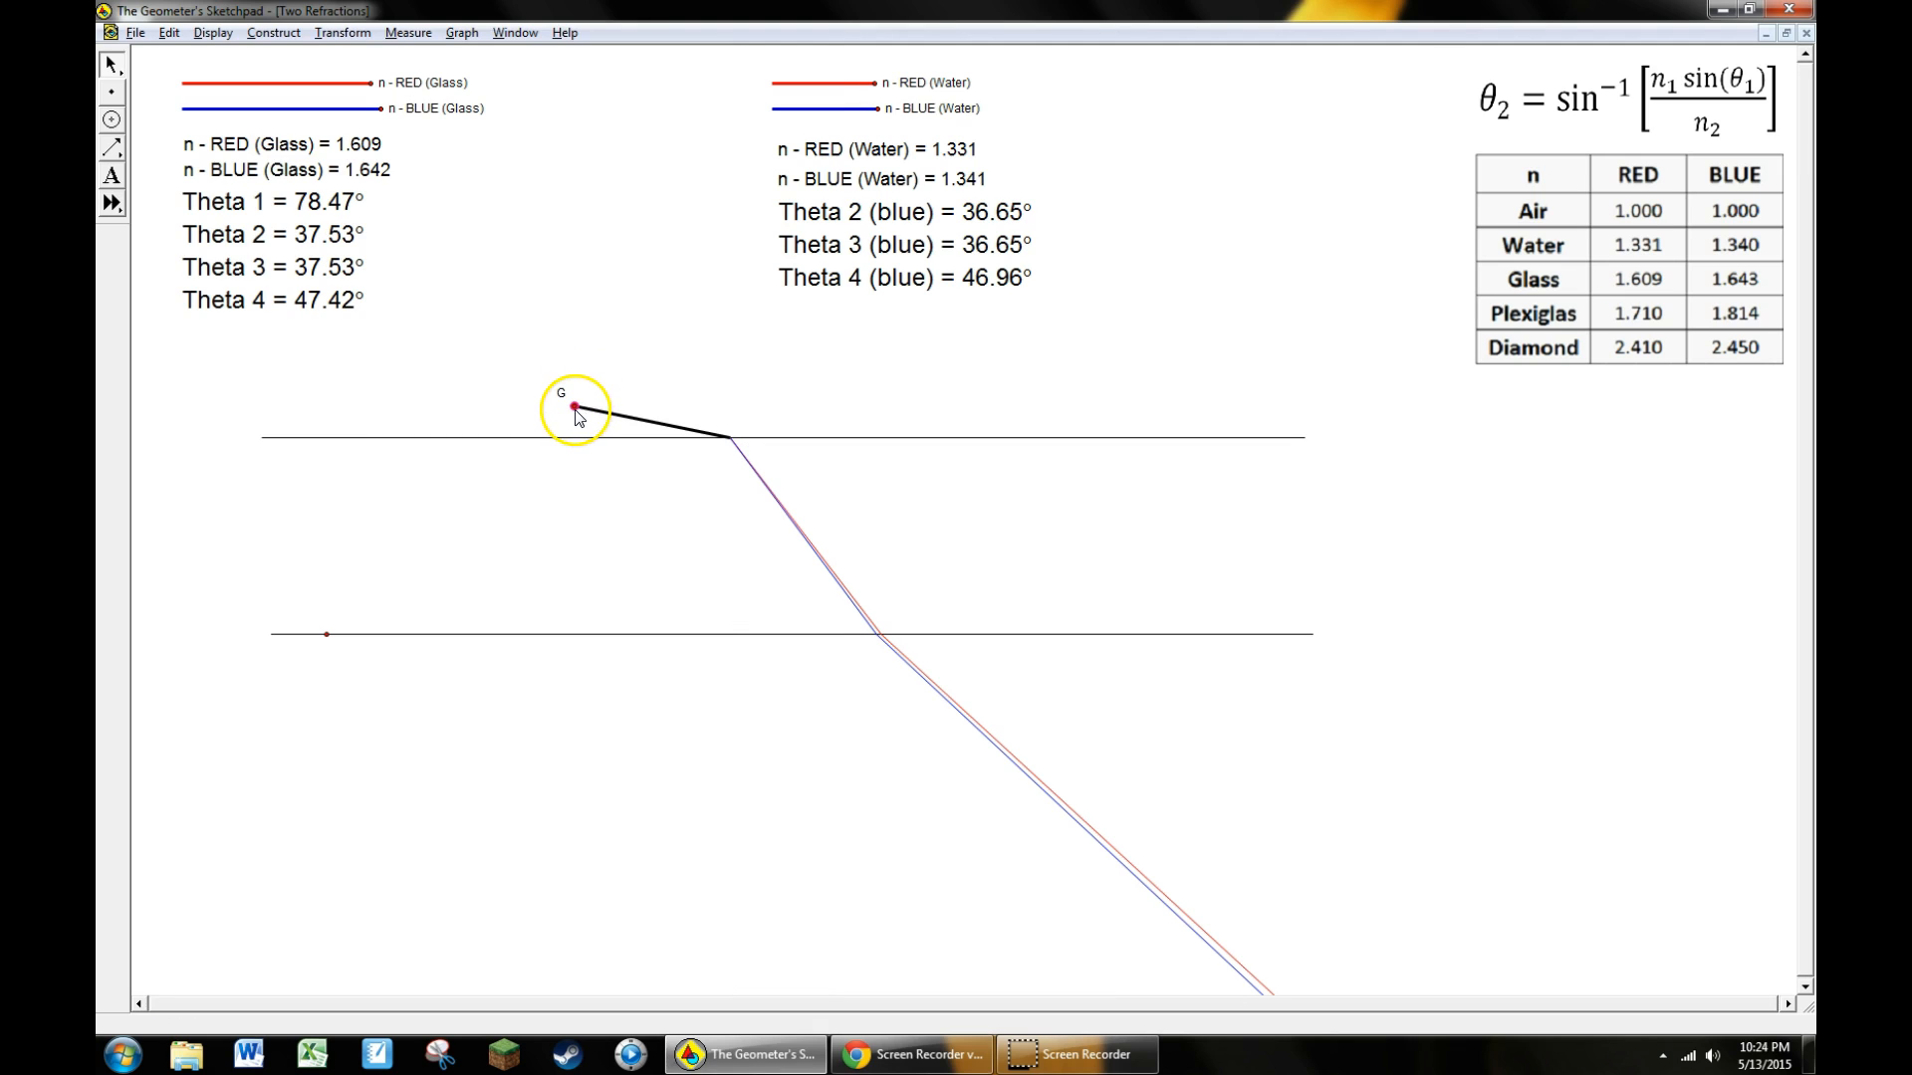
pyautogui.moveTo(751, 338)
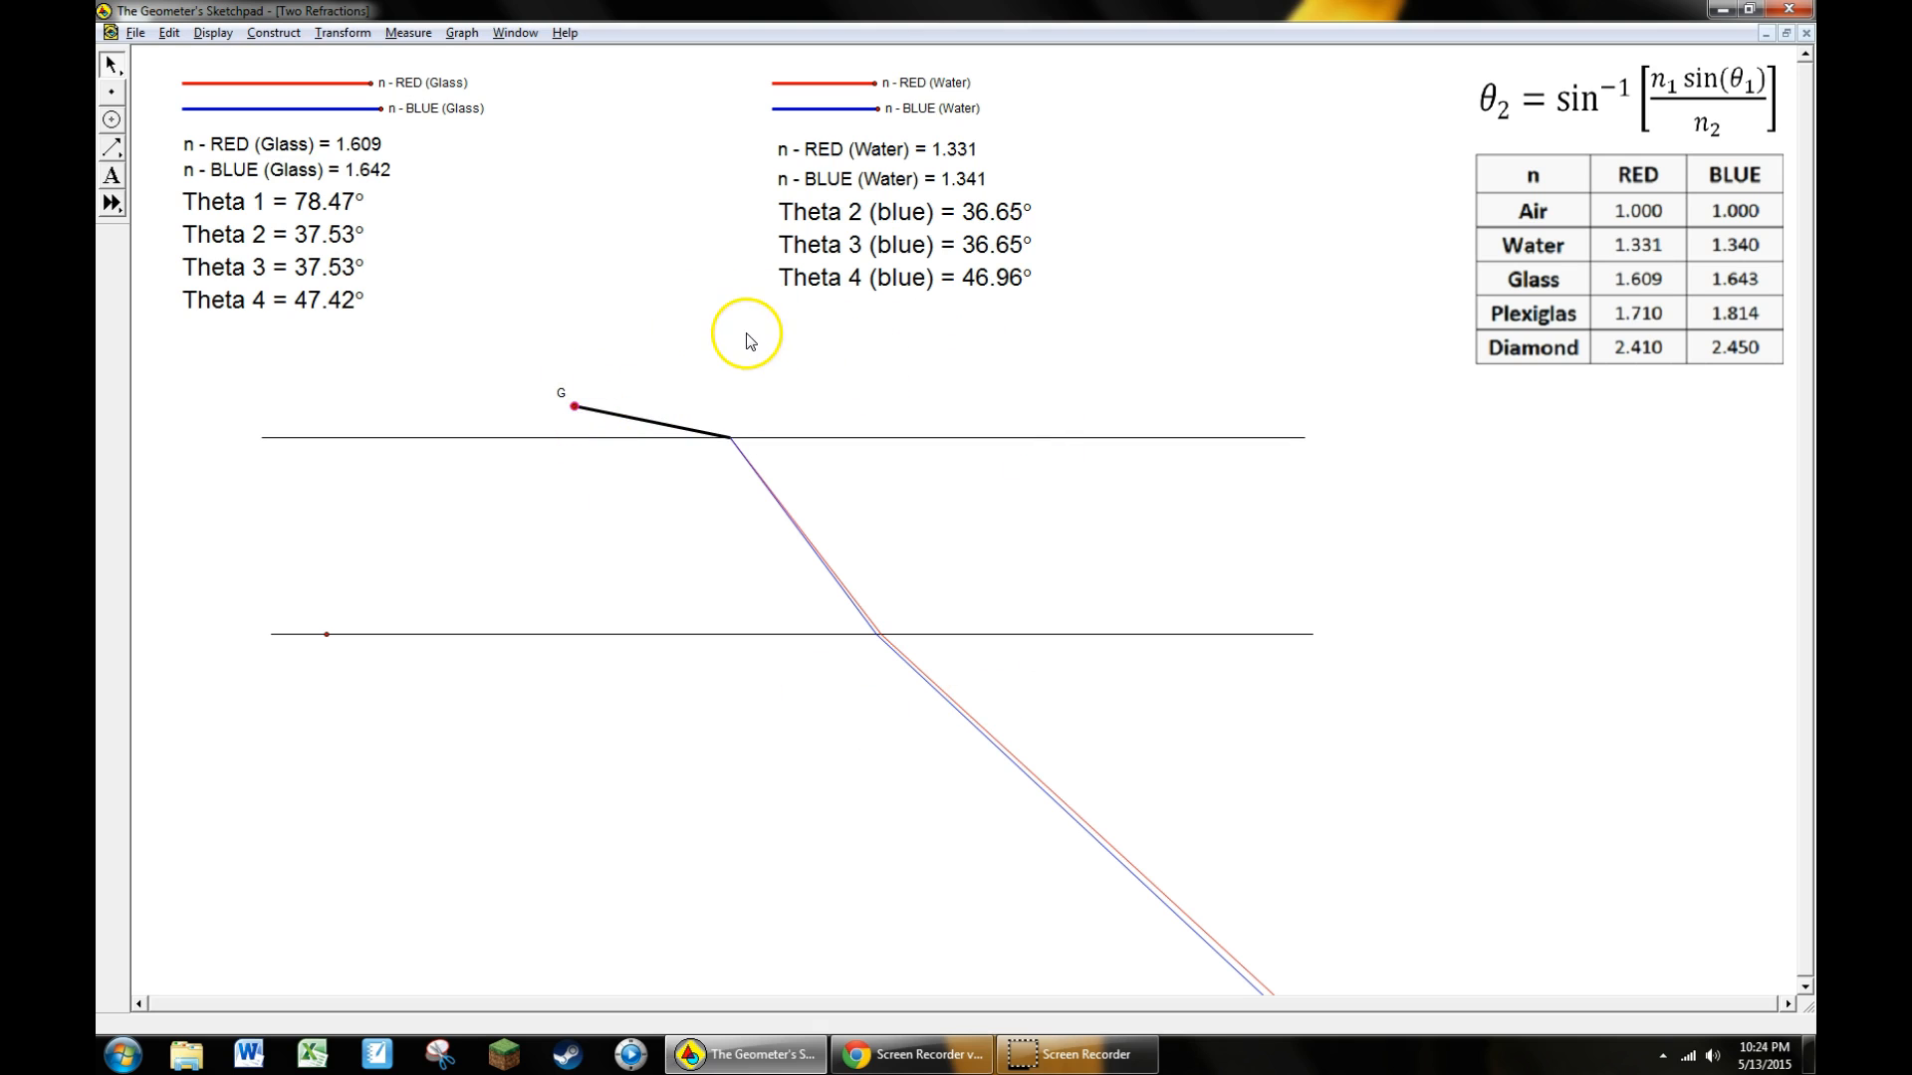
pyautogui.moveTo(798, 549)
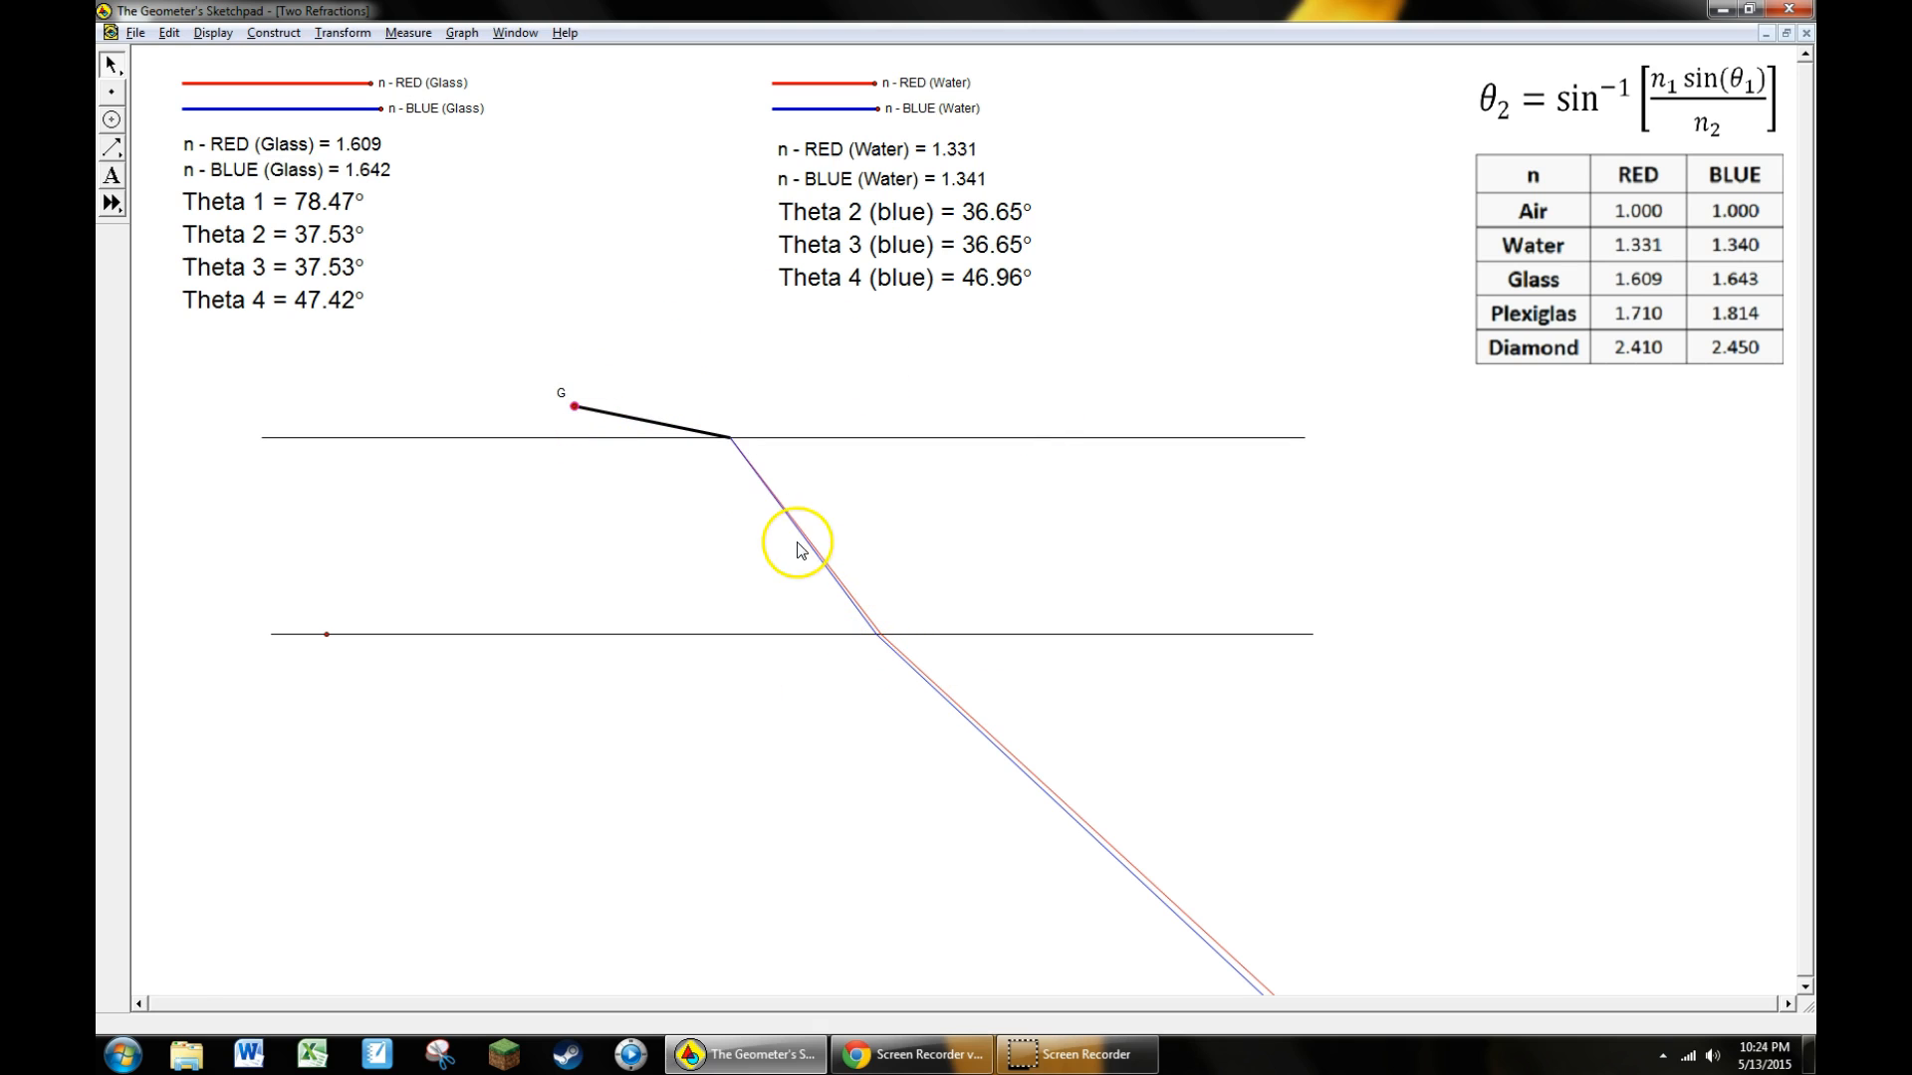
pyautogui.moveTo(888, 643)
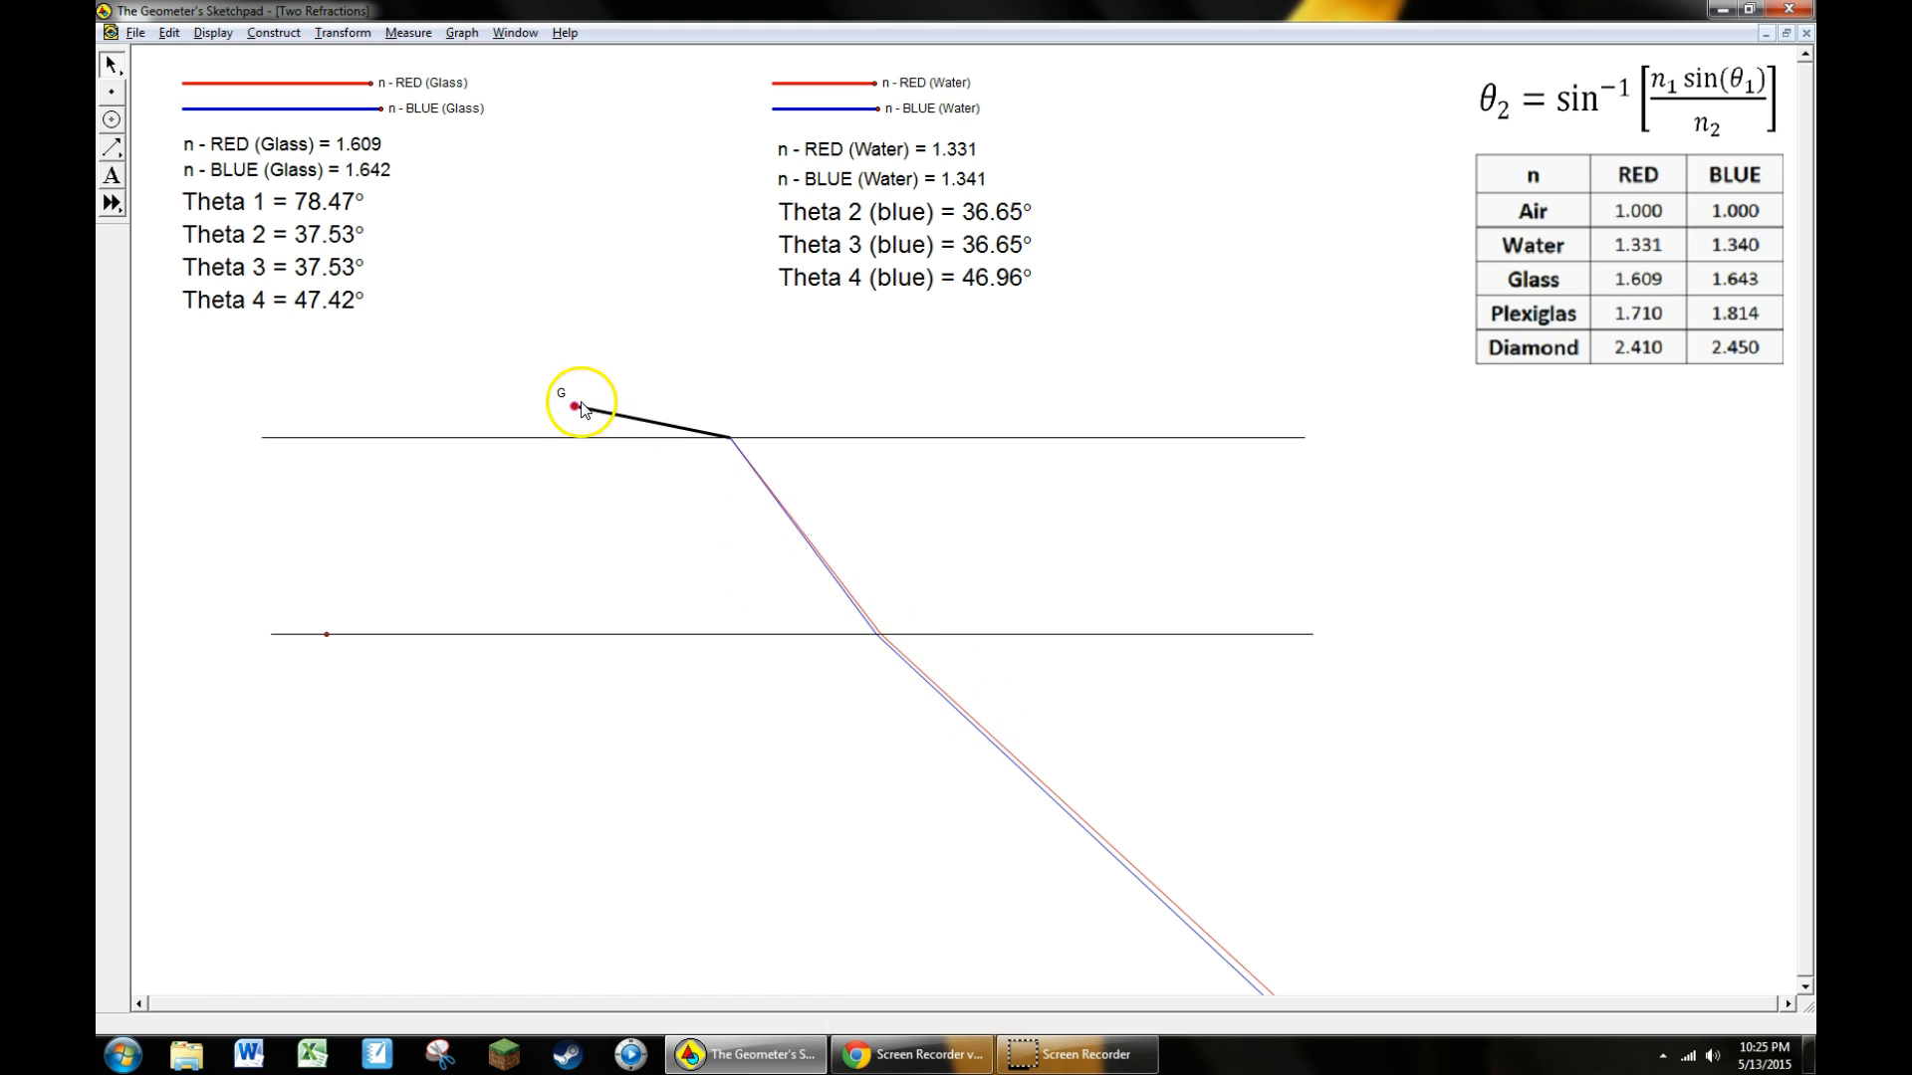
pyautogui.click(574, 408)
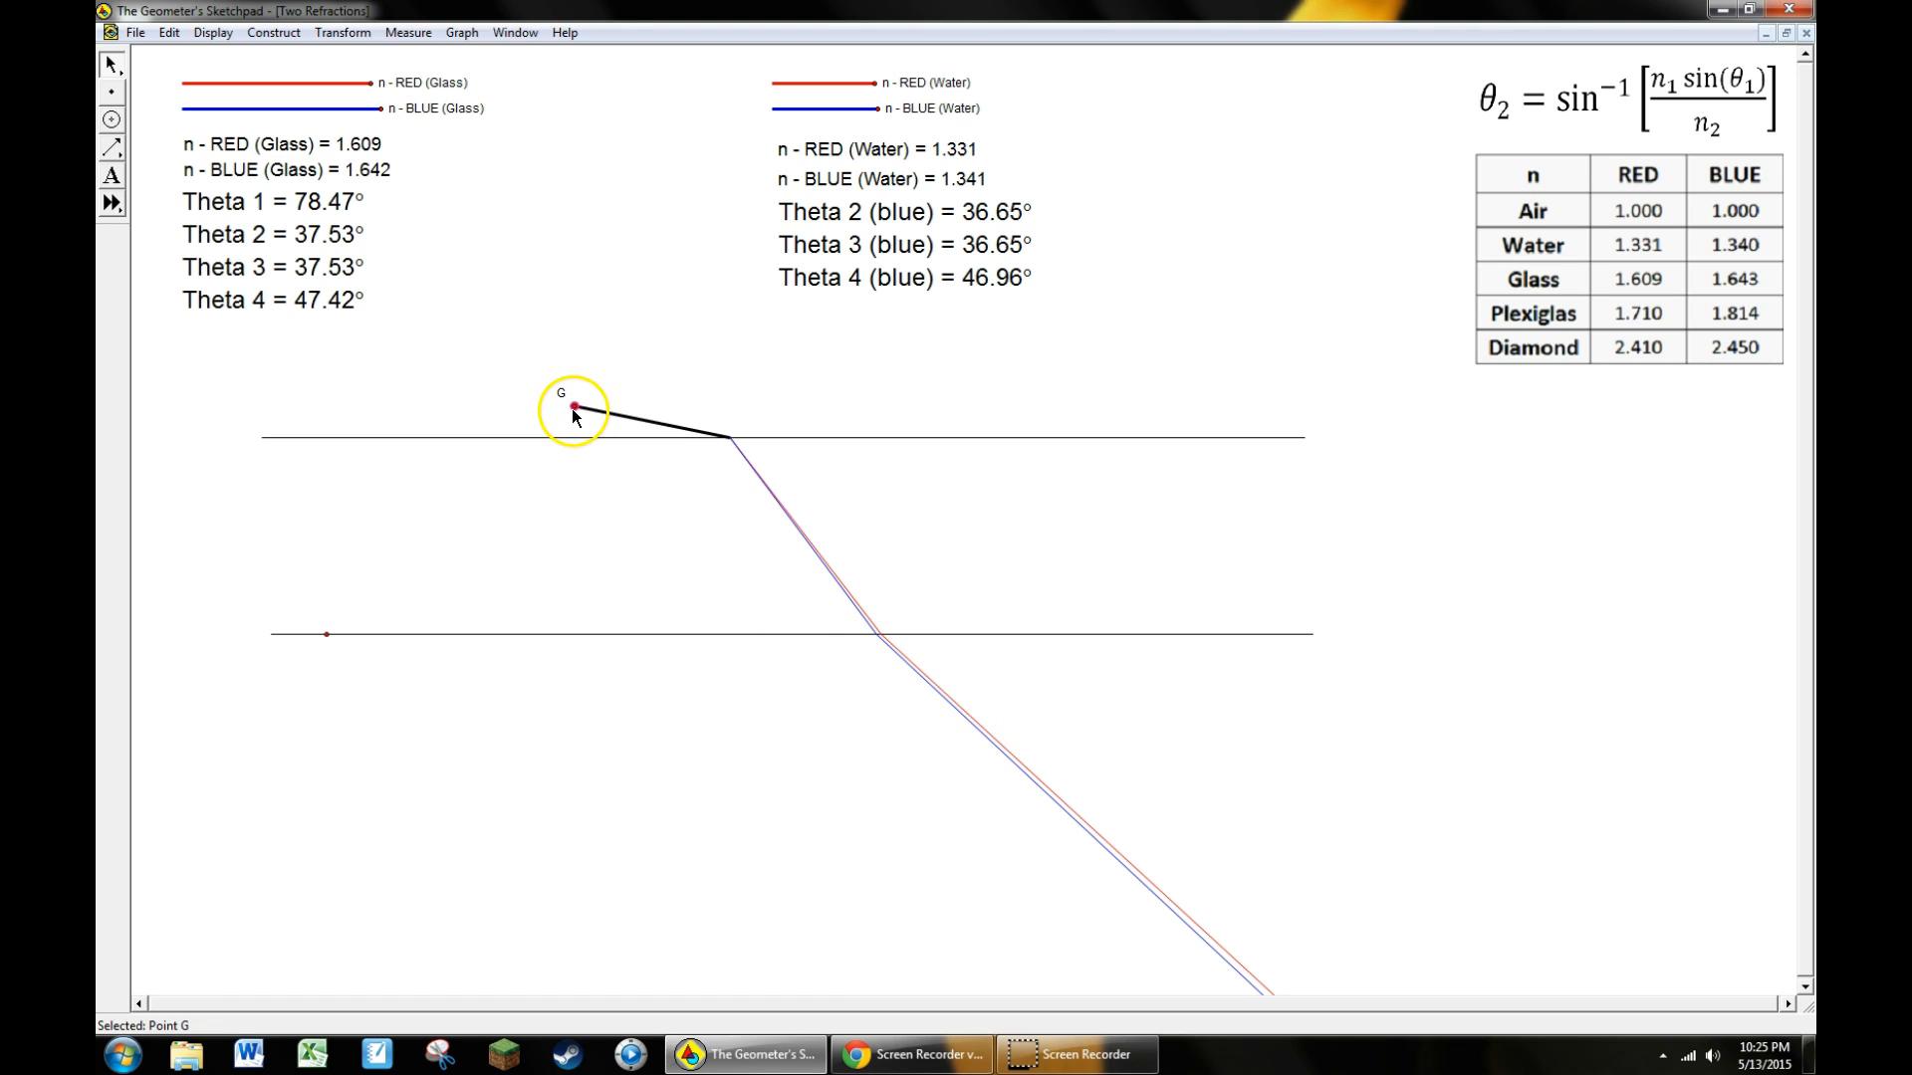
pyautogui.moveTo(574, 409); pyautogui.dragTo(669, 356)
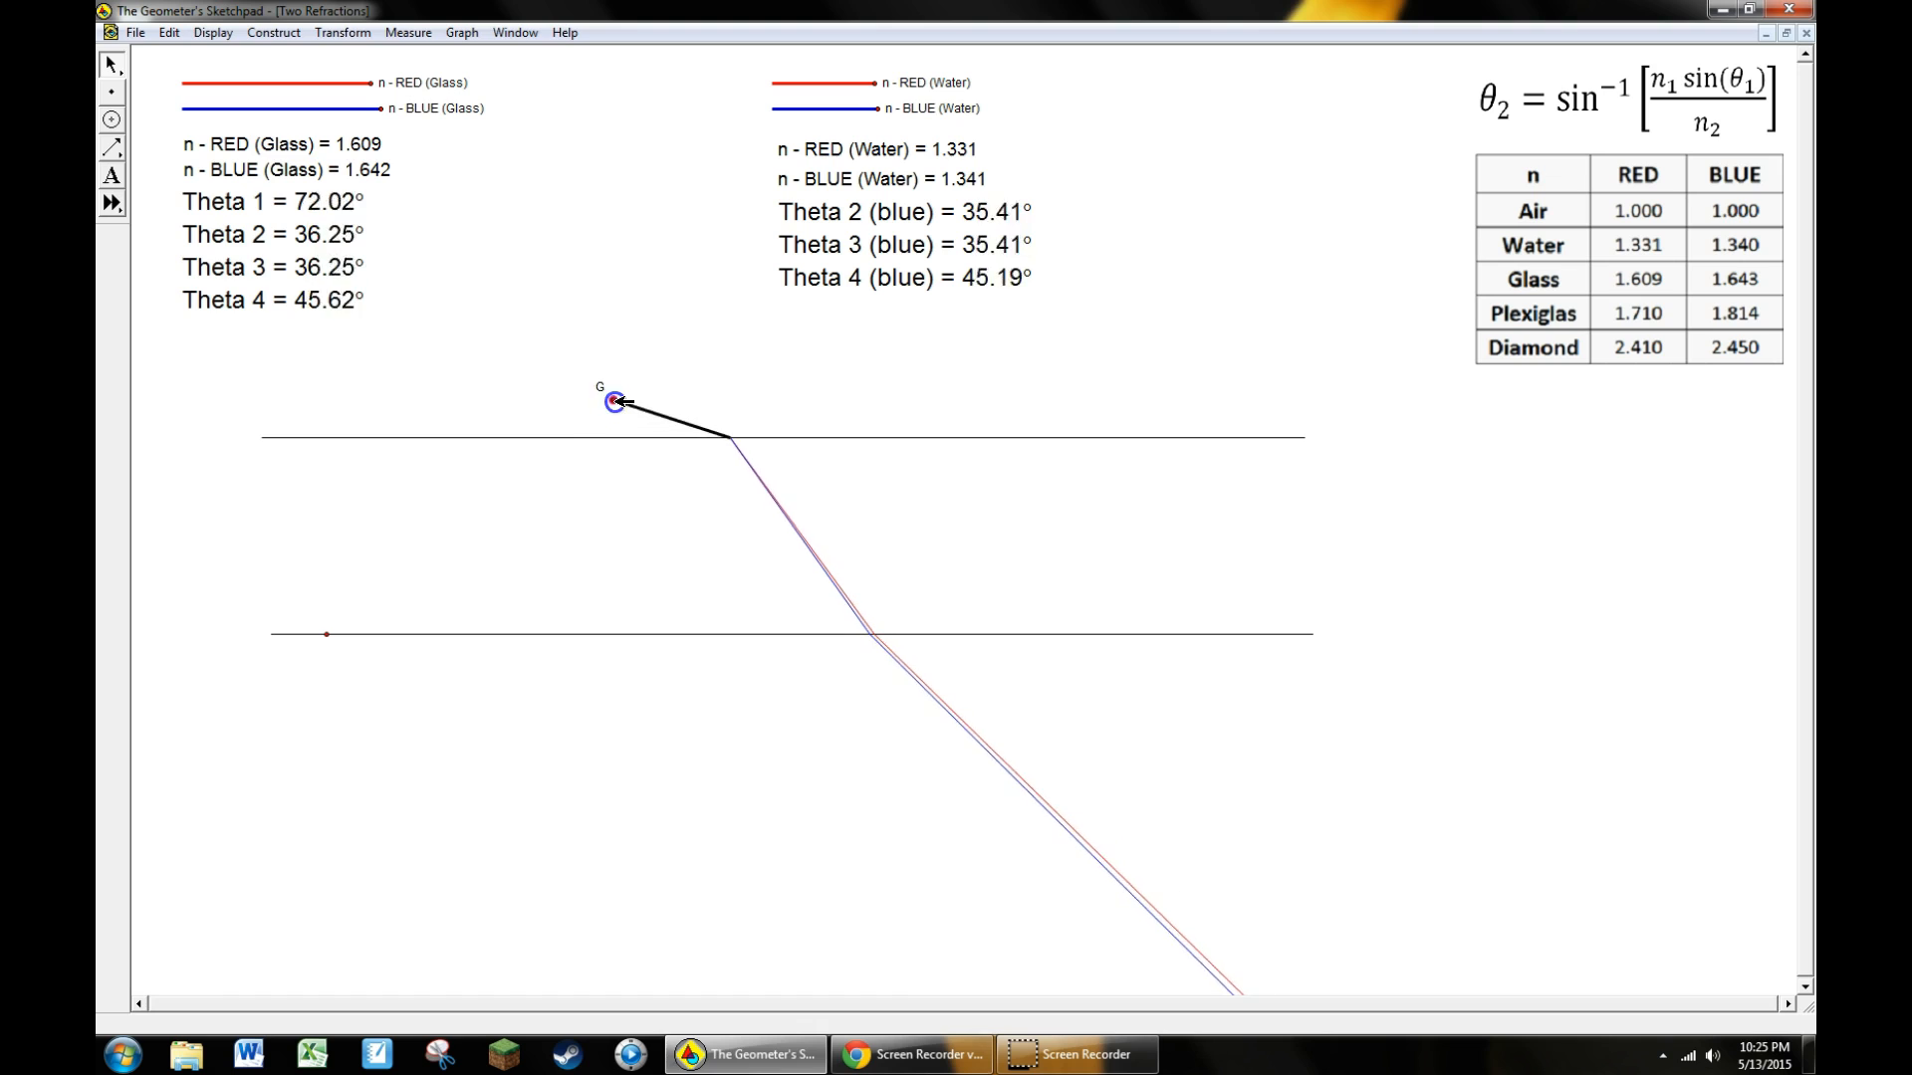
pyautogui.moveTo(616, 400); pyautogui.dragTo(595, 404)
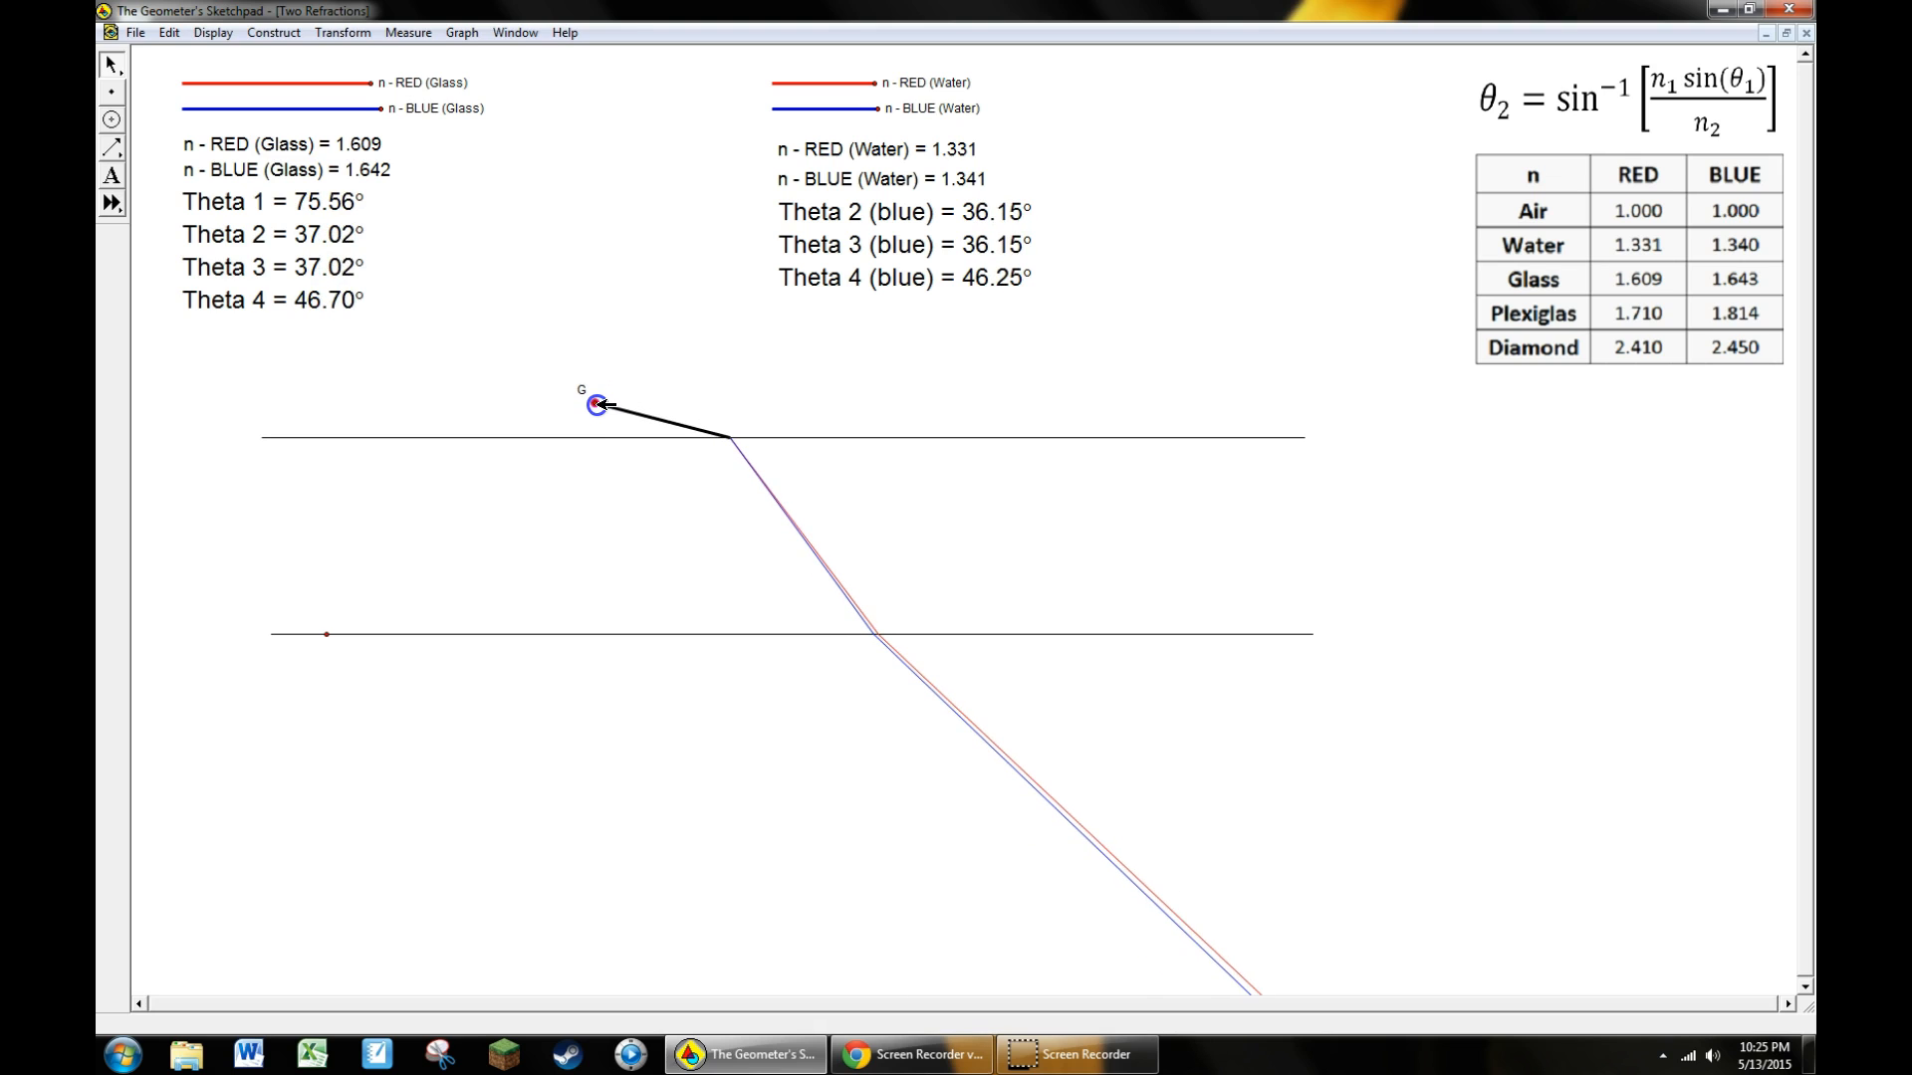
pyautogui.moveTo(598, 404); pyautogui.dragTo(585, 408)
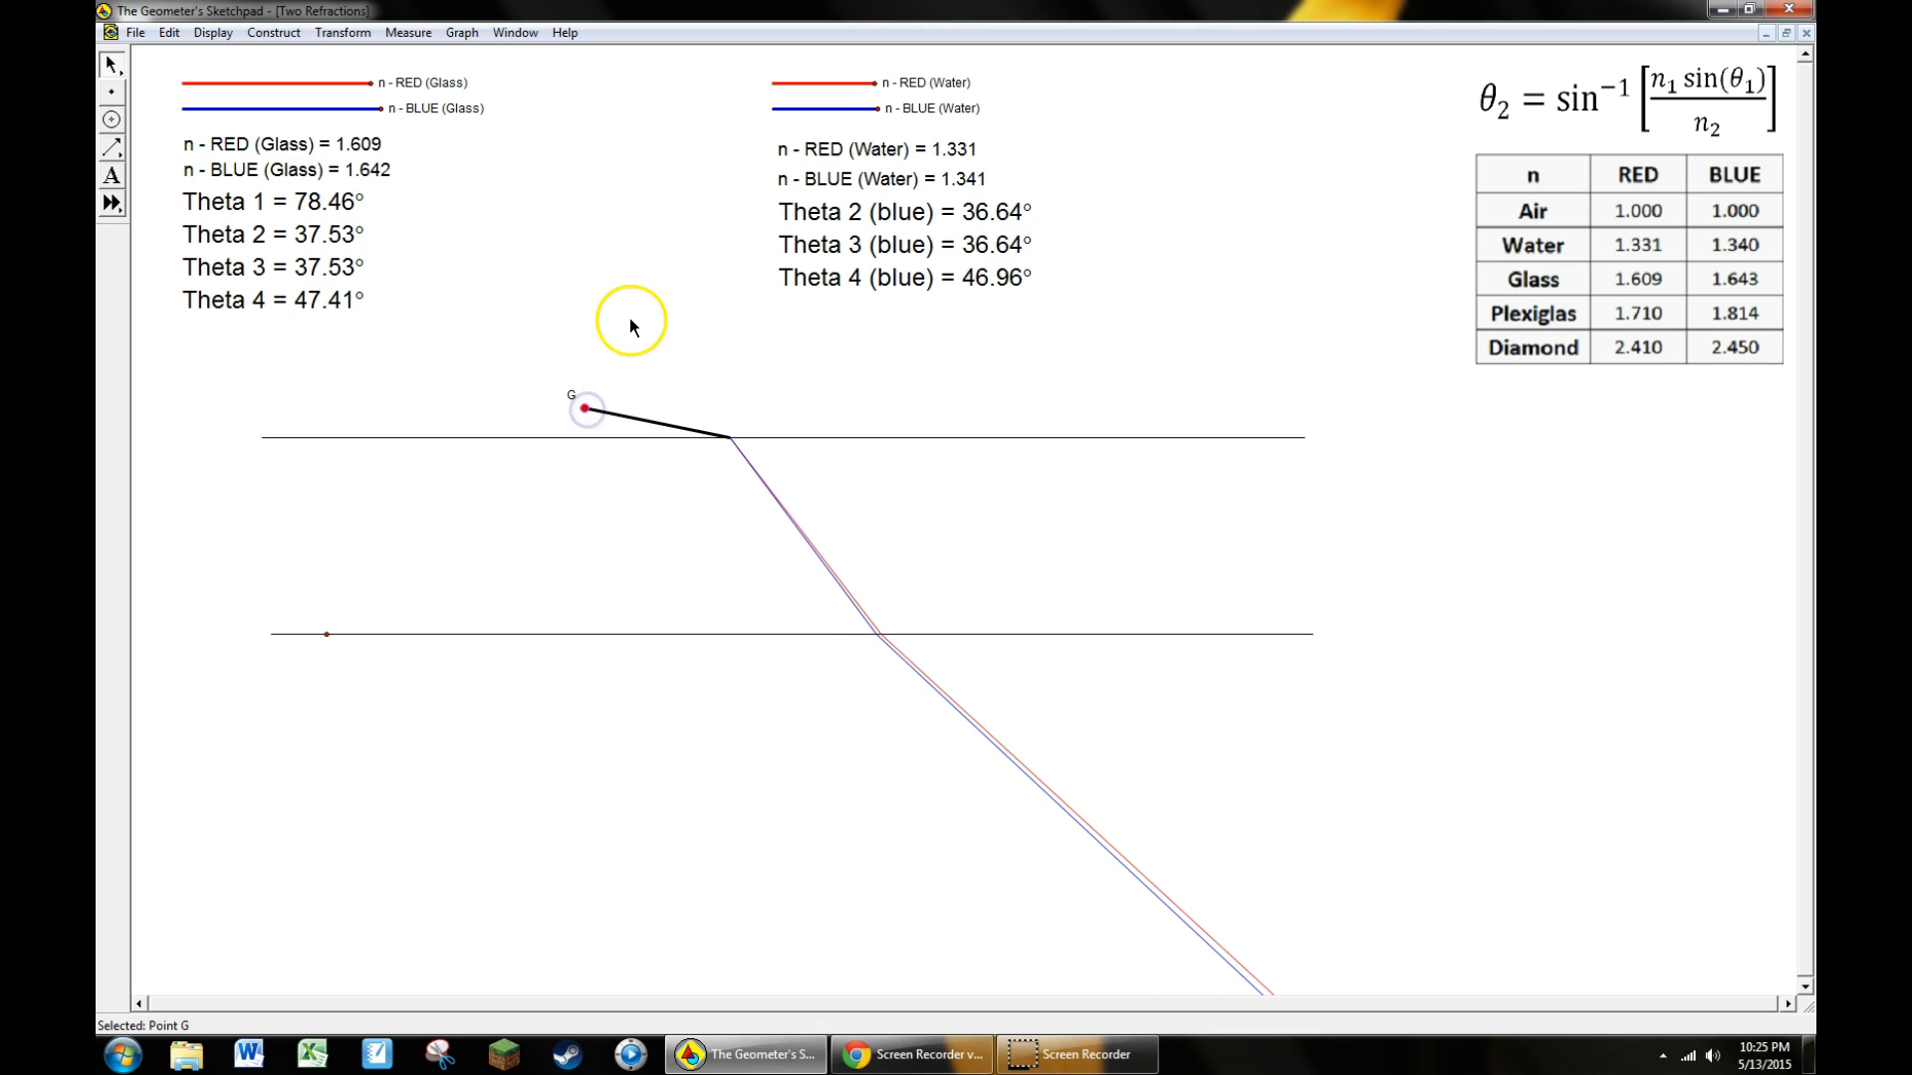
pyautogui.moveTo(545, 168)
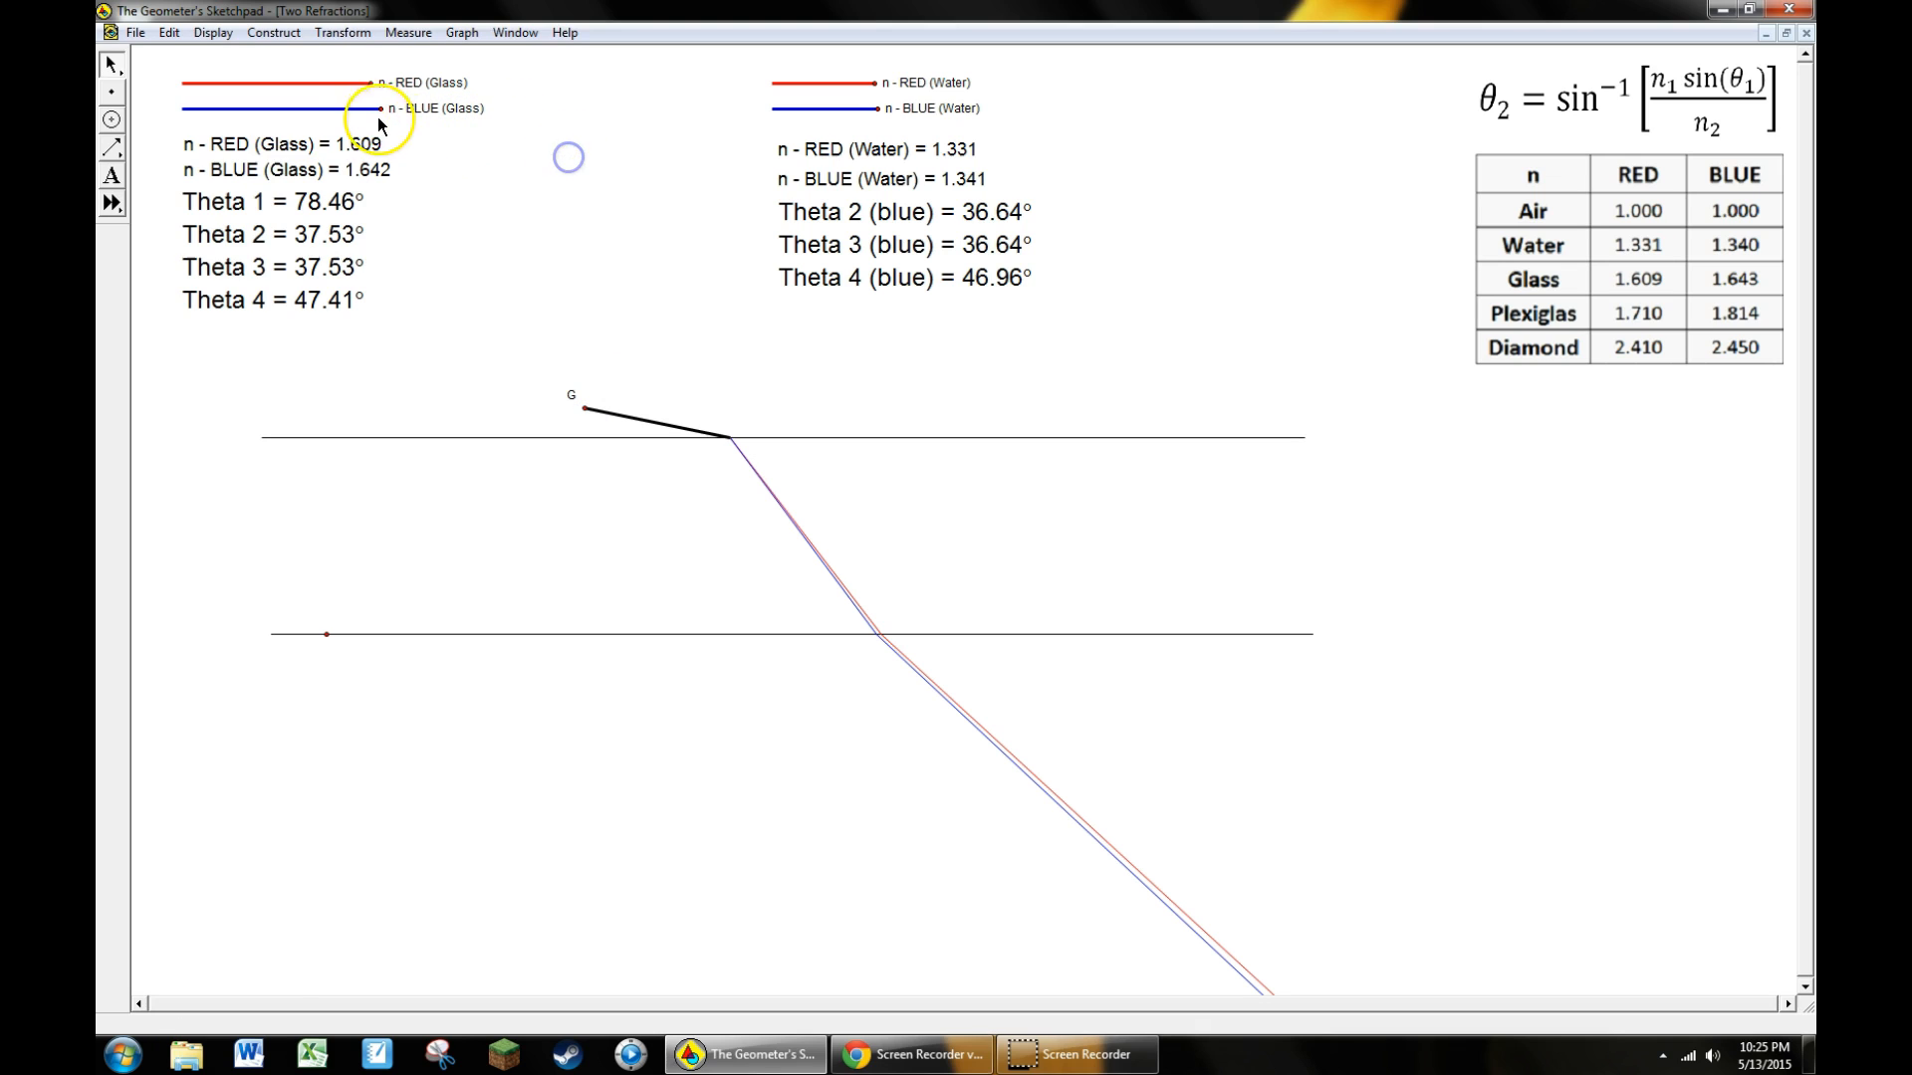
pyautogui.moveTo(573, 161)
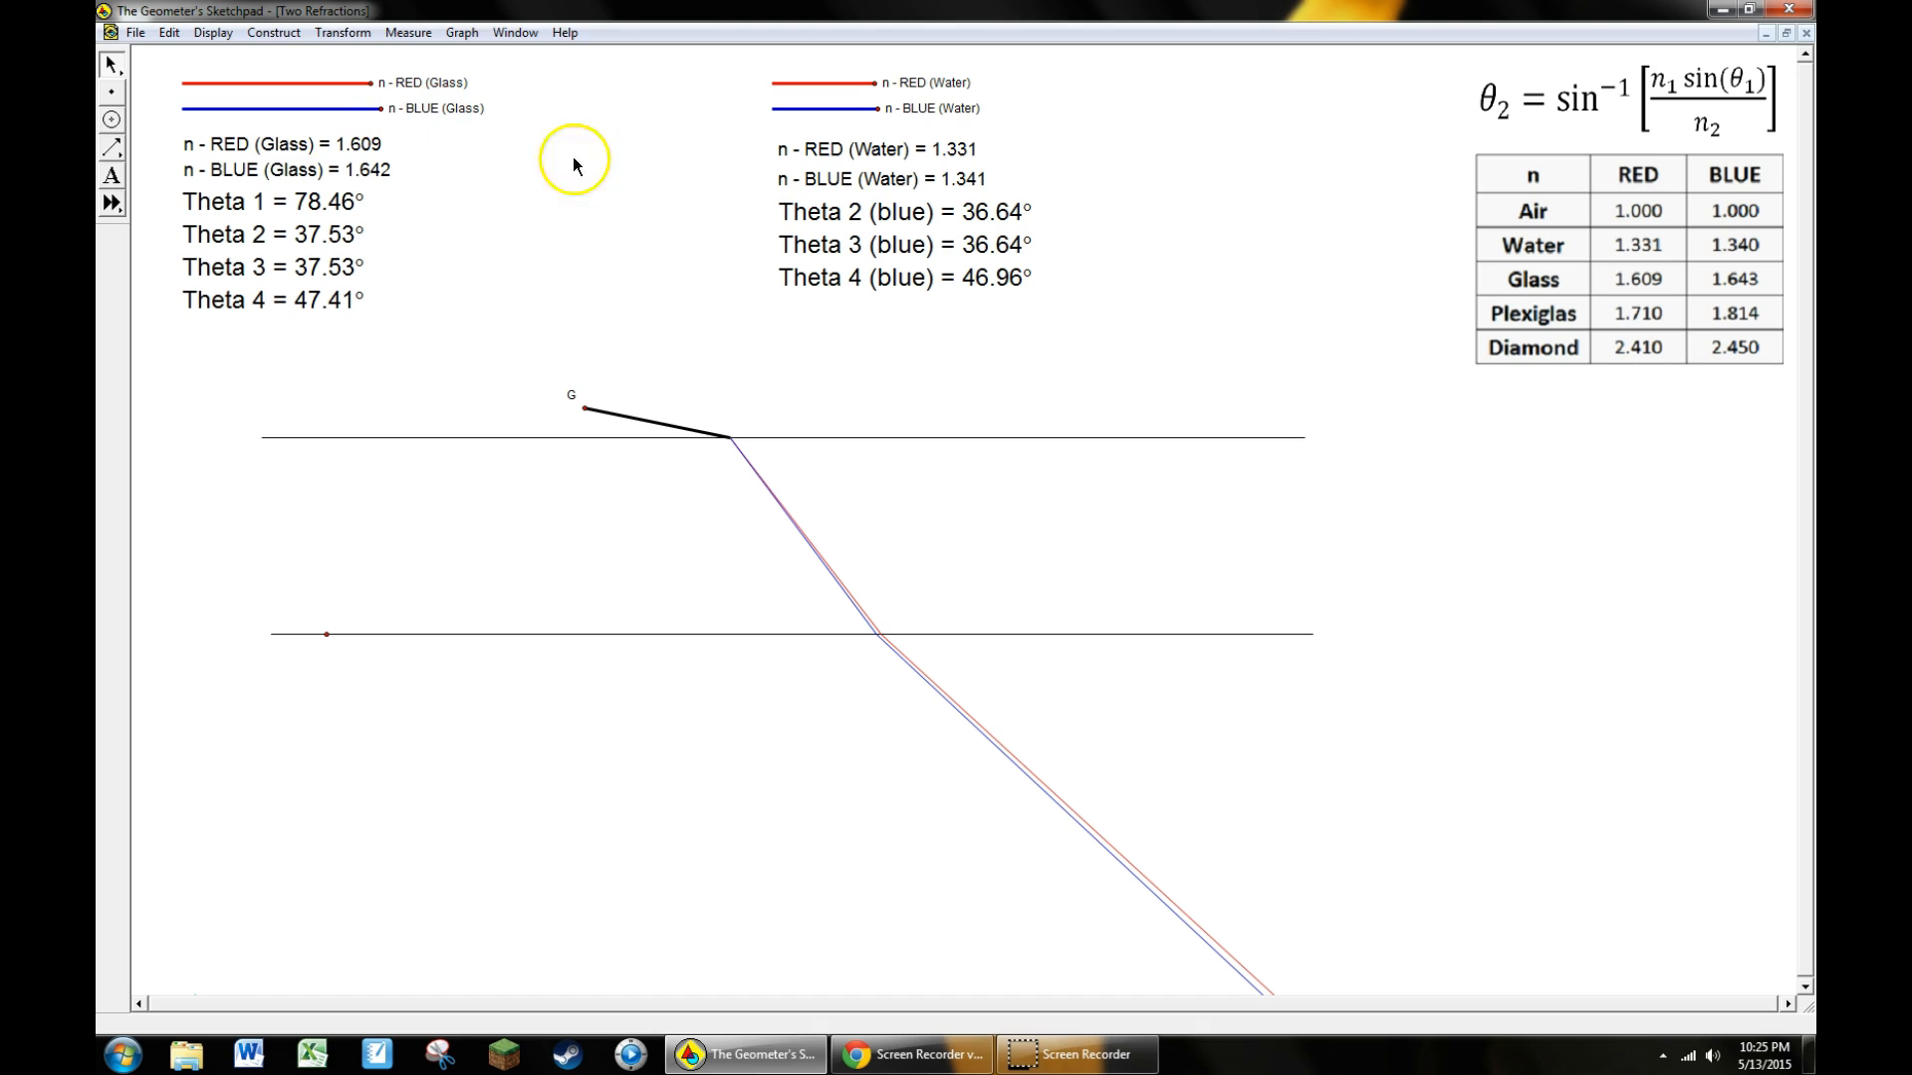
pyautogui.moveTo(474, 167)
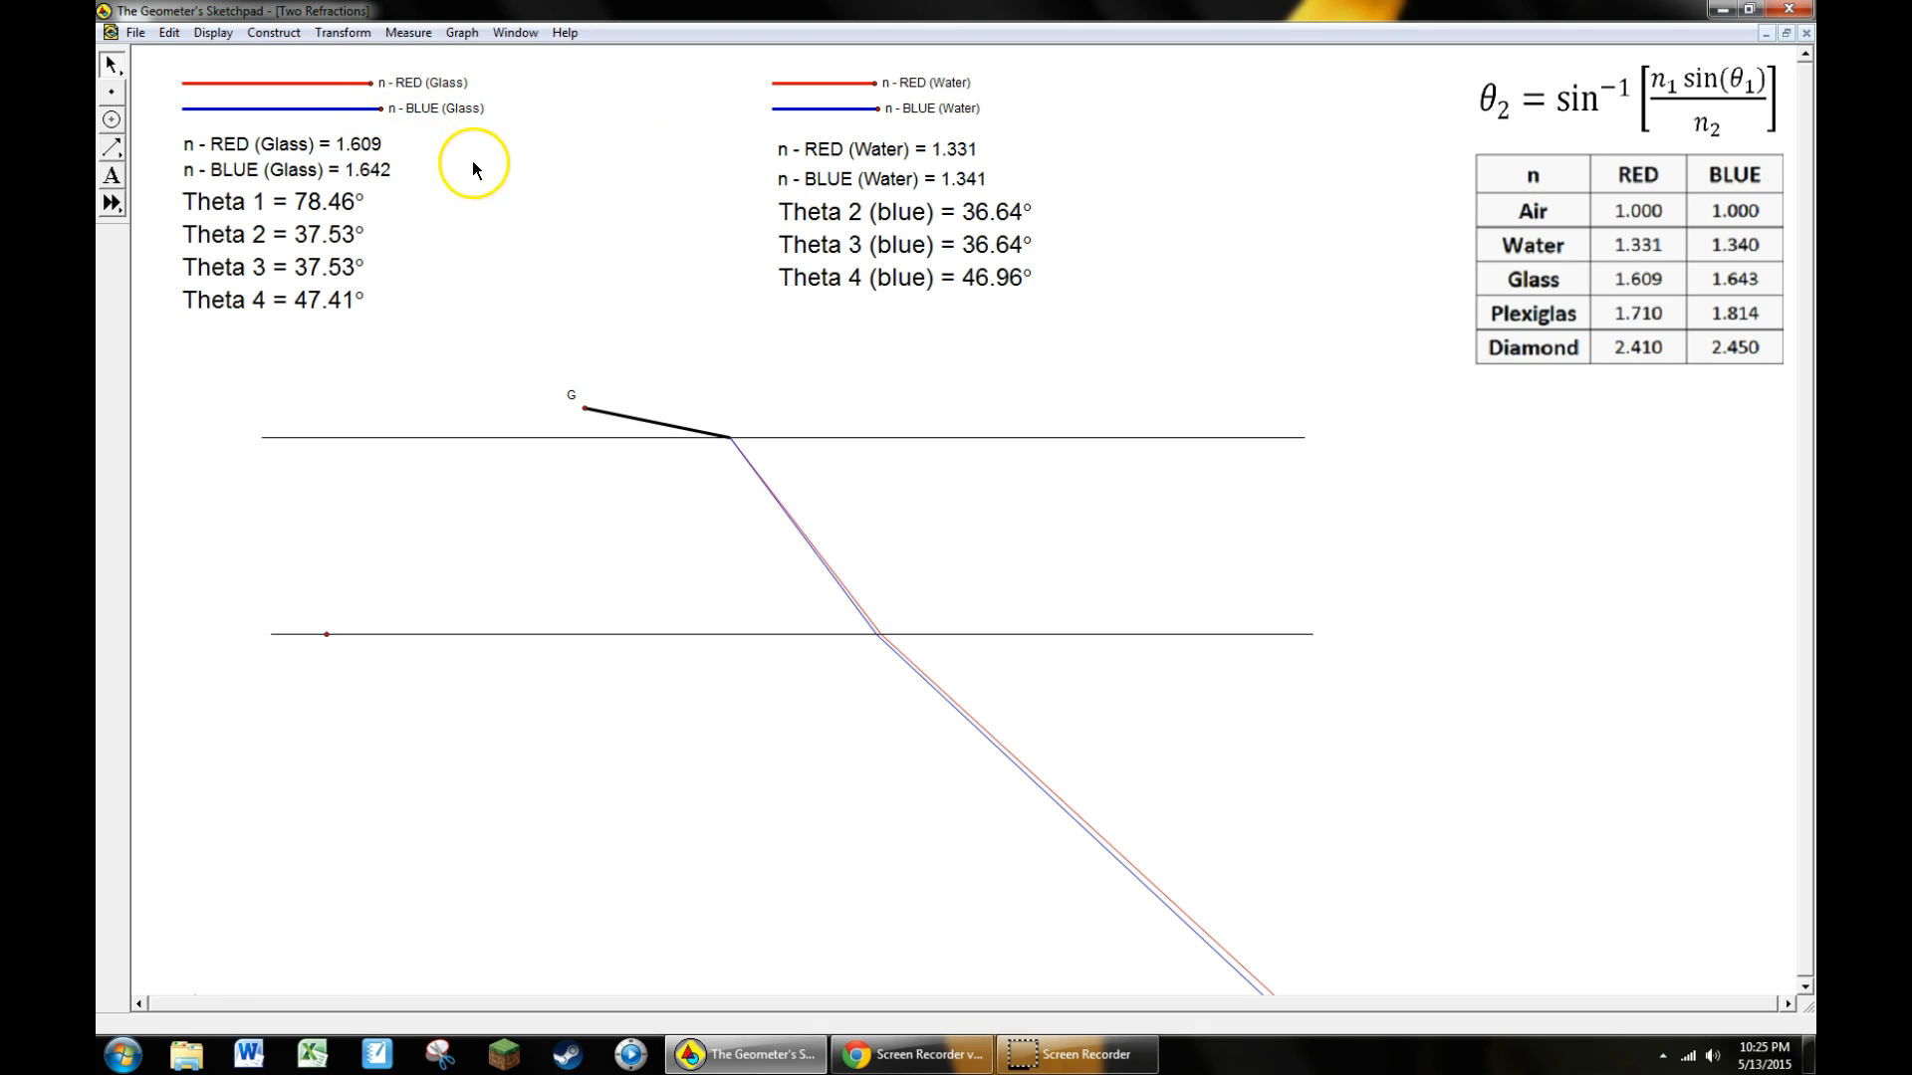
pyautogui.moveTo(380, 107)
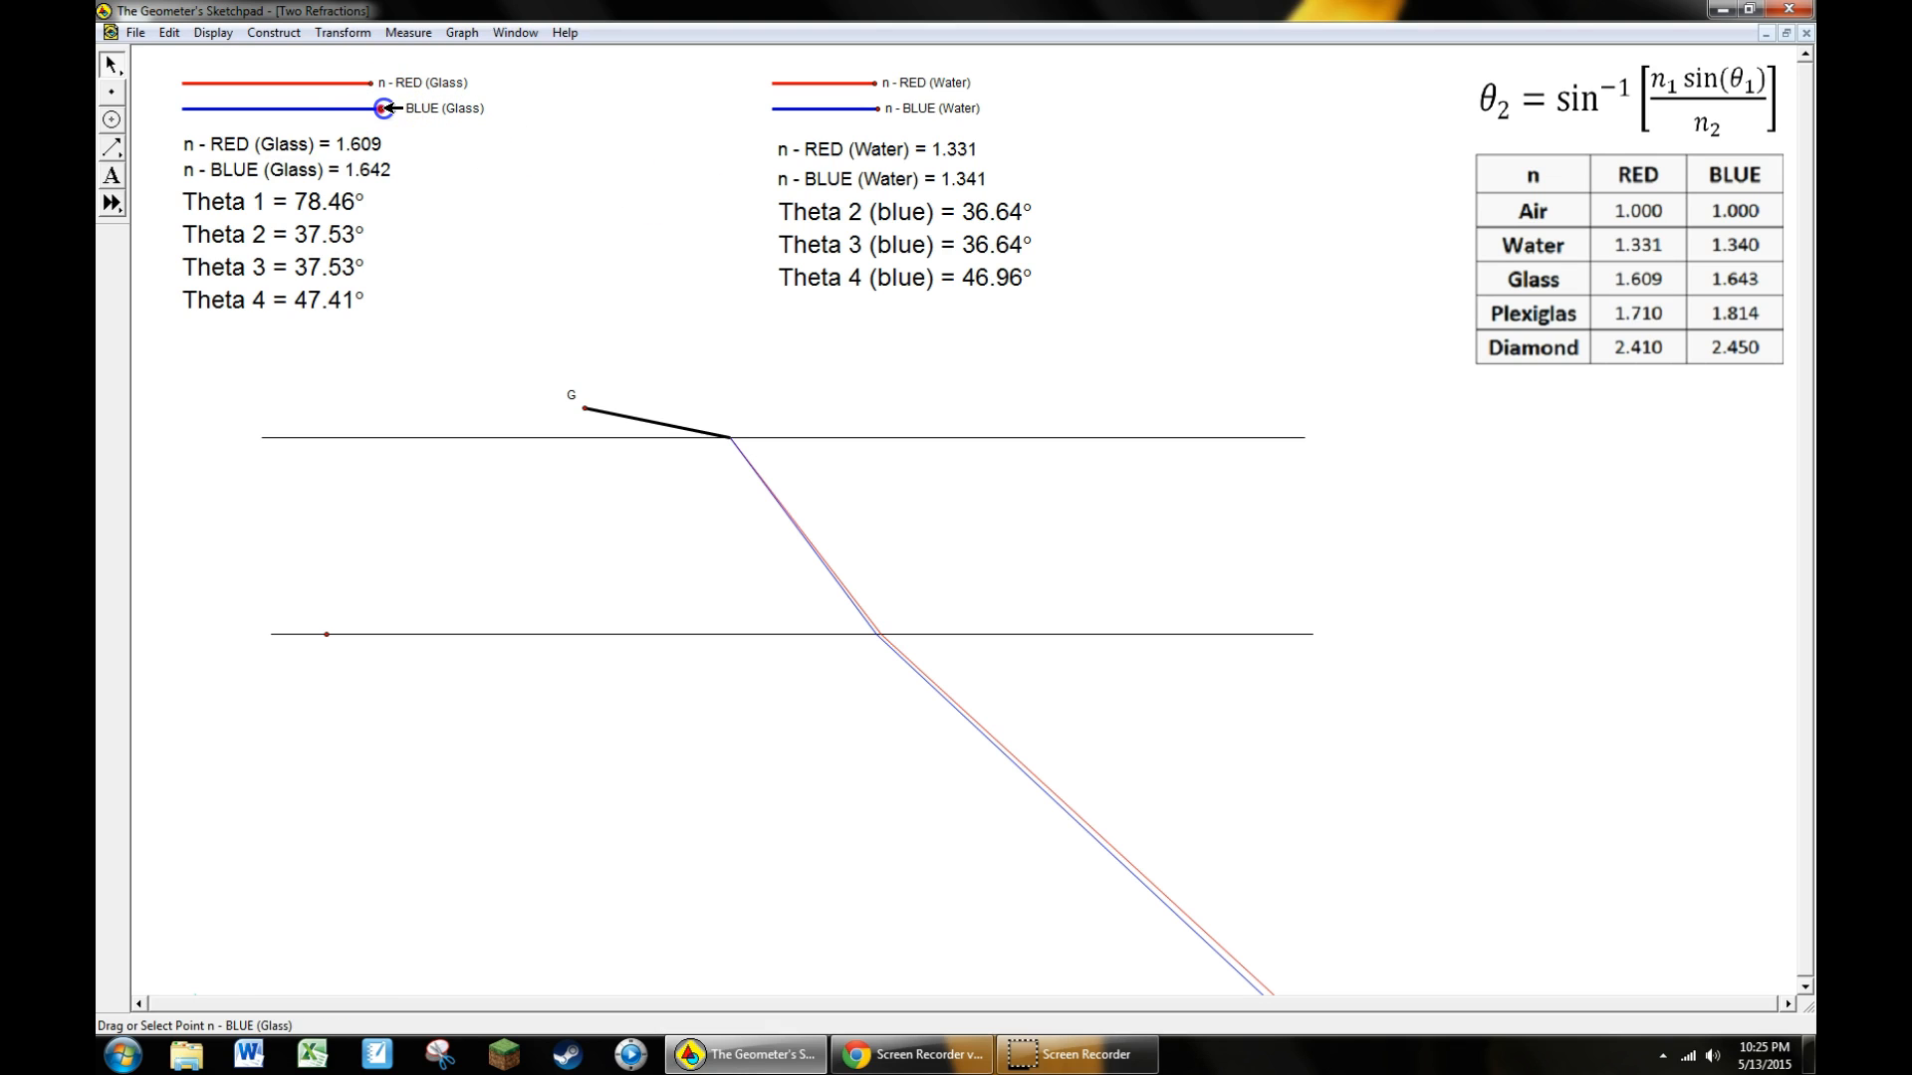
# Slide the n - BLUE (Glass) index up and down, passing 1.949, 1.714, 1.837 and settling near 1.827
pyautogui.moveTo(384, 107); pyautogui.dragTo(410, 107)
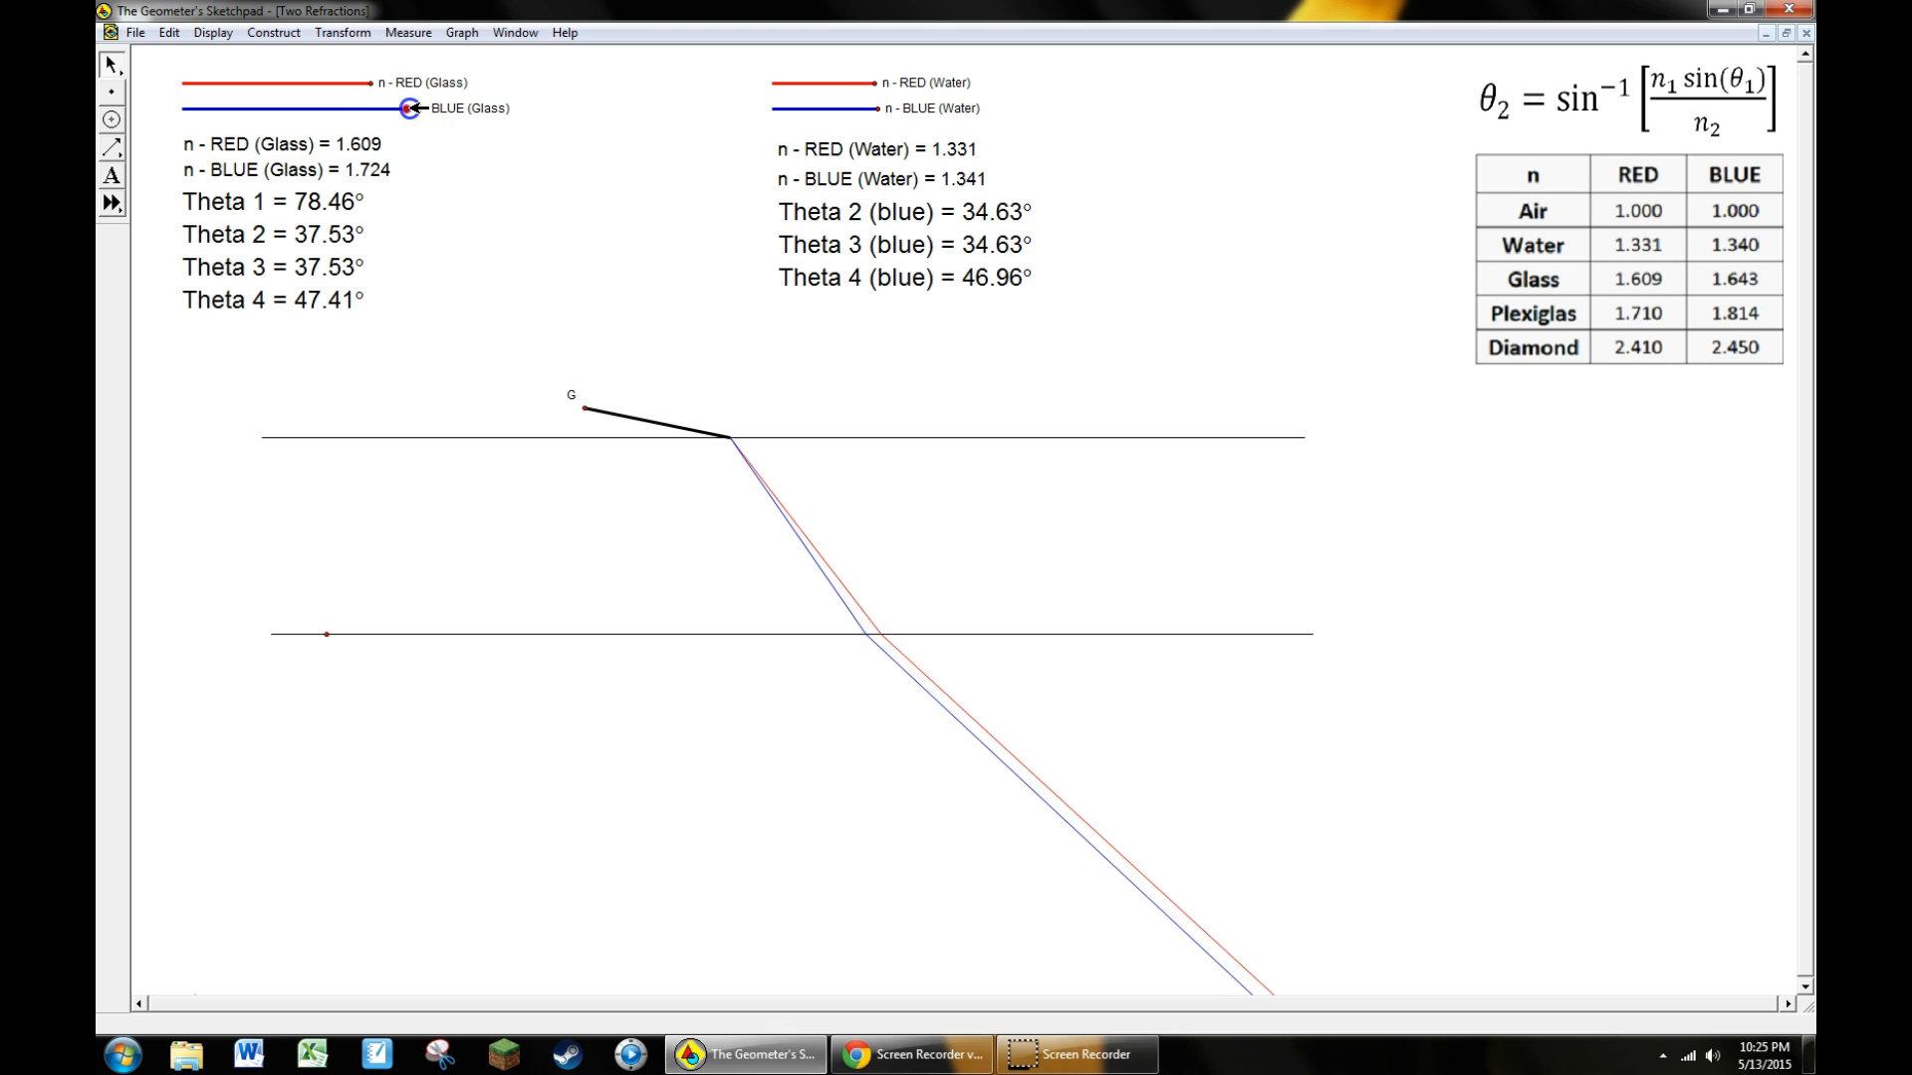
pyautogui.moveTo(408, 107); pyautogui.dragTo(454, 111)
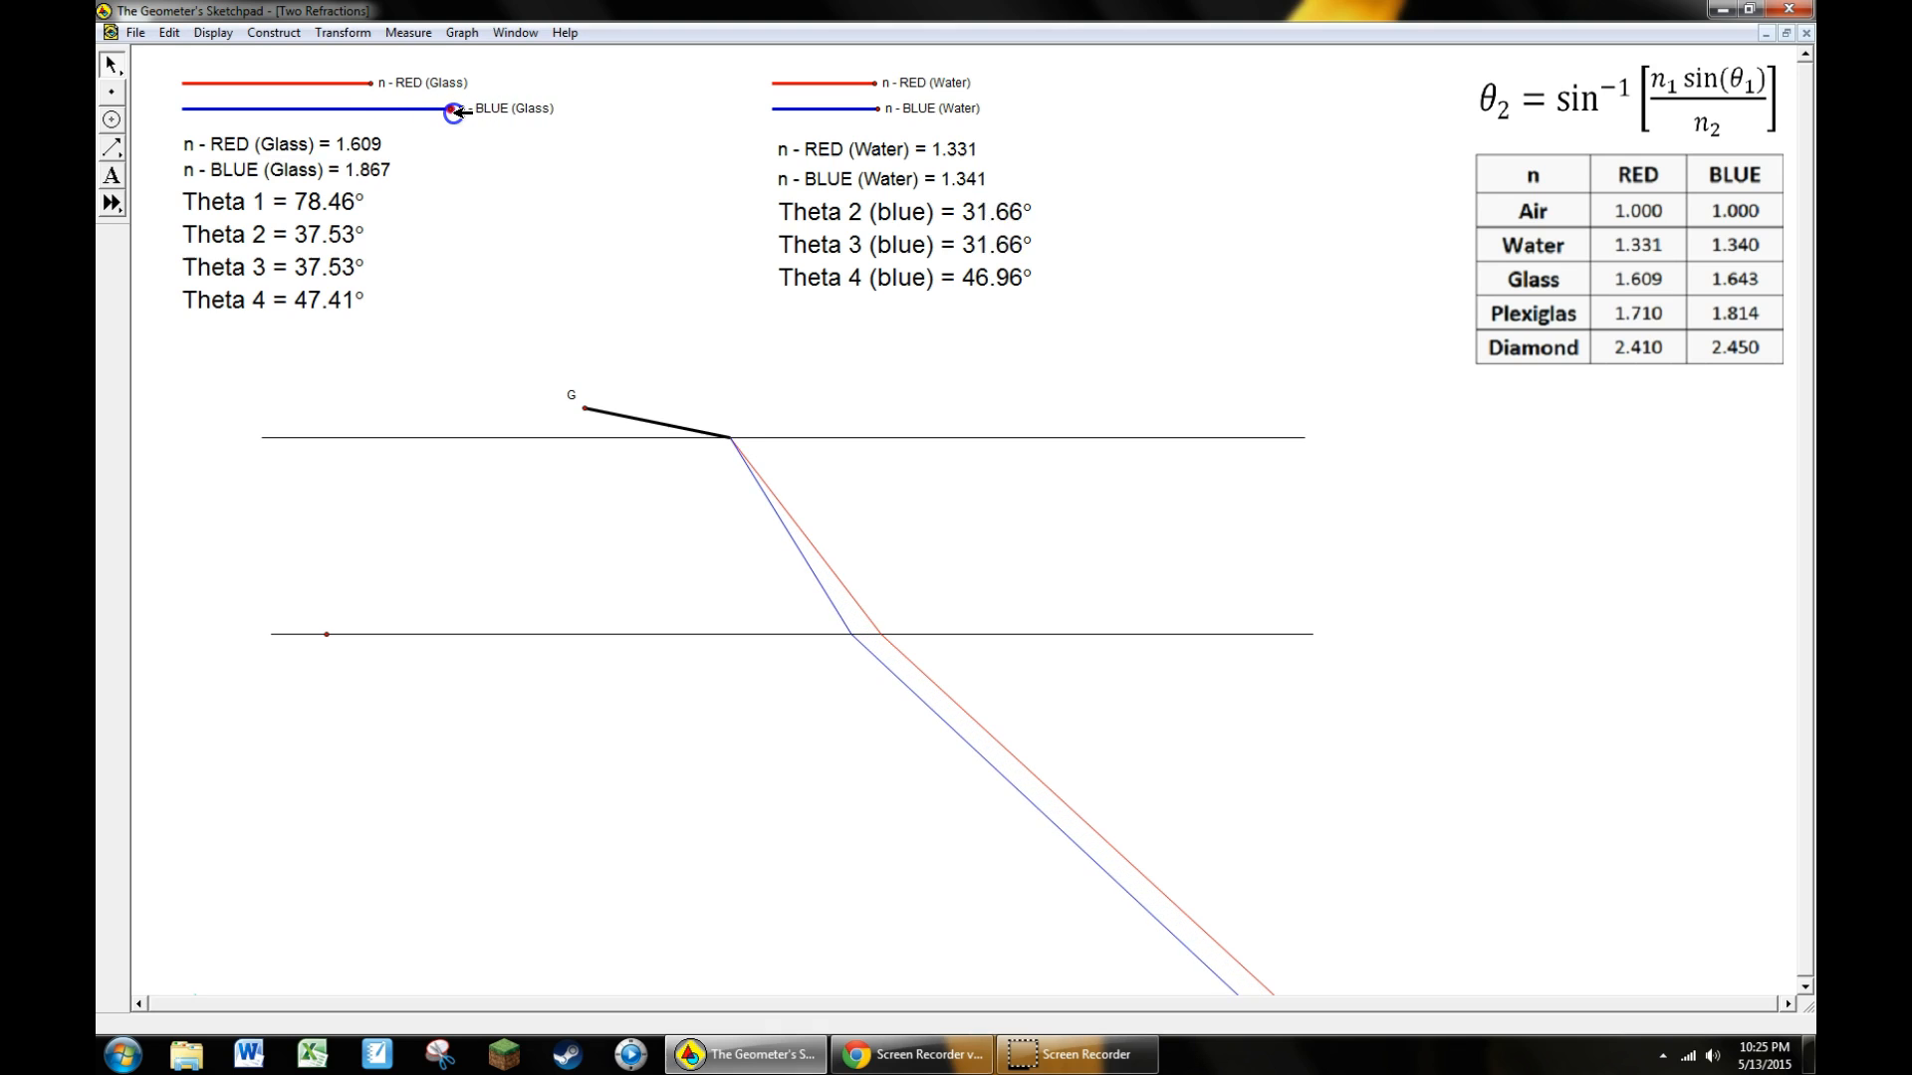
pyautogui.moveTo(452, 112); pyautogui.dragTo(480, 111)
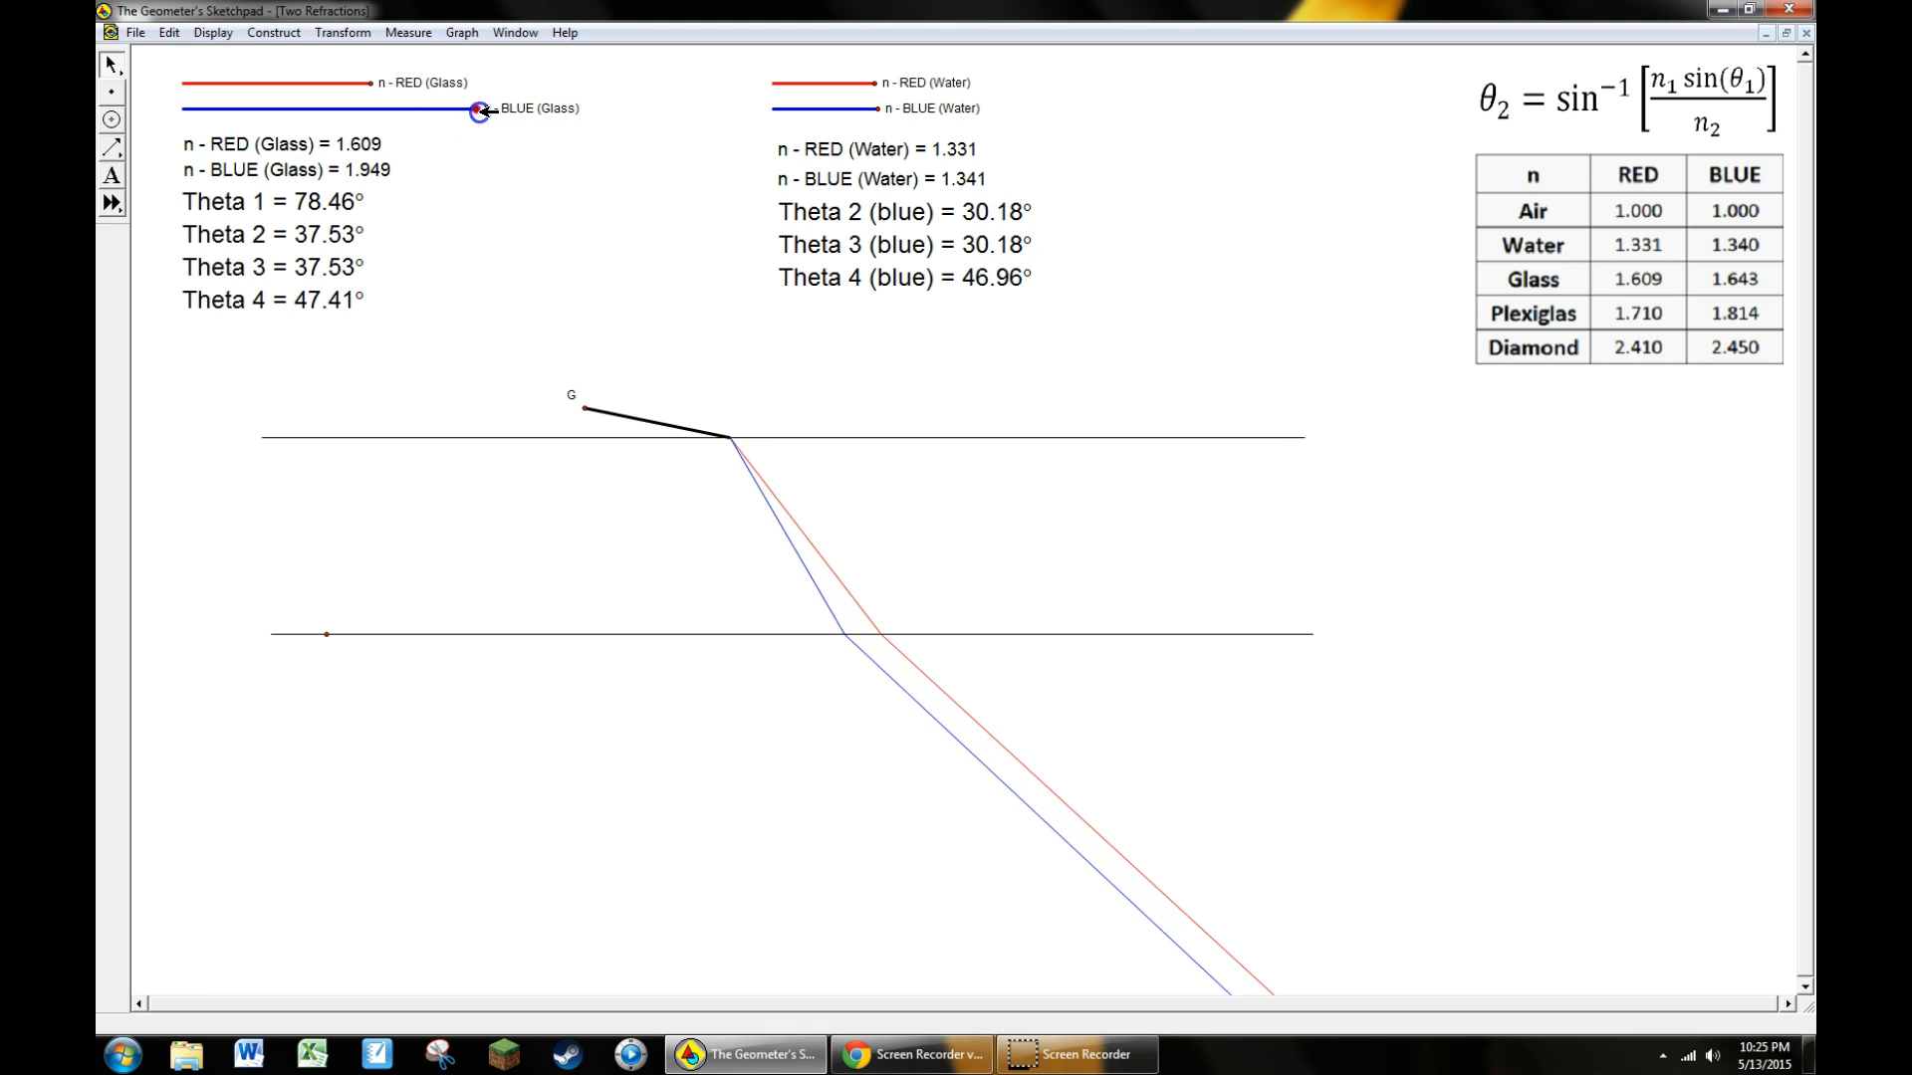
pyautogui.moveTo(480, 111); pyautogui.dragTo(468, 111)
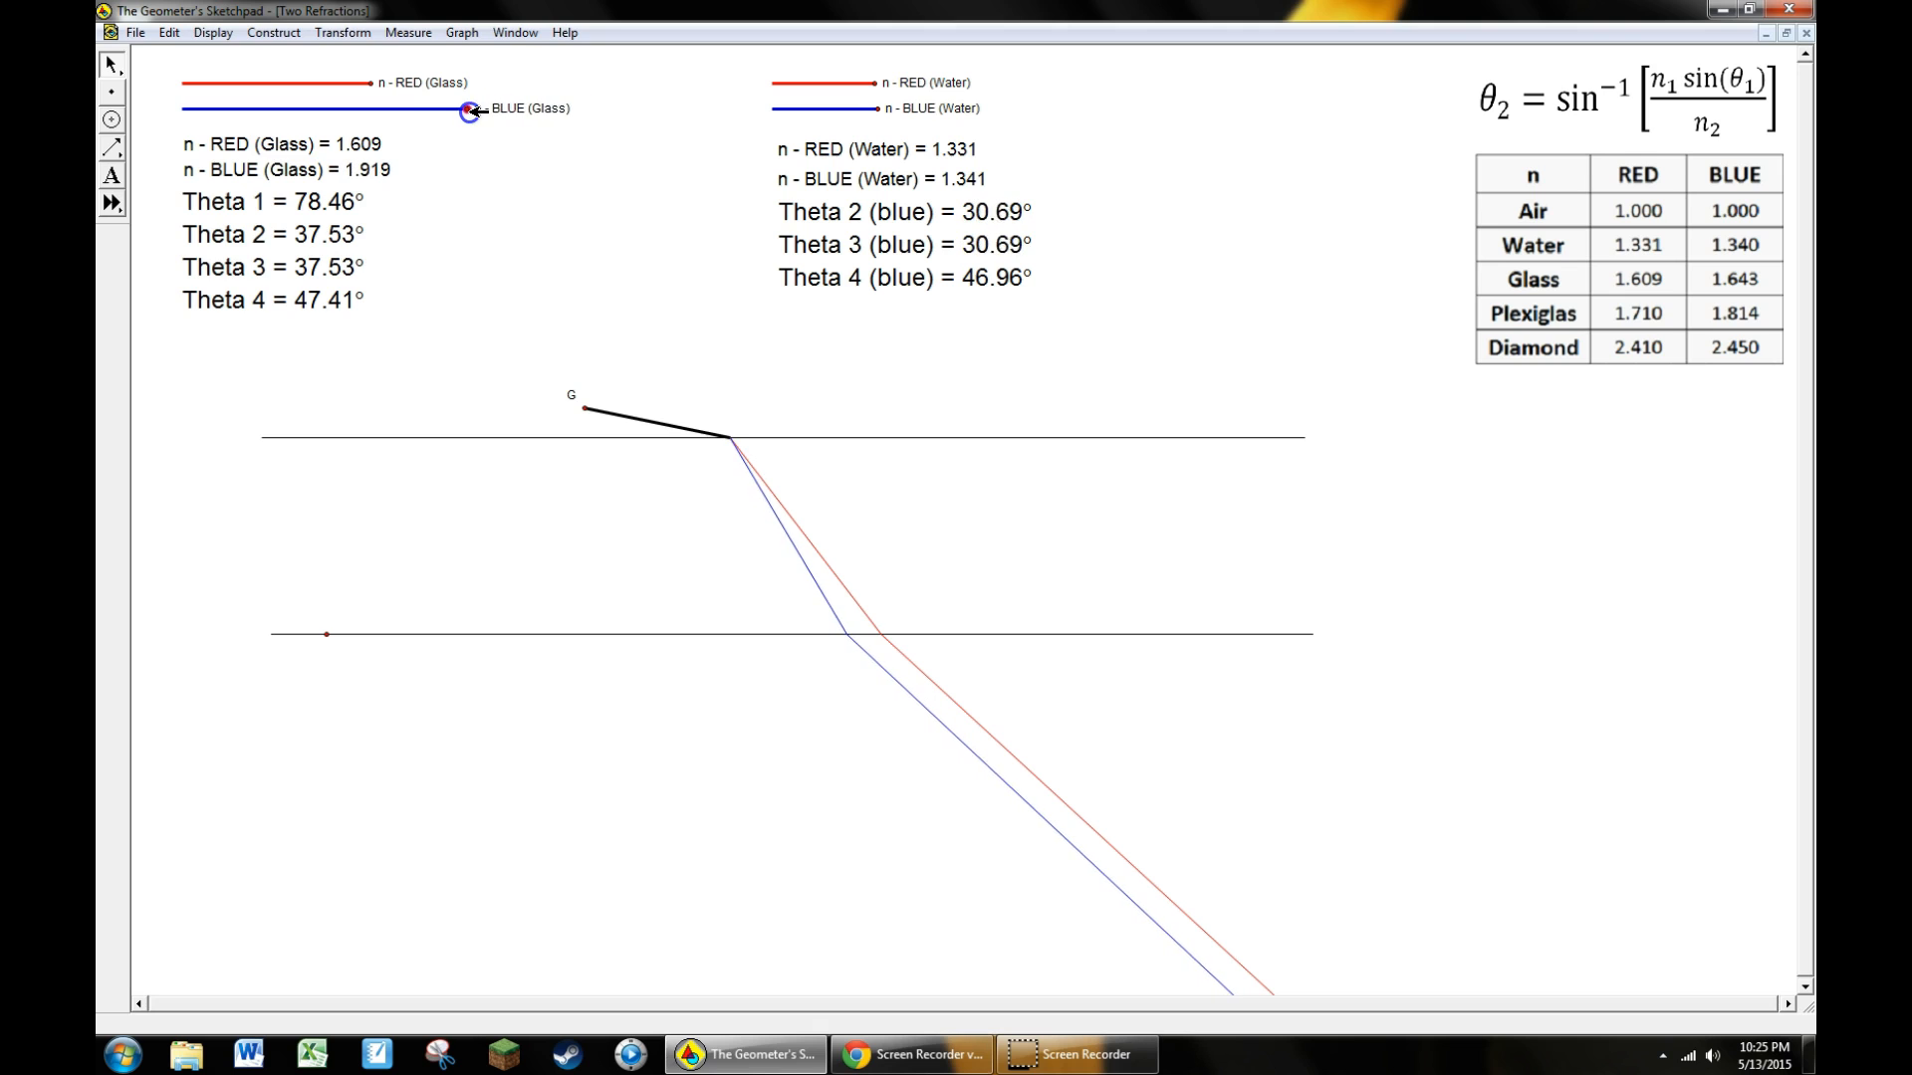
pyautogui.moveTo(466, 108); pyautogui.dragTo(402, 108)
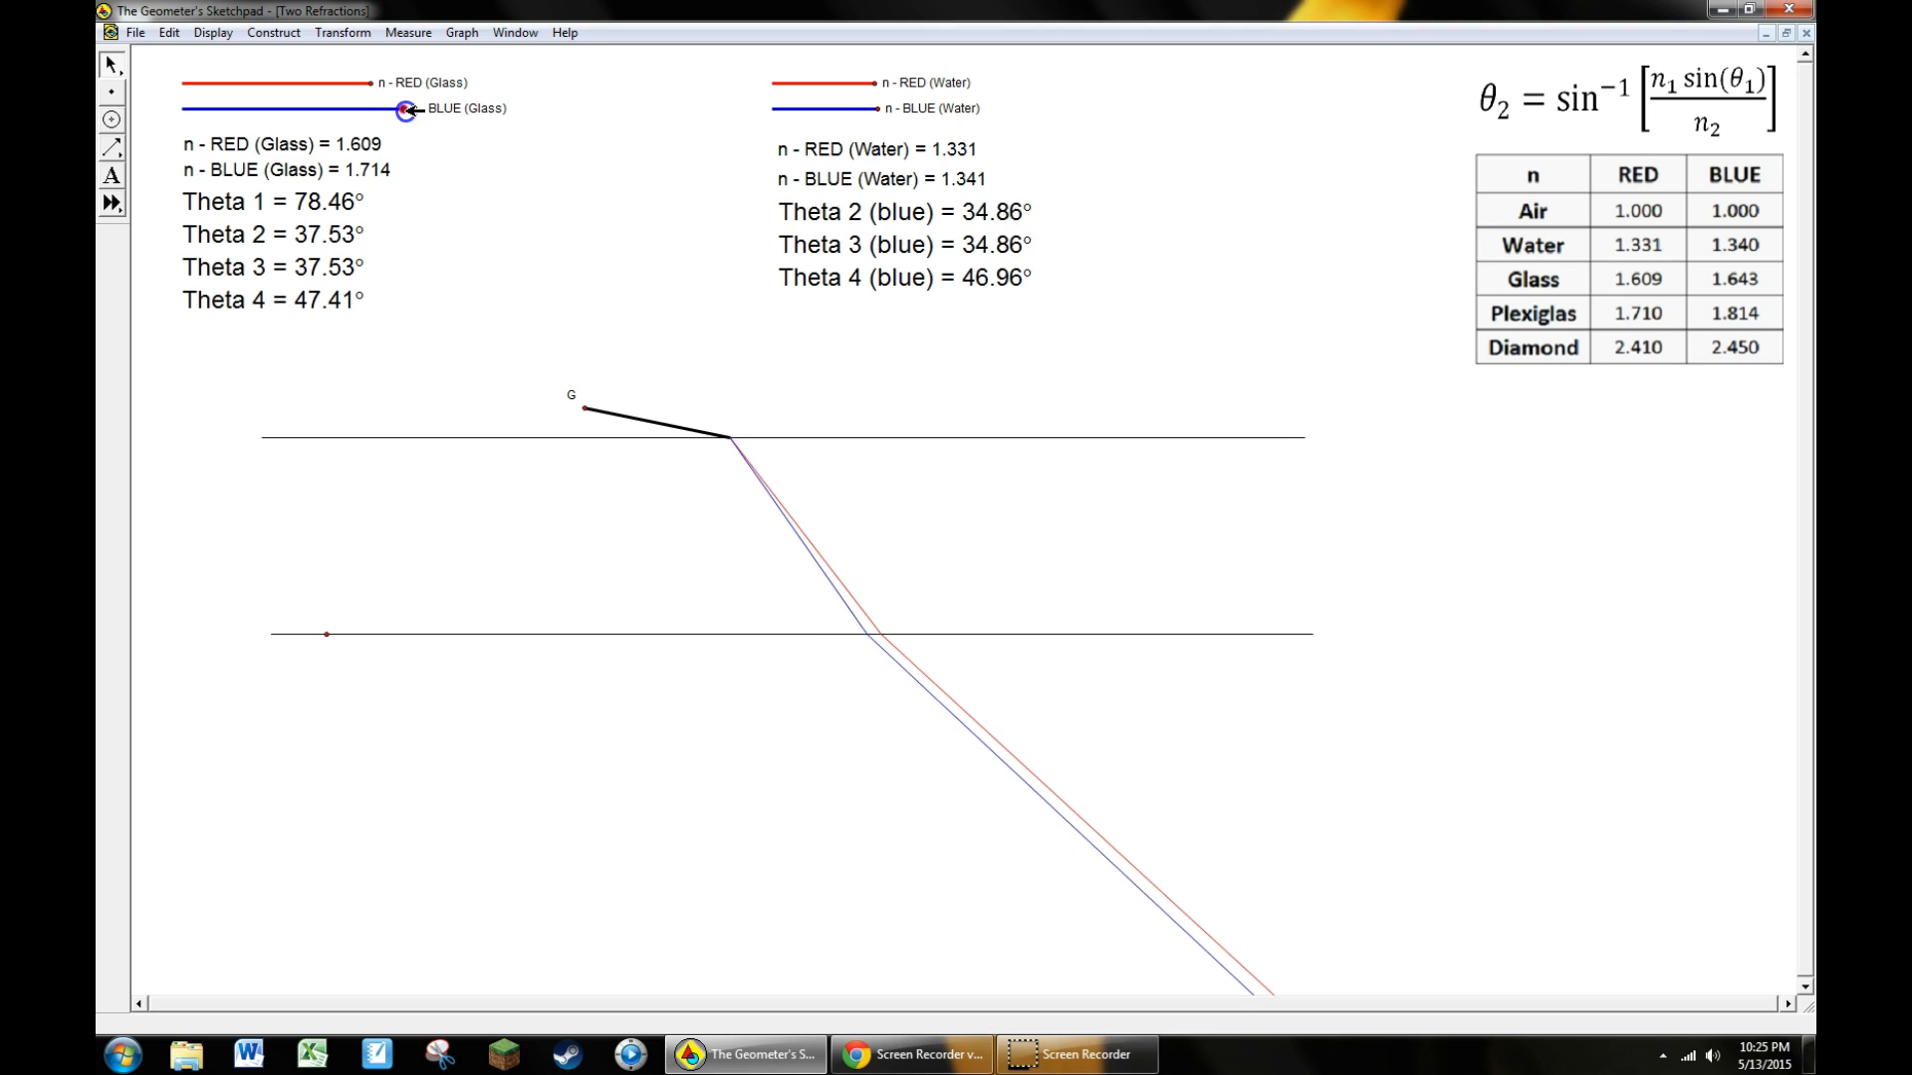
pyautogui.moveTo(406, 108); pyautogui.dragTo(403, 107)
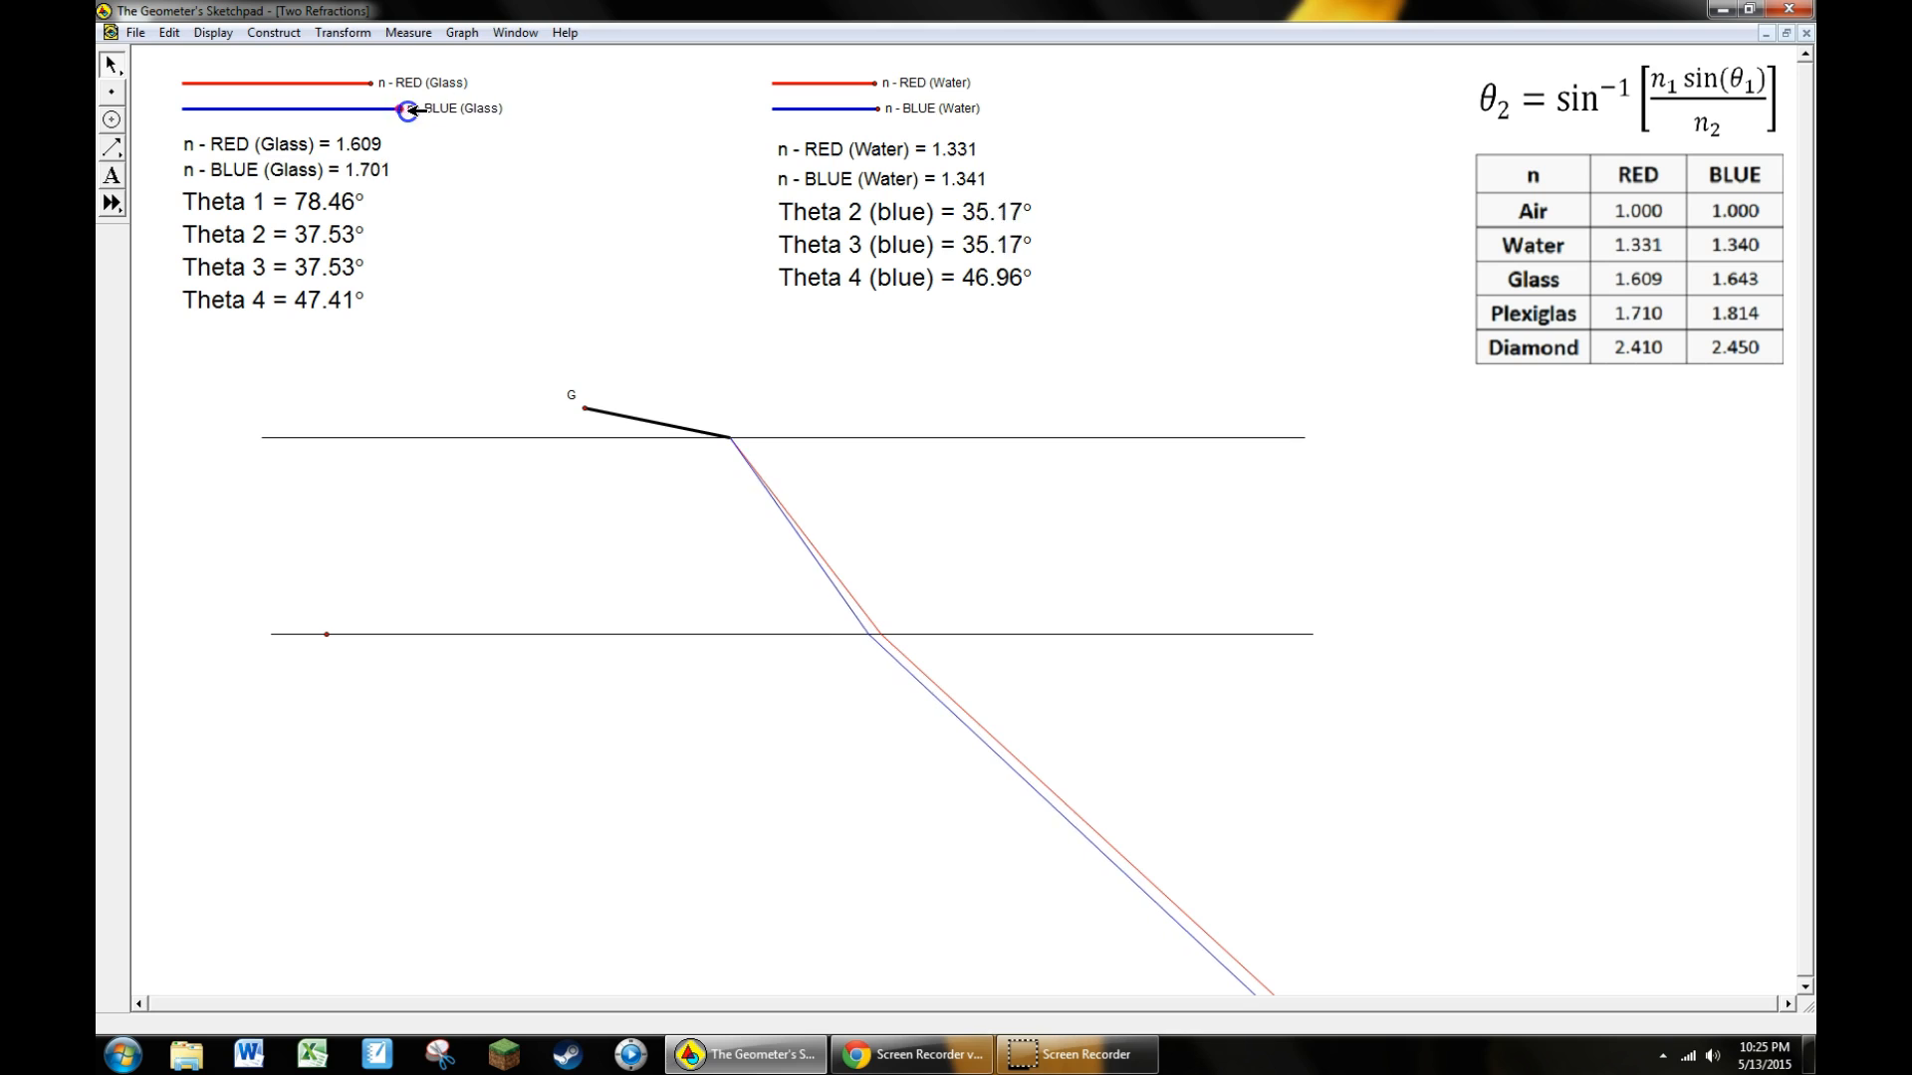
pyautogui.moveTo(405, 108); pyautogui.dragTo(466, 111)
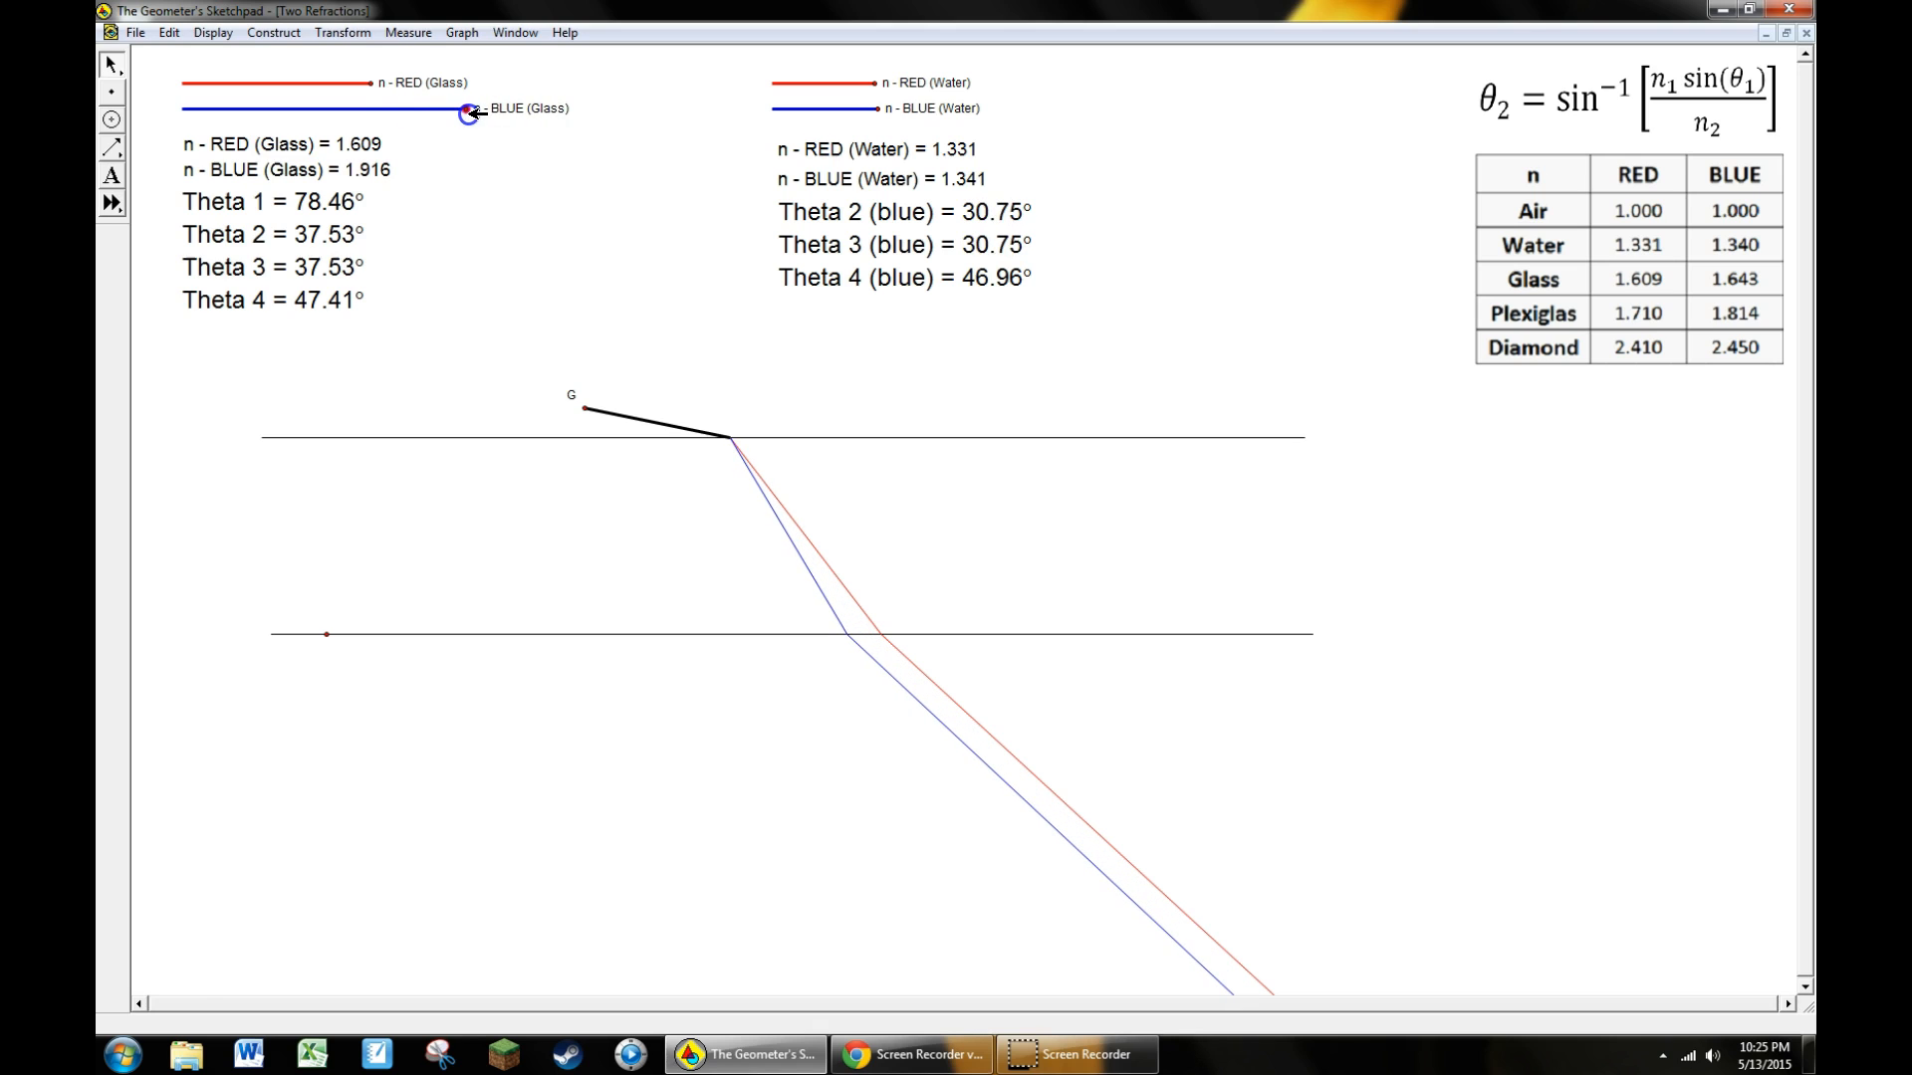
pyautogui.moveTo(466, 112); pyautogui.dragTo(444, 109)
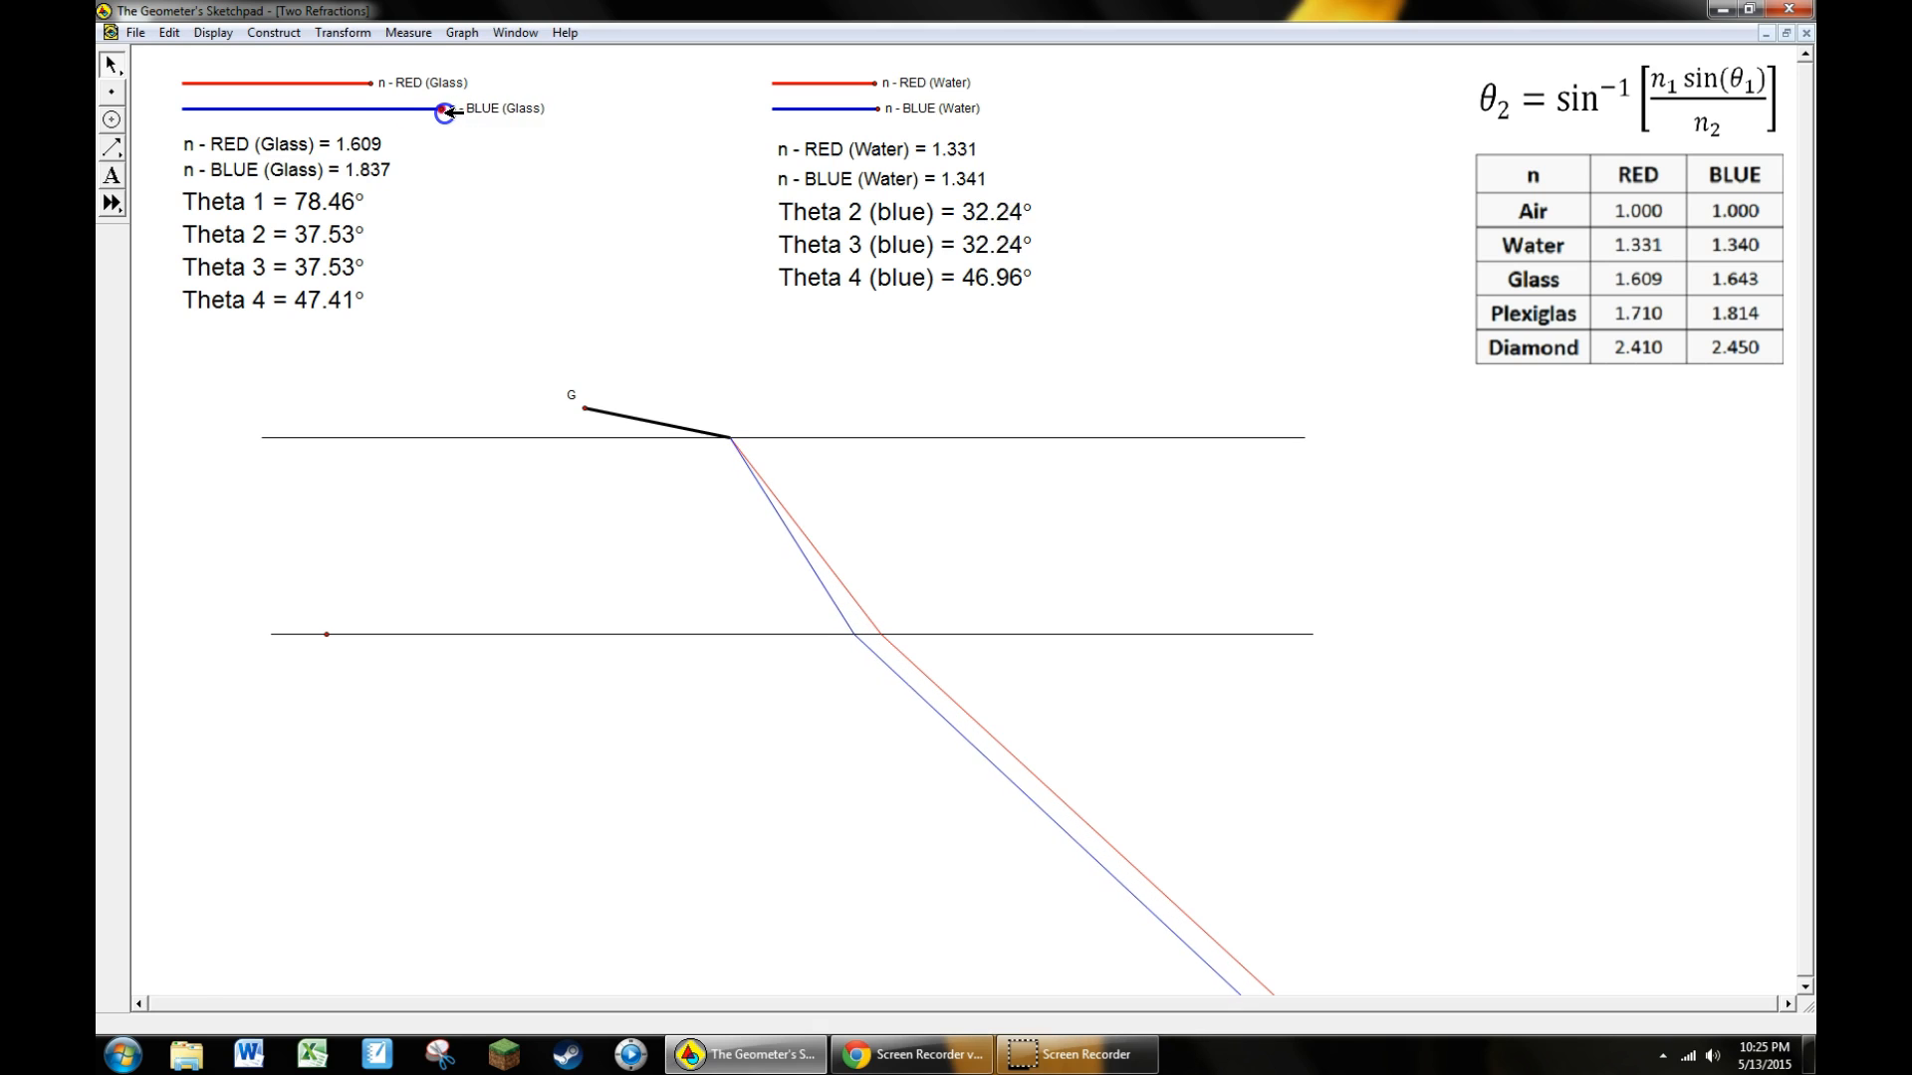
pyautogui.moveTo(442, 112); pyautogui.dragTo(440, 111)
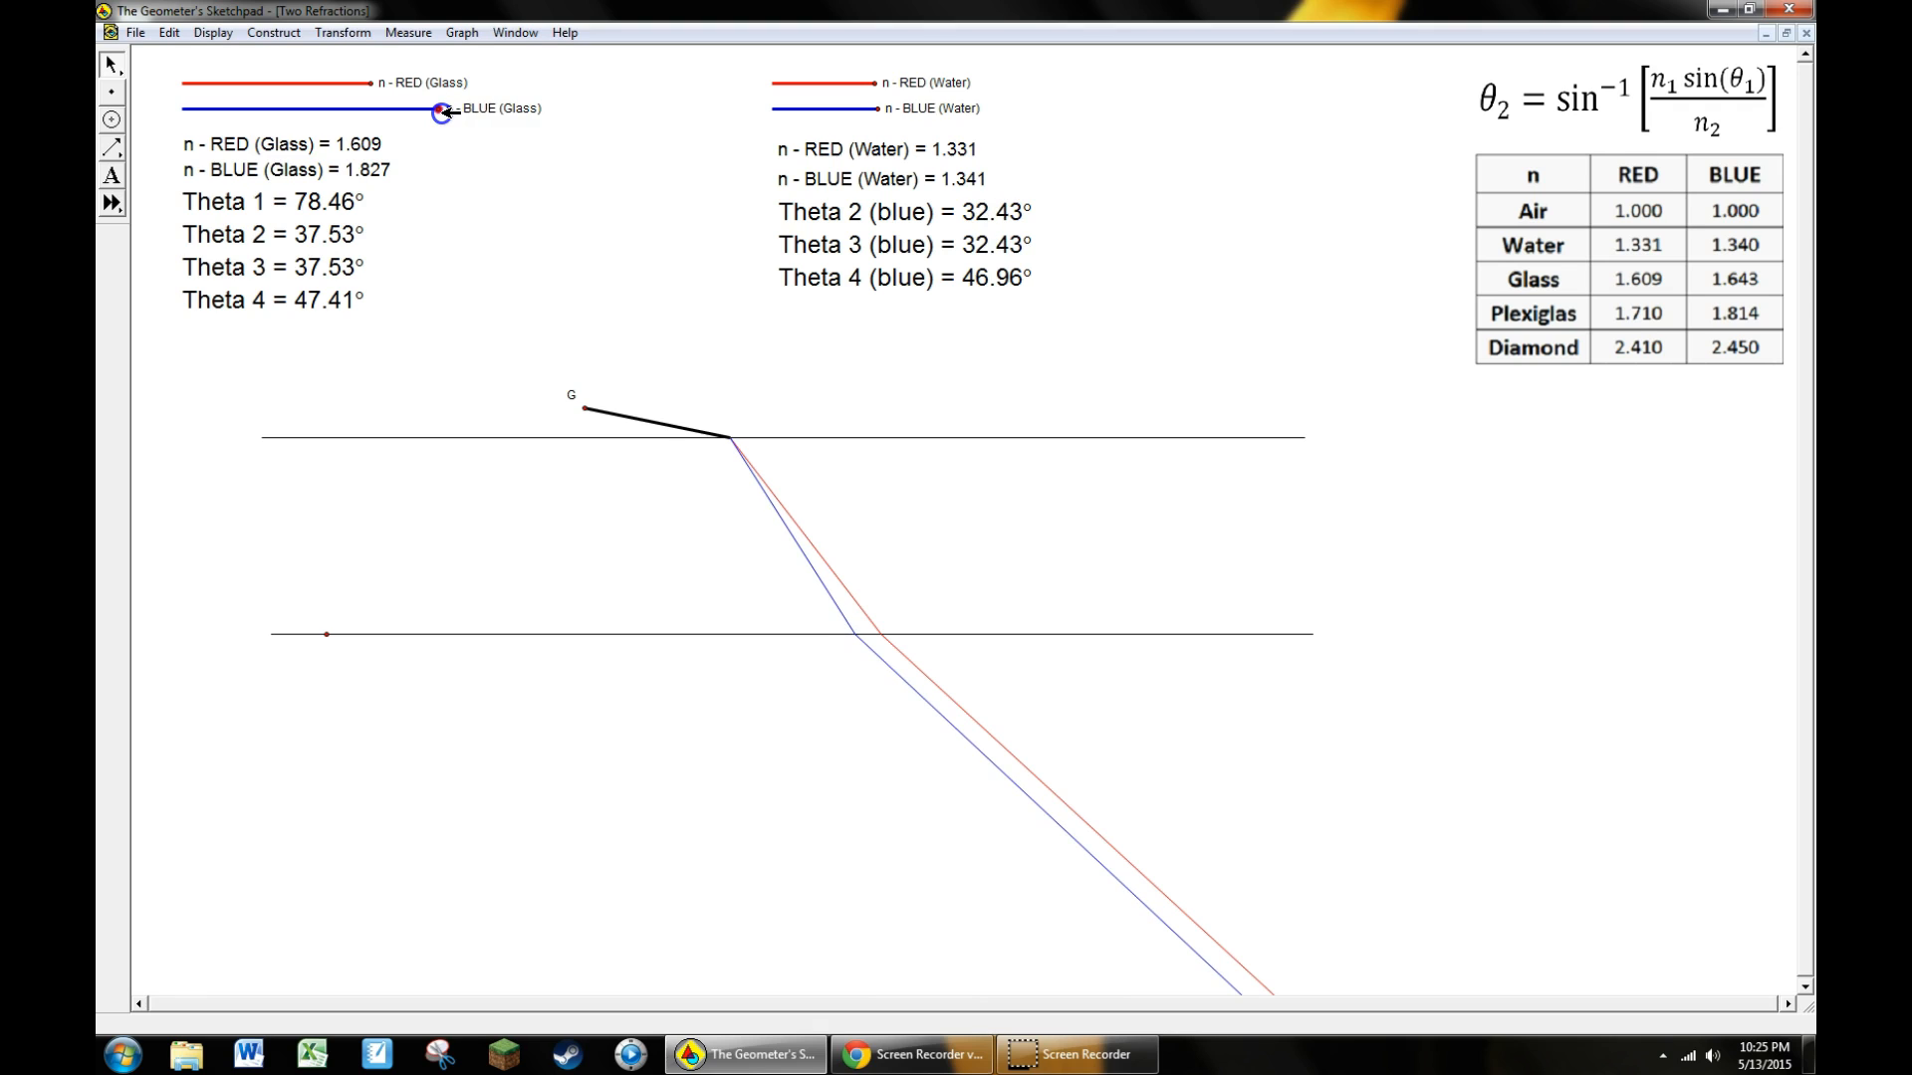
# Settle the blue glass index at 1.906, then move point G so Theta 1 reads about 61.87°
pyautogui.click(440, 108)
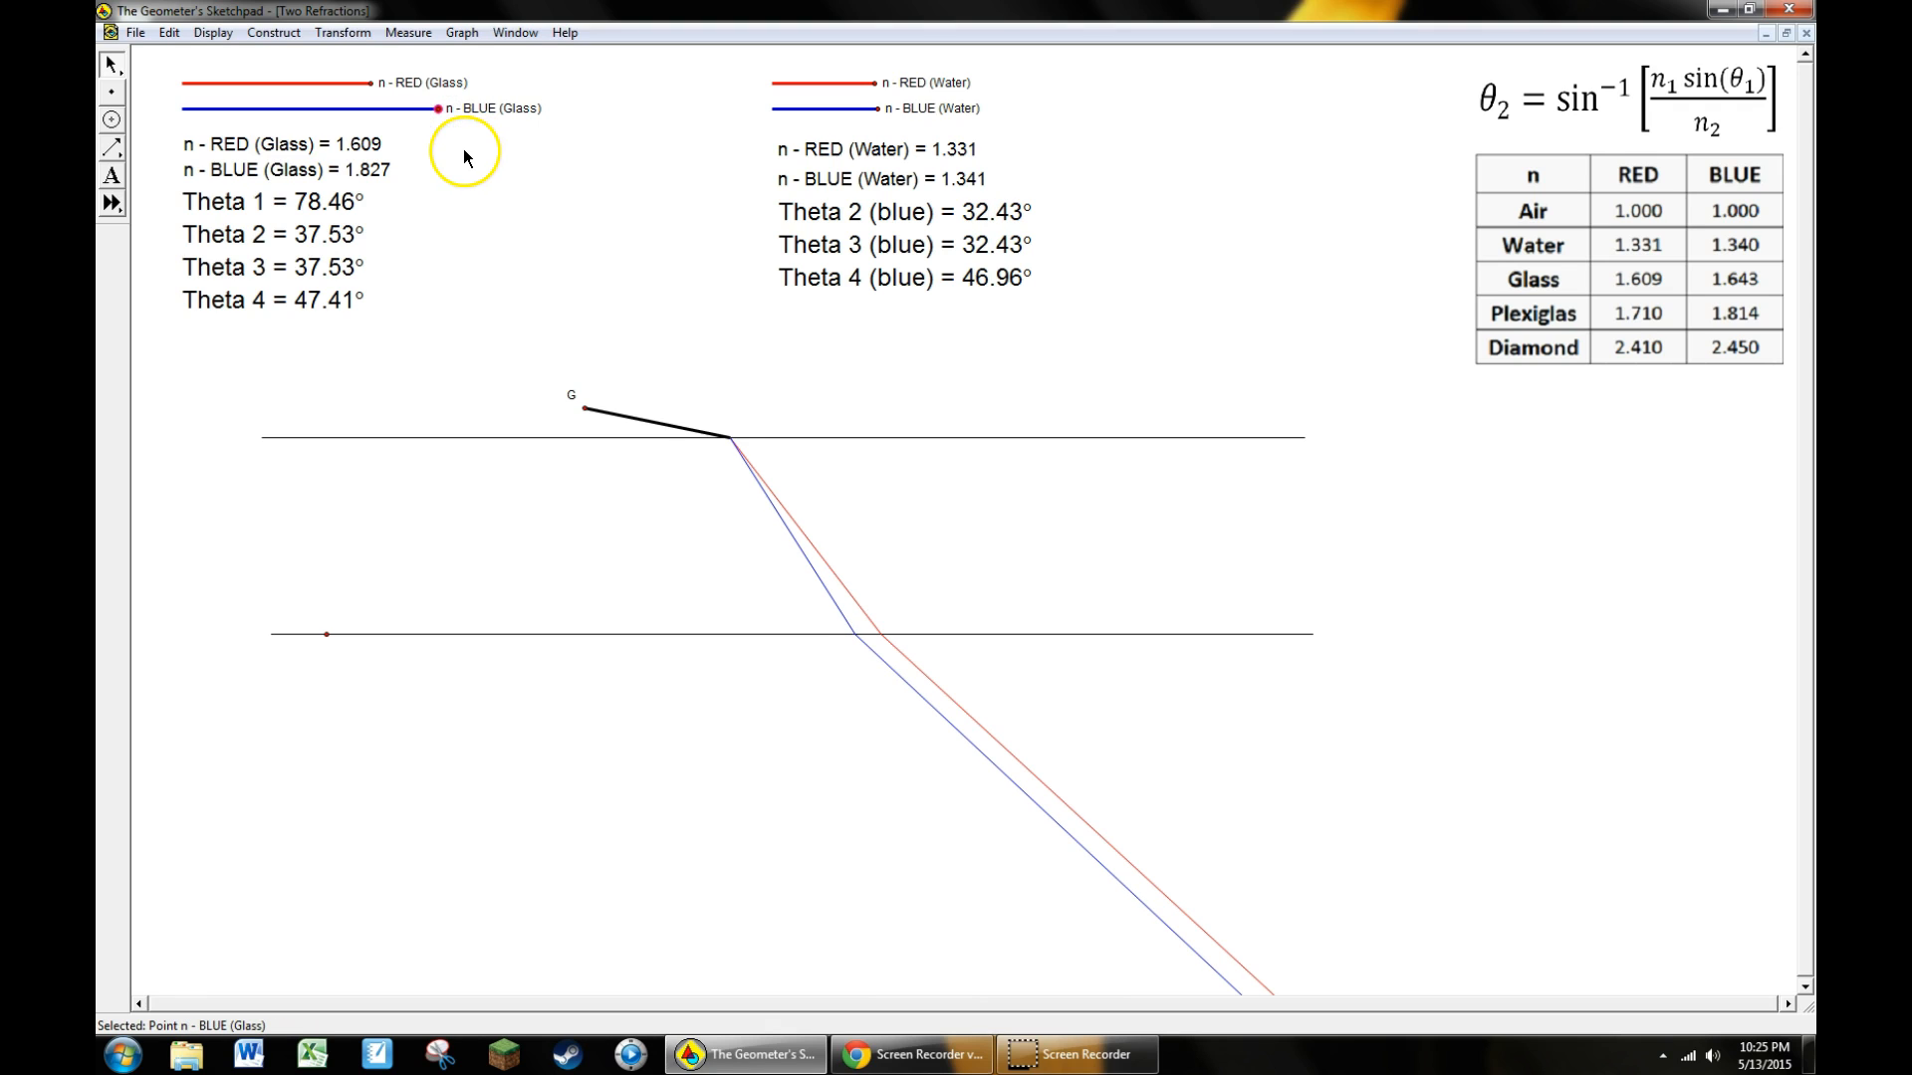
pyautogui.moveTo(438, 127)
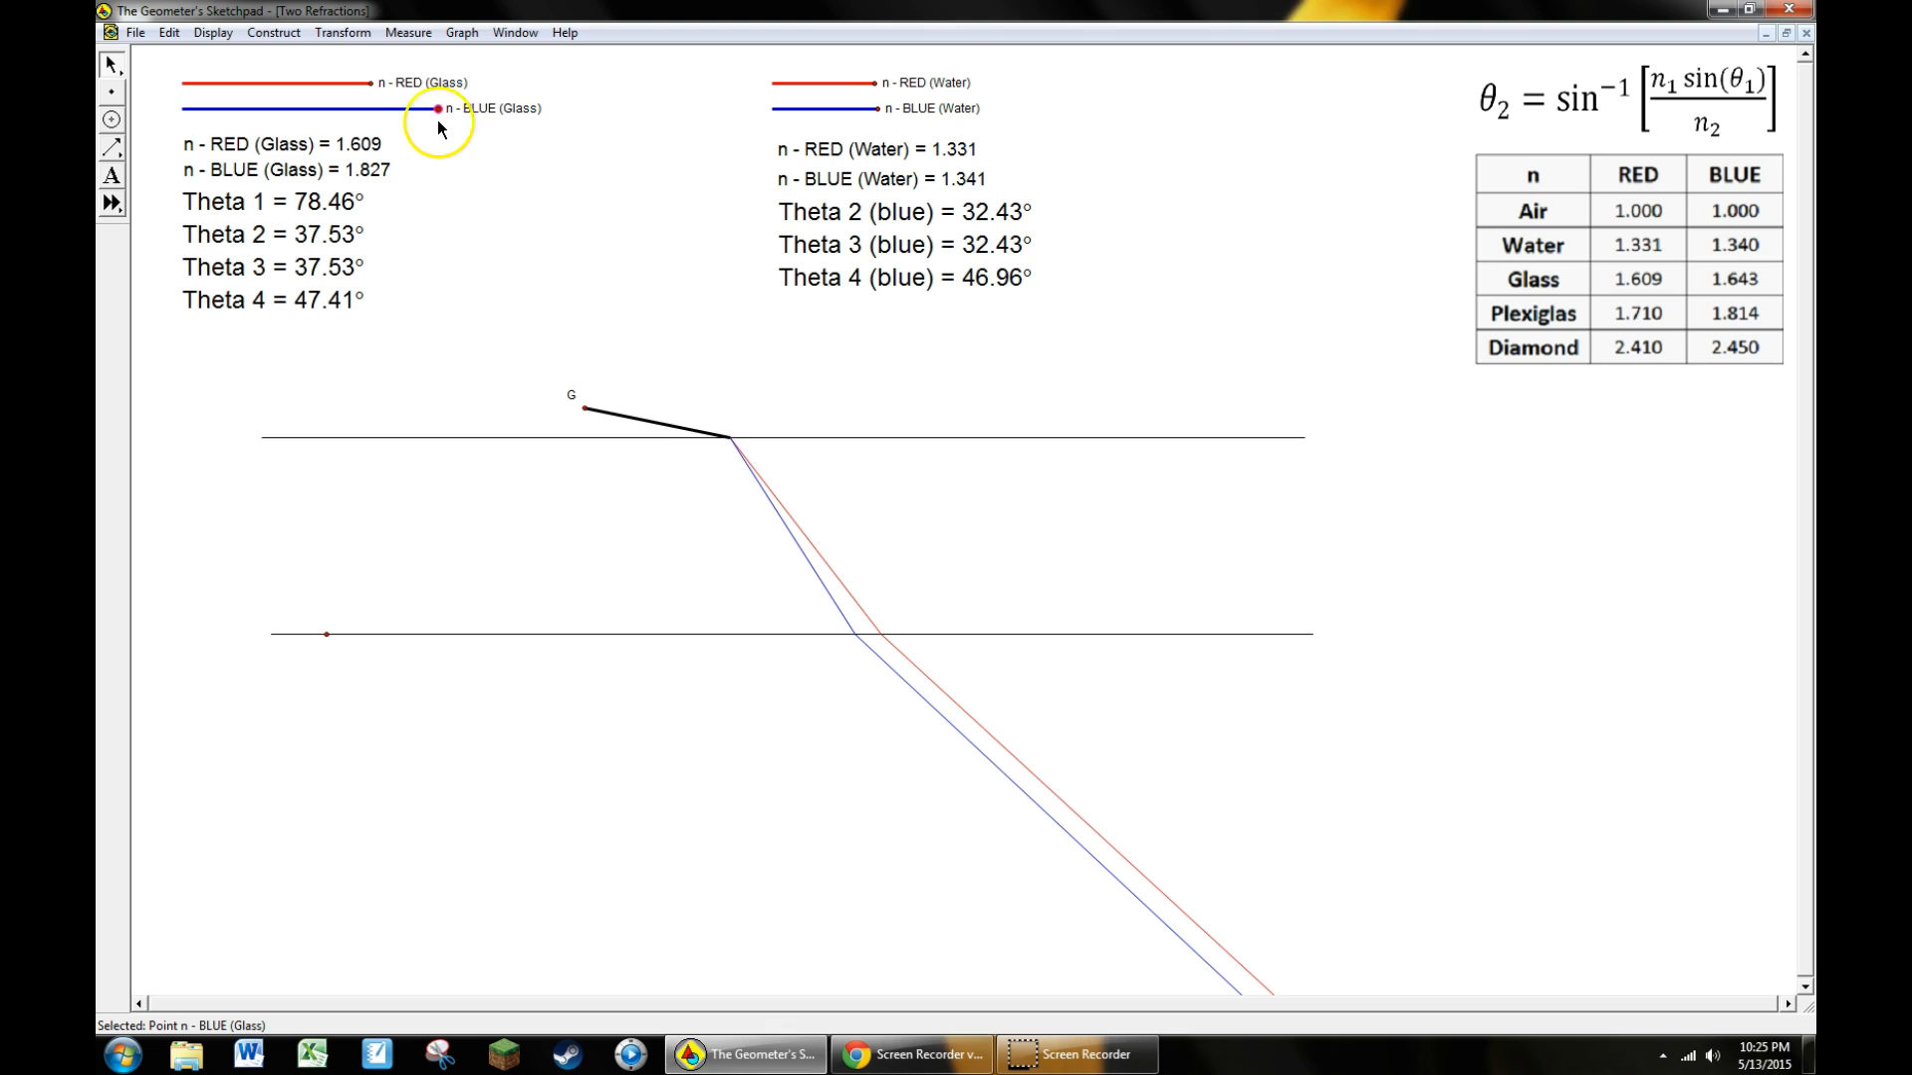
pyautogui.moveTo(438, 107); pyautogui.dragTo(328, 107)
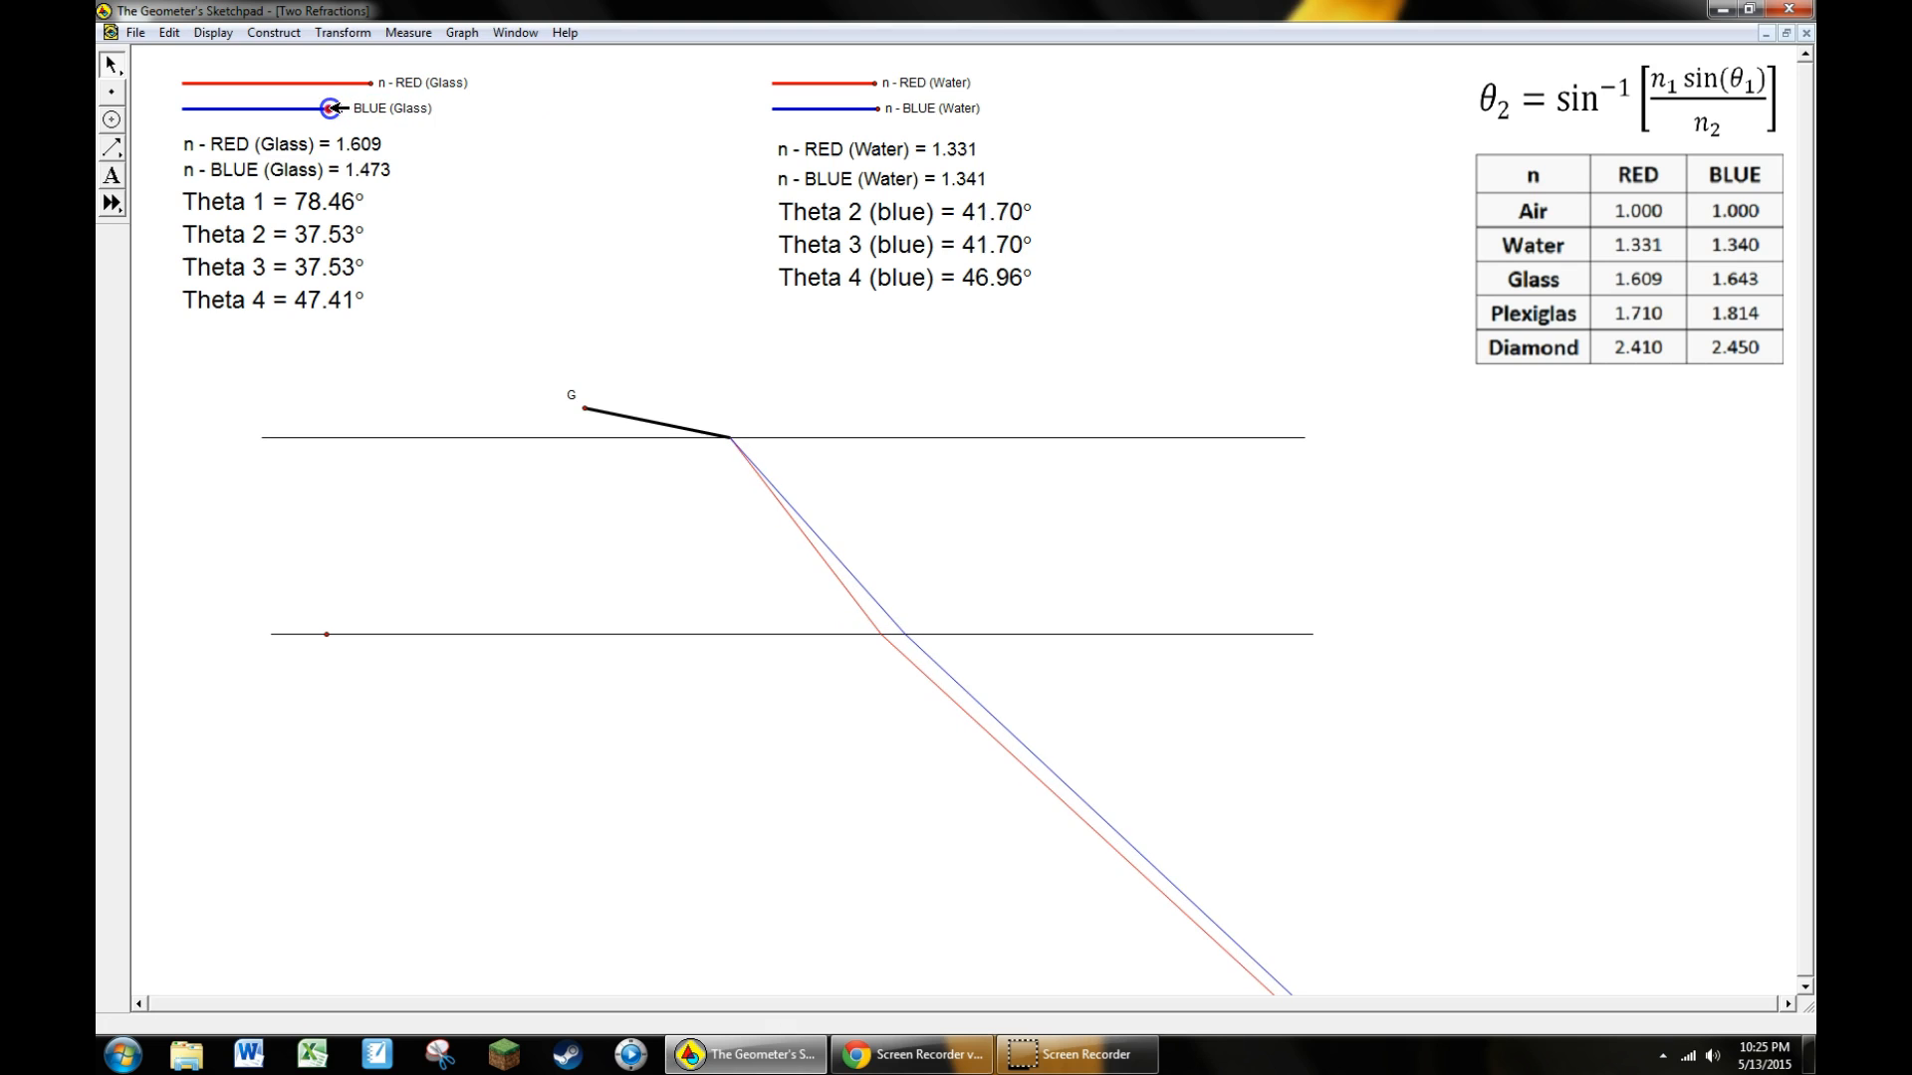
pyautogui.moveTo(327, 107); pyautogui.dragTo(464, 108)
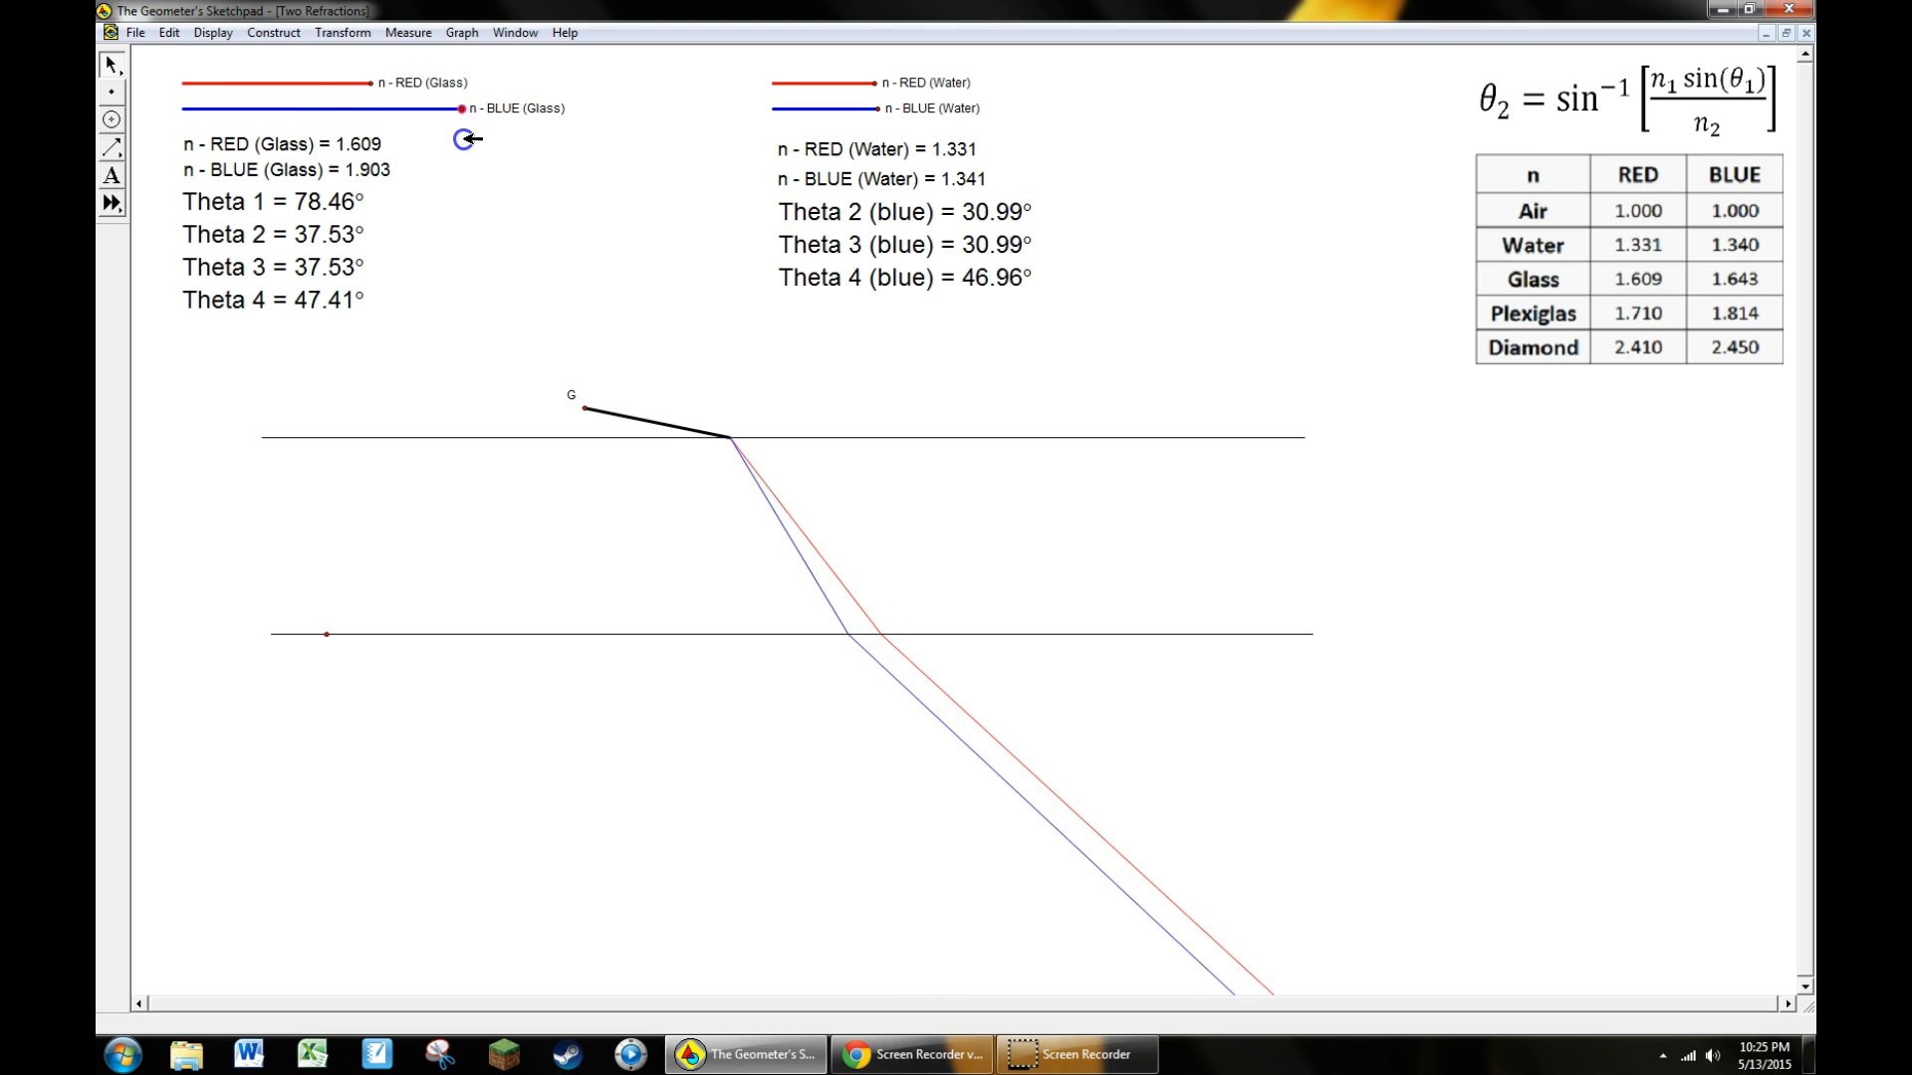
pyautogui.moveTo(464, 108); pyautogui.dragTo(436, 112)
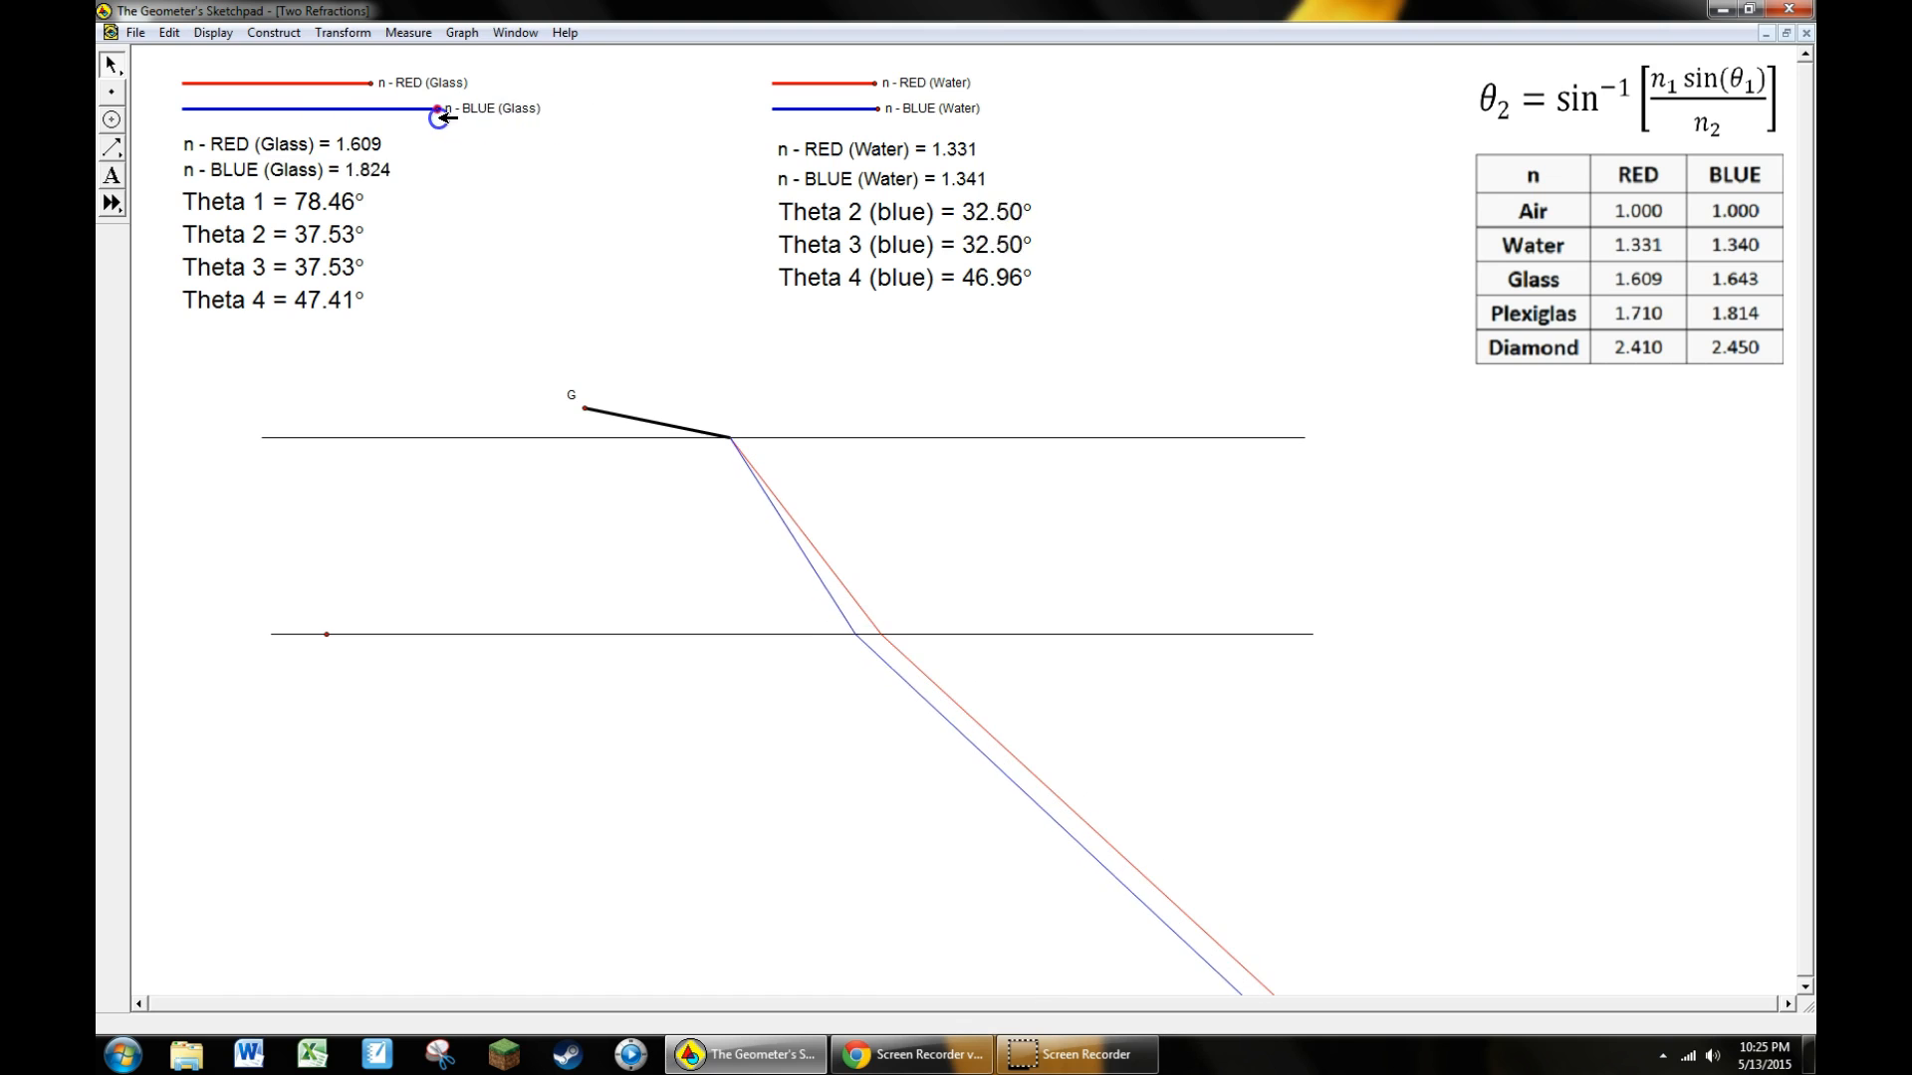
pyautogui.moveTo(438, 111); pyautogui.dragTo(498, 292)
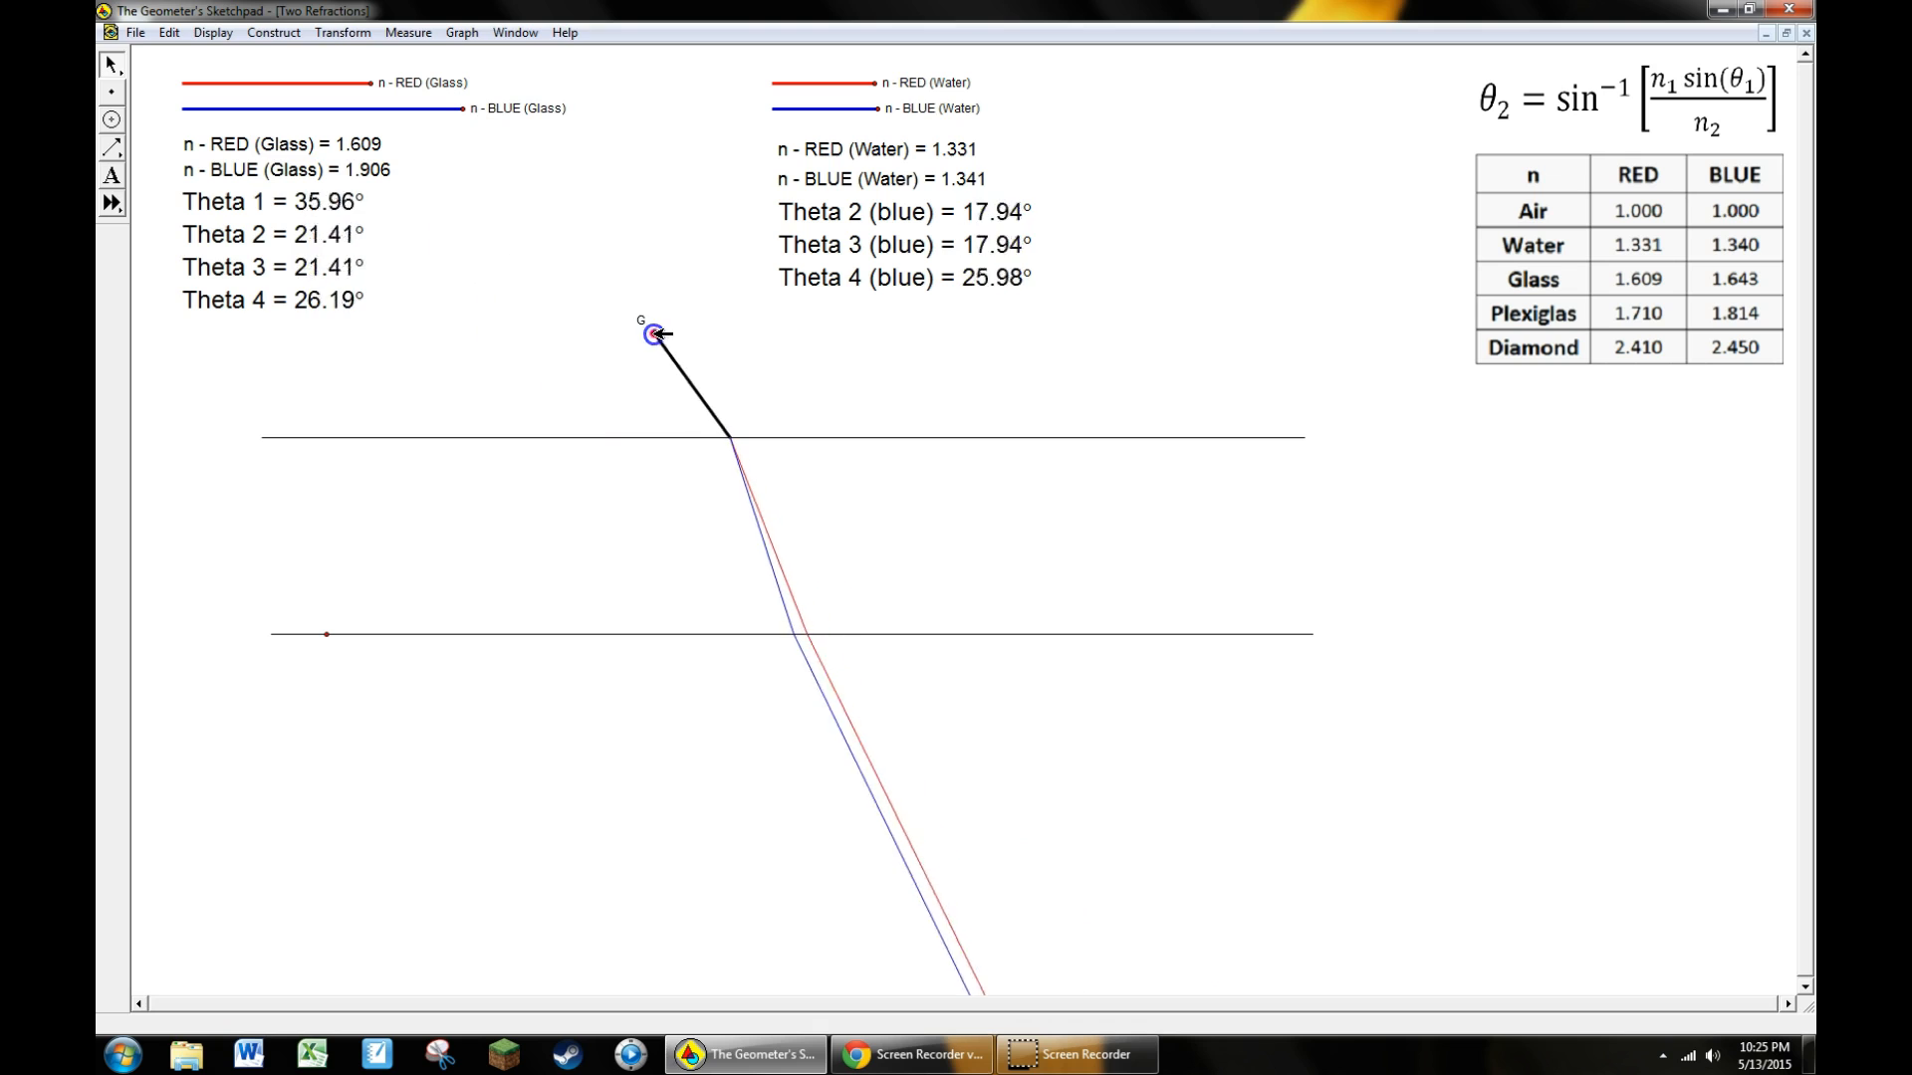
pyautogui.moveTo(655, 334); pyautogui.dragTo(579, 360)
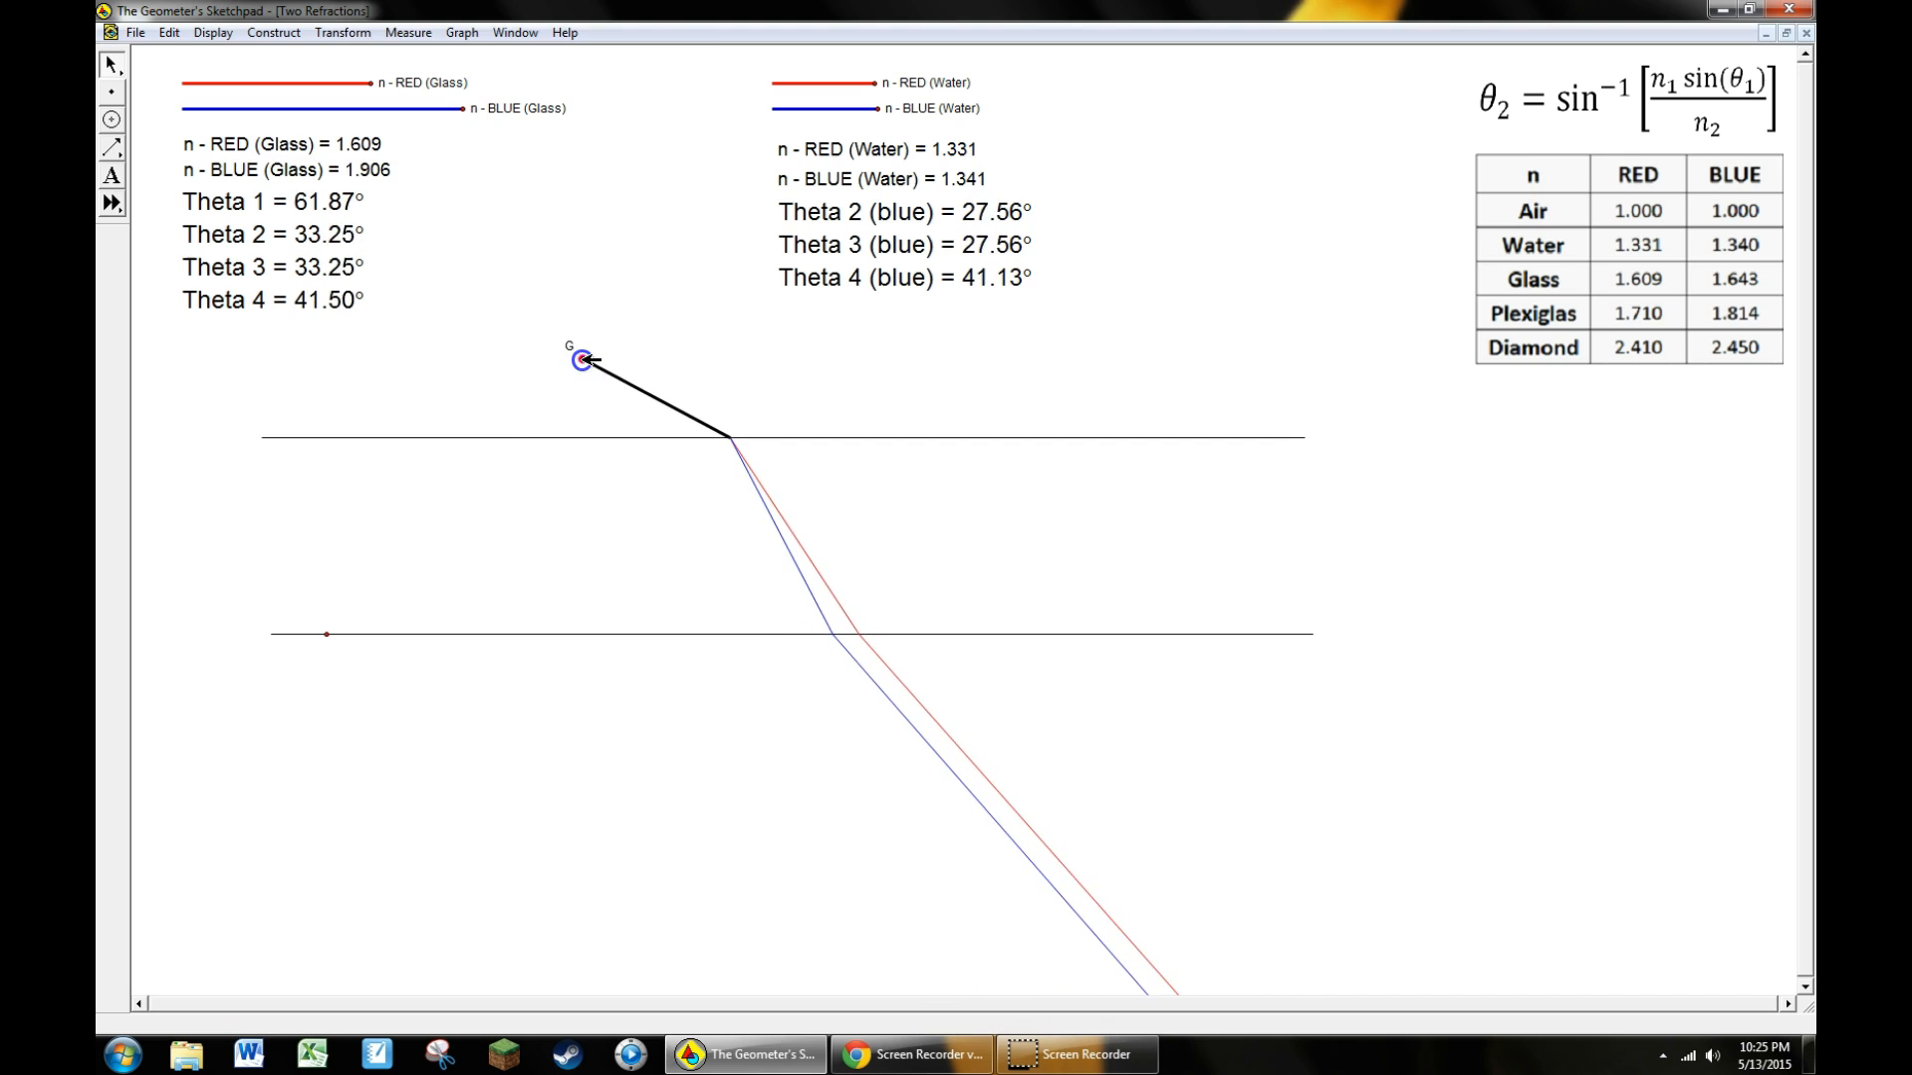